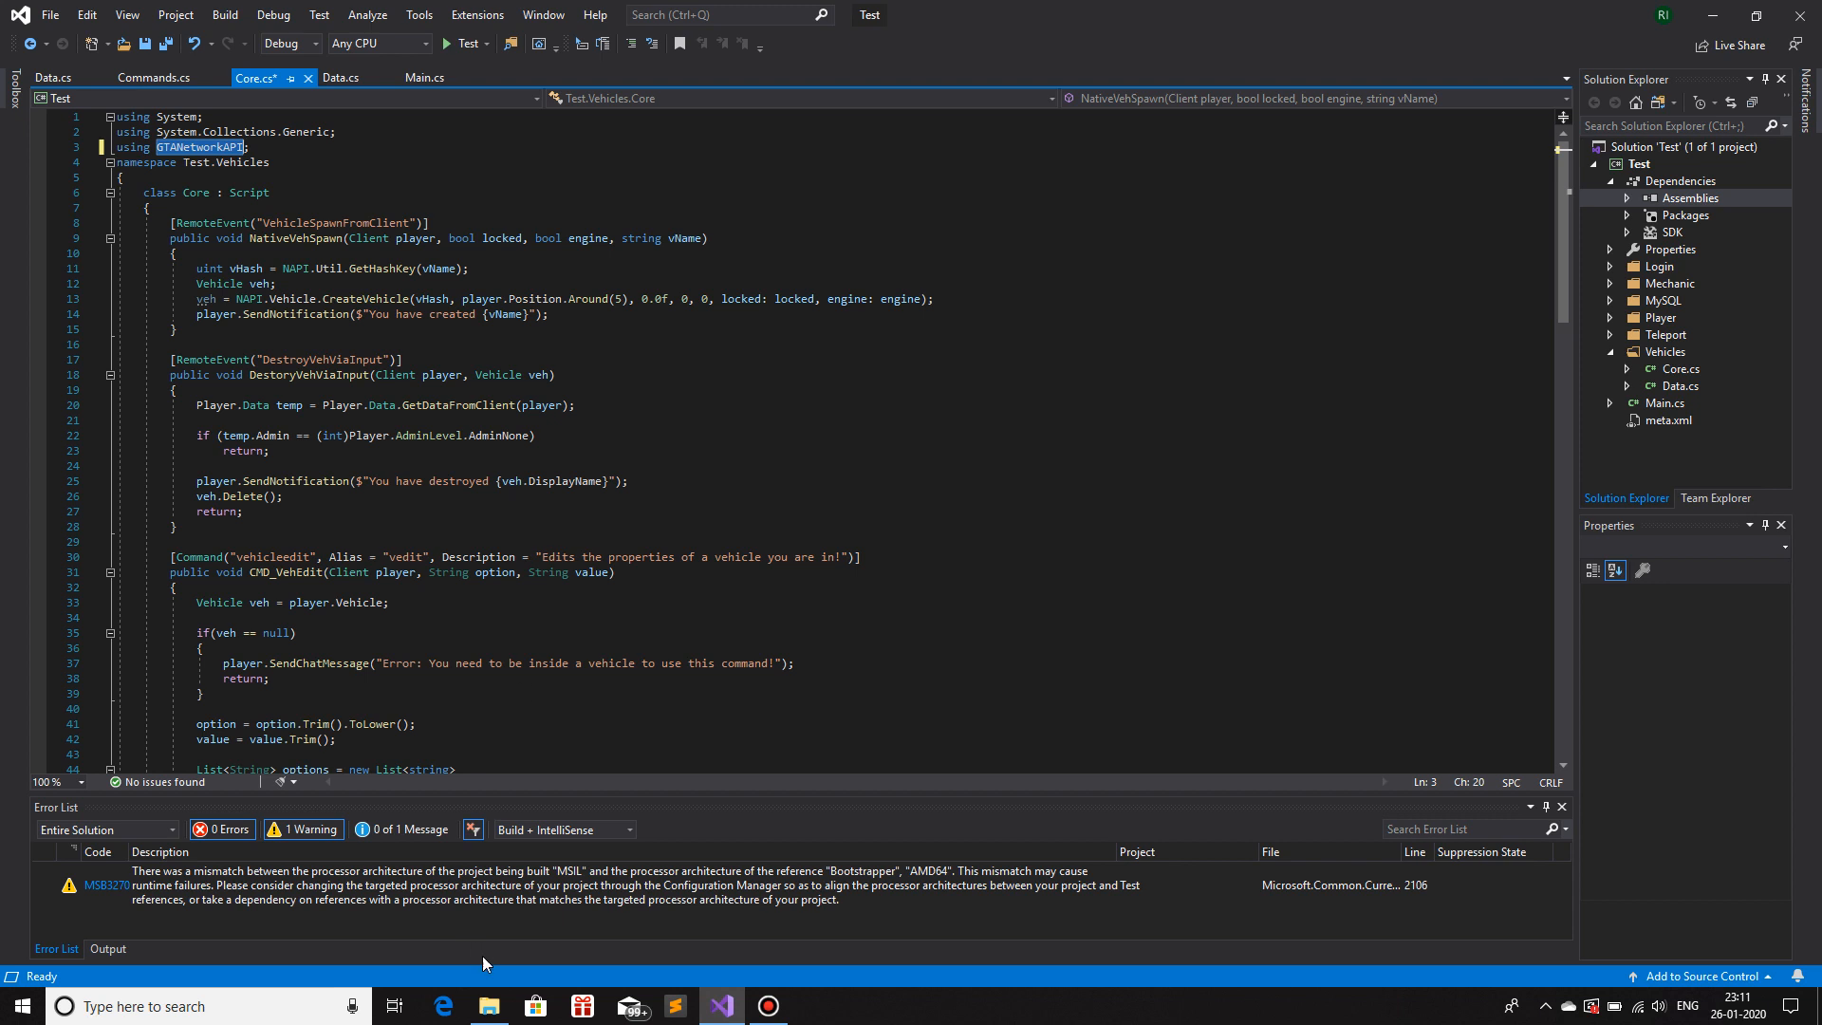
{"action": "mouse_move", "coordinate": [774, 707]}
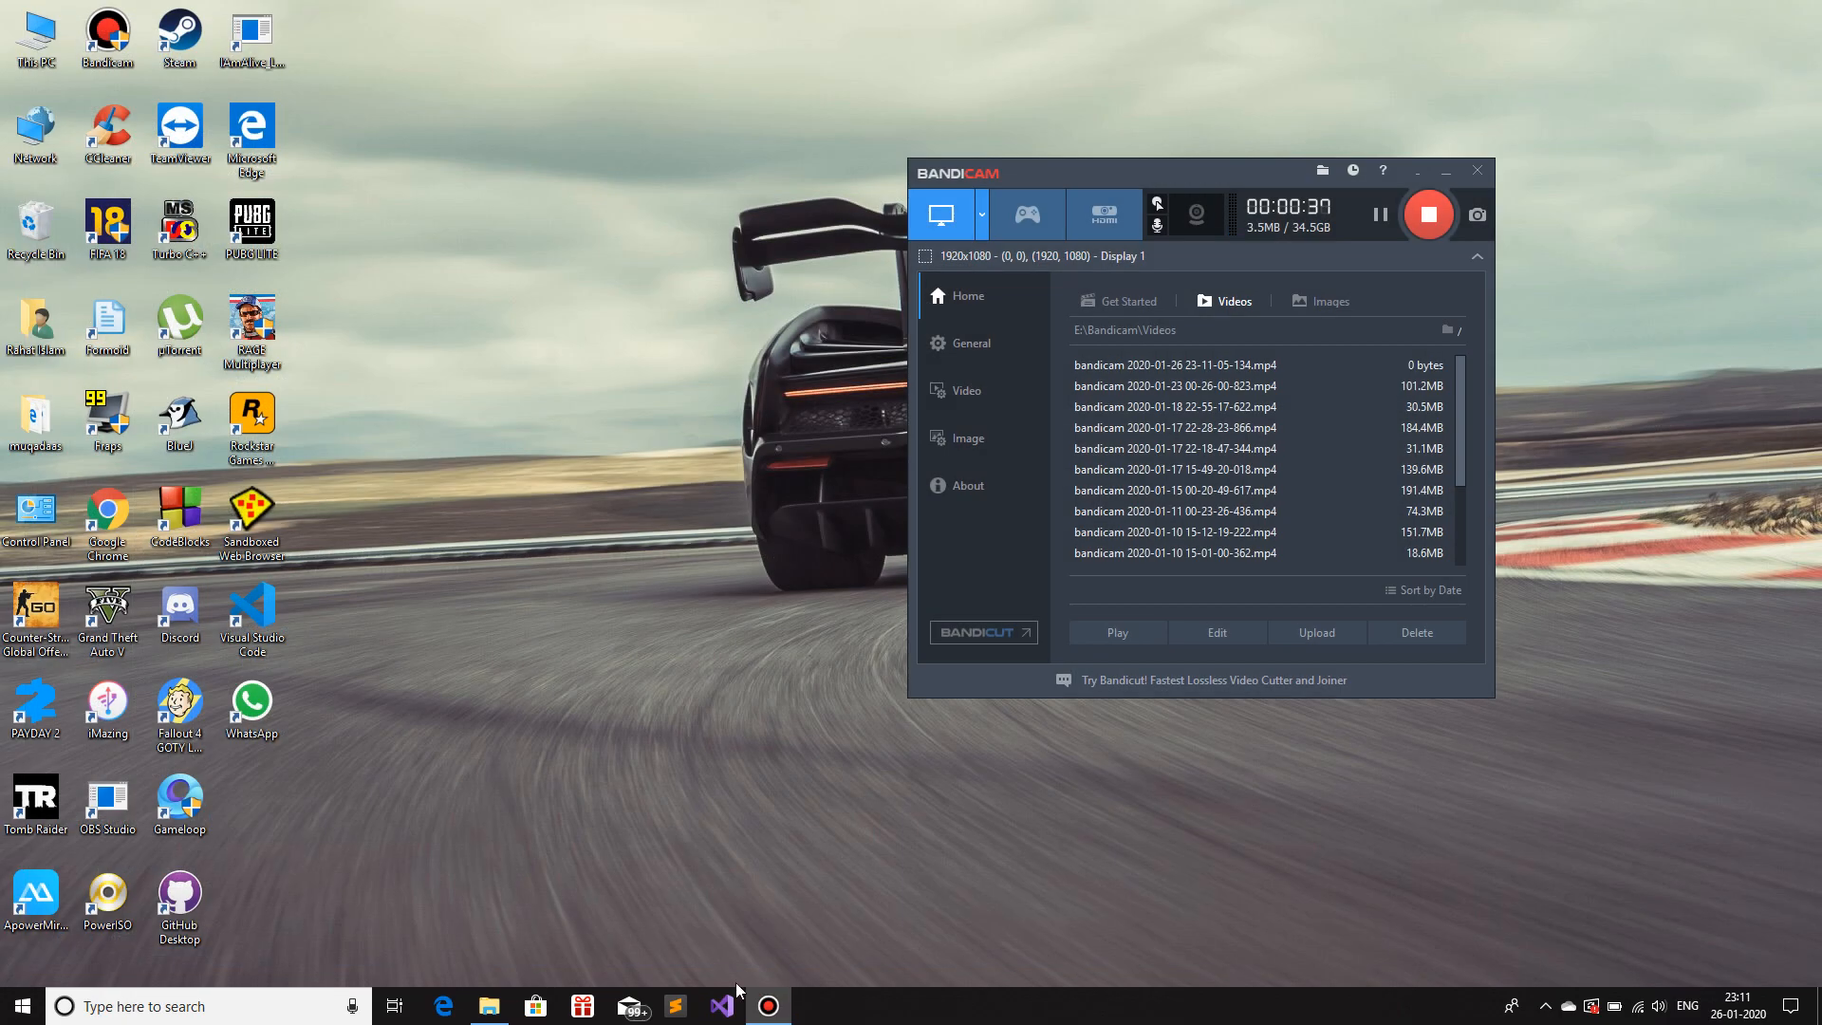
- Start a new project from the start window using the Class Library (.NET Core) template
{"action": "left_click", "coordinate": [721, 1006]}
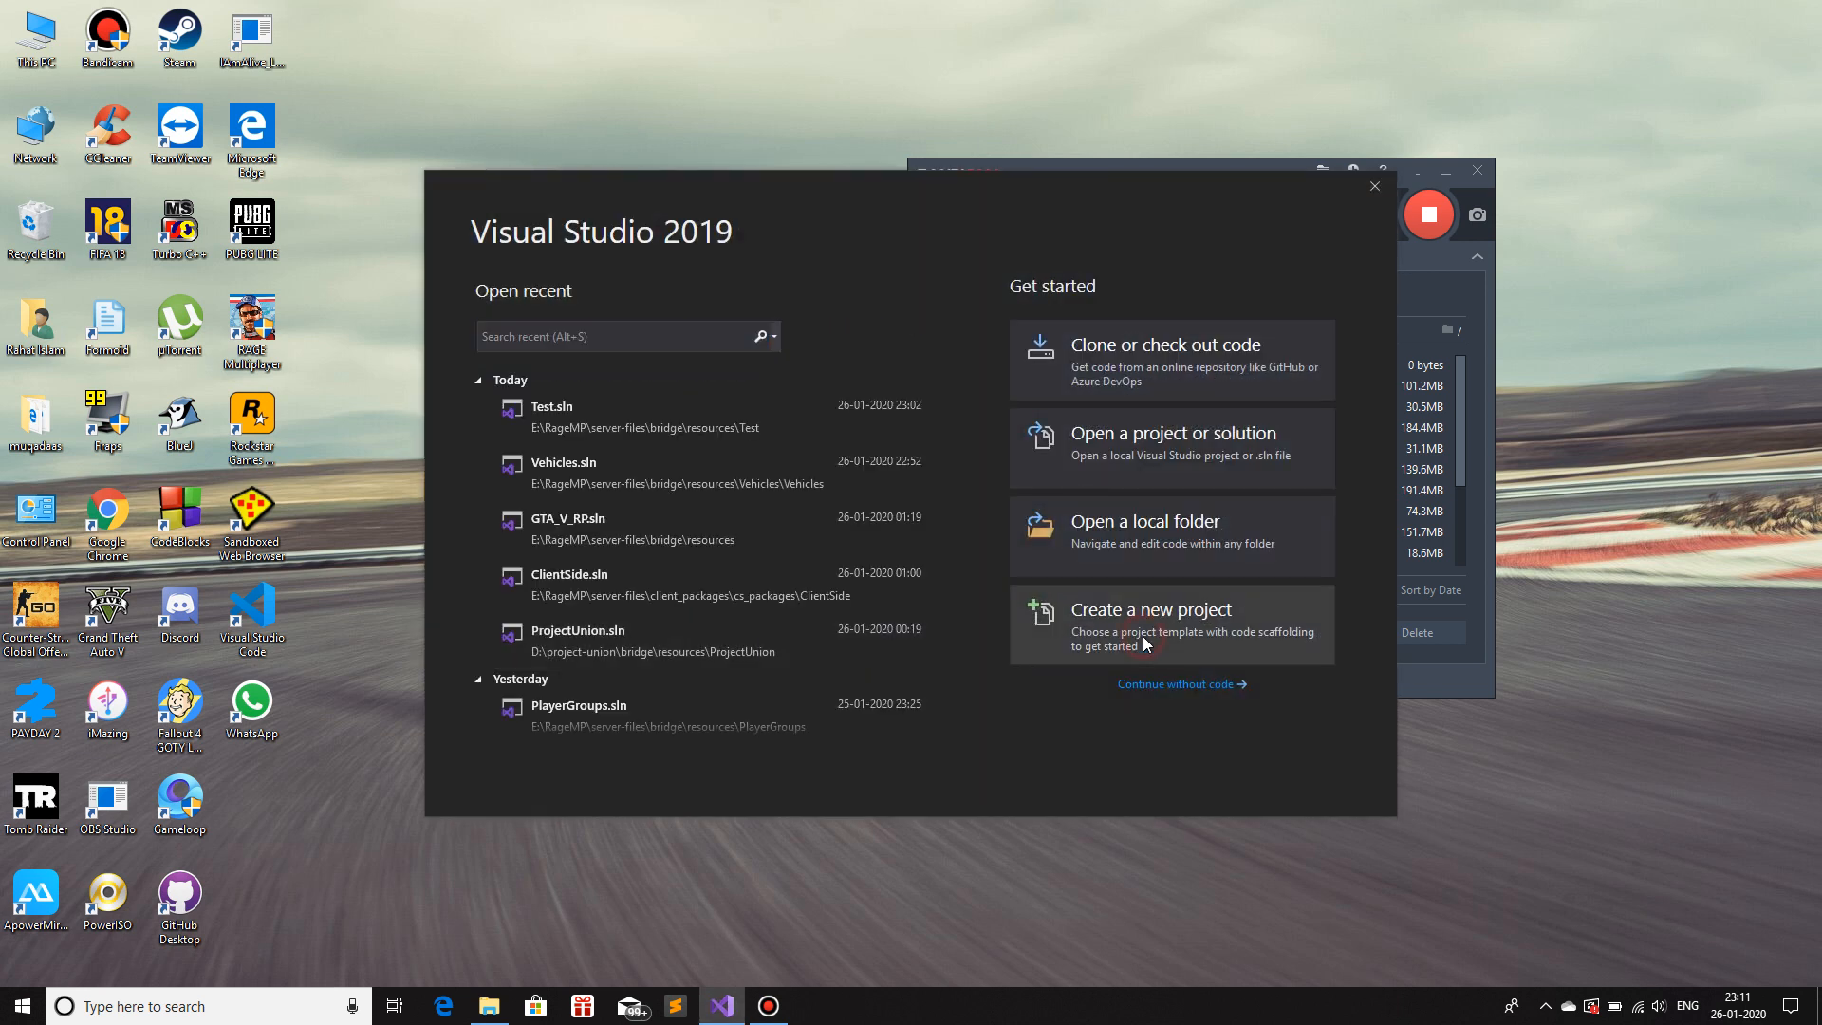
{"action": "left_click", "coordinate": [1151, 624]}
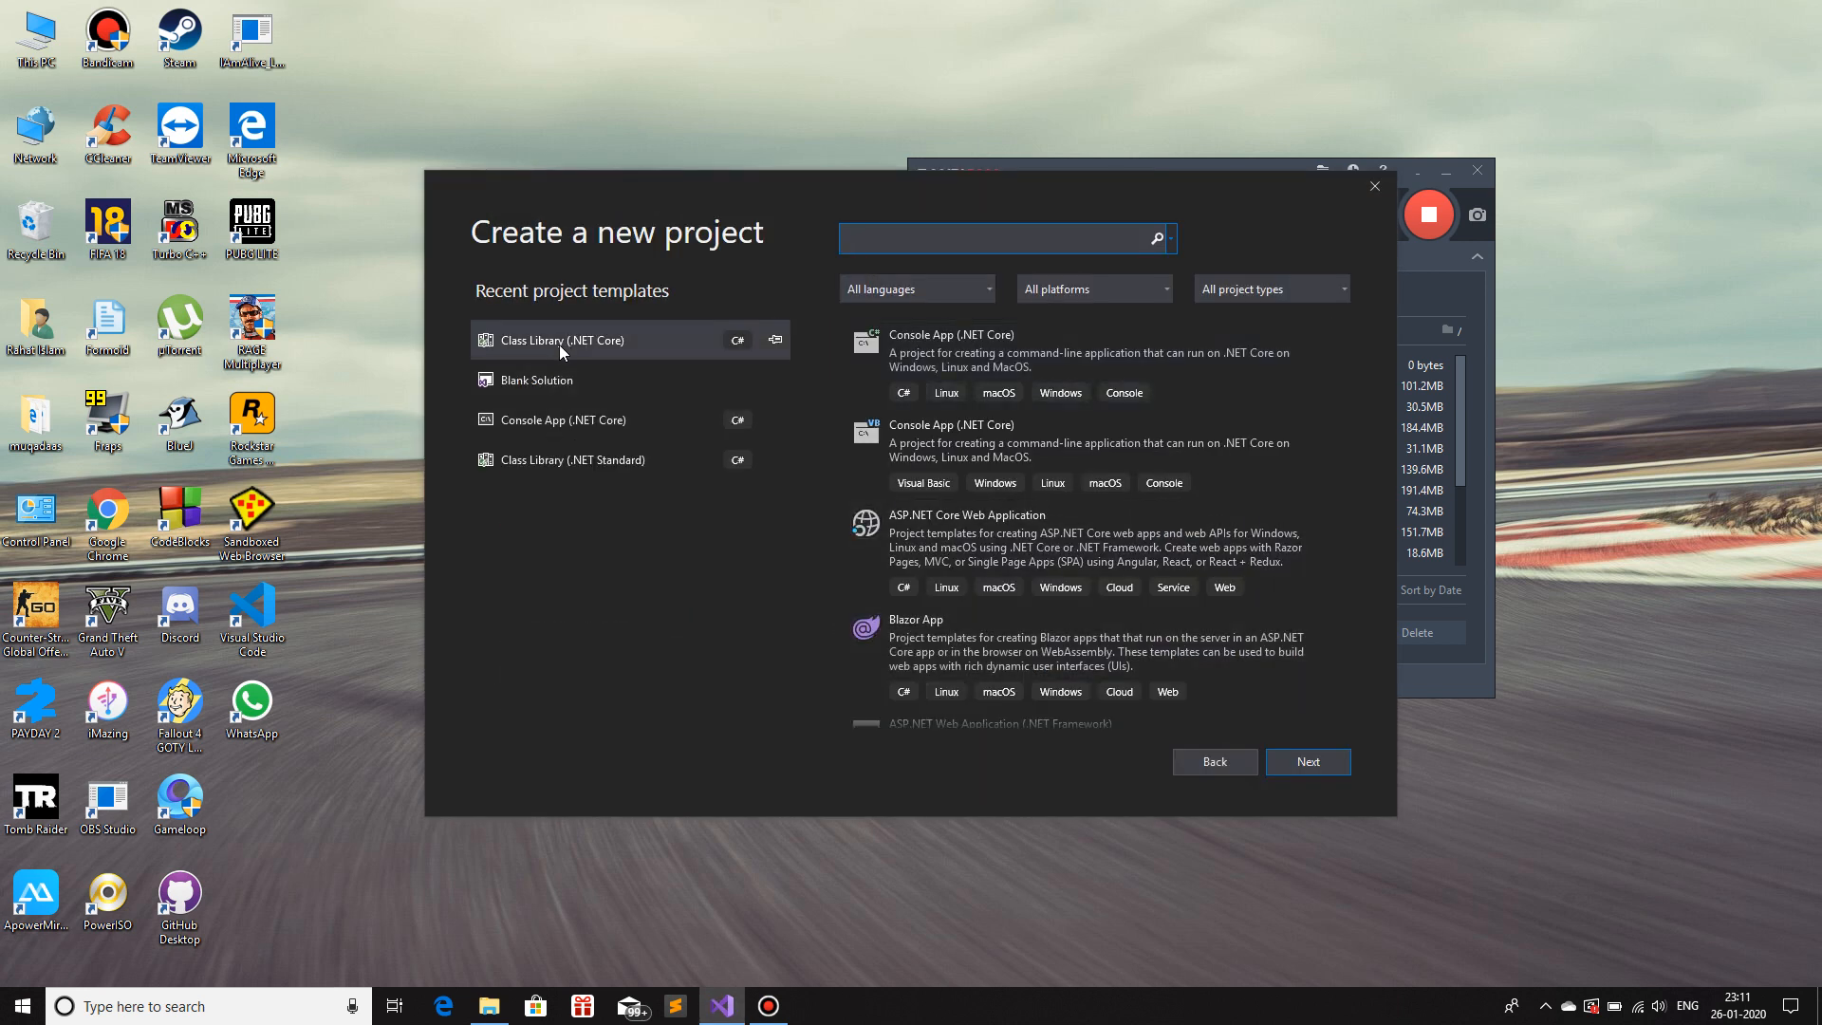
{"action": "left_click", "coordinate": [562, 340]}
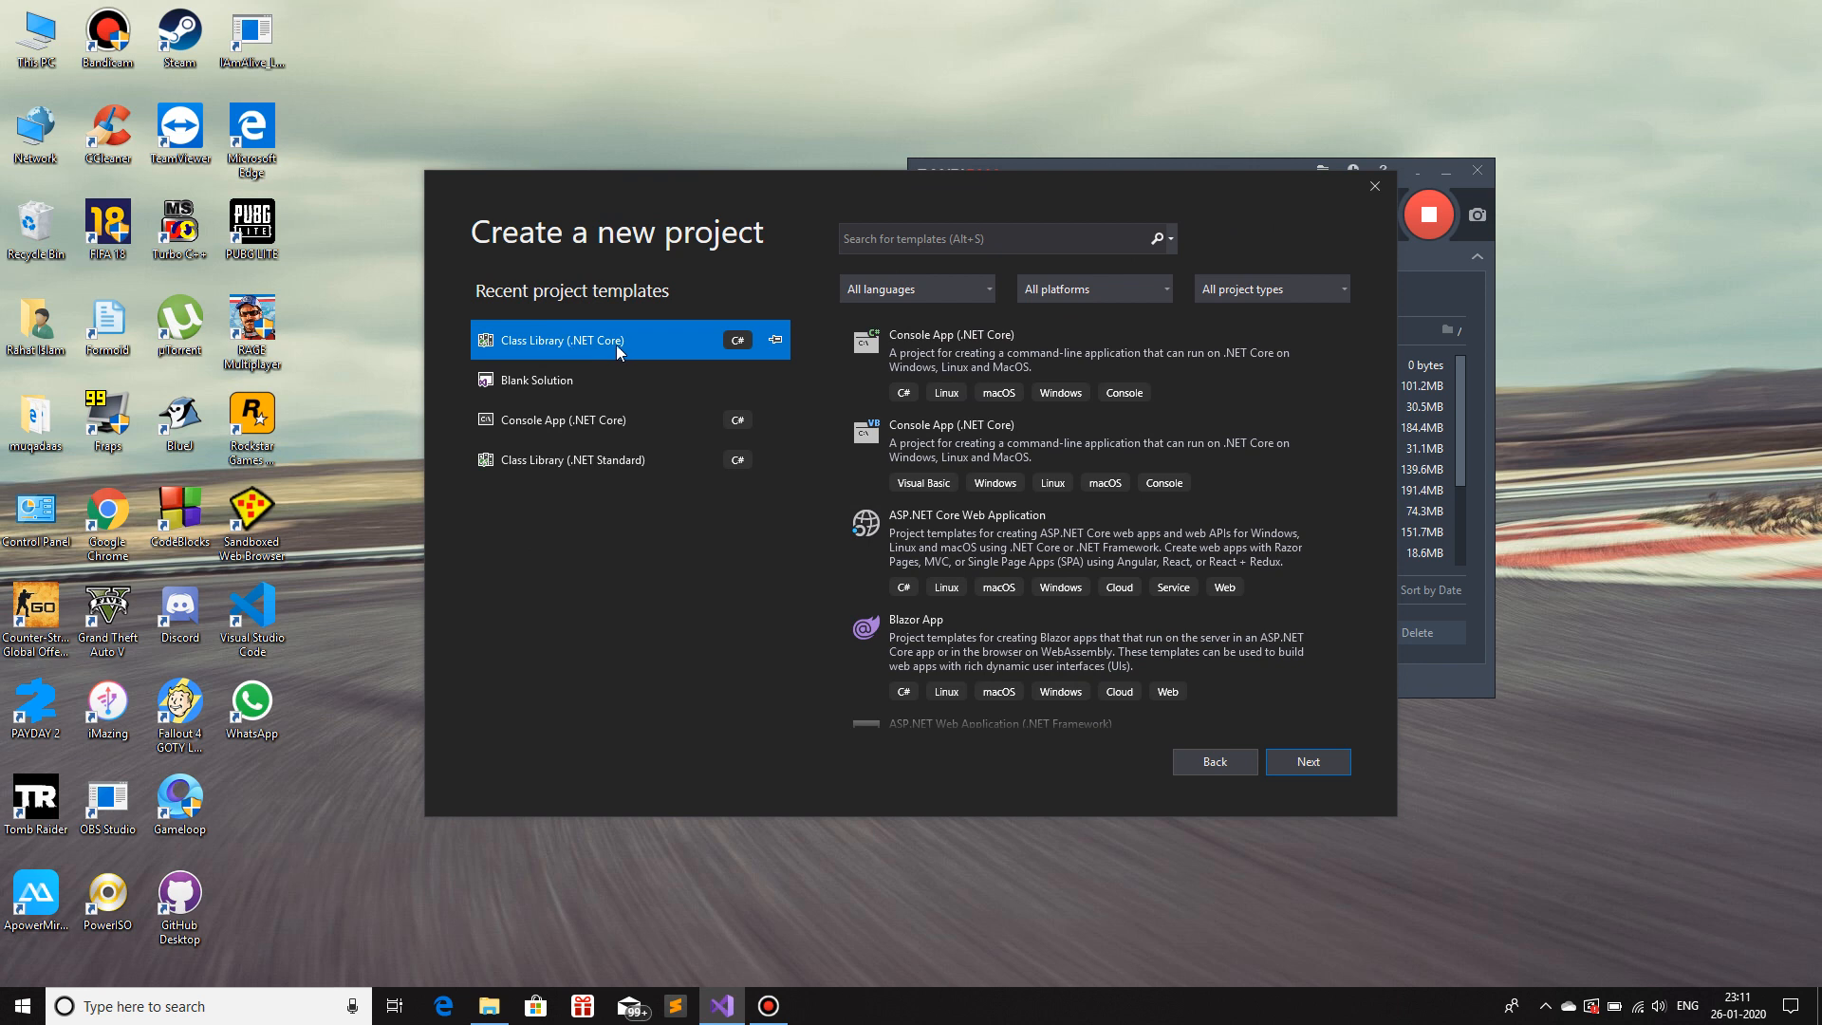
{"action": "mouse_move", "coordinate": [1393, 752]}
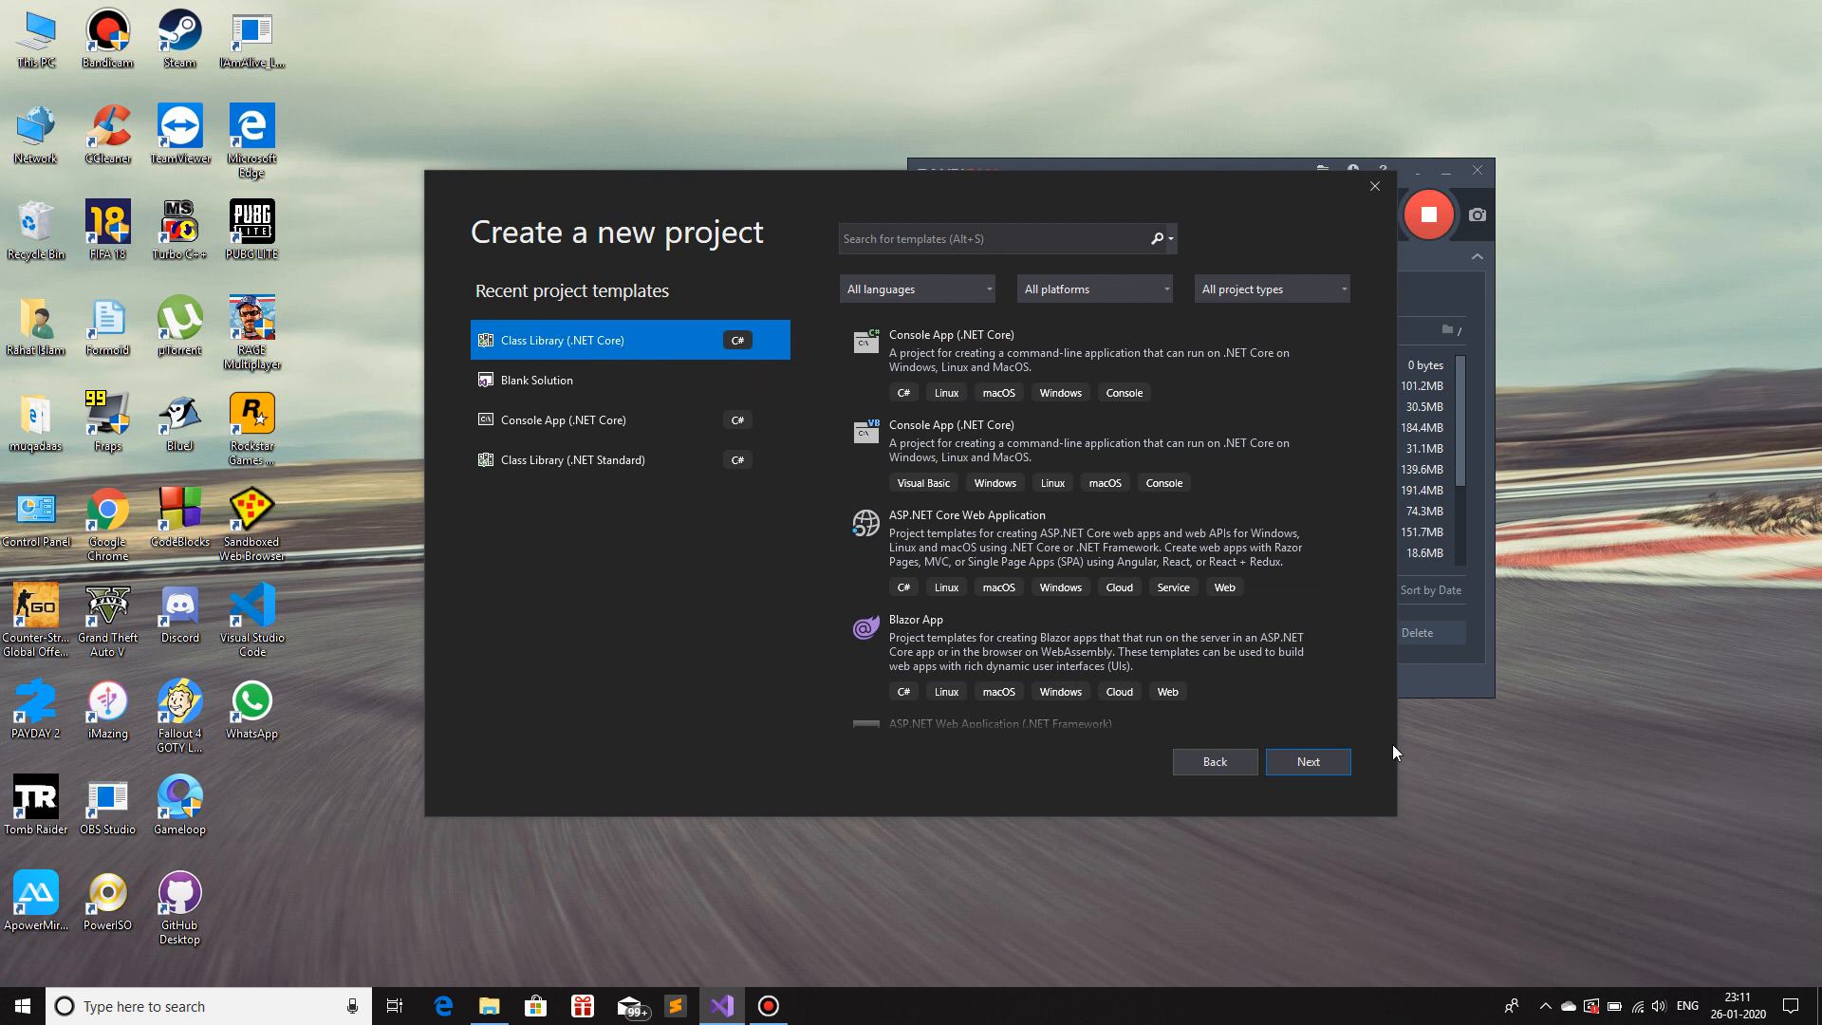
- Continue to configuration and name the project VehicleAPI
{"action": "left_click", "coordinate": [1307, 761]}
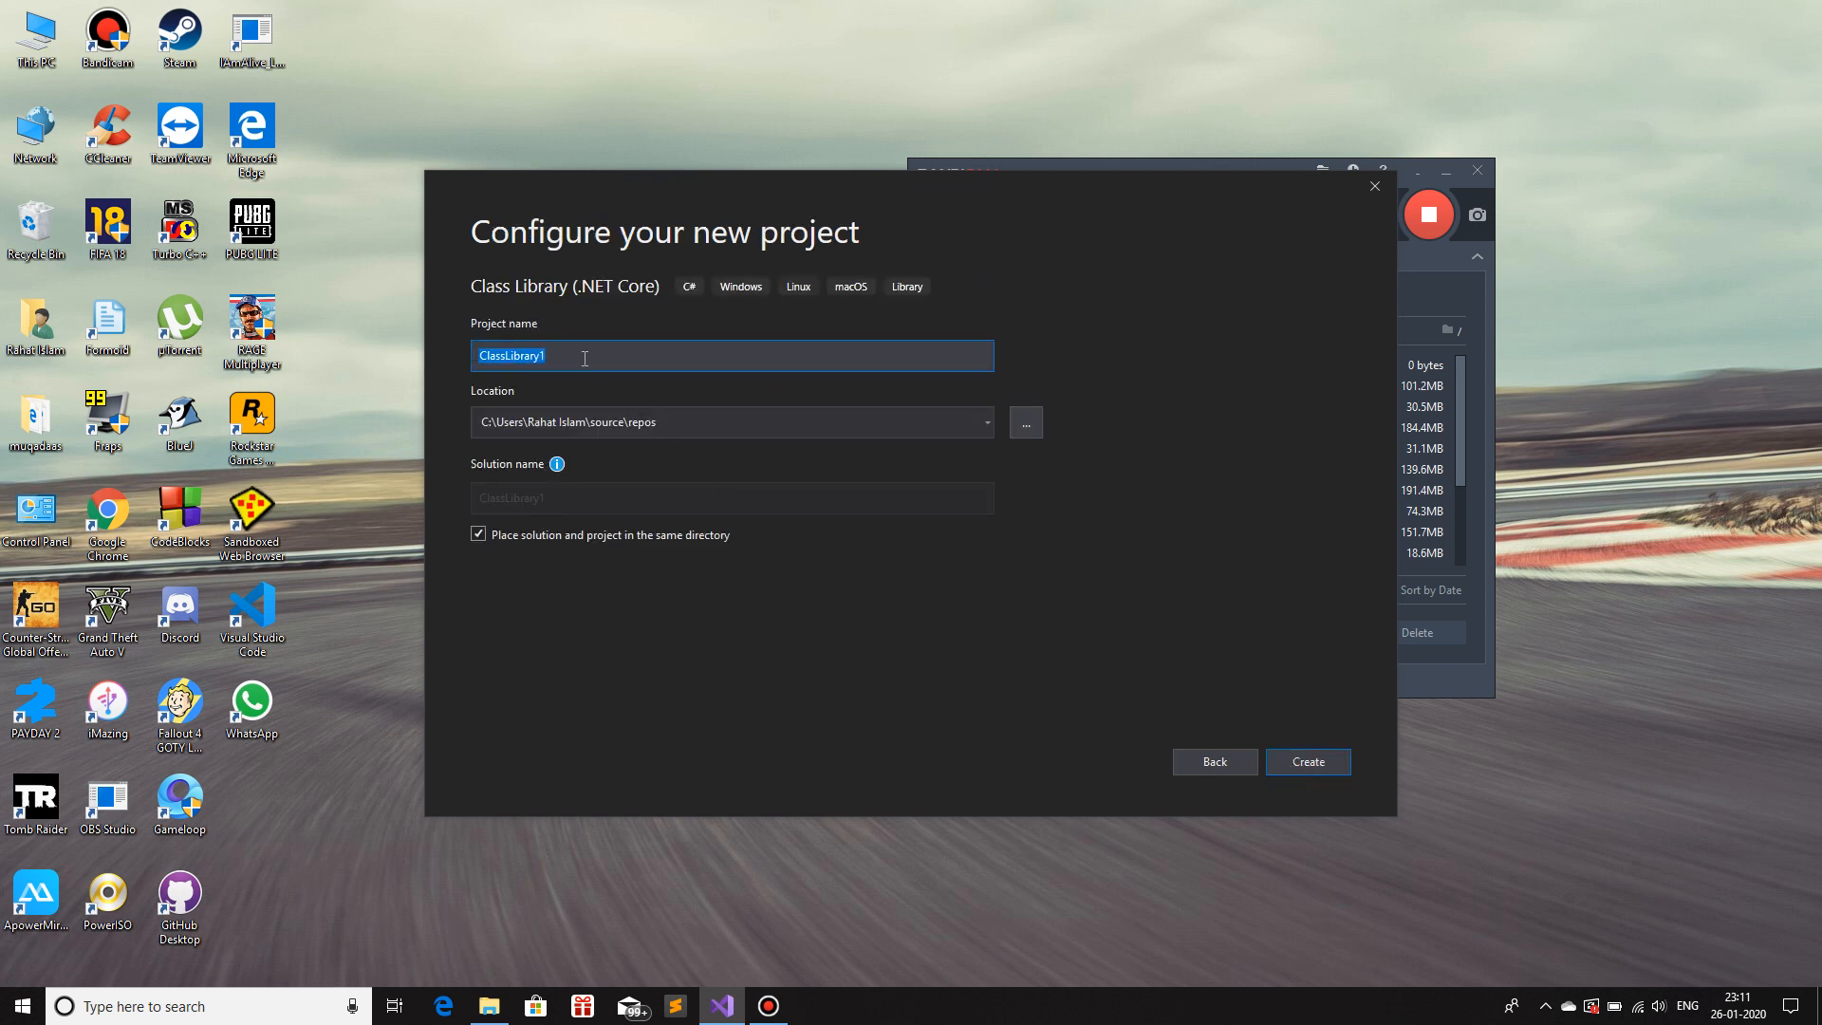
{"action": "type", "text": "VehicleAPI"}
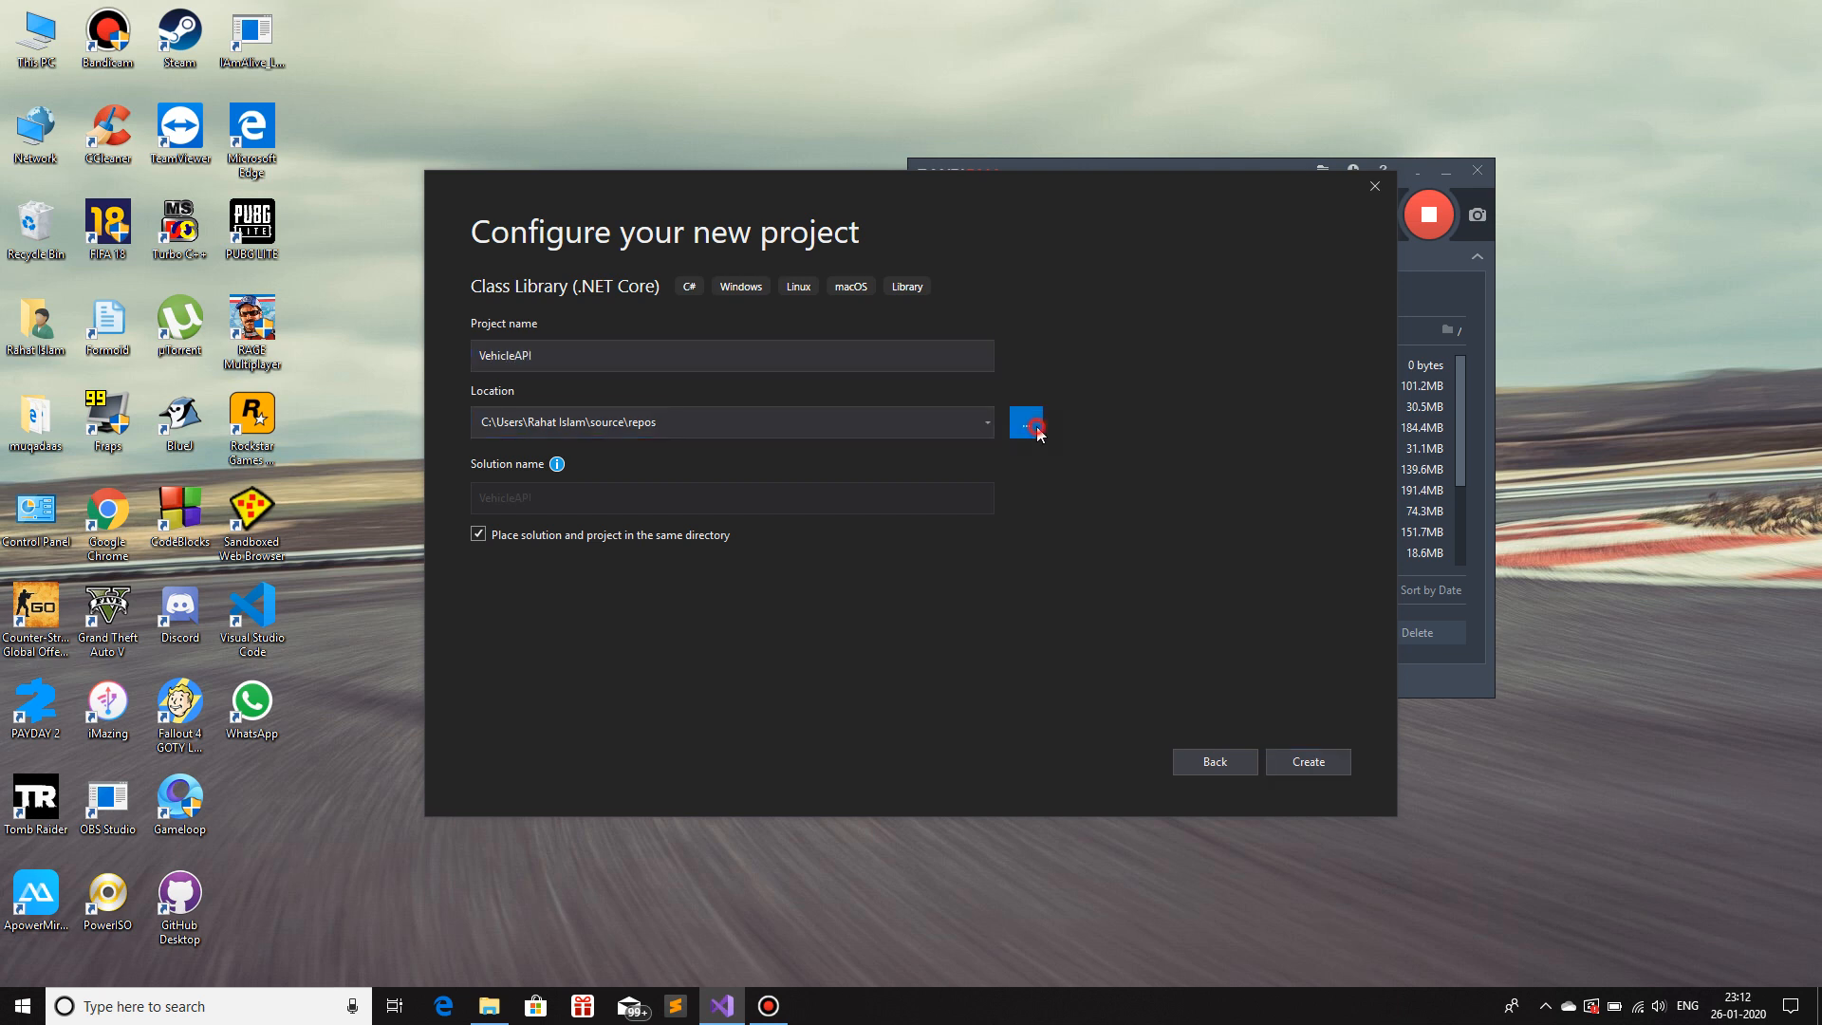
- Set the project location to E:\RageMP\server-files\bridge\resources
{"action": "left_click", "coordinate": [1025, 423]}
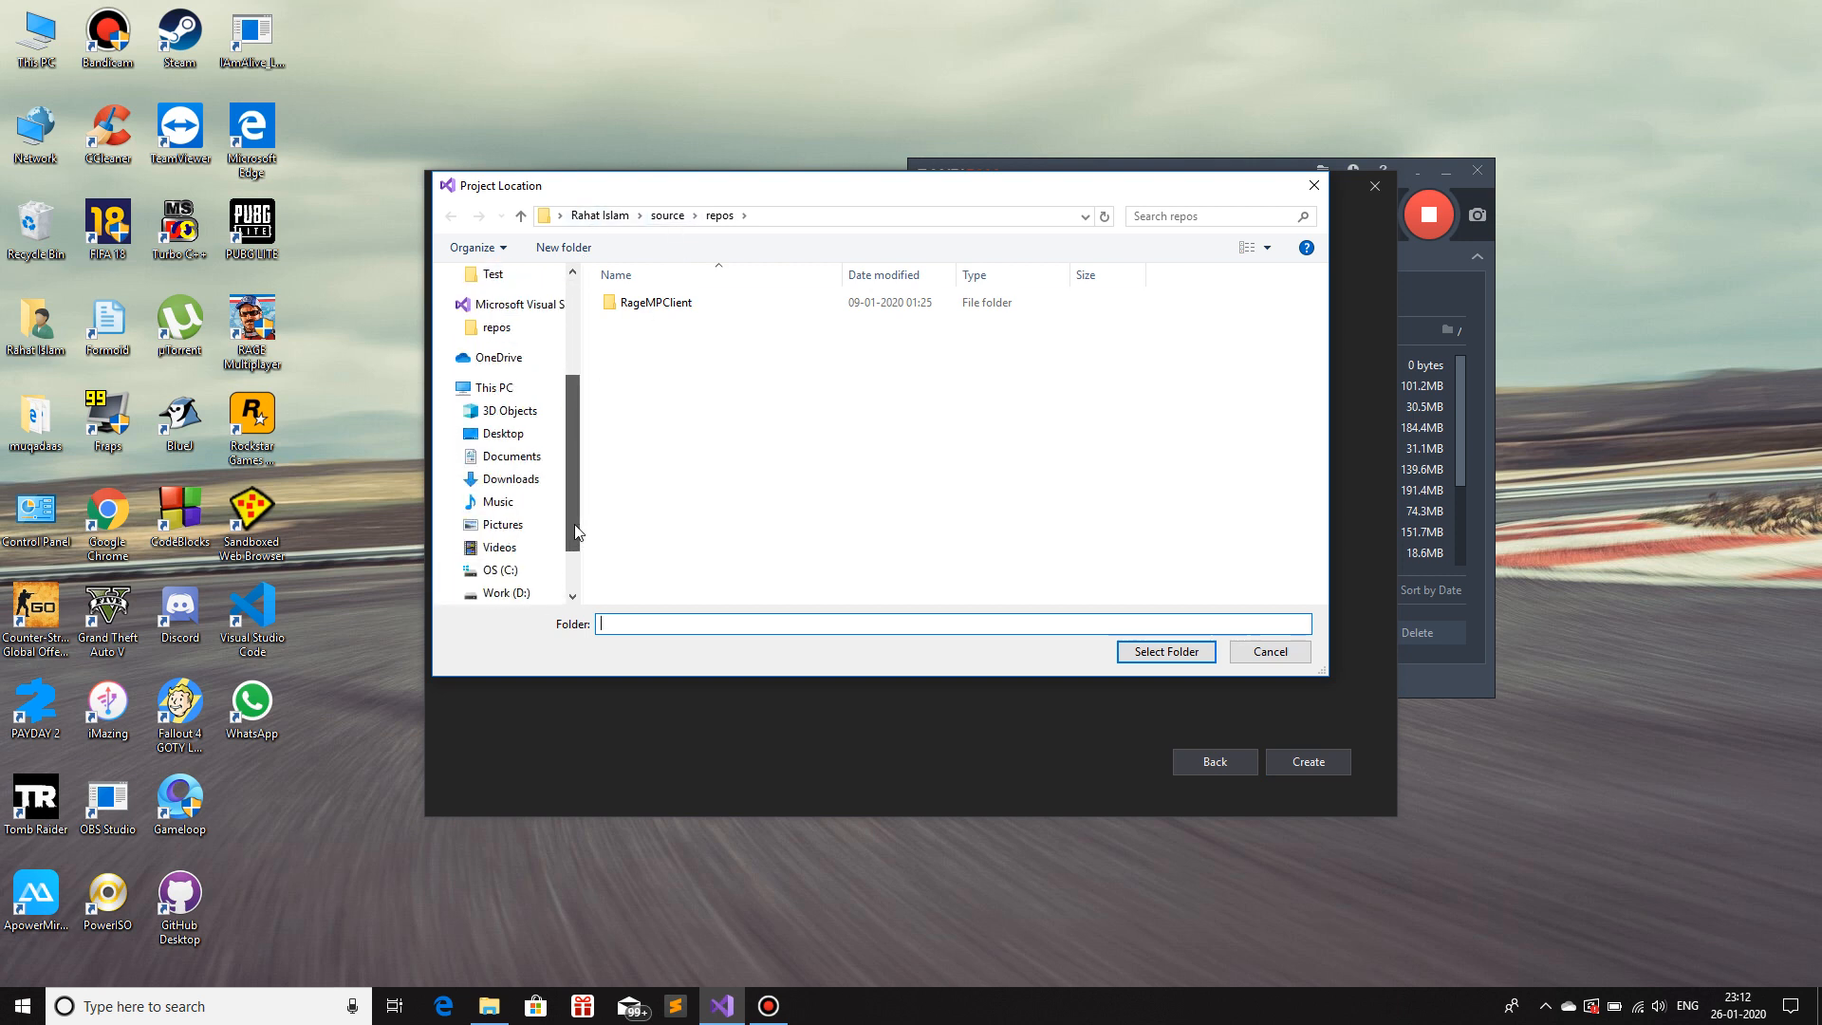
{"action": "left_click", "coordinate": [657, 501]}
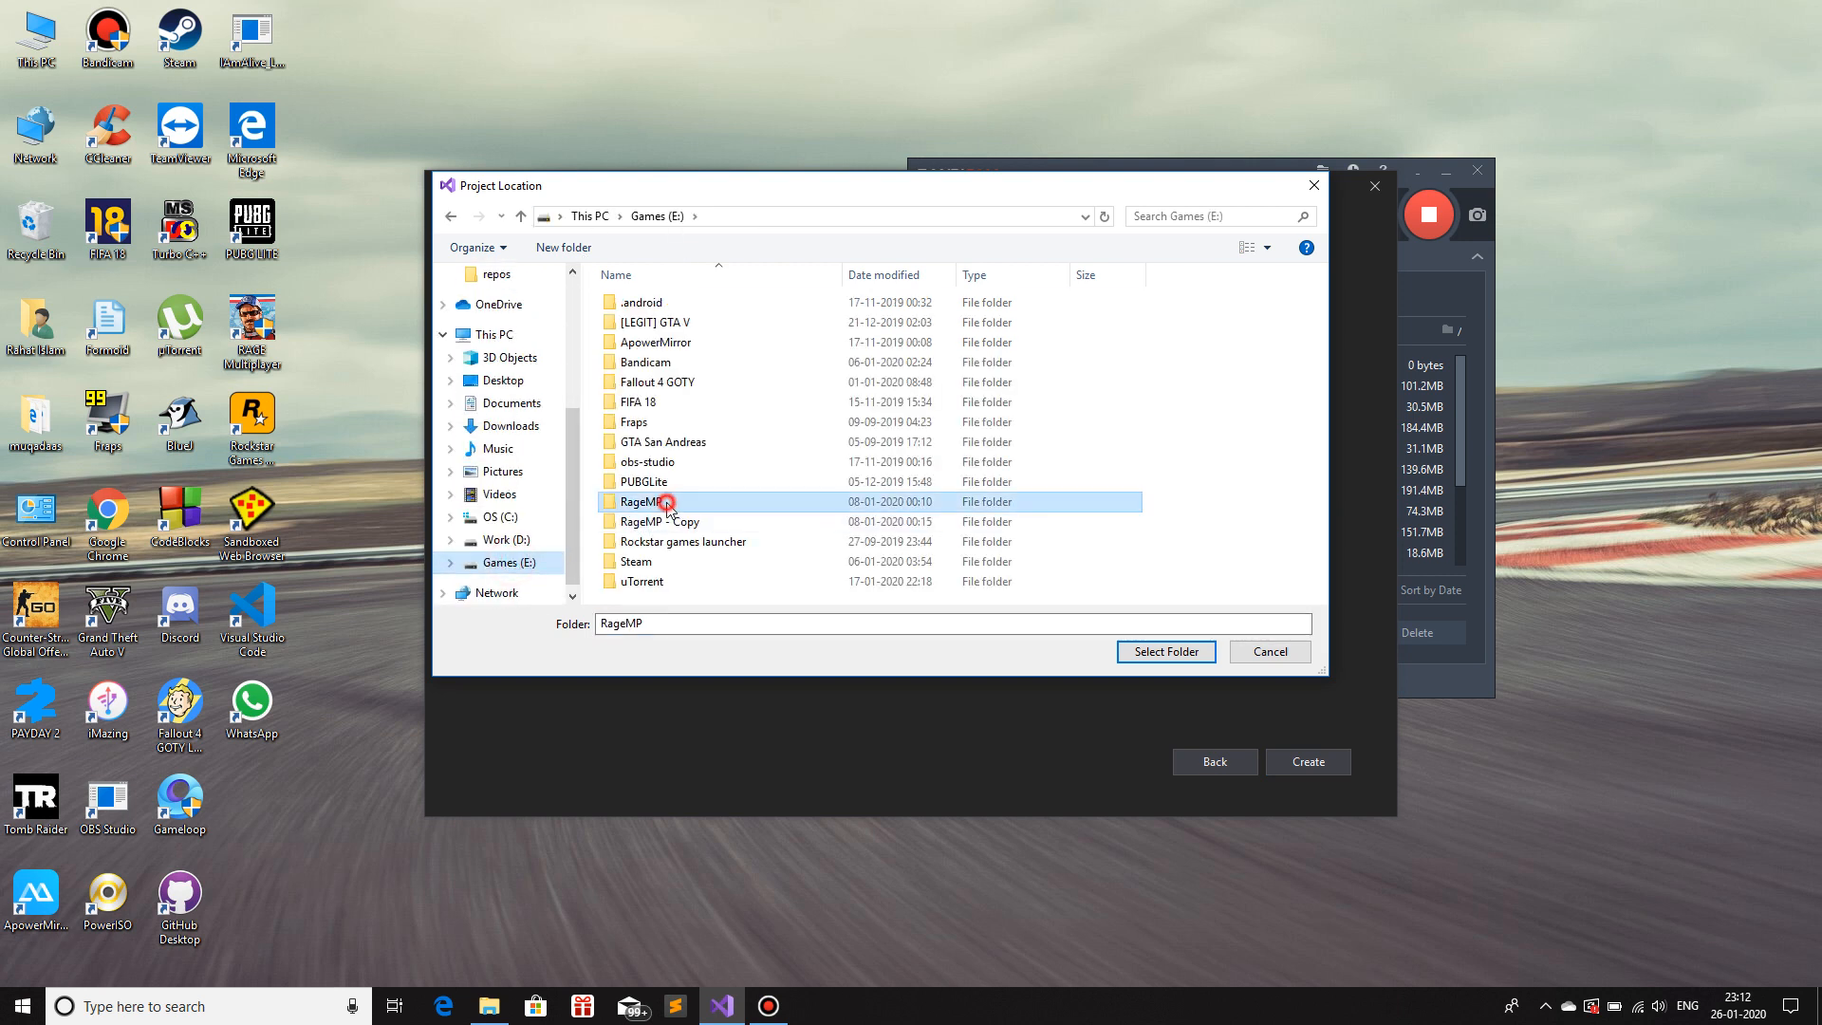
{"action": "double_click", "coordinate": [638, 501]}
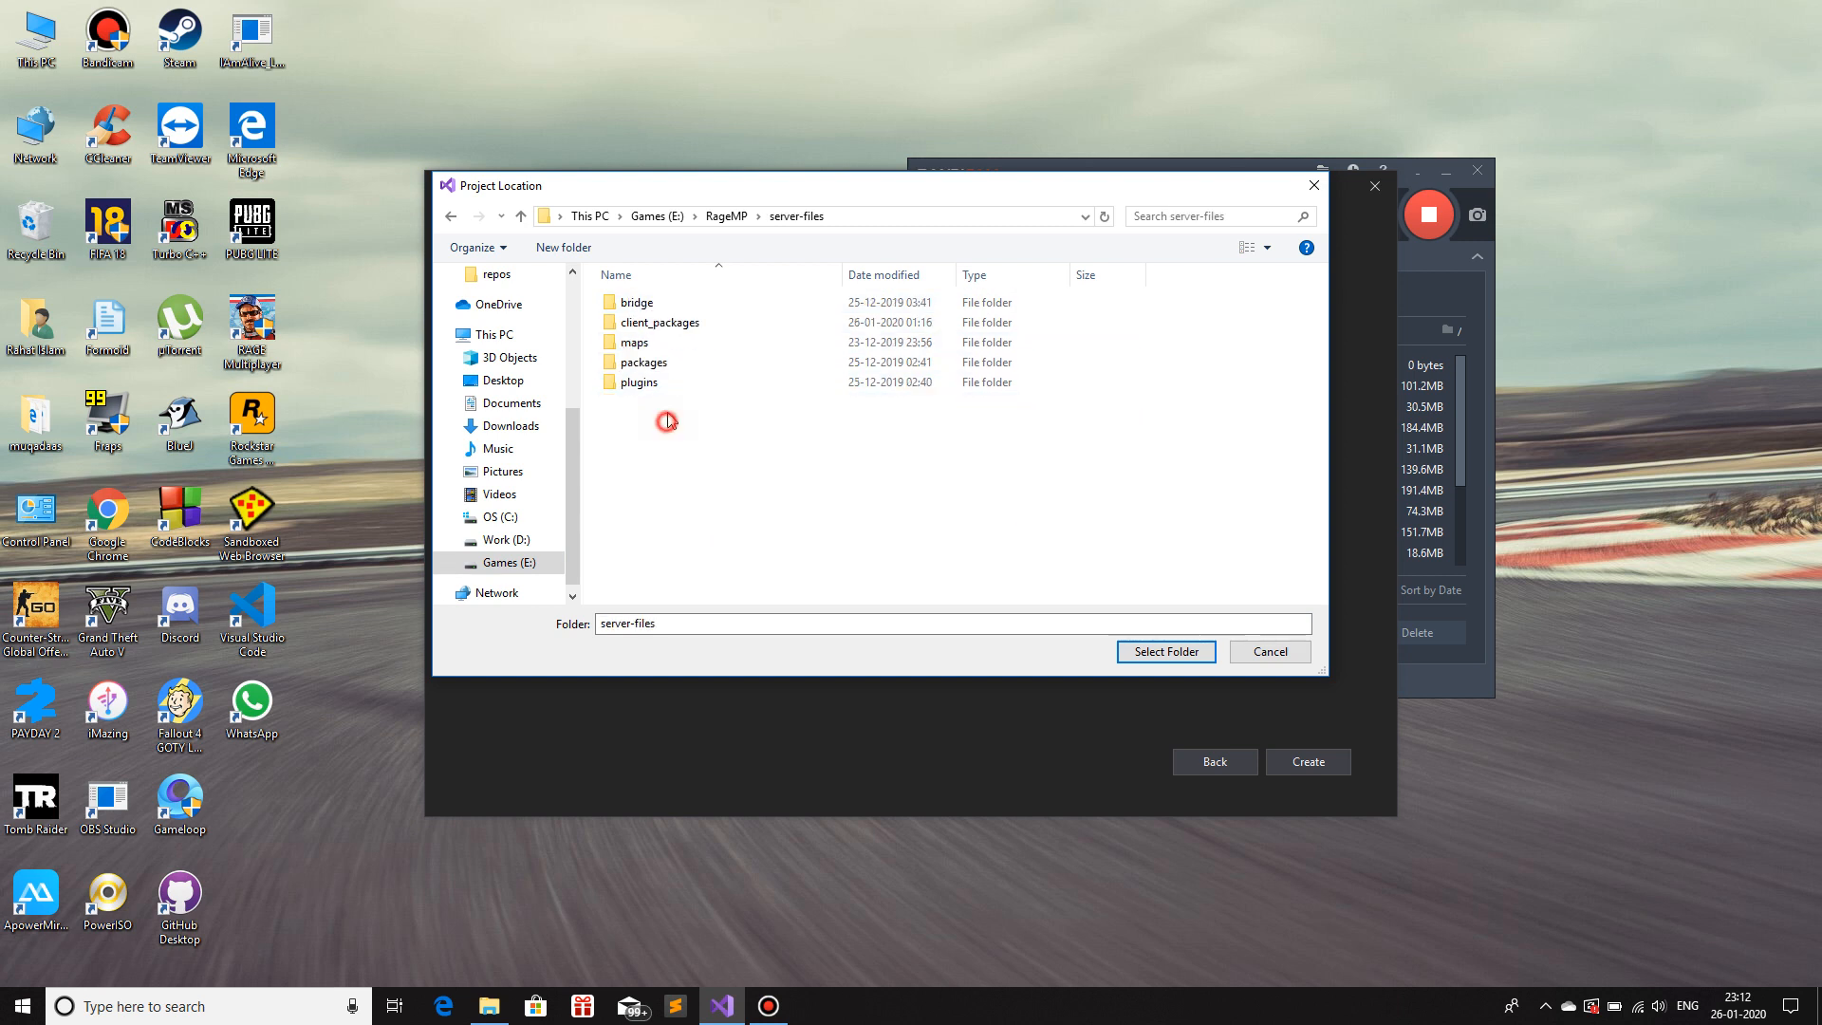
{"action": "double_click", "coordinate": [637, 301]}
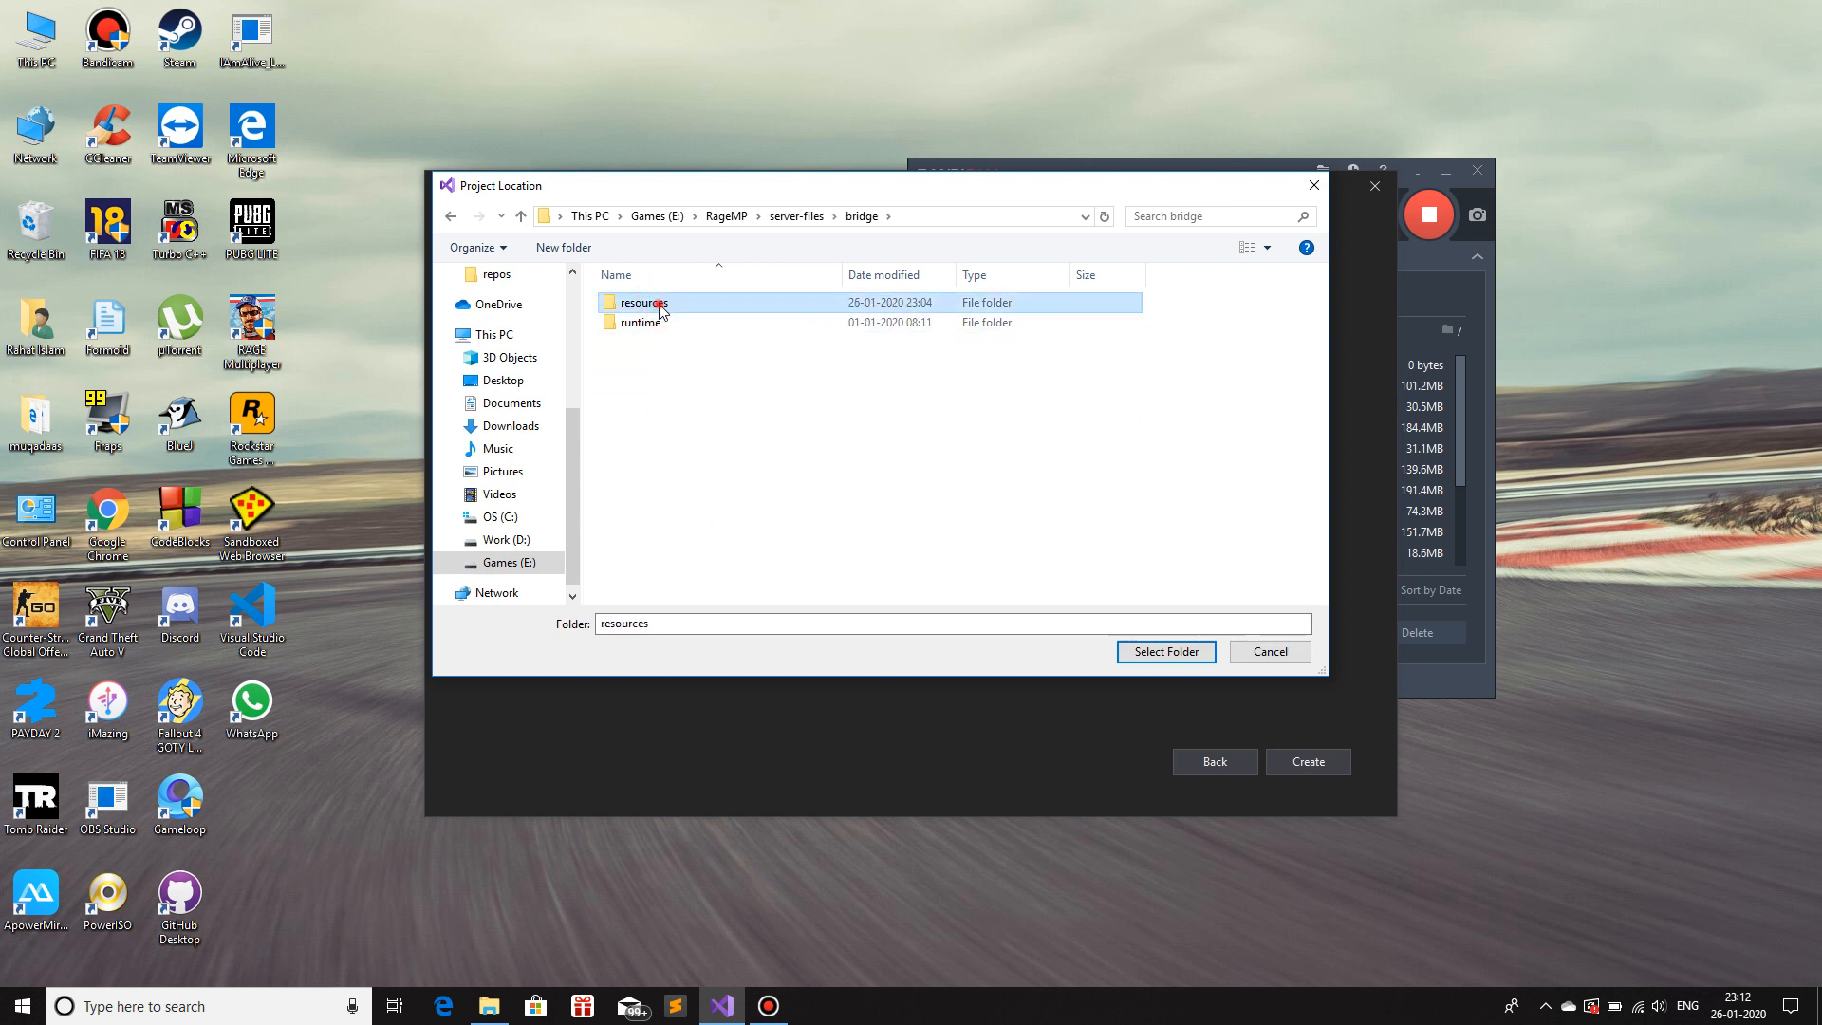
{"action": "left_click", "coordinate": [1165, 651]}
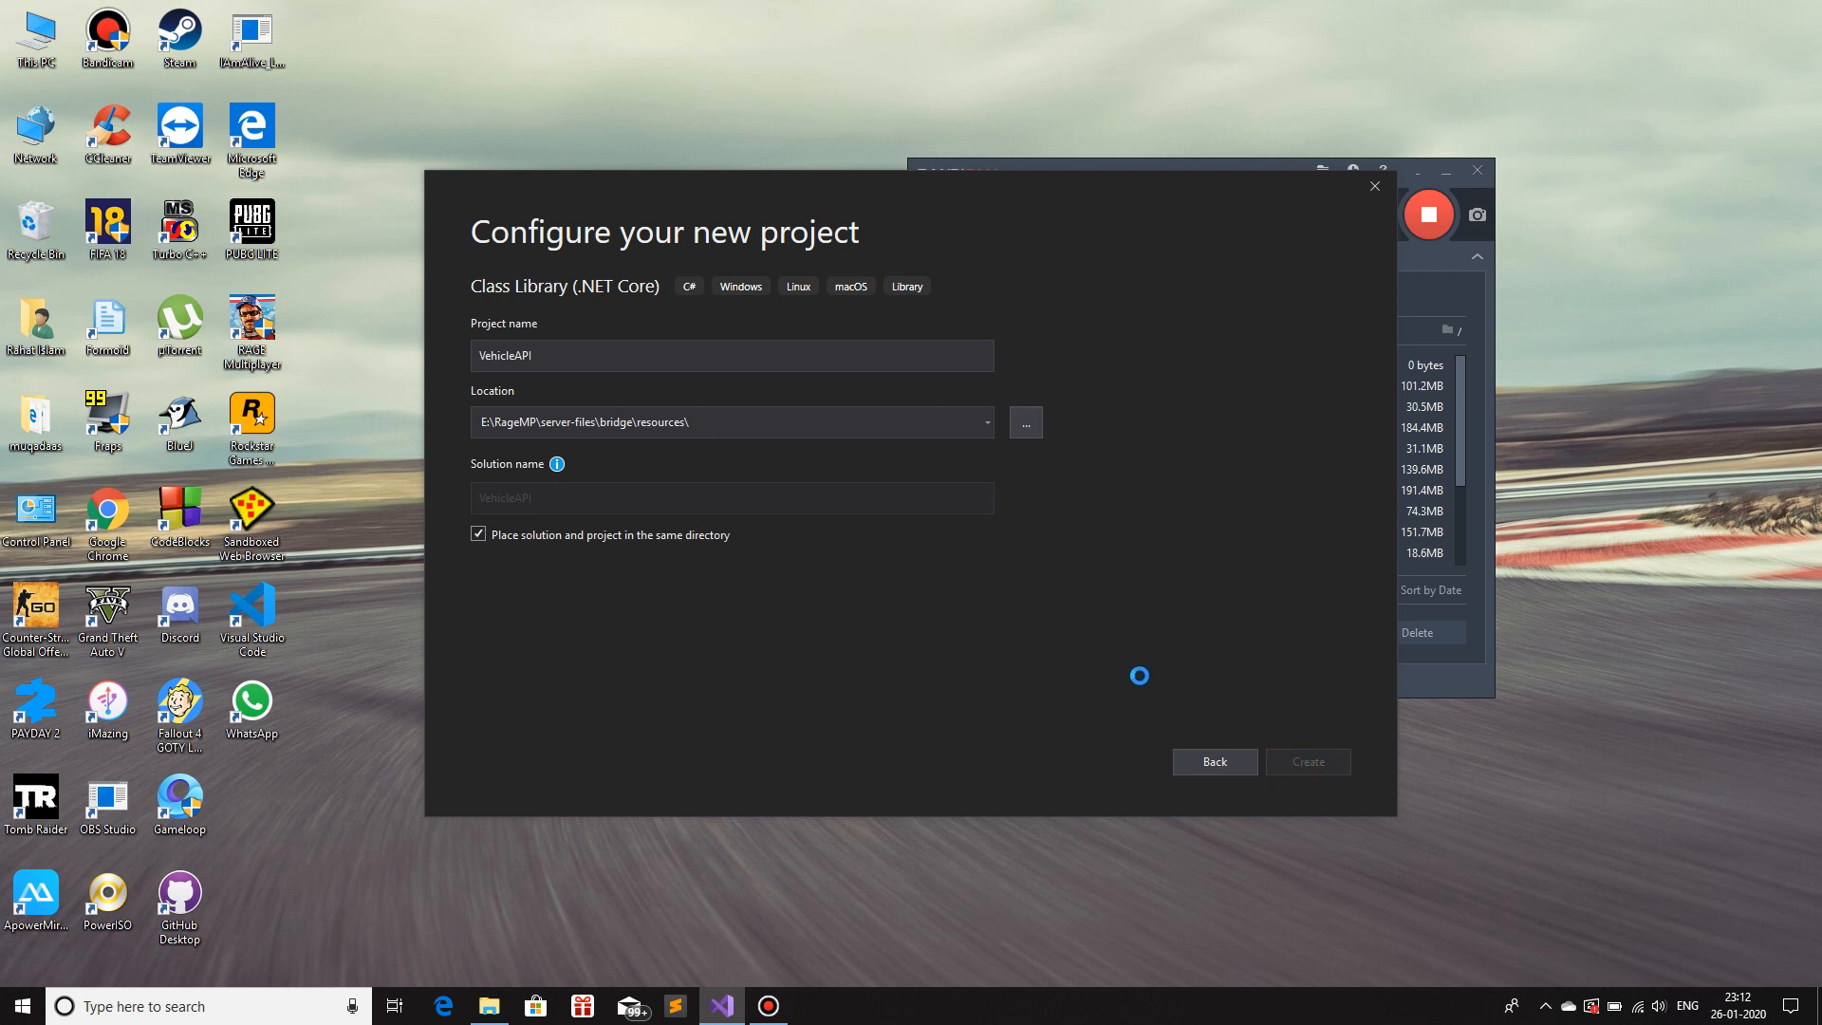
- Create the VehicleAPI project and expand its Dependencies node in Solution Explorer
{"action": "left_click", "coordinate": [1307, 763]}
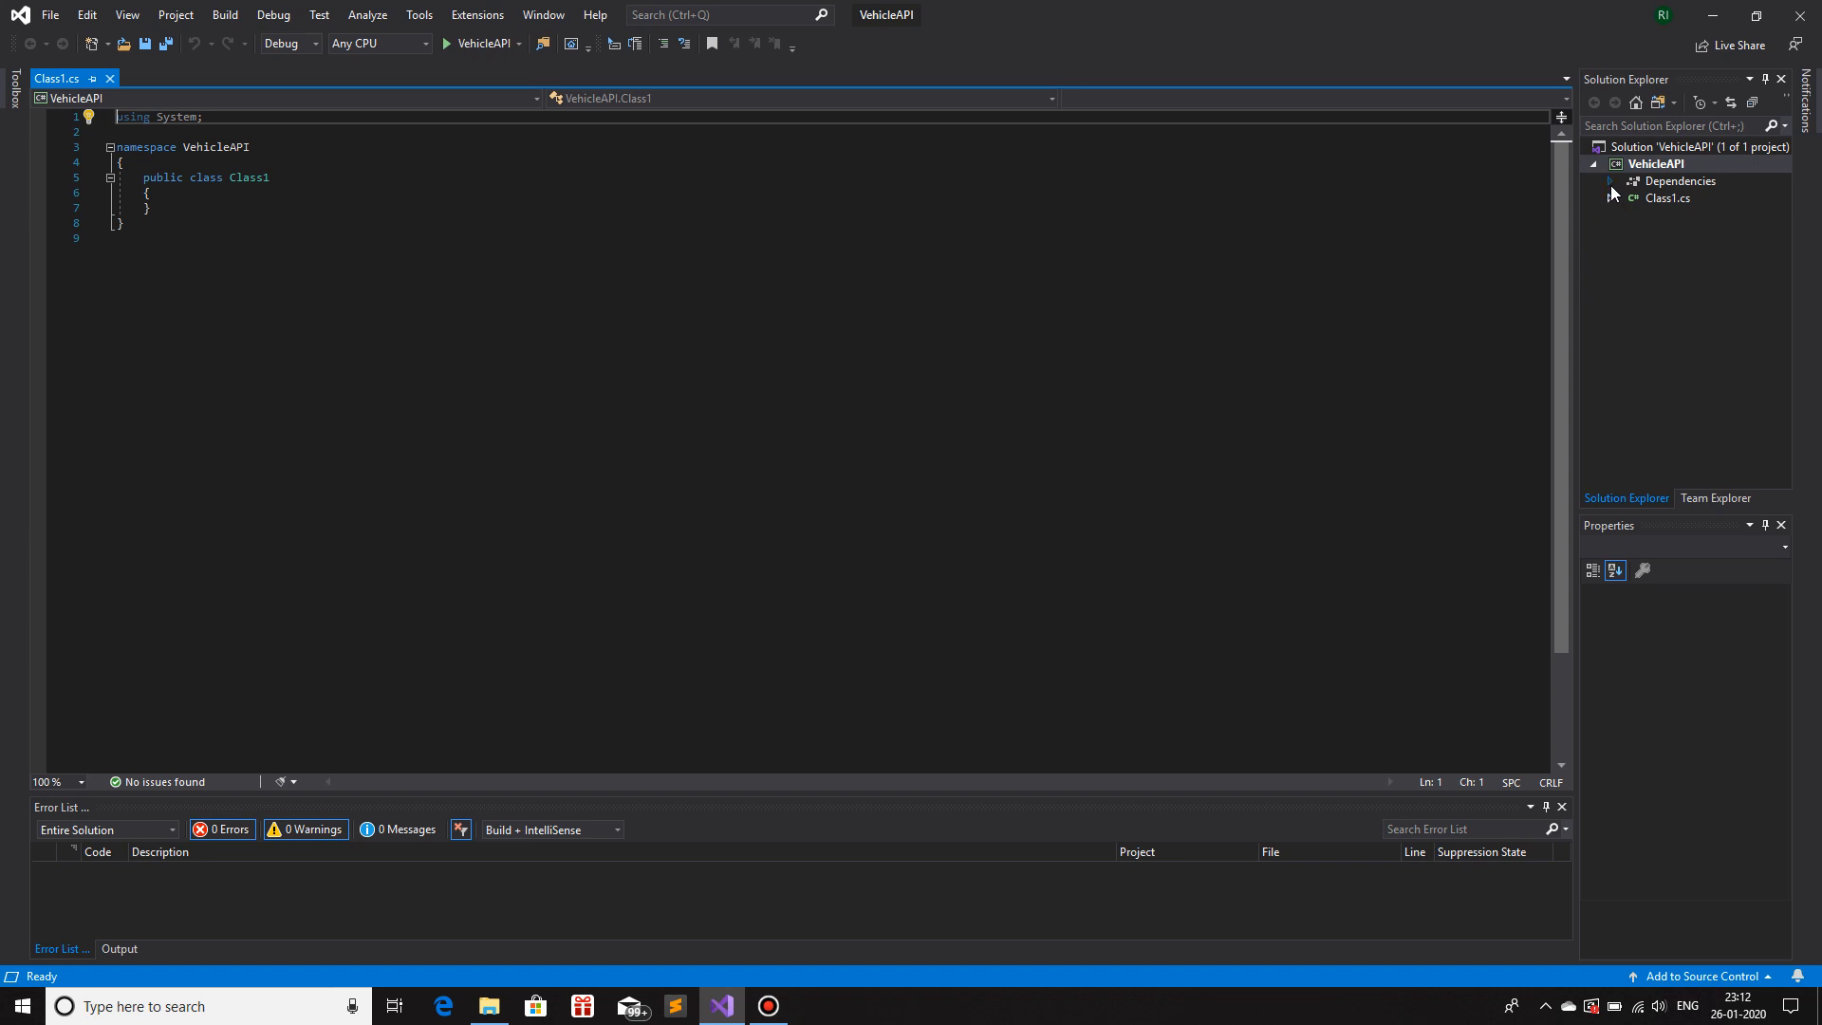
{"action": "left_click", "coordinate": [1655, 163]}
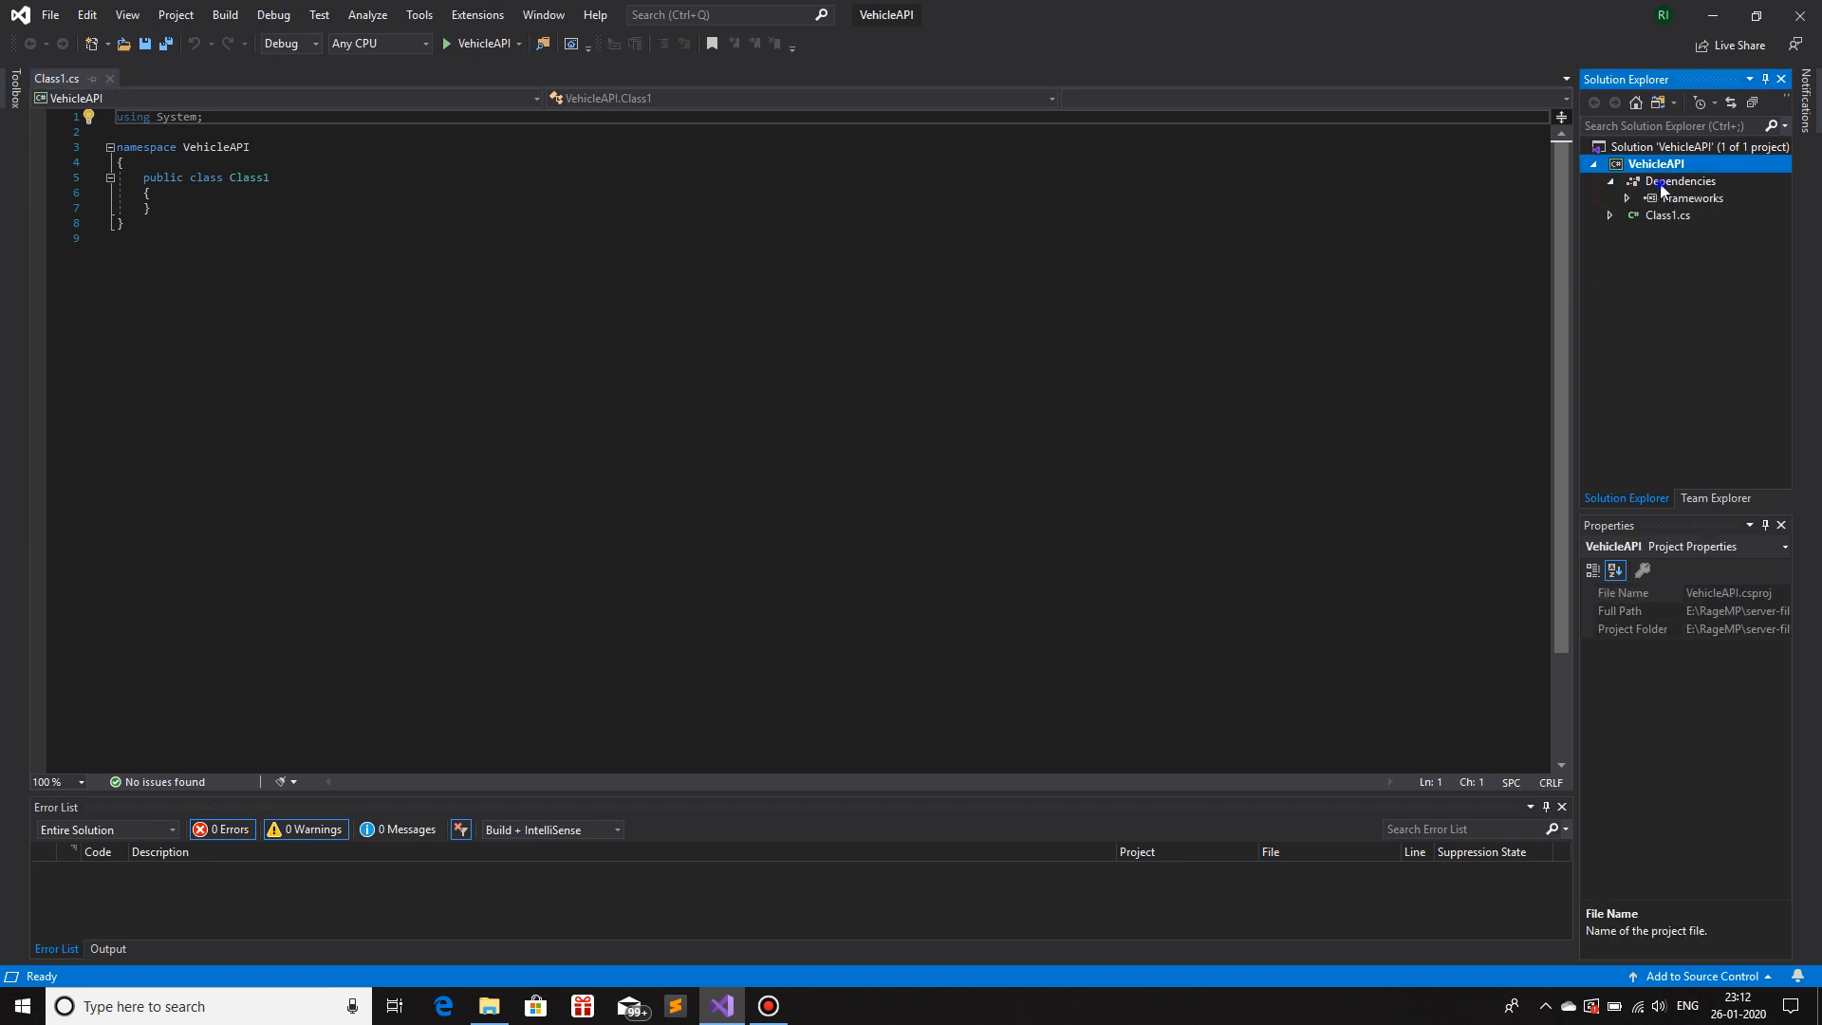
- Add the runtime Bootstrapper.dll as a reference to the VehicleAPI project
{"action": "left_click", "coordinate": [1678, 180]}
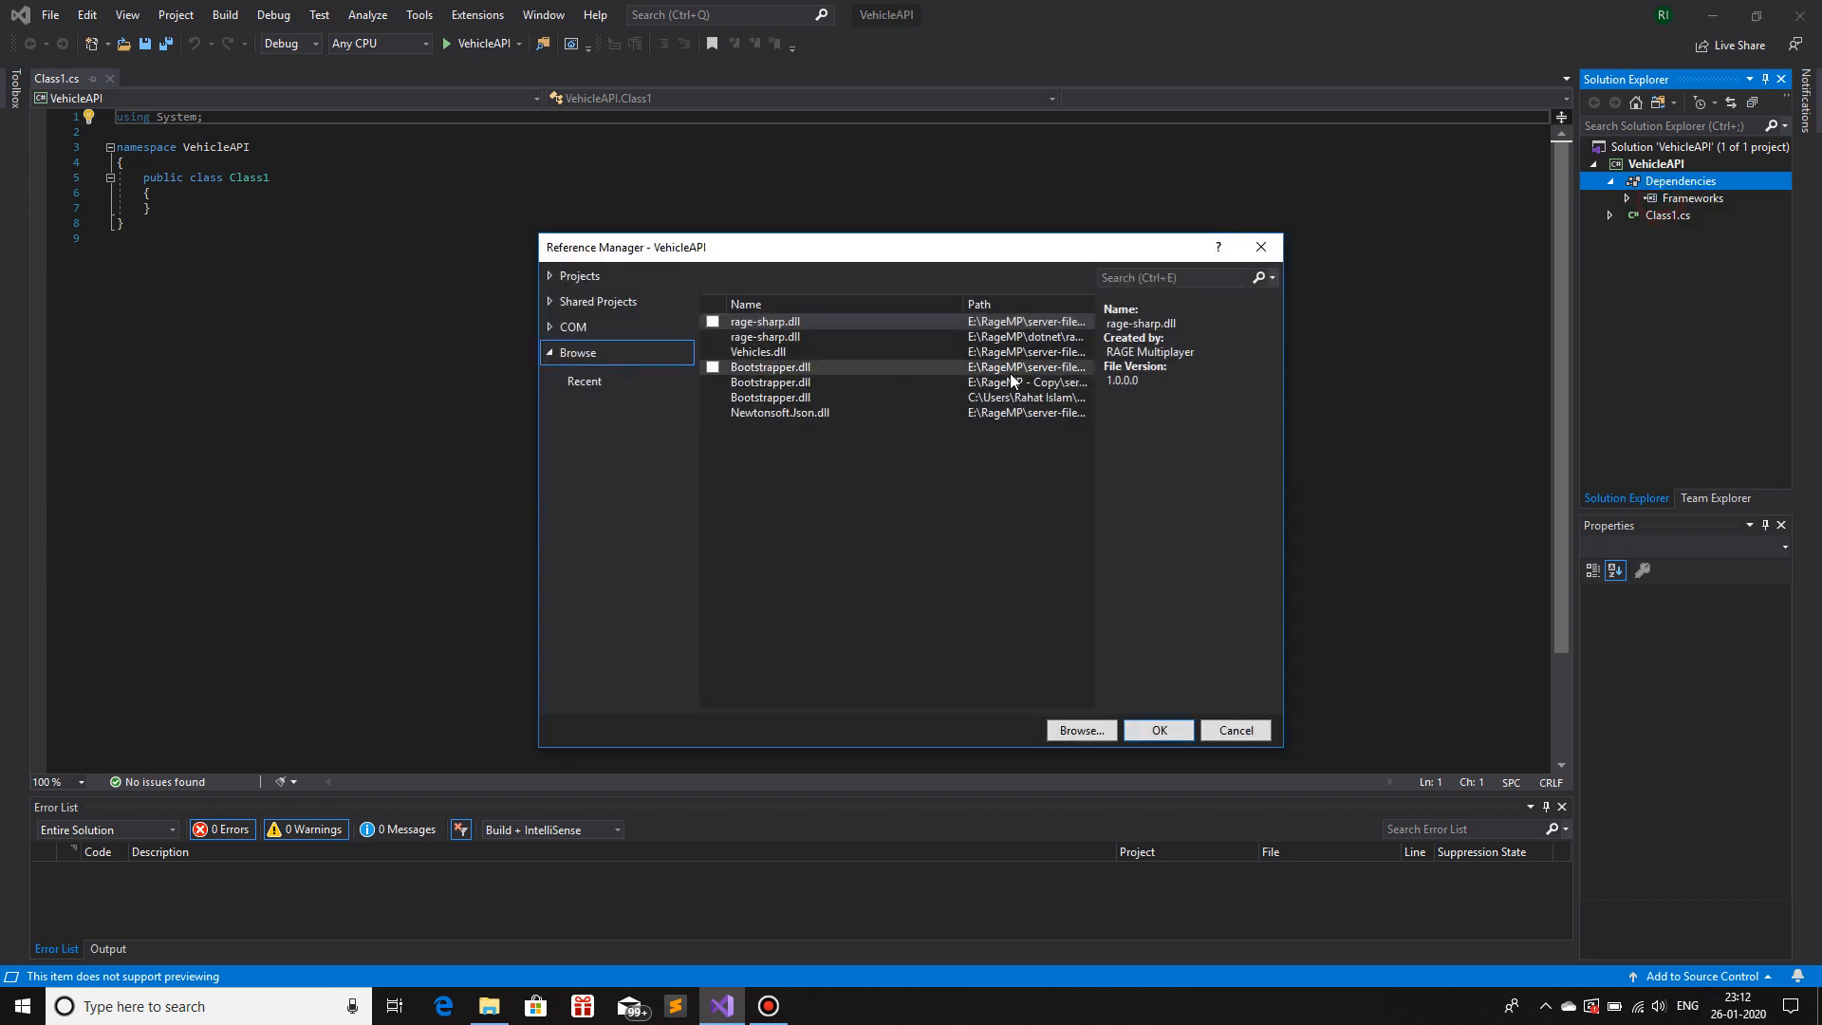
{"action": "mouse_move", "coordinate": [725, 384]}
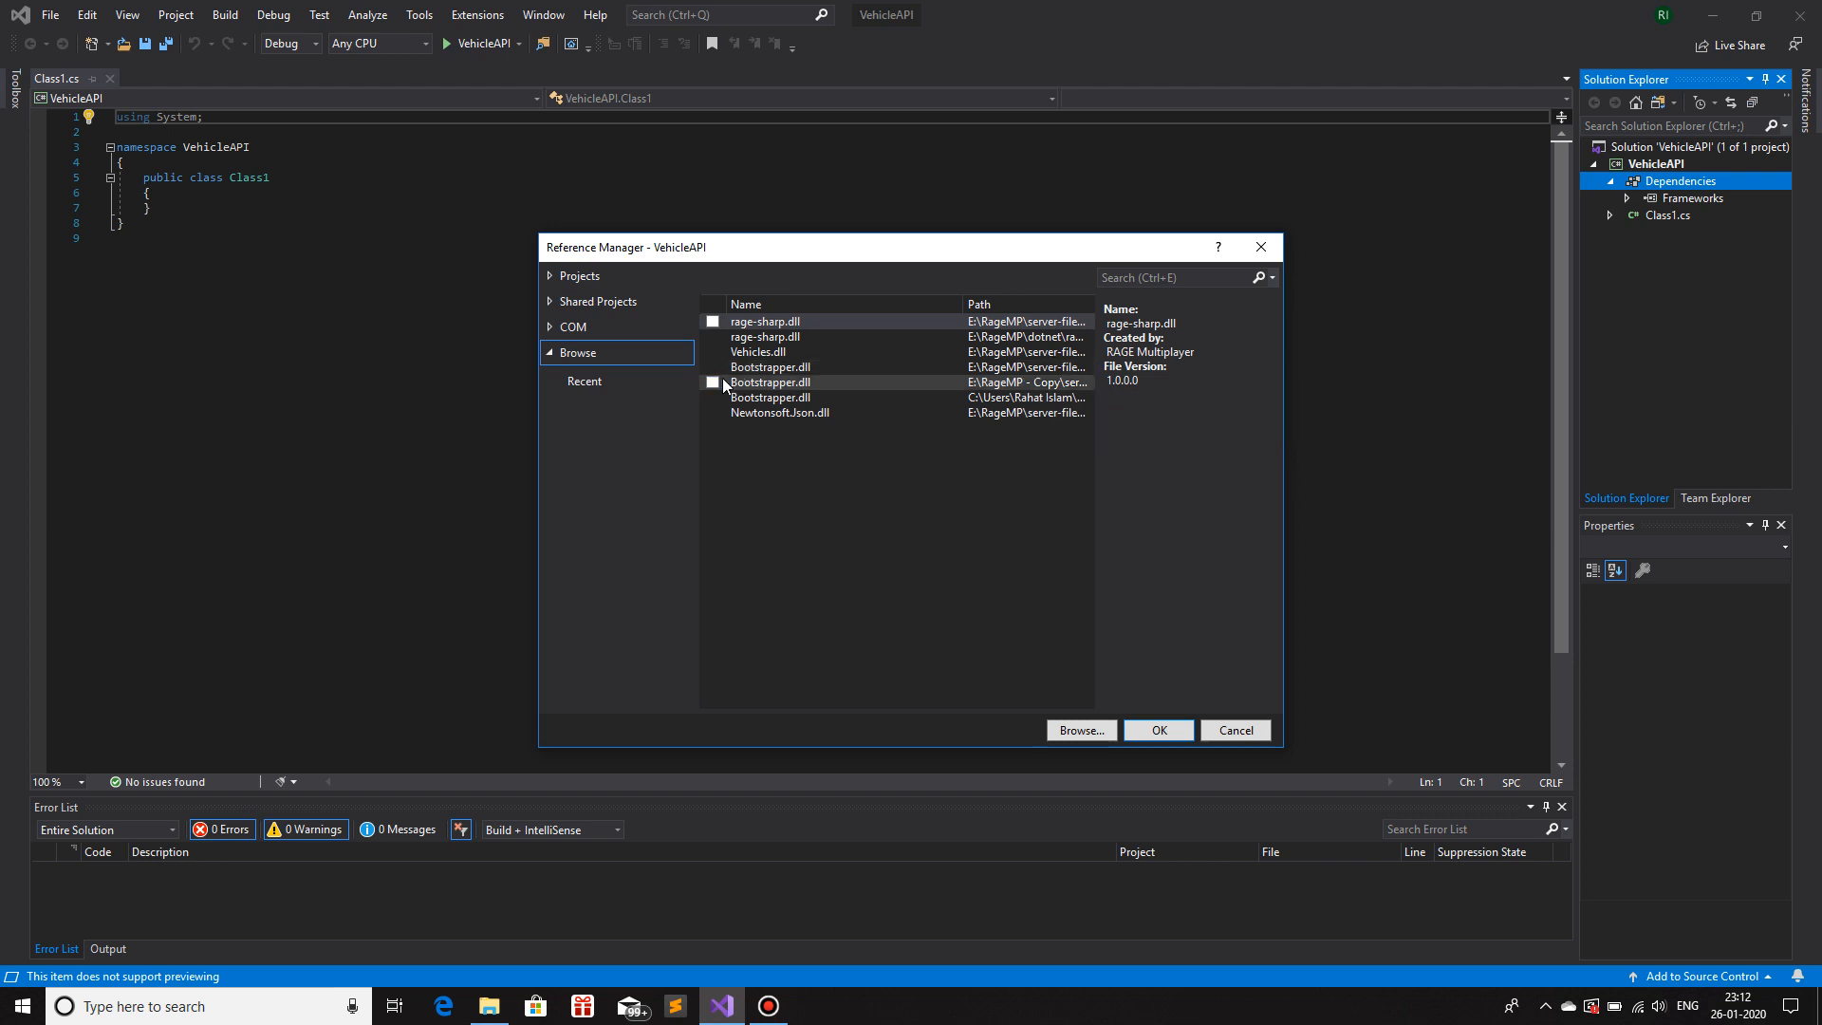
{"action": "mouse_move", "coordinate": [987, 368]}
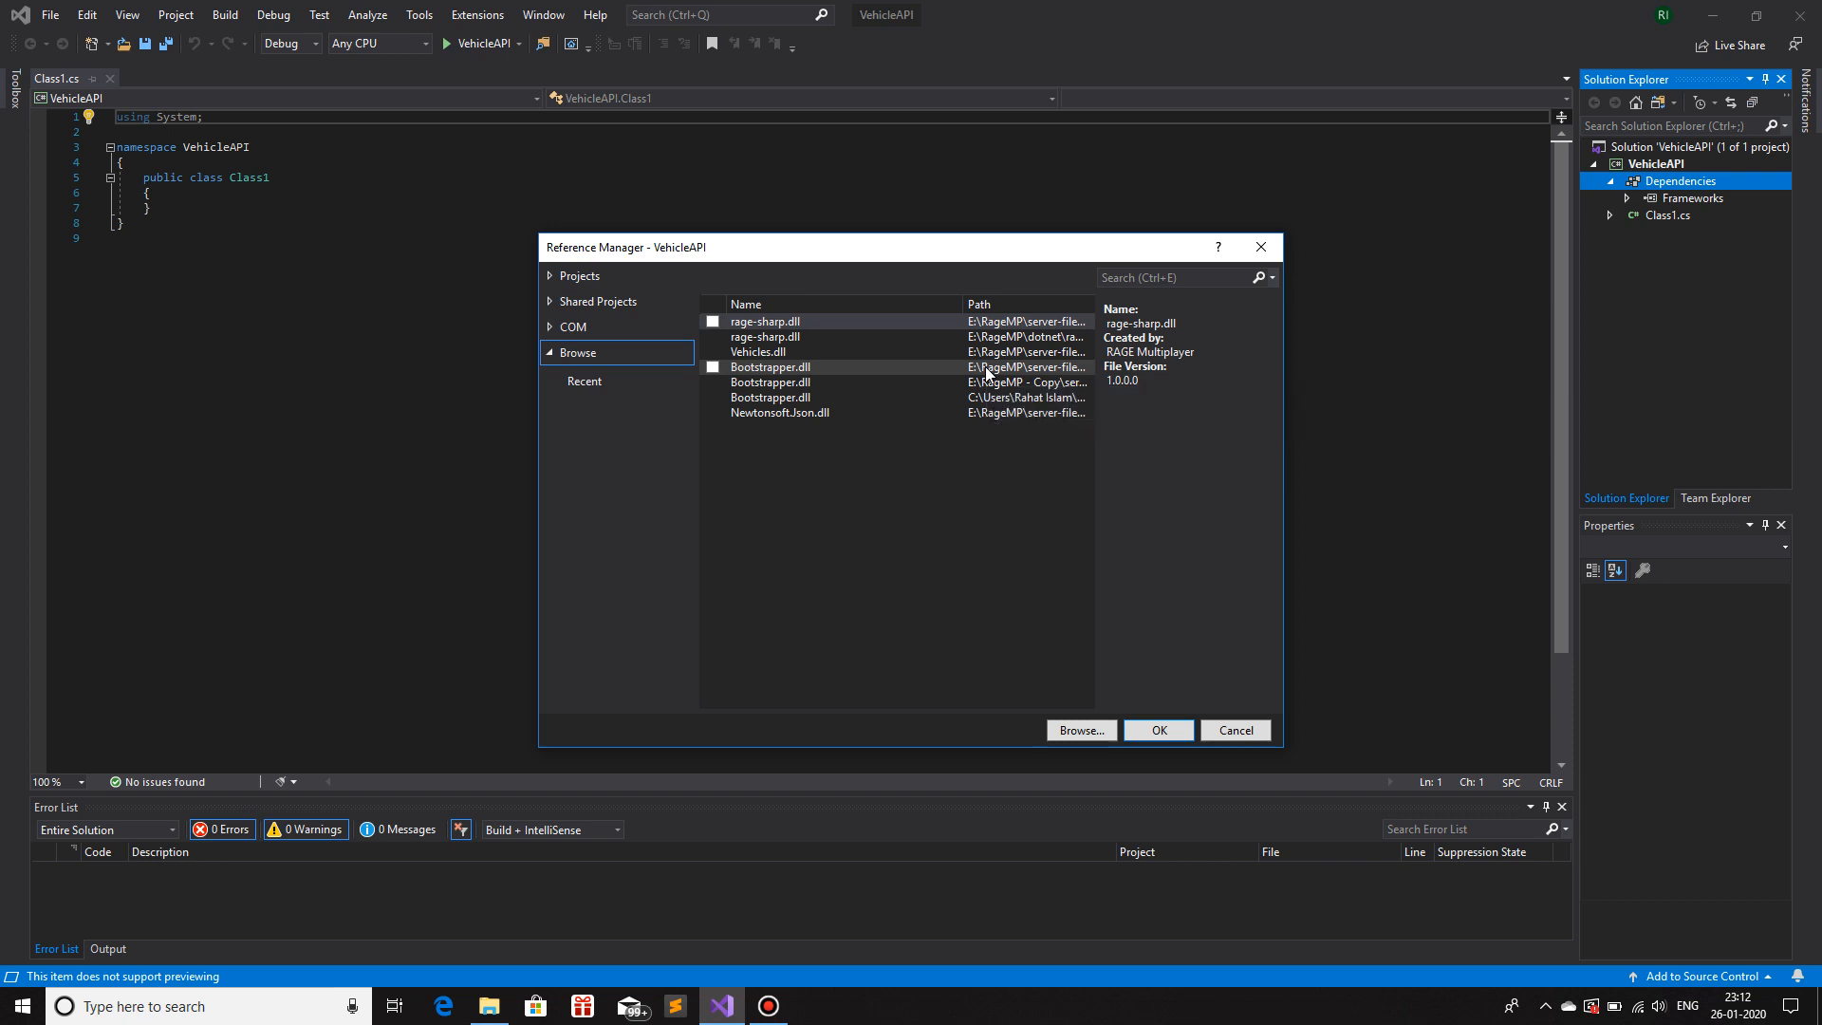
{"action": "mouse_move", "coordinate": [998, 372]}
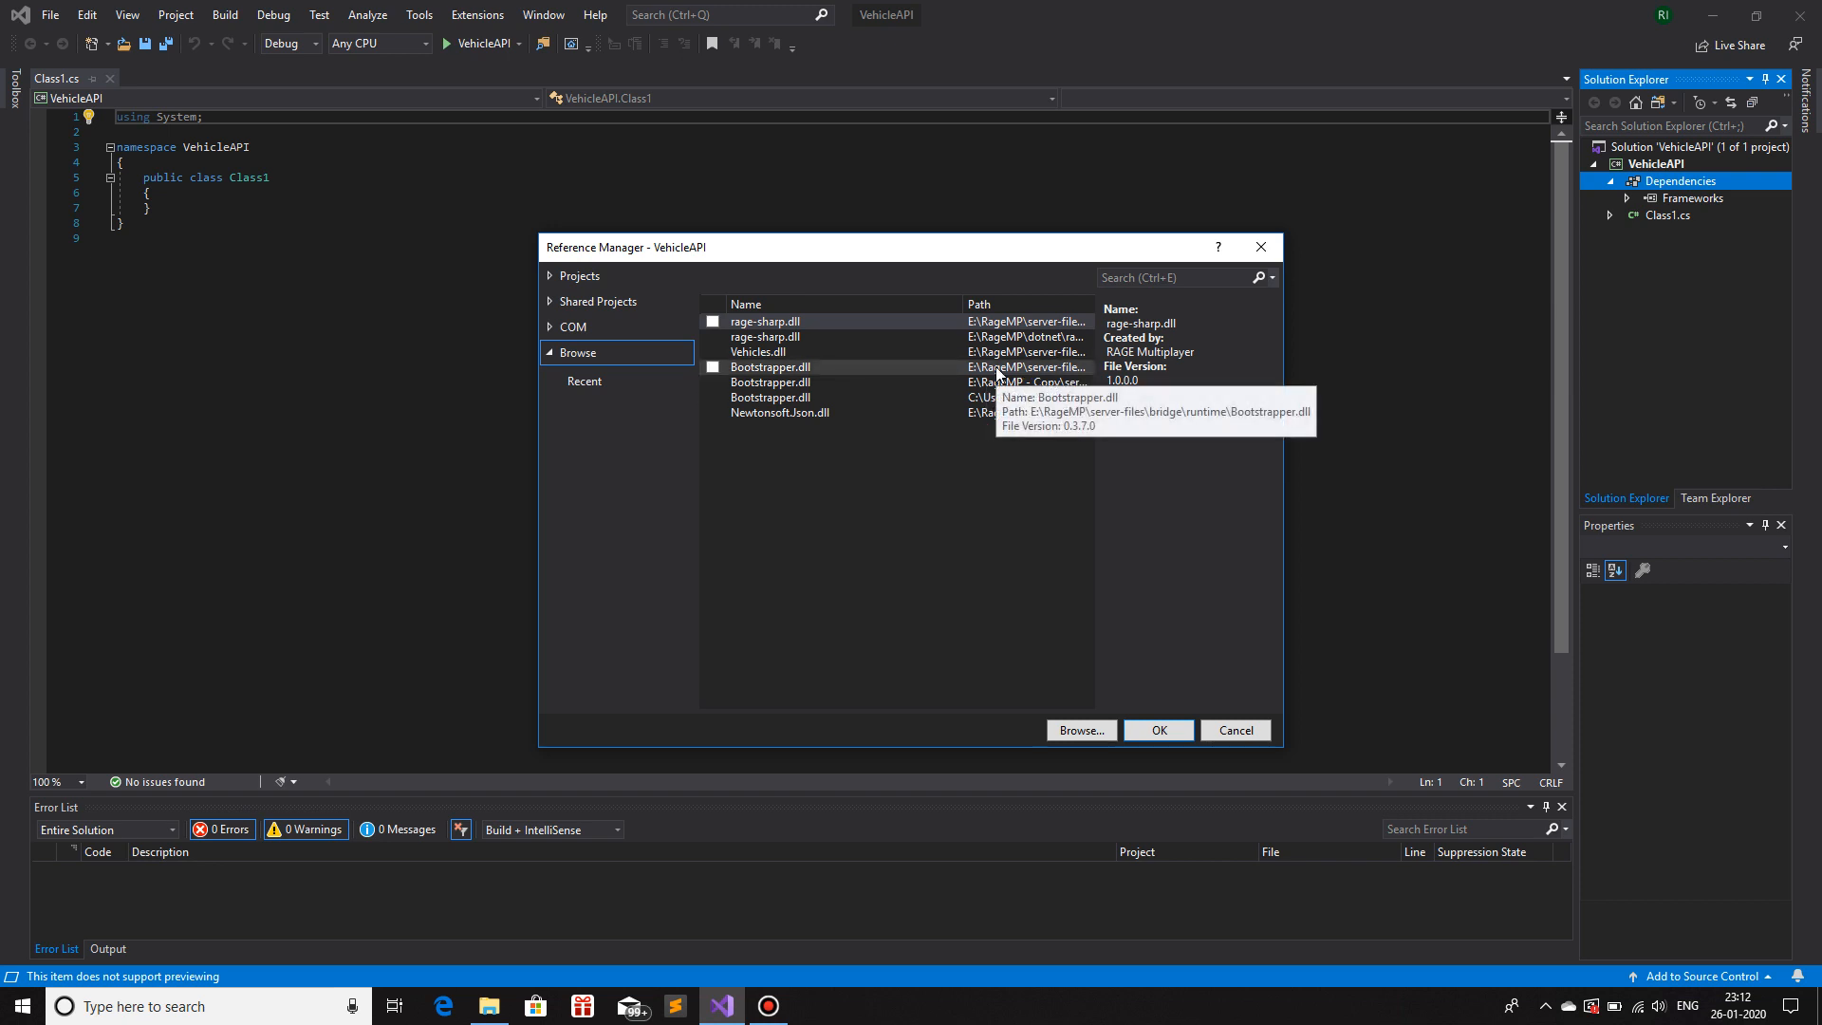
{"action": "mouse_move", "coordinate": [770, 367]}
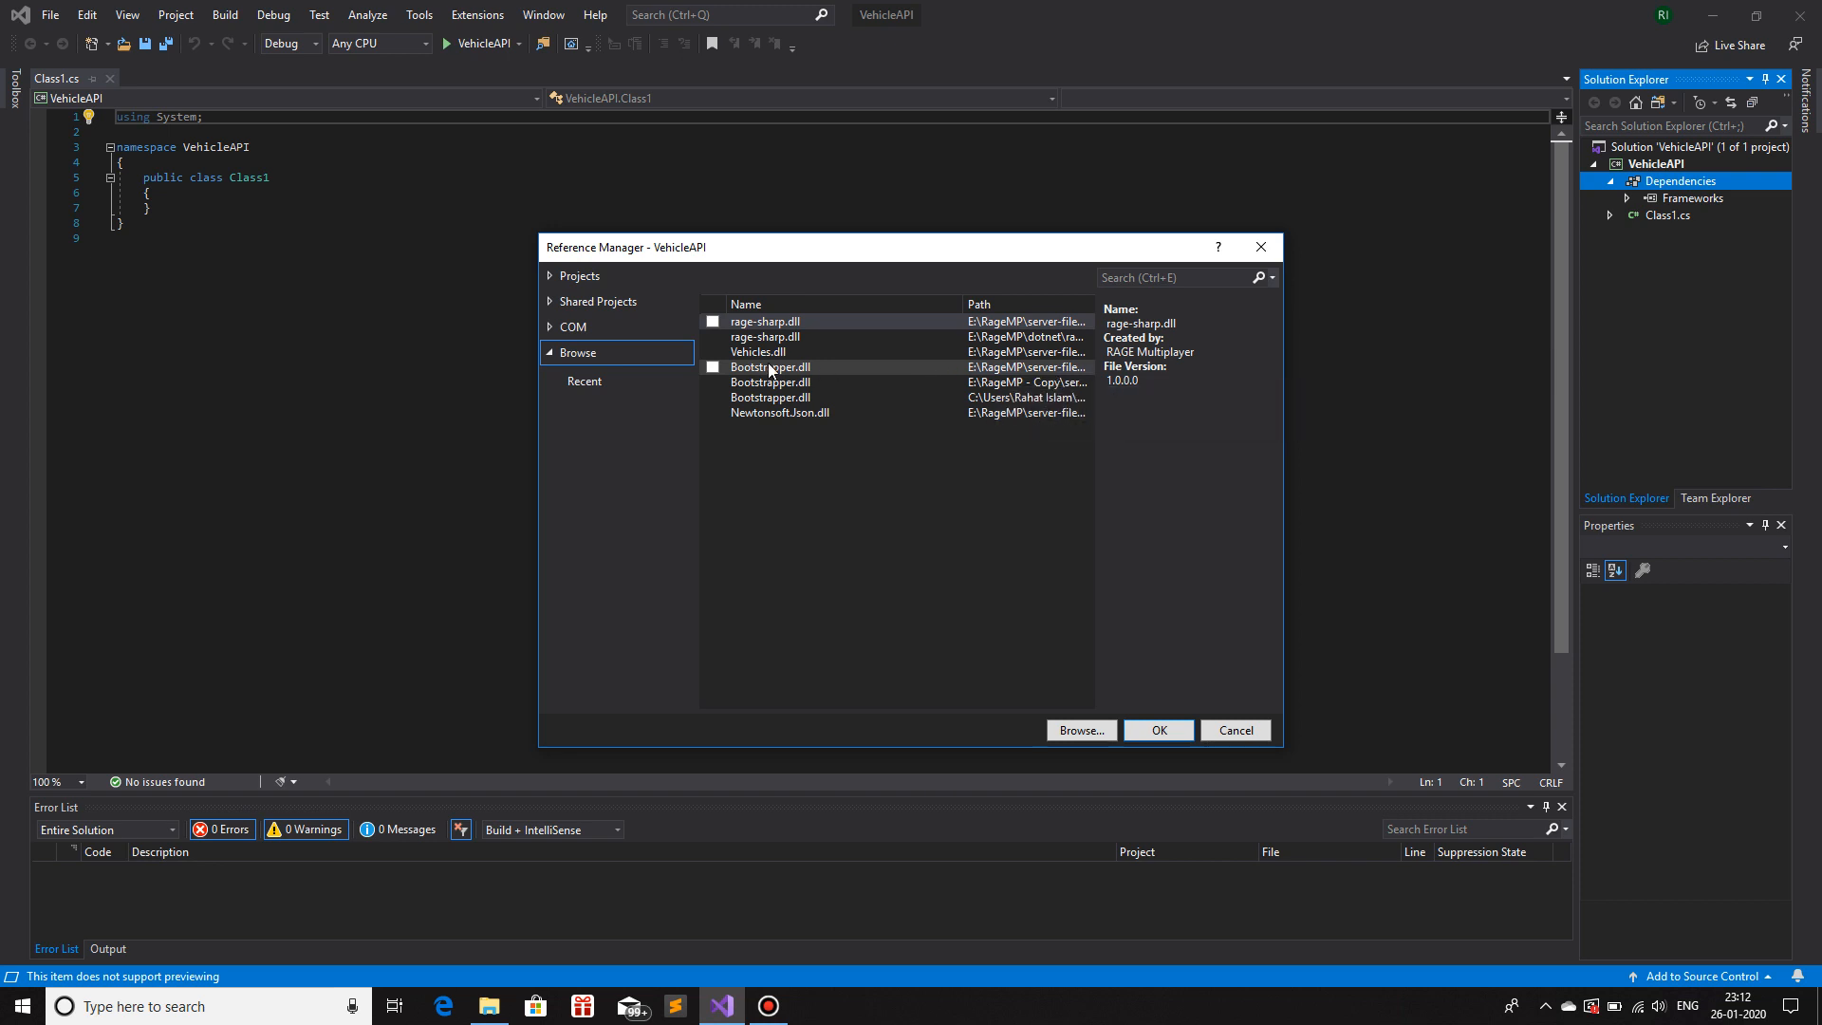
{"action": "left_click", "coordinate": [713, 366]}
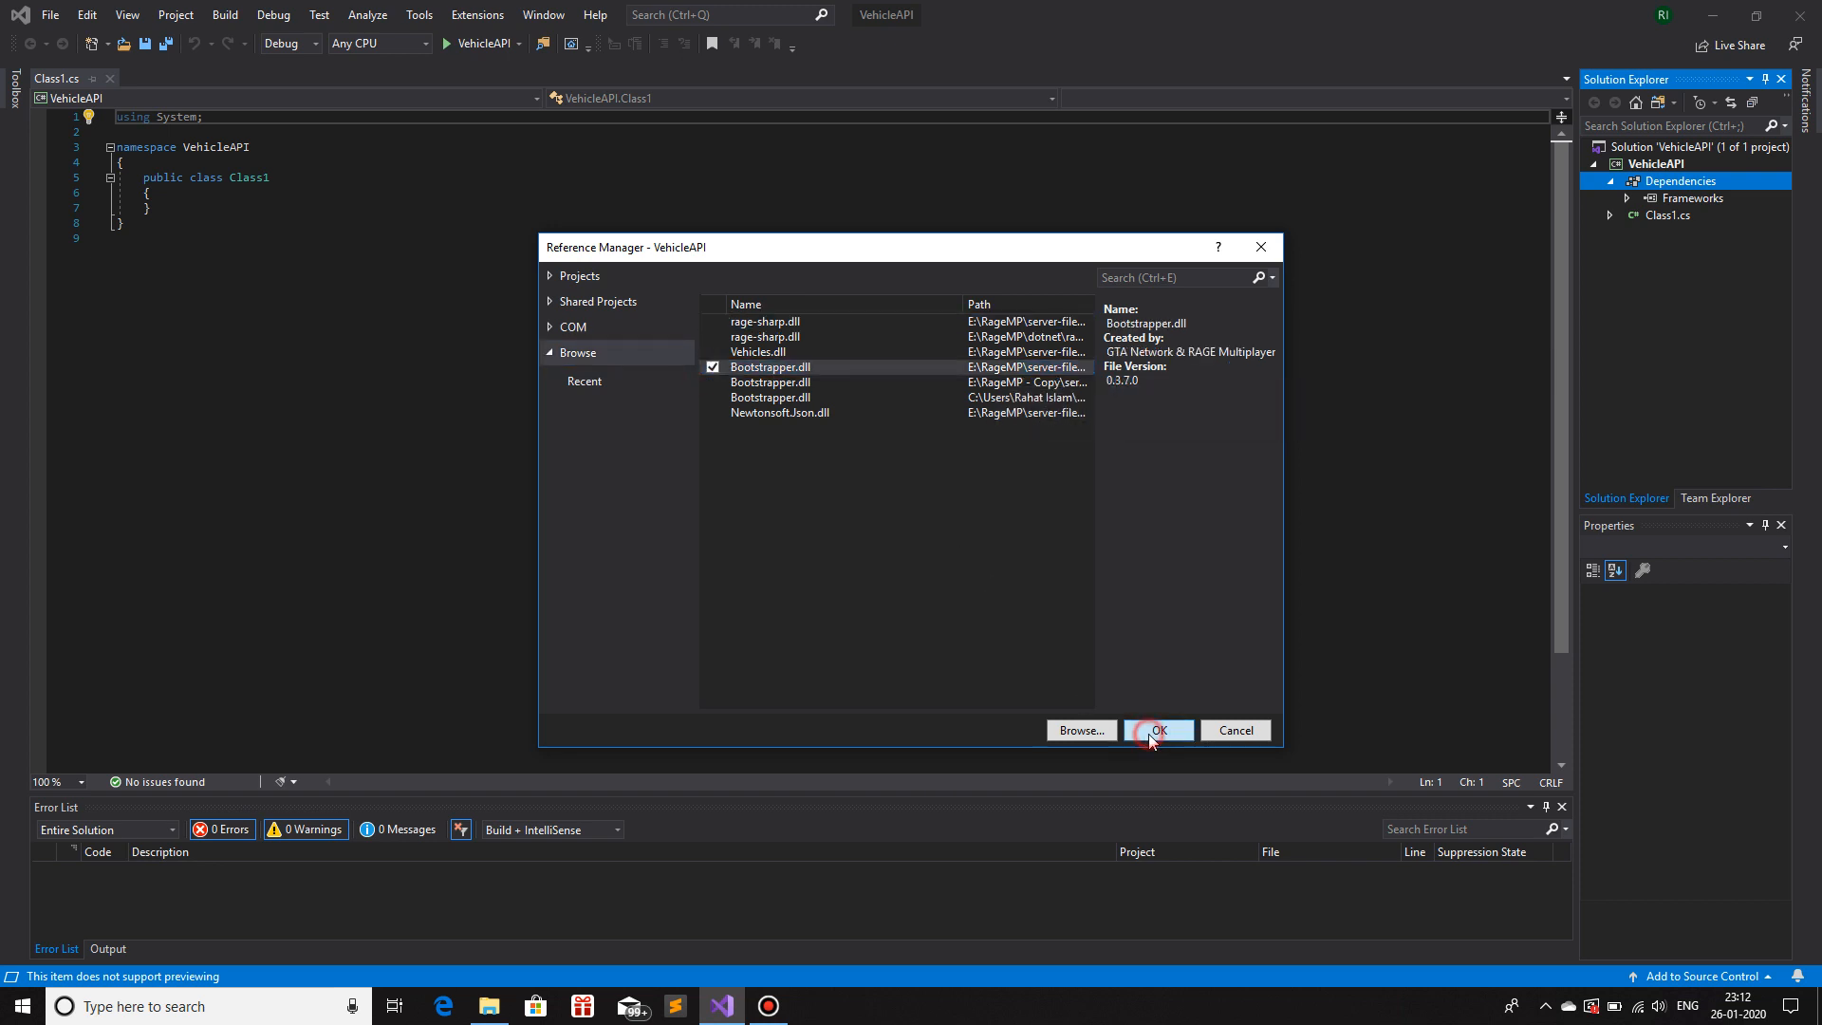
{"action": "left_click", "coordinate": [1158, 728]}
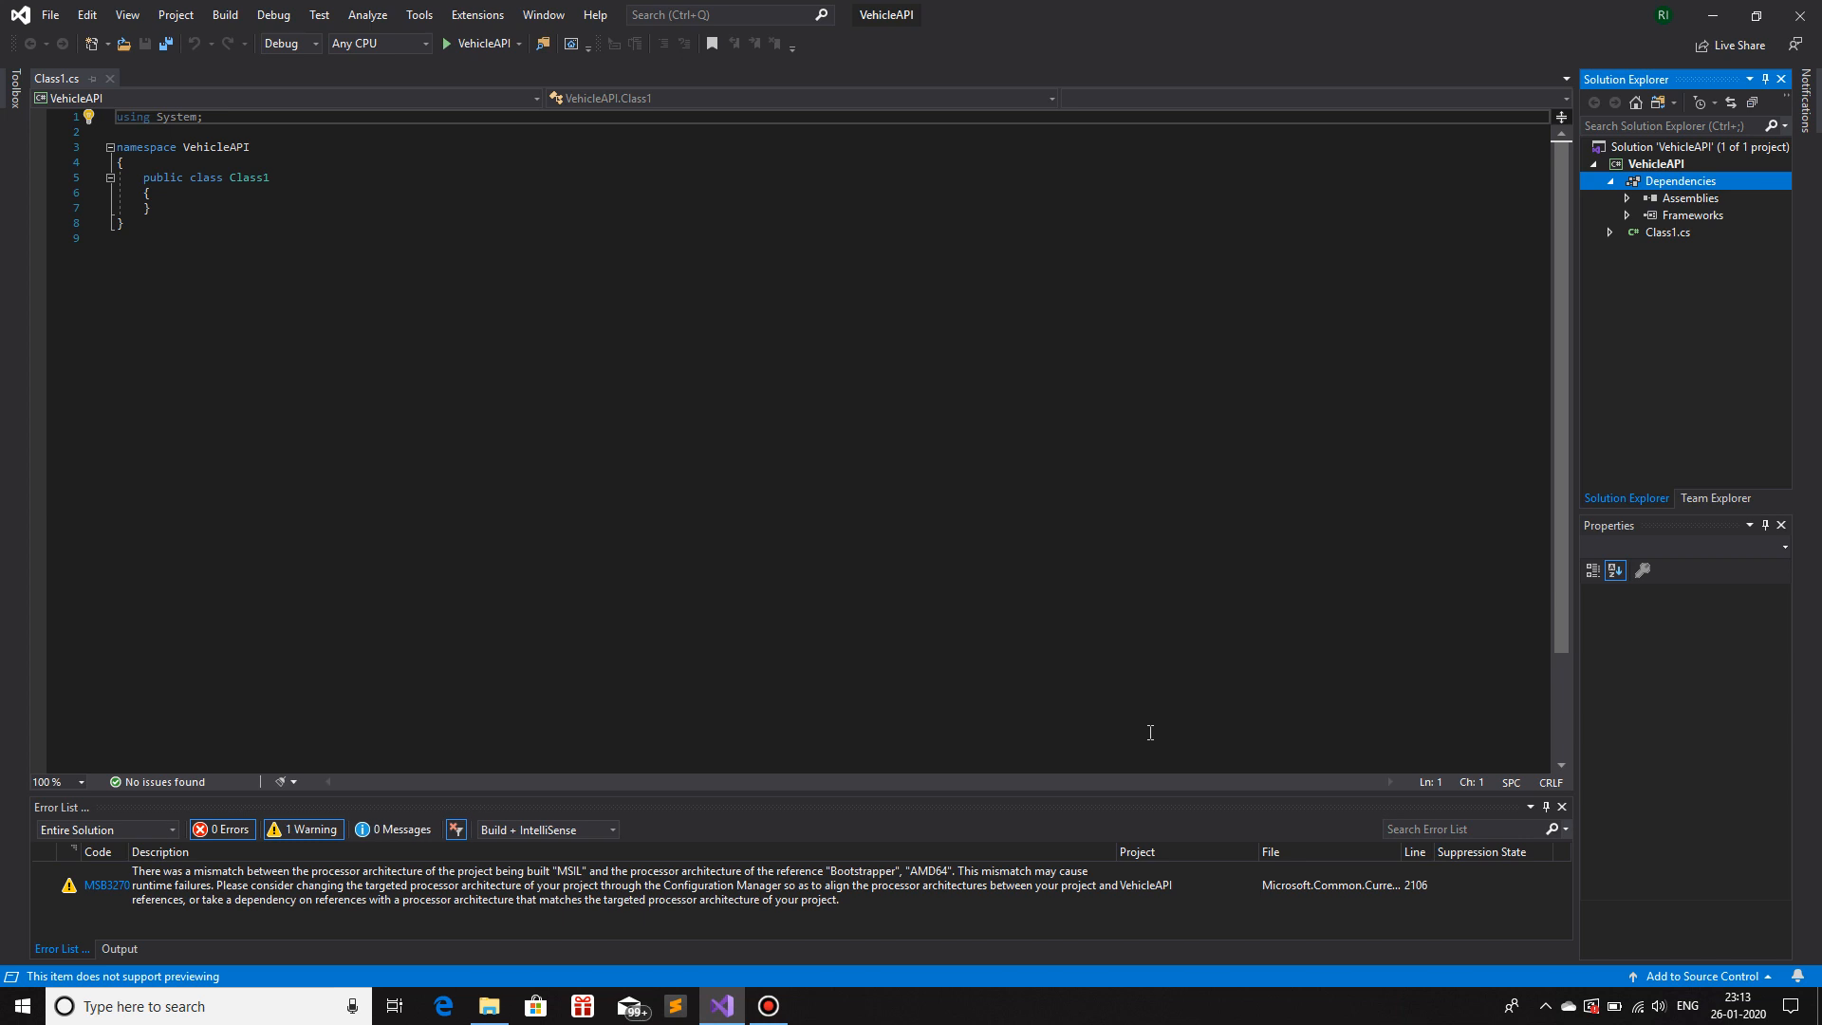
- Add 'using GTANetworkAPI;' below the System import in Class1.cs
{"action": "left_click", "coordinate": [197, 118]}
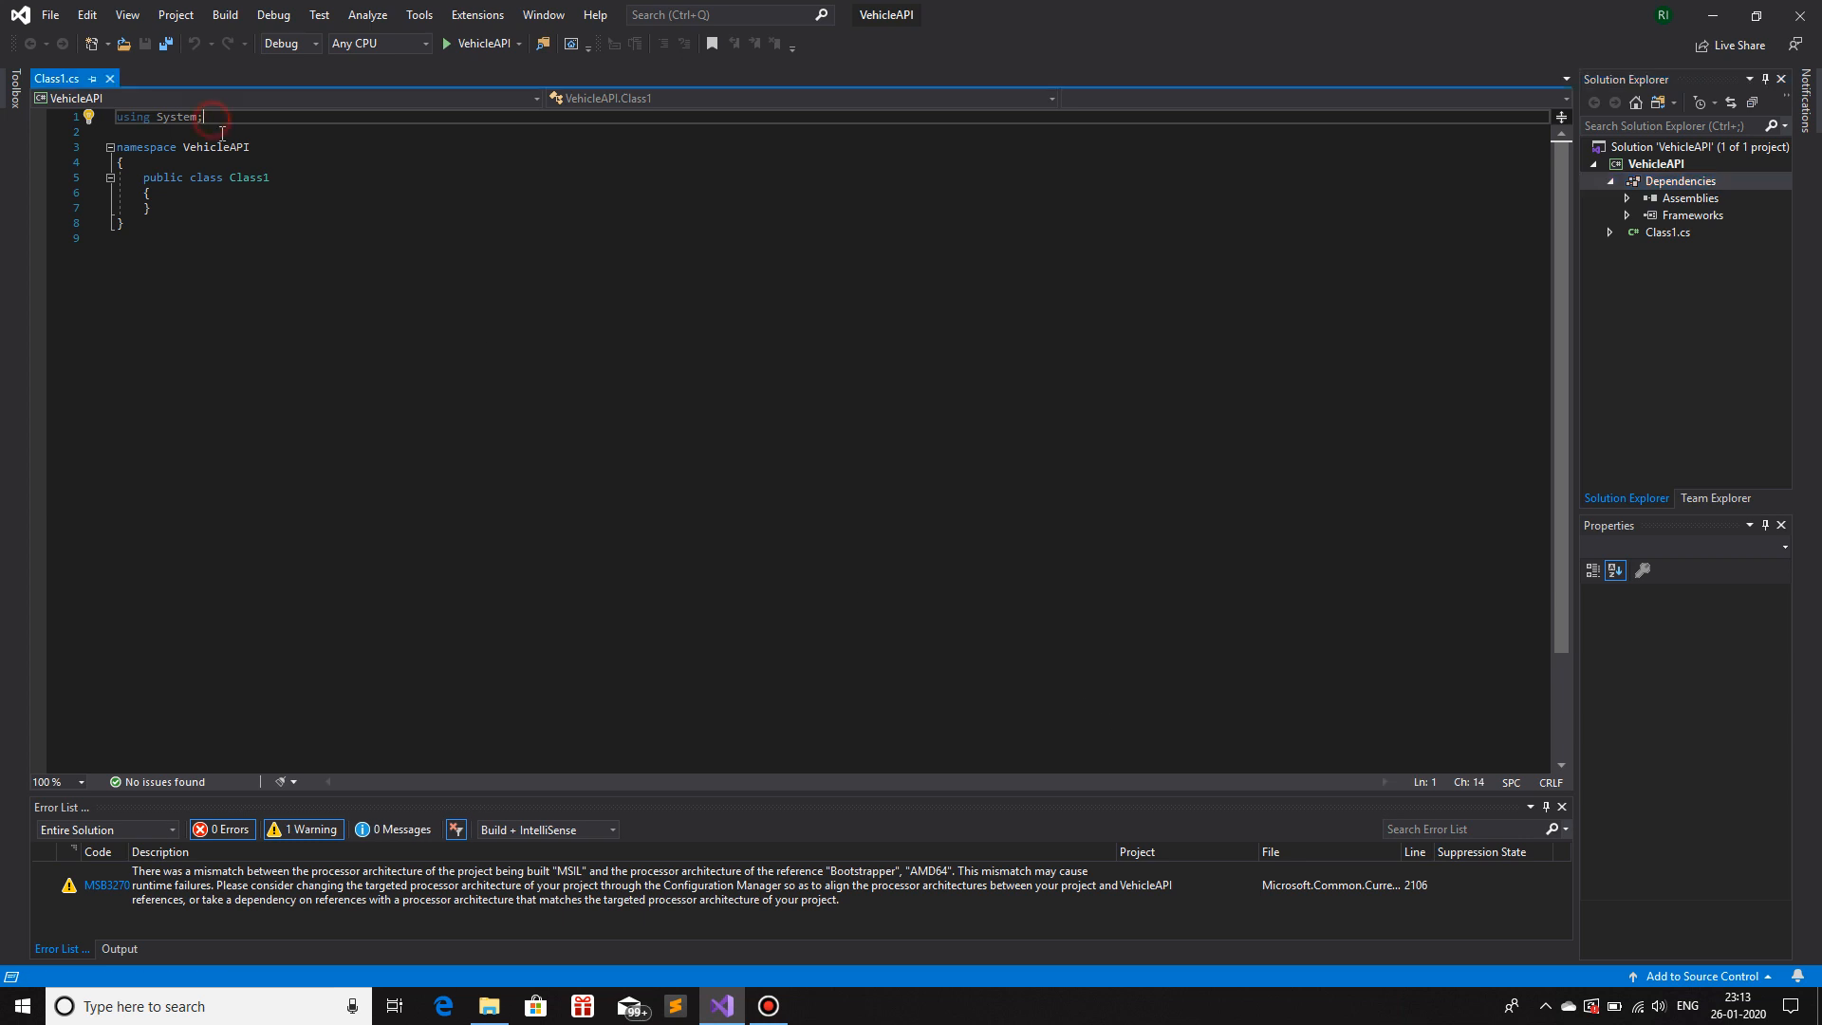
{"action": "type", "text": "using"}
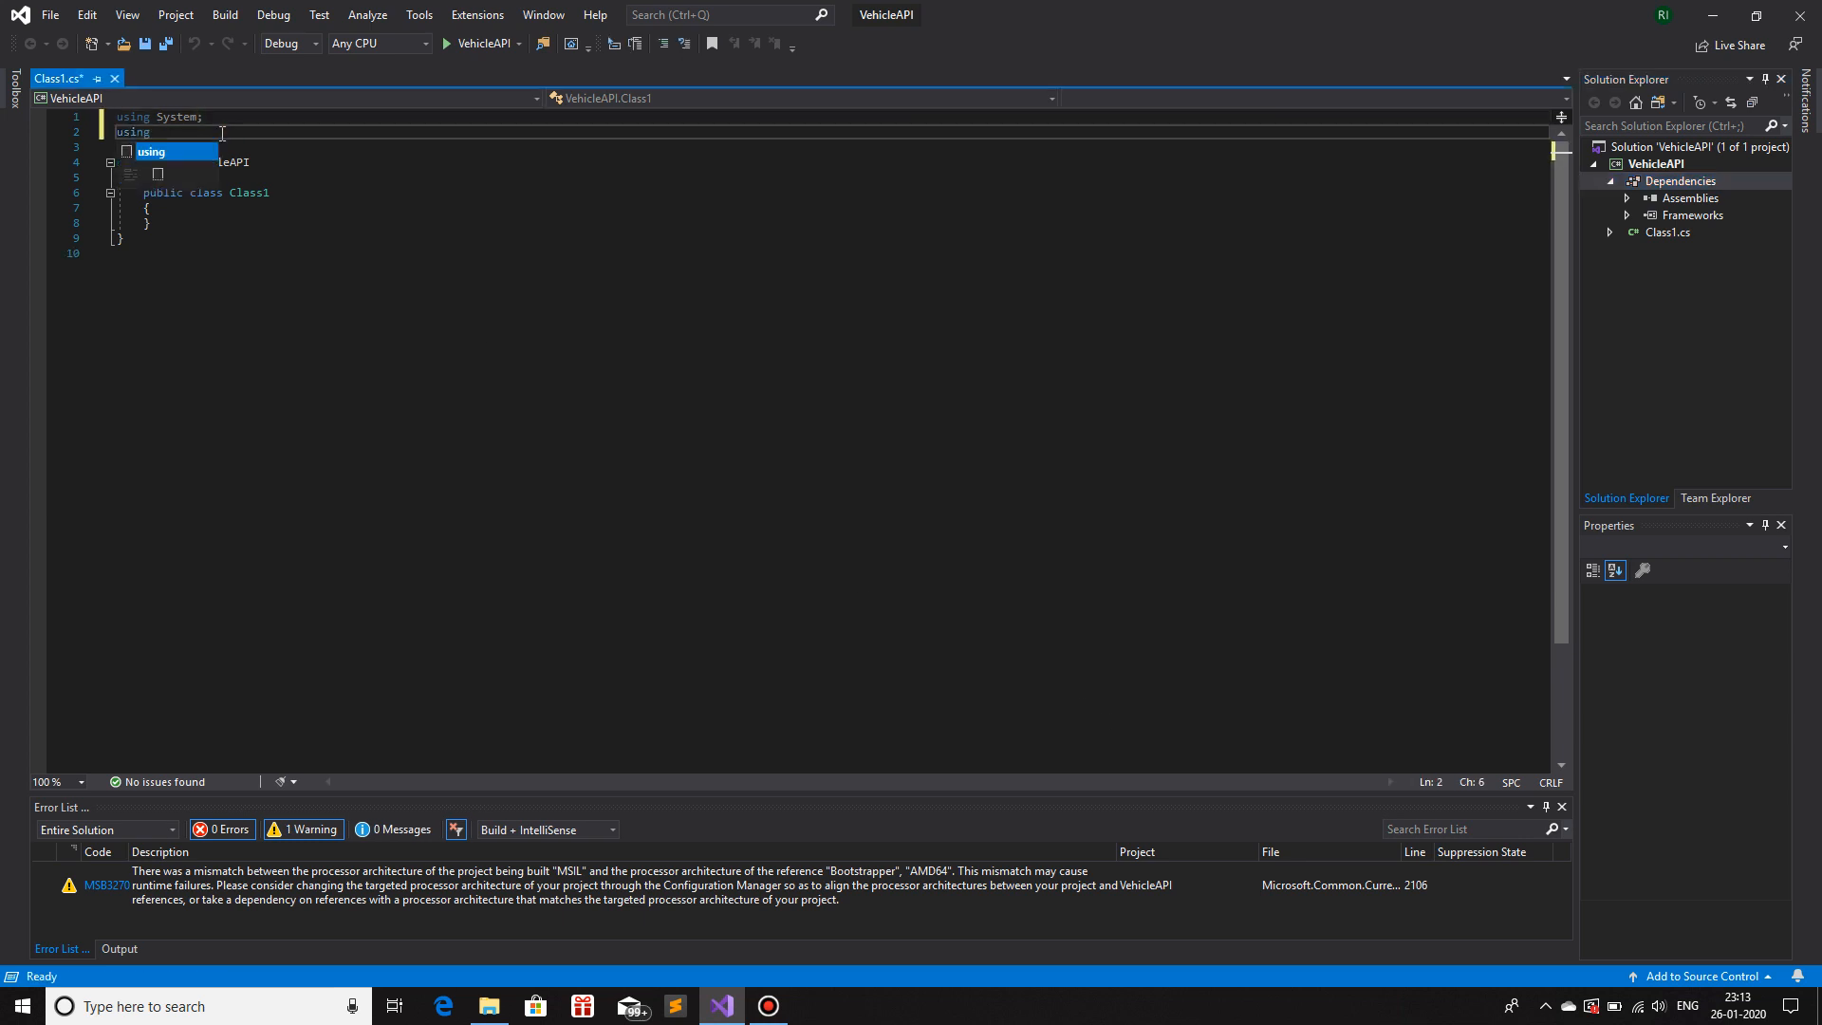
{"action": "type", "text": "GTANetworkAPI;"}
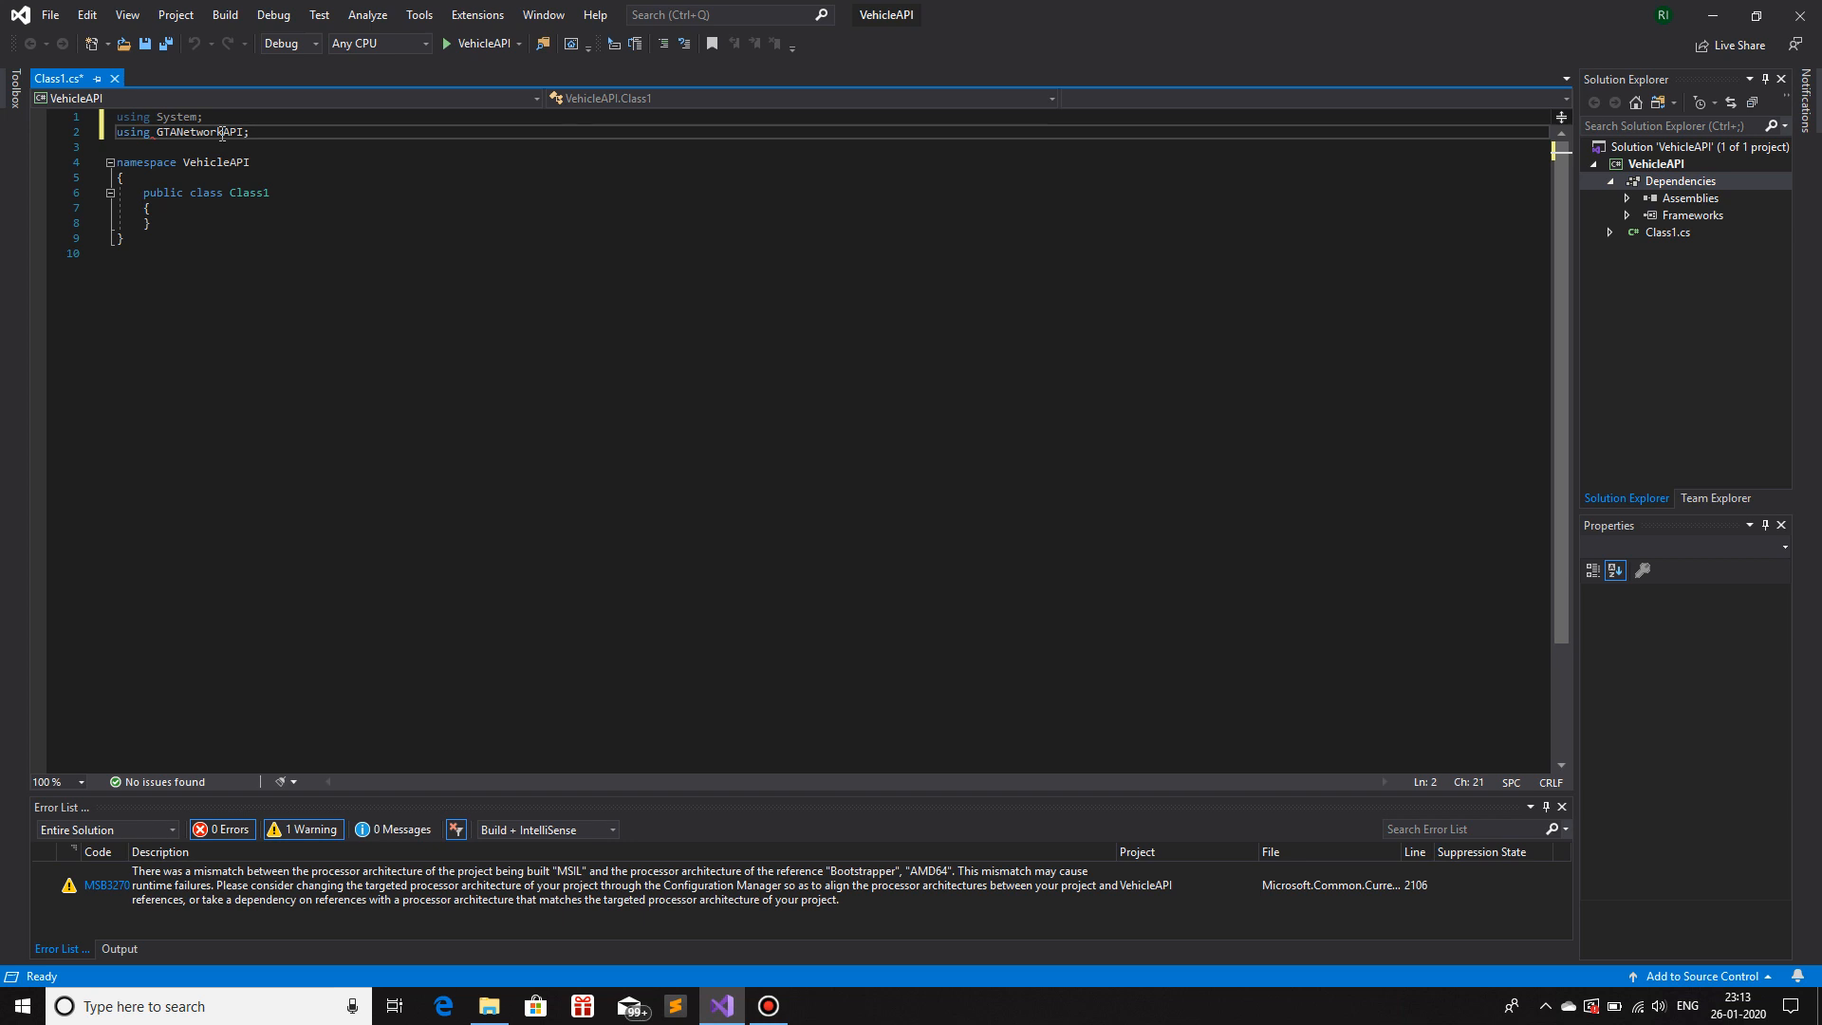
{"action": "left_click", "coordinate": [148, 207]}
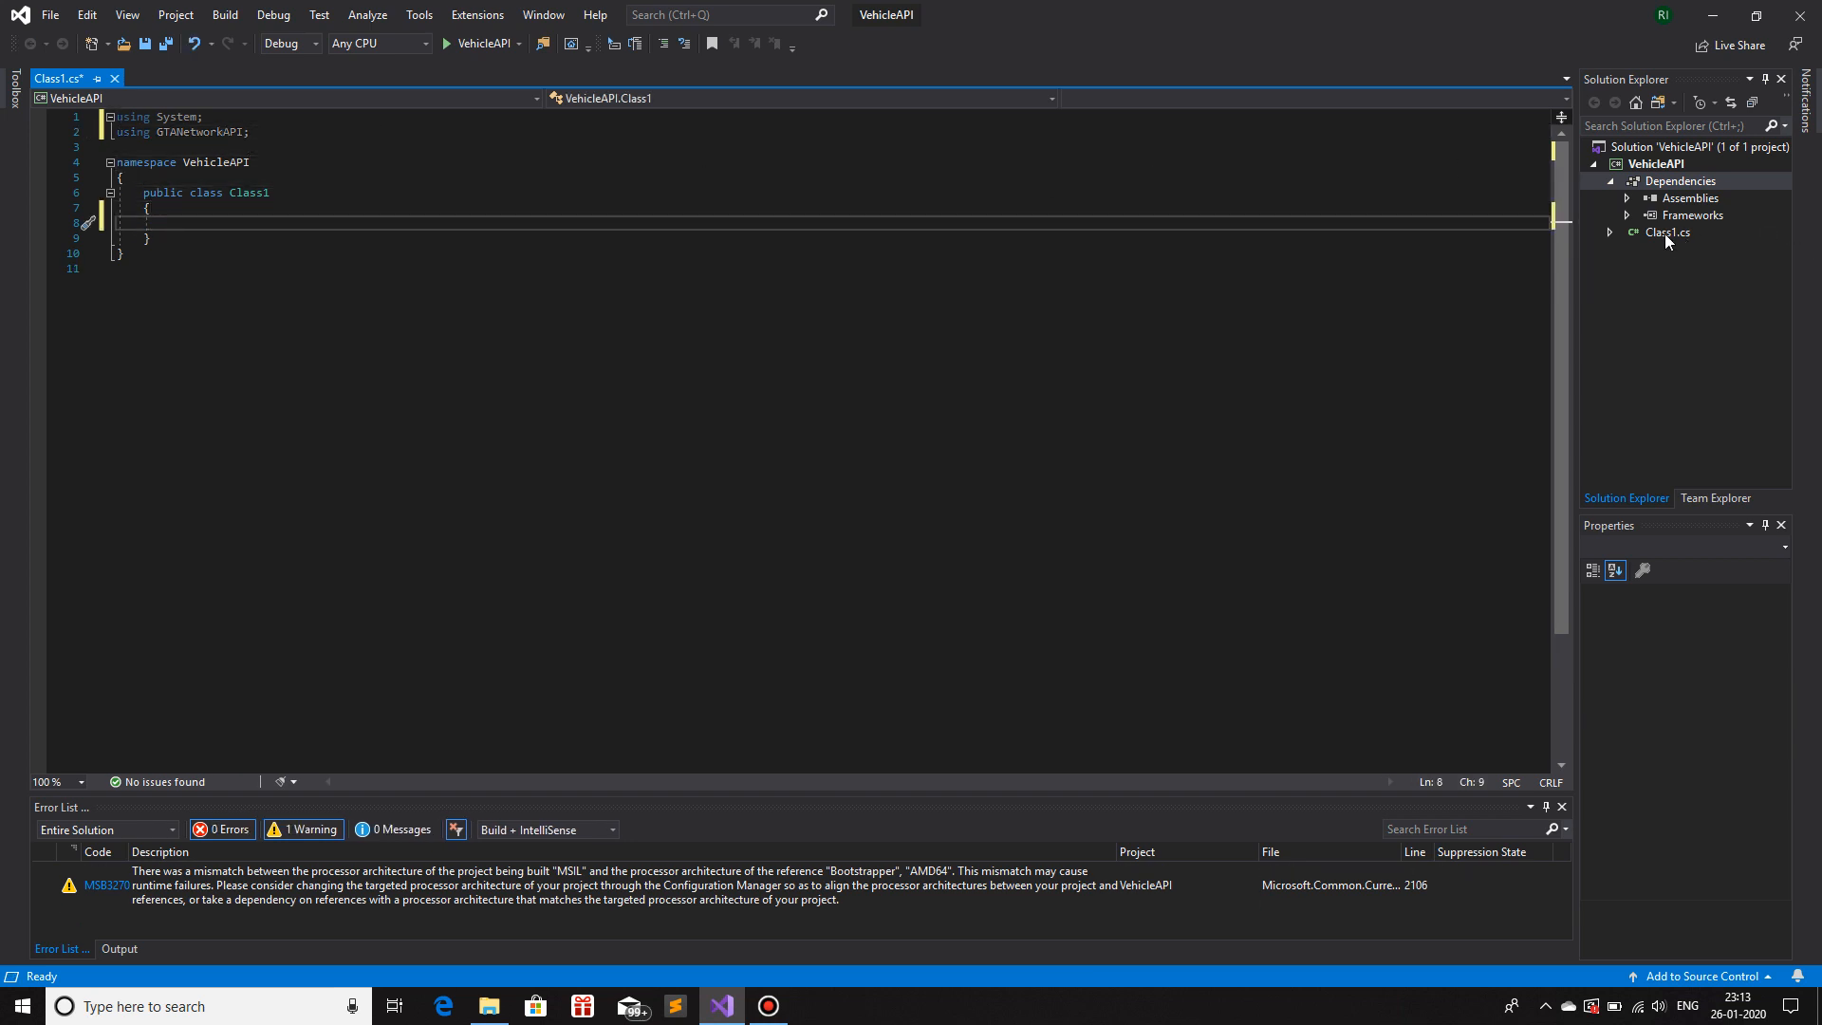
- Rename Class1.cs to Util.cs, then to Data.cs, accepting the class rename
{"action": "left_click", "coordinate": [1666, 232]}
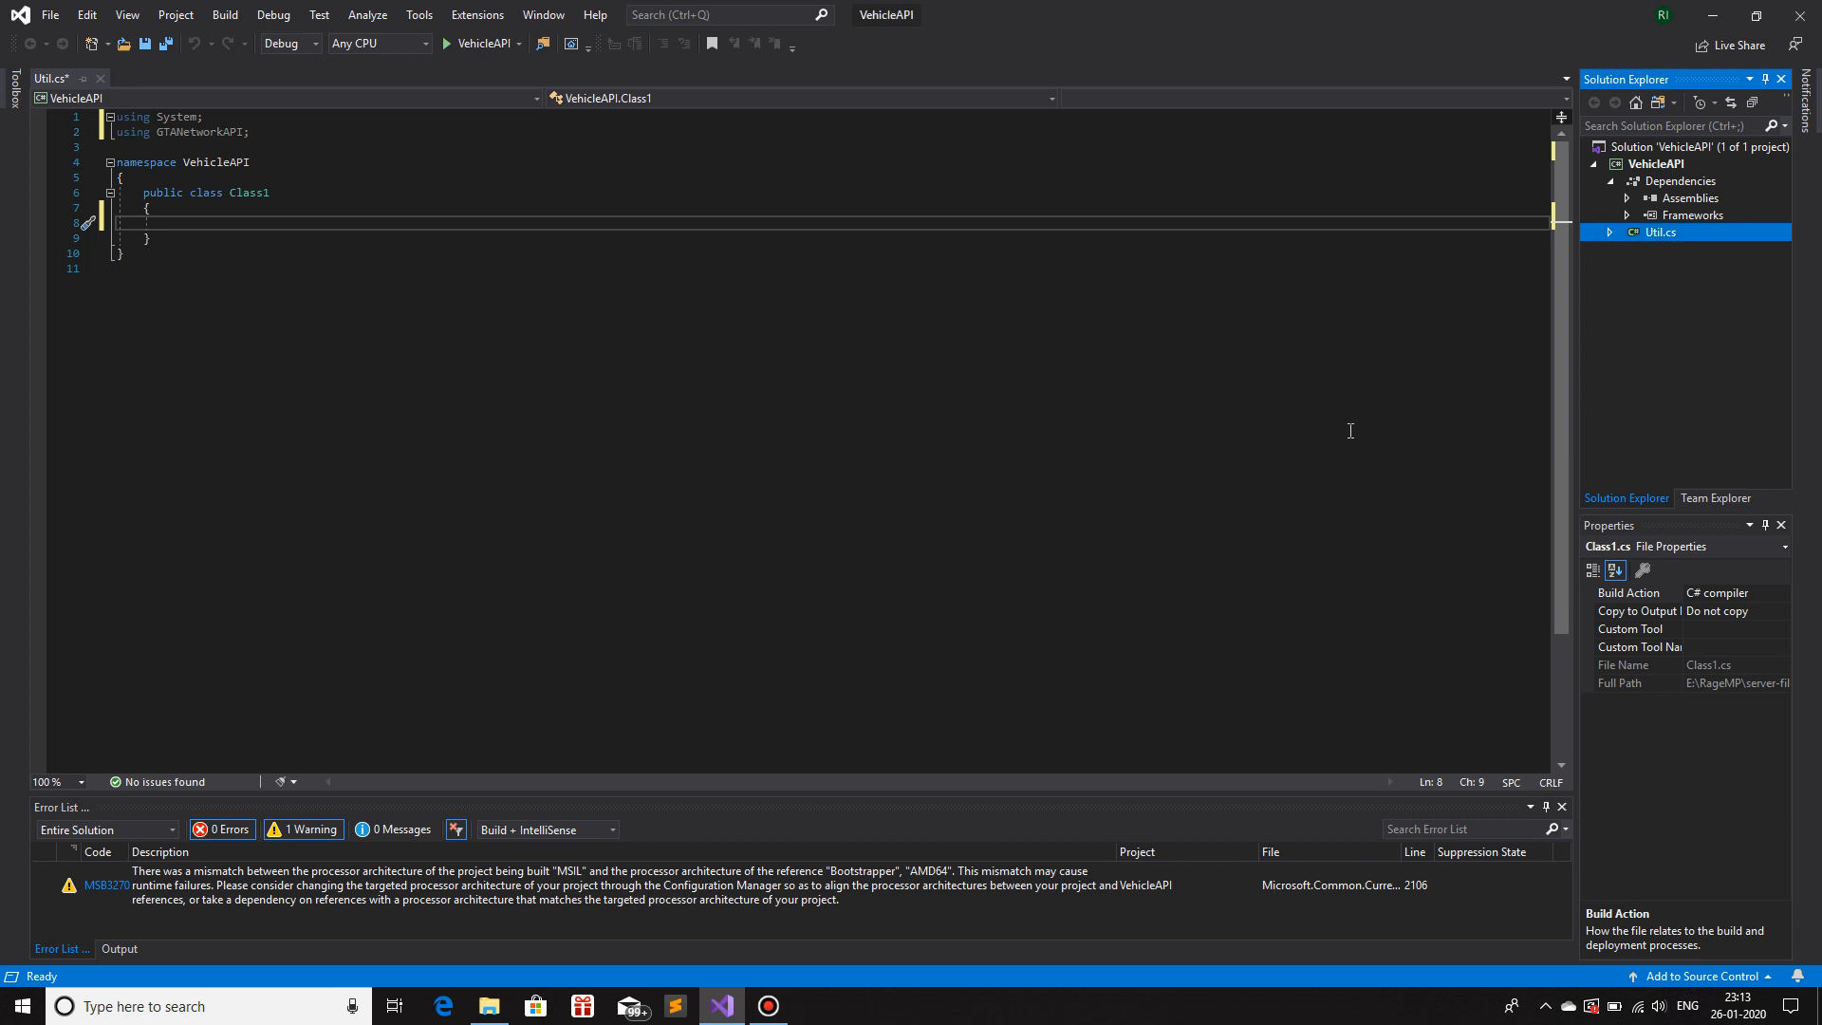
{"action": "type", "text": "Util"}
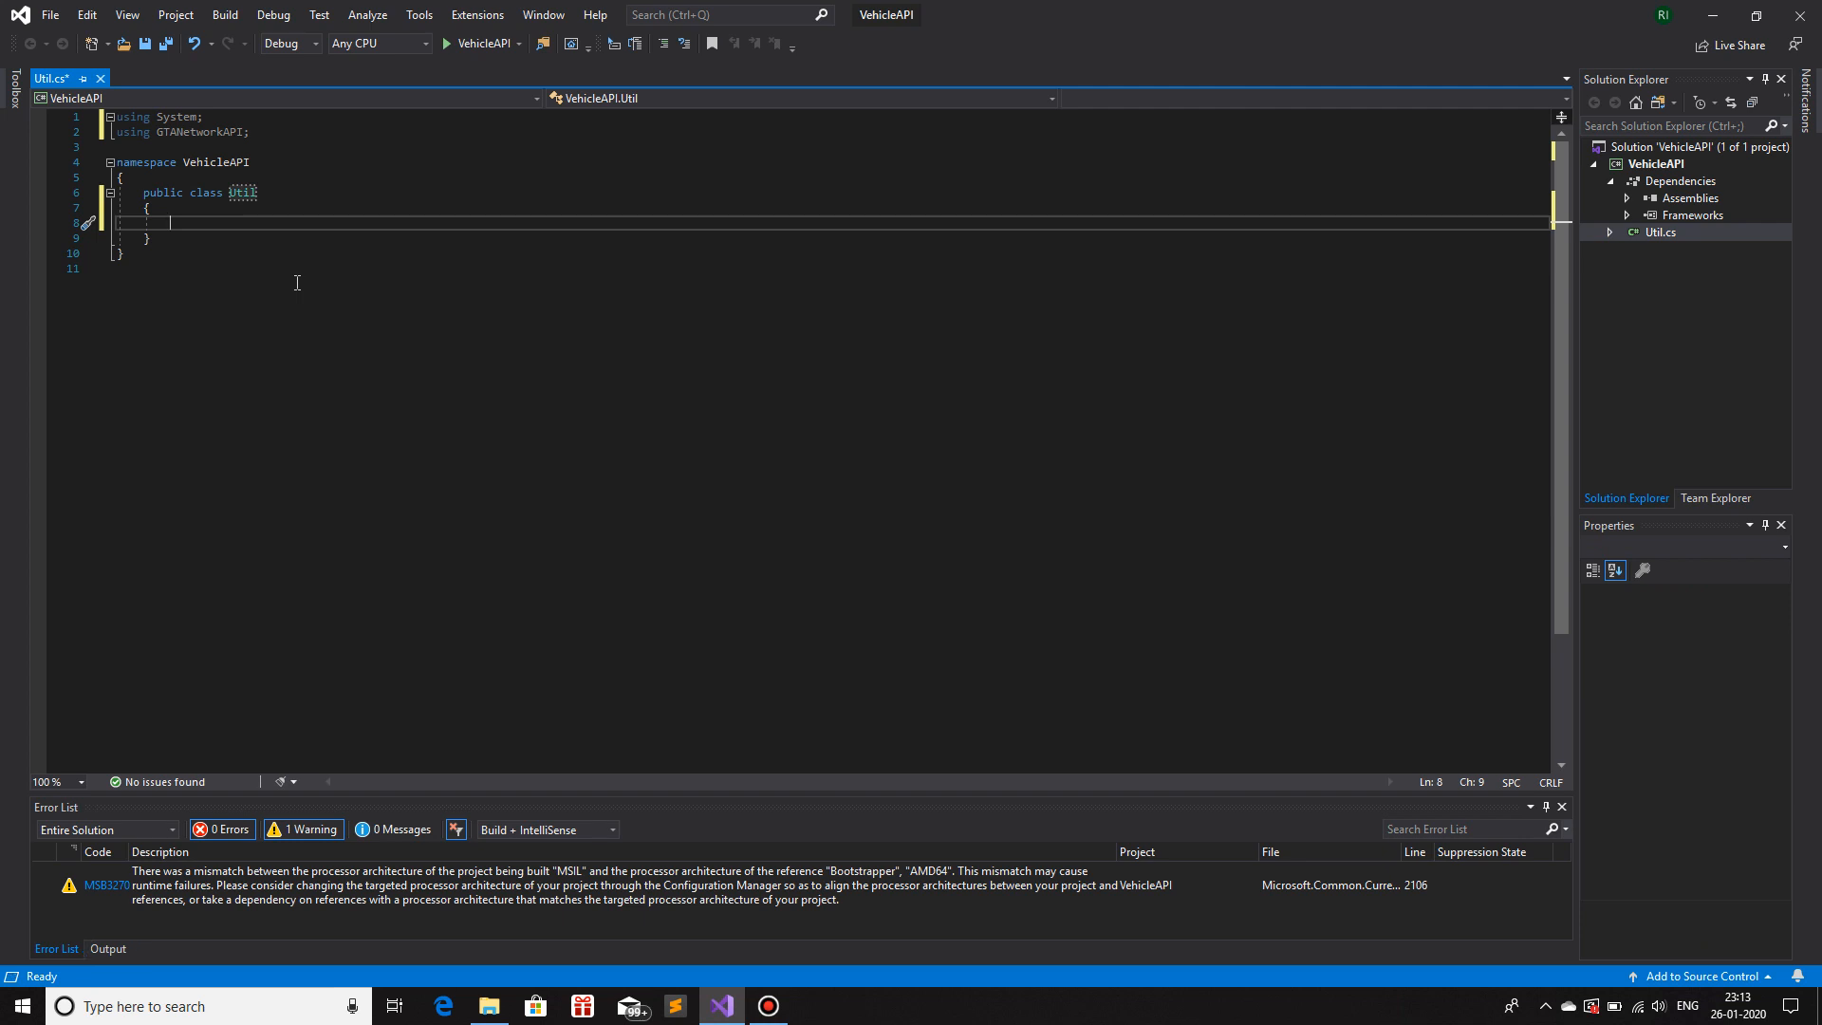
{"action": "mouse_move", "coordinate": [1670, 235]}
{"action": "type", "text": "D"}
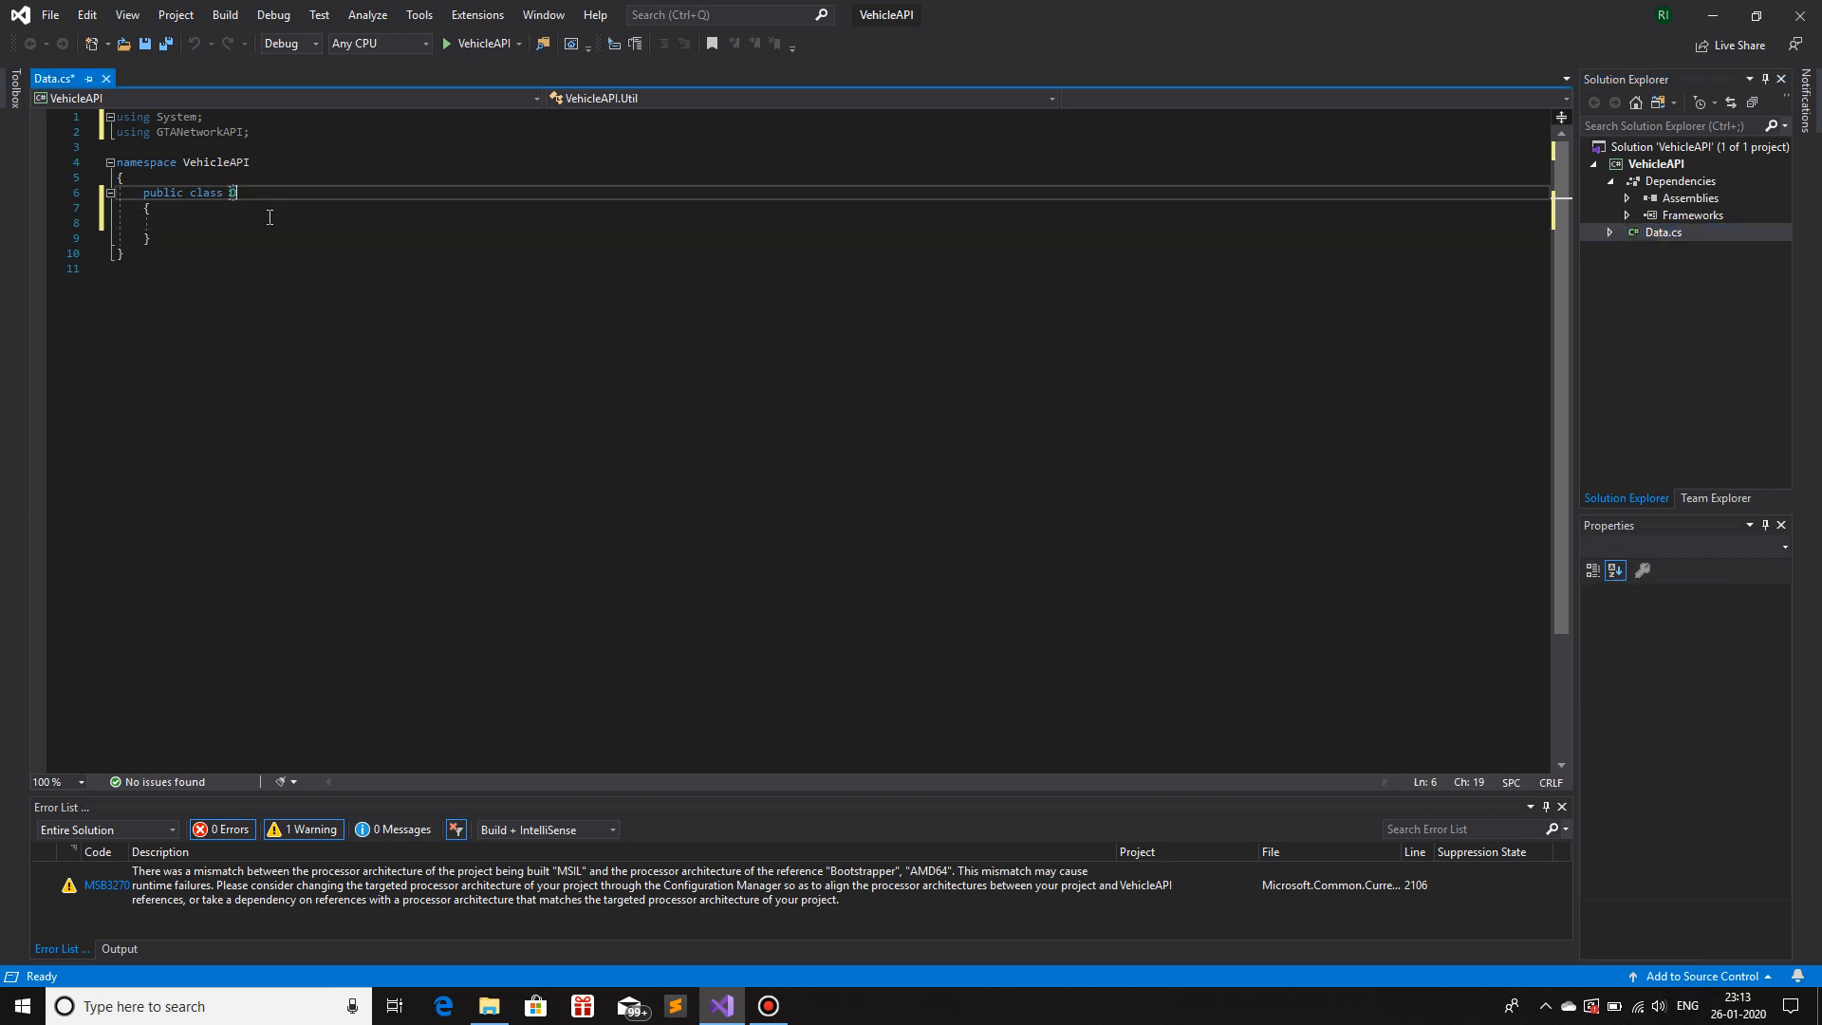
{"action": "type", "text": "ata"}
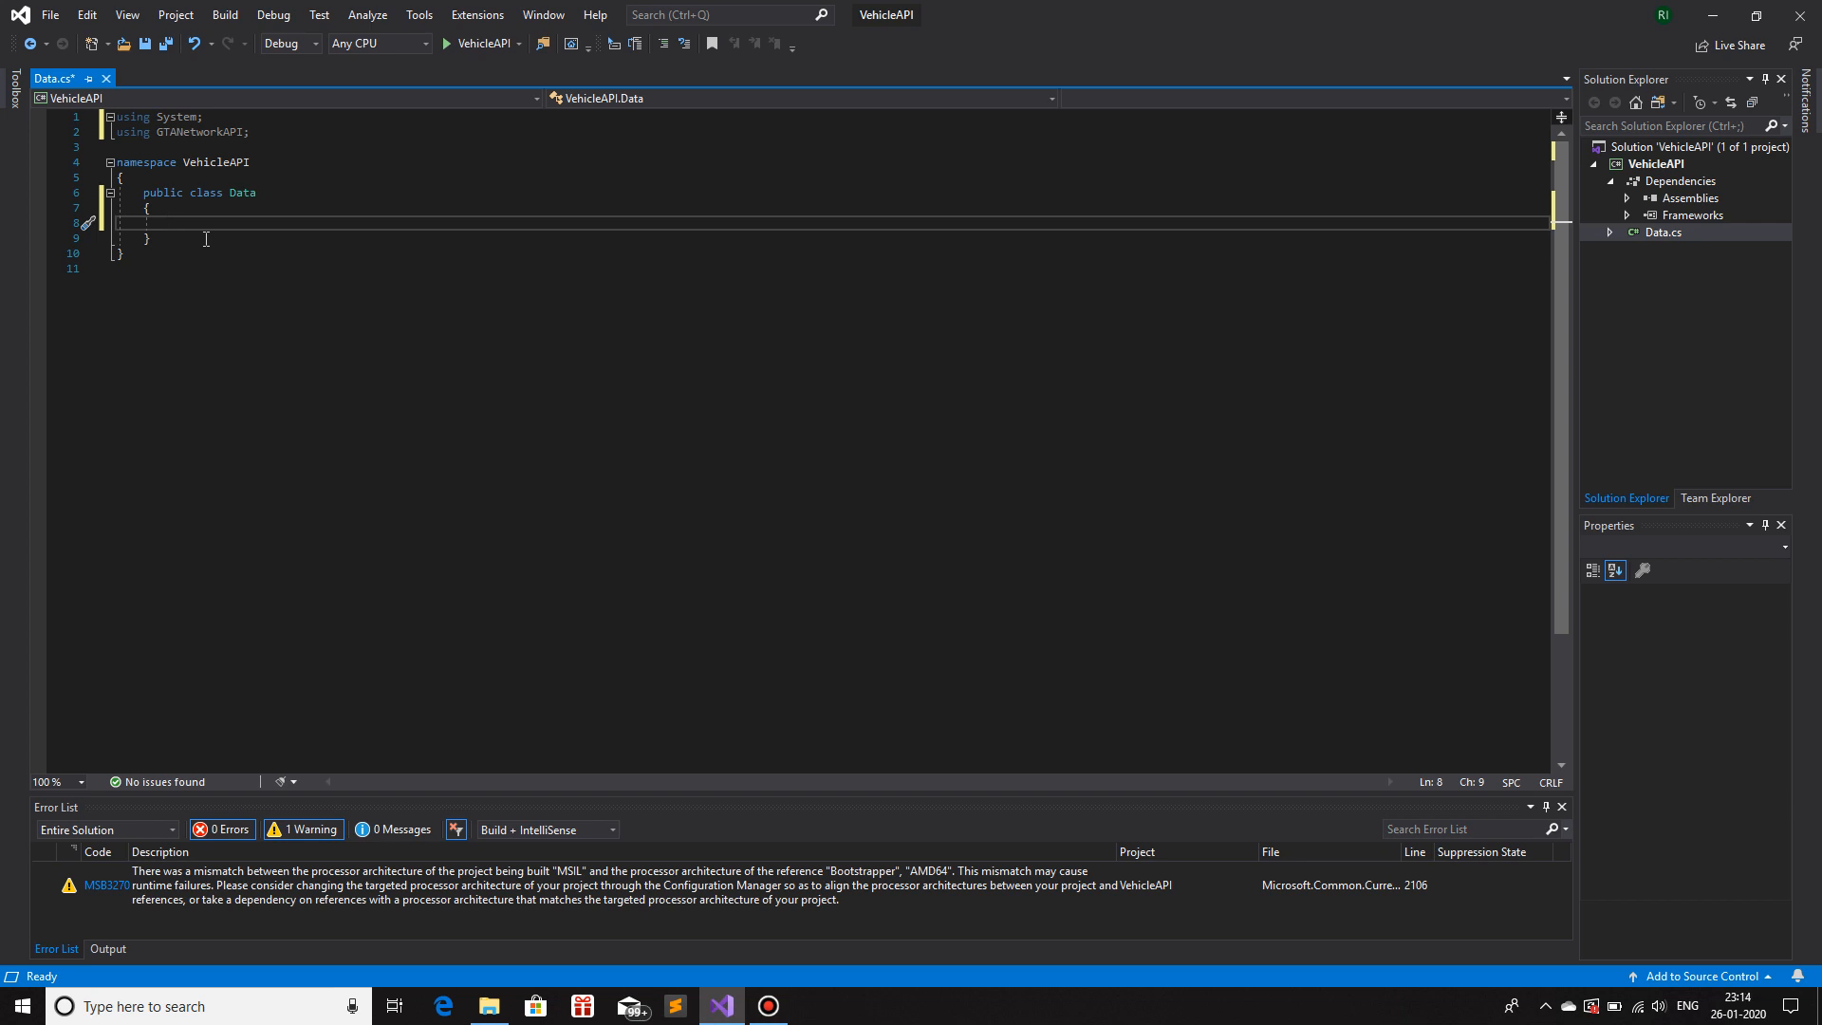
- Import System.Collections.Generic and declare 'public List<Data> AllVehicles = new List<Data>();'
{"action": "type", "text": "public"}
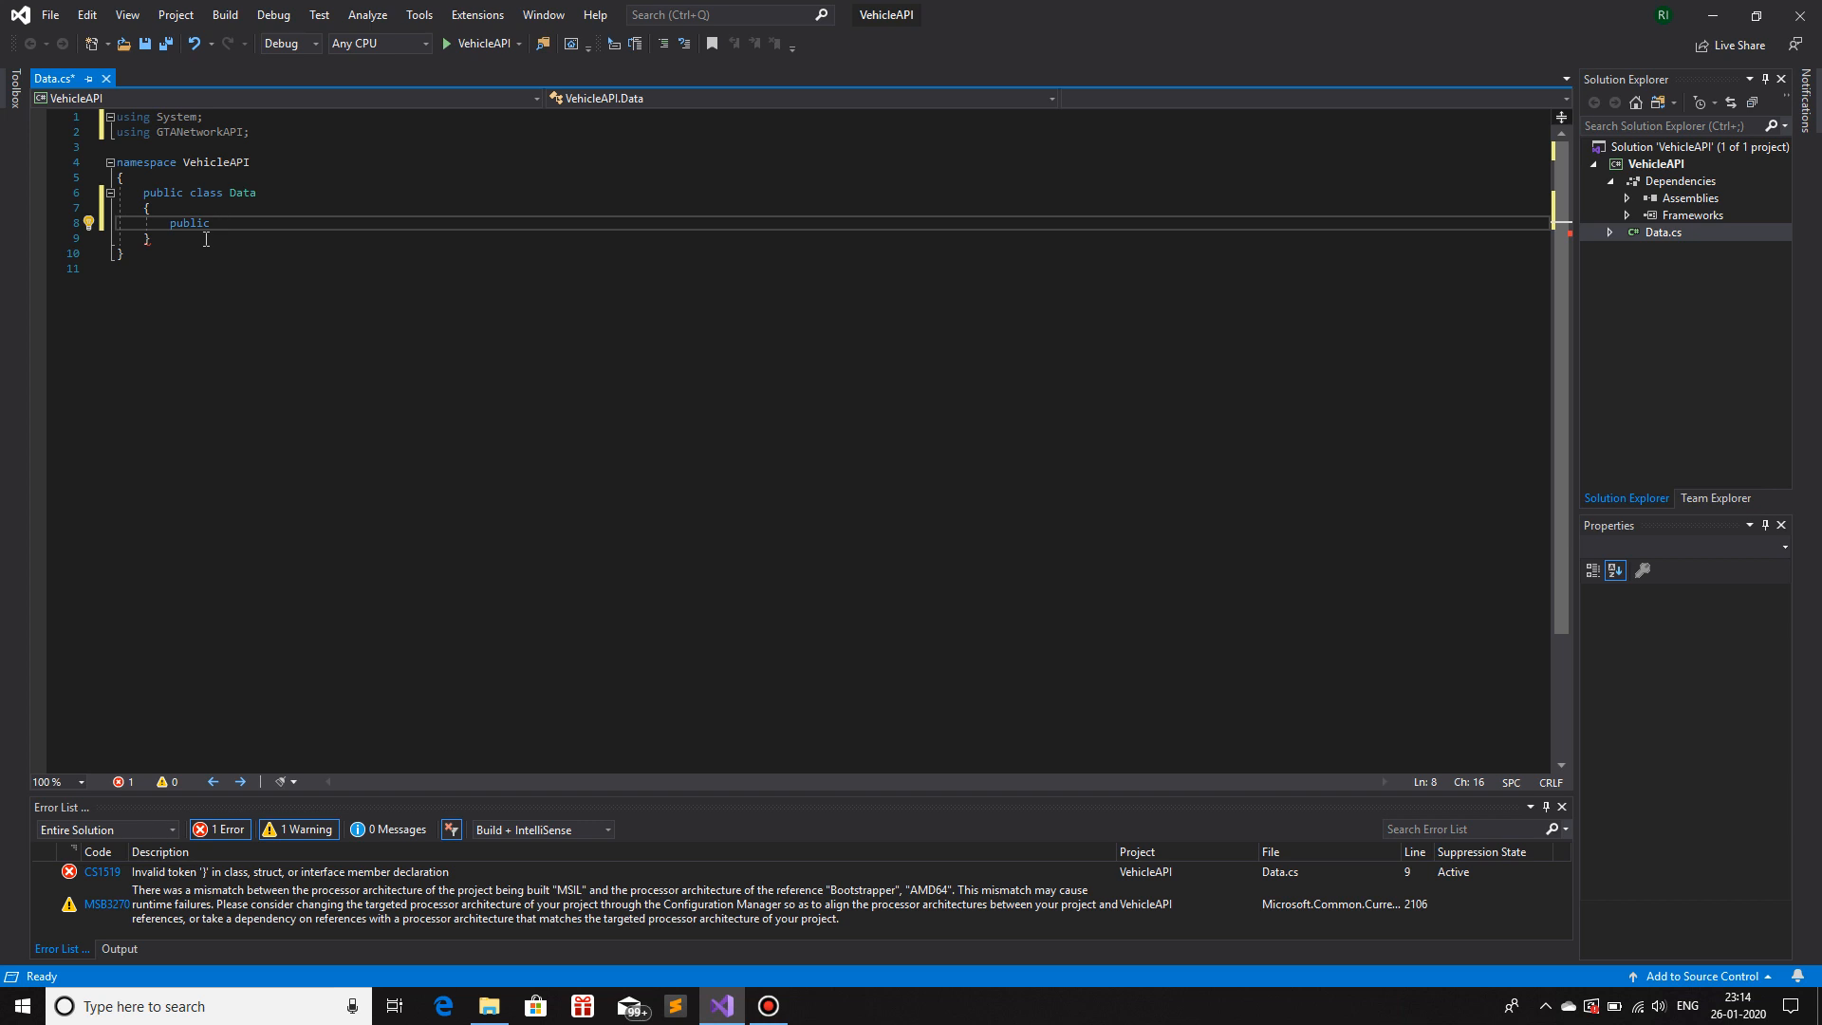
{"action": "type", "text": "List"}
{"action": "type", "text": "using System.g"}
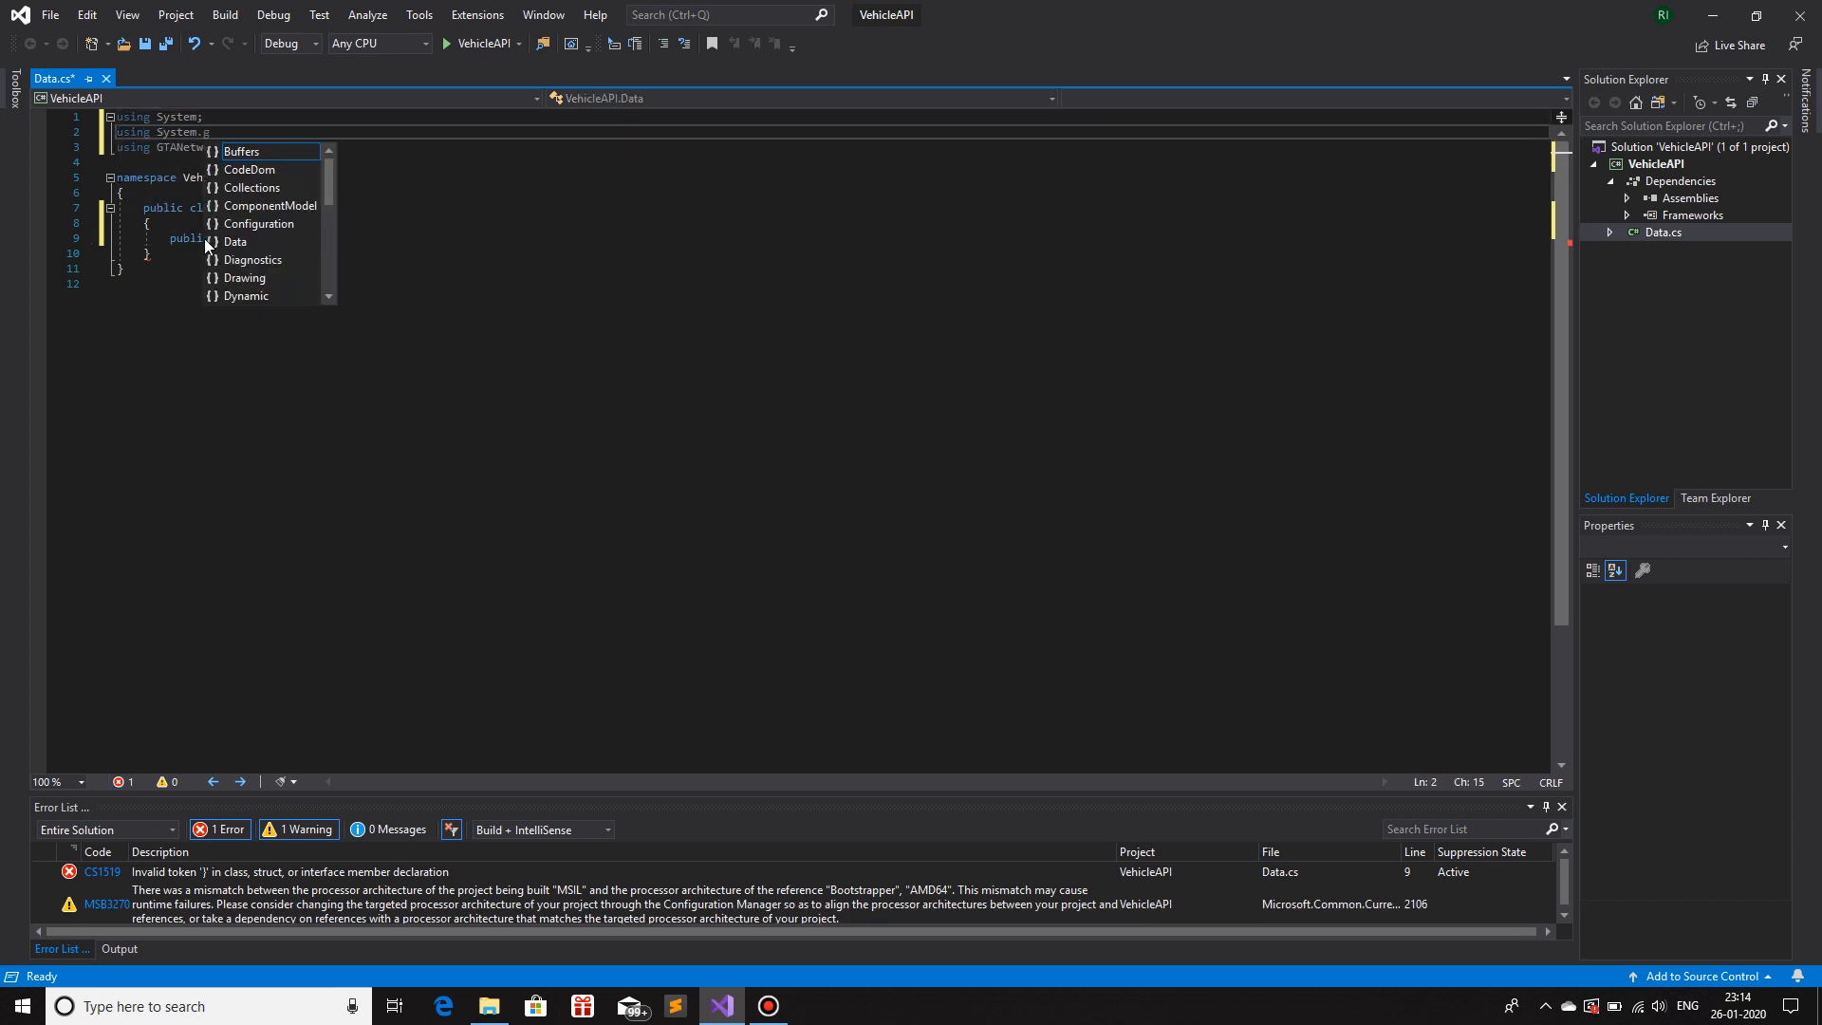
{"action": "type", "text": "."}
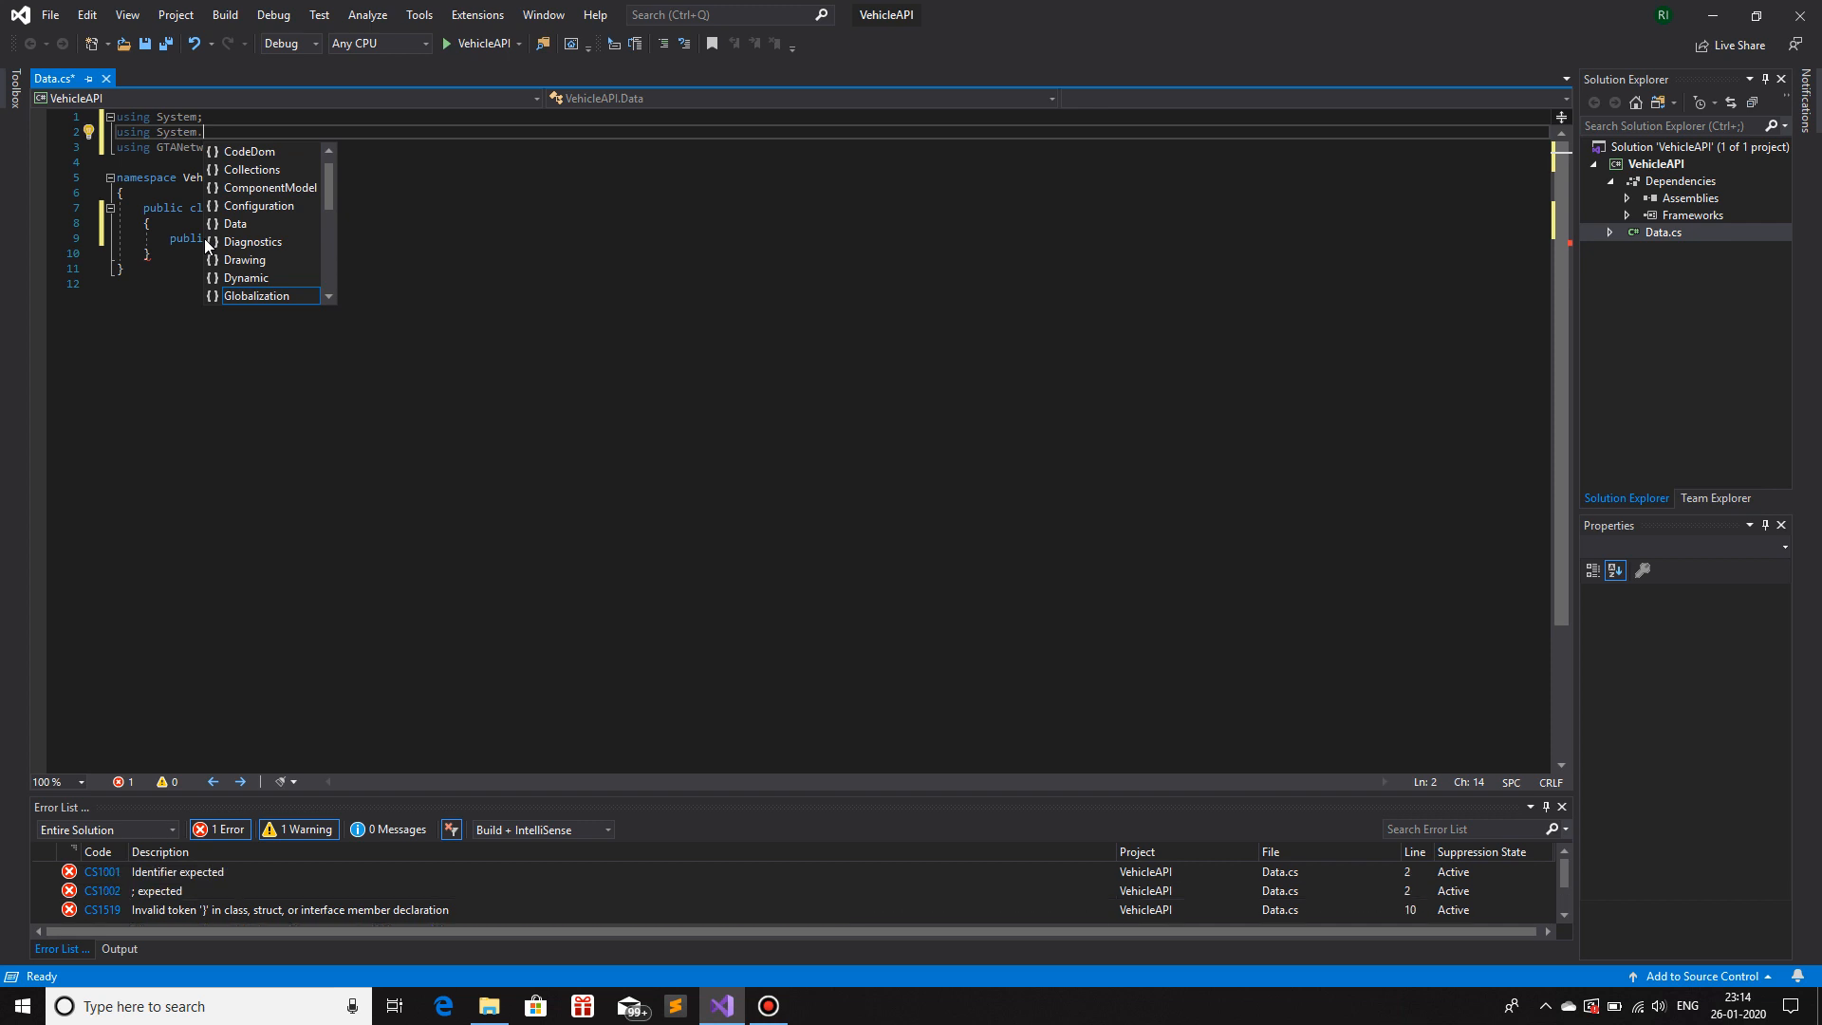
{"action": "mouse_move", "coordinate": [256, 294]}
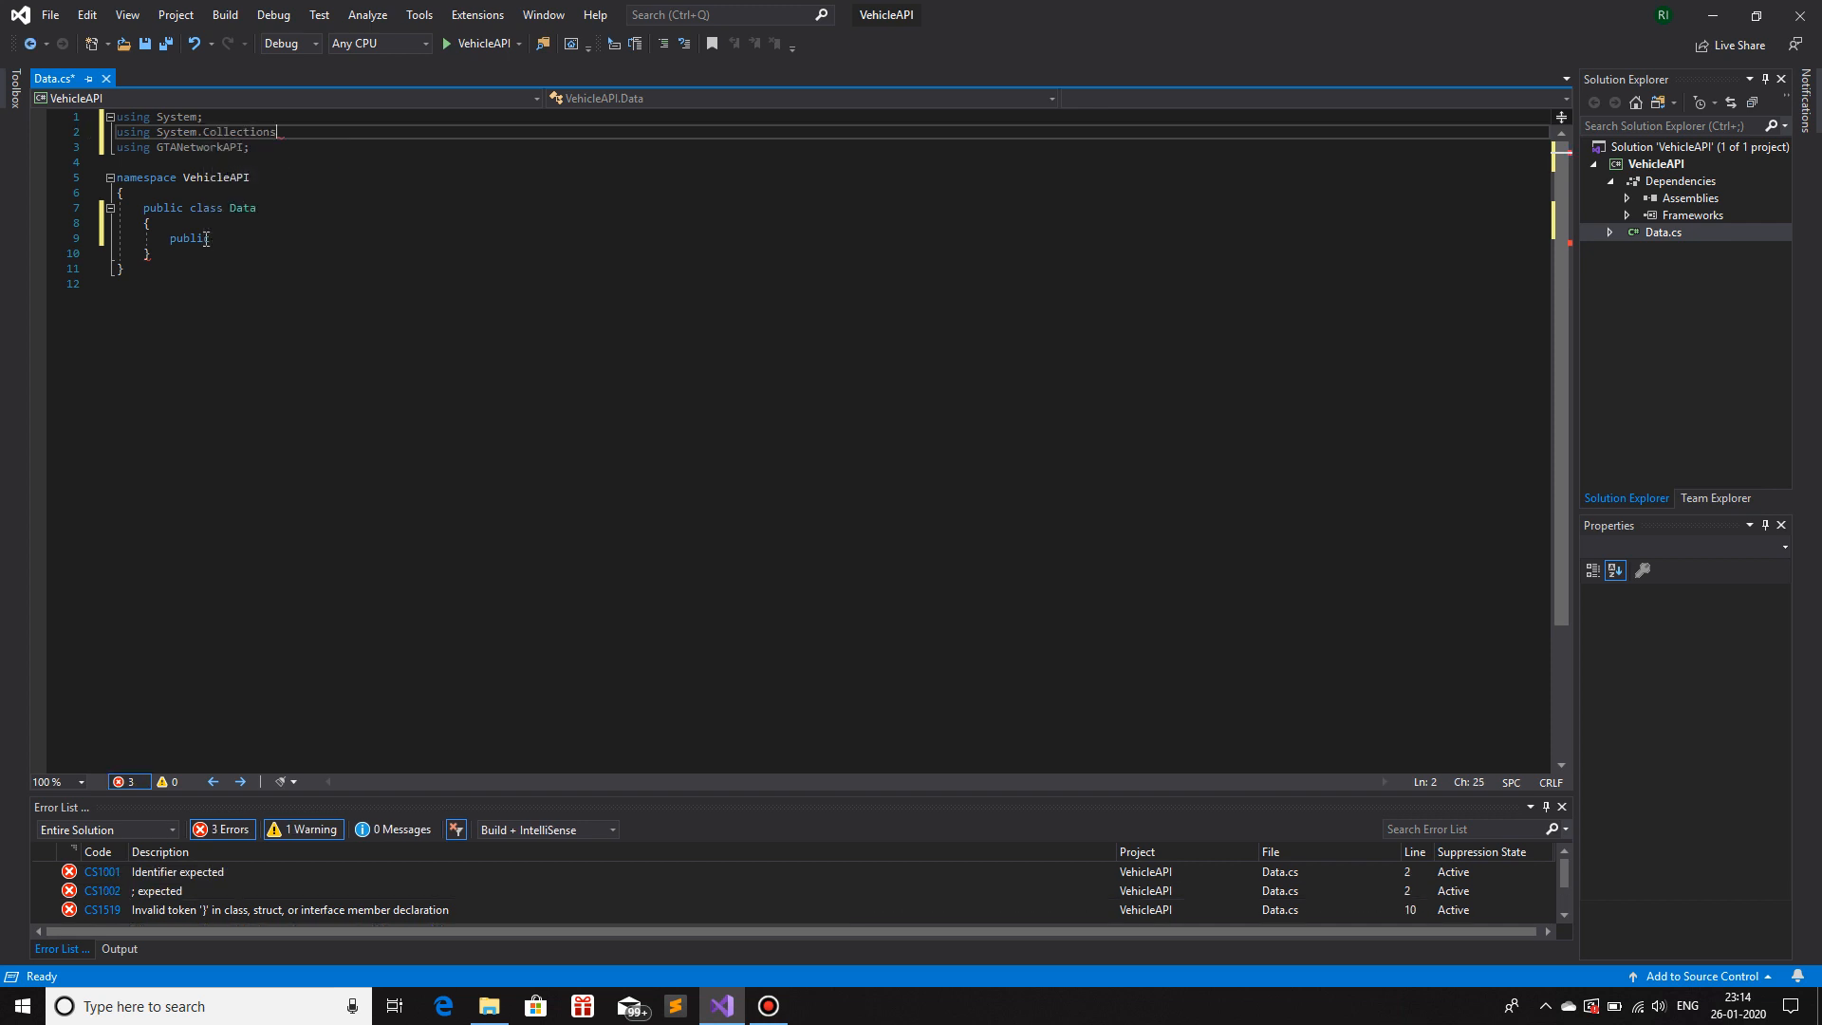
{"action": "type", "text": ".Generic;"}
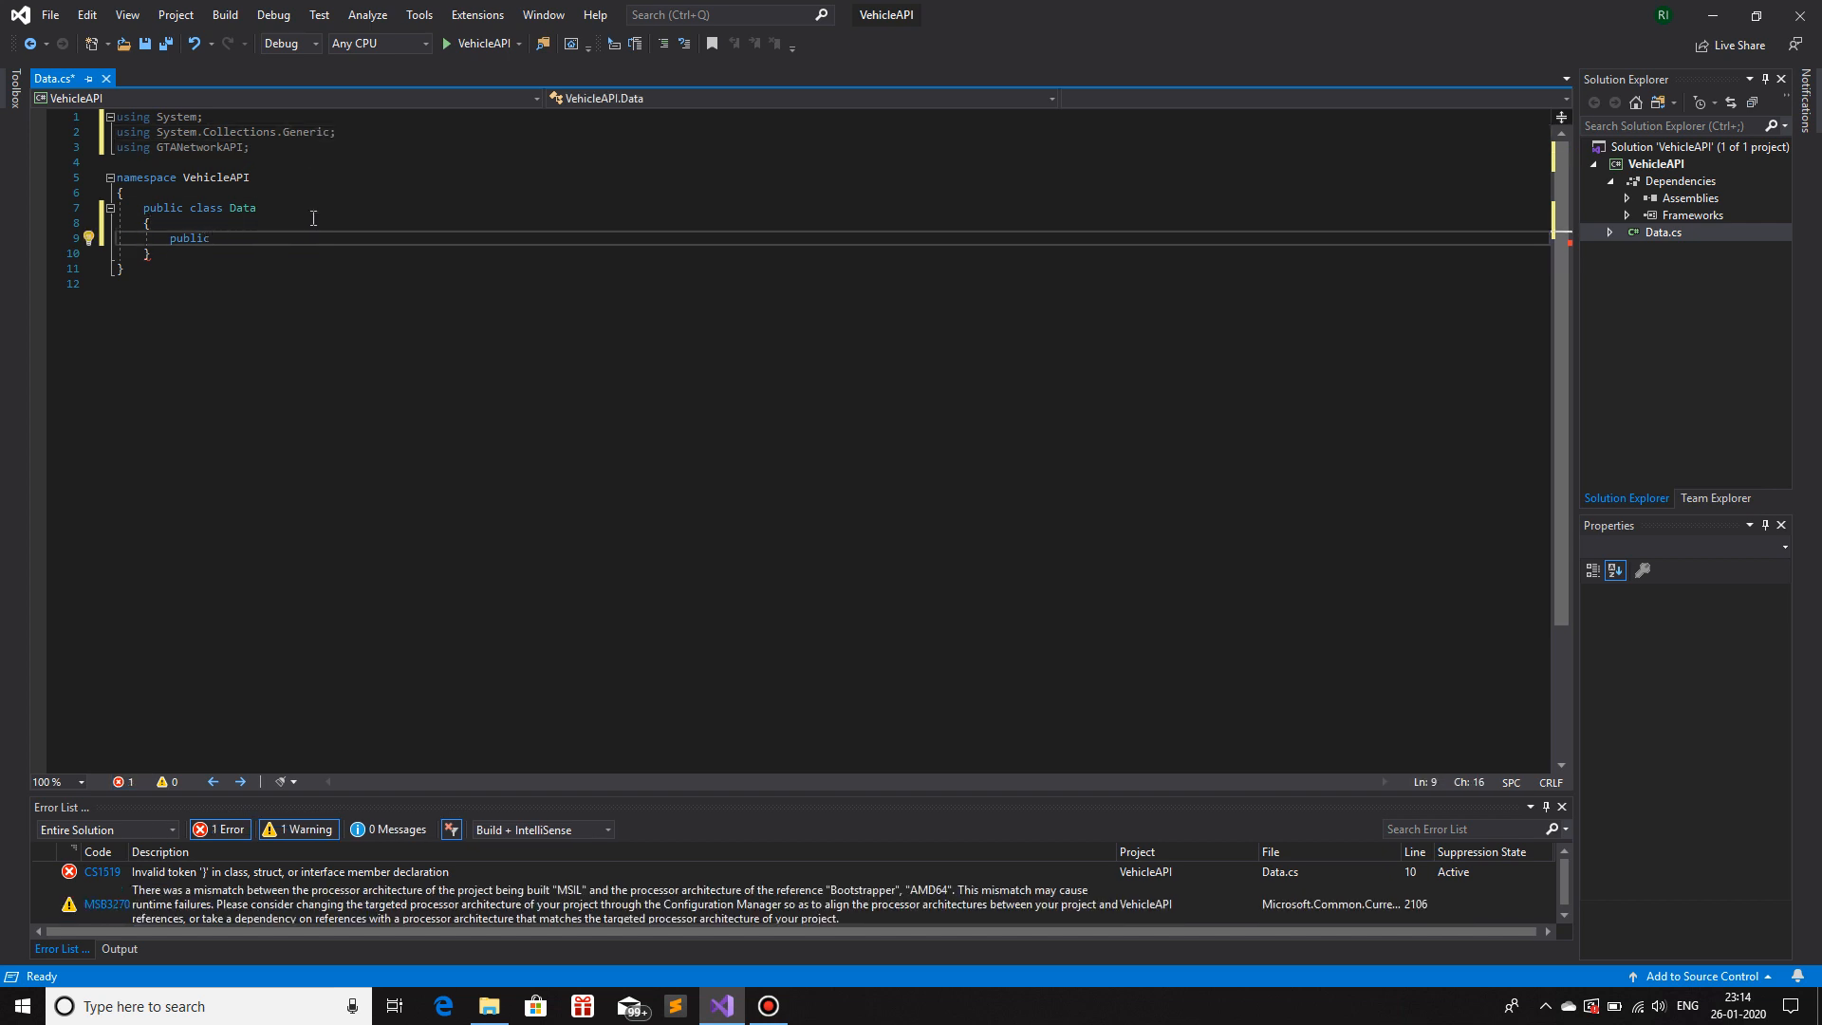
{"action": "type", "text": "List<>"}
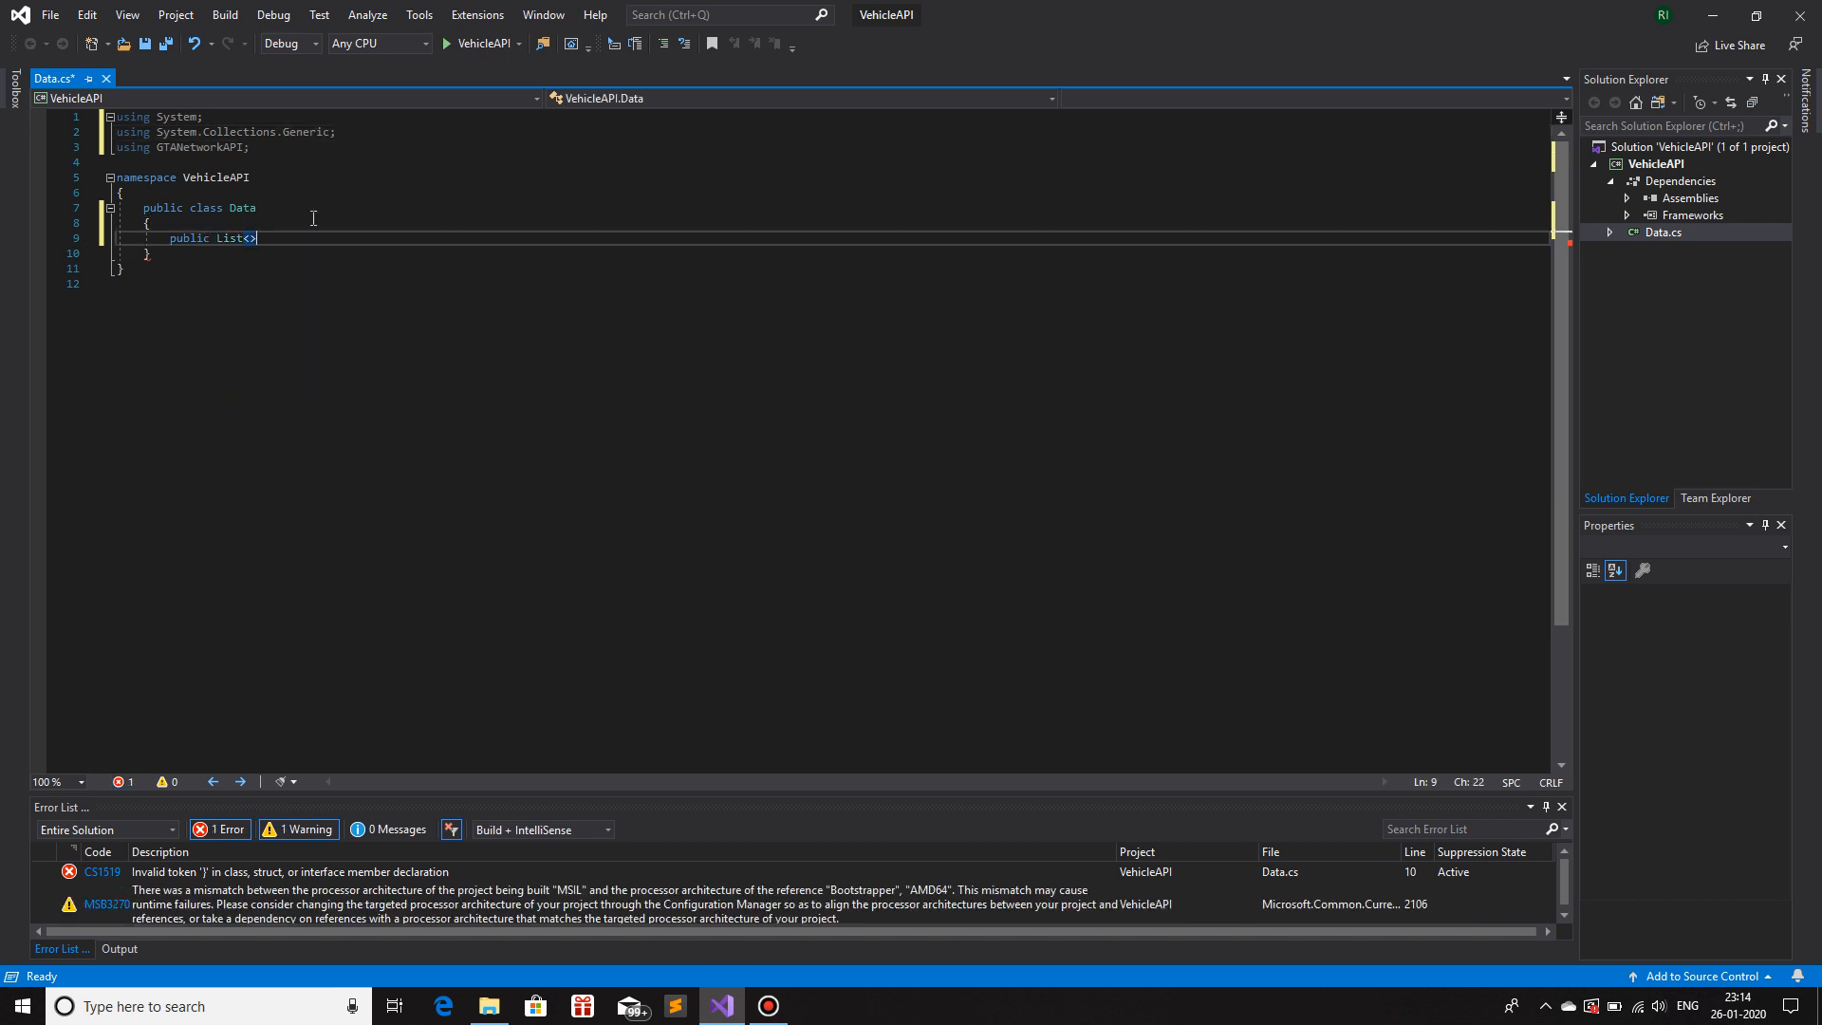
{"action": "type", "text": "V"}
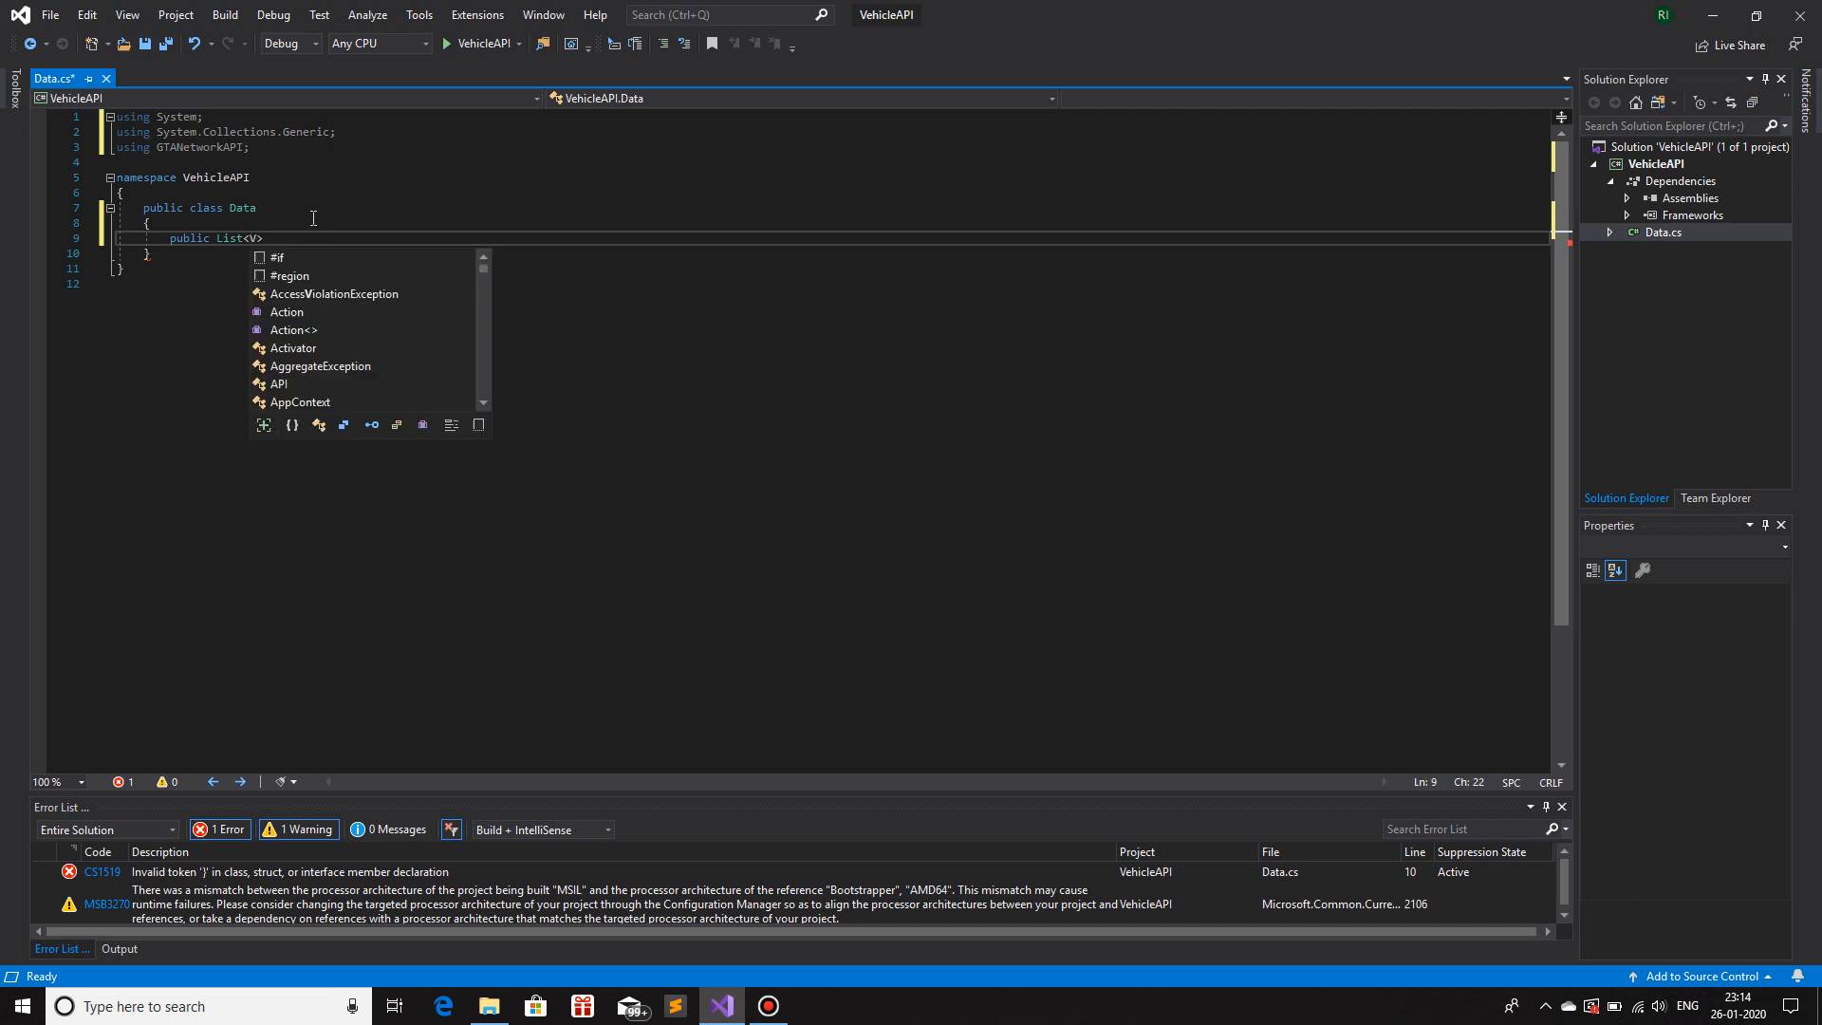
{"action": "type", "text": "Data"}
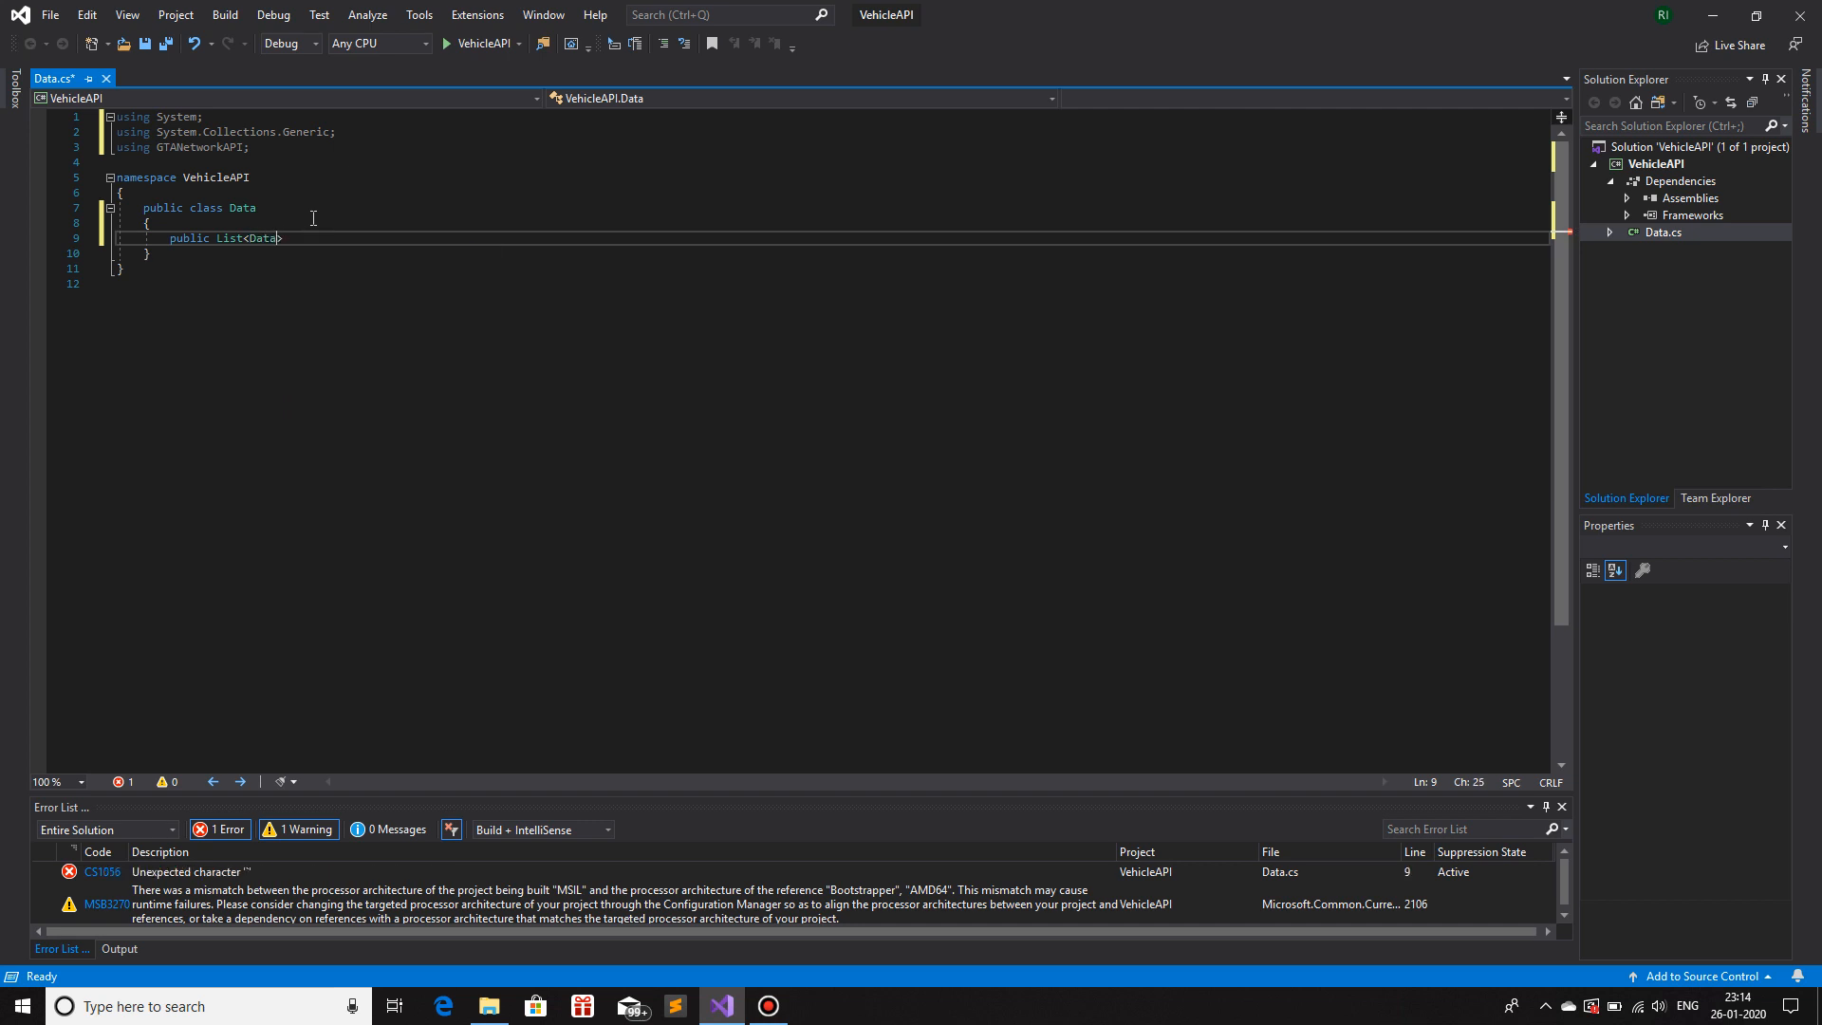
{"action": "type", "text": ">"}
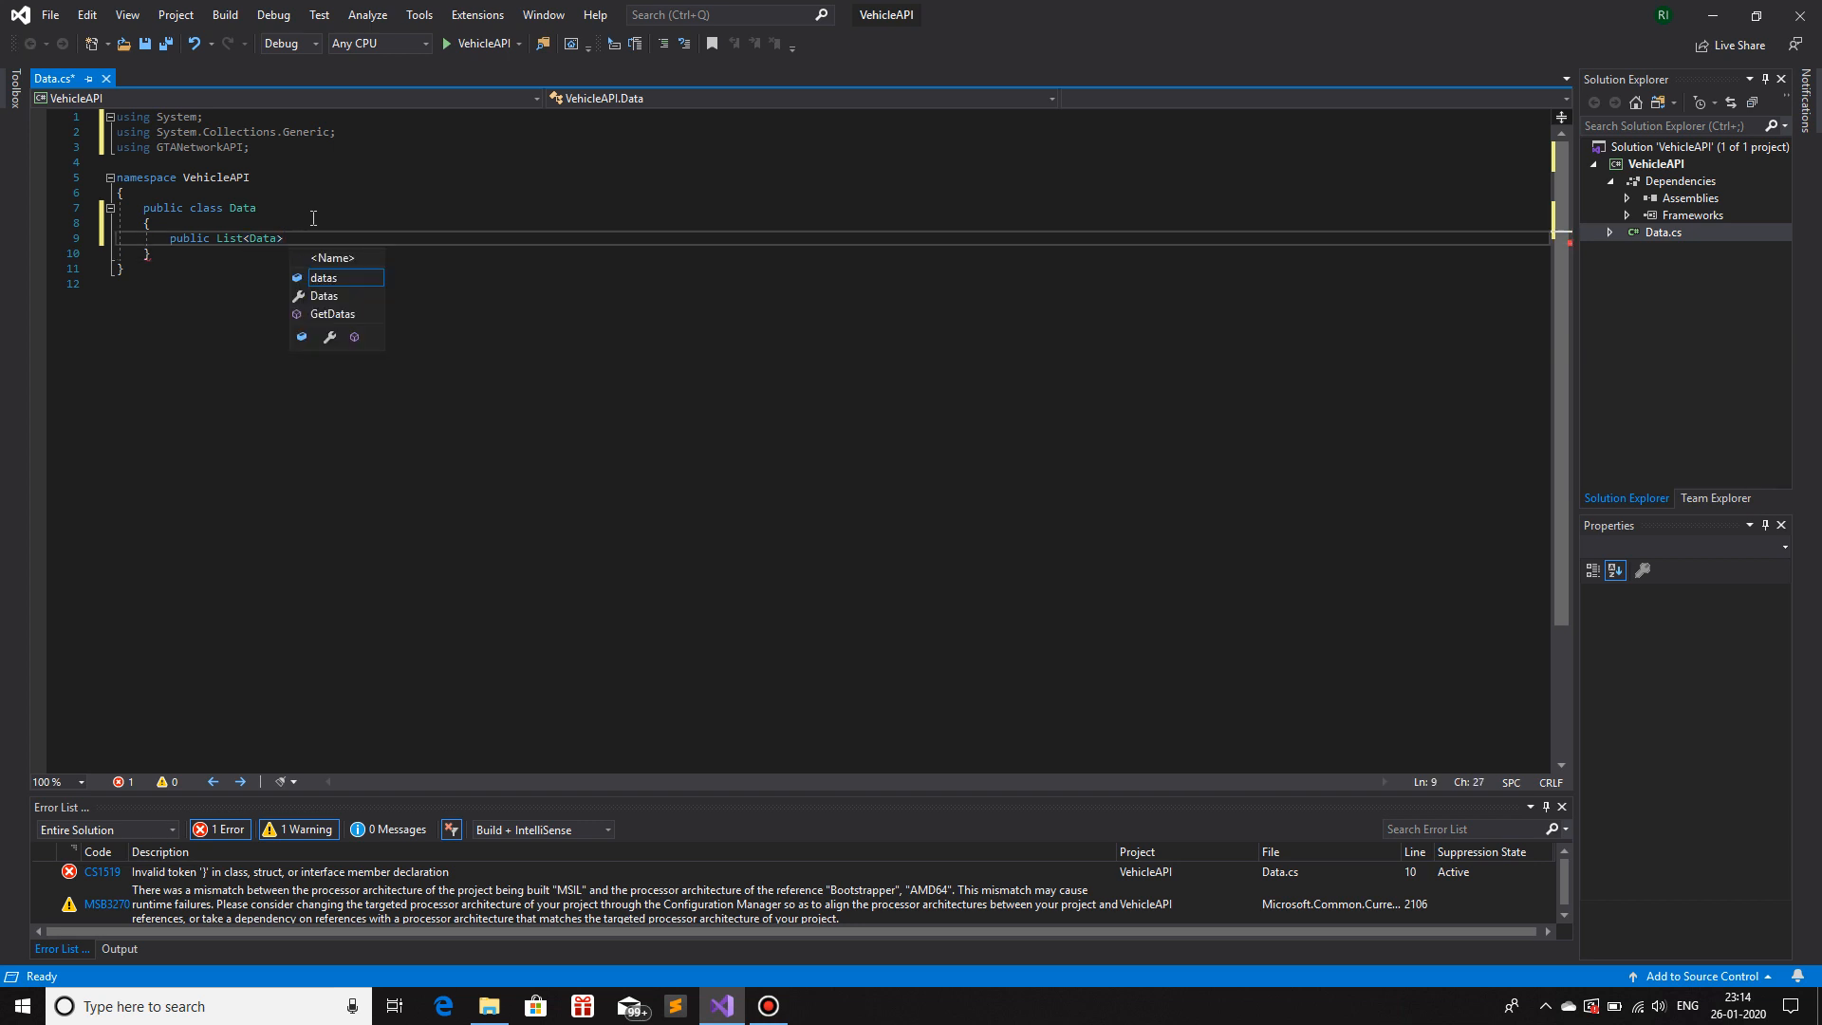
{"action": "type", "text": "AllVeh"}
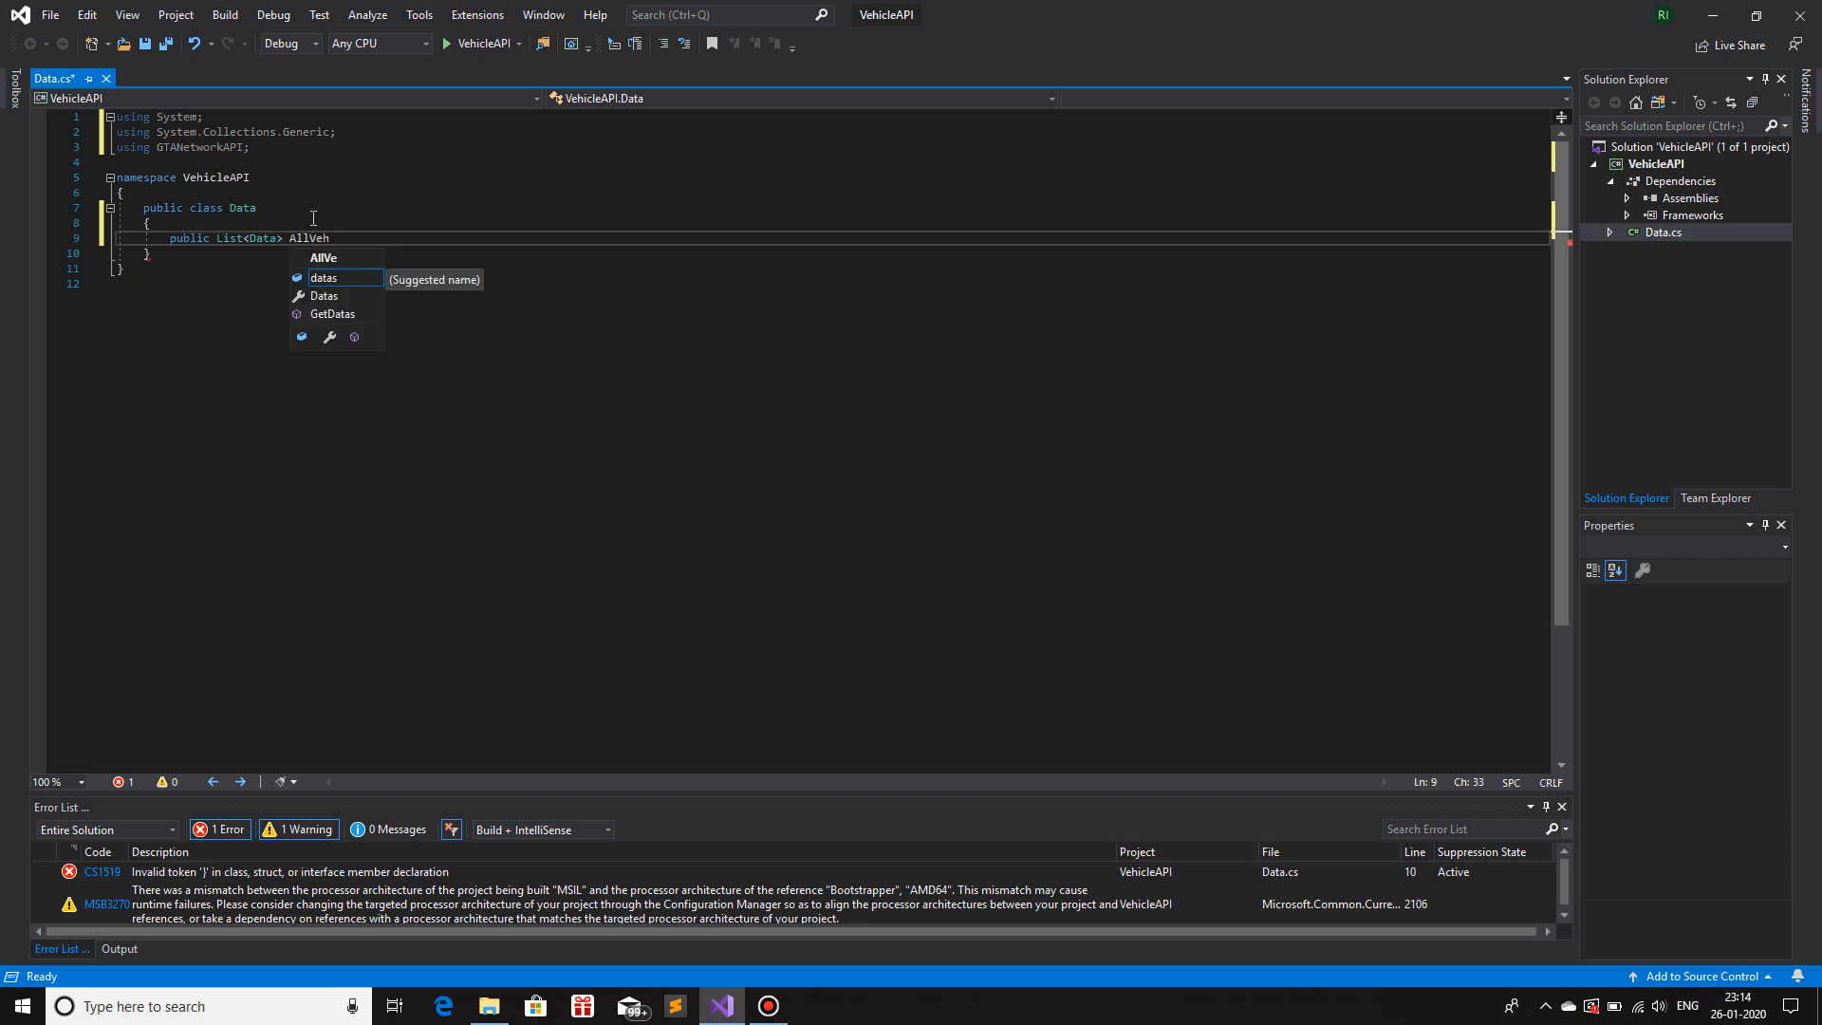
{"action": "type", "text": "icles"}
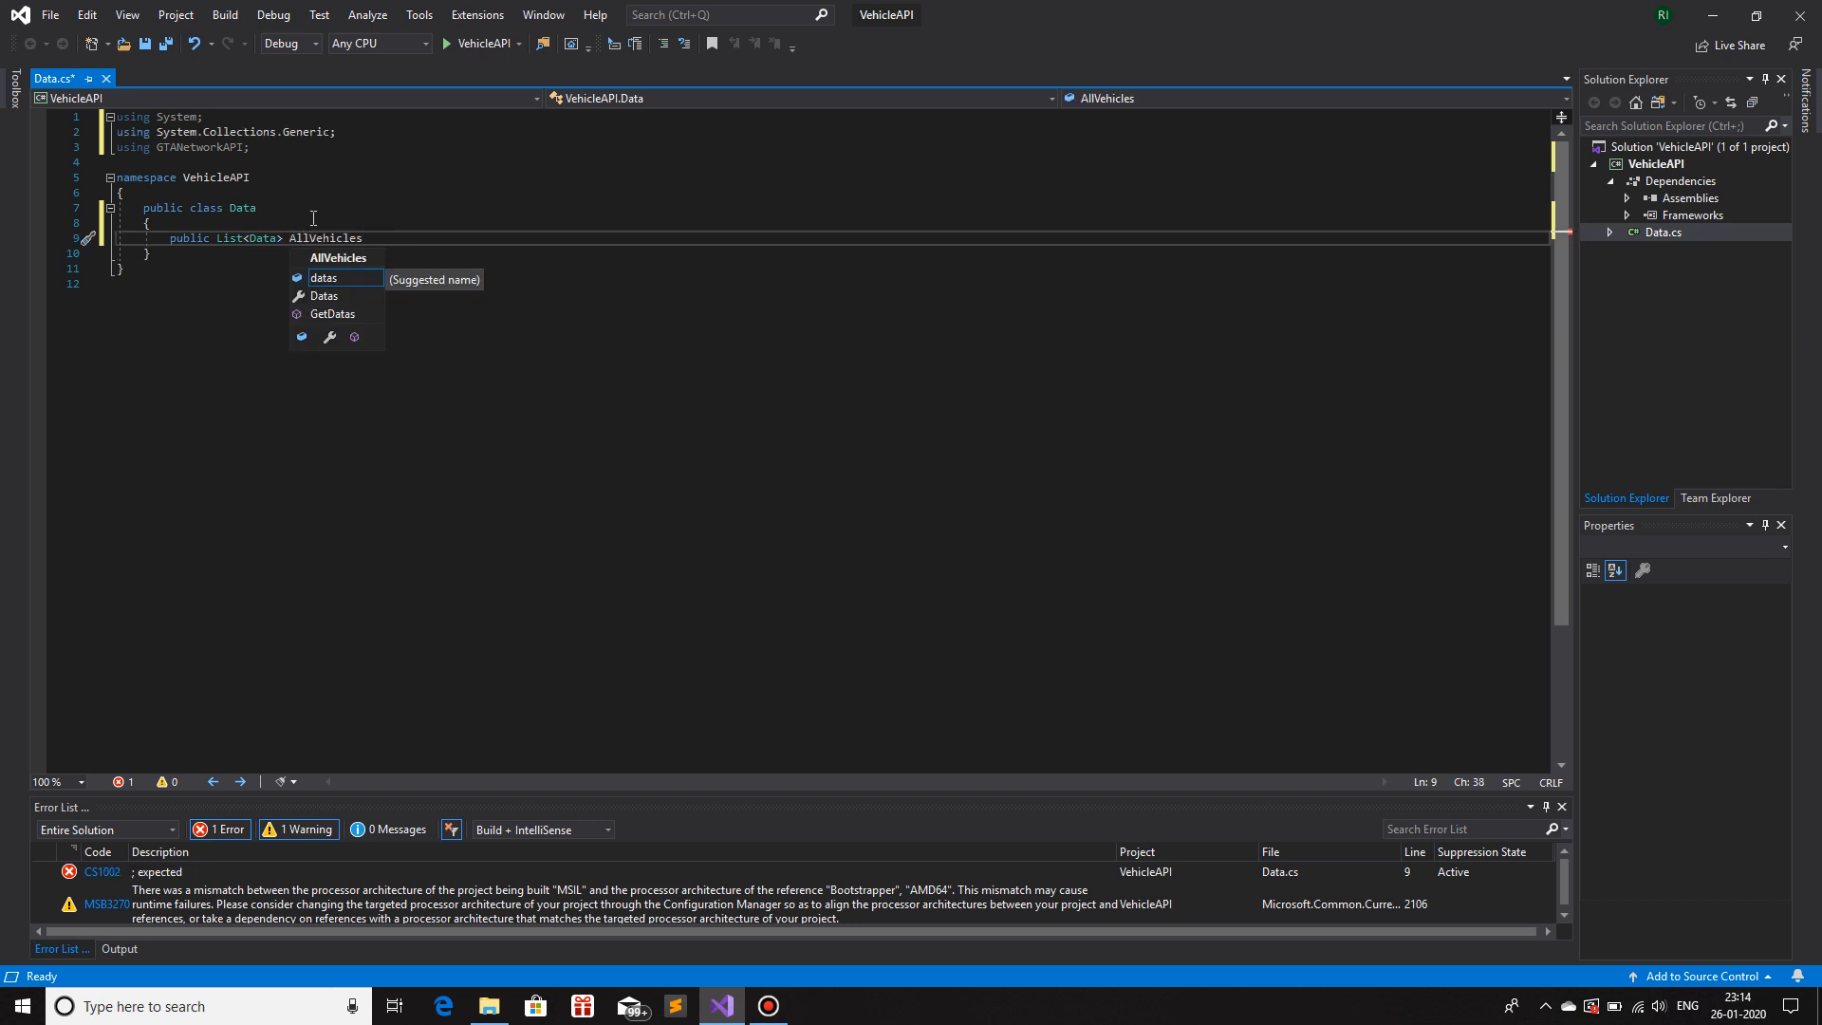
{"action": "type", "text": "= new List<Data>"}
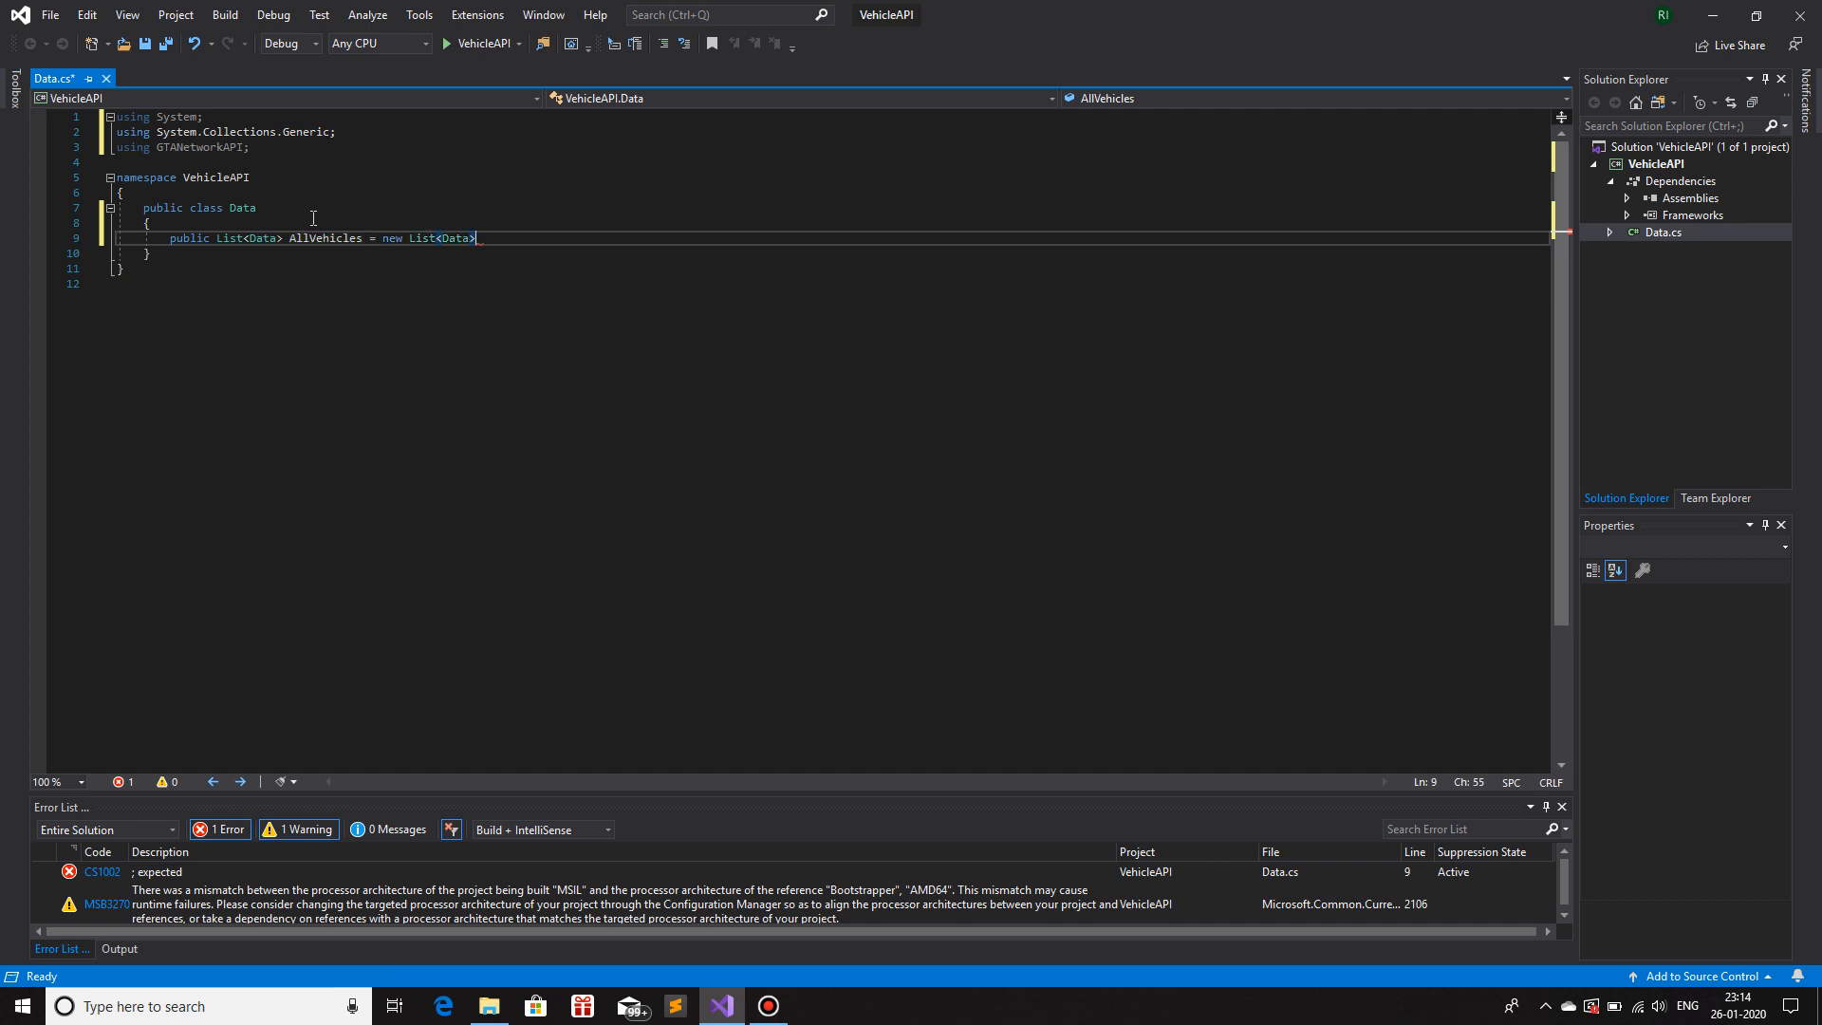
{"action": "type", "text": "();"}
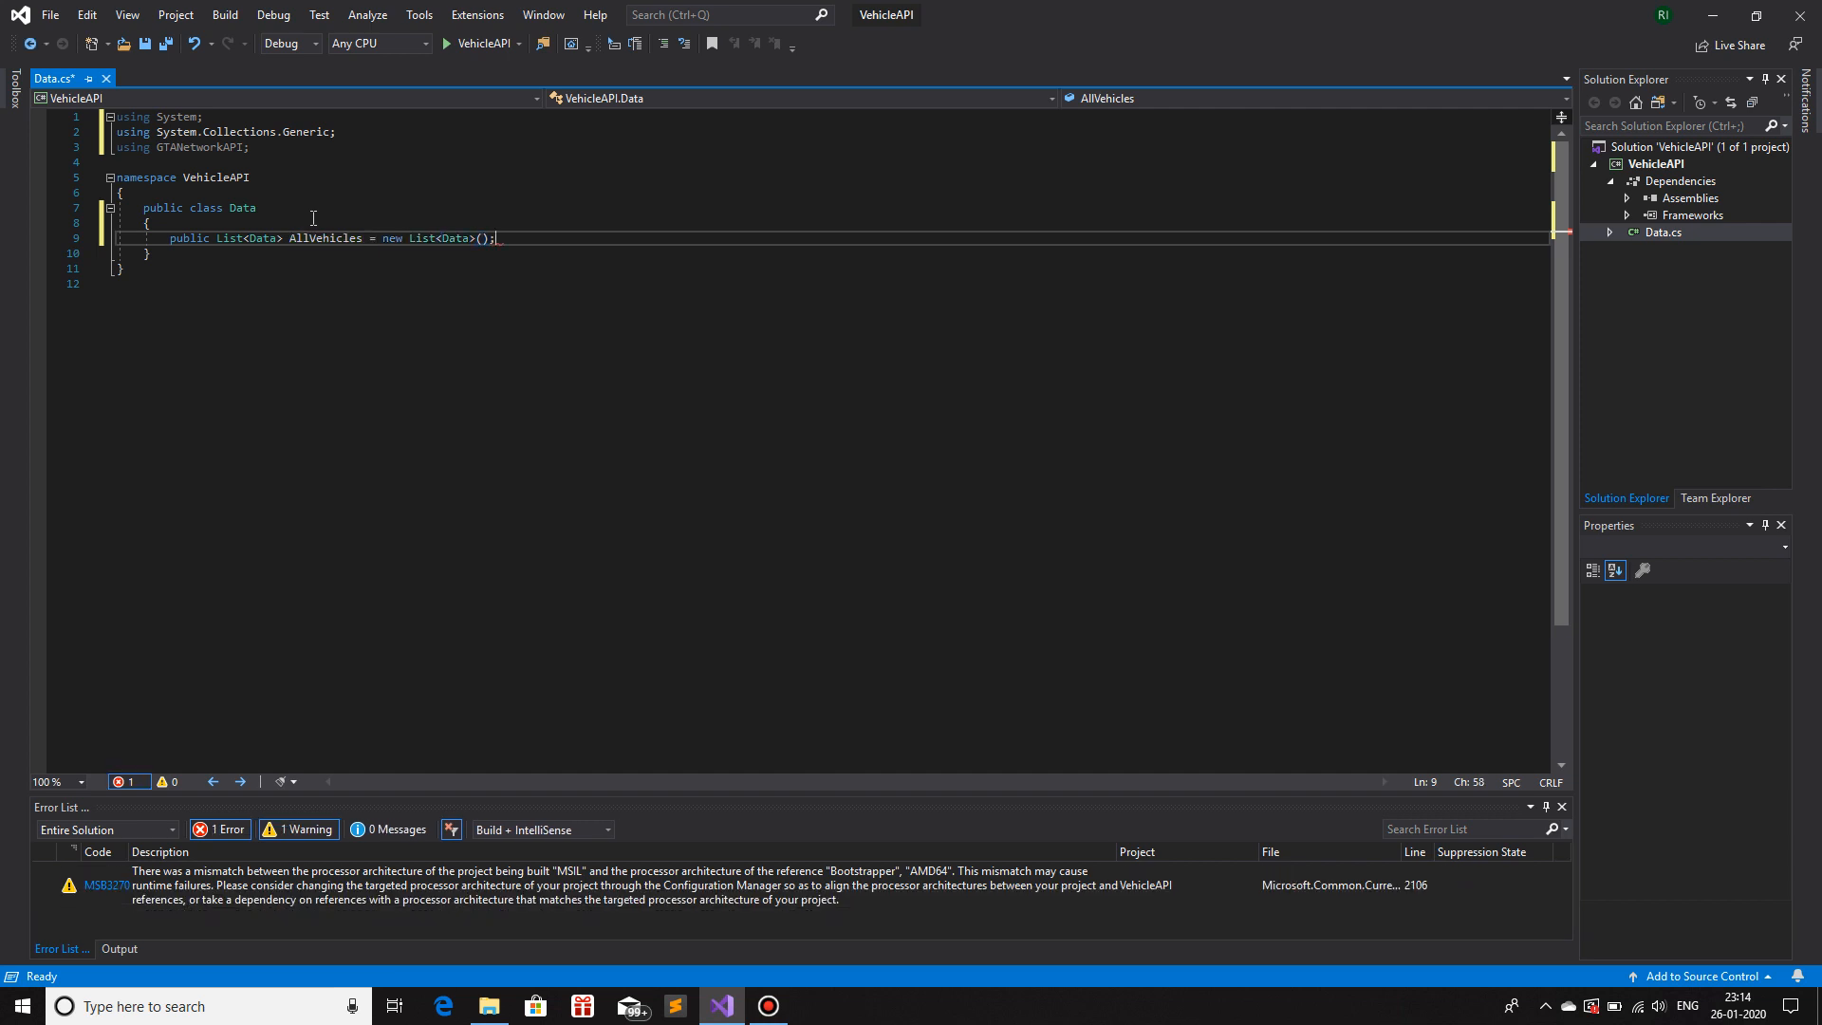
- Document AllVehicles as holding all user-defined vehicles created from this class
{"action": "key", "text": "Enter"}
{"action": "type", "text": "/// Contains all the"}
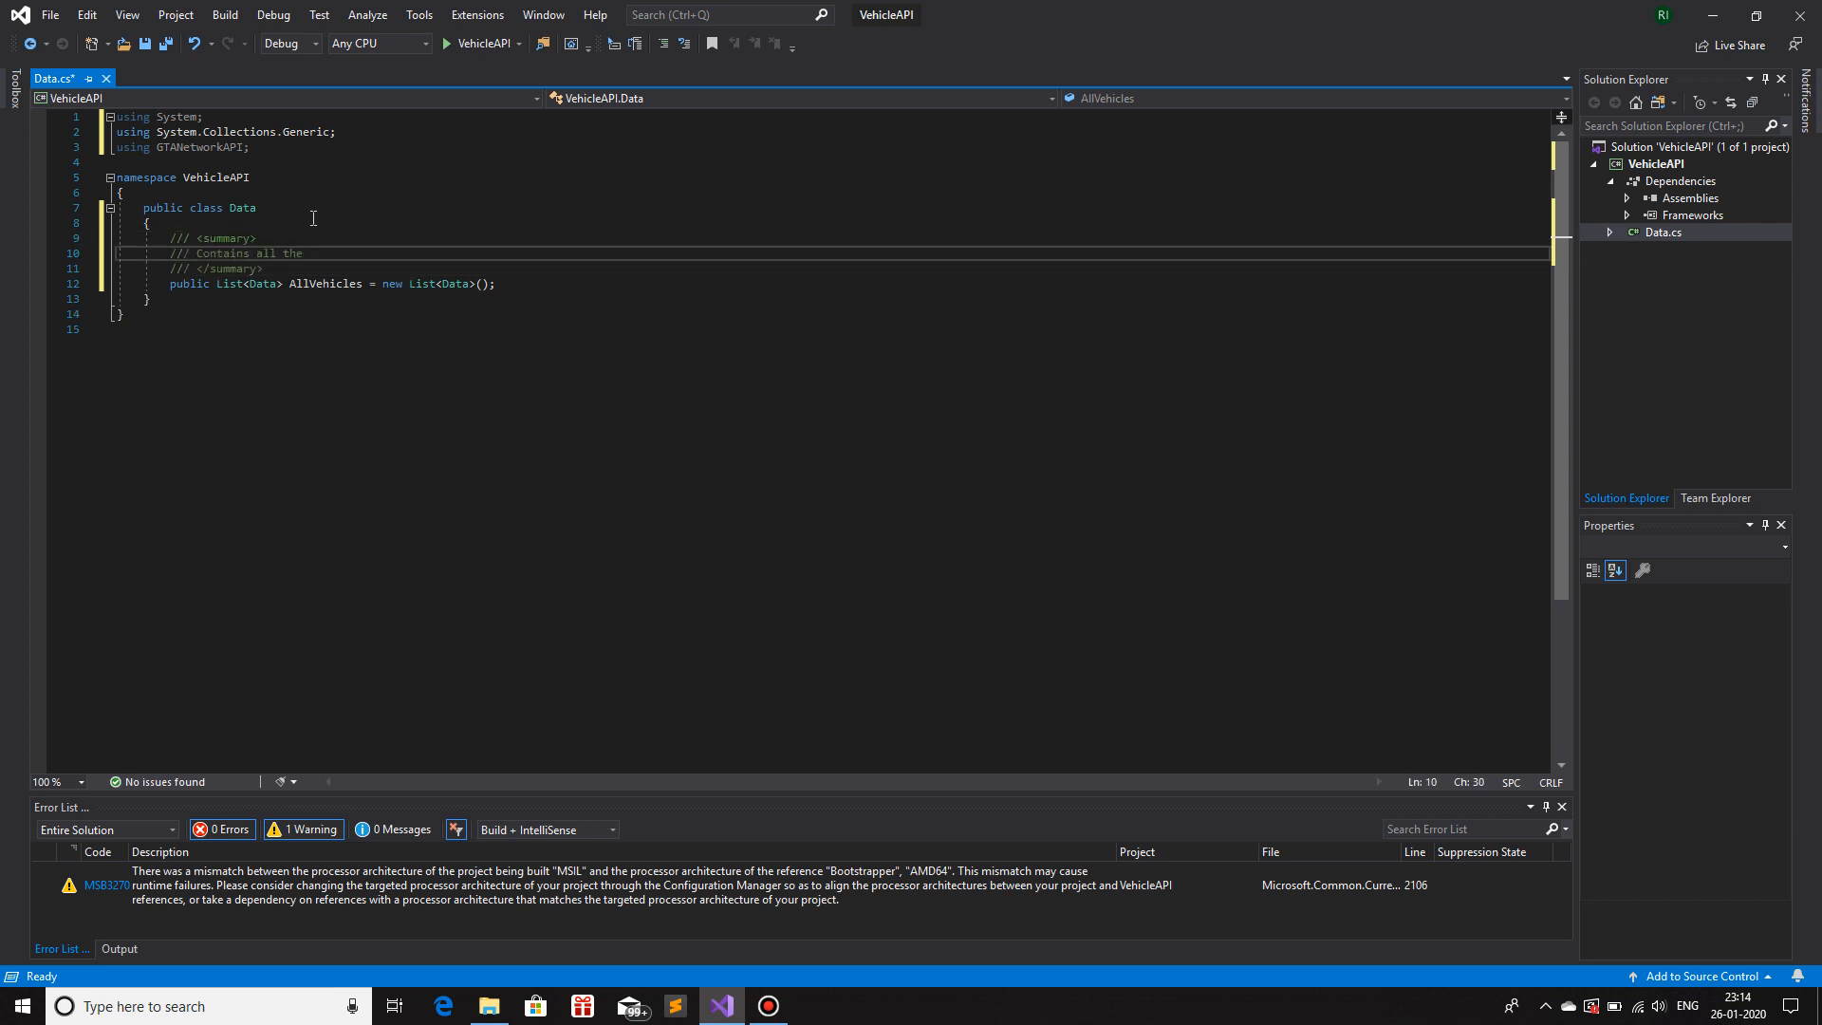
{"action": "type", "text": "user-def"}
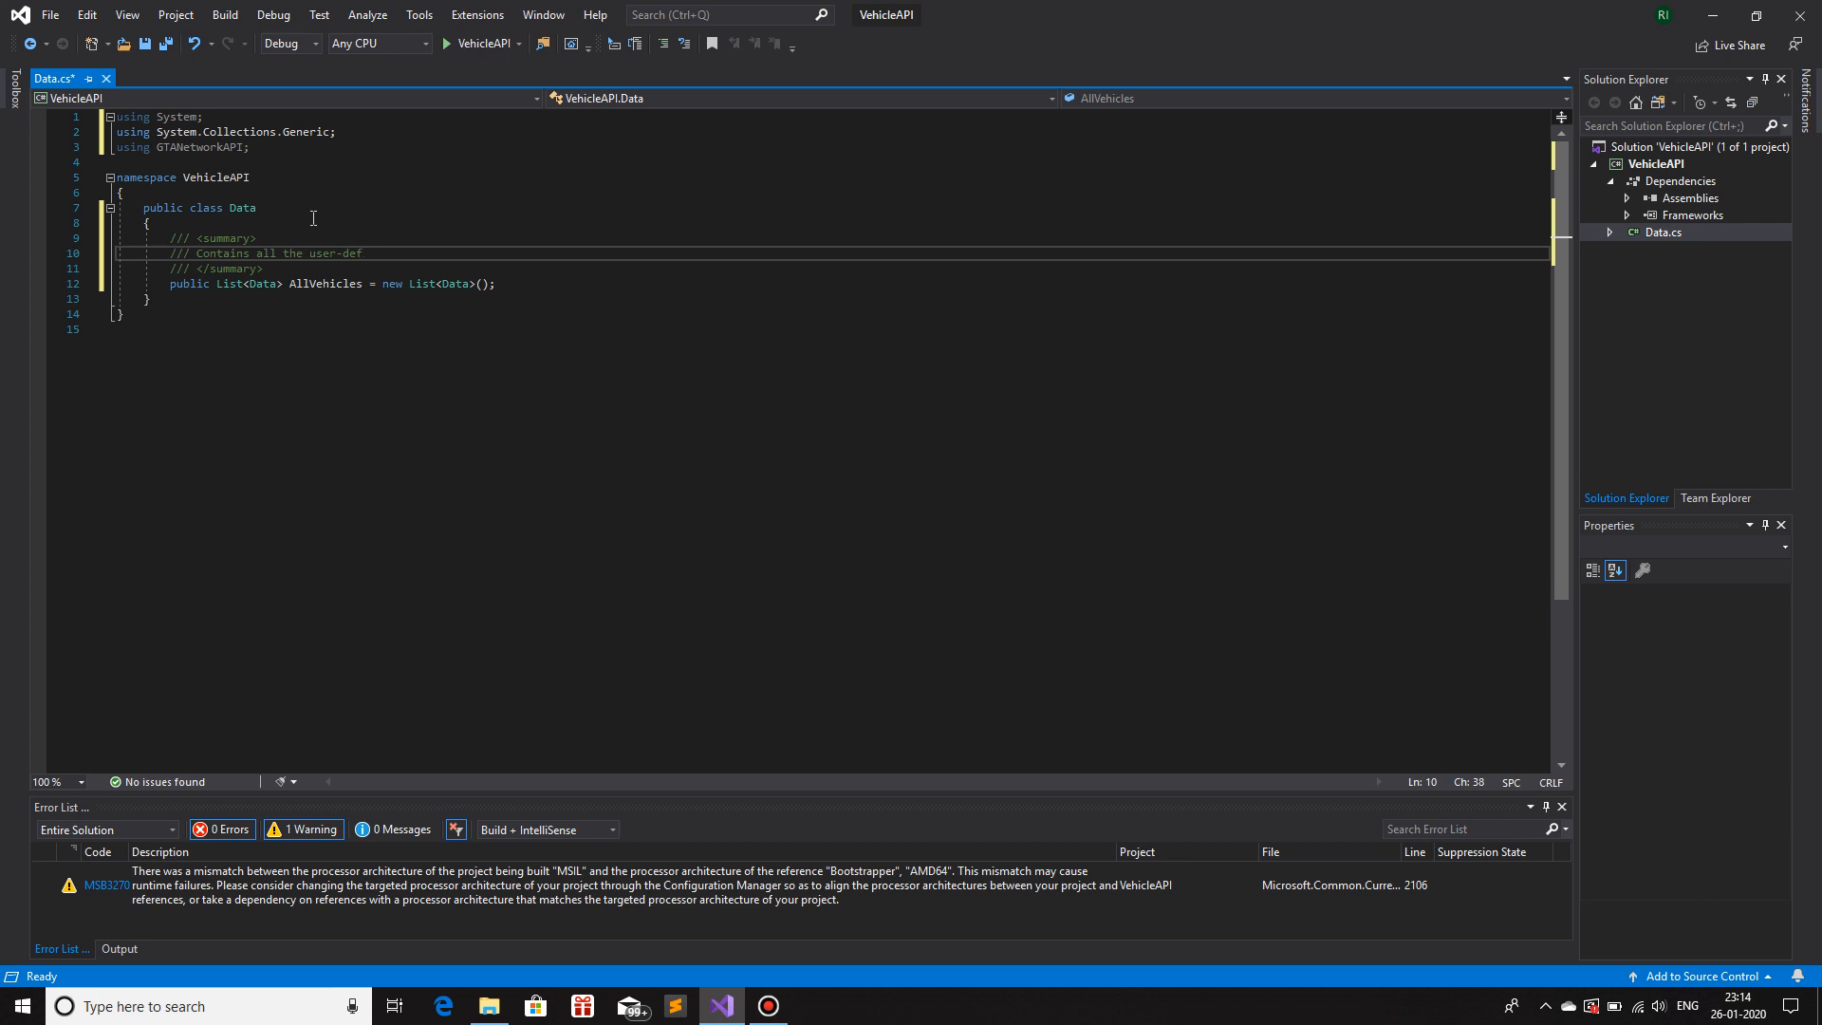
{"action": "type", "text": "ined"}
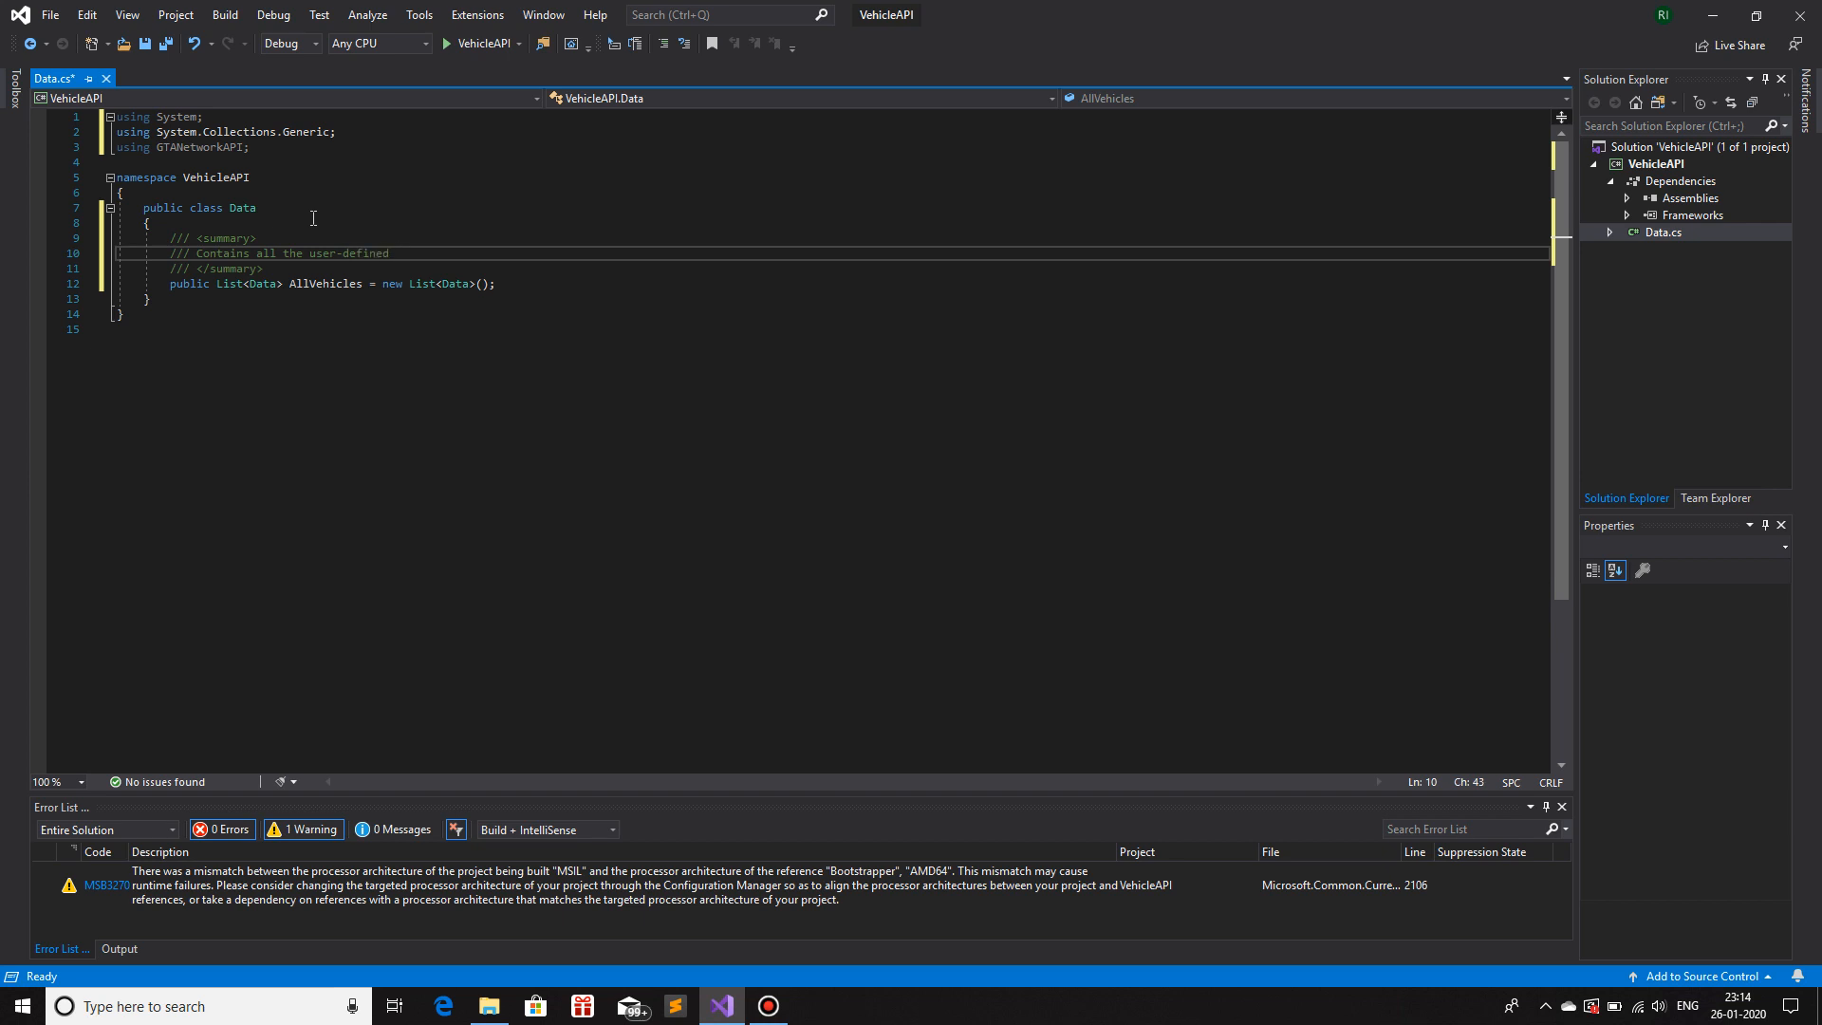
{"action": "type", "text": "vehicles"}
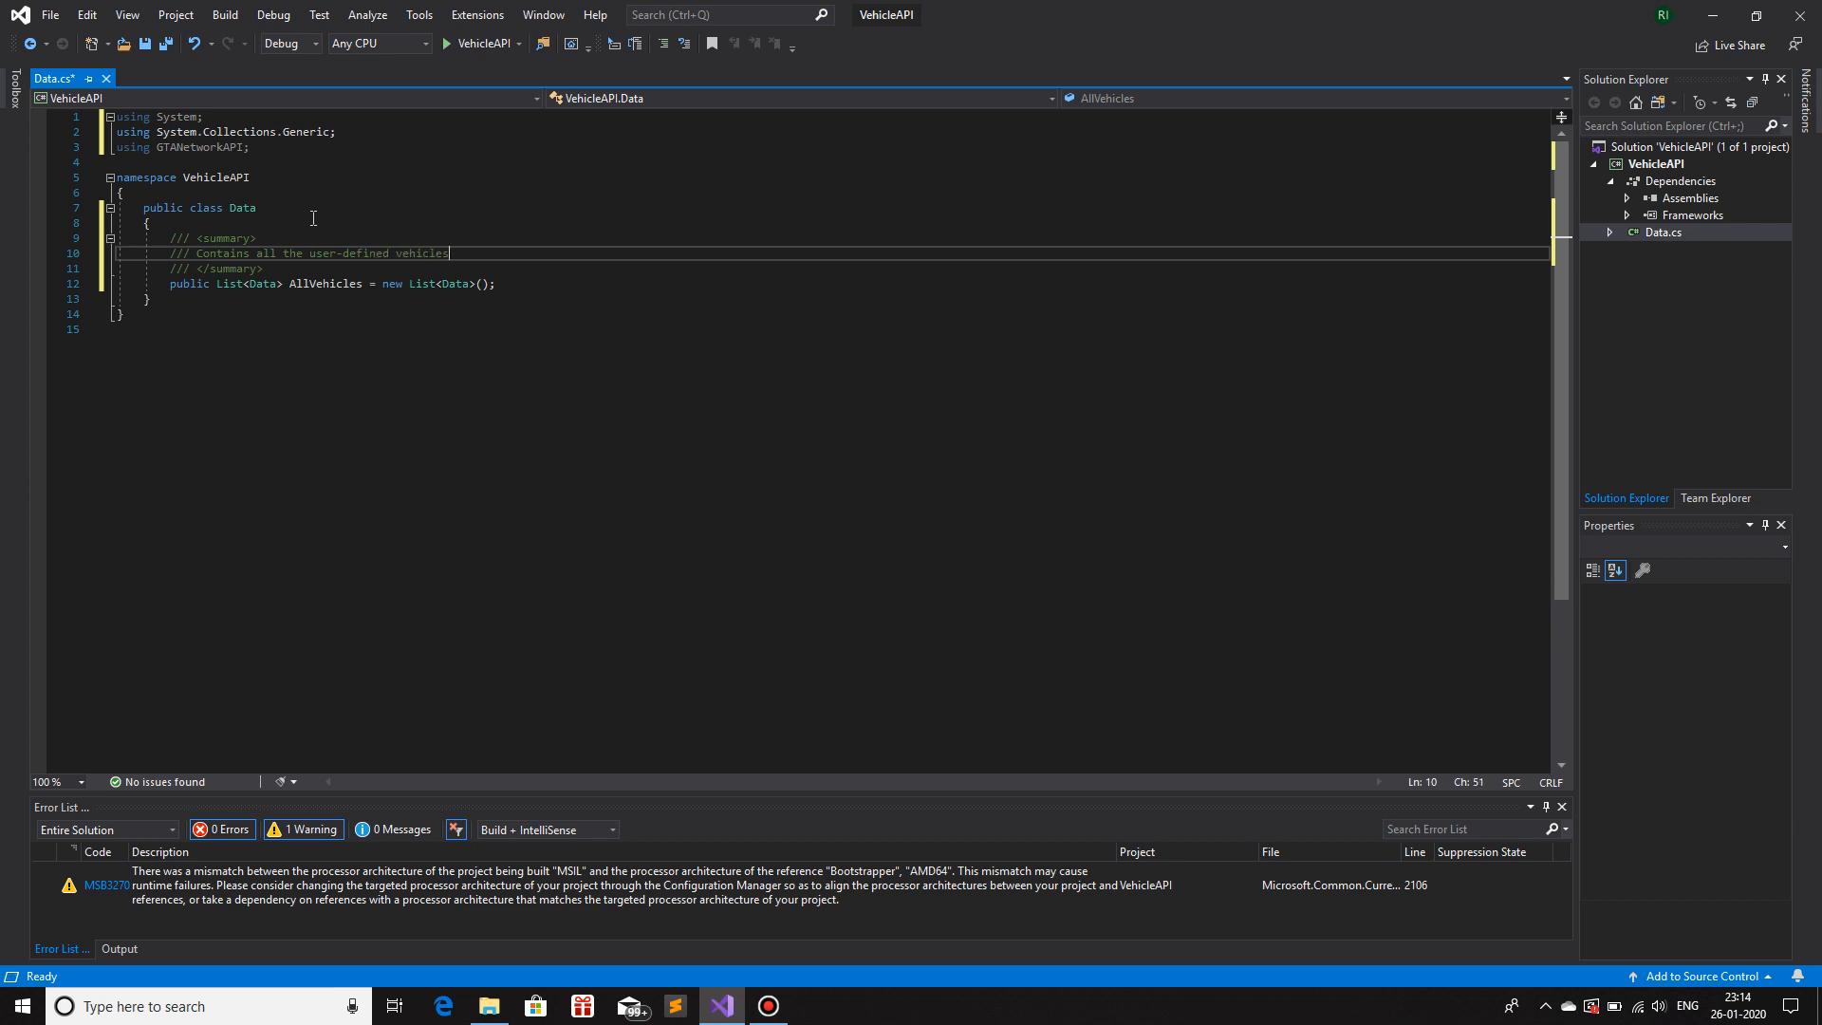
{"action": "type", "text": "from th"}
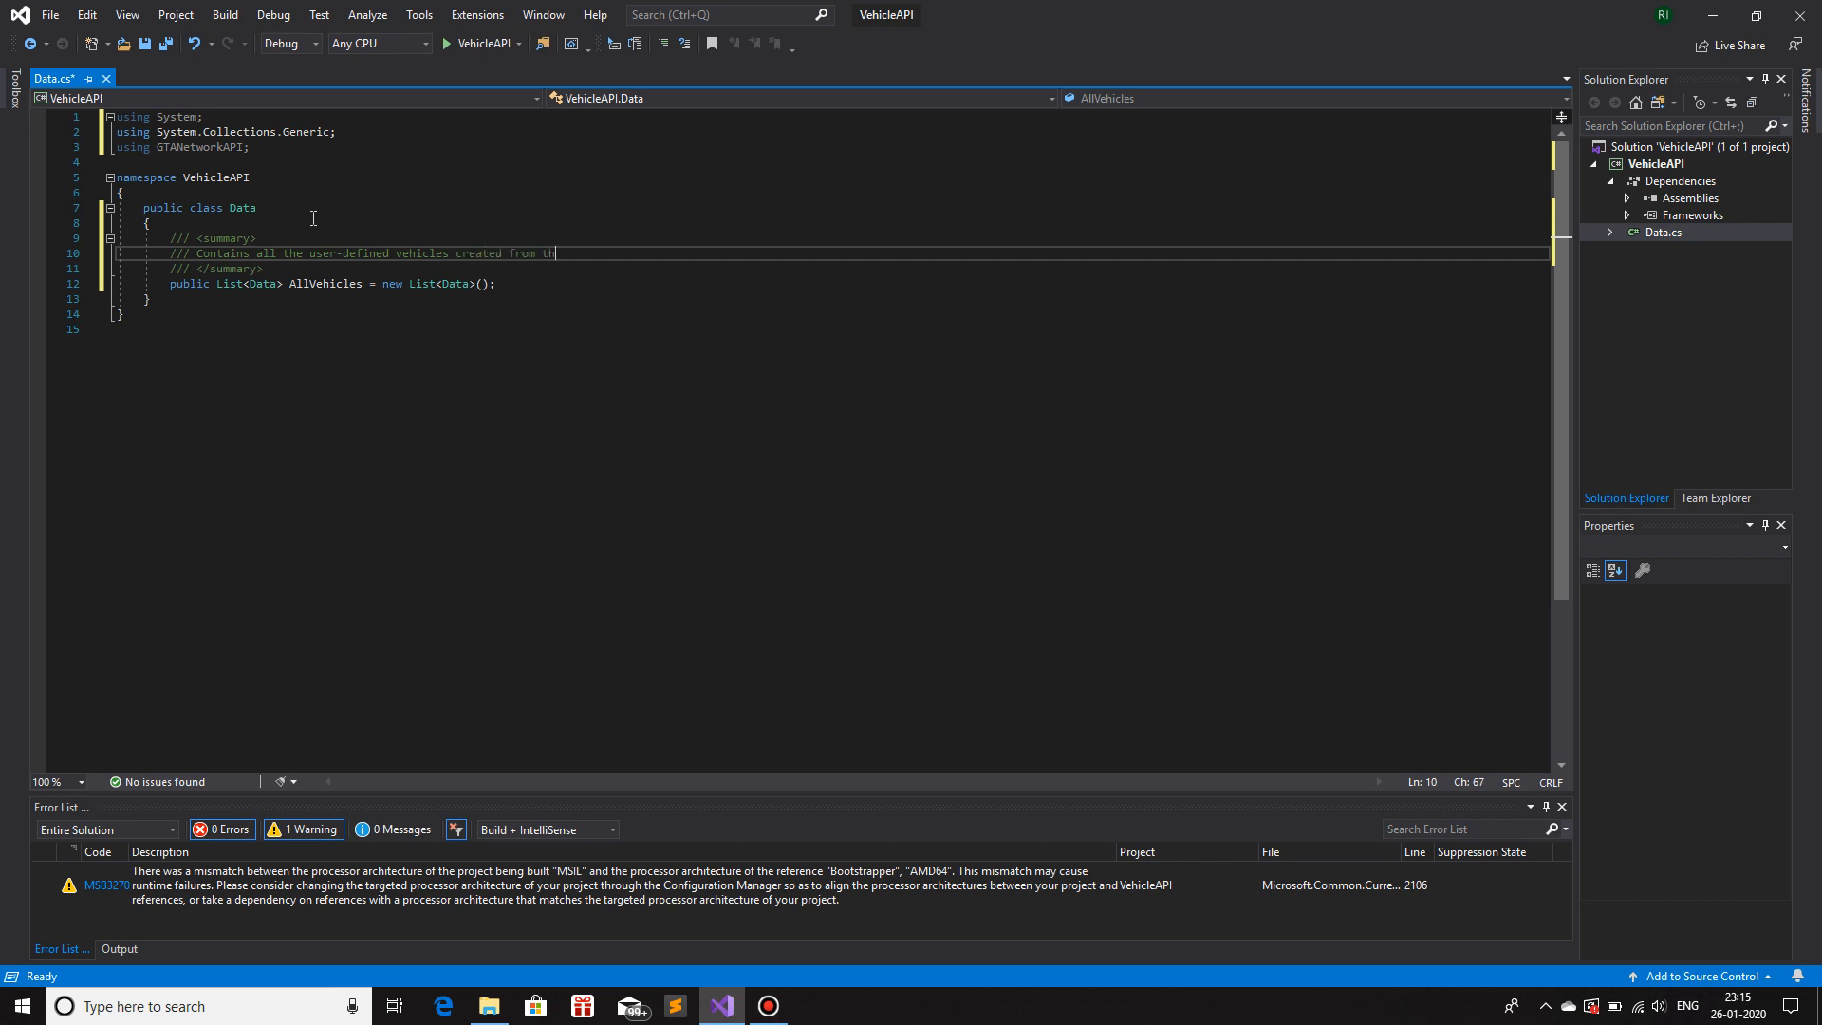
{"action": "type", "text": "is class."}
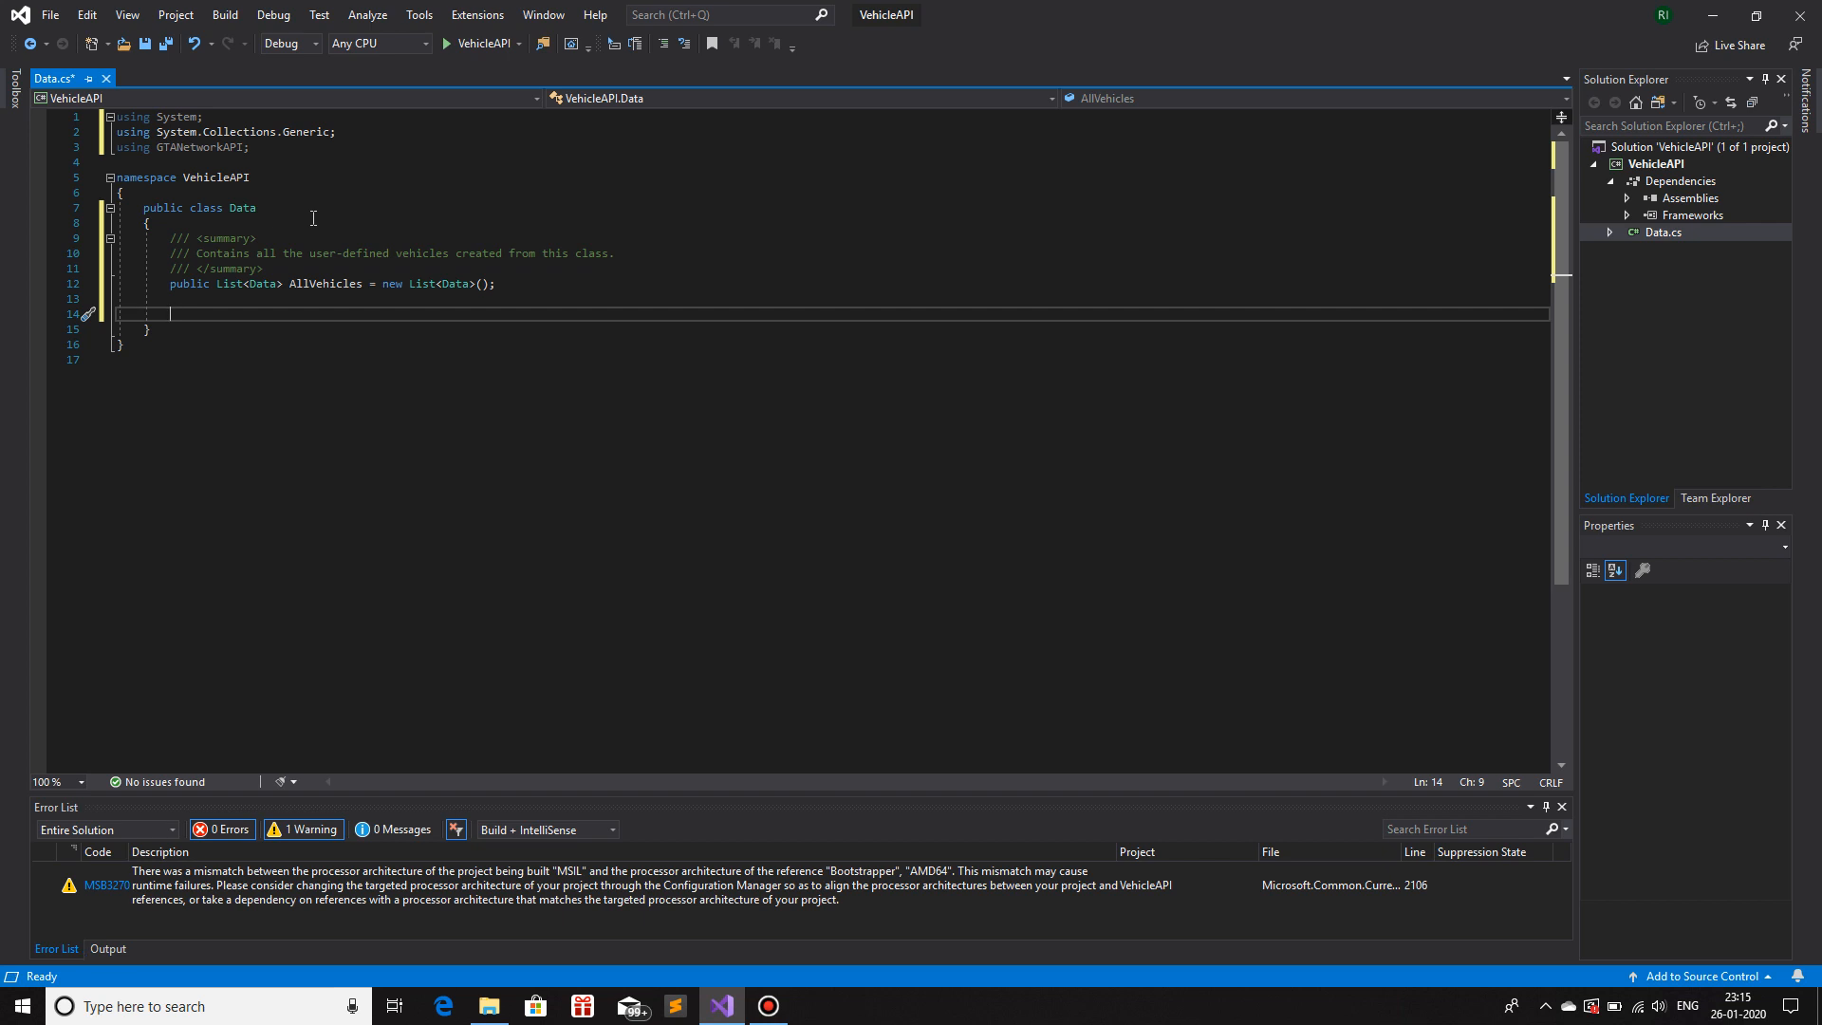
- Add 'public String Name { get; set; }' documented as storing the display name for the vehicle
{"action": "type", "text": "public"}
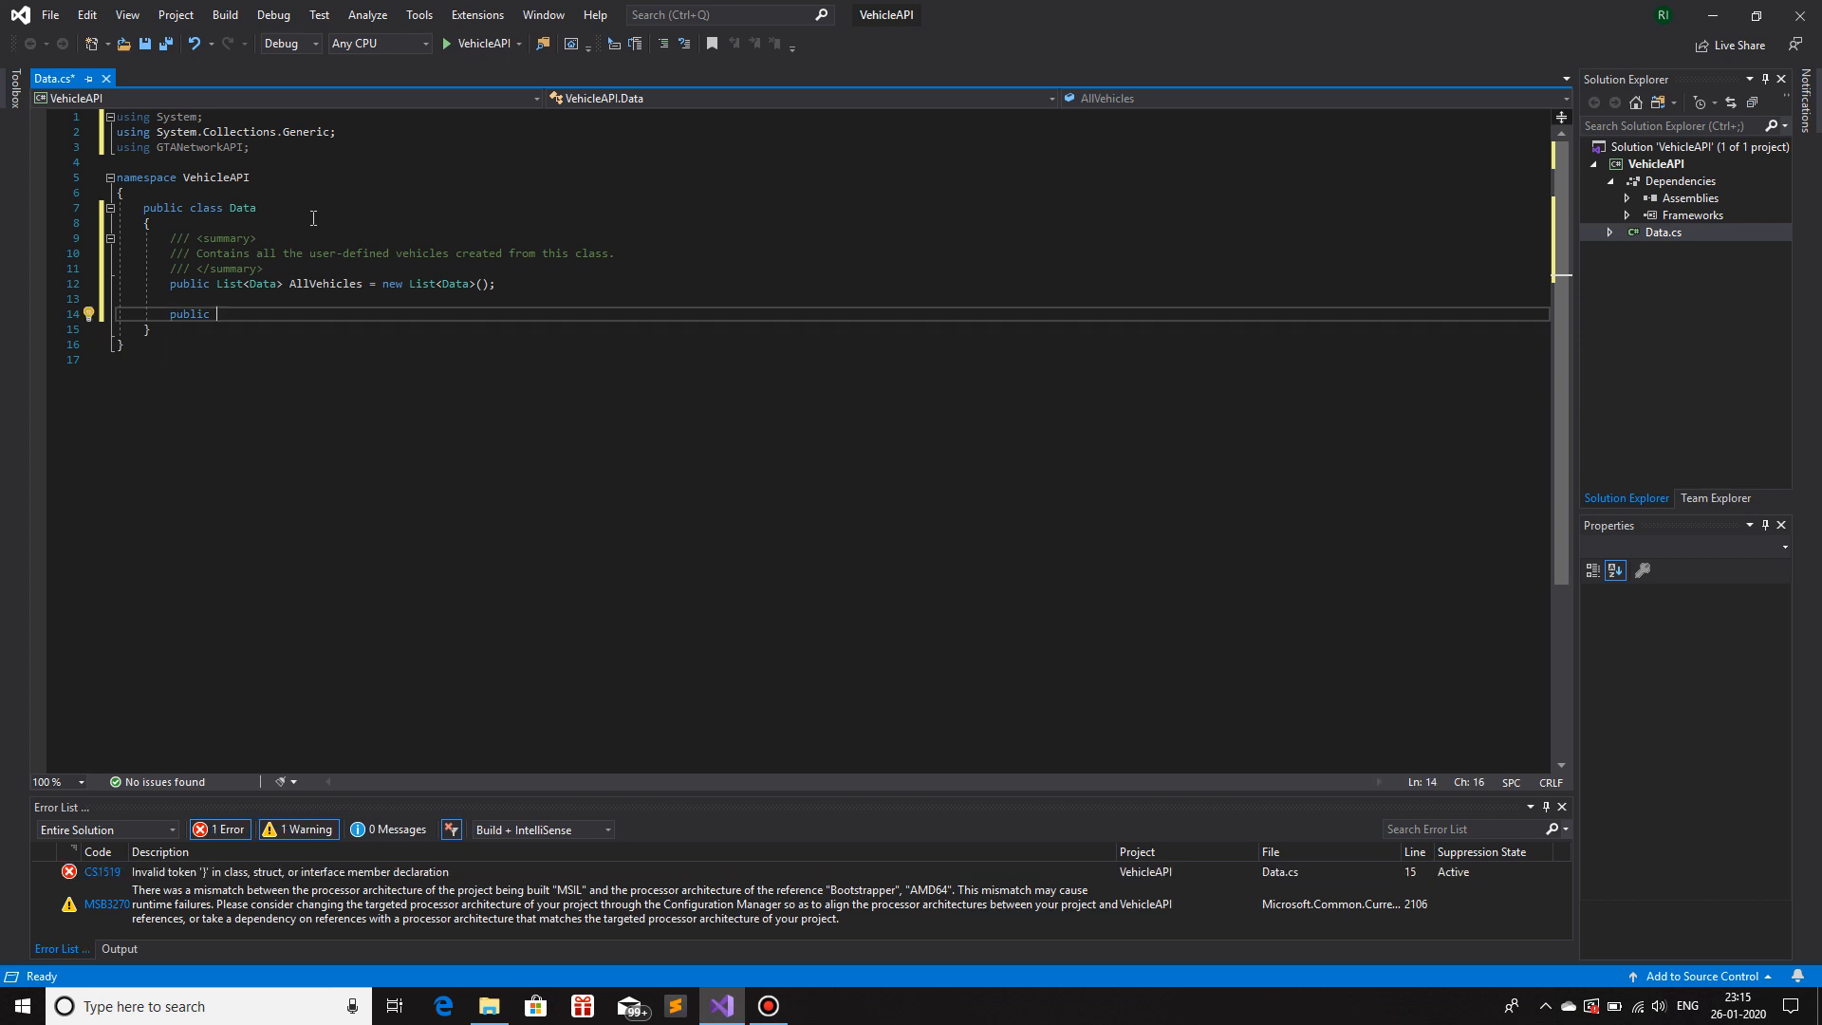
{"action": "type", "text": "String Name"}
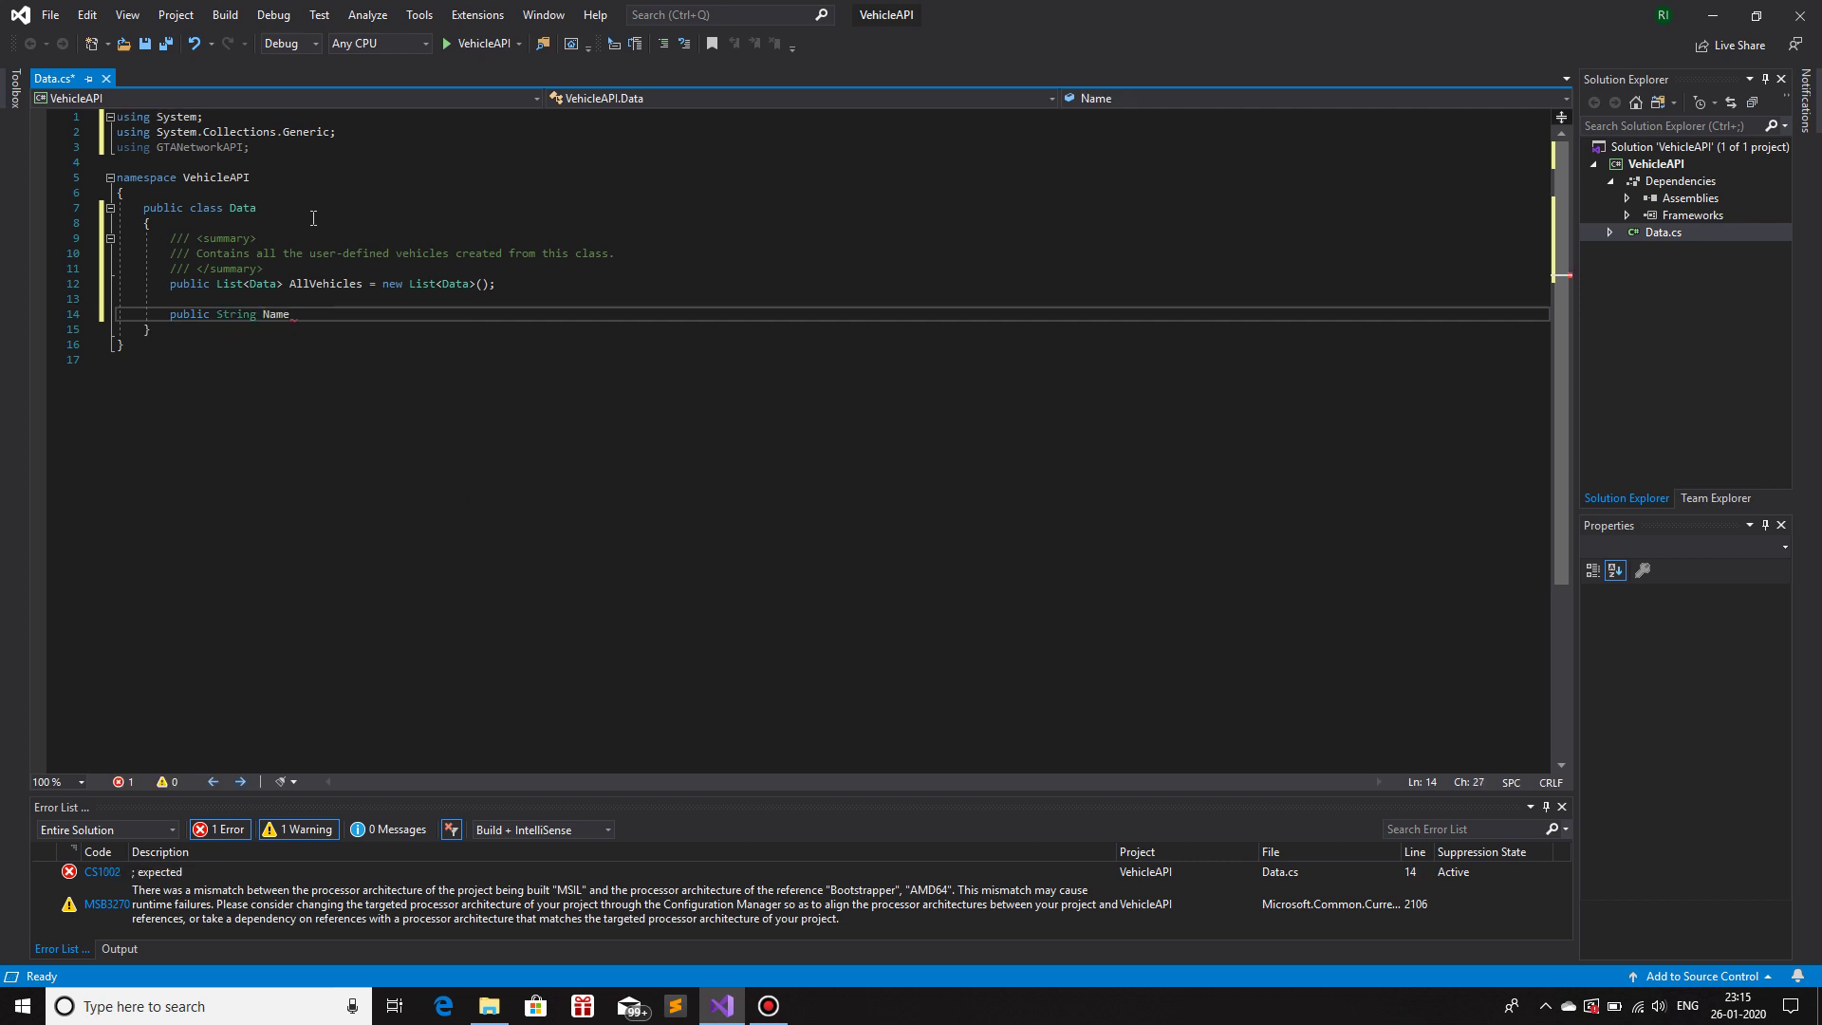
{"action": "type", "text": "{ get; set; }"}
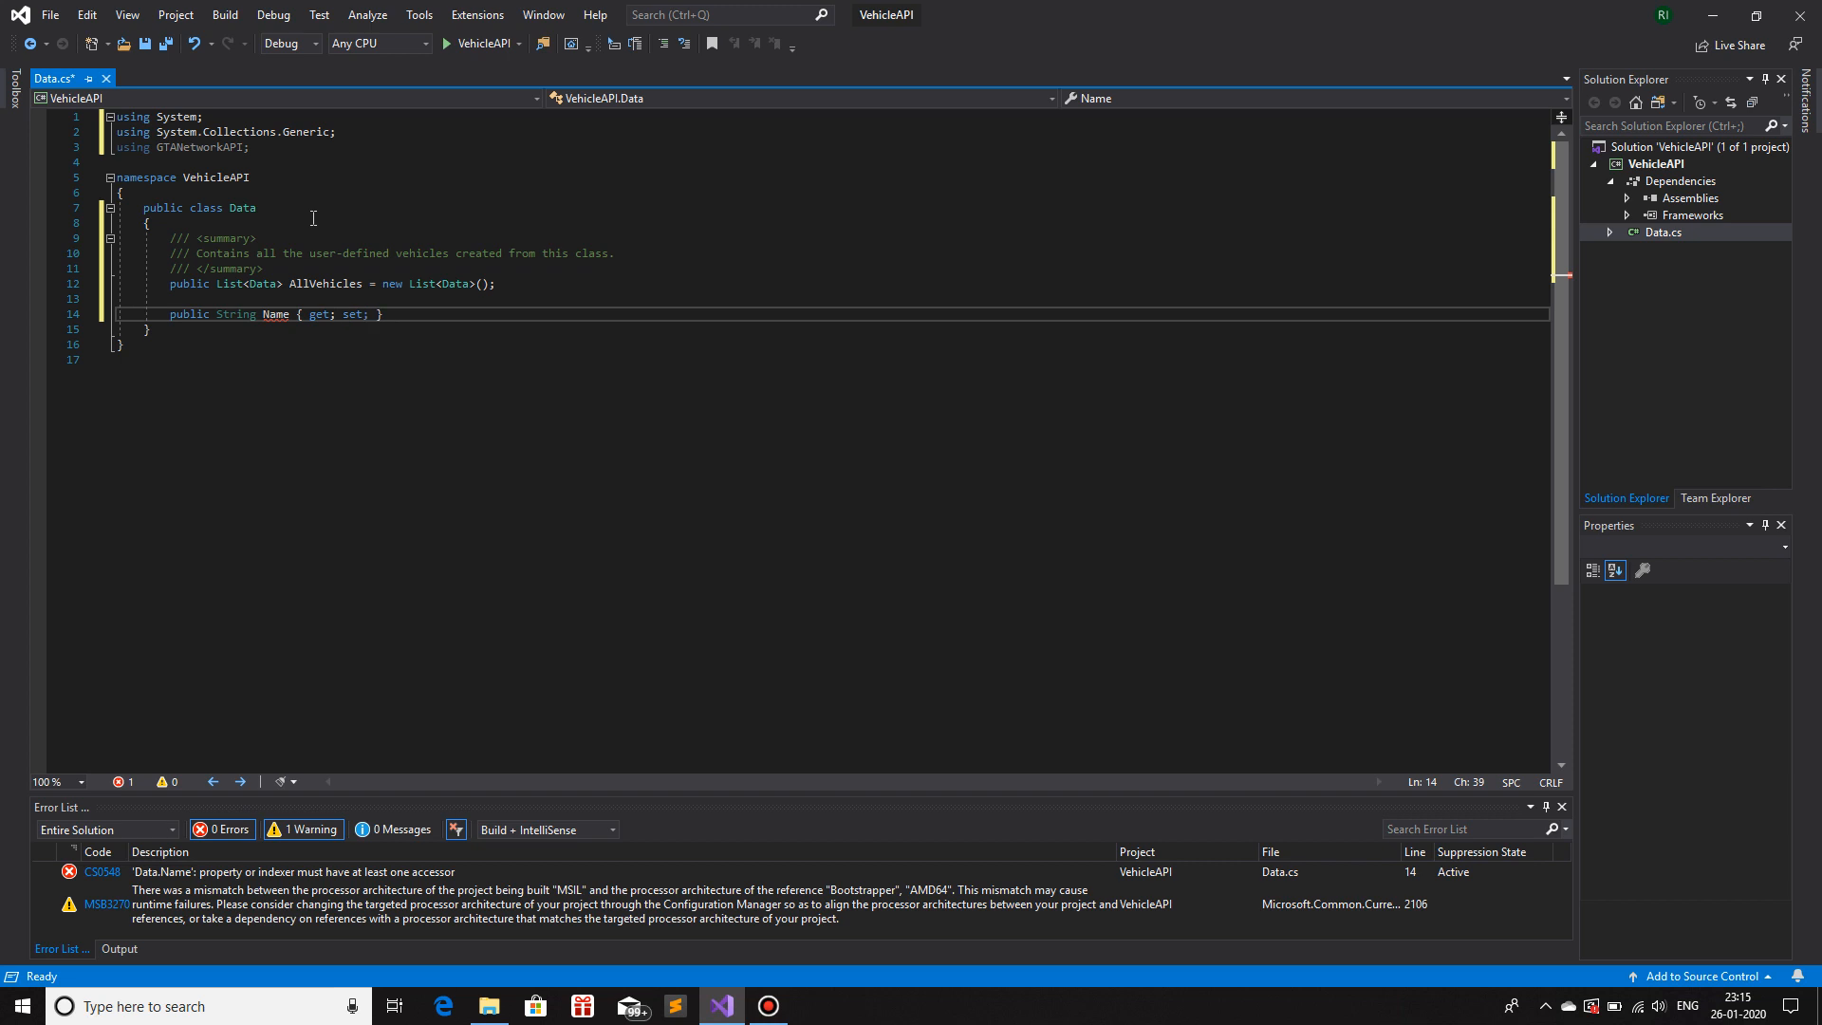
{"action": "key", "text": "Enter"}
{"action": "type", "text": "/// Stores the display"}
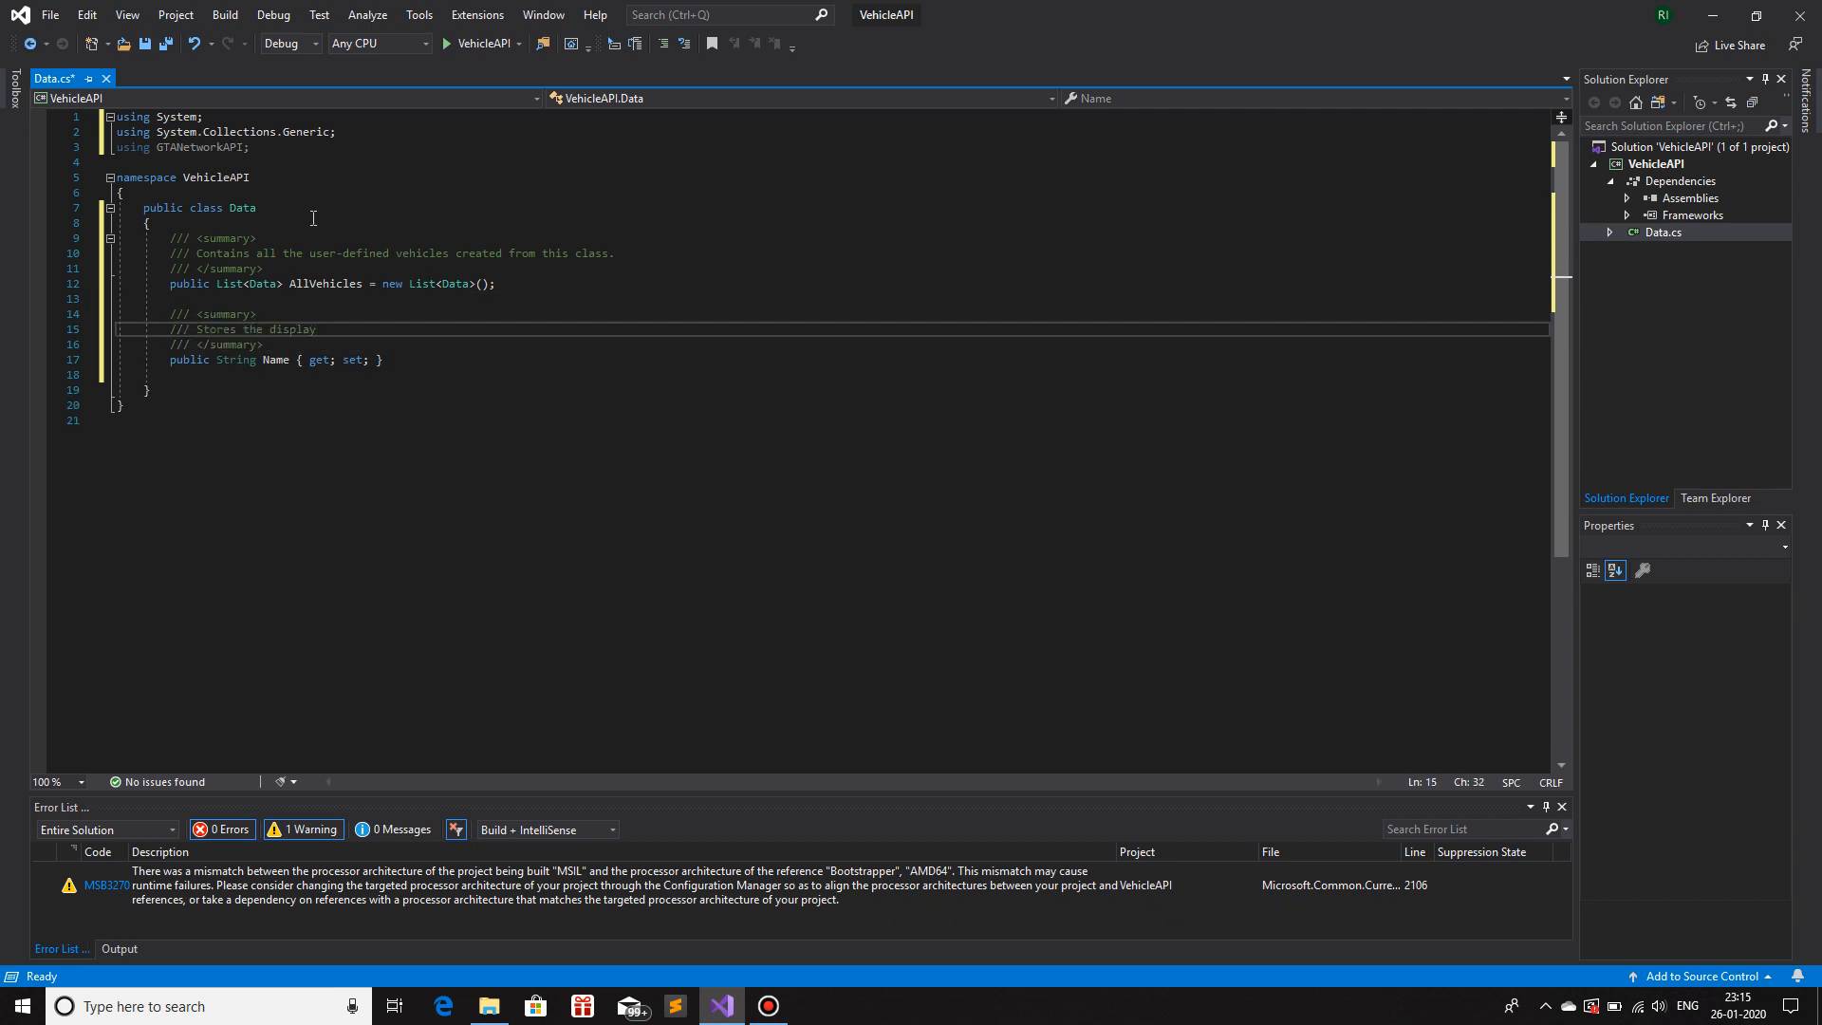
{"action": "type", "text": "name for the vehicle."}
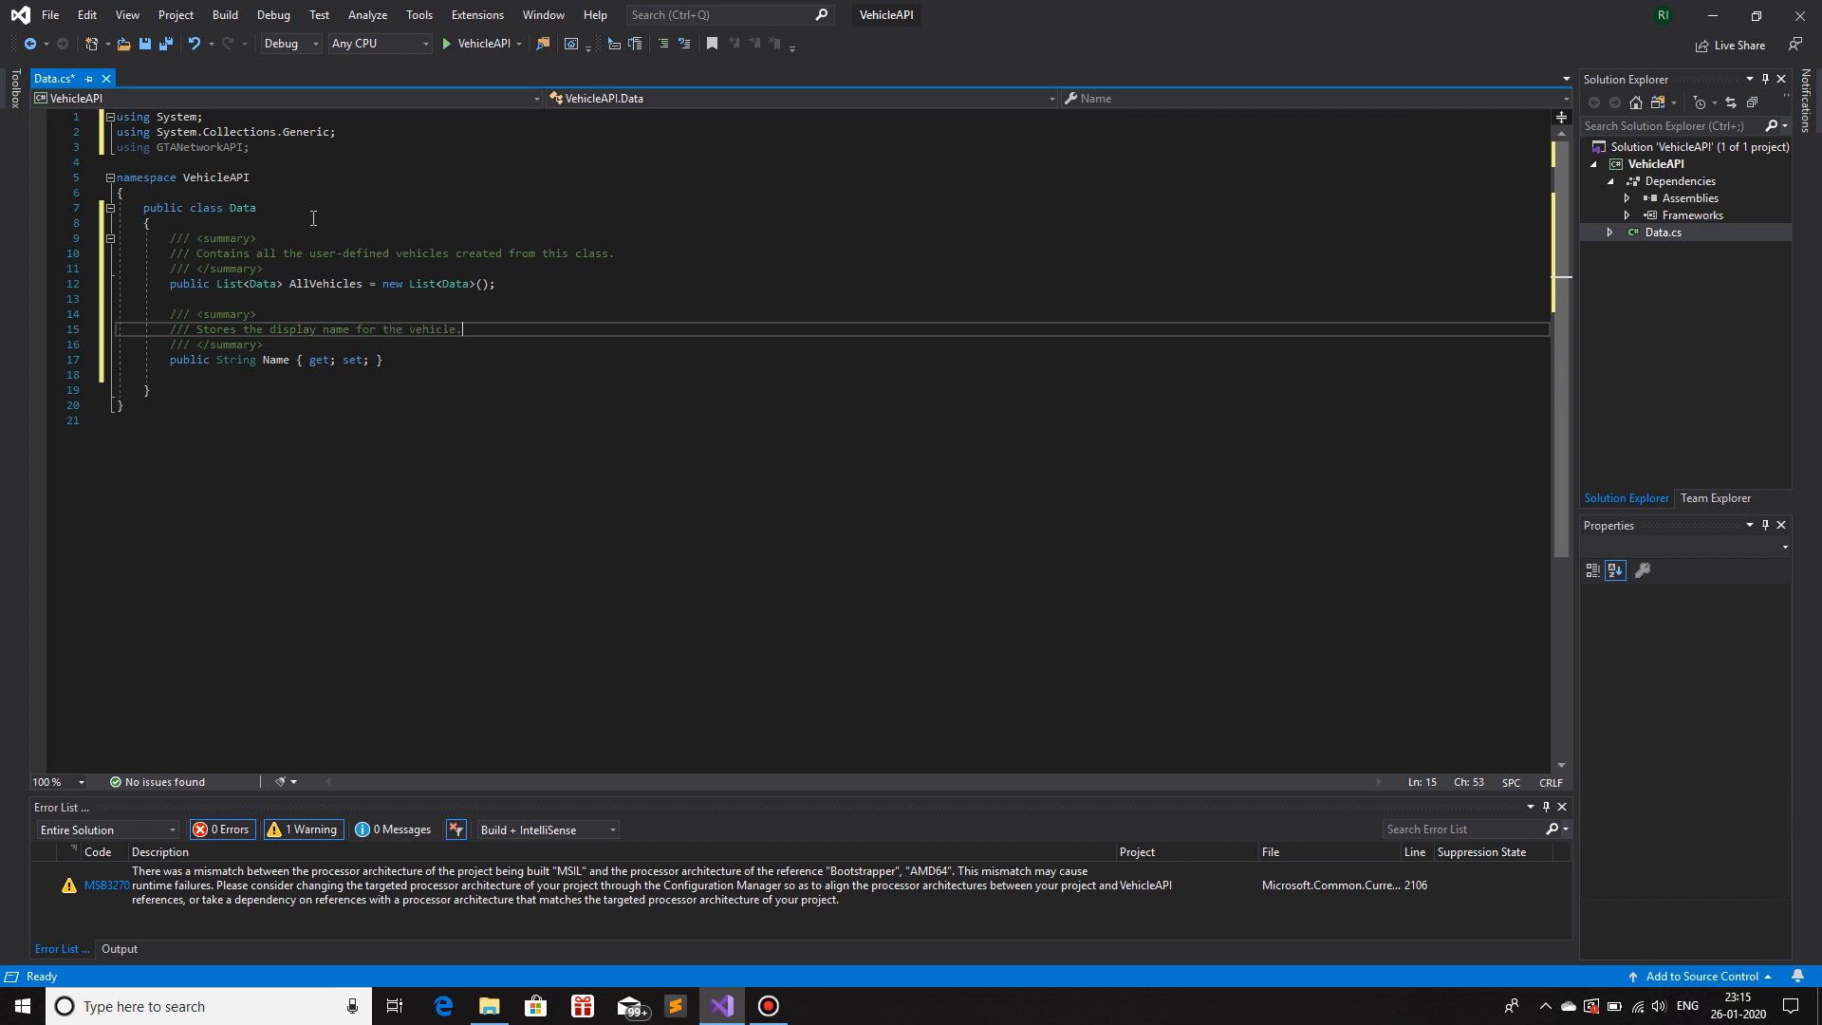
{"action": "key", "text": "Enter"}
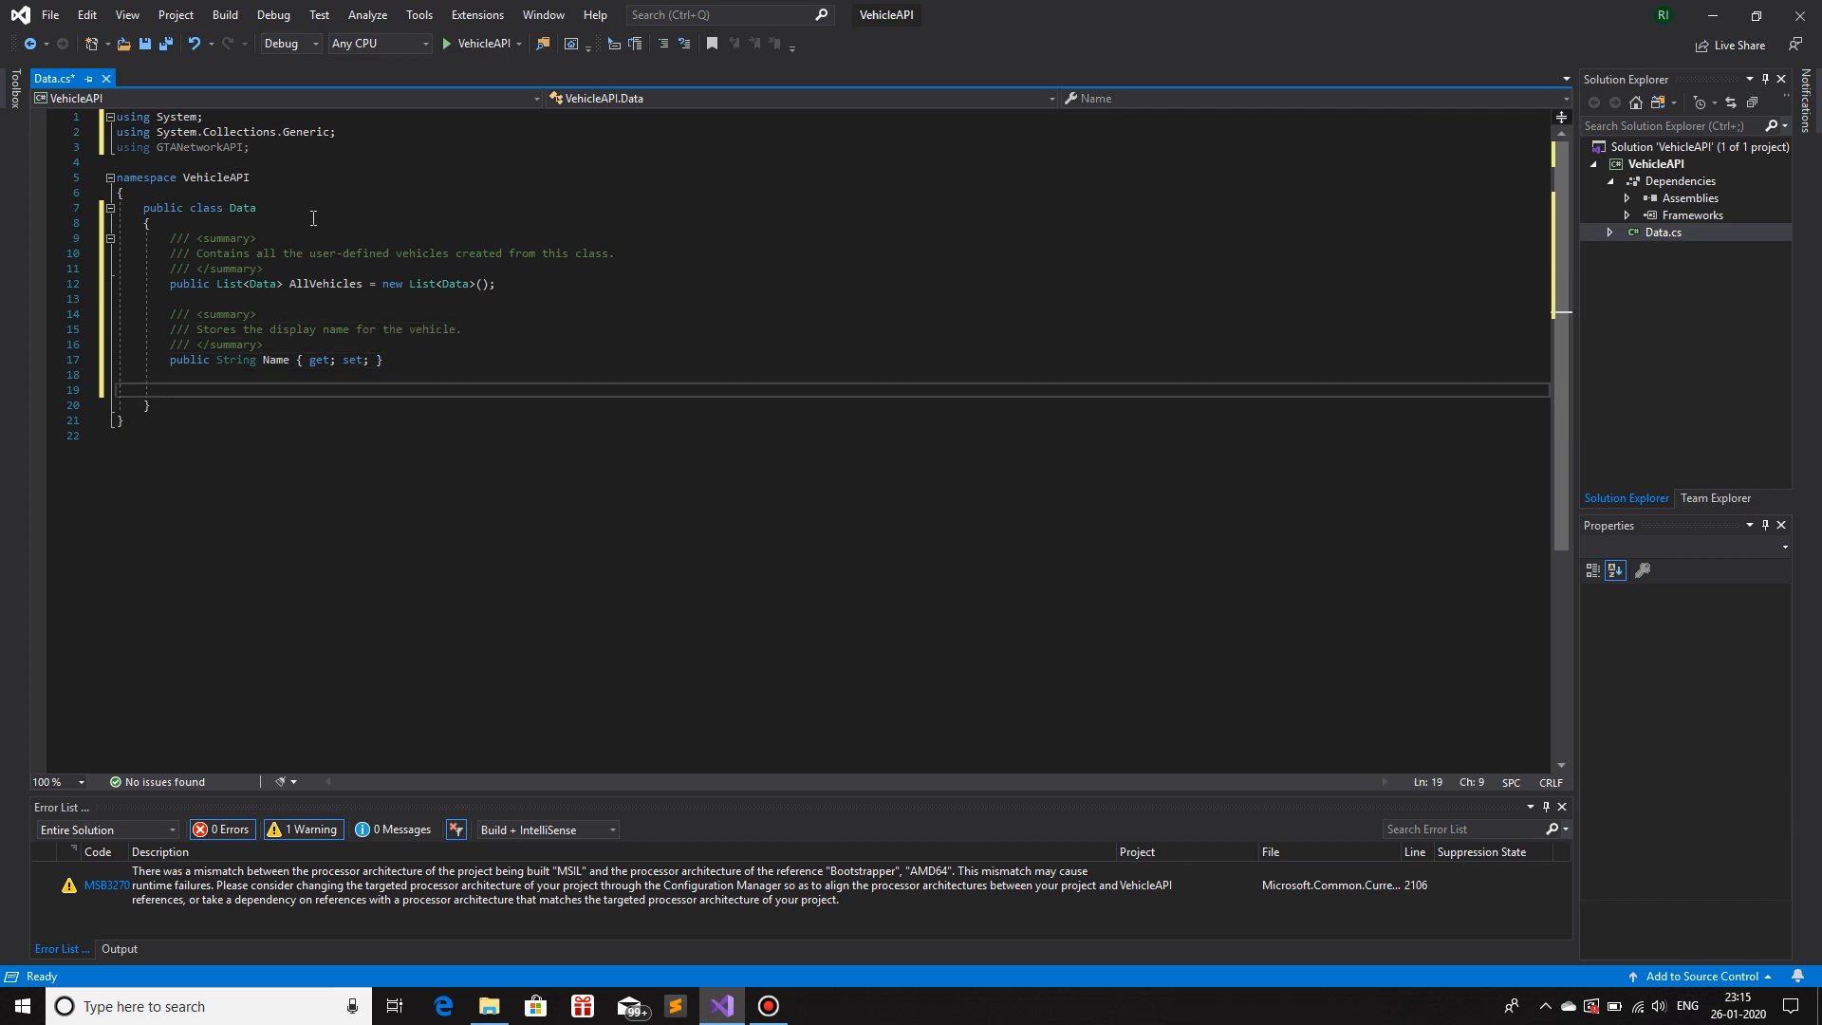
- Declare 'private Vector3 _position;' and 'public Vector3 Position;' below the Name property
{"action": "type", "text": "private"}
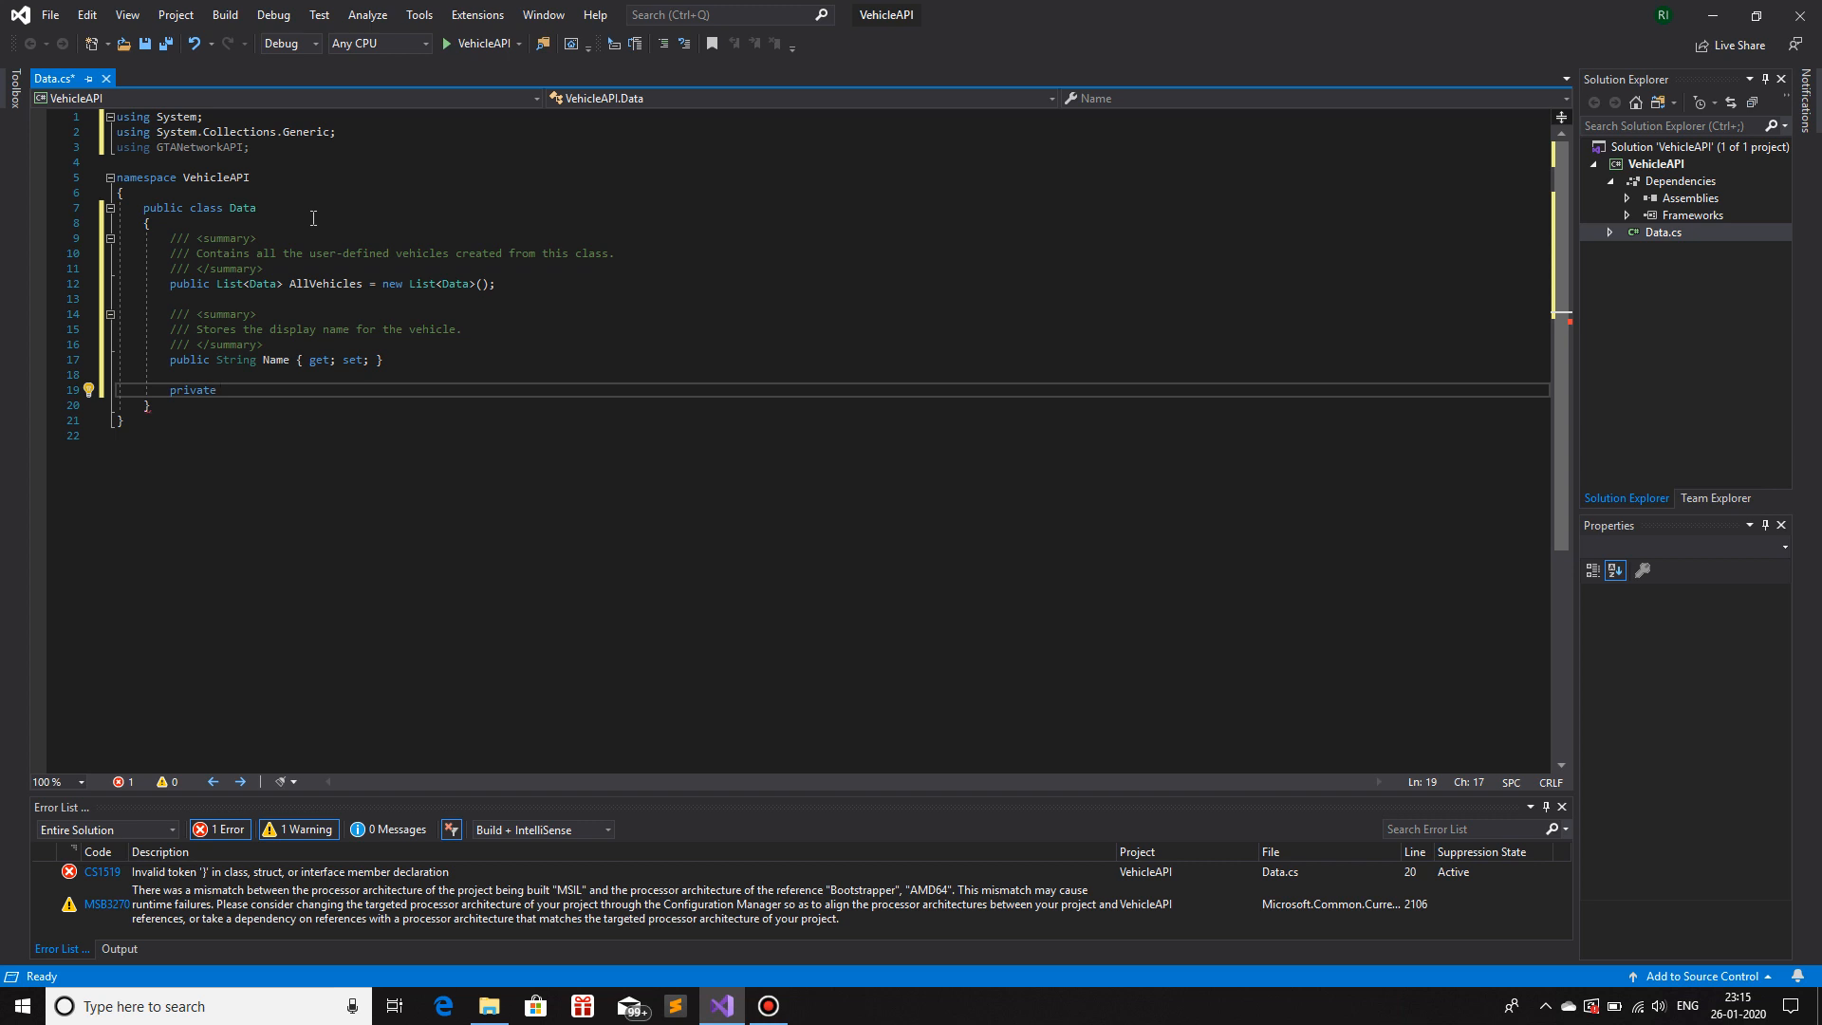
{"action": "type", "text": "Vector3"}
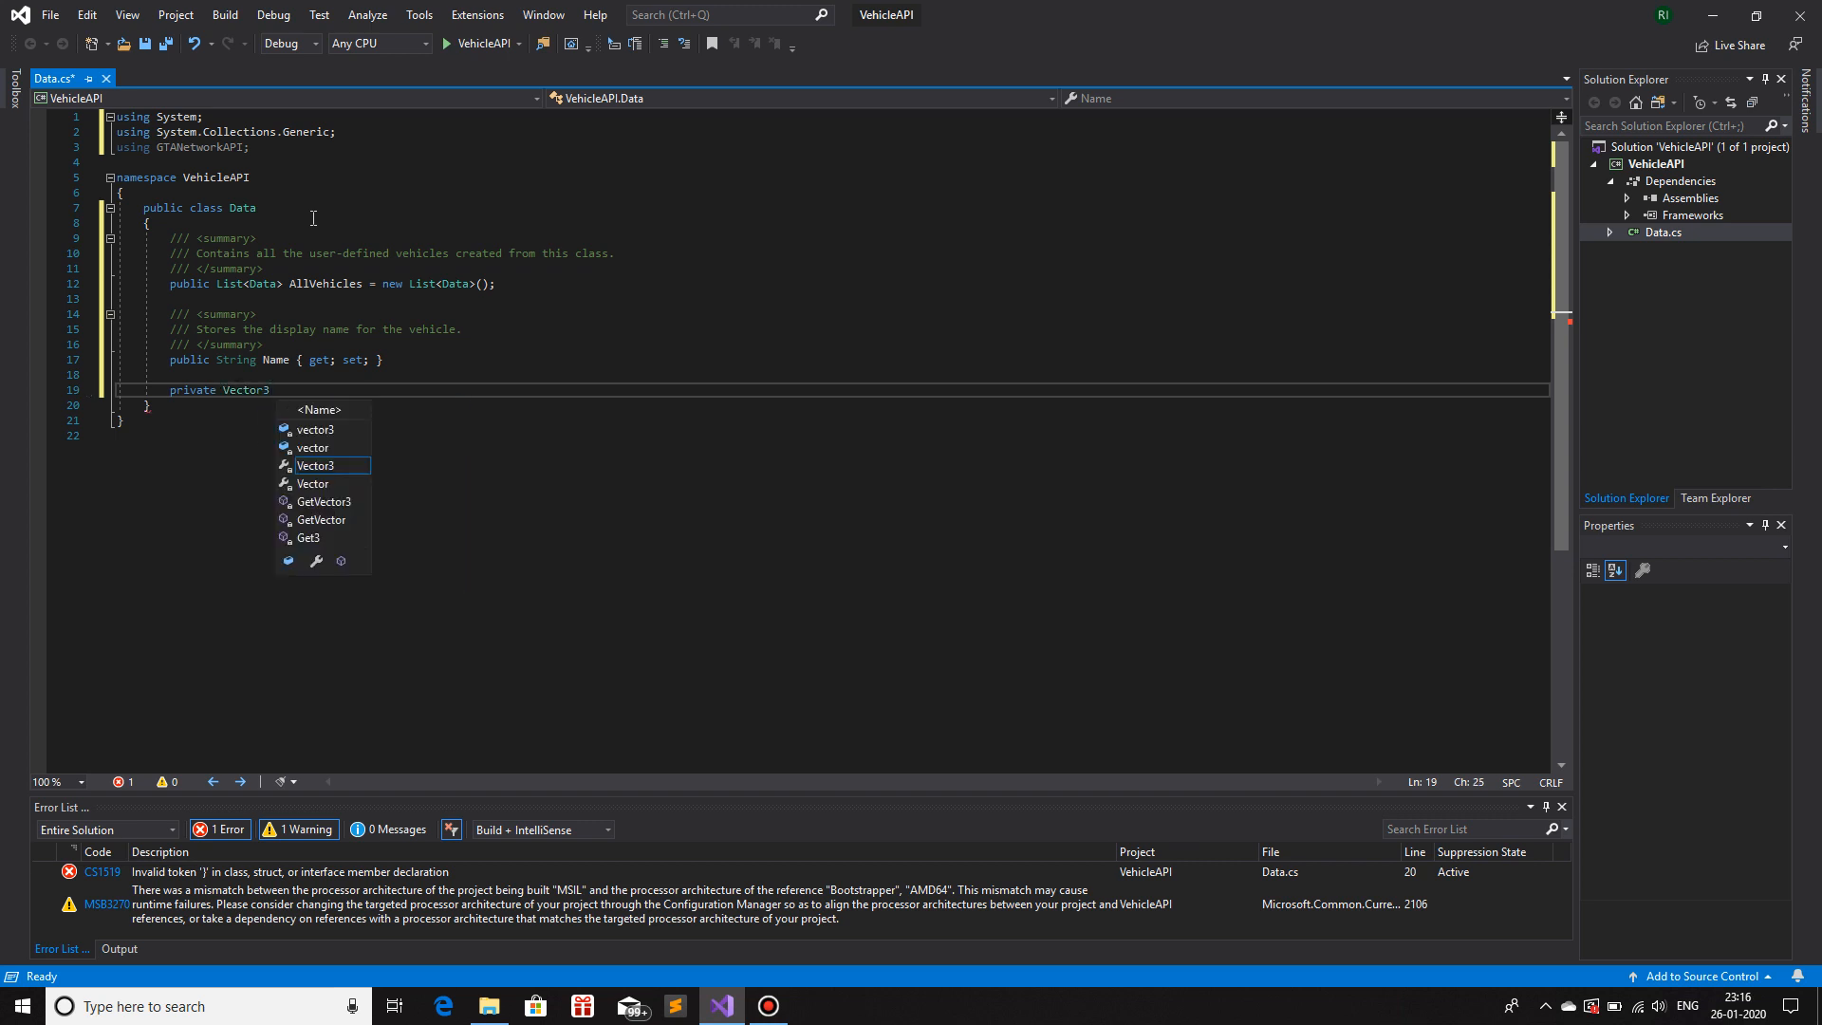
{"action": "type", "text": "_position;"}
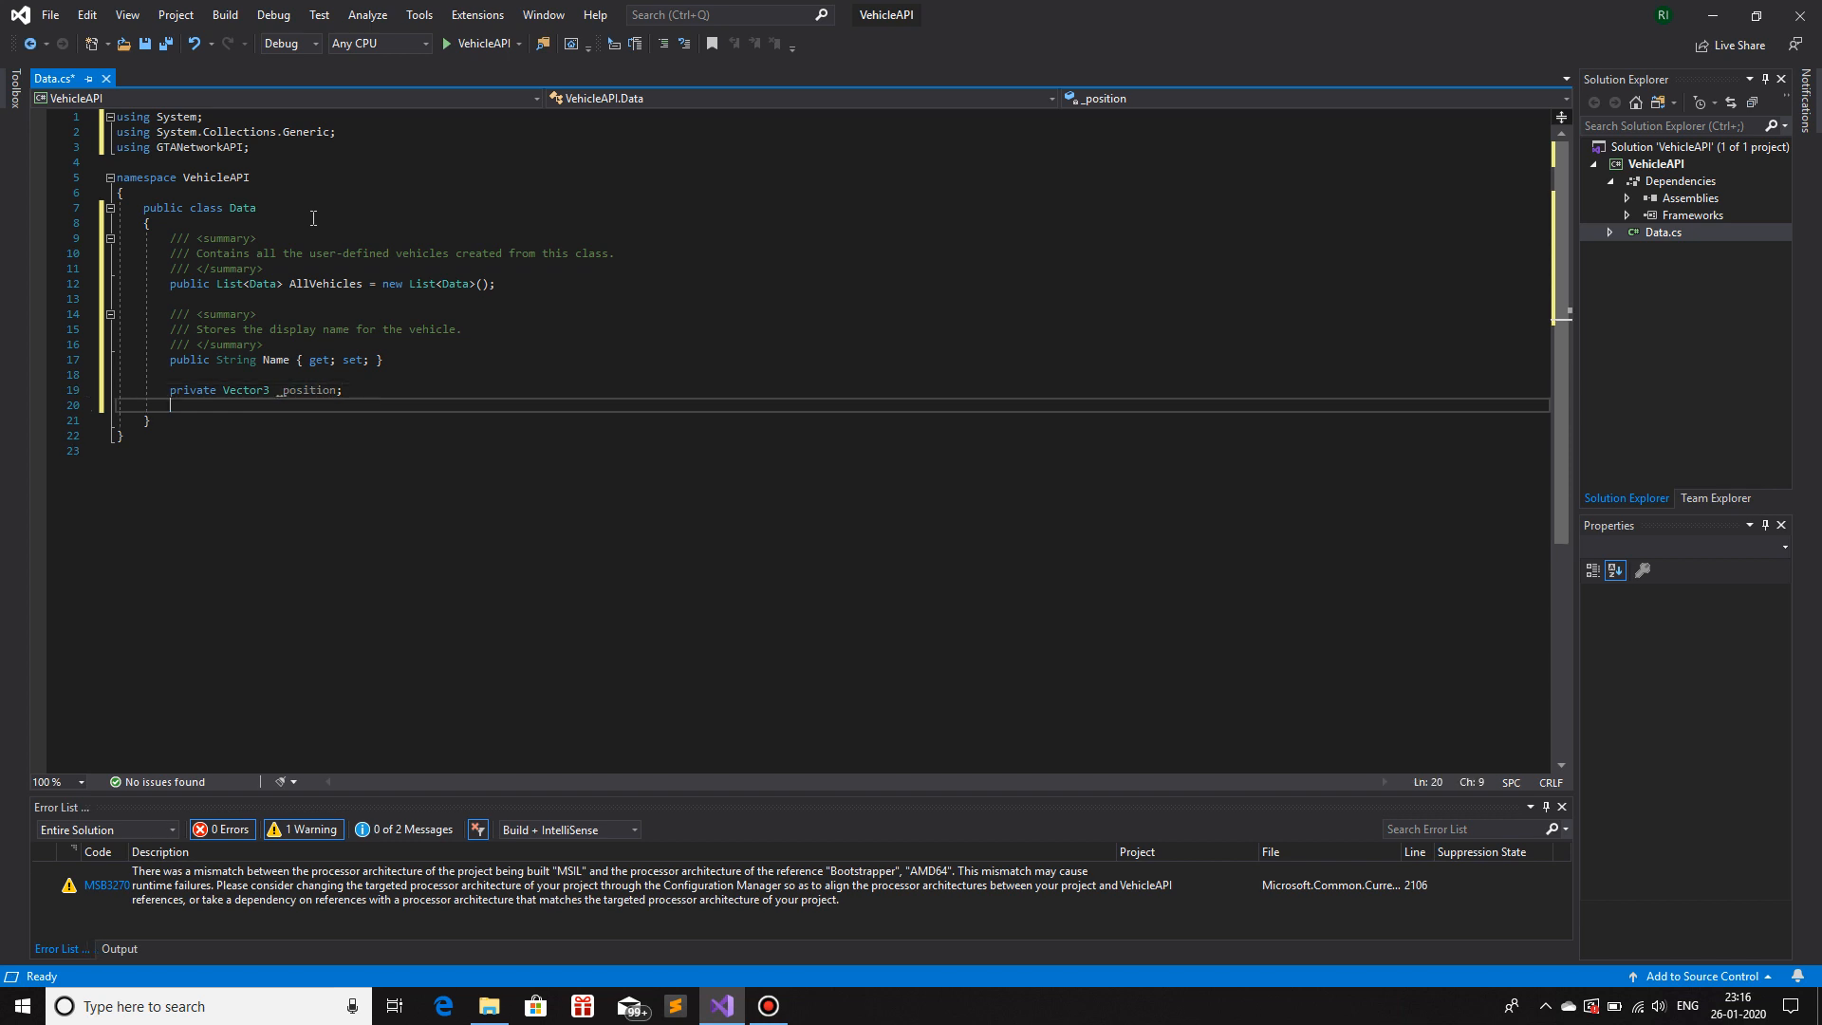
{"action": "type", "text": "public V"}
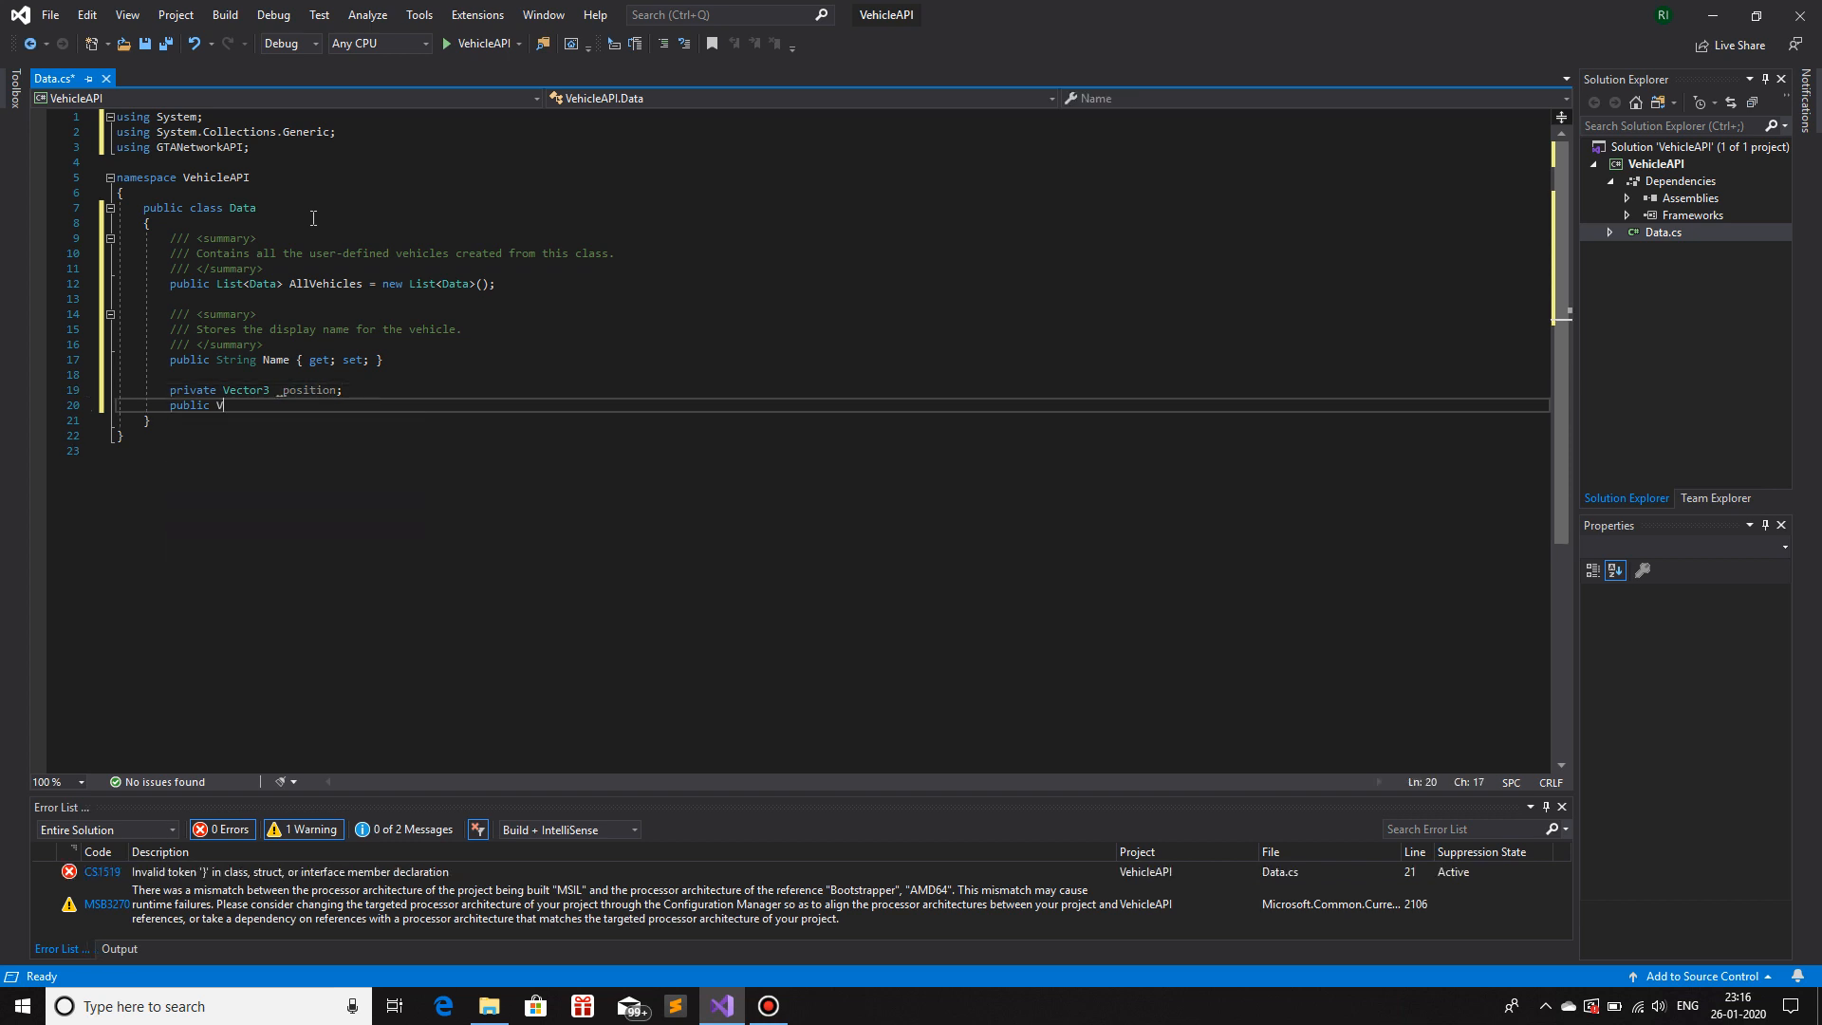
{"action": "type", "text": "ector3 Post"}
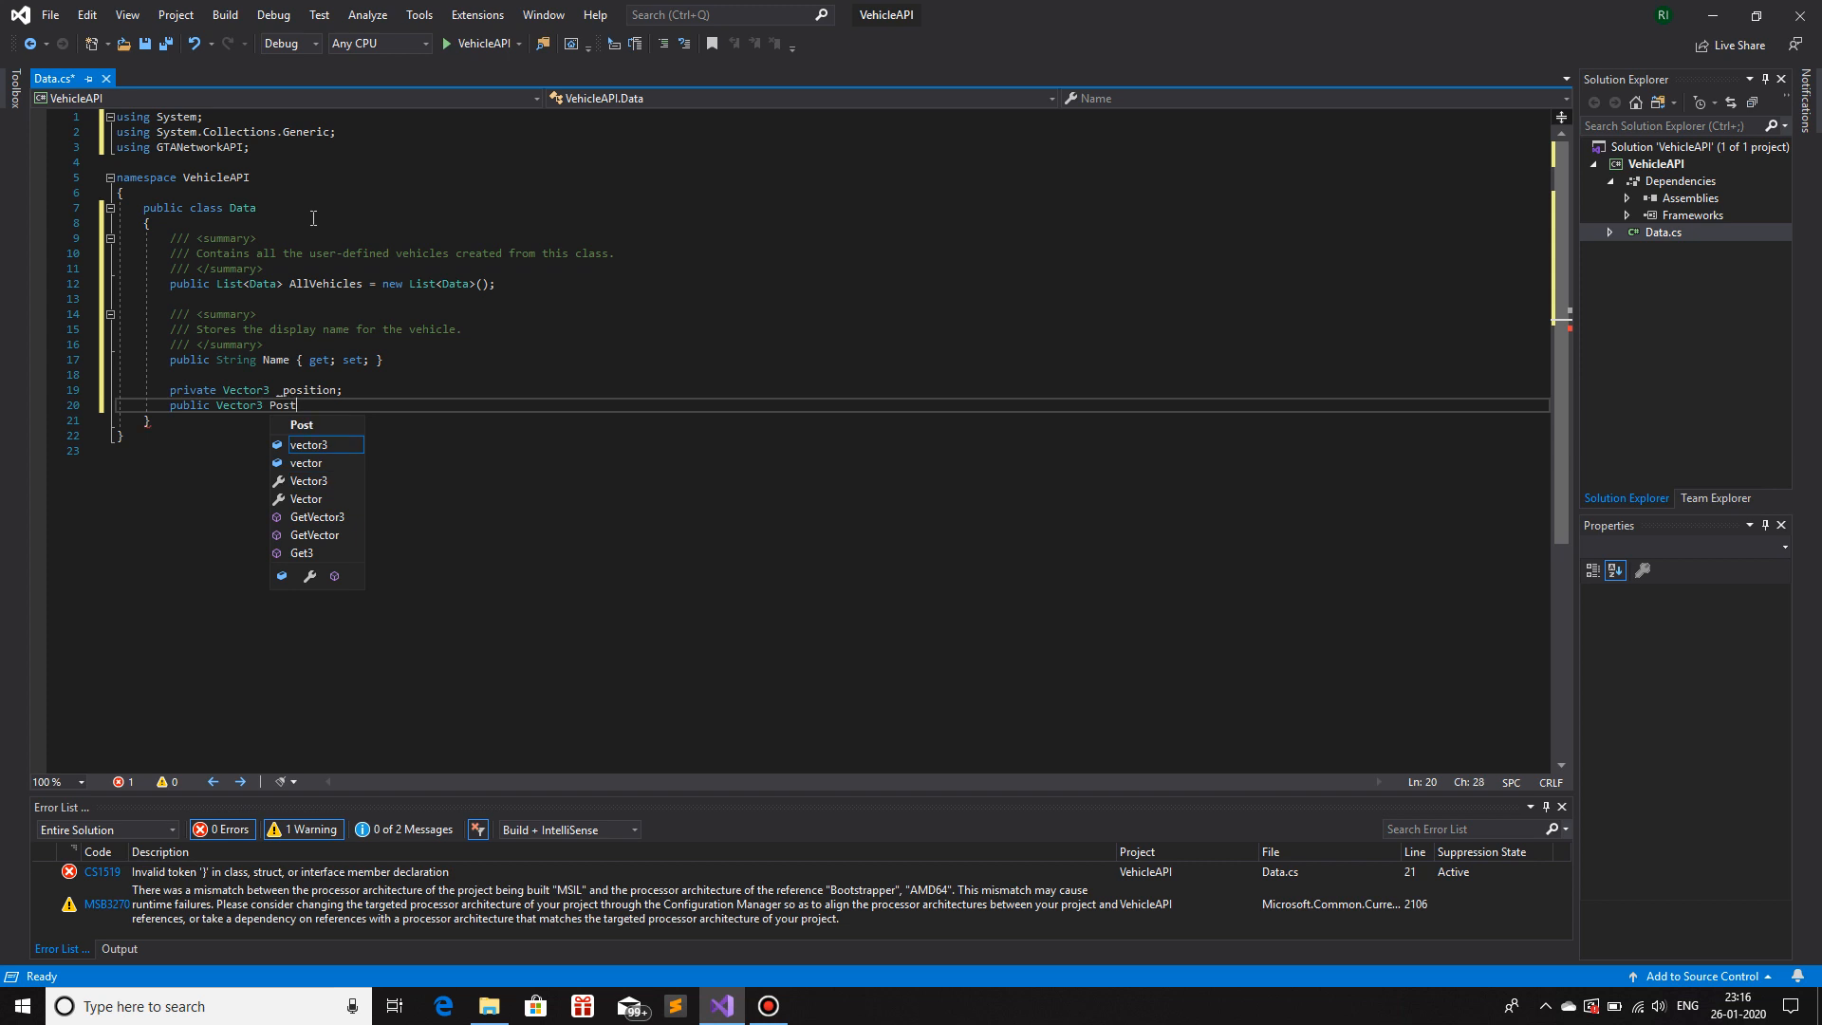
{"action": "type", "text": "ition;"}
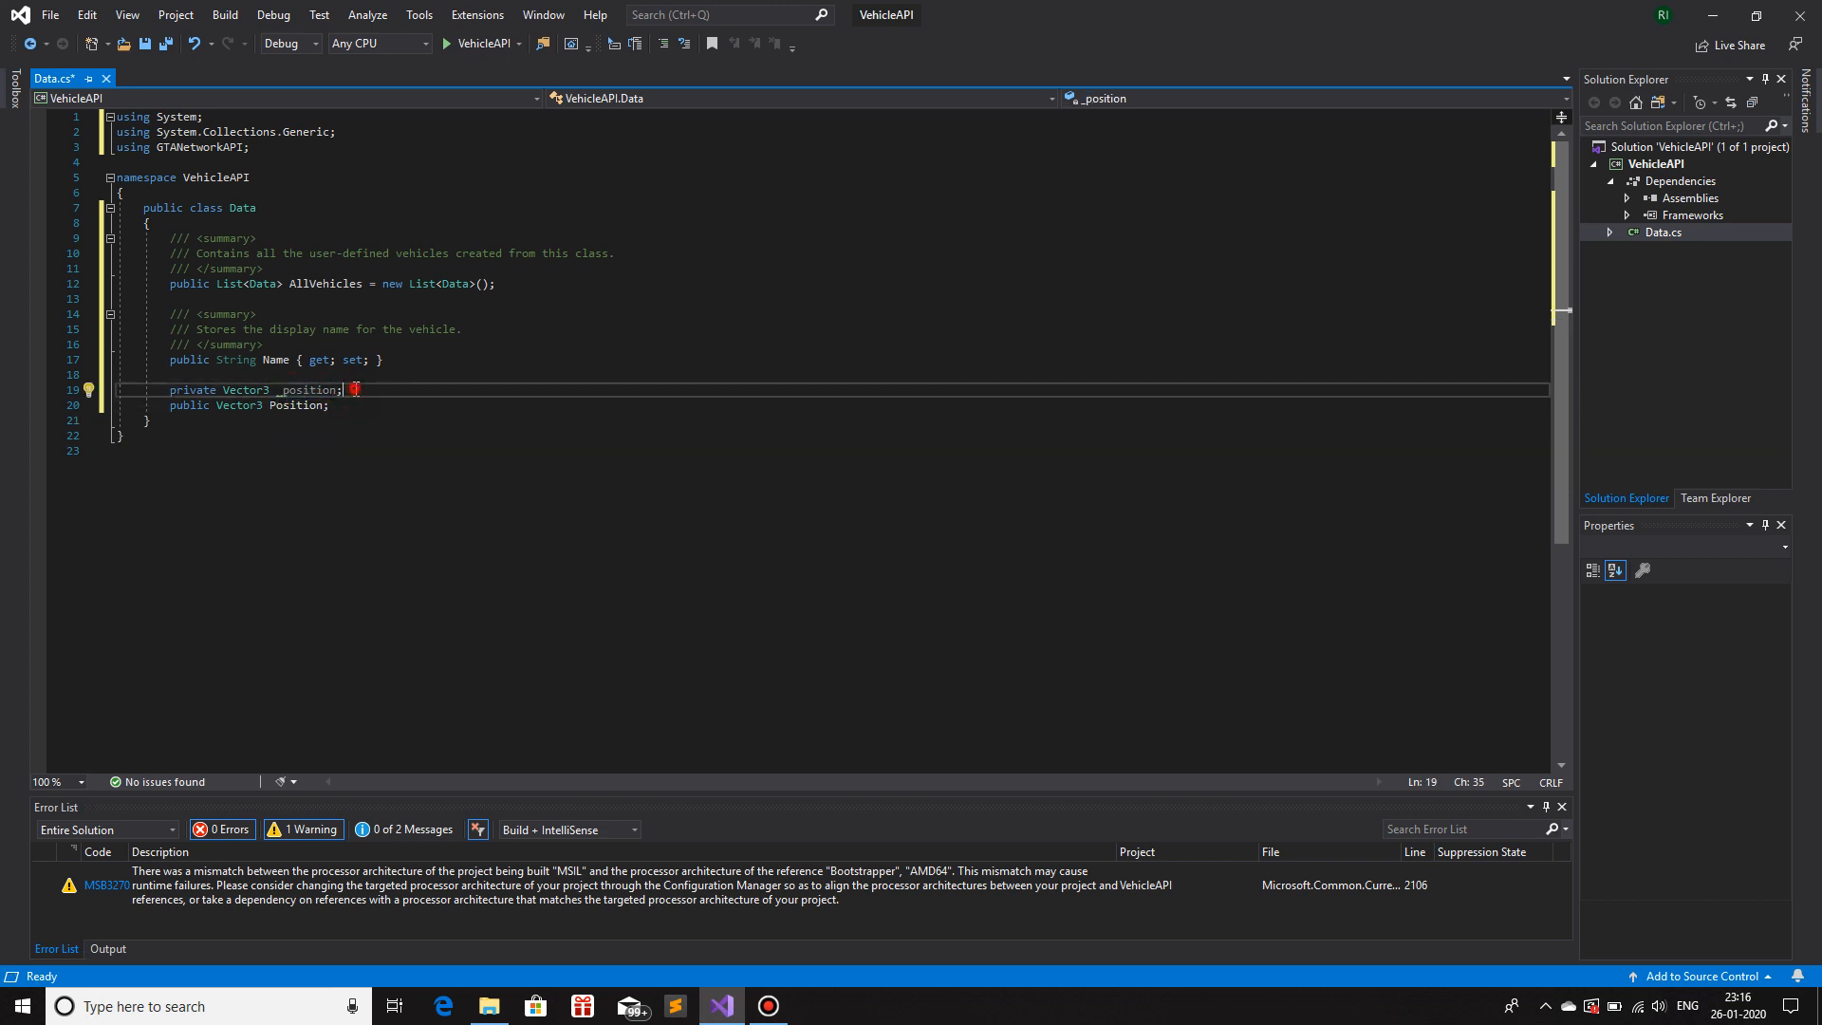
- Retype the _position field name and select the Position member name
{"action": "double_click", "coordinate": [307, 391]}
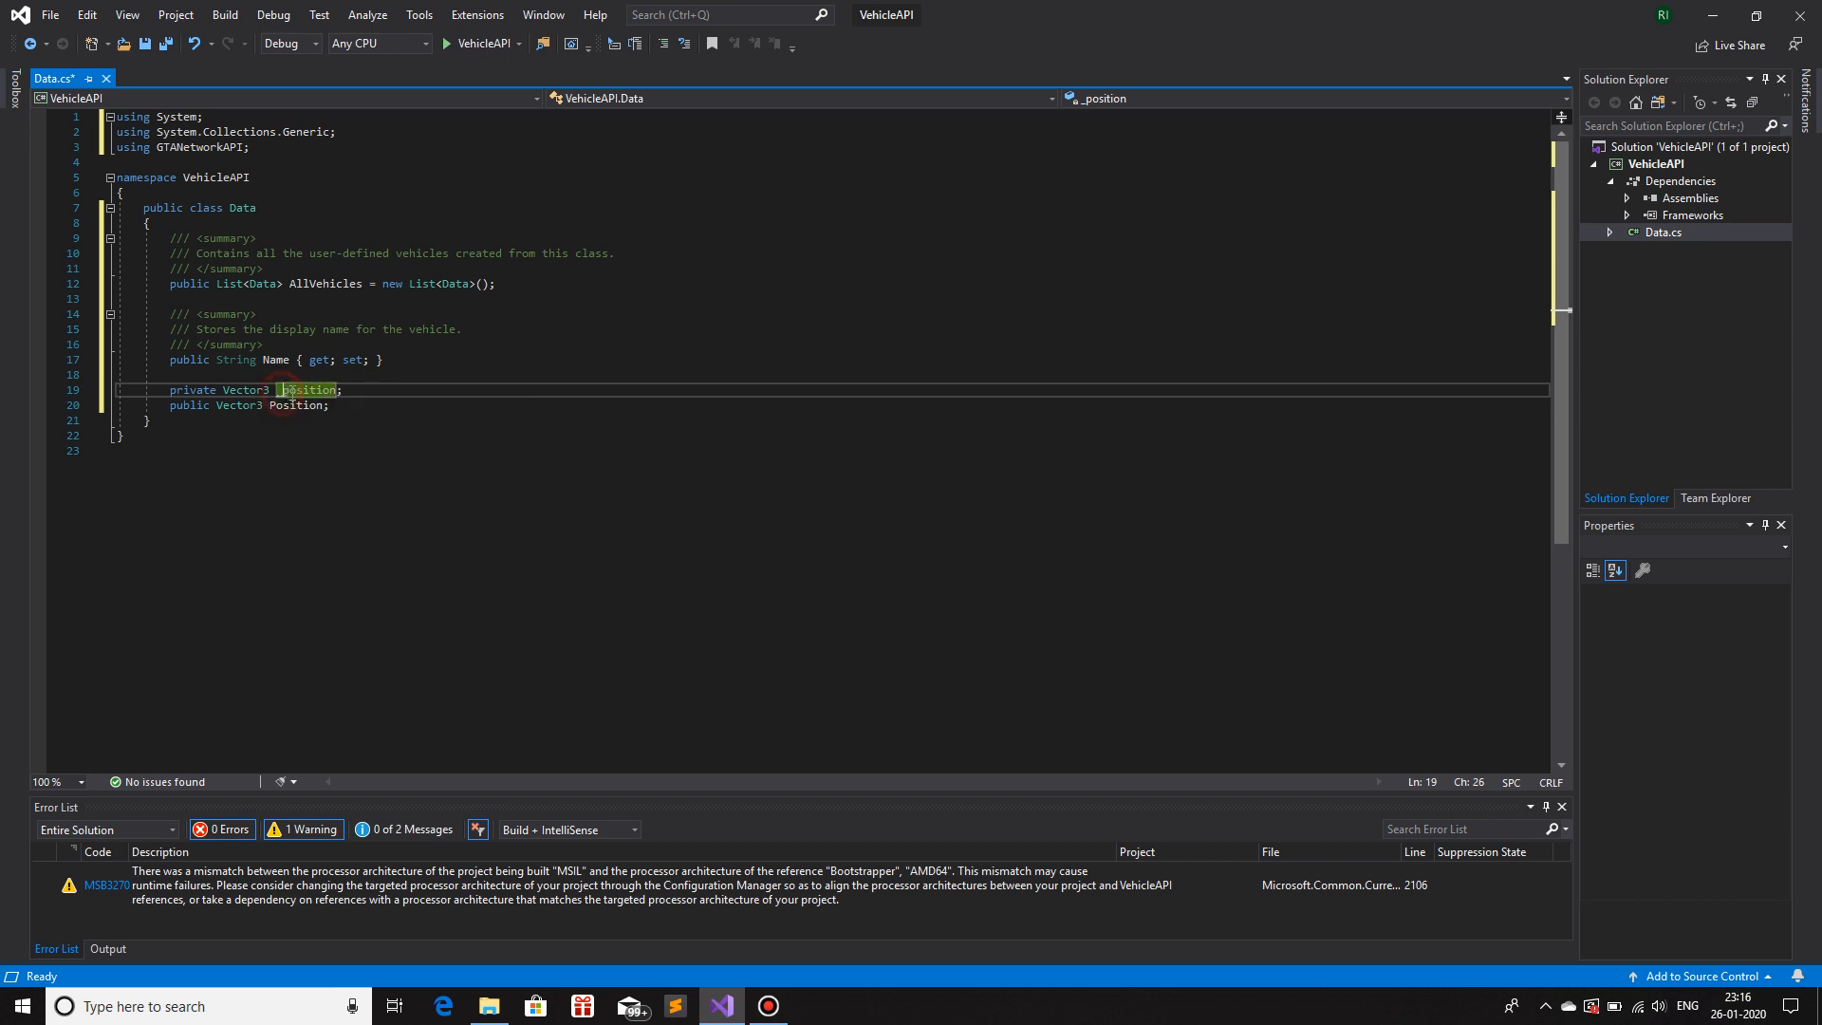
{"action": "type", "text": "_position"}
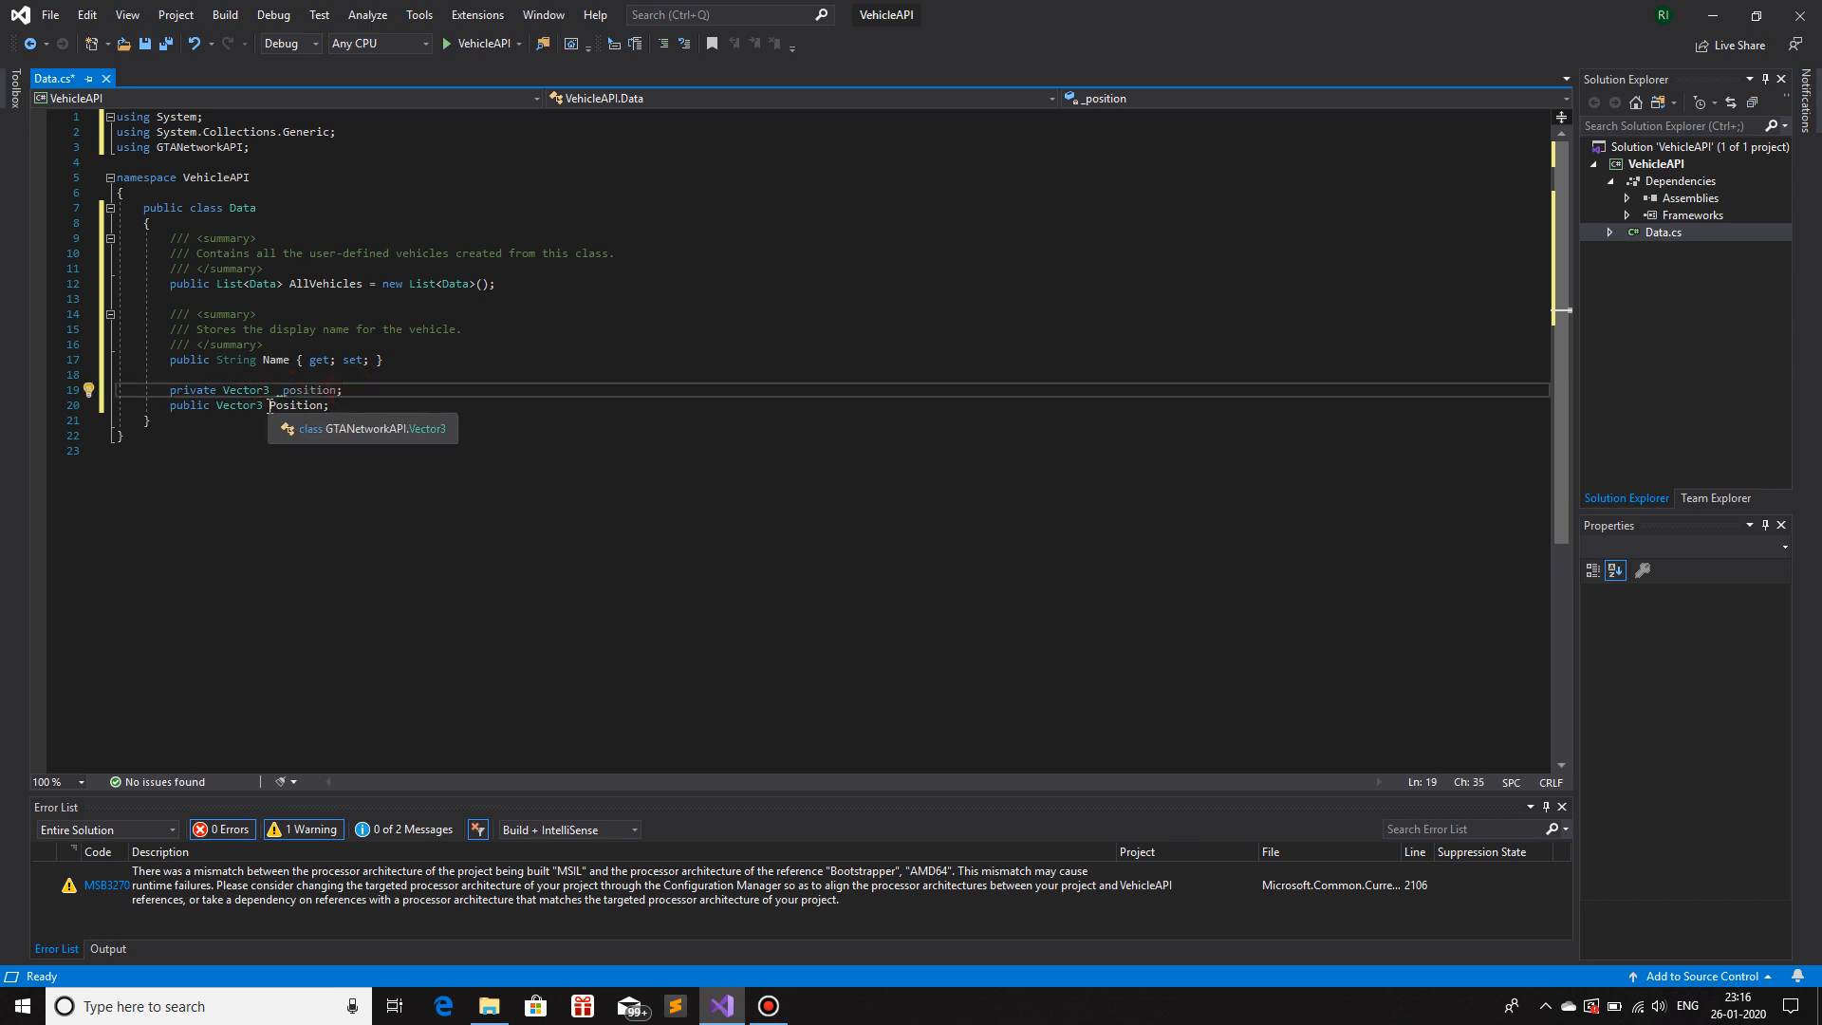
{"action": "double_click", "coordinate": [294, 404]}
{"action": "type", "text": "///"}
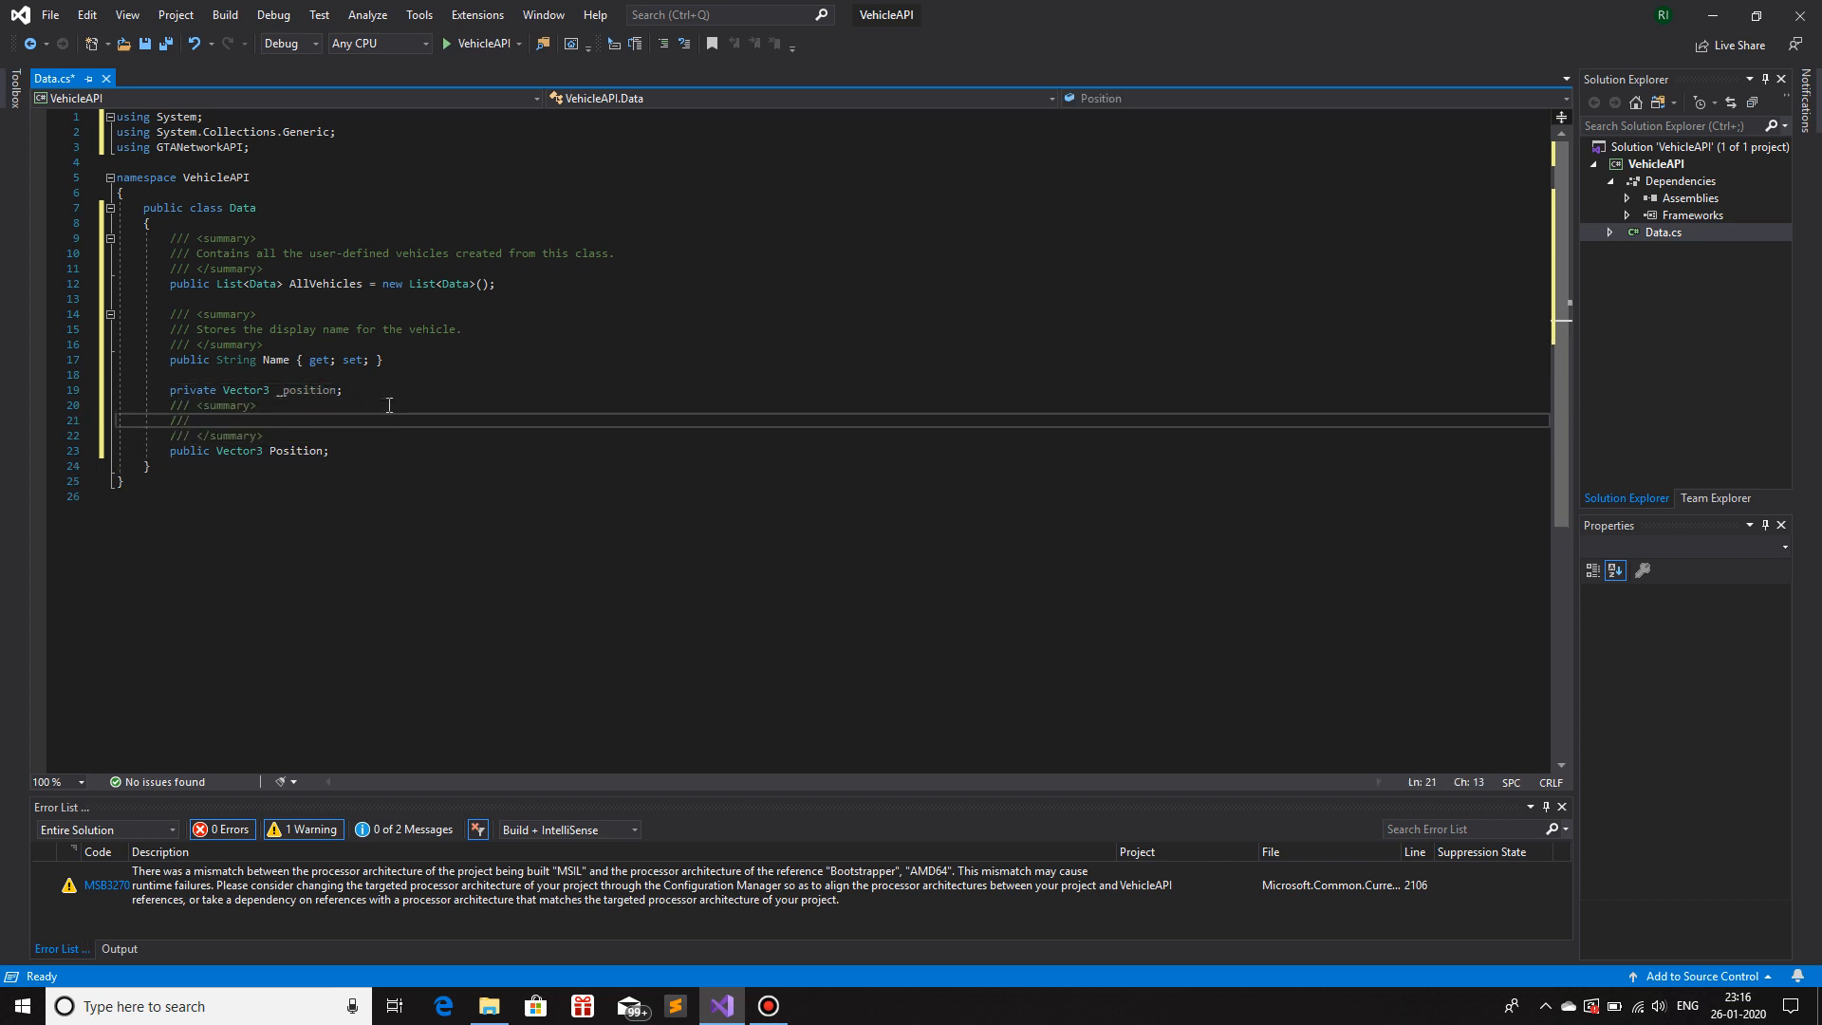
- Write the Position summary: contains the vehicle's position and updates it In the Game
{"action": "type", "text": "Contains the pos"}
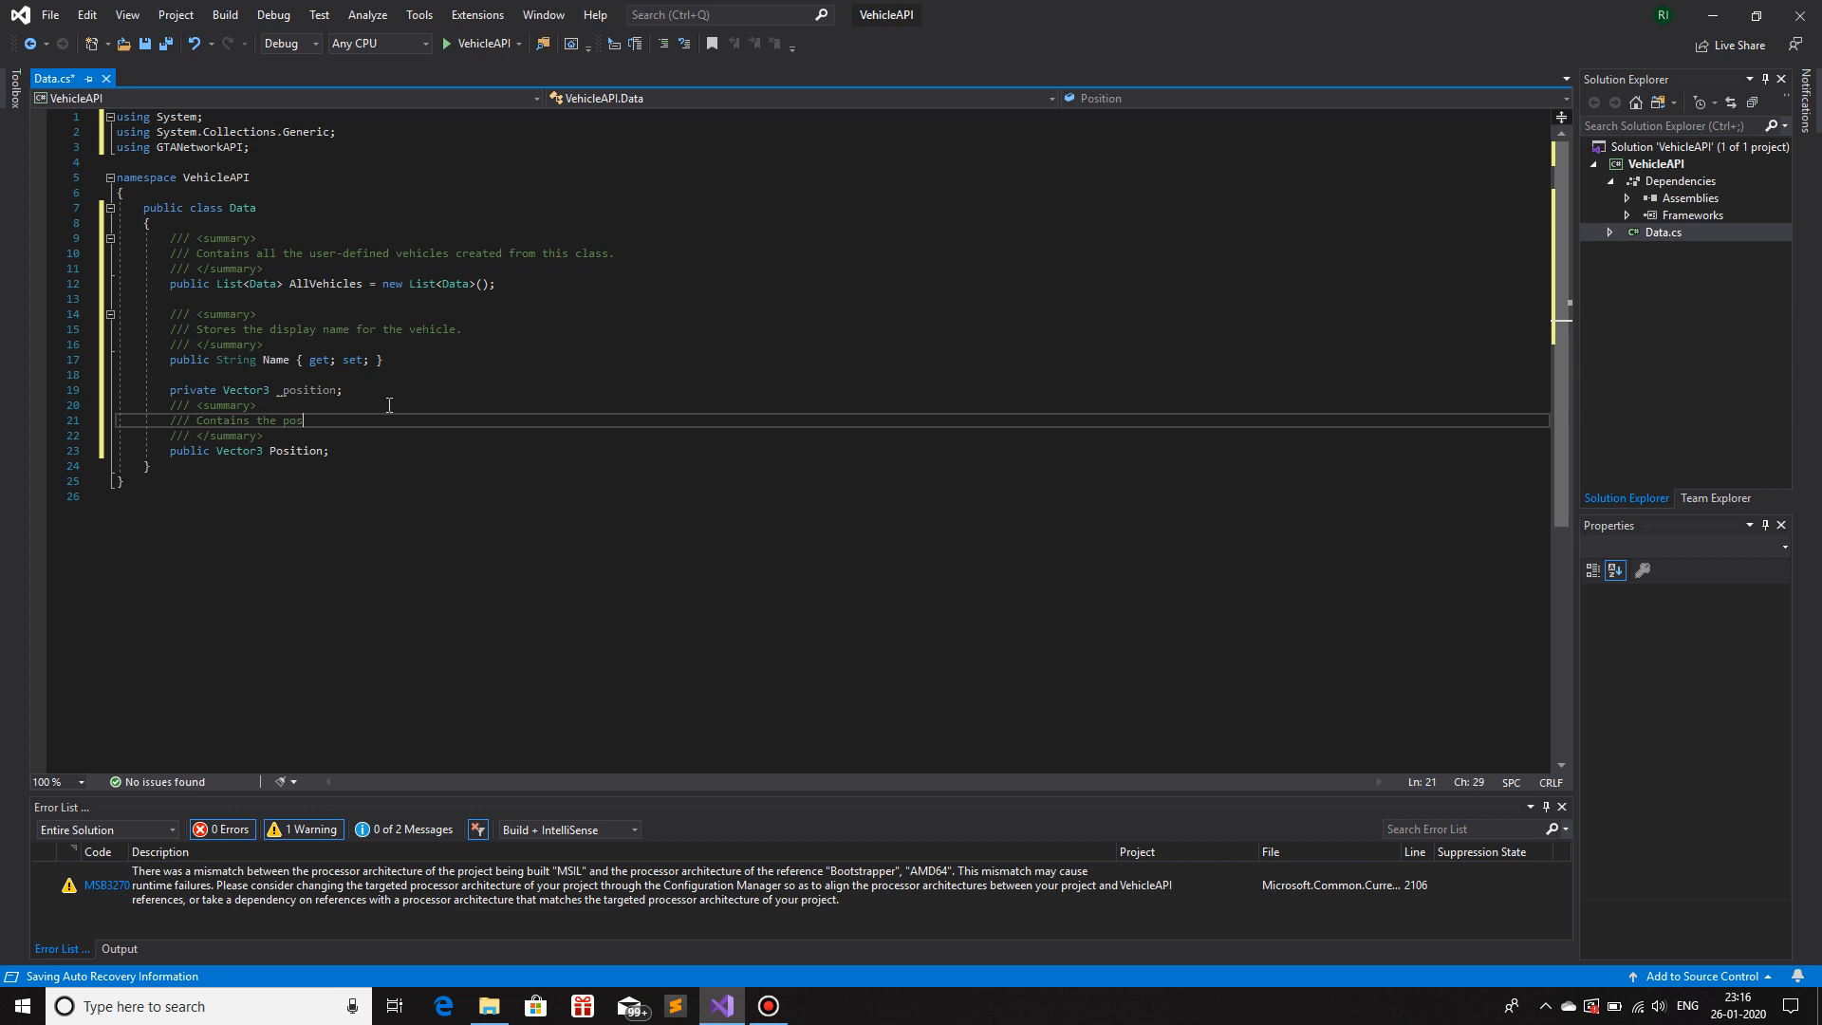
{"action": "type", "text": "ition of the vehicle. And updates the position as wel"}
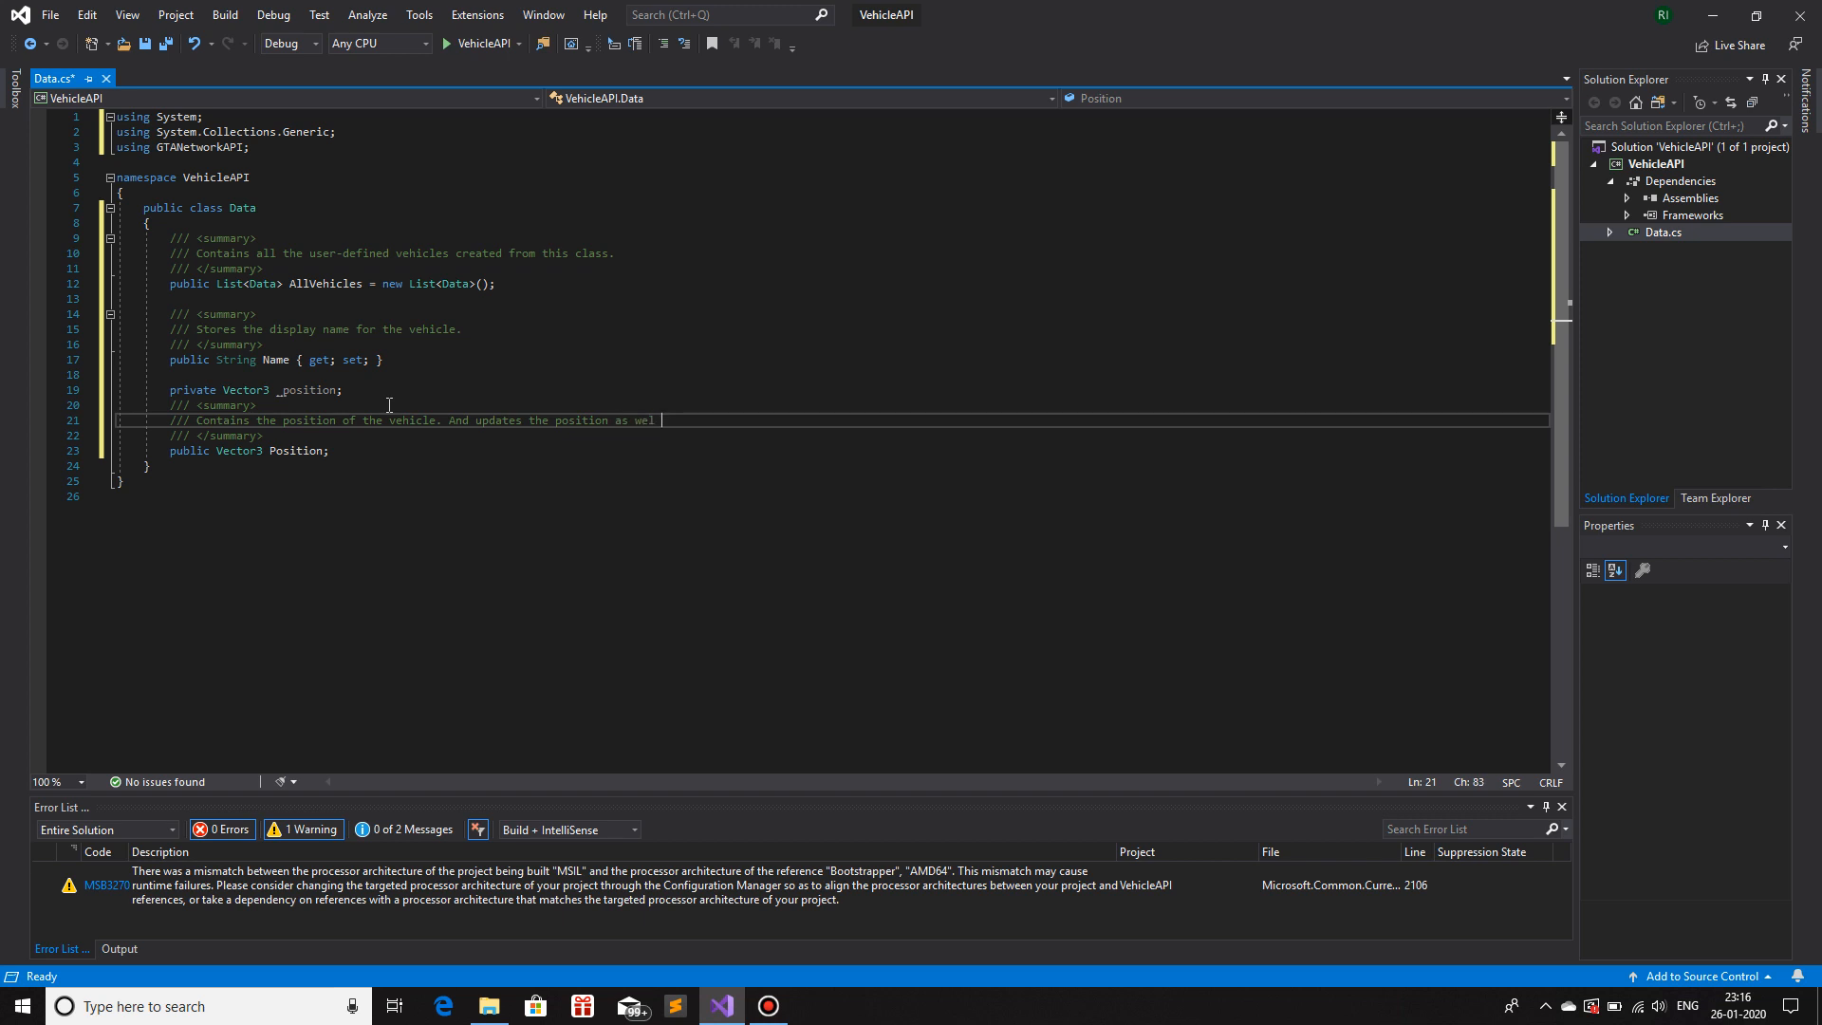
{"action": "type", "text": "In the"}
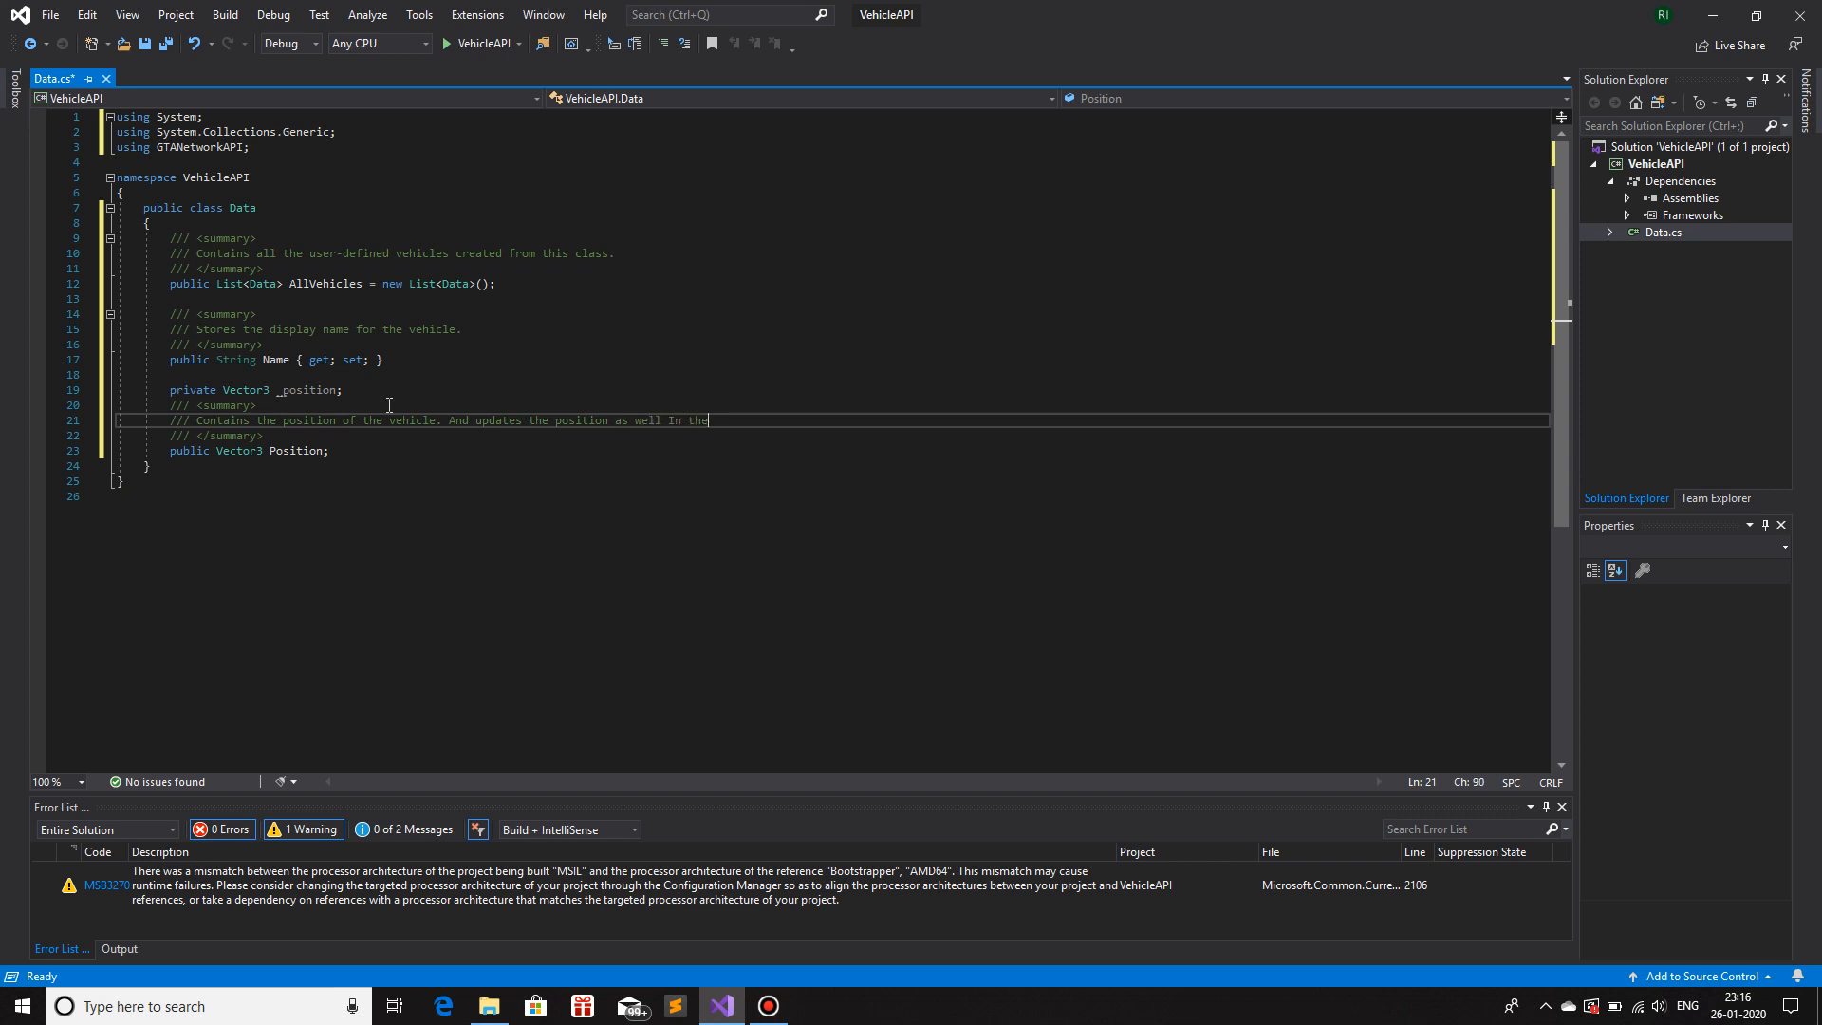
{"action": "type", "text": "Game."}
{"action": "type", "text": "get"}
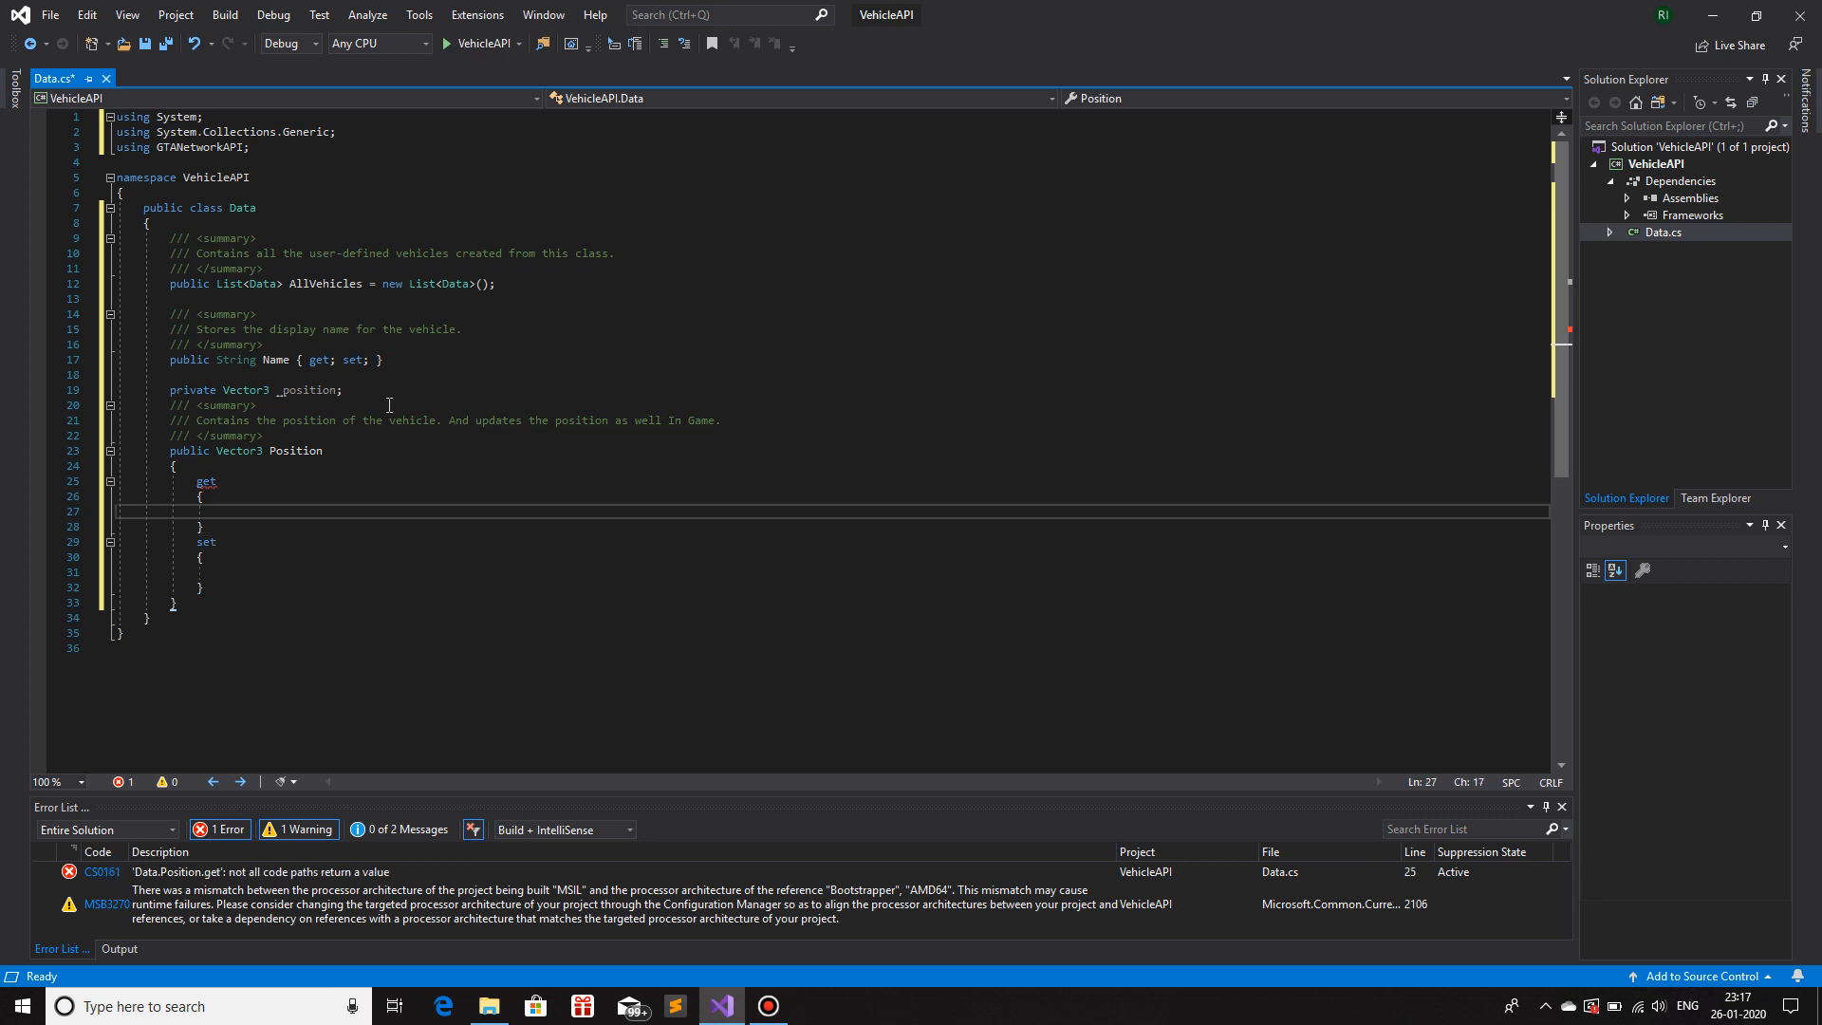
{"action": "mouse_move", "coordinate": [321, 404]}
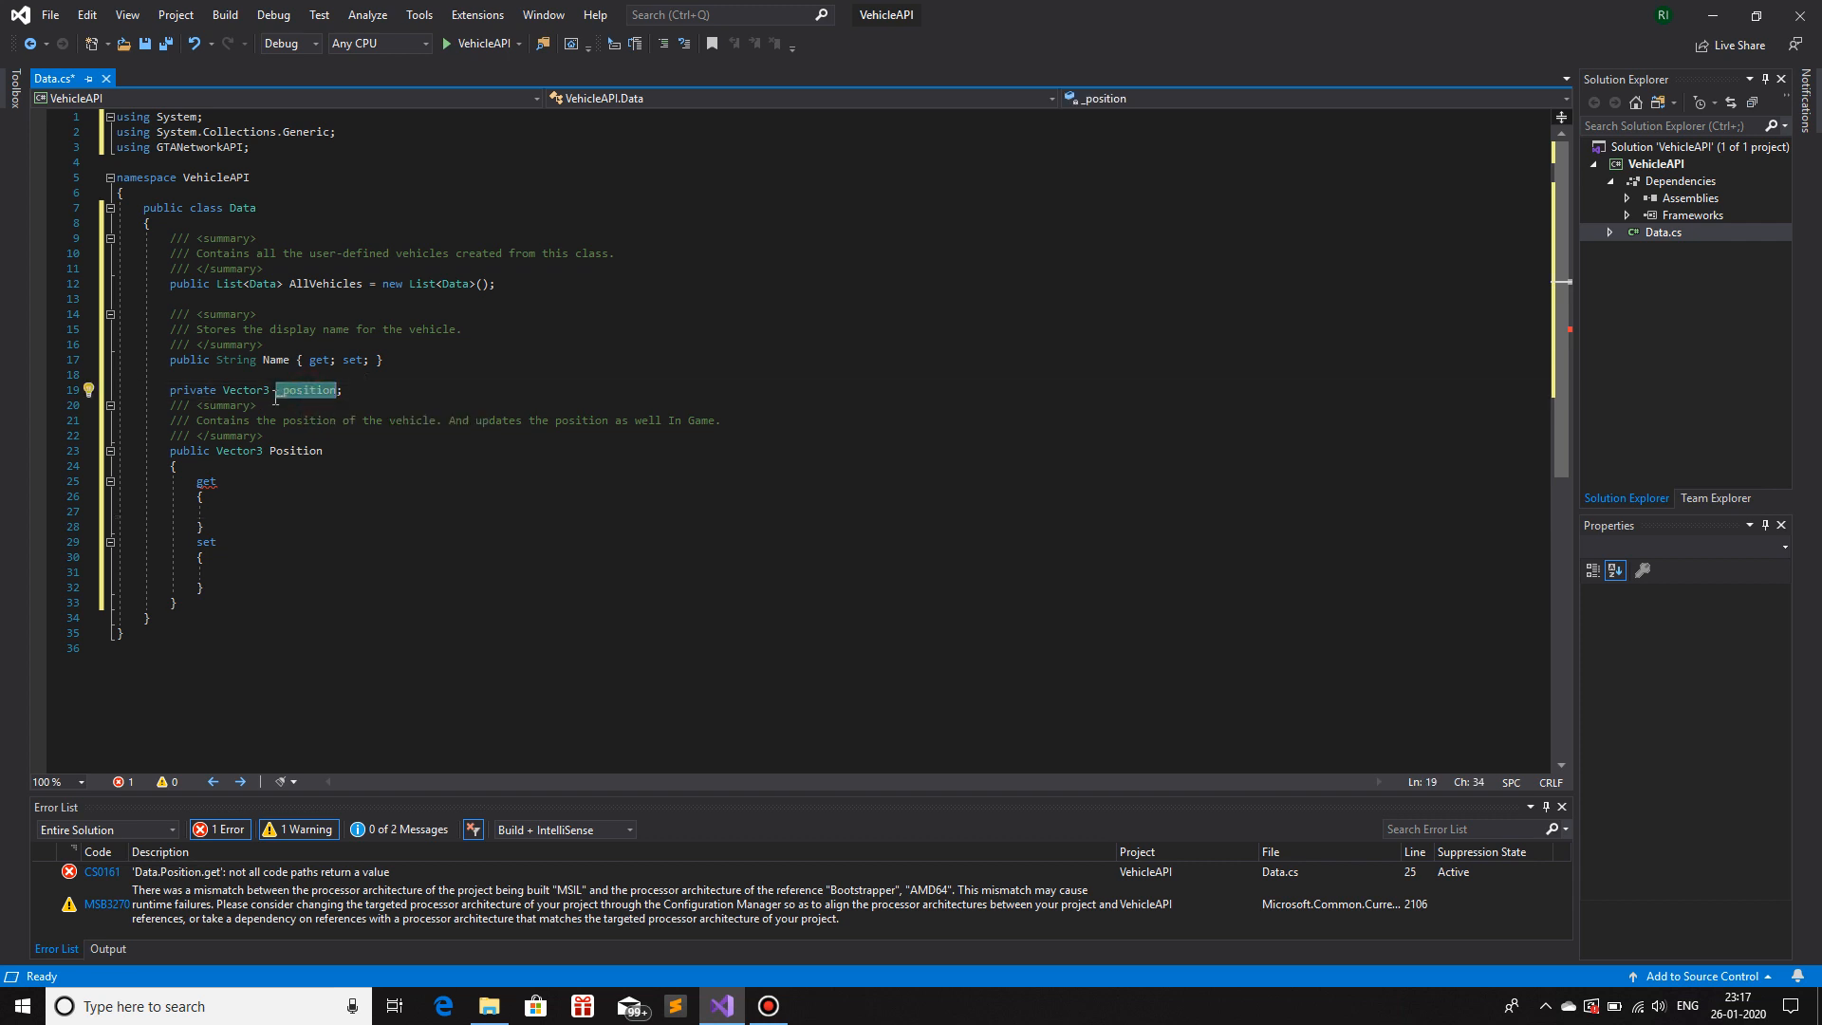
- Give Position a getter returning this._position and a setter assigning this._position = value
{"action": "type", "text": "return this.Position = _position;"}
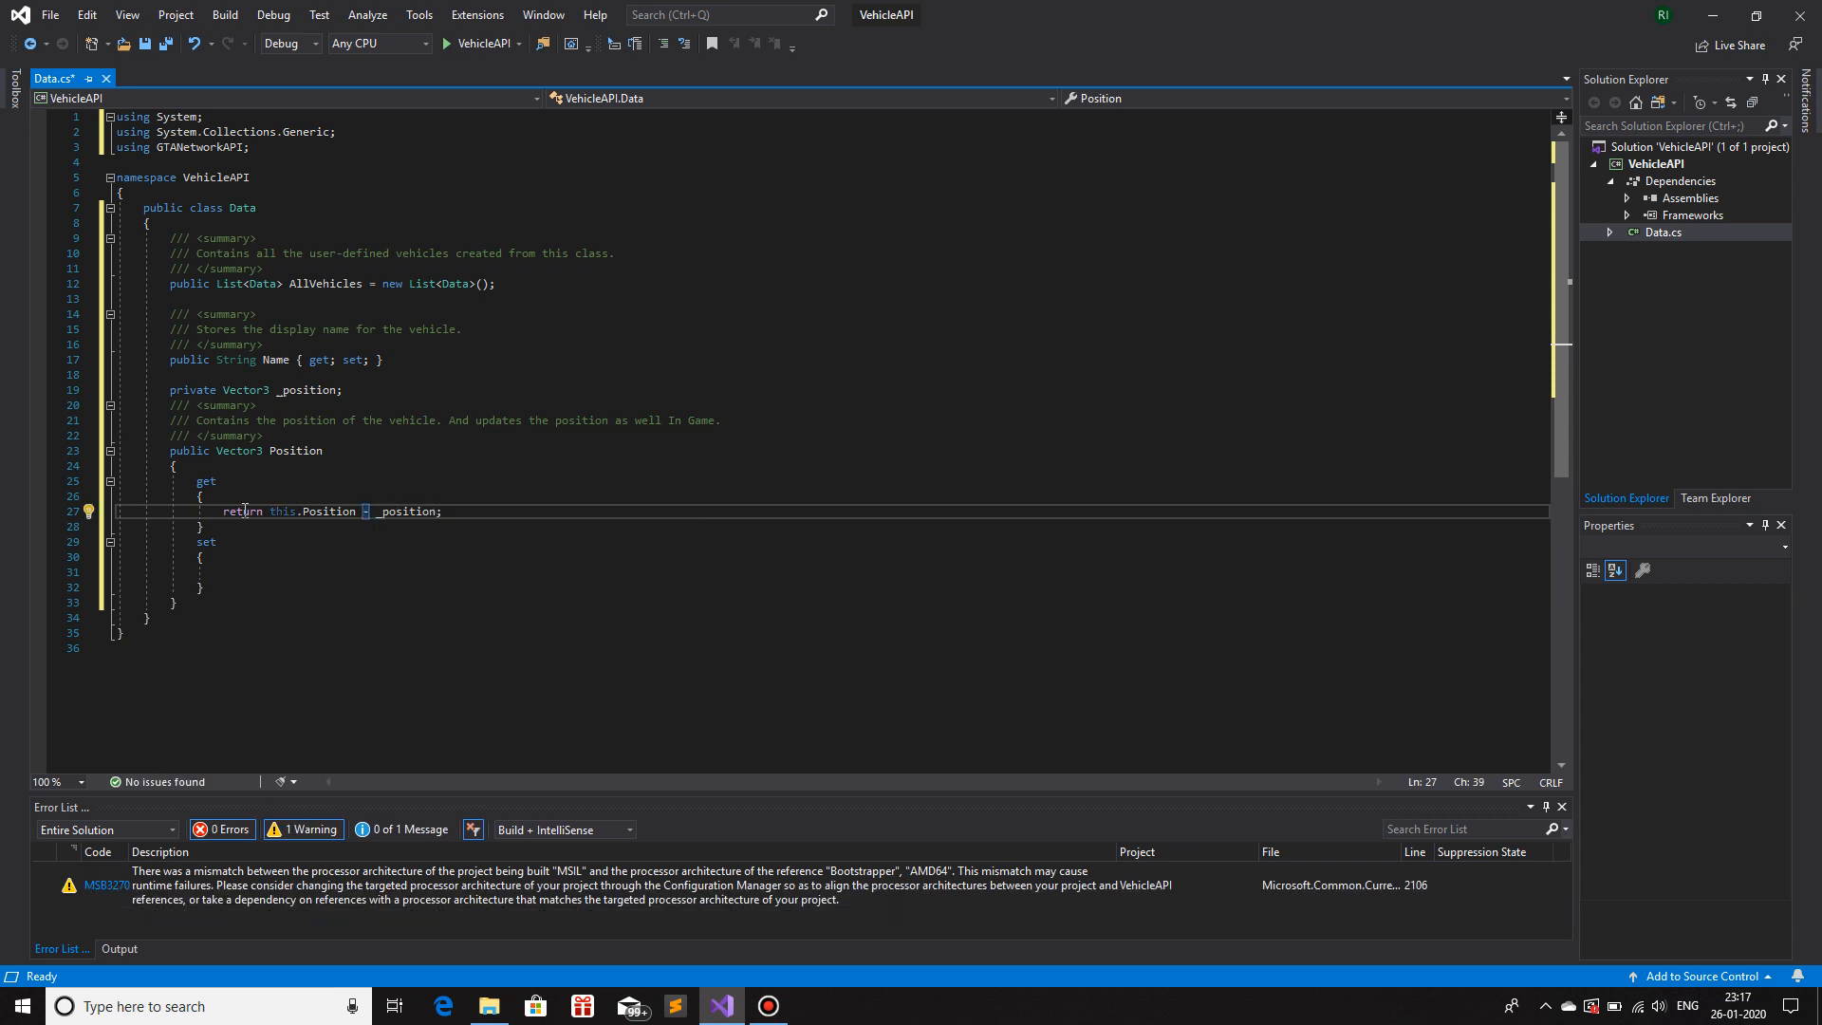
{"action": "double_click", "coordinate": [330, 511]}
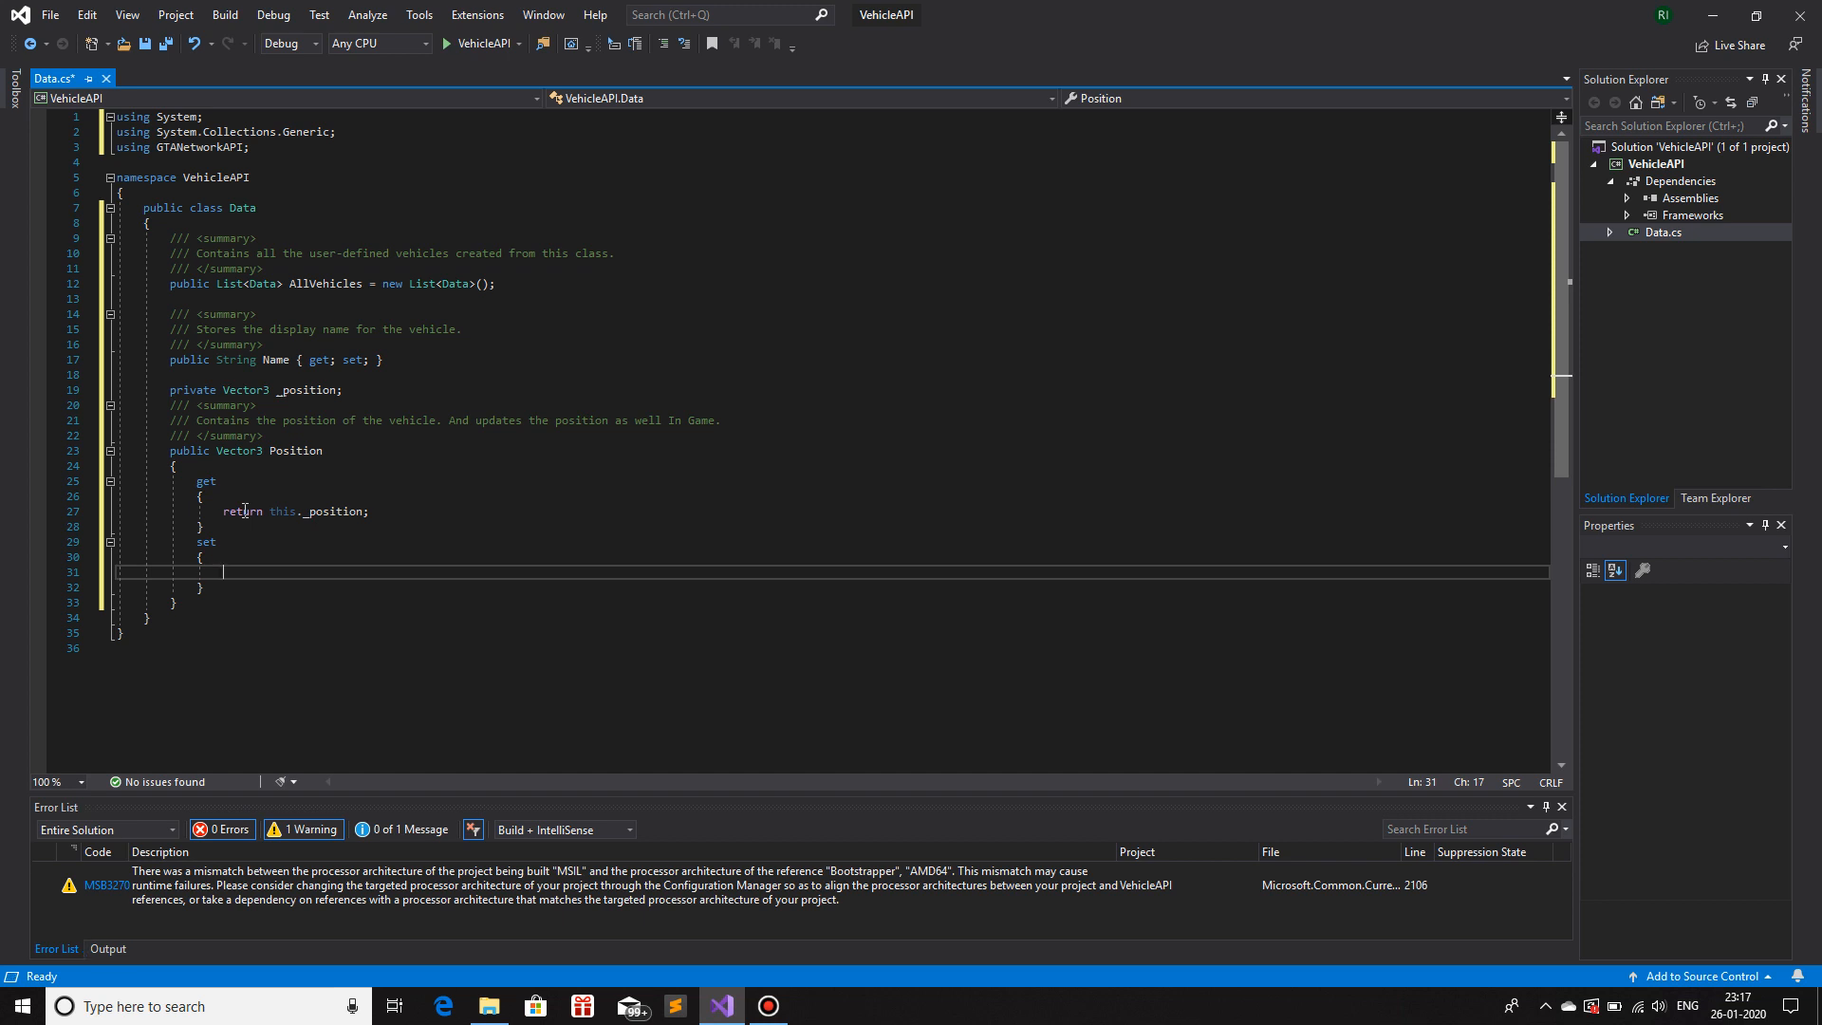
{"action": "type", "text": "this._position"}
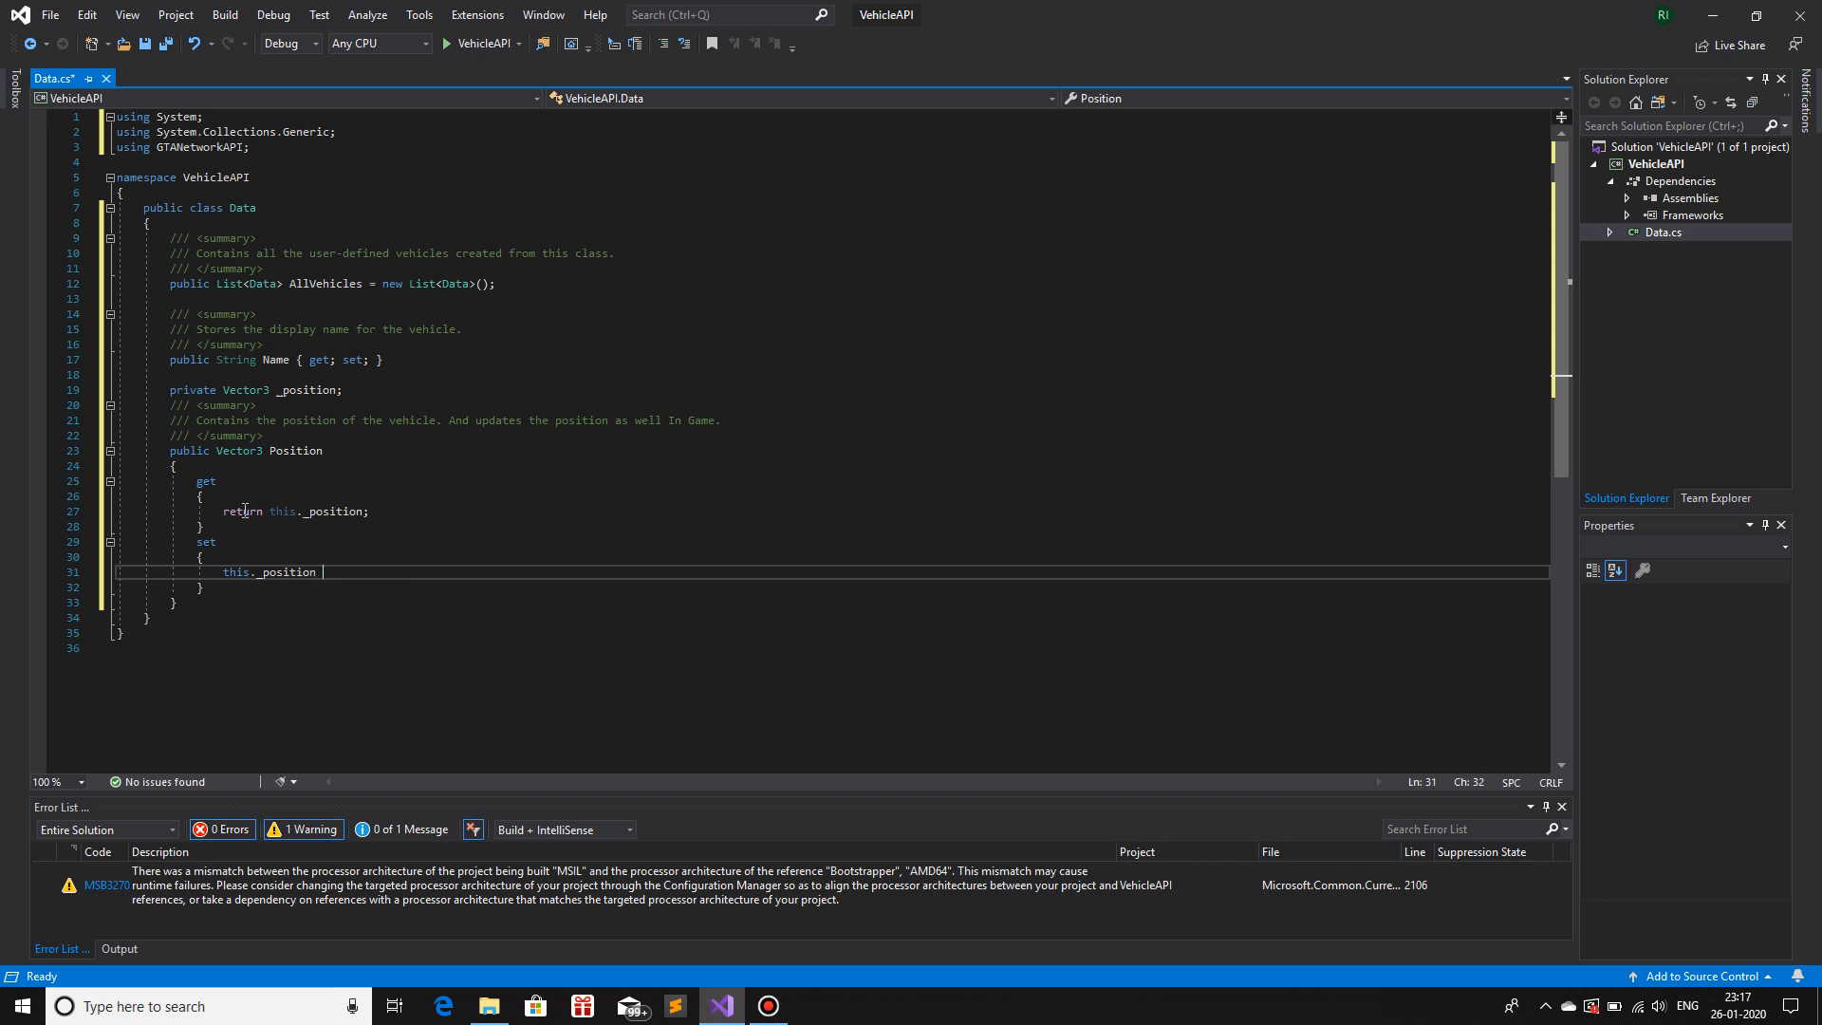
{"action": "type", "text": "= value;"}
{"action": "type", "text": "//"}
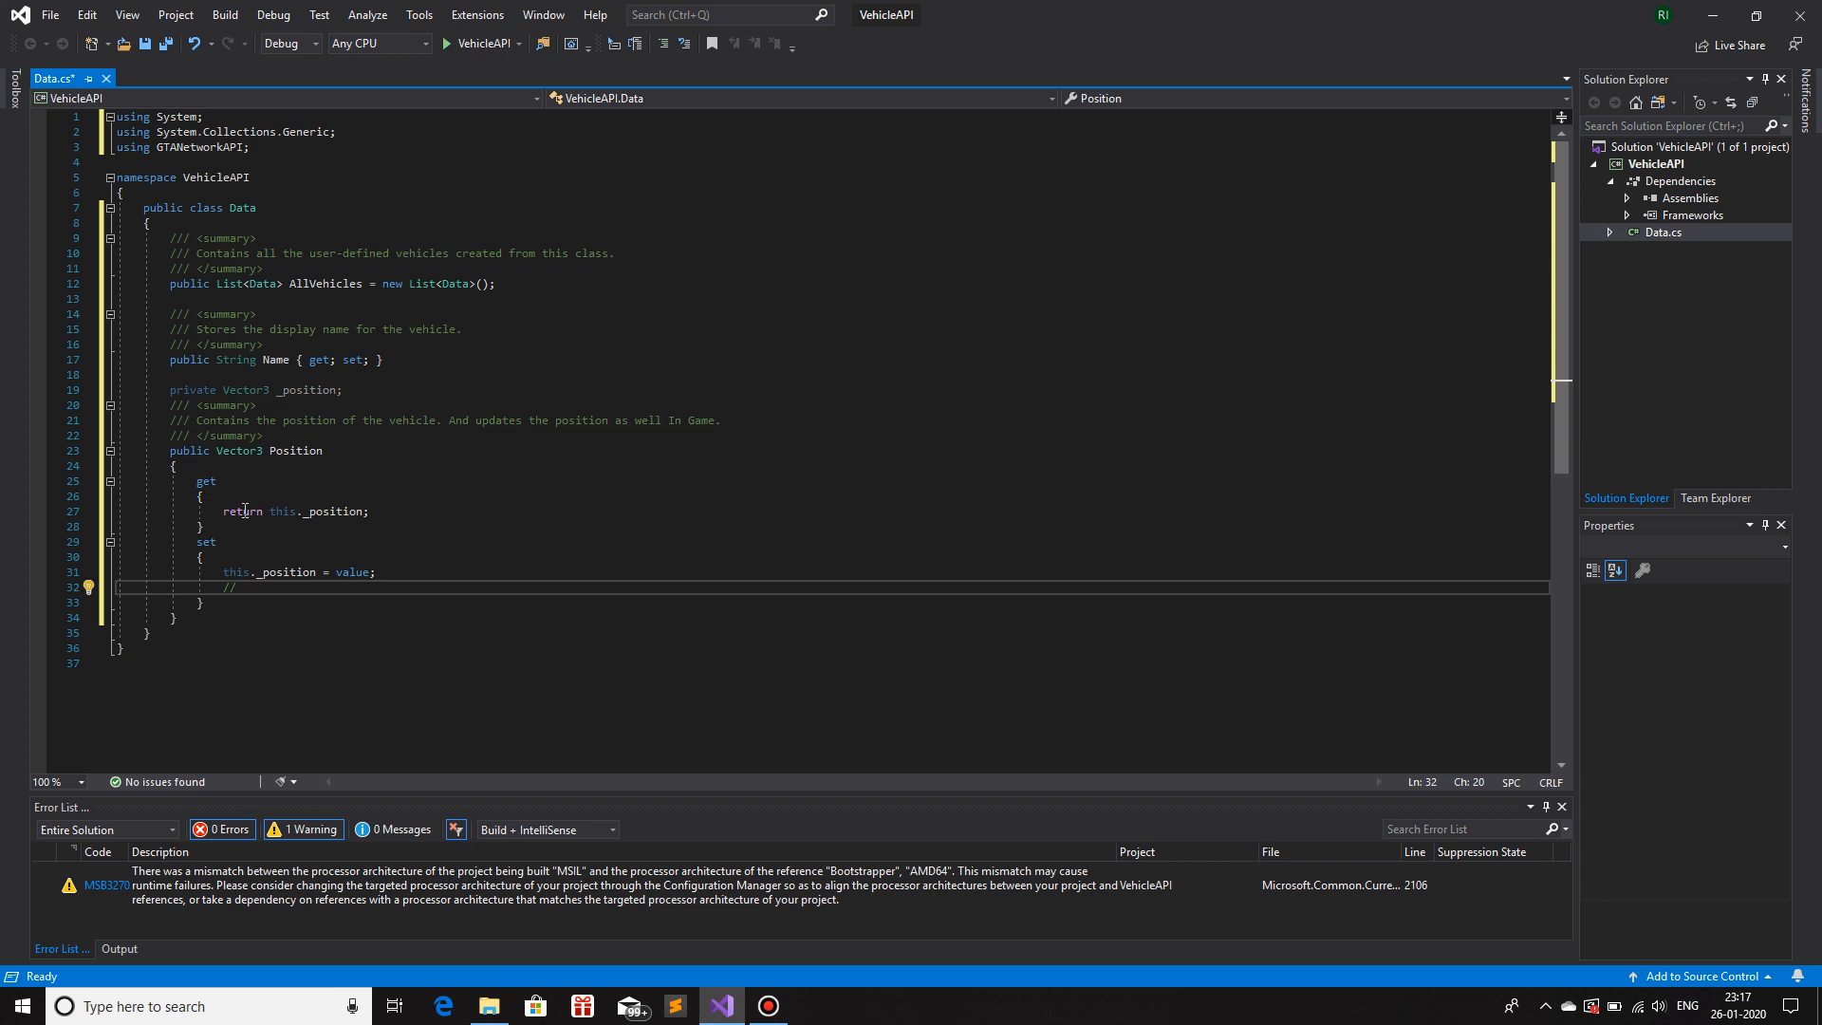
- Add the '// Update the datase using a function //' comment with a blank line above it
{"action": "type", "text": "Update the datase using a function"}
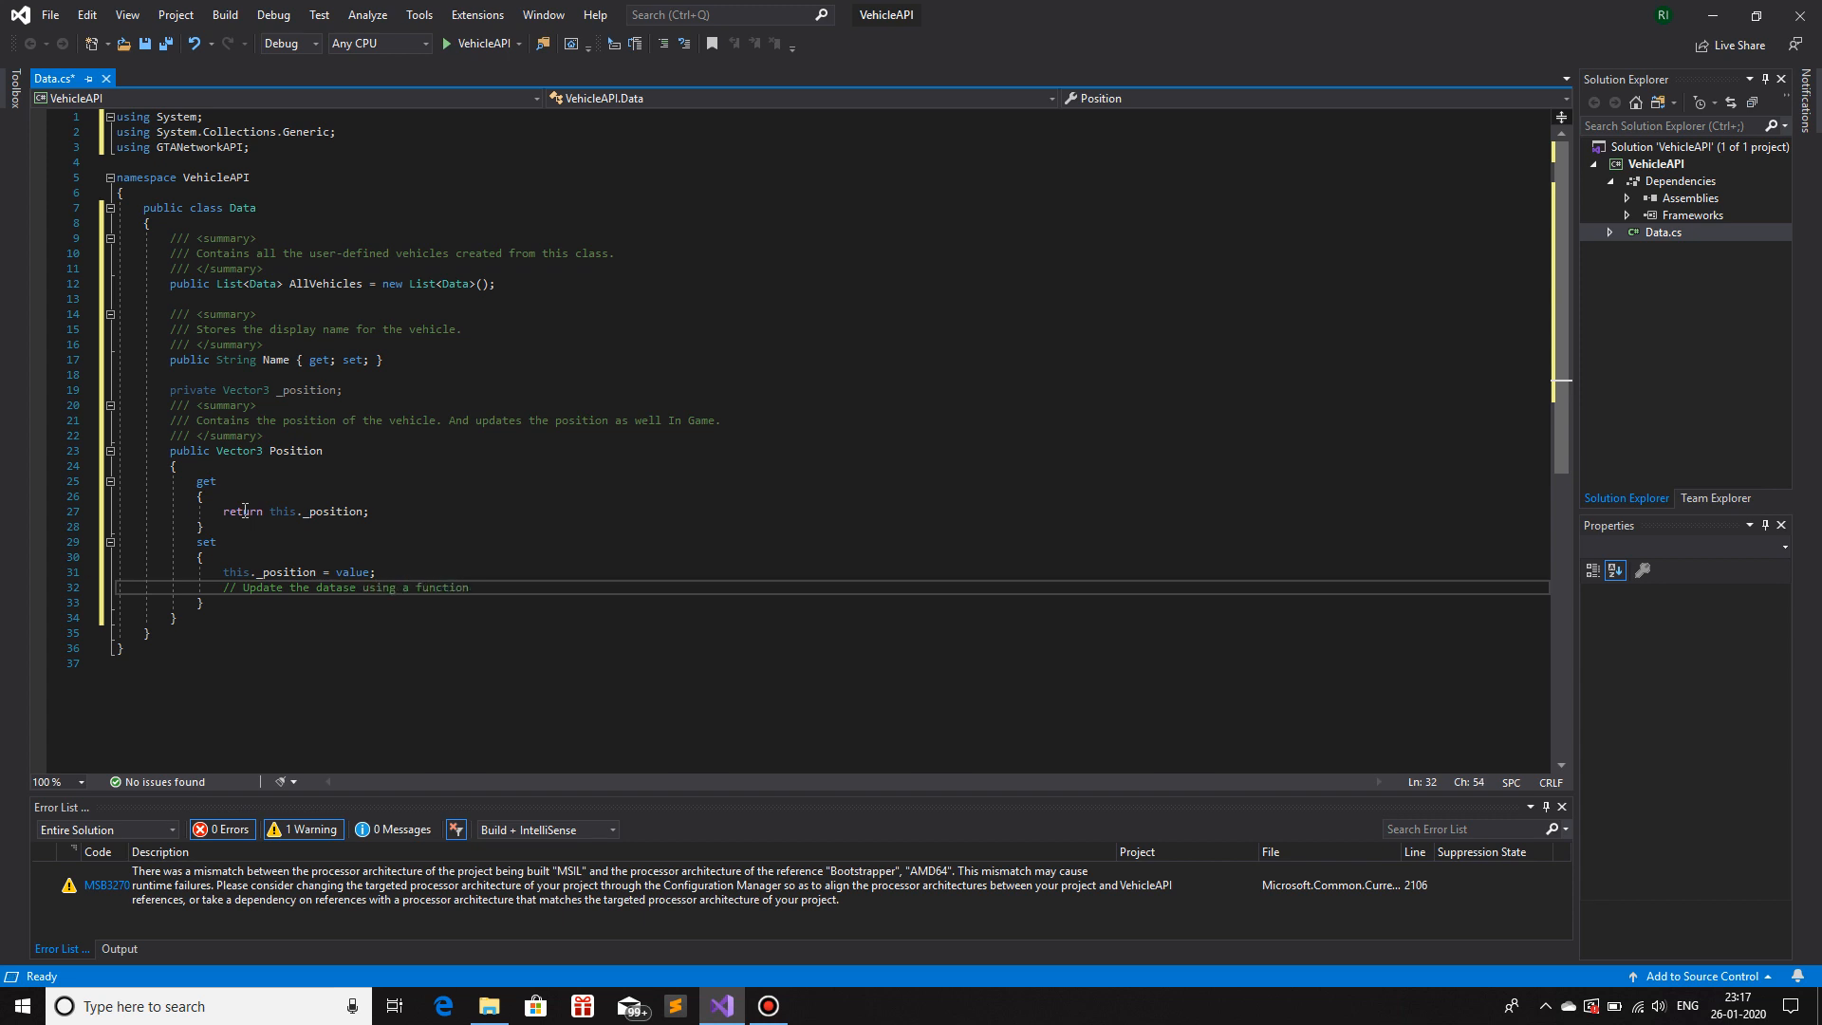
{"action": "type", "text": "//"}
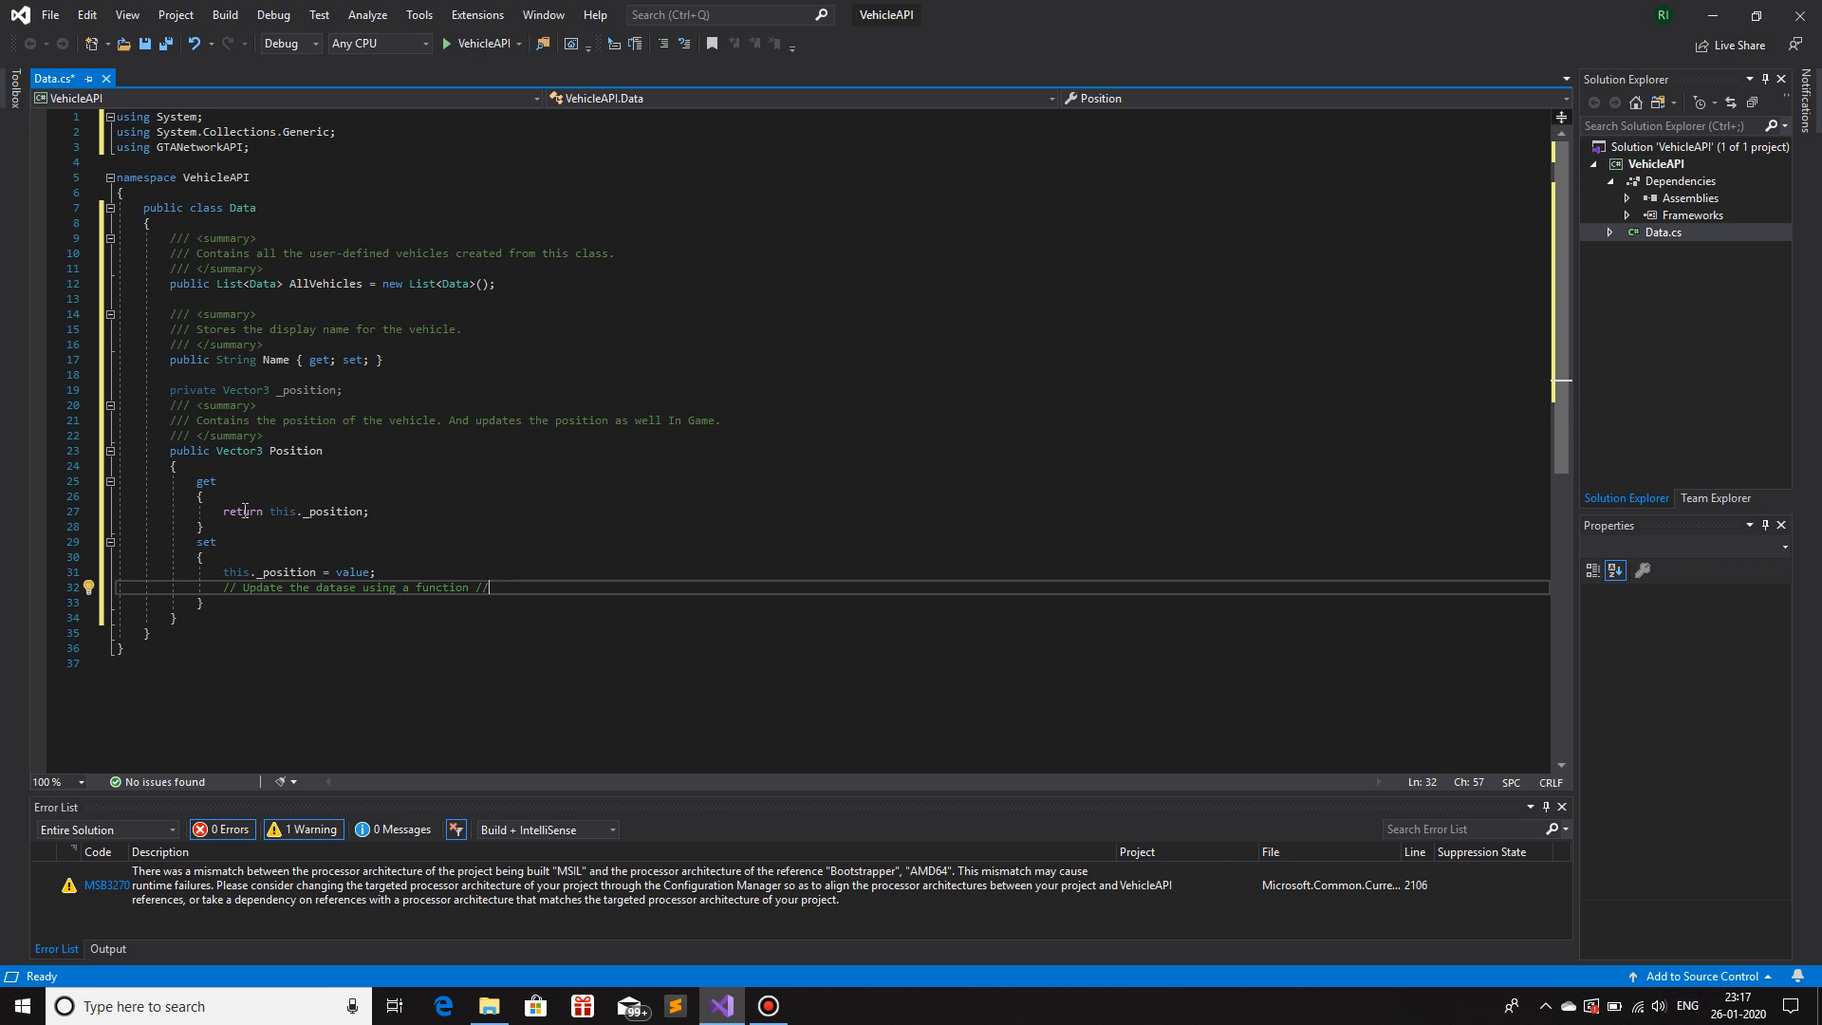
{"action": "key", "text": "Enter"}
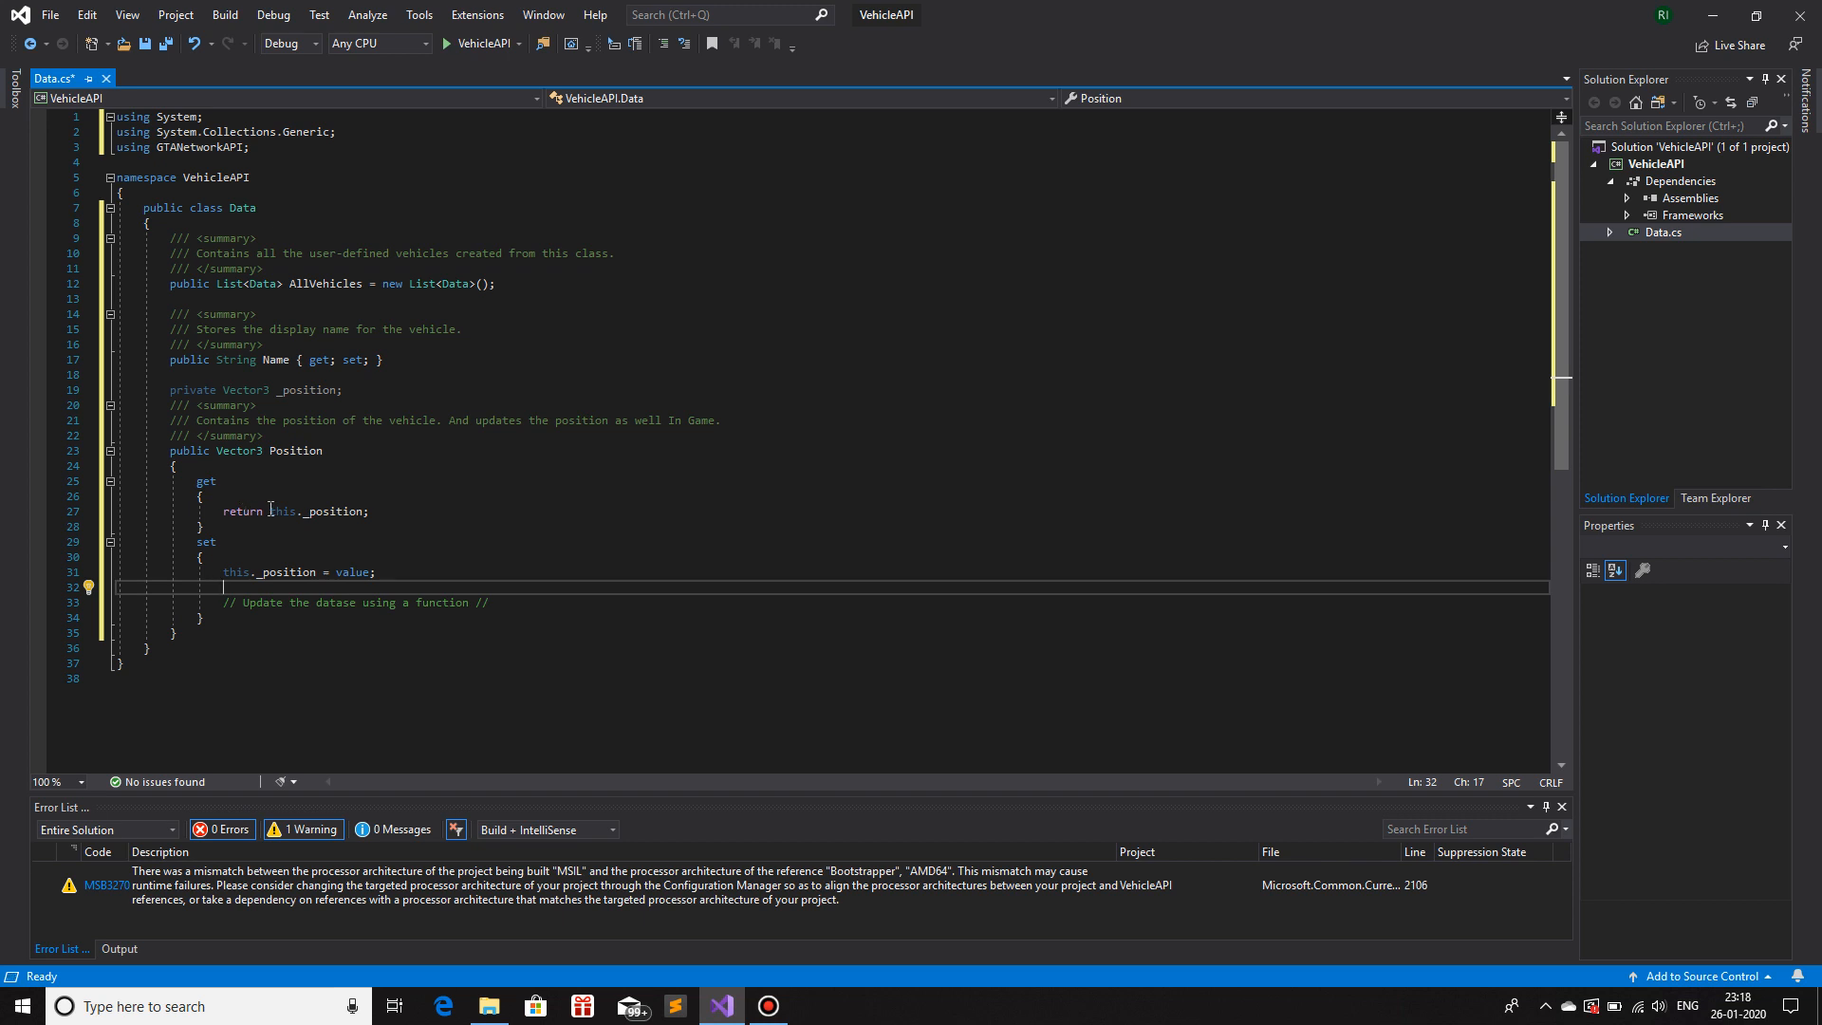
- Add a 'public Vehicle VehicleData { get; set; }' auto-property below AllVehicles
{"action": "left_click", "coordinate": [217, 297]}
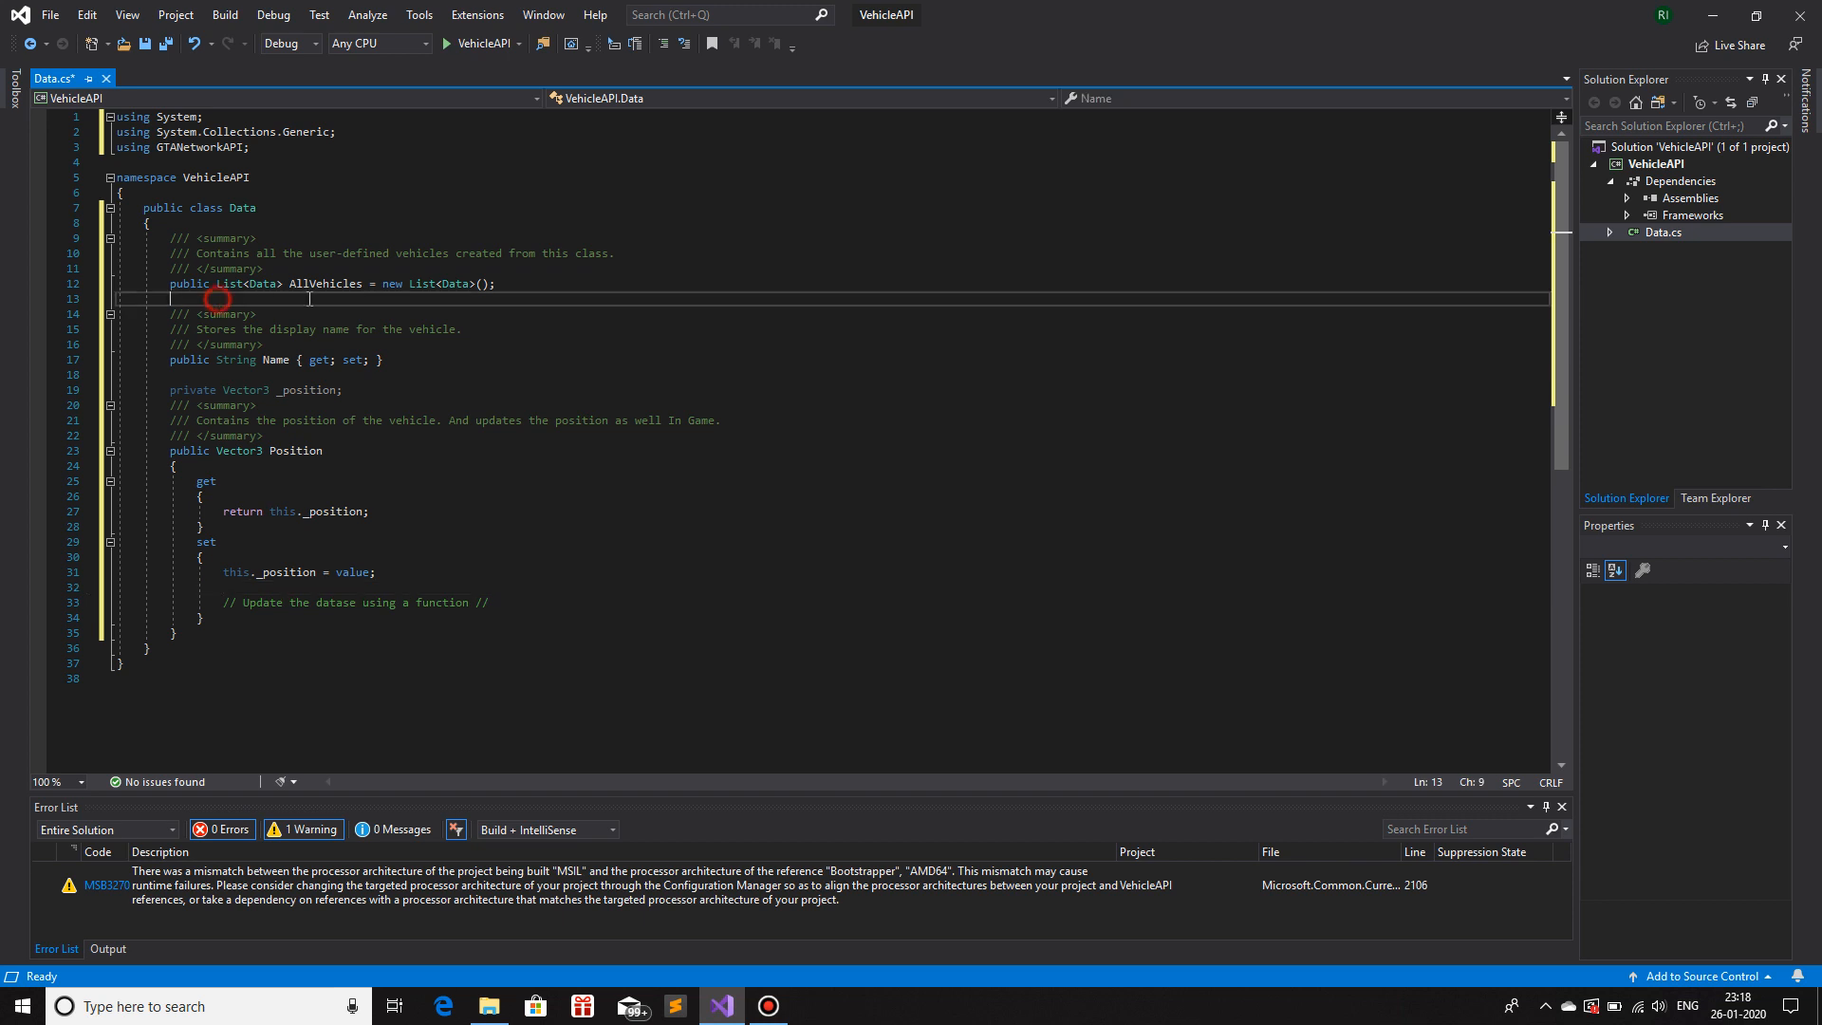
{"action": "key", "text": "Enter"}
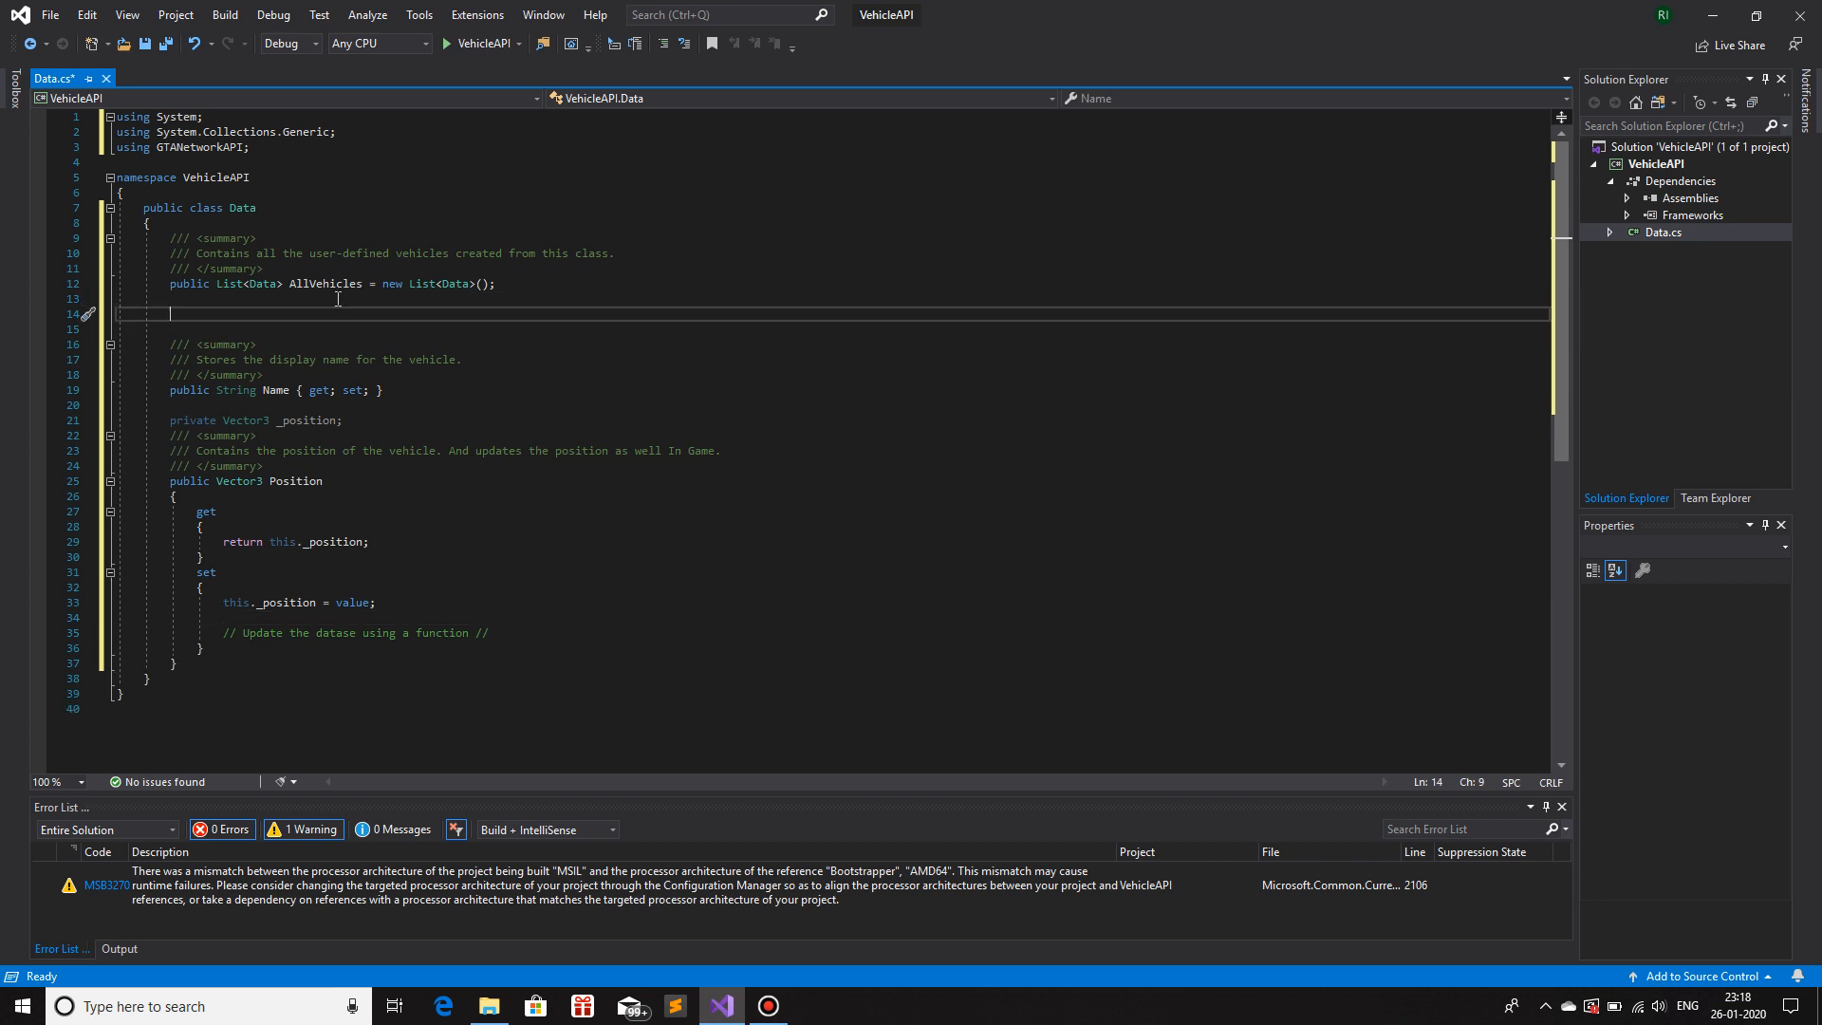
{"action": "type", "text": "public"}
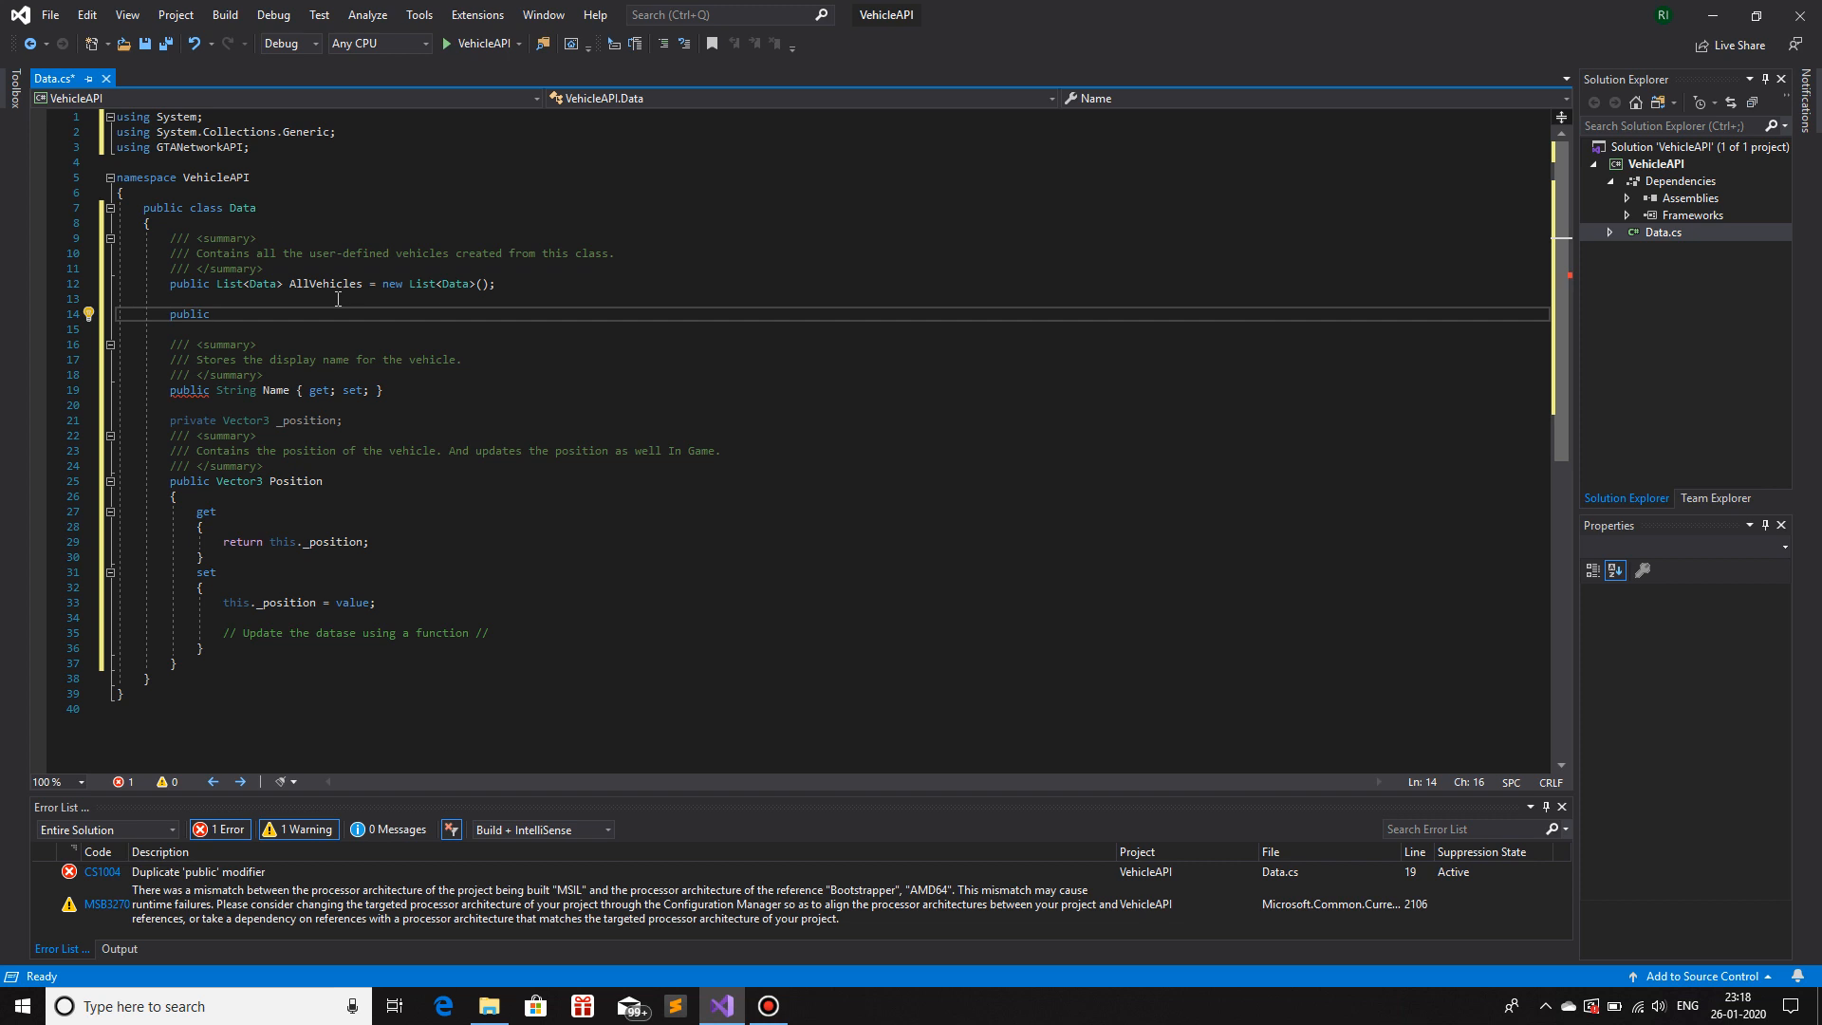
{"action": "type", "text": "Vehicle Ve"}
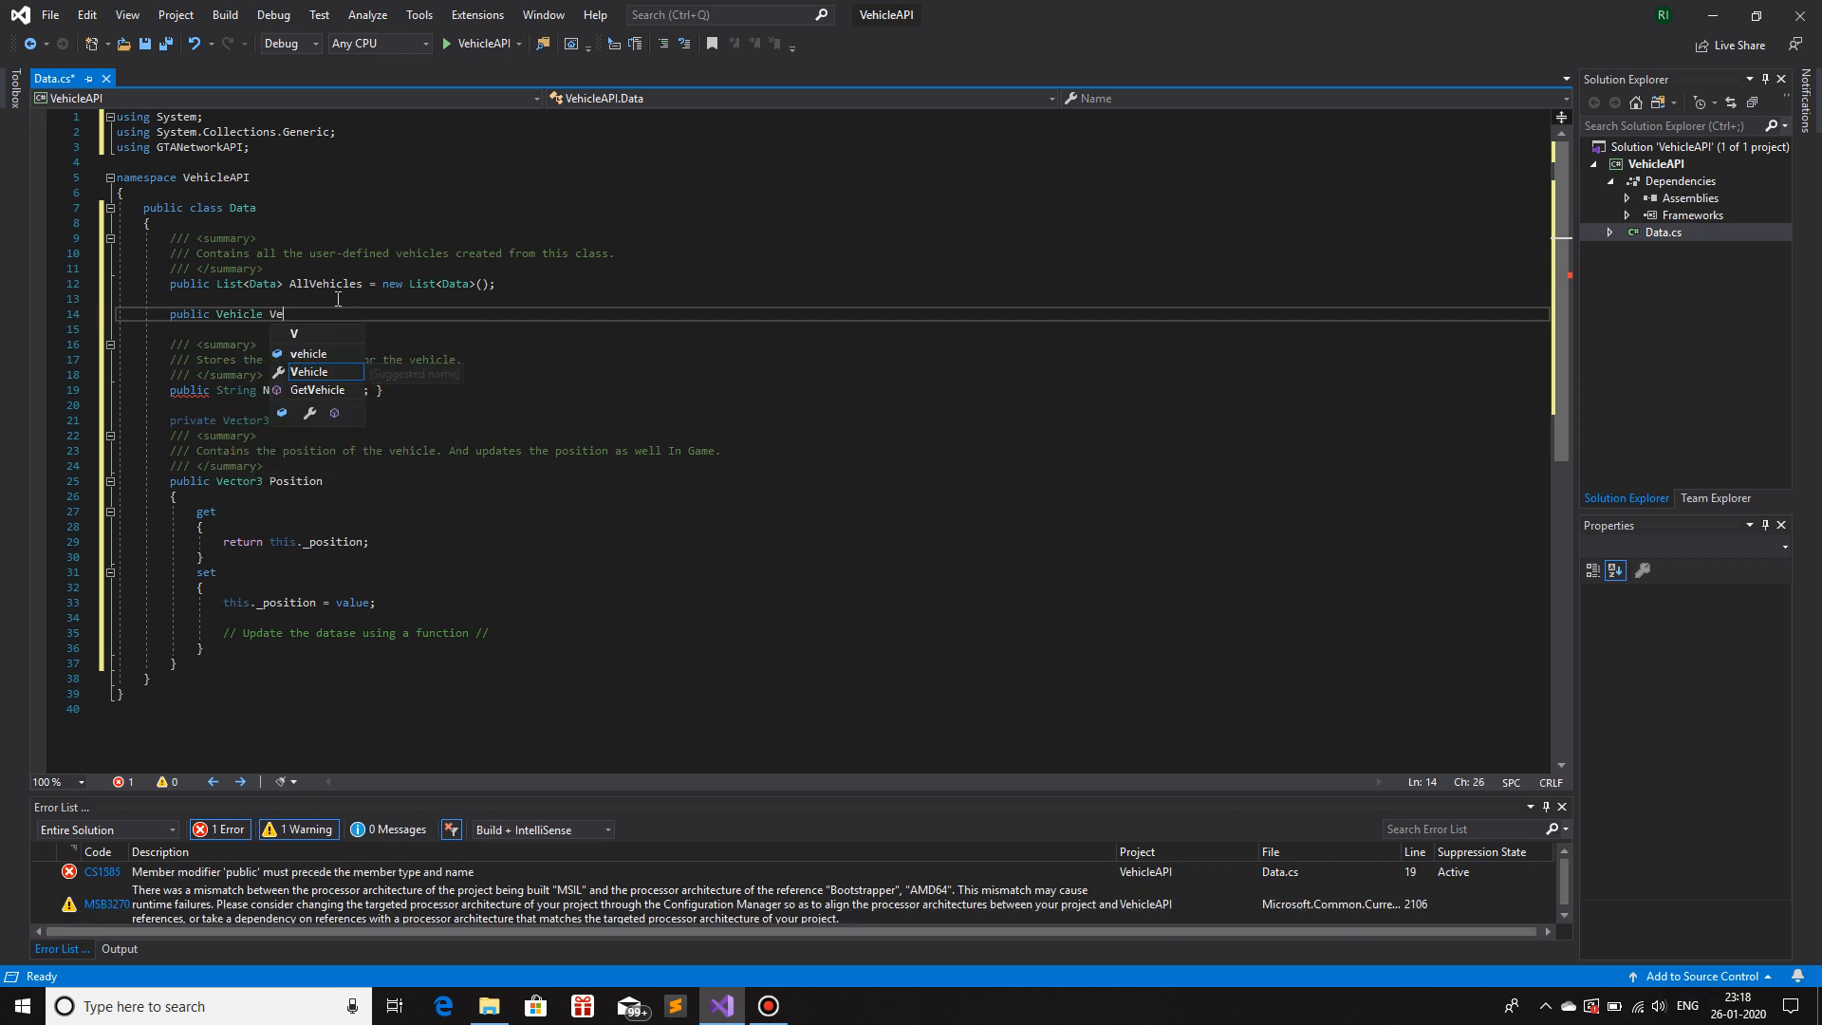
{"action": "type", "text": "hicleData"}
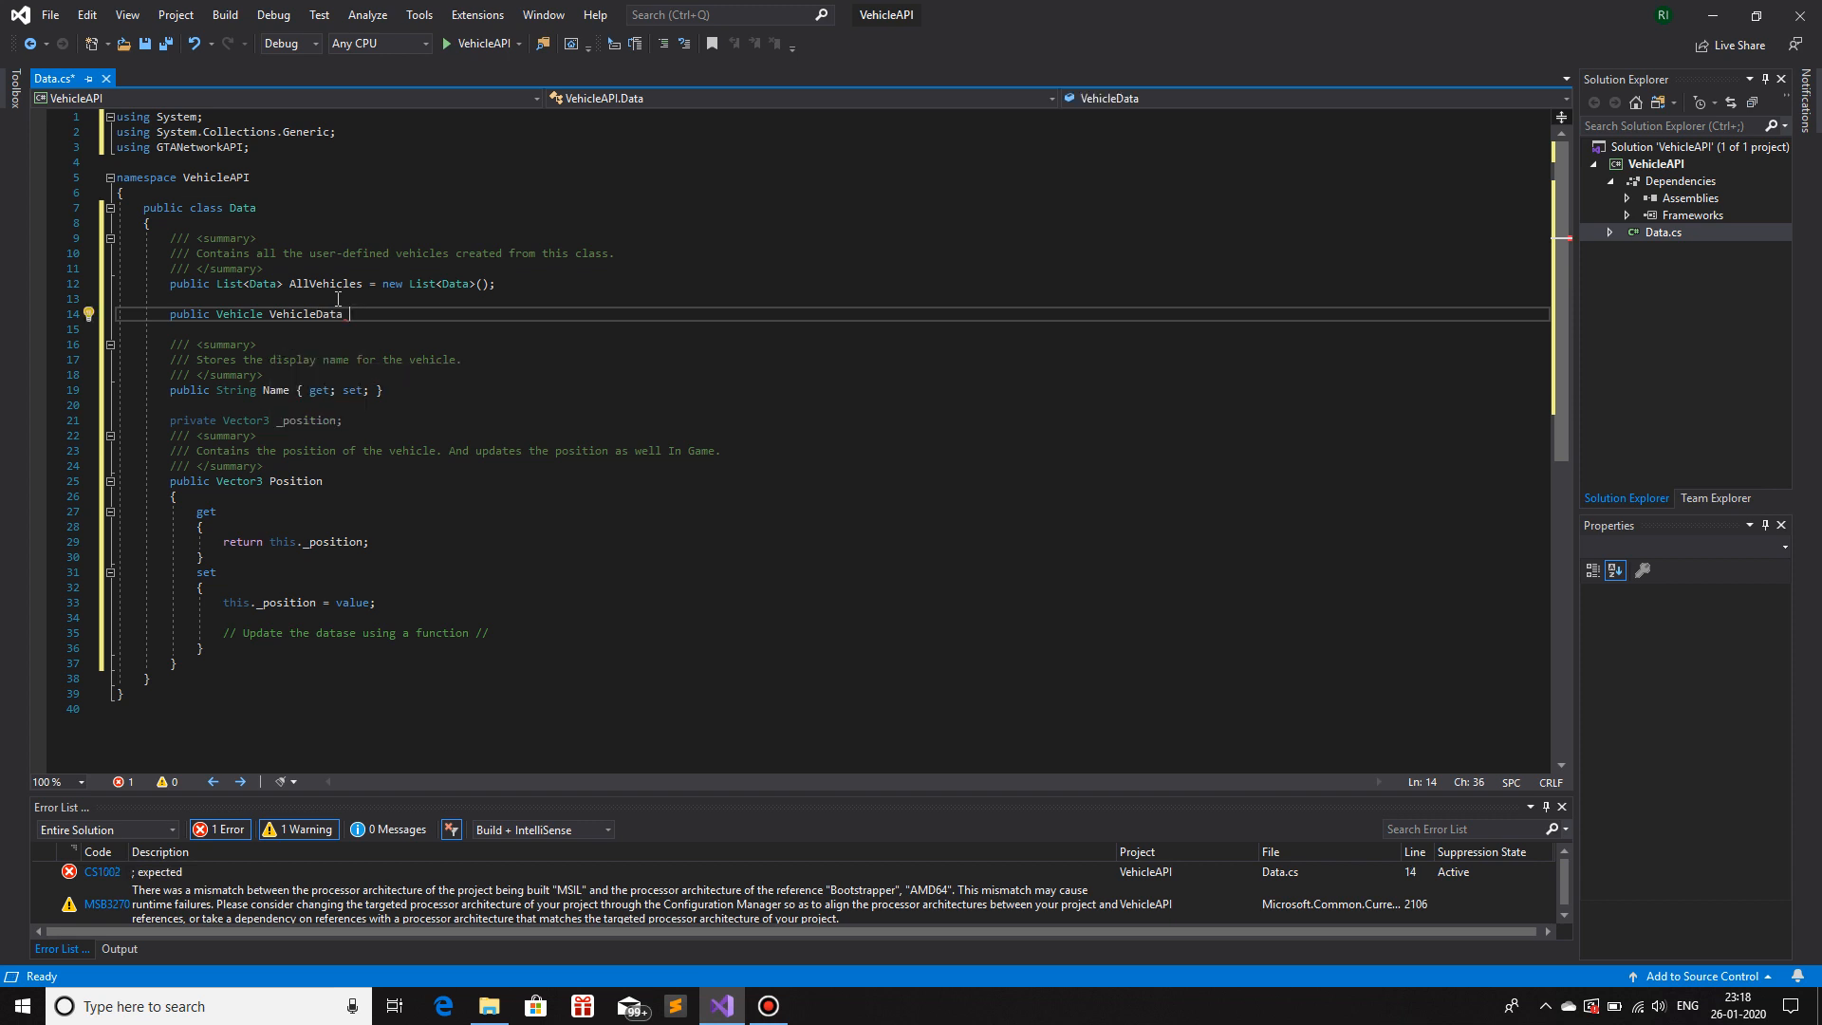
{"action": "type", "text": "{ get; set;"}
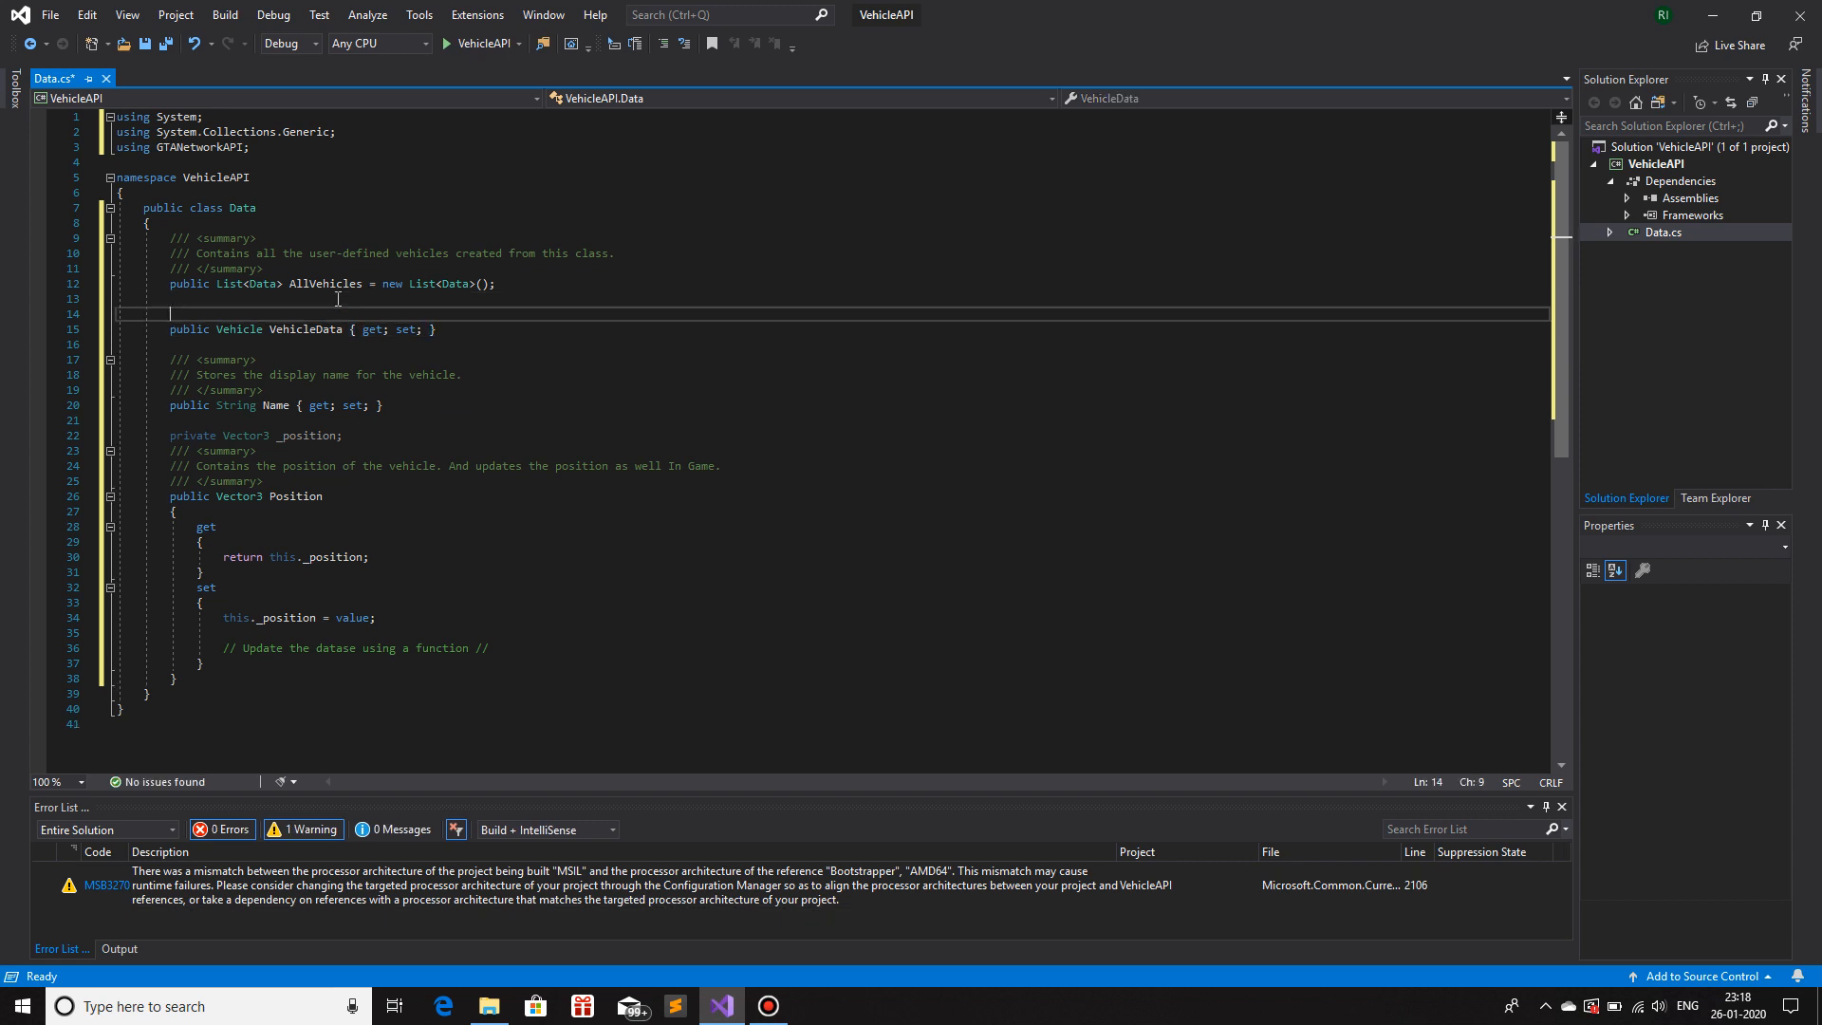
- Document VehicleData with a summary: the pre-defined vehicle from the GTA-Network API
{"action": "type", "text": "/// <summary>"}
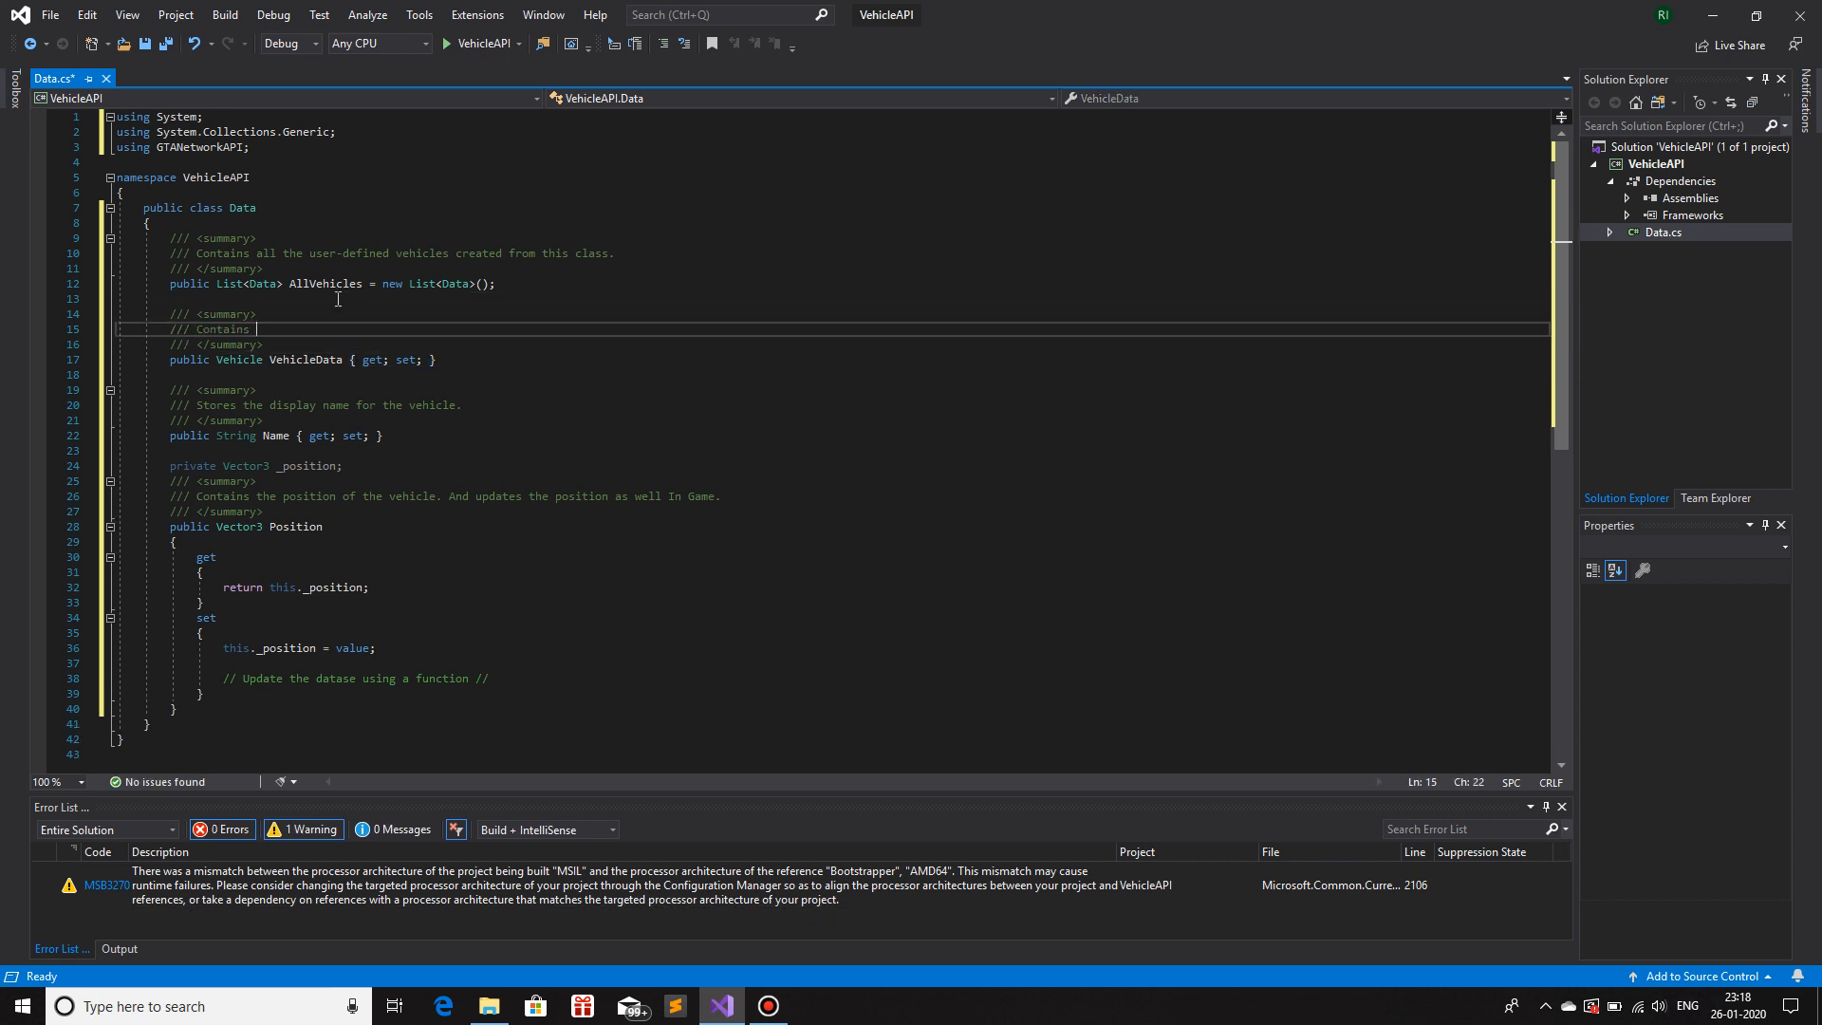
{"action": "type", "text": "the ve"}
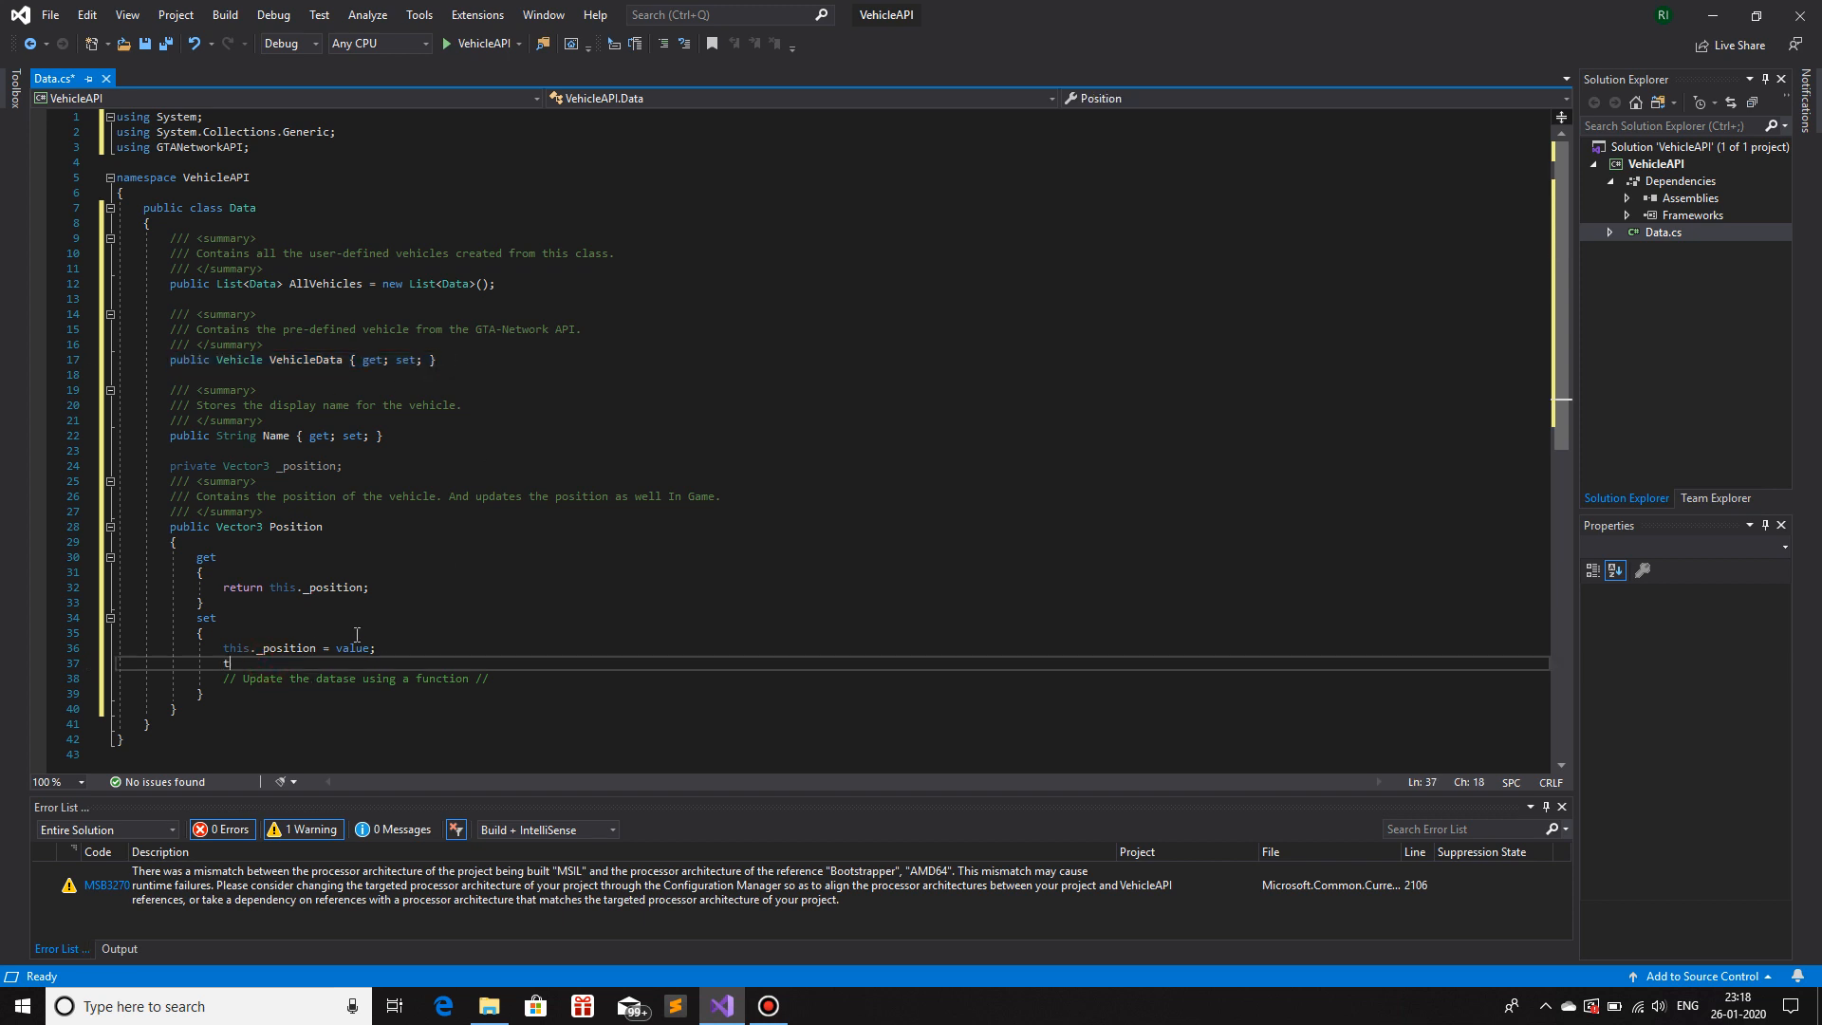
- Add 'this.VehicleData.Position = value;' to the setter, commented as the physical in-game position change
{"action": "type", "text": "his.VehicleData.Position ="}
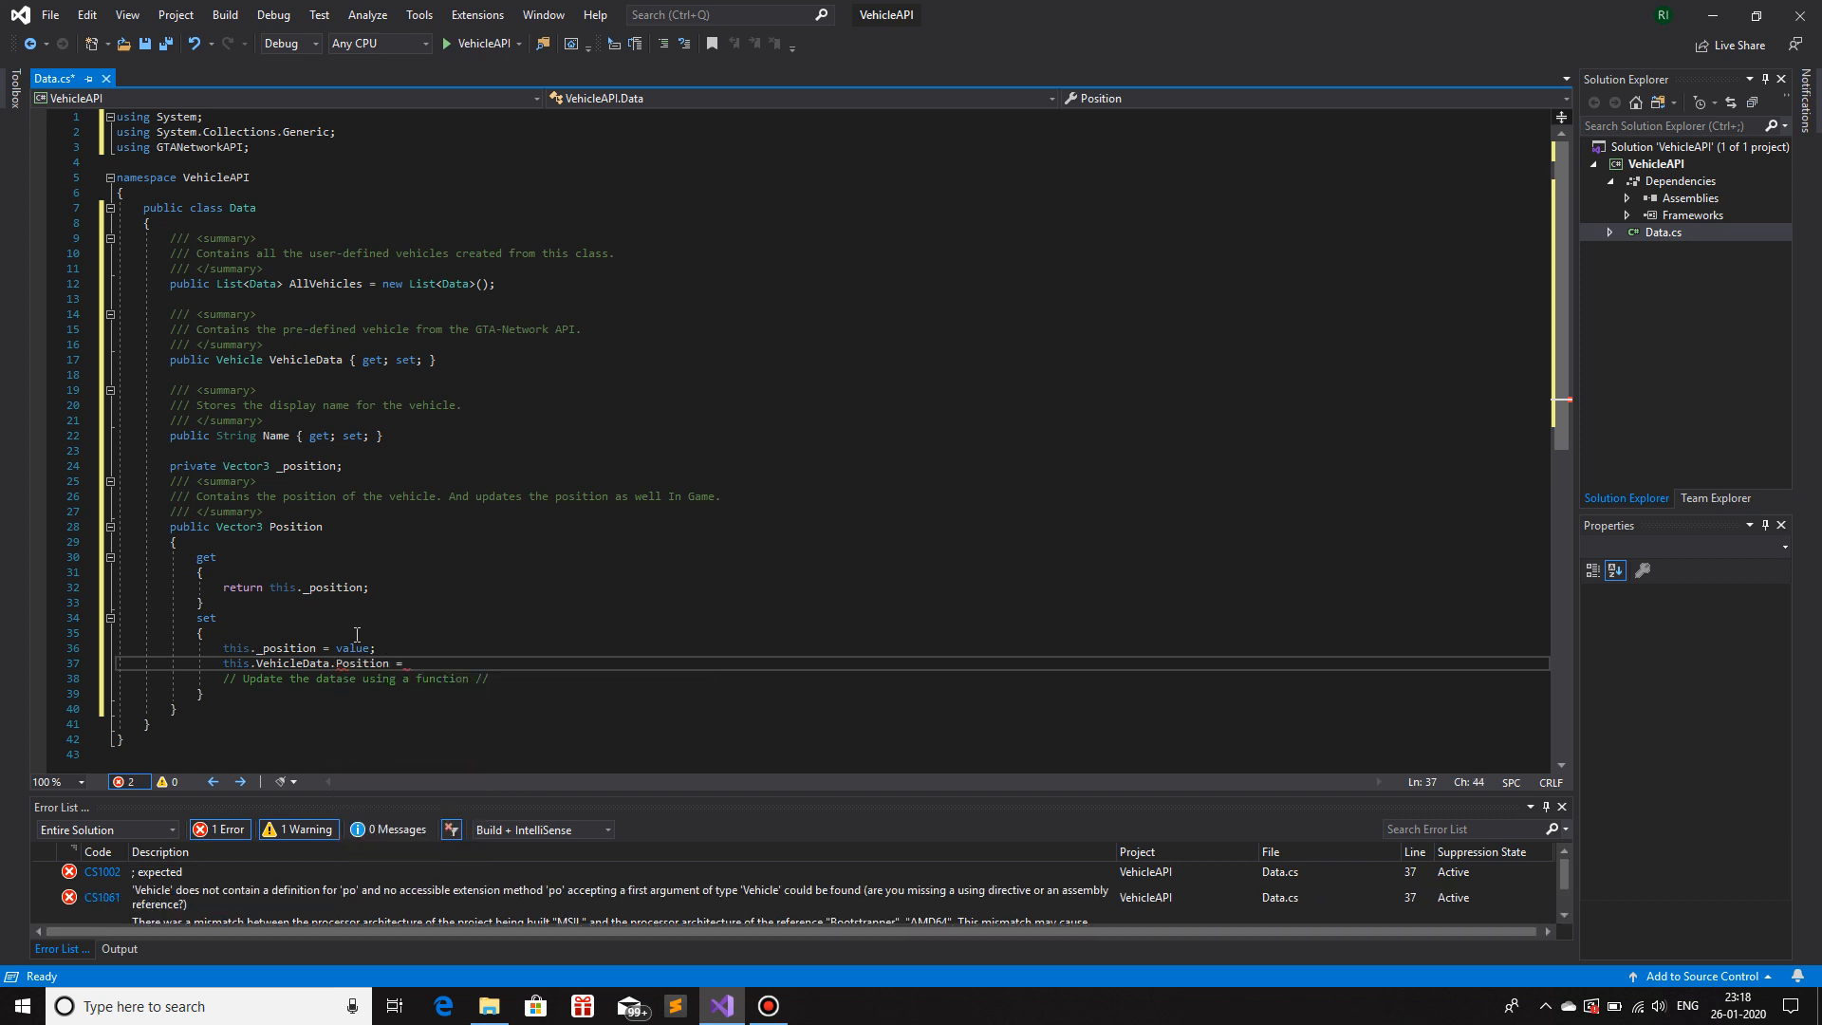
{"action": "type", "text": "value;"}
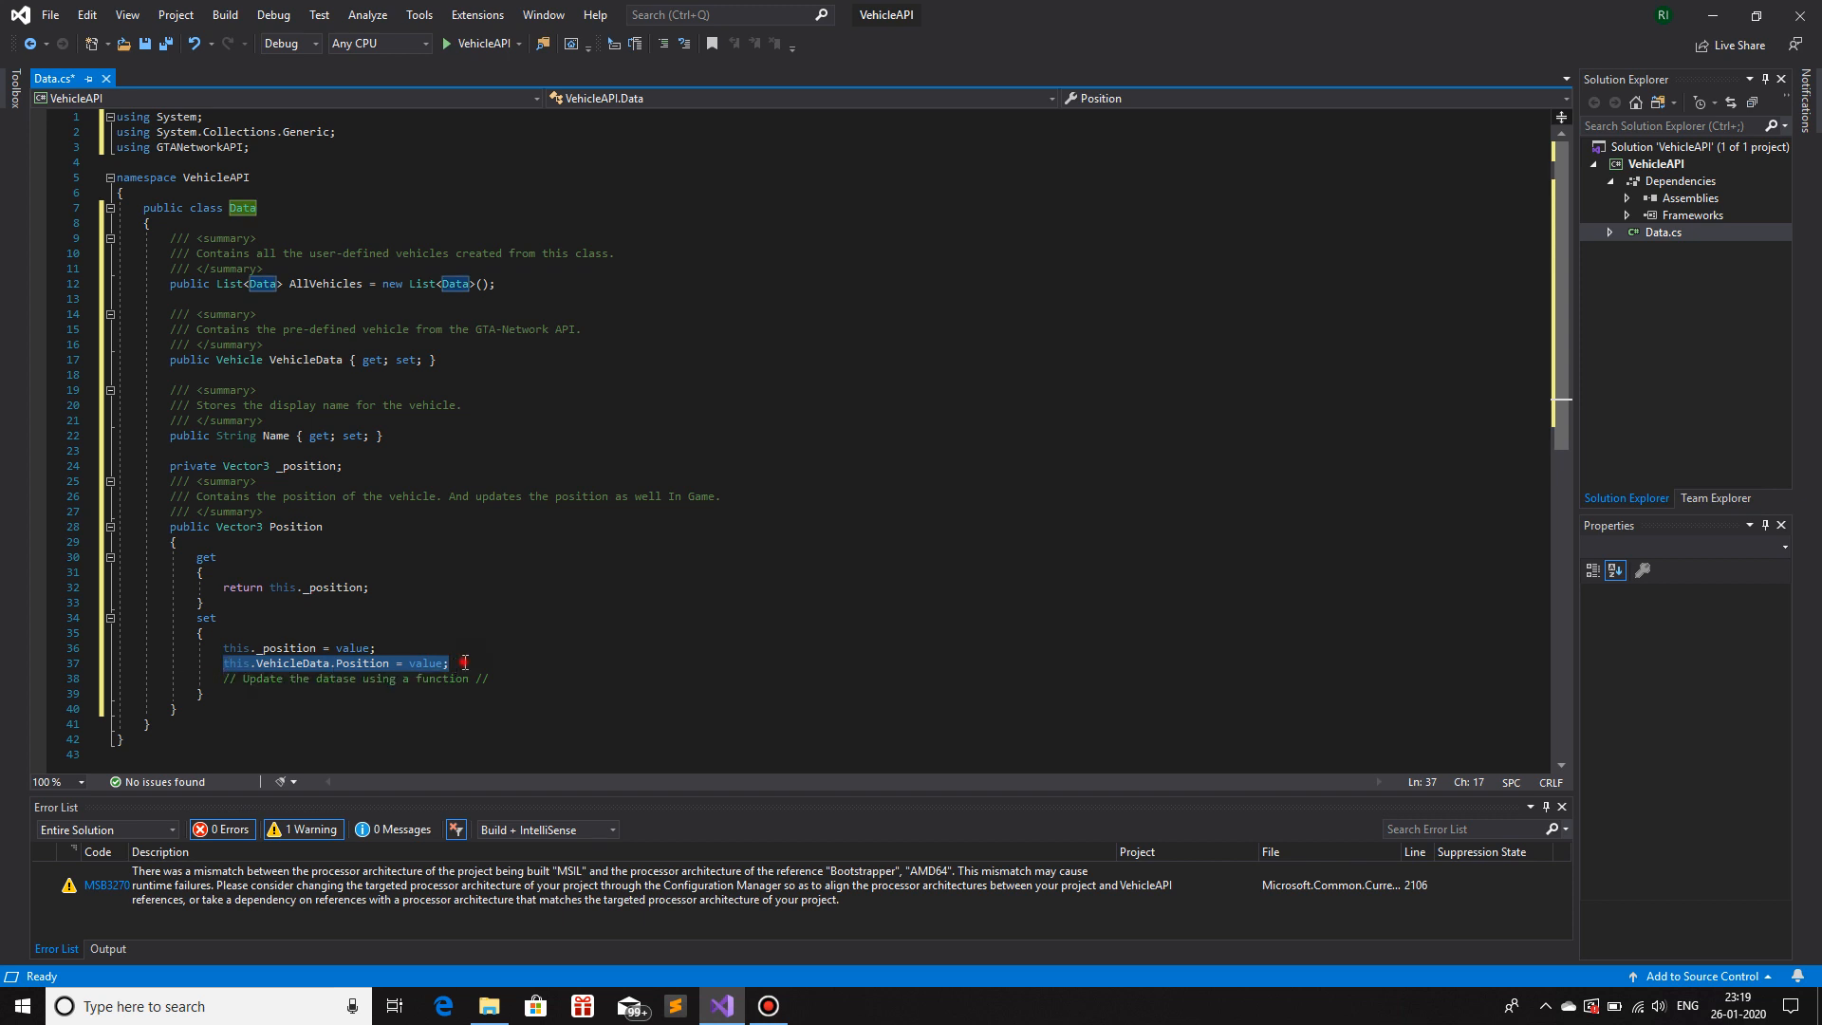
{"action": "type", "text": "// The position actually changes here physically in g"}
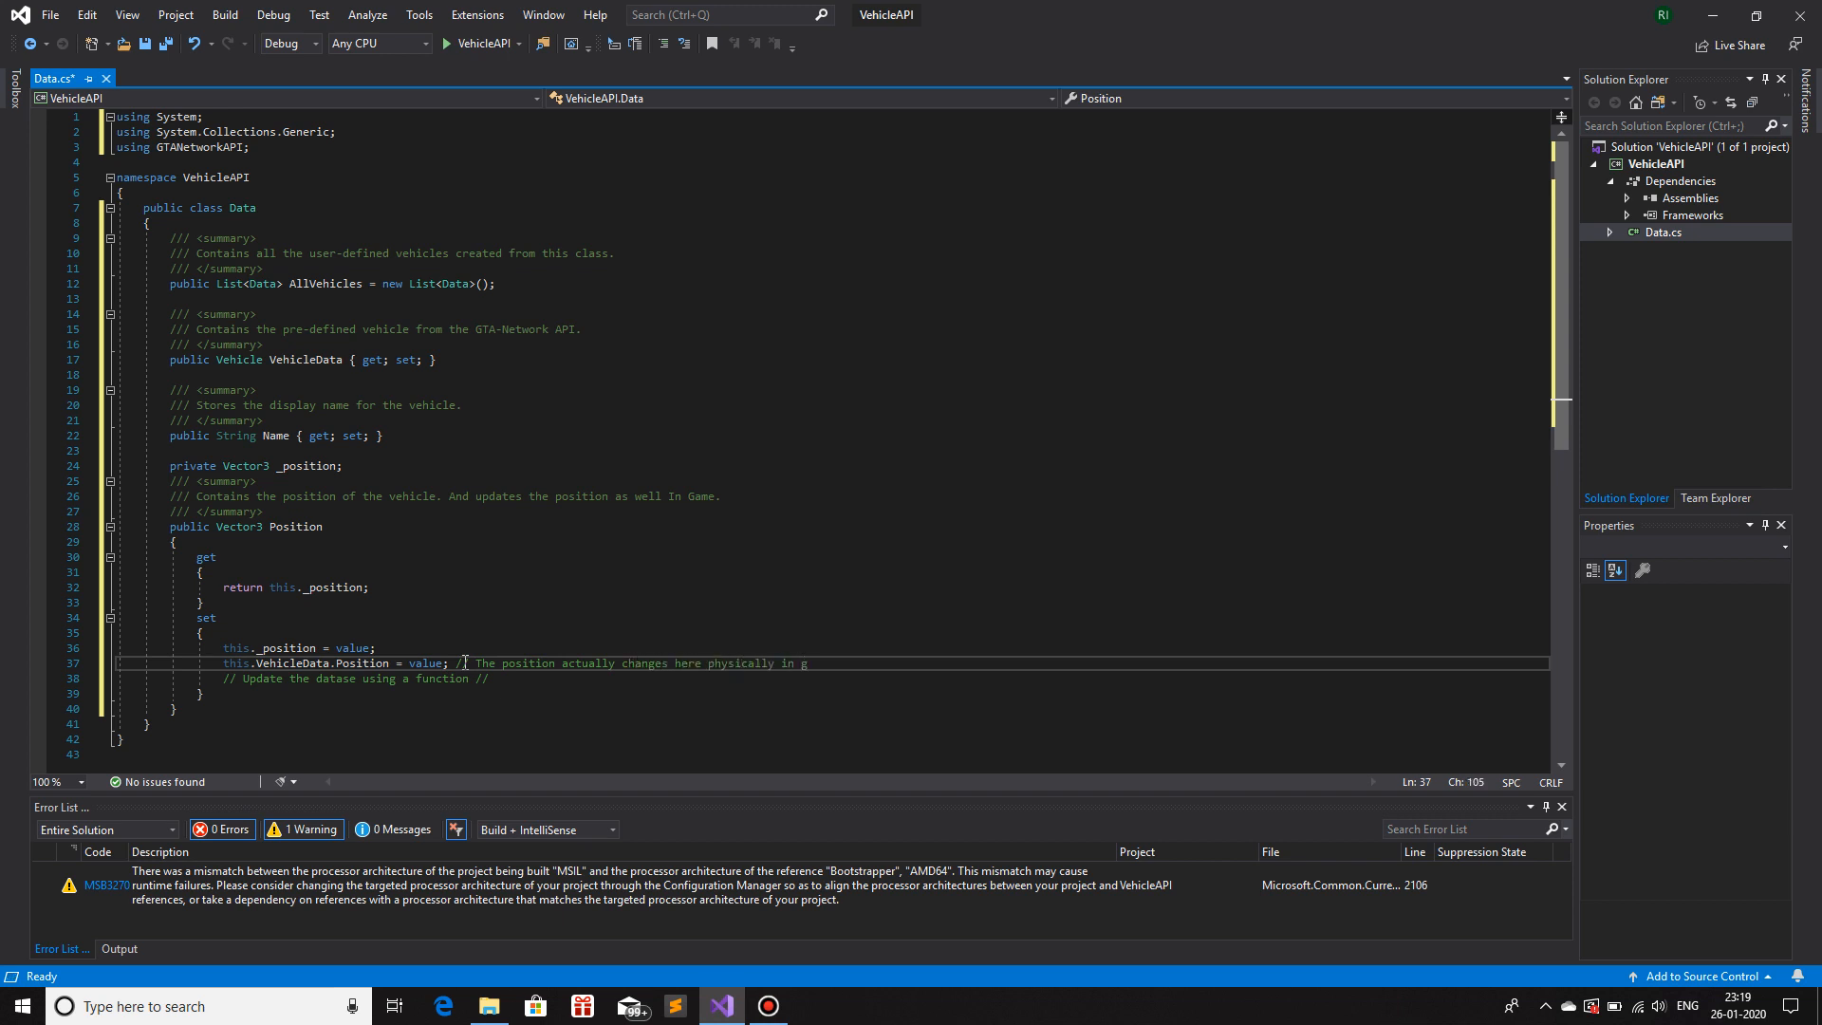
{"action": "type", "text": "ame. //"}
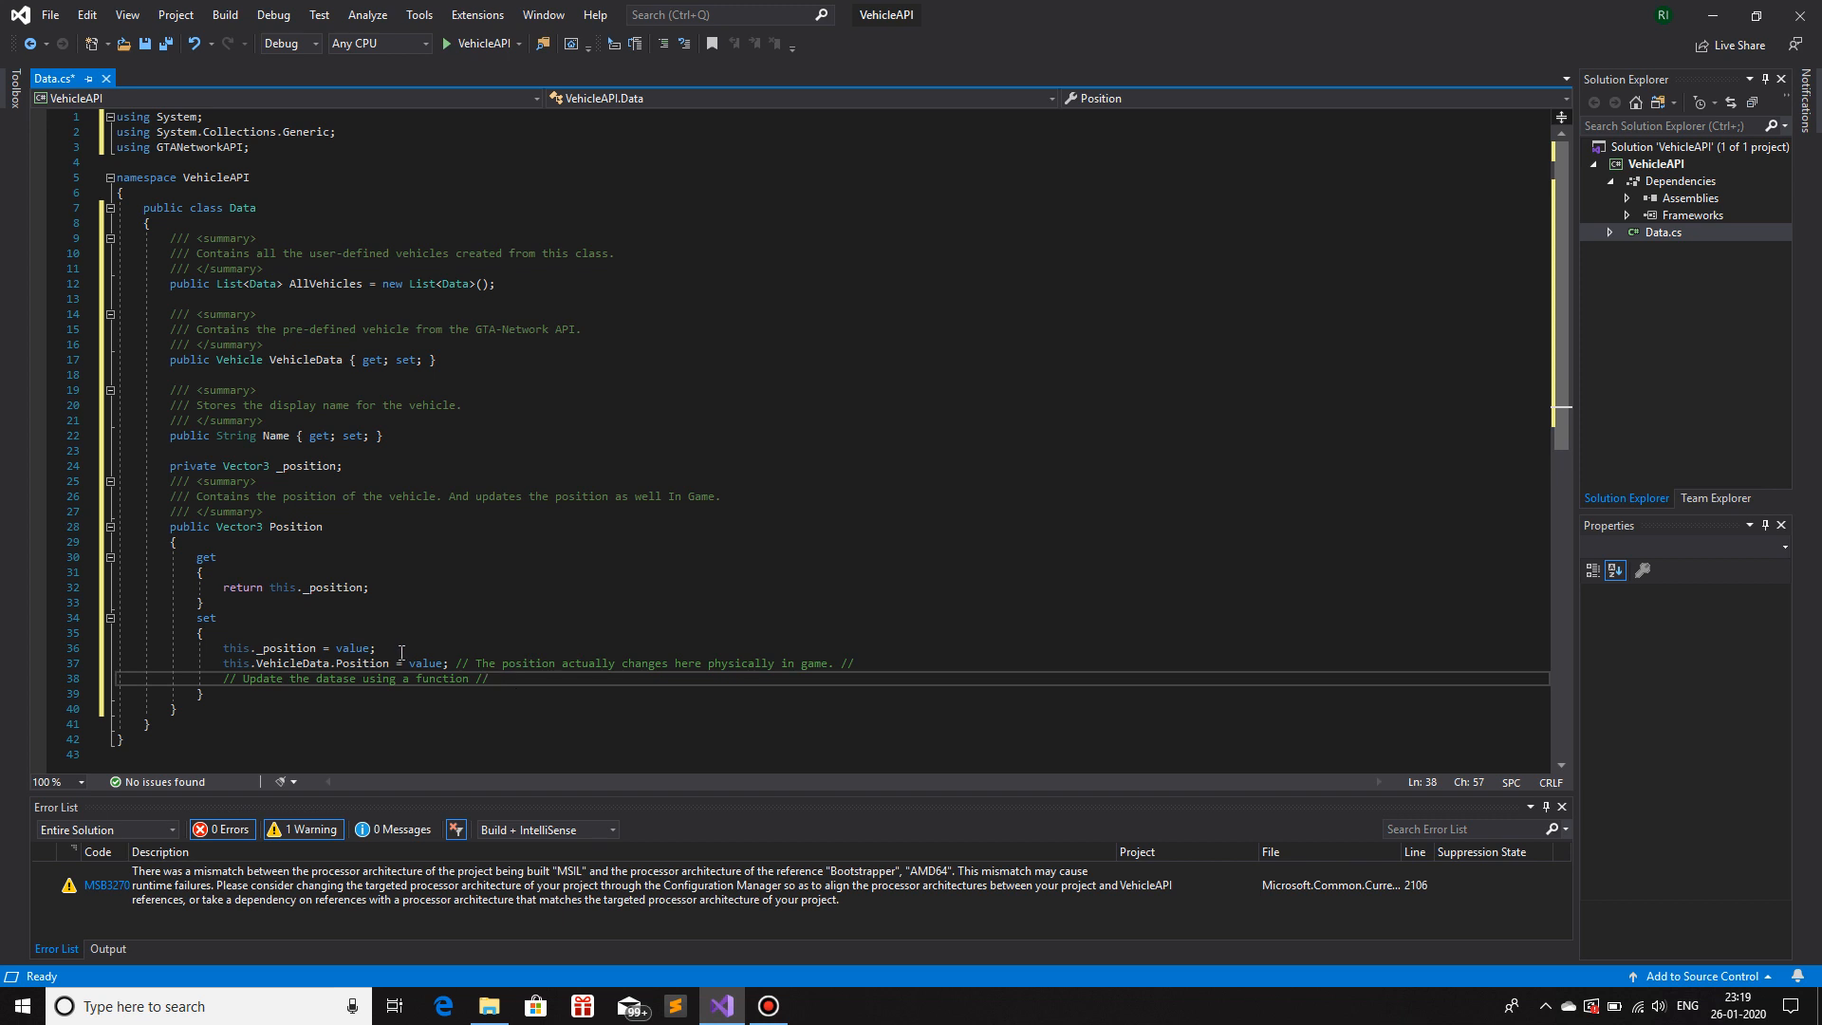
{"action": "mouse_move", "coordinate": [237, 714]}
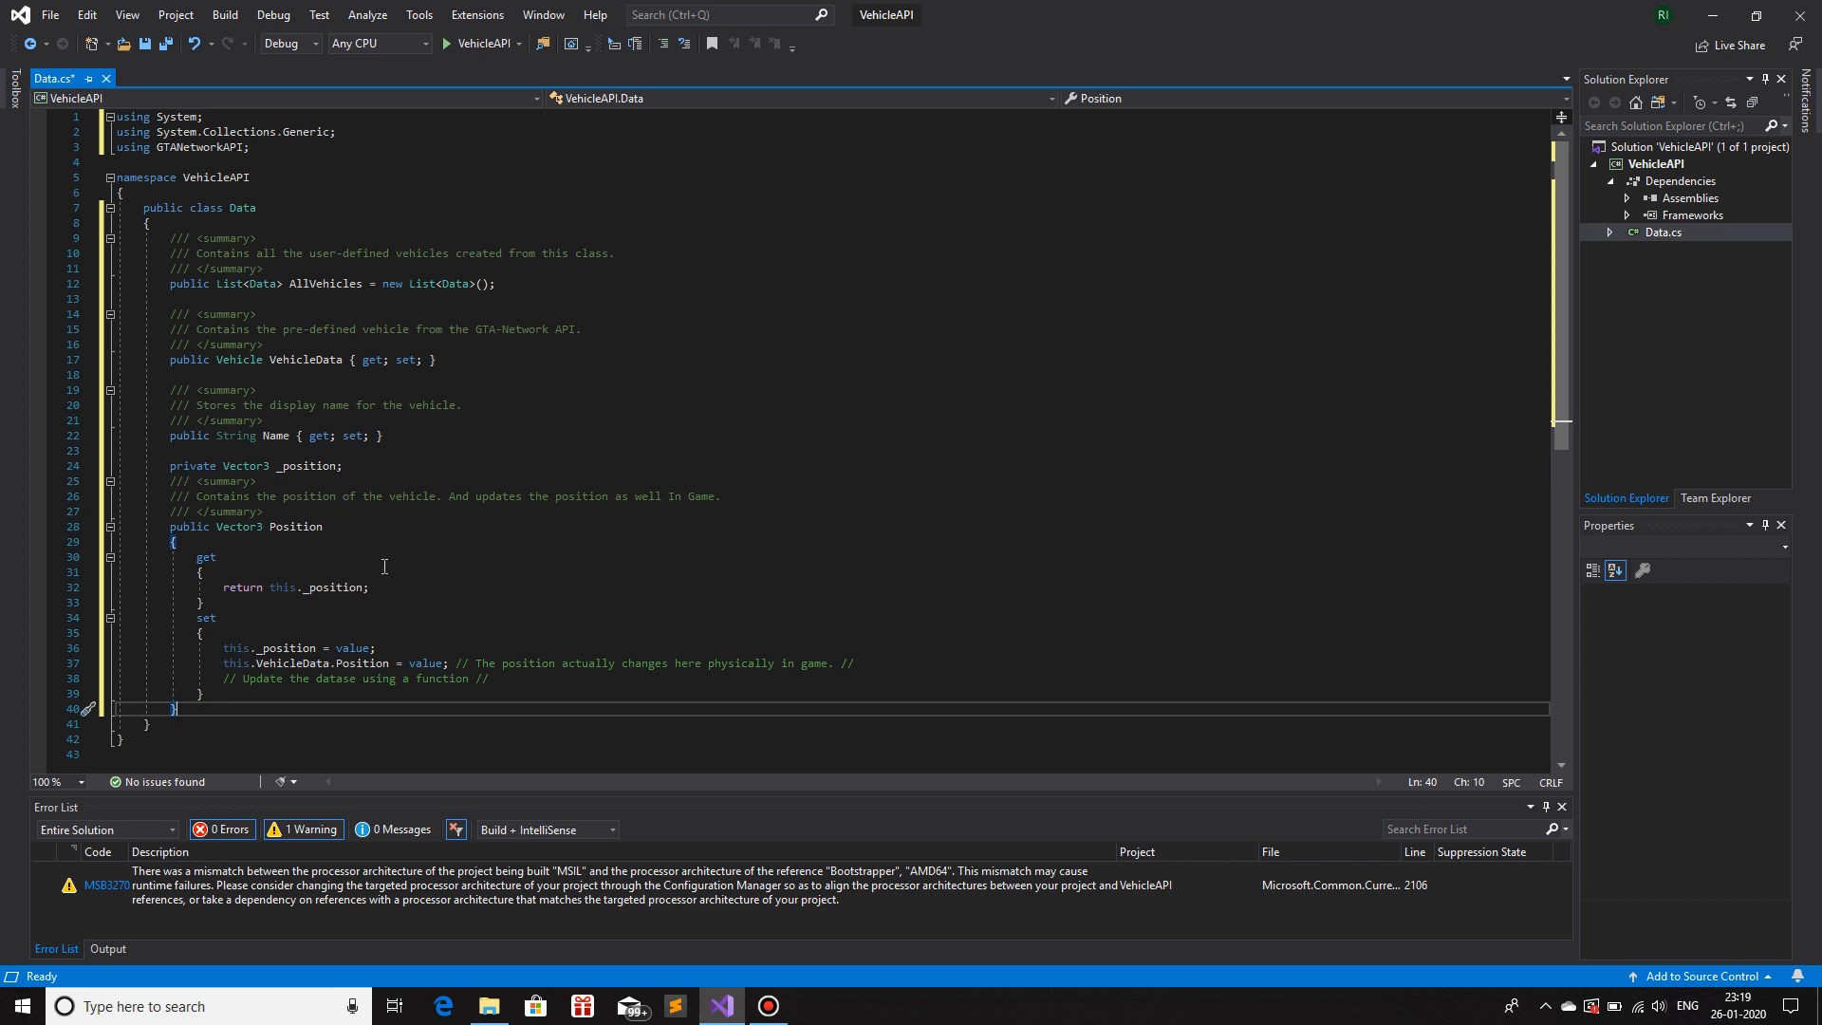
{"action": "mouse_move", "coordinate": [692, 554]}
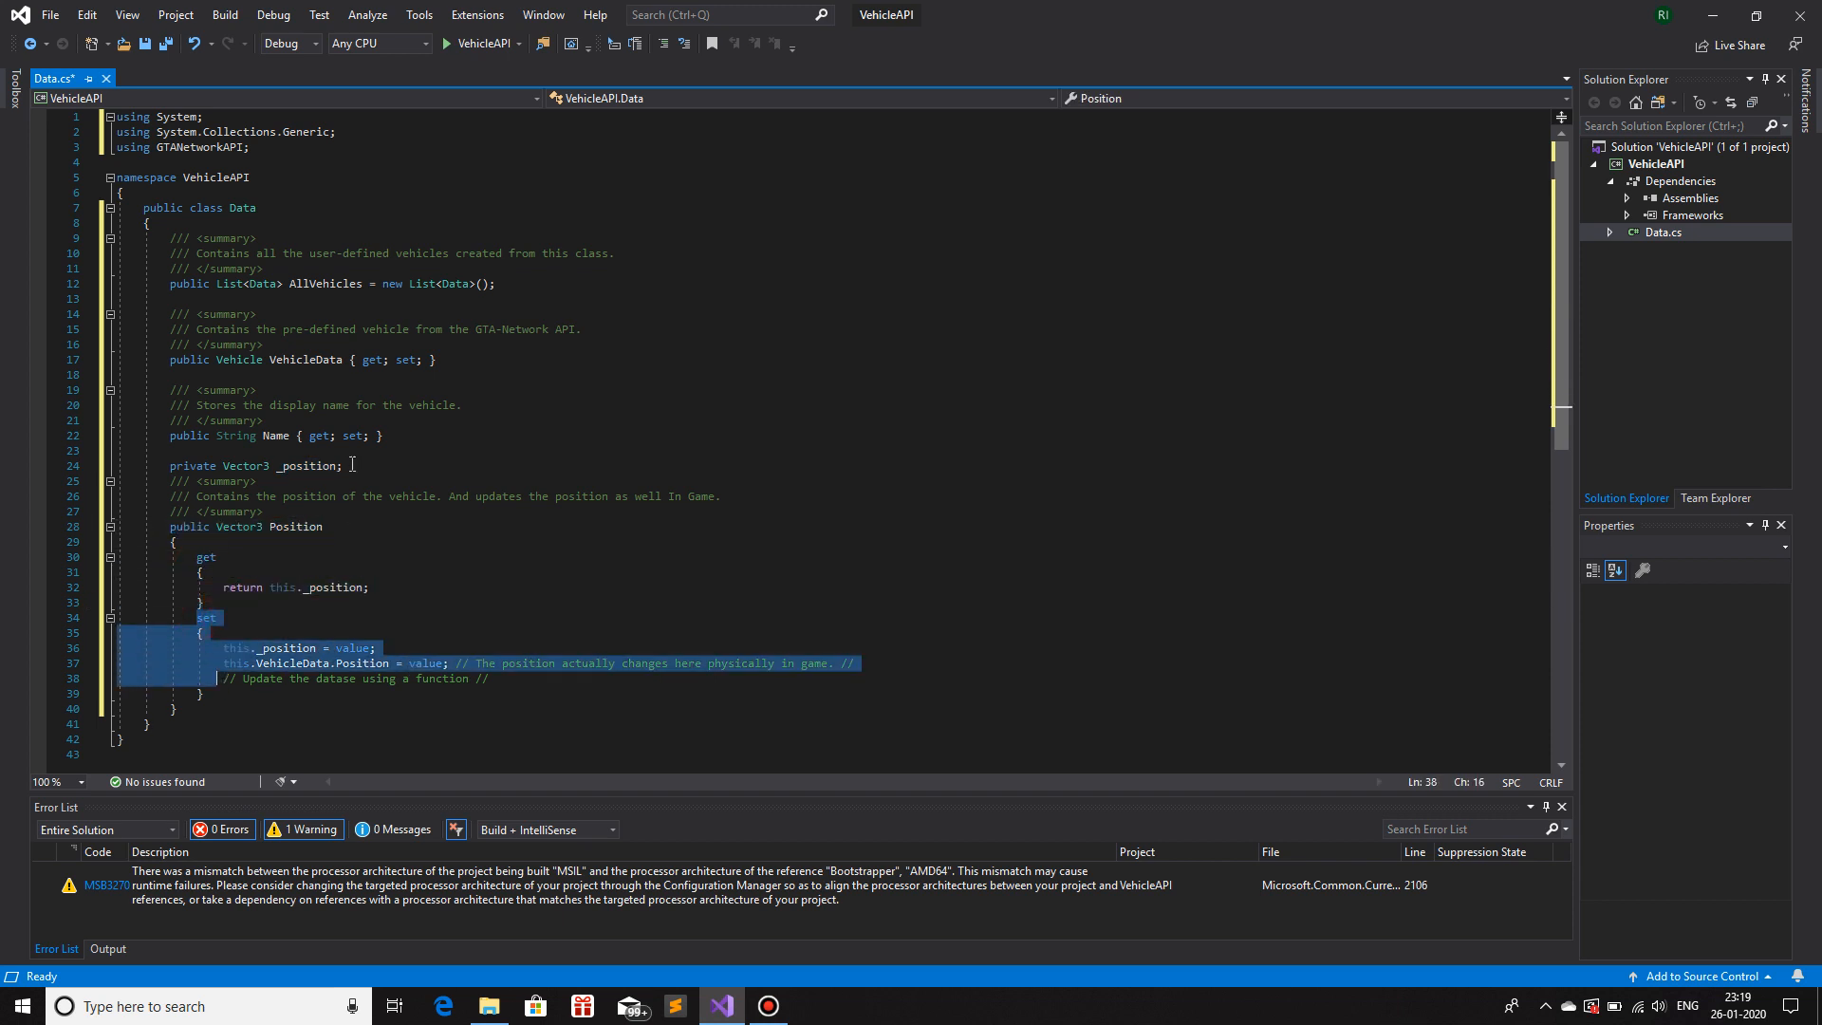
- Review the Rotation, Color1 and Color2 properties whose setters update VehicleData
{"action": "left_click", "coordinate": [429, 463]}
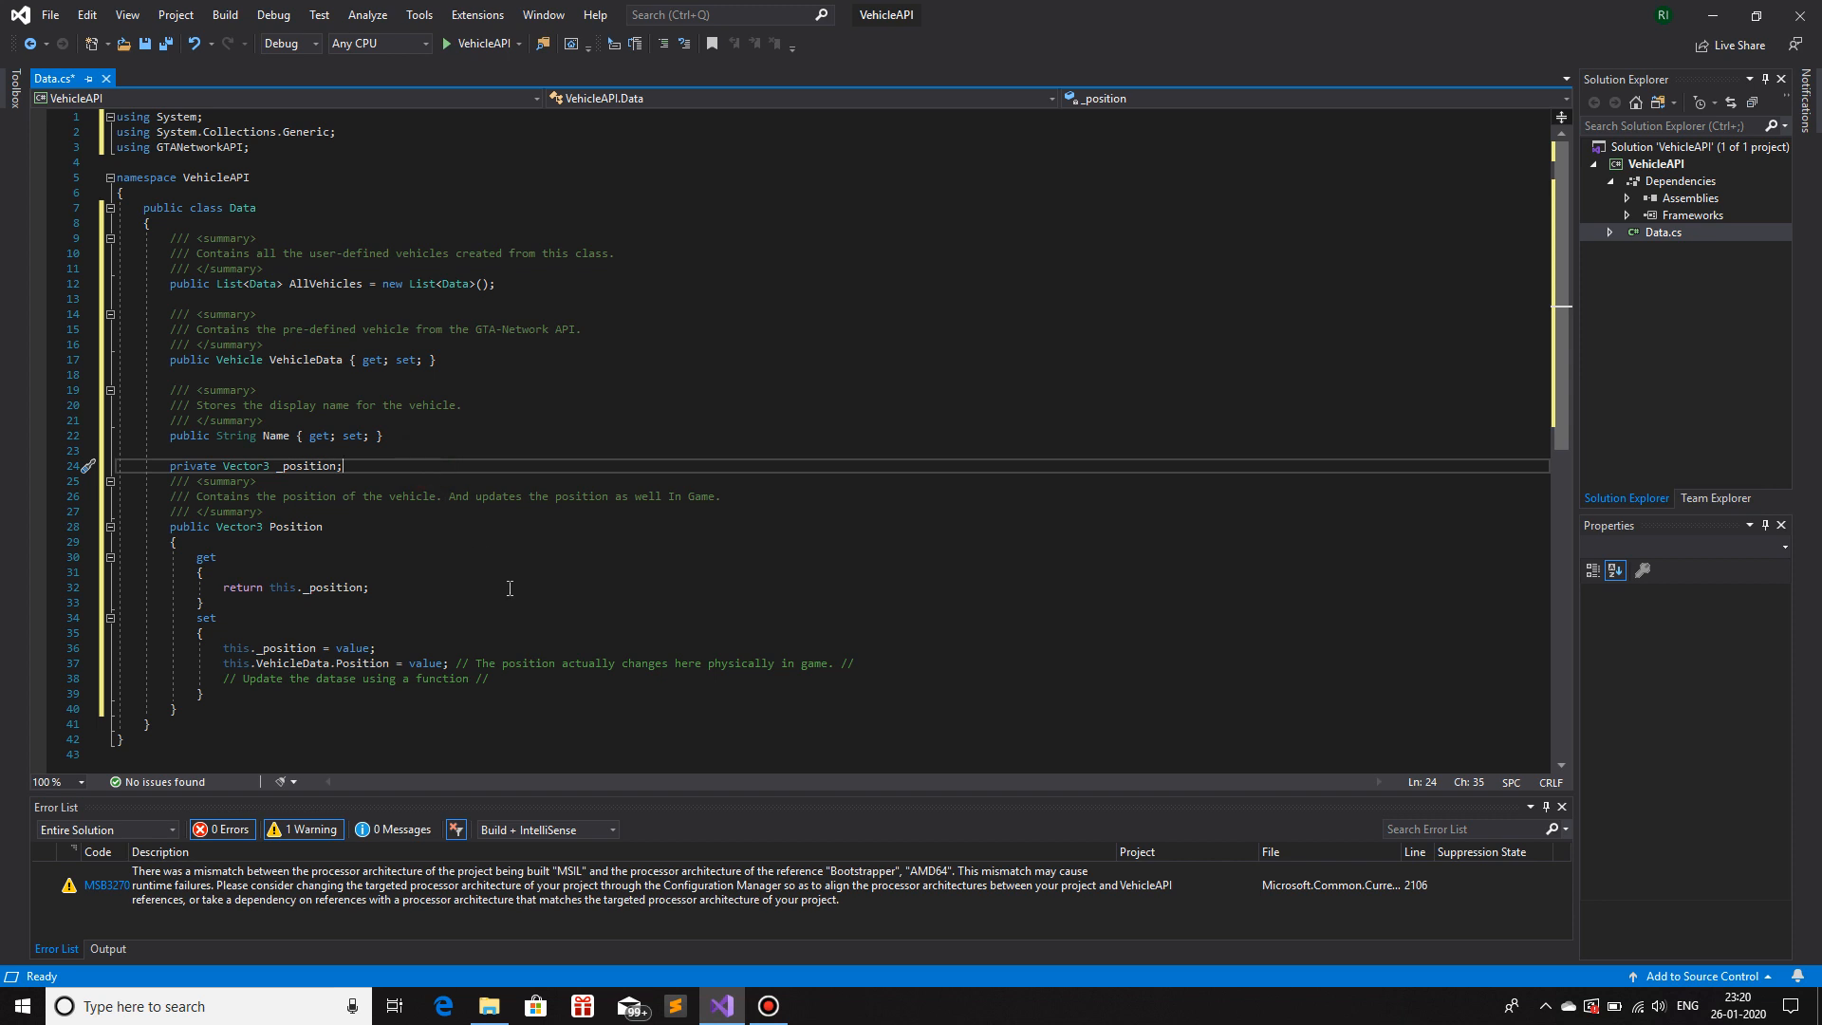
{"action": "left_click", "coordinate": [770, 1006]}
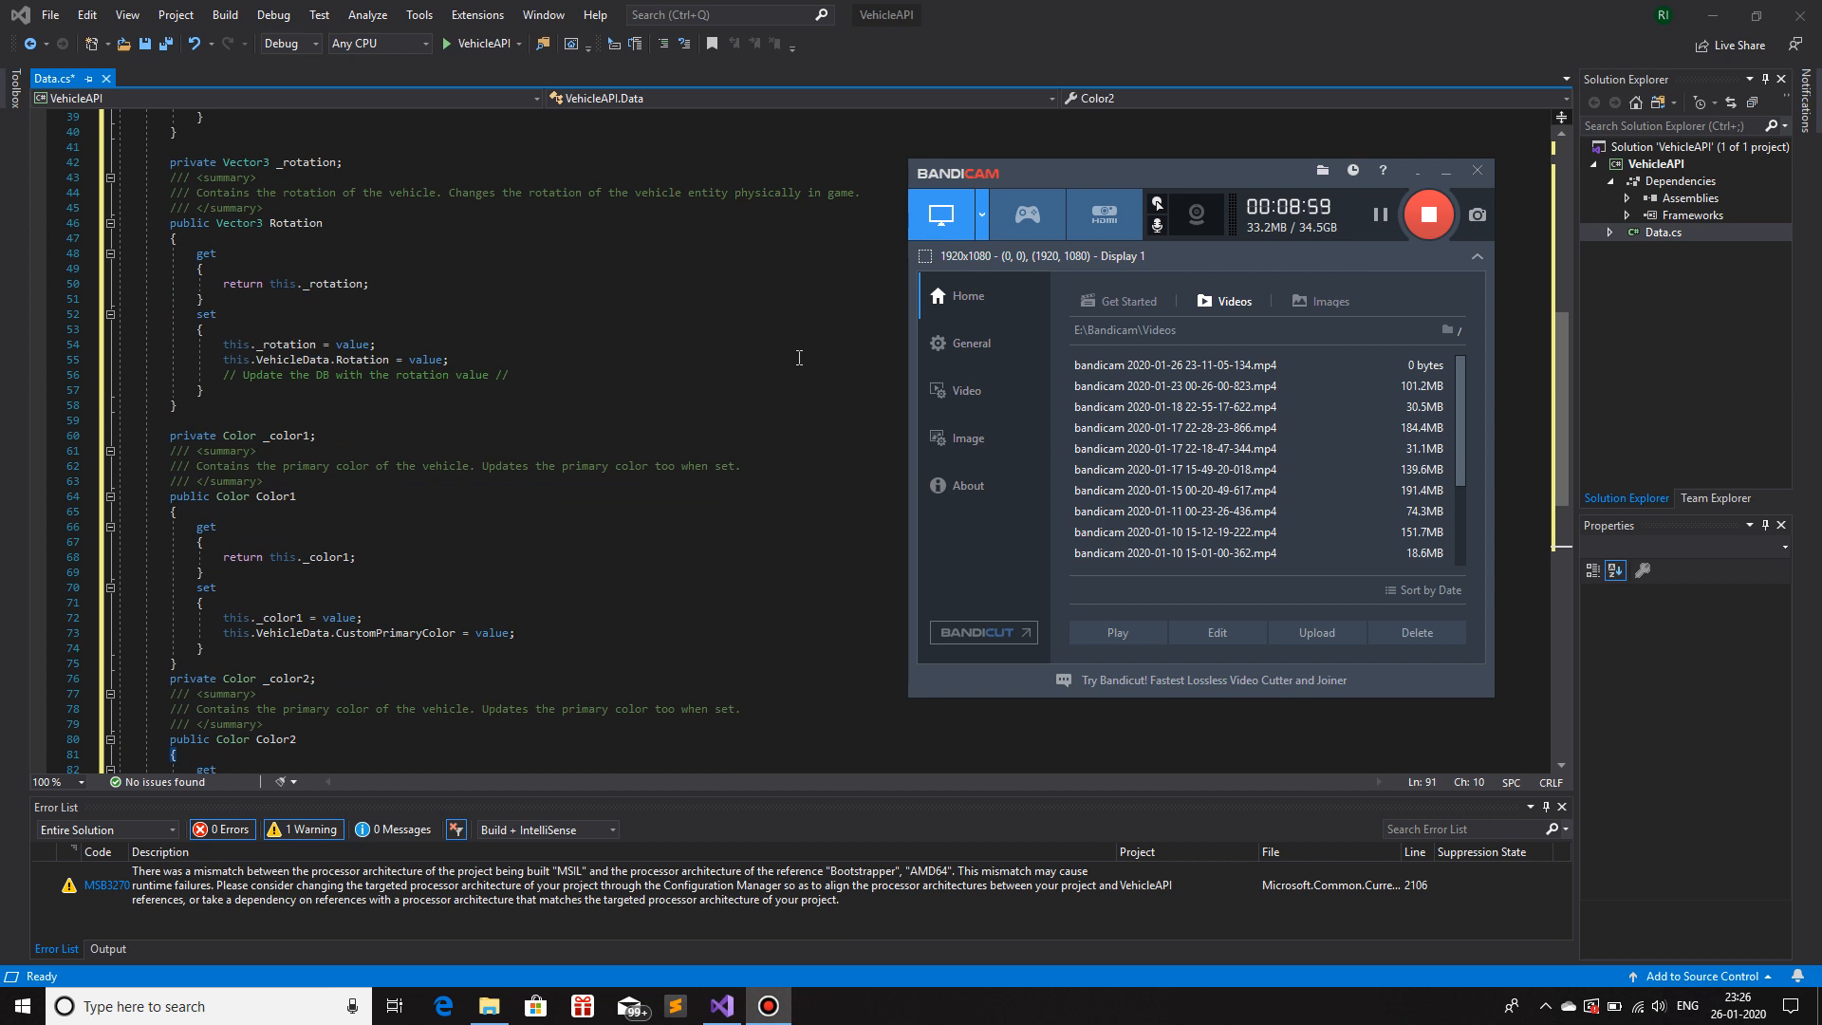
{"action": "left_click", "coordinate": [645, 281]}
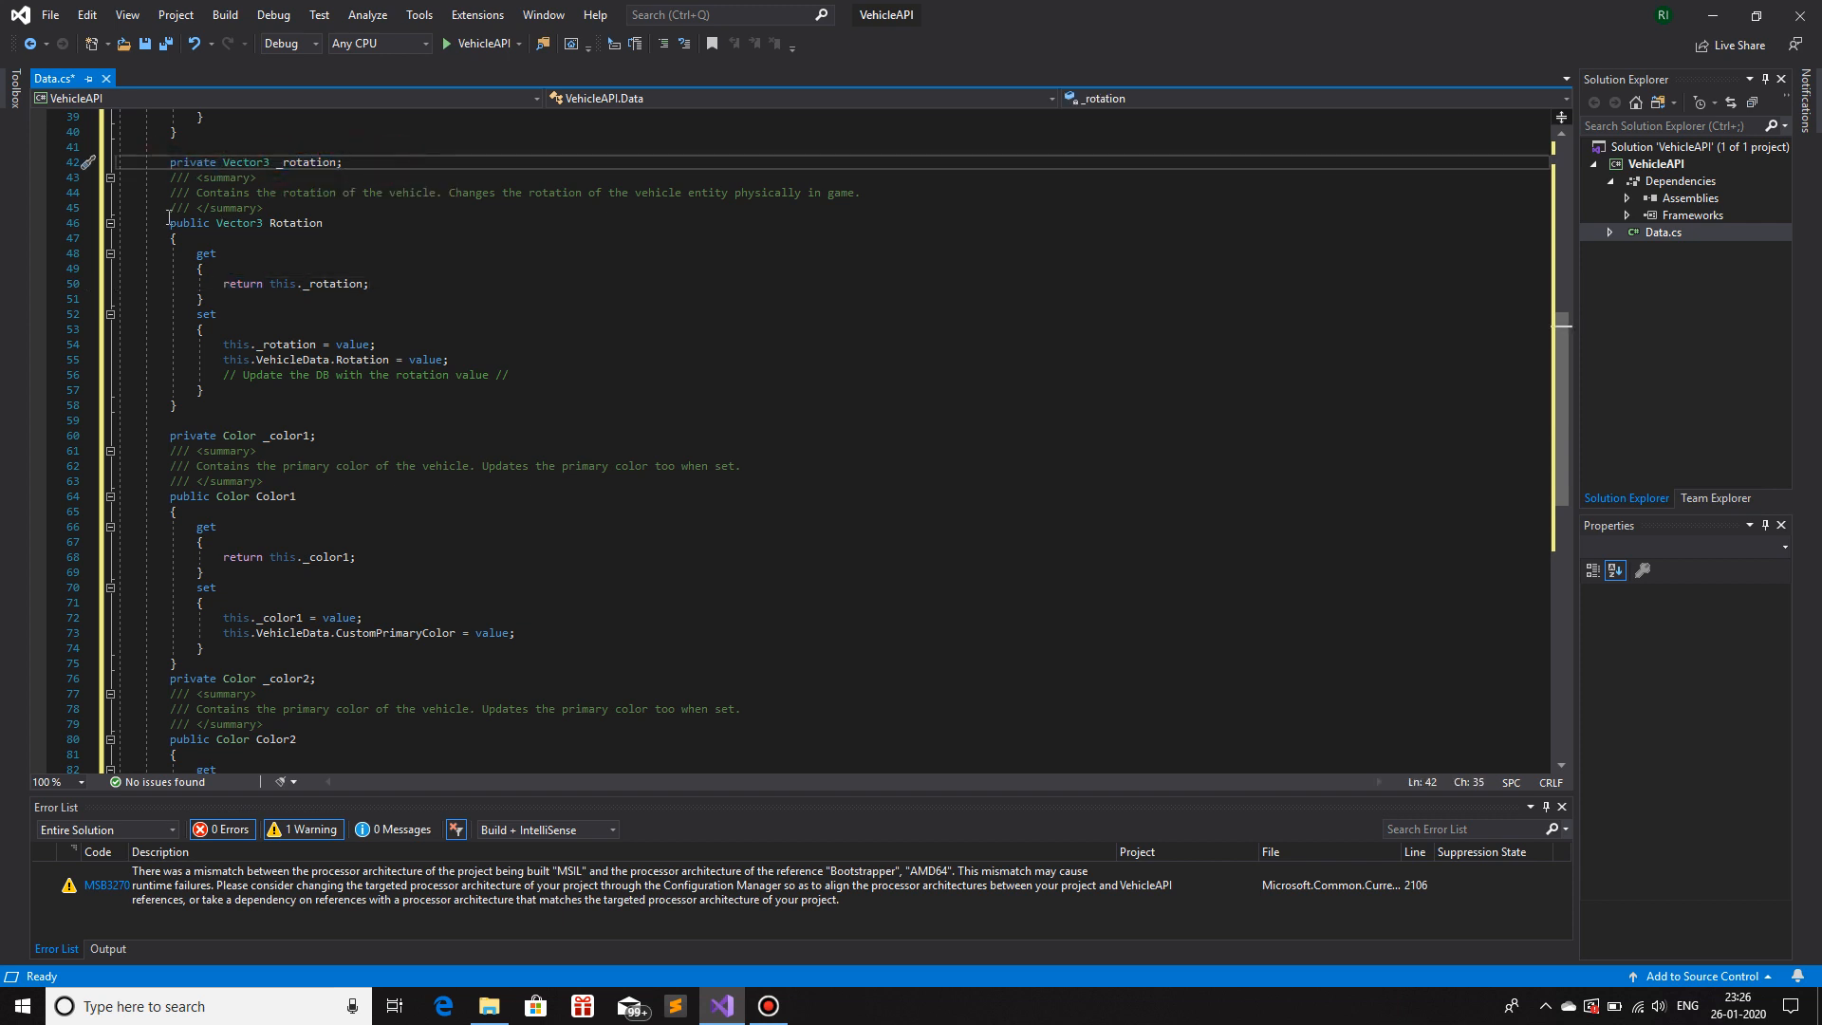
{"action": "double_click", "coordinate": [295, 224]}
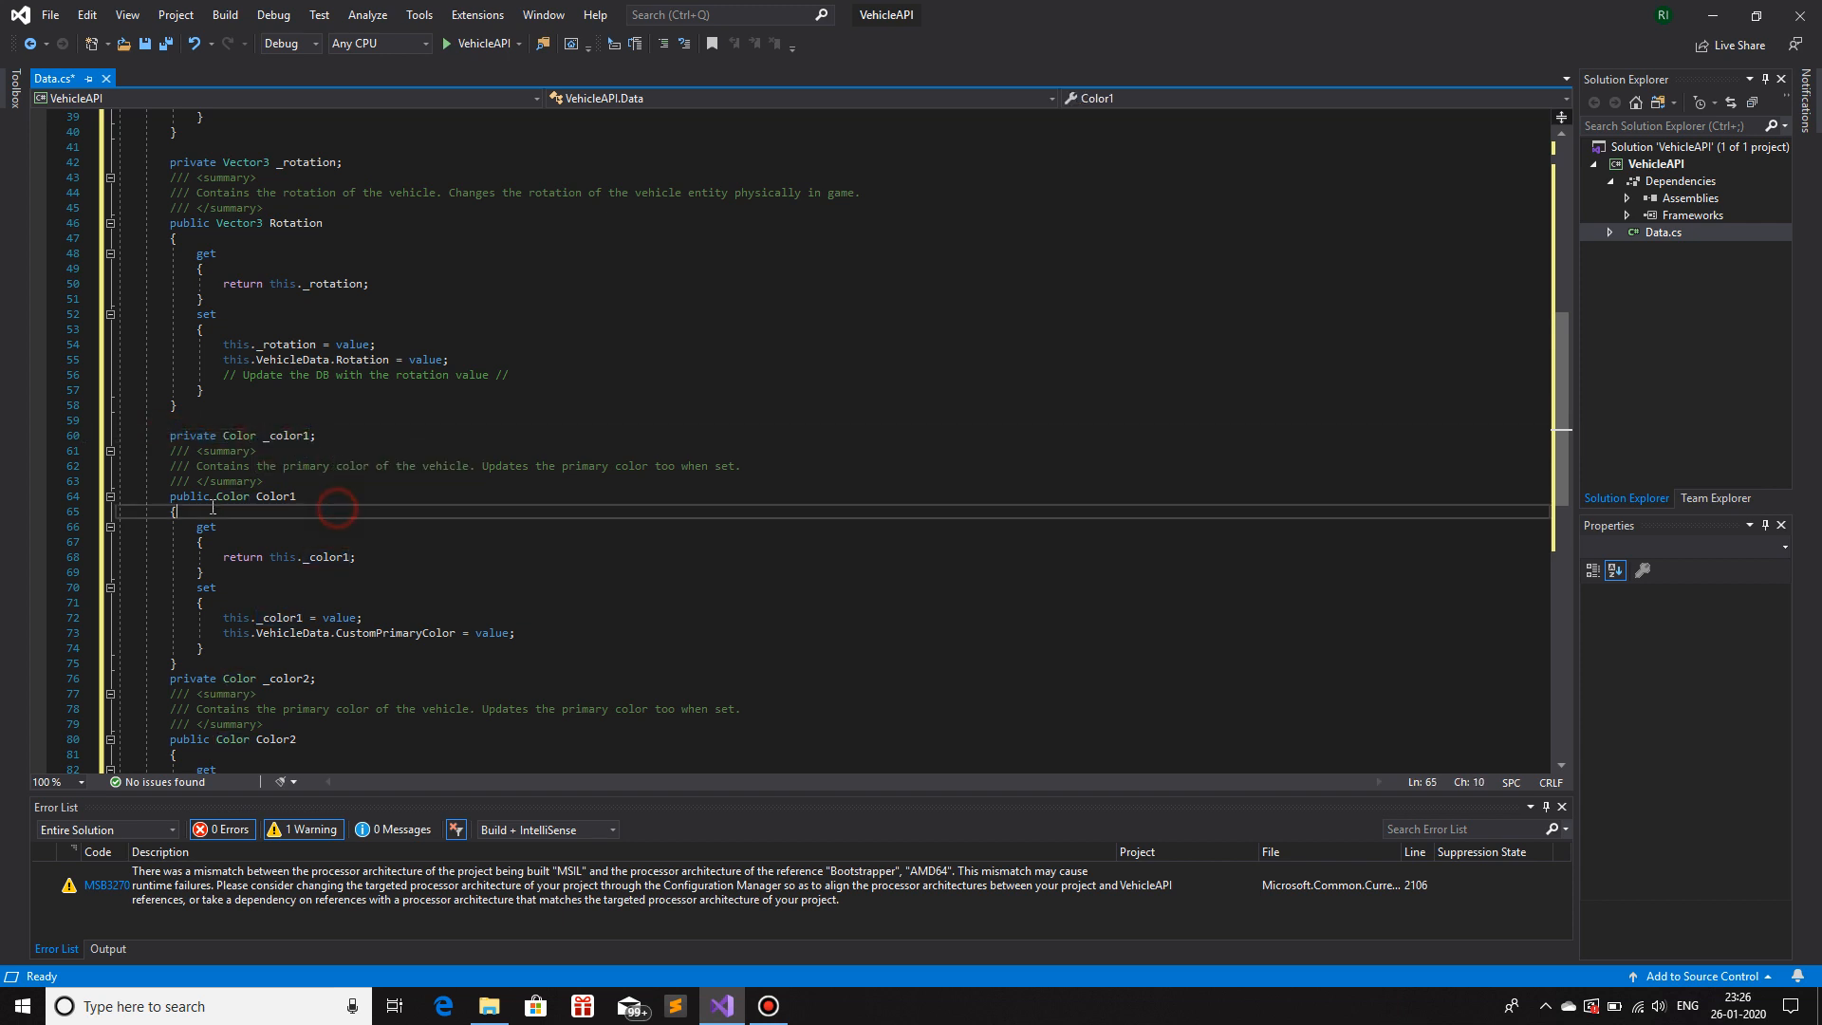
{"action": "mouse_move", "coordinate": [233, 497]}
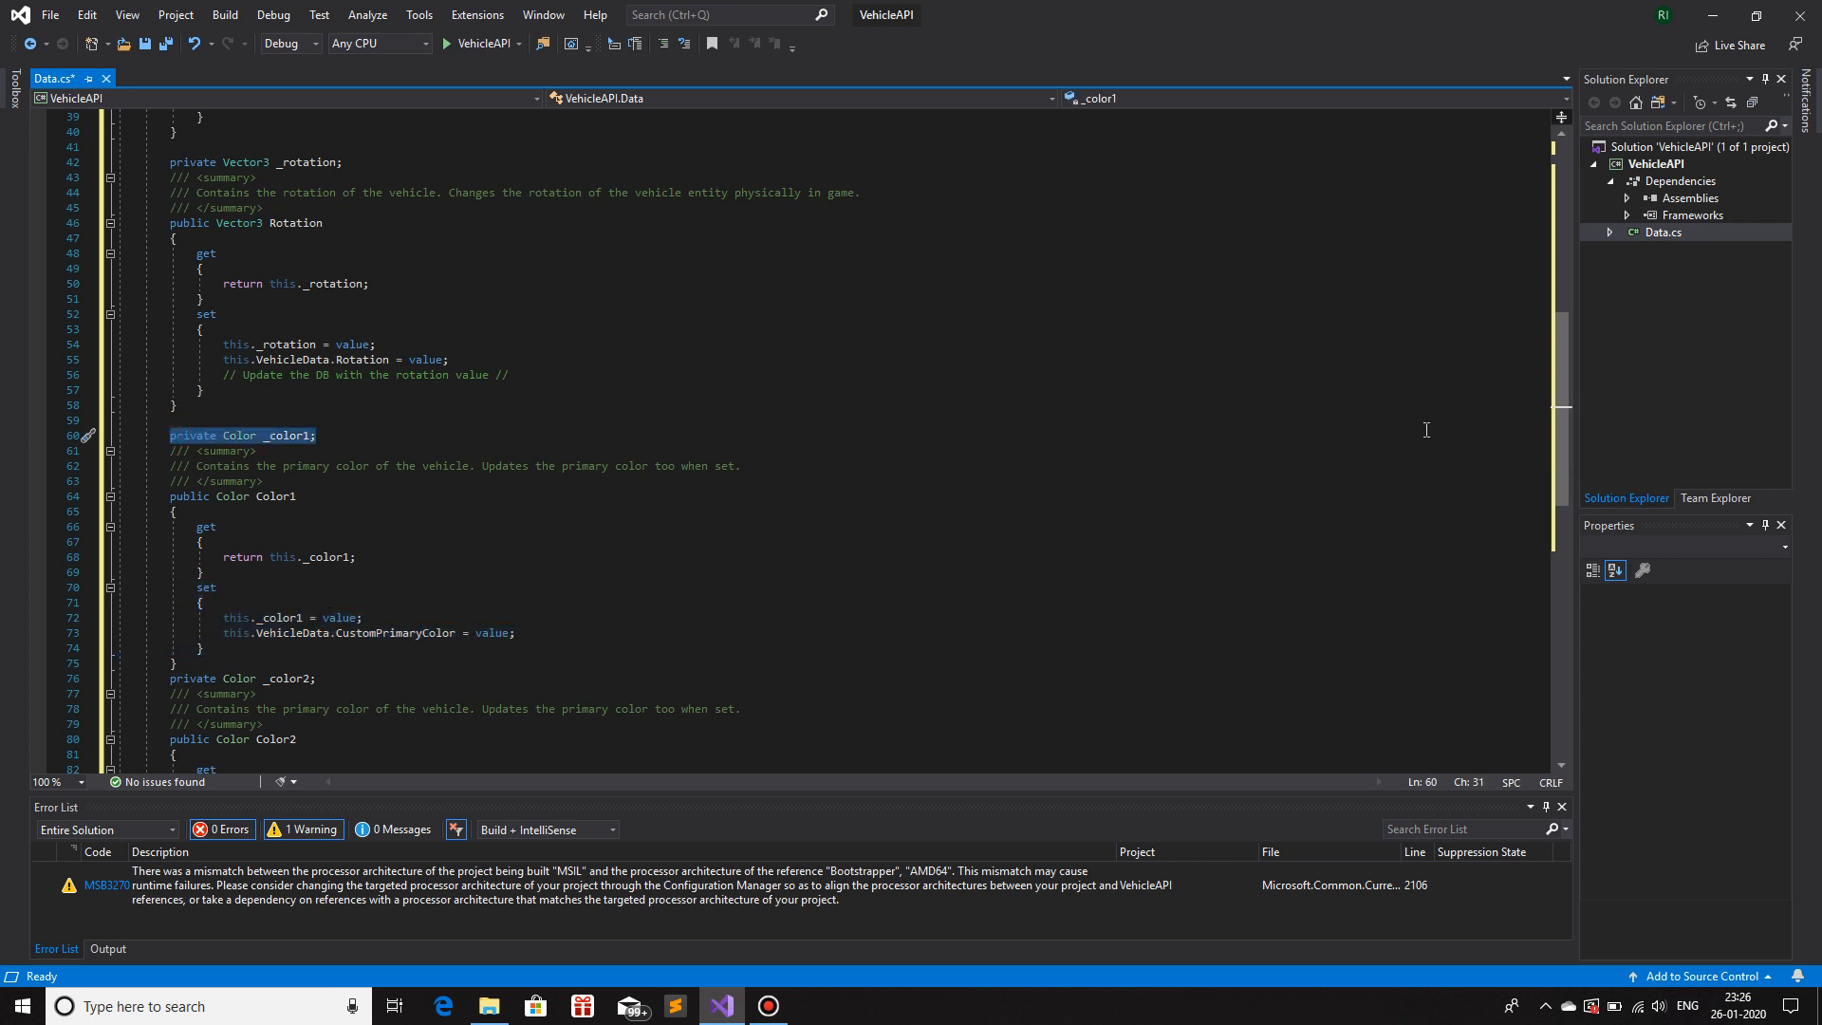
{"action": "scroll", "scroll_direction": "down", "scroll_amount": 3}
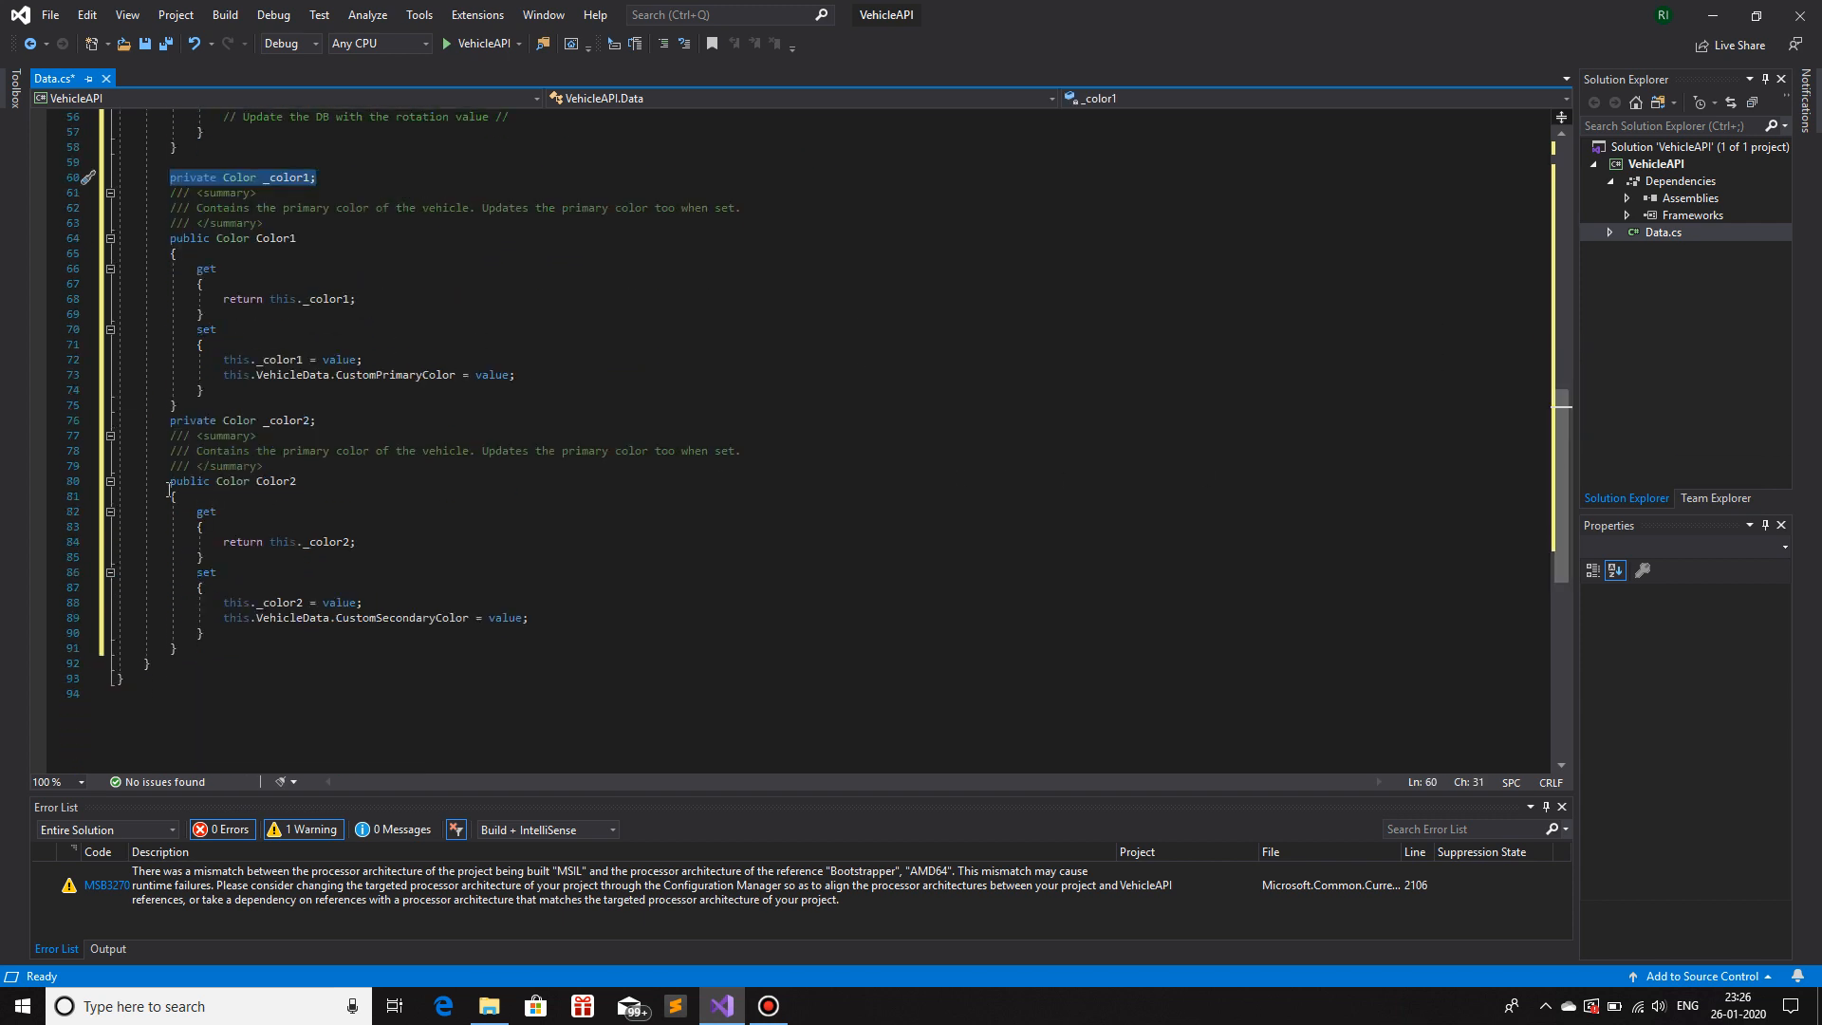
{"action": "left_click_drag", "start_coordinate": [171, 480], "coordinate": [216, 649]}
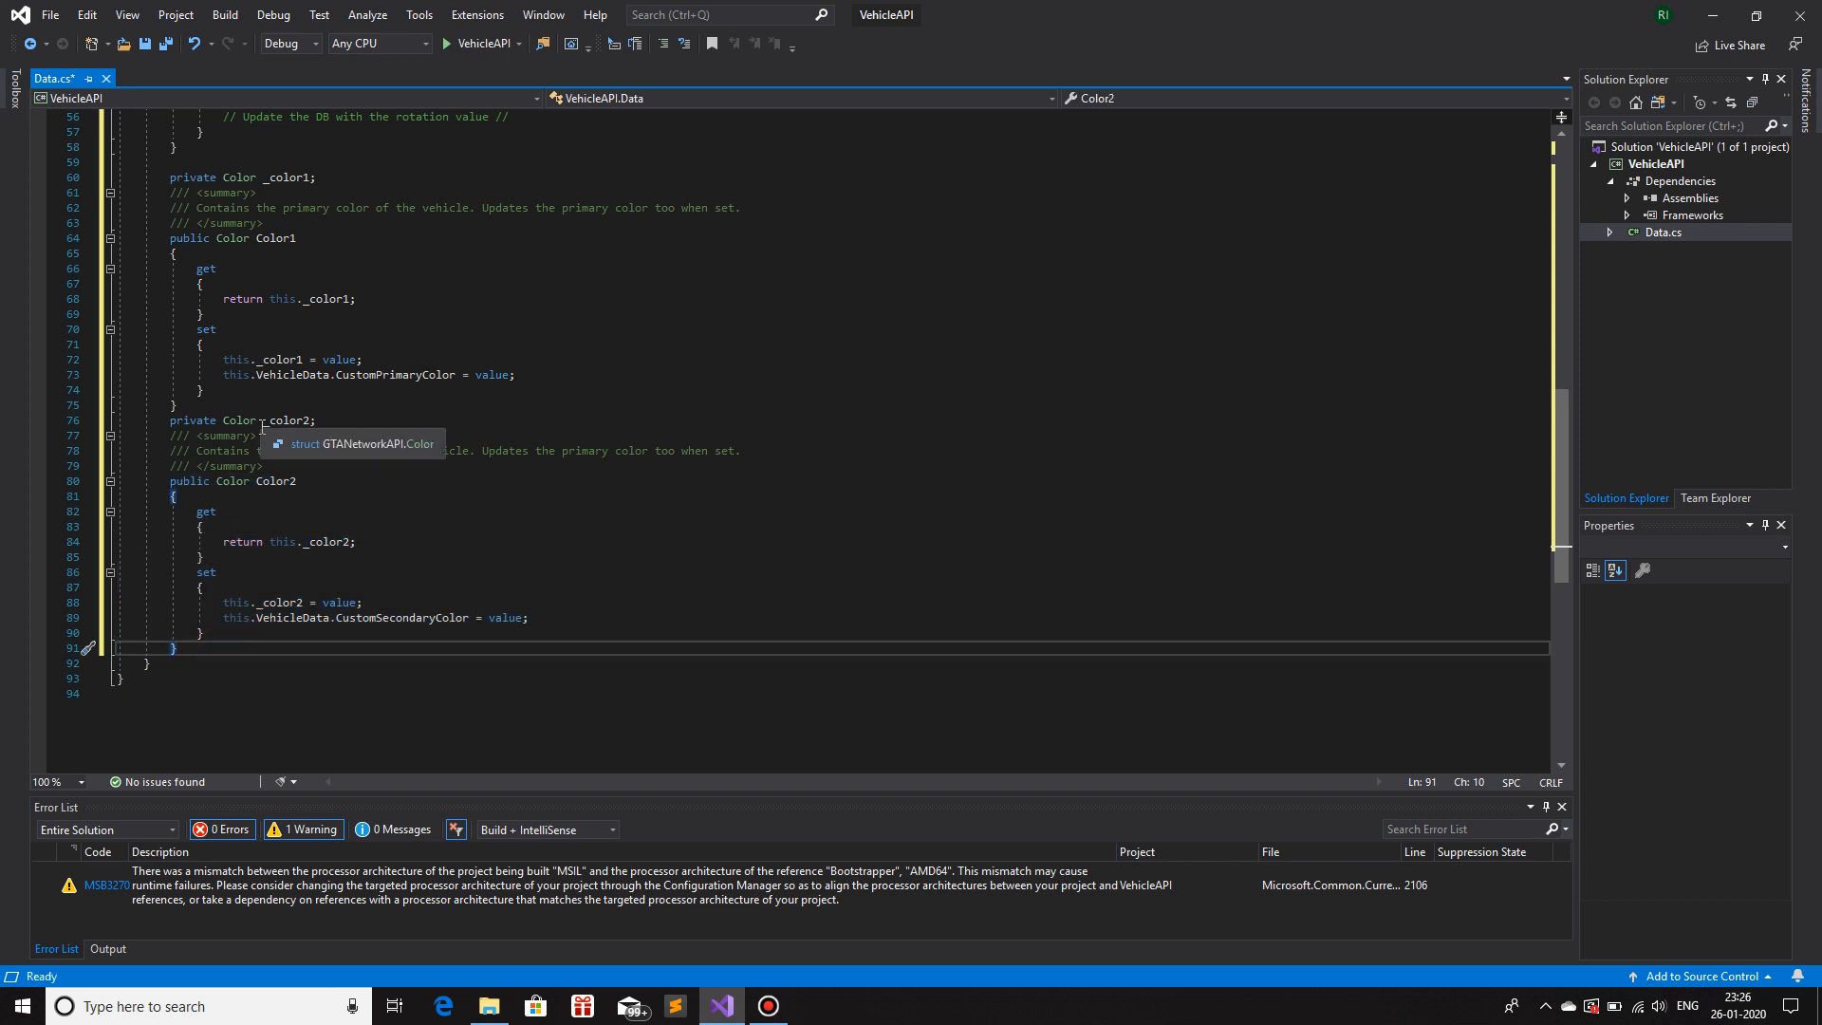
{"action": "mouse_move", "coordinate": [391, 505]}
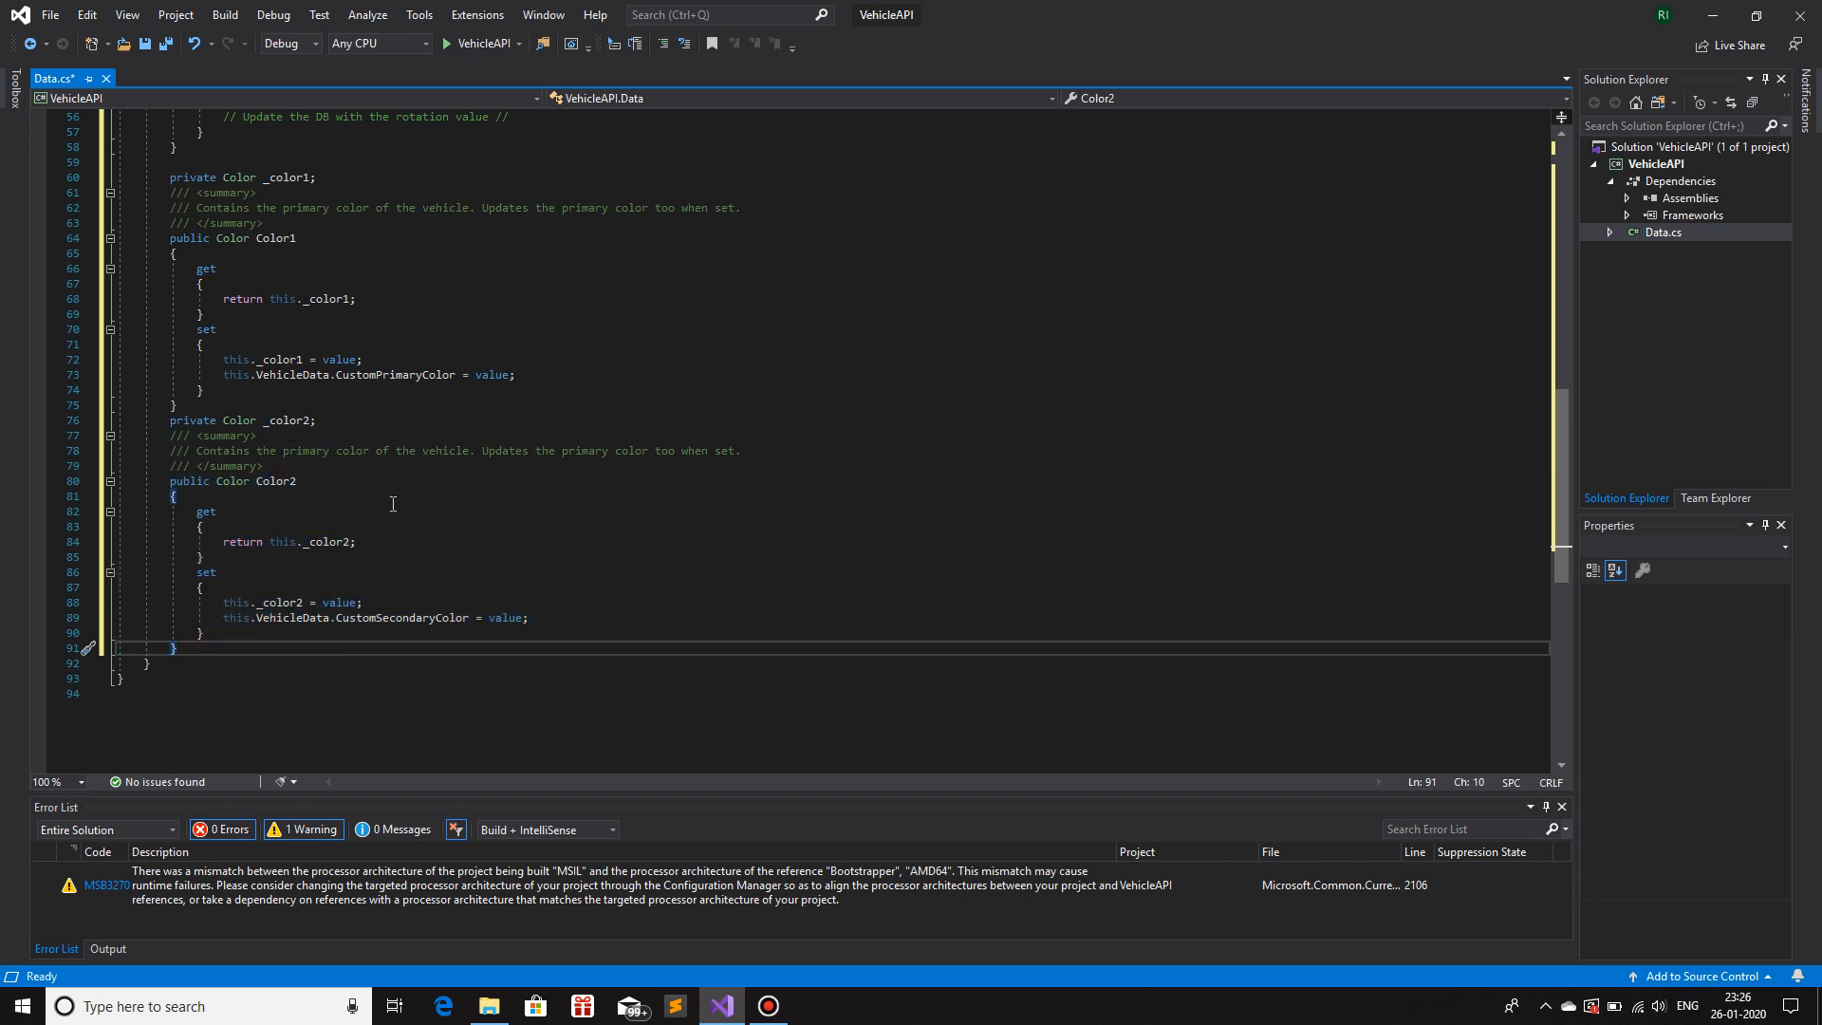
{"action": "mouse_move", "coordinate": [292, 475]}
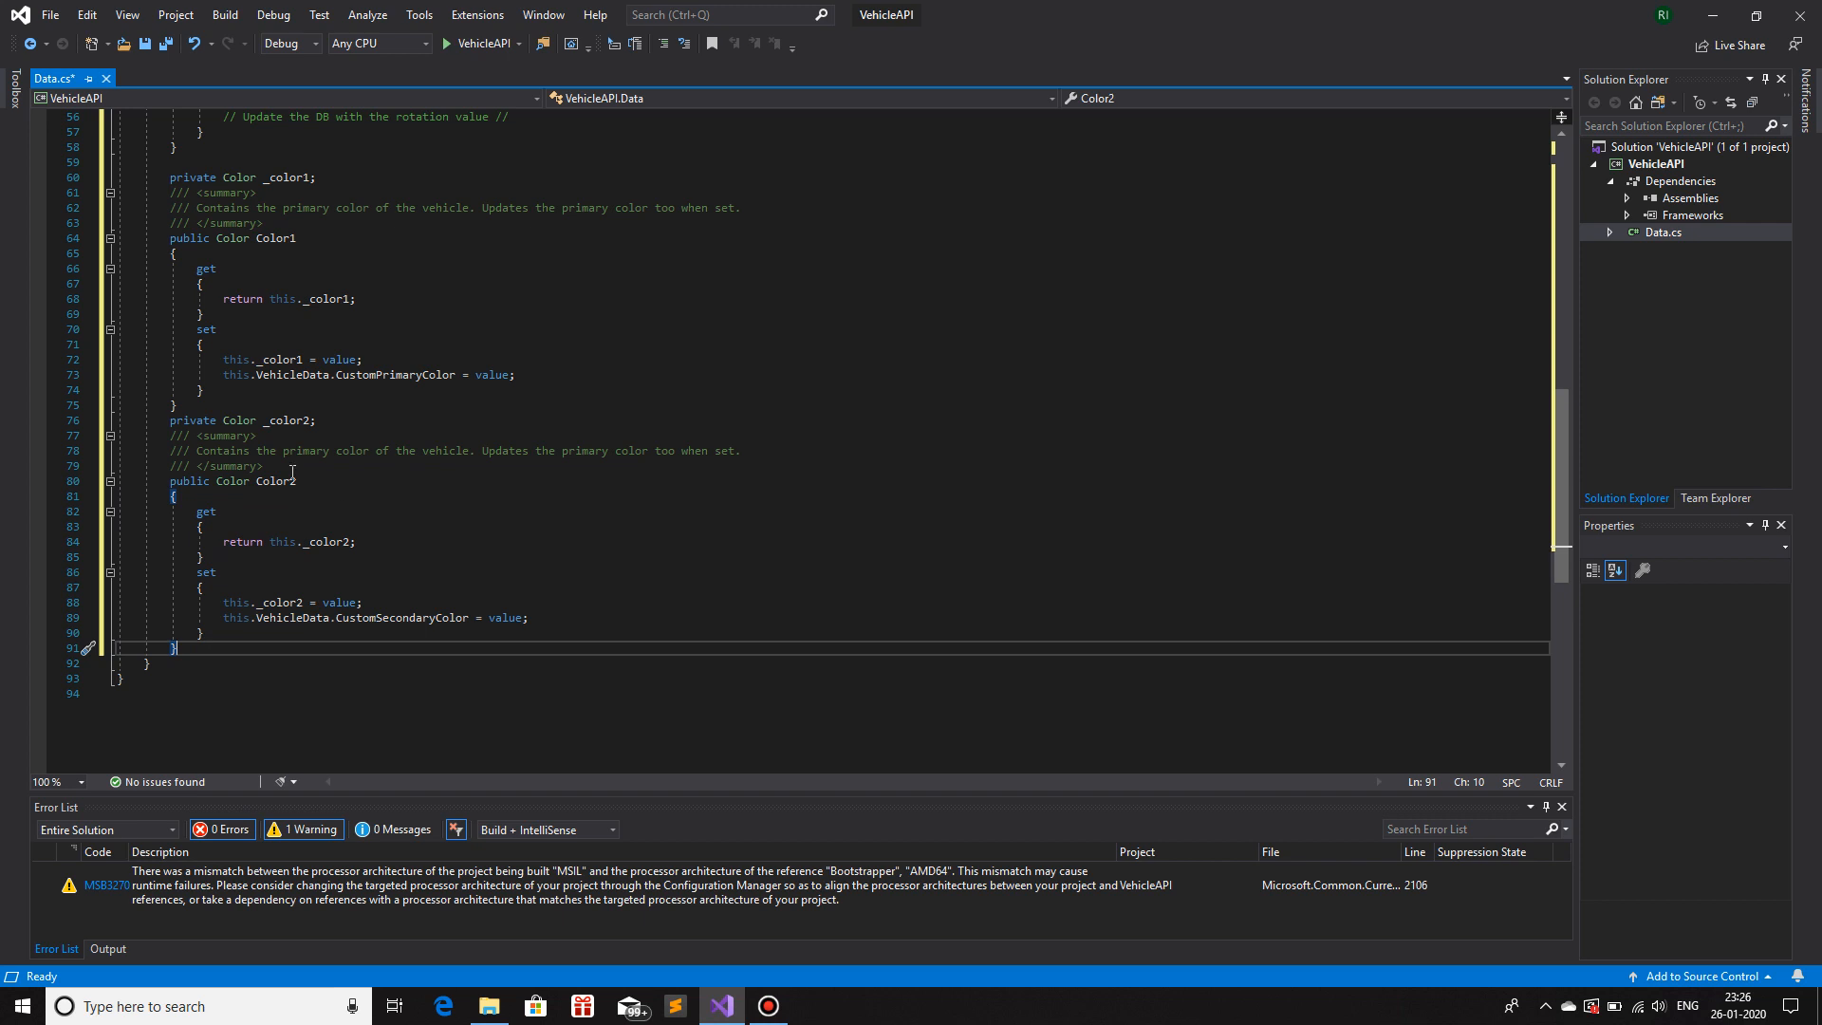
{"action": "left_click", "coordinate": [326, 419]}
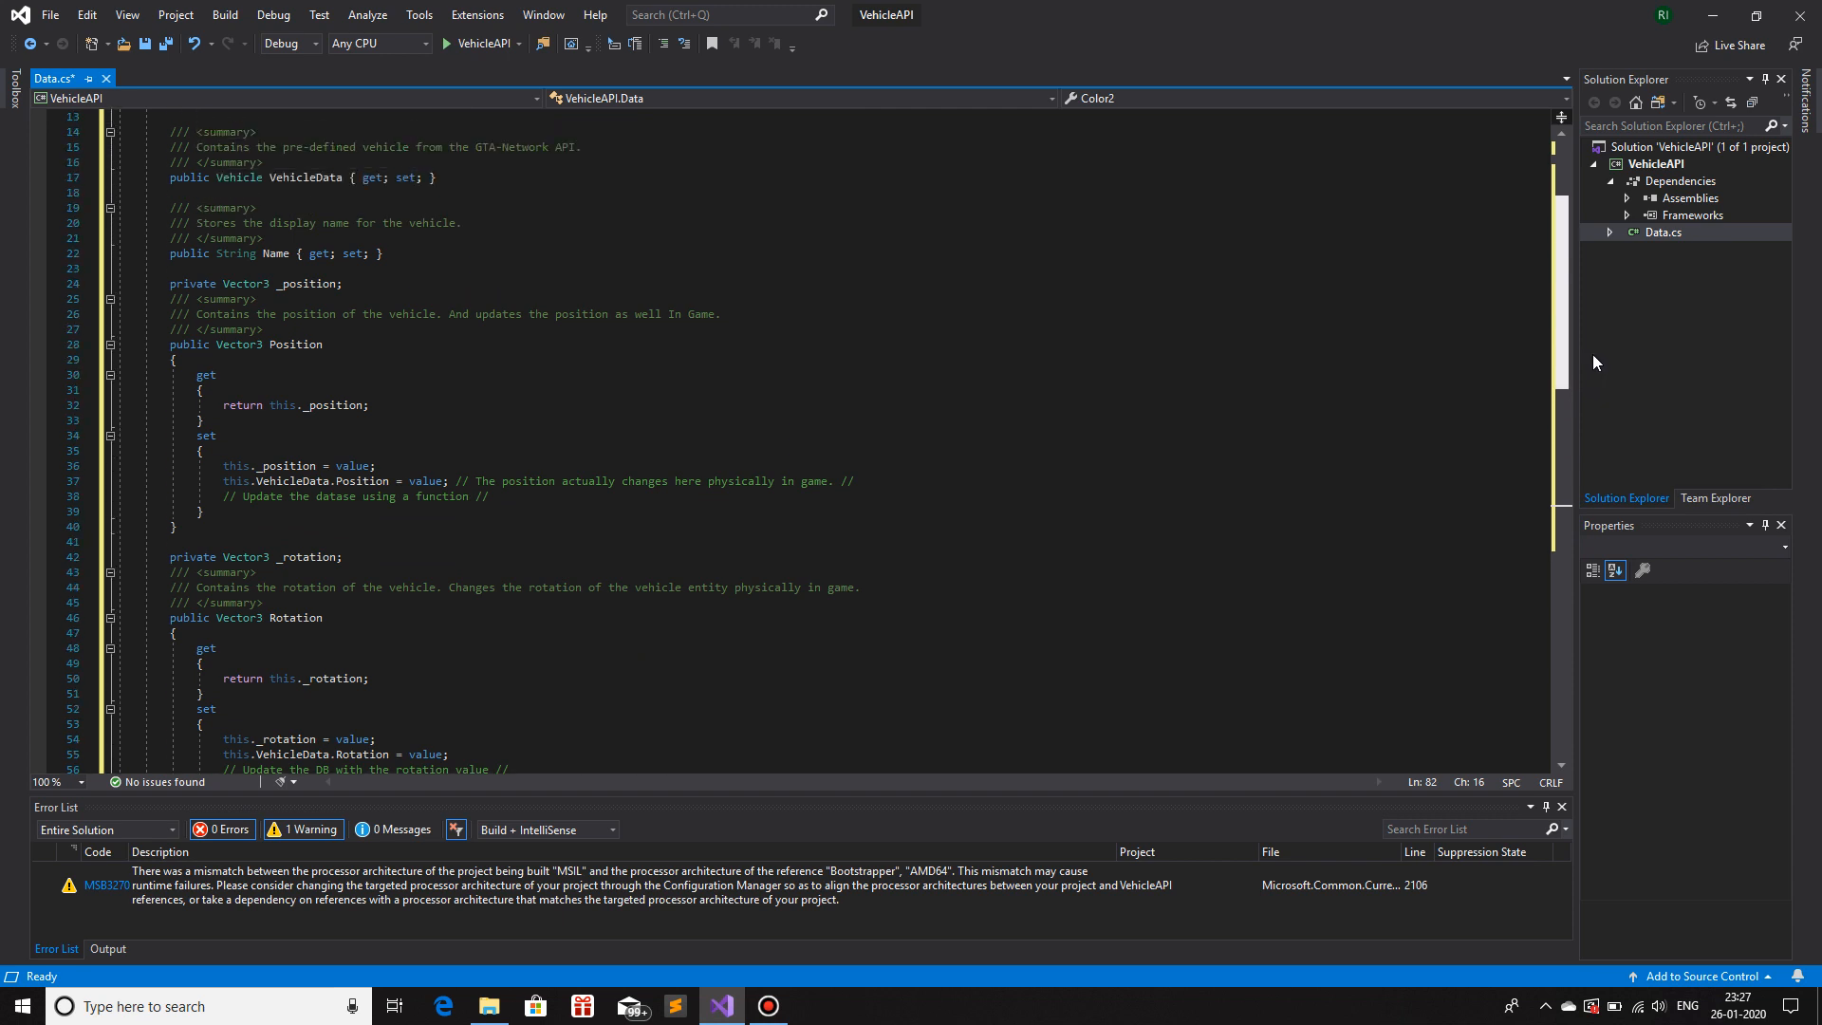
{"action": "scroll", "scroll_direction": "down", "scroll_amount": 3}
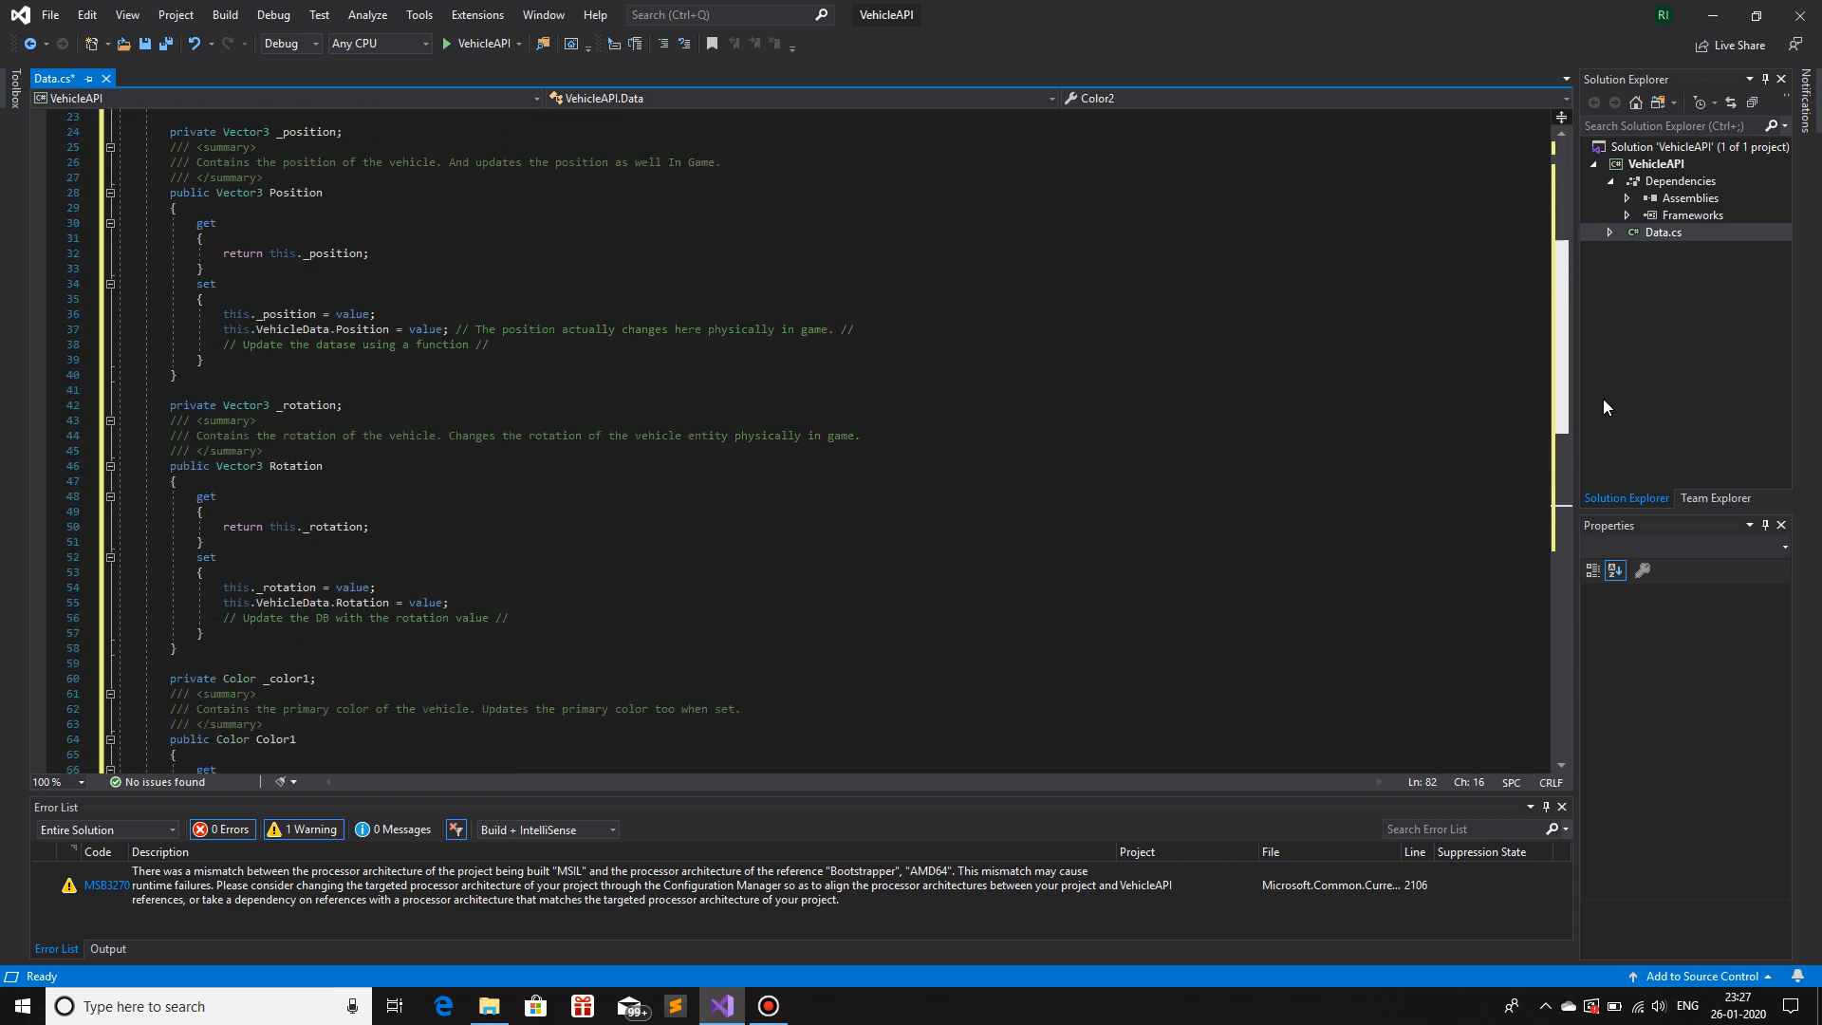
{"action": "scroll", "scroll_direction": "down", "scroll_amount": 3}
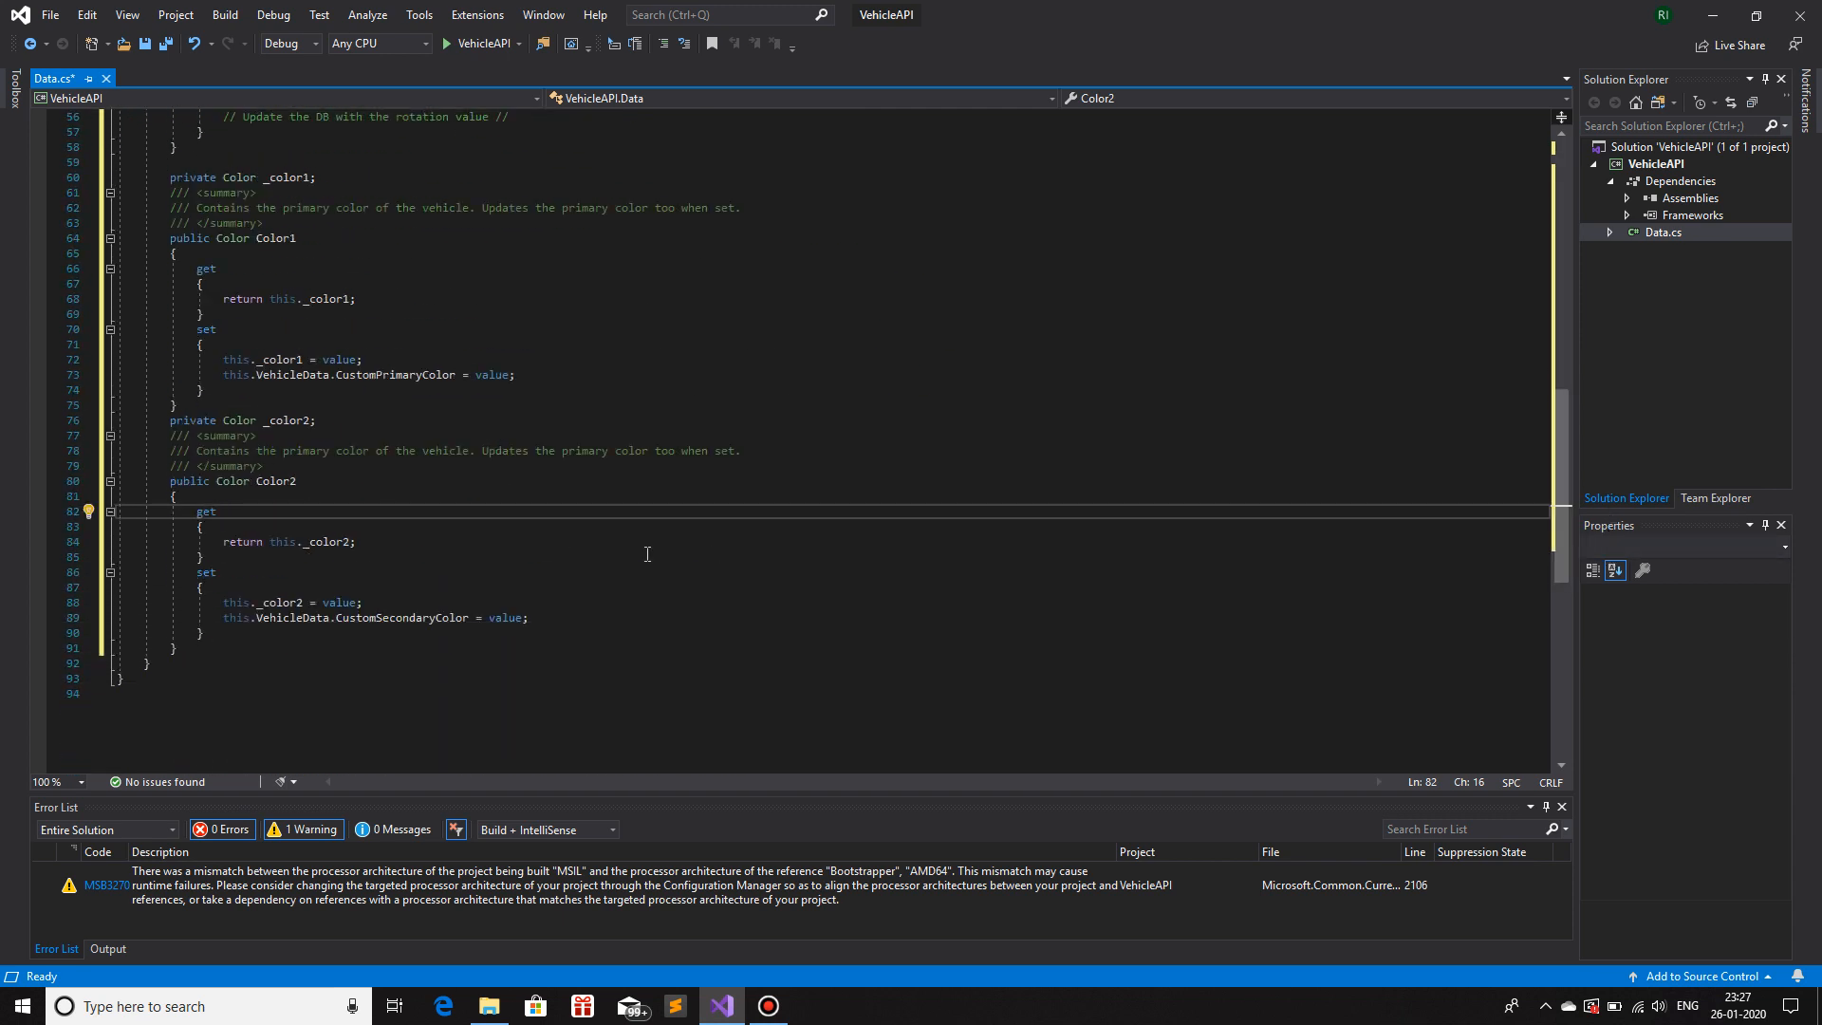
{"action": "left_click", "coordinate": [352, 588]}
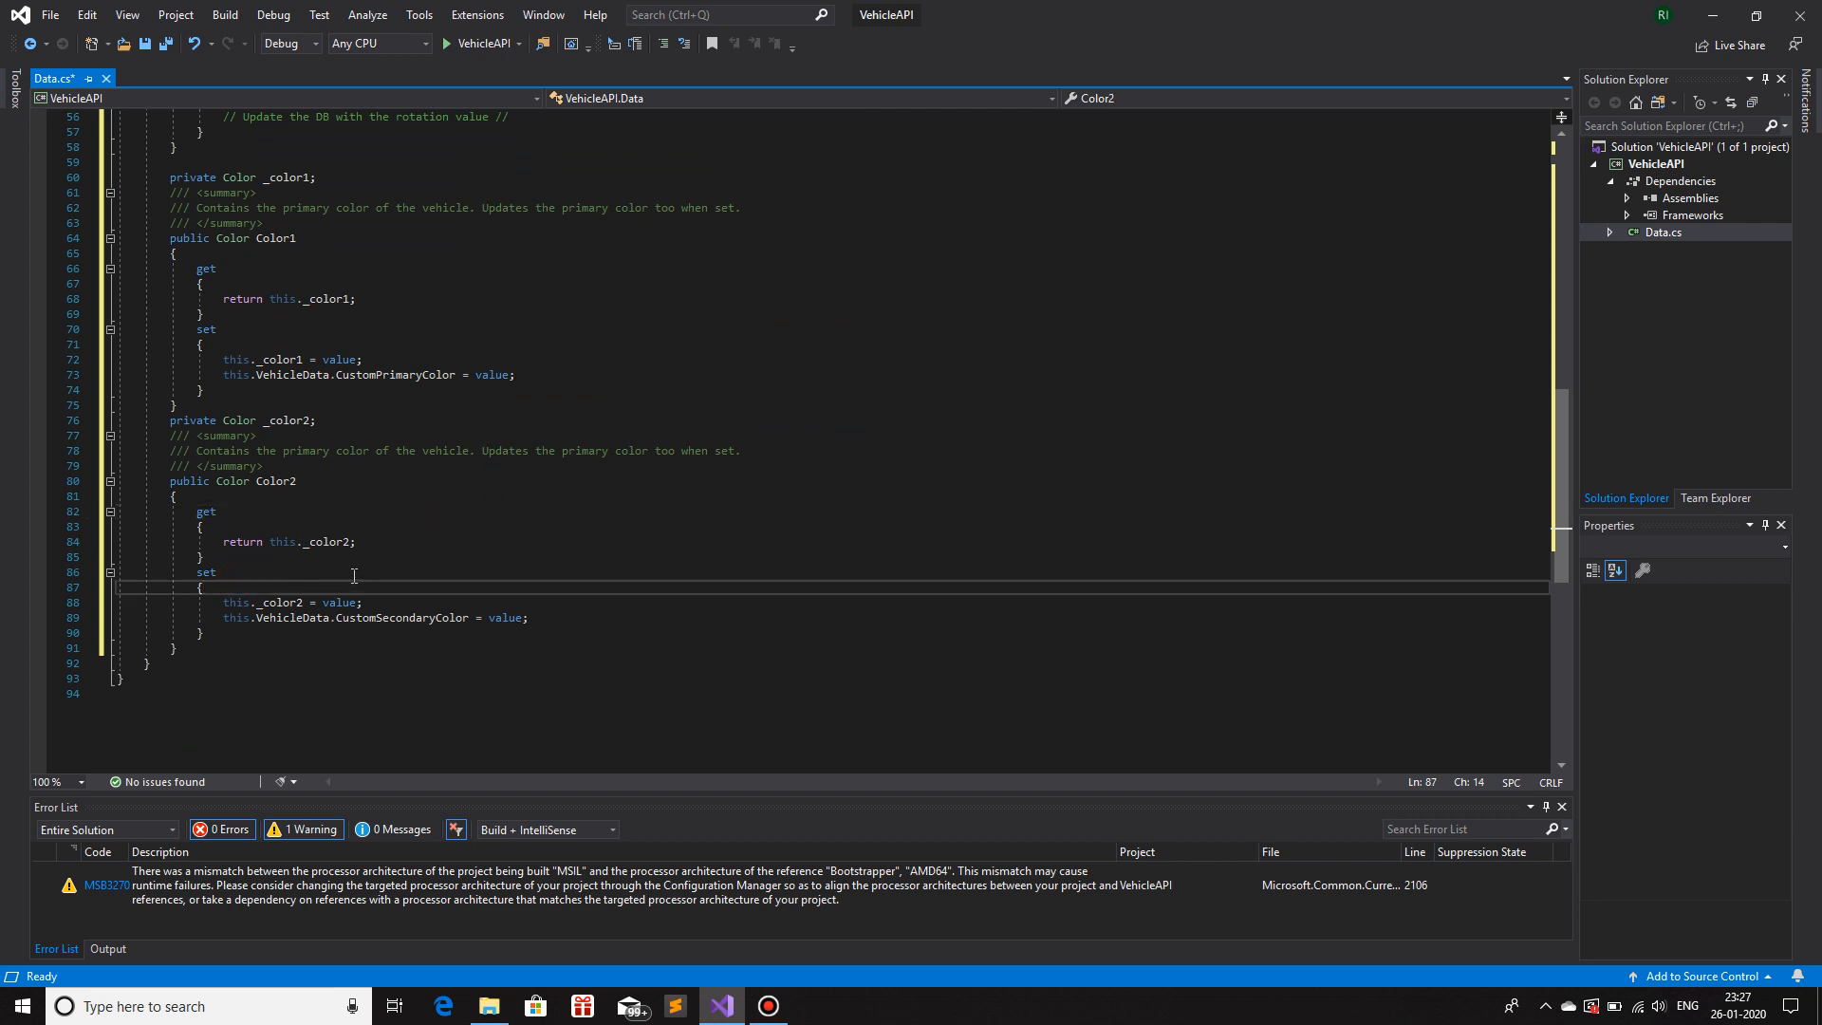
{"action": "mouse_move", "coordinate": [433, 570]}
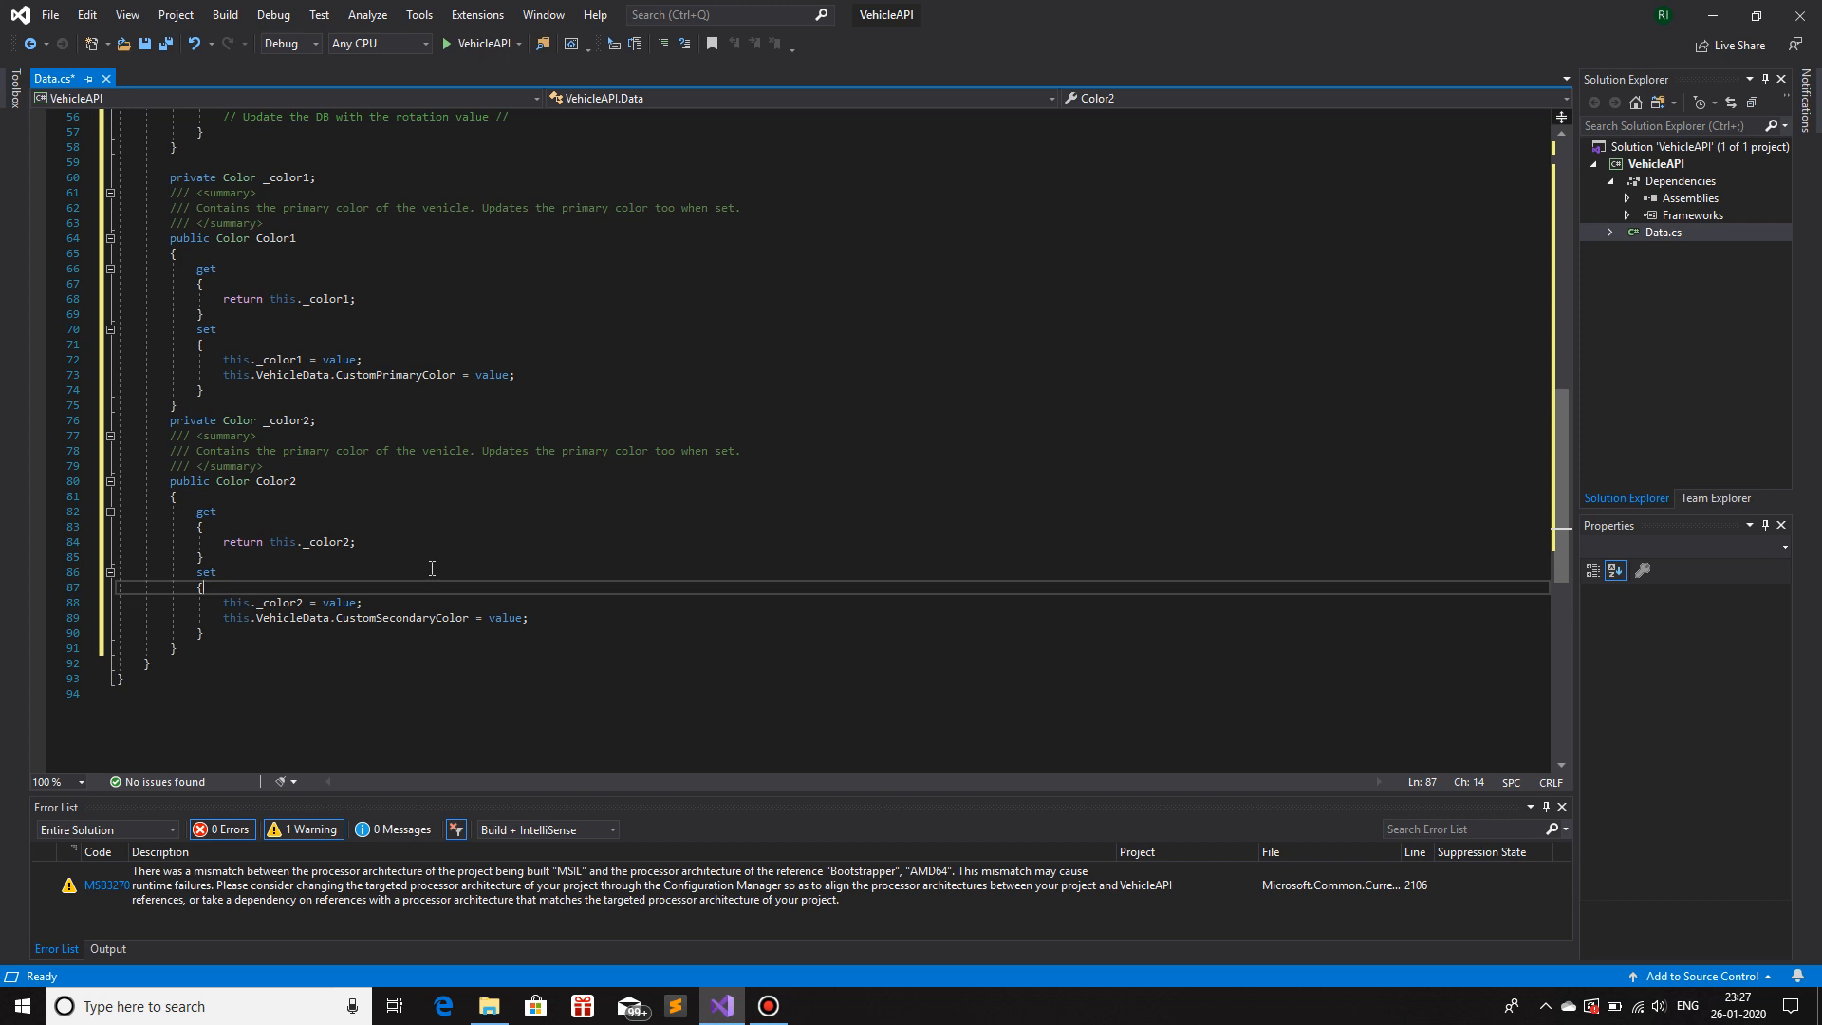
- Start an if (value.ToString() == null) check in the Color2 setter
{"action": "type", "text": "if("}
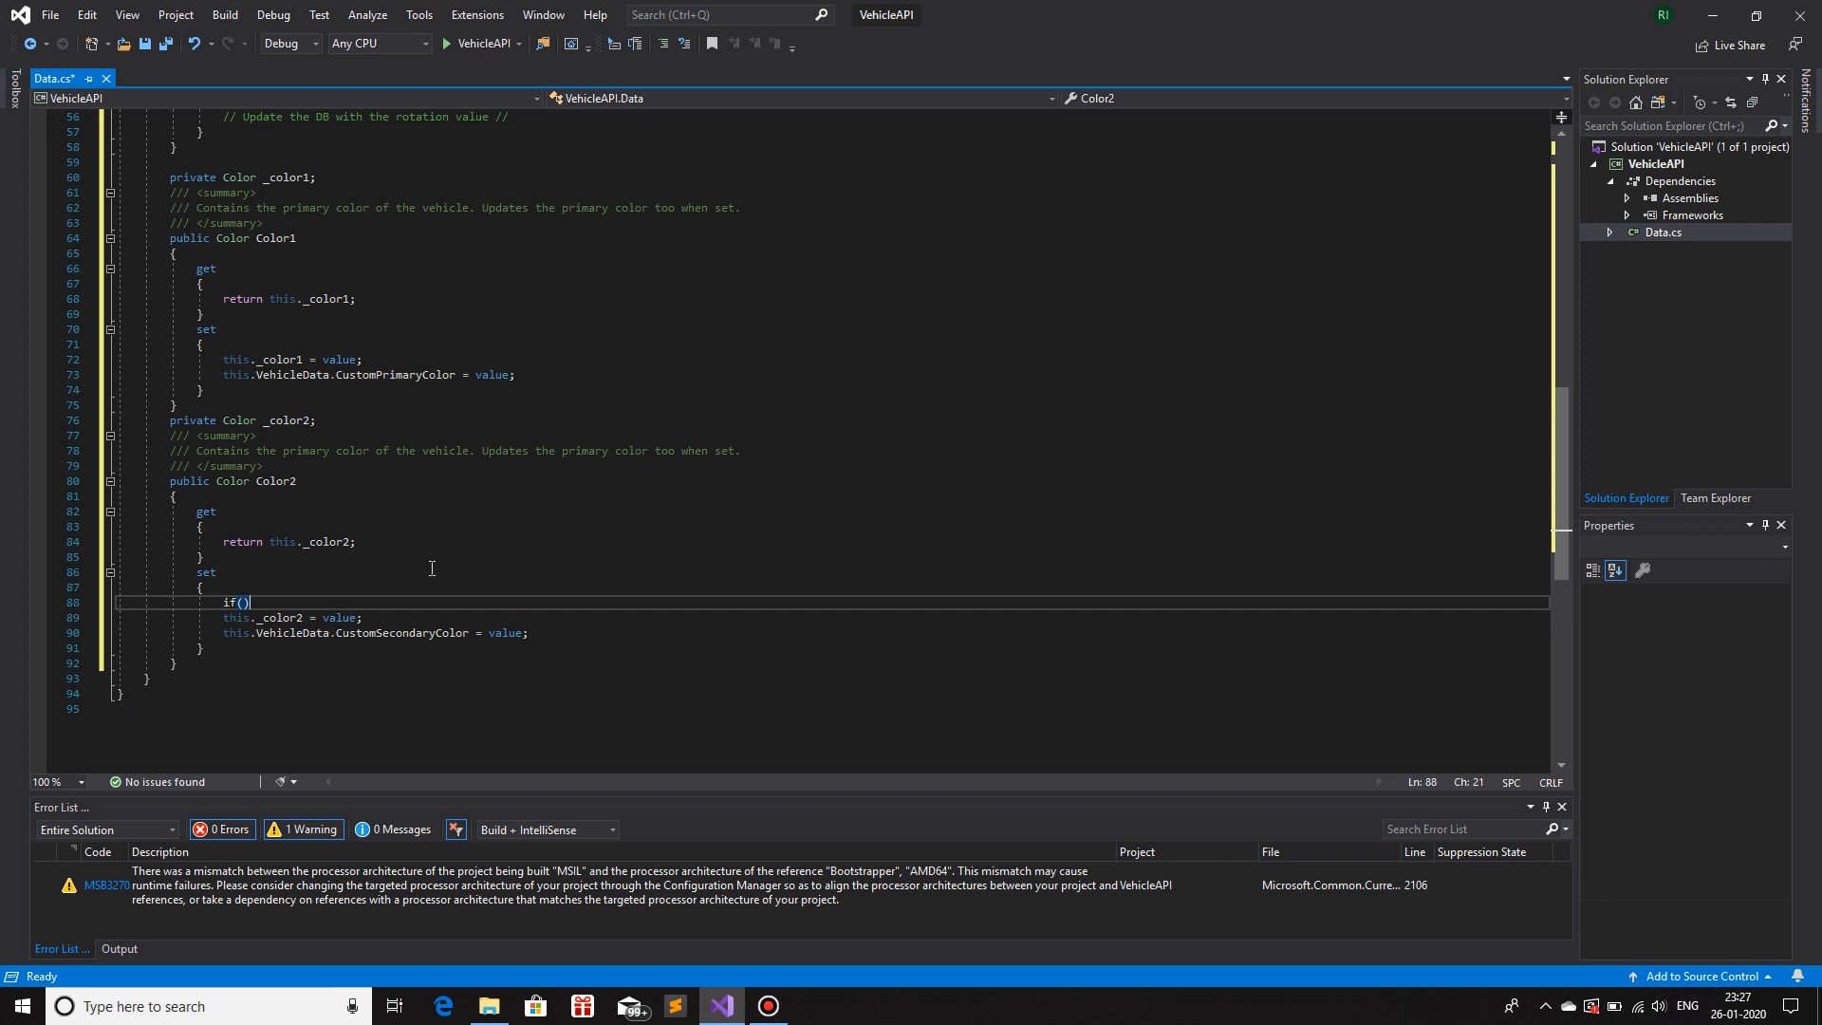
{"action": "type", "text": "value =="}
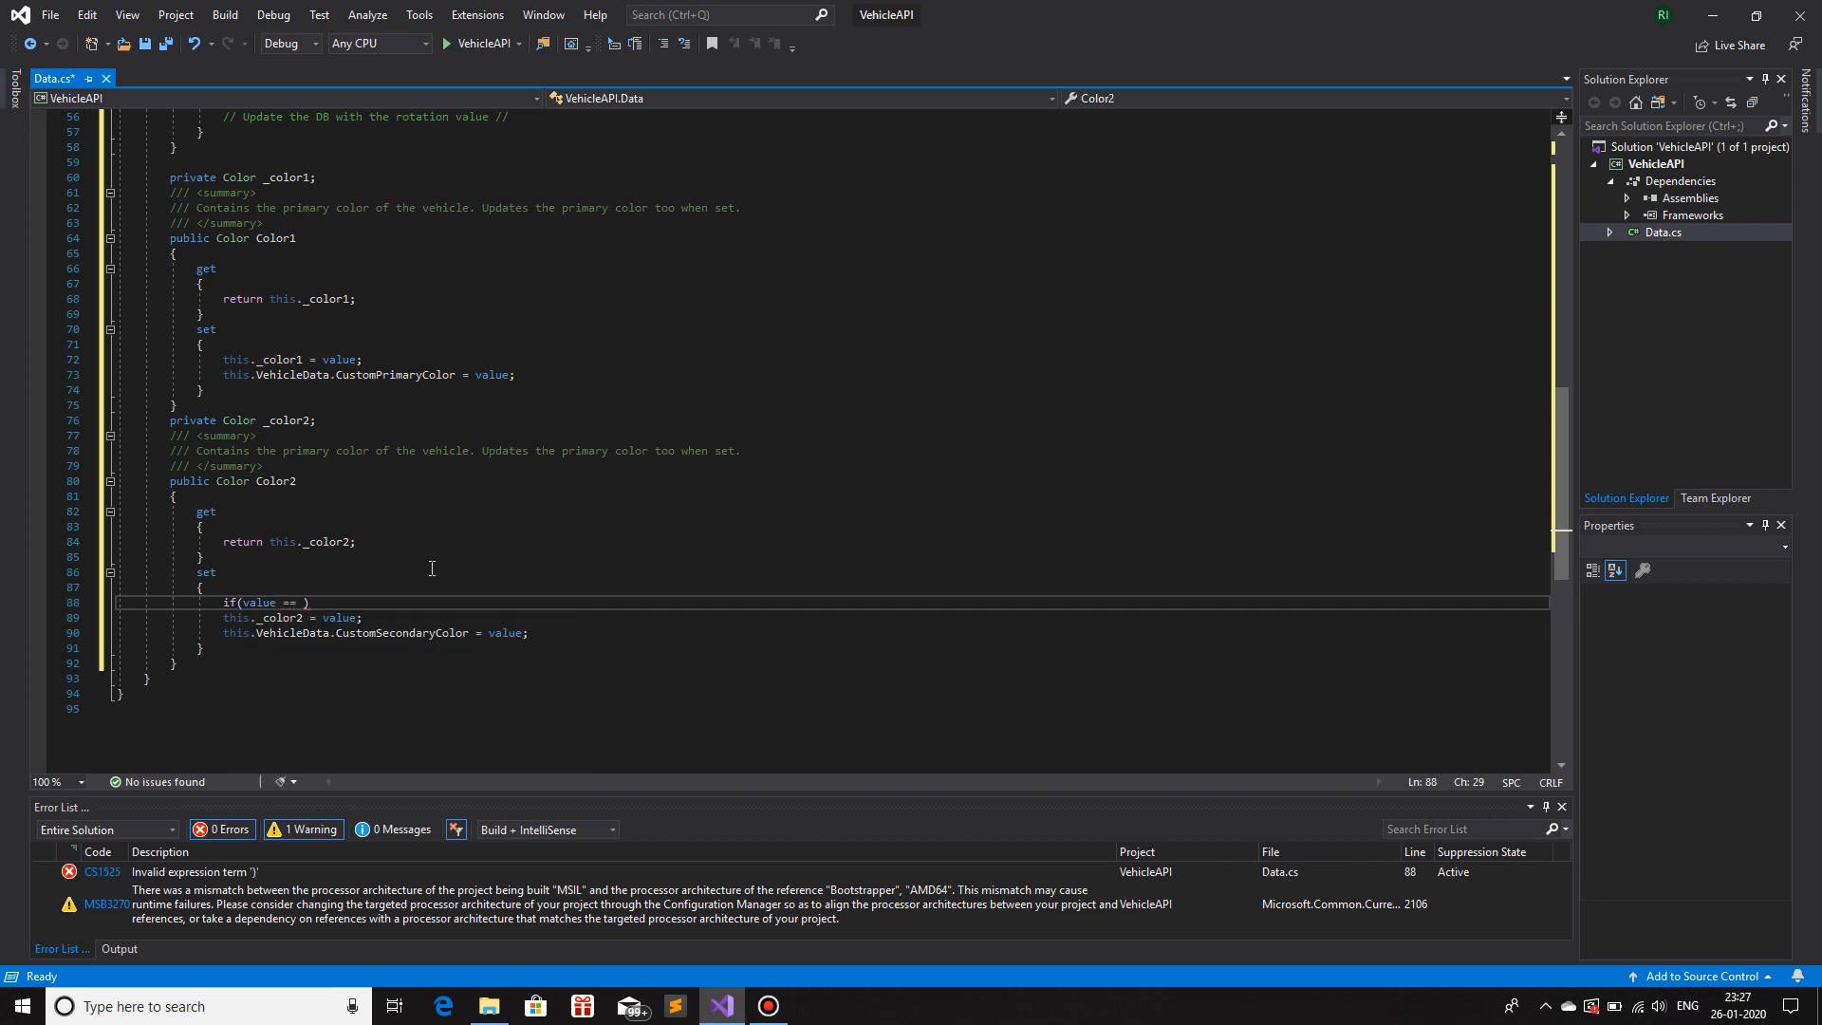
{"action": "type", "text": "null"}
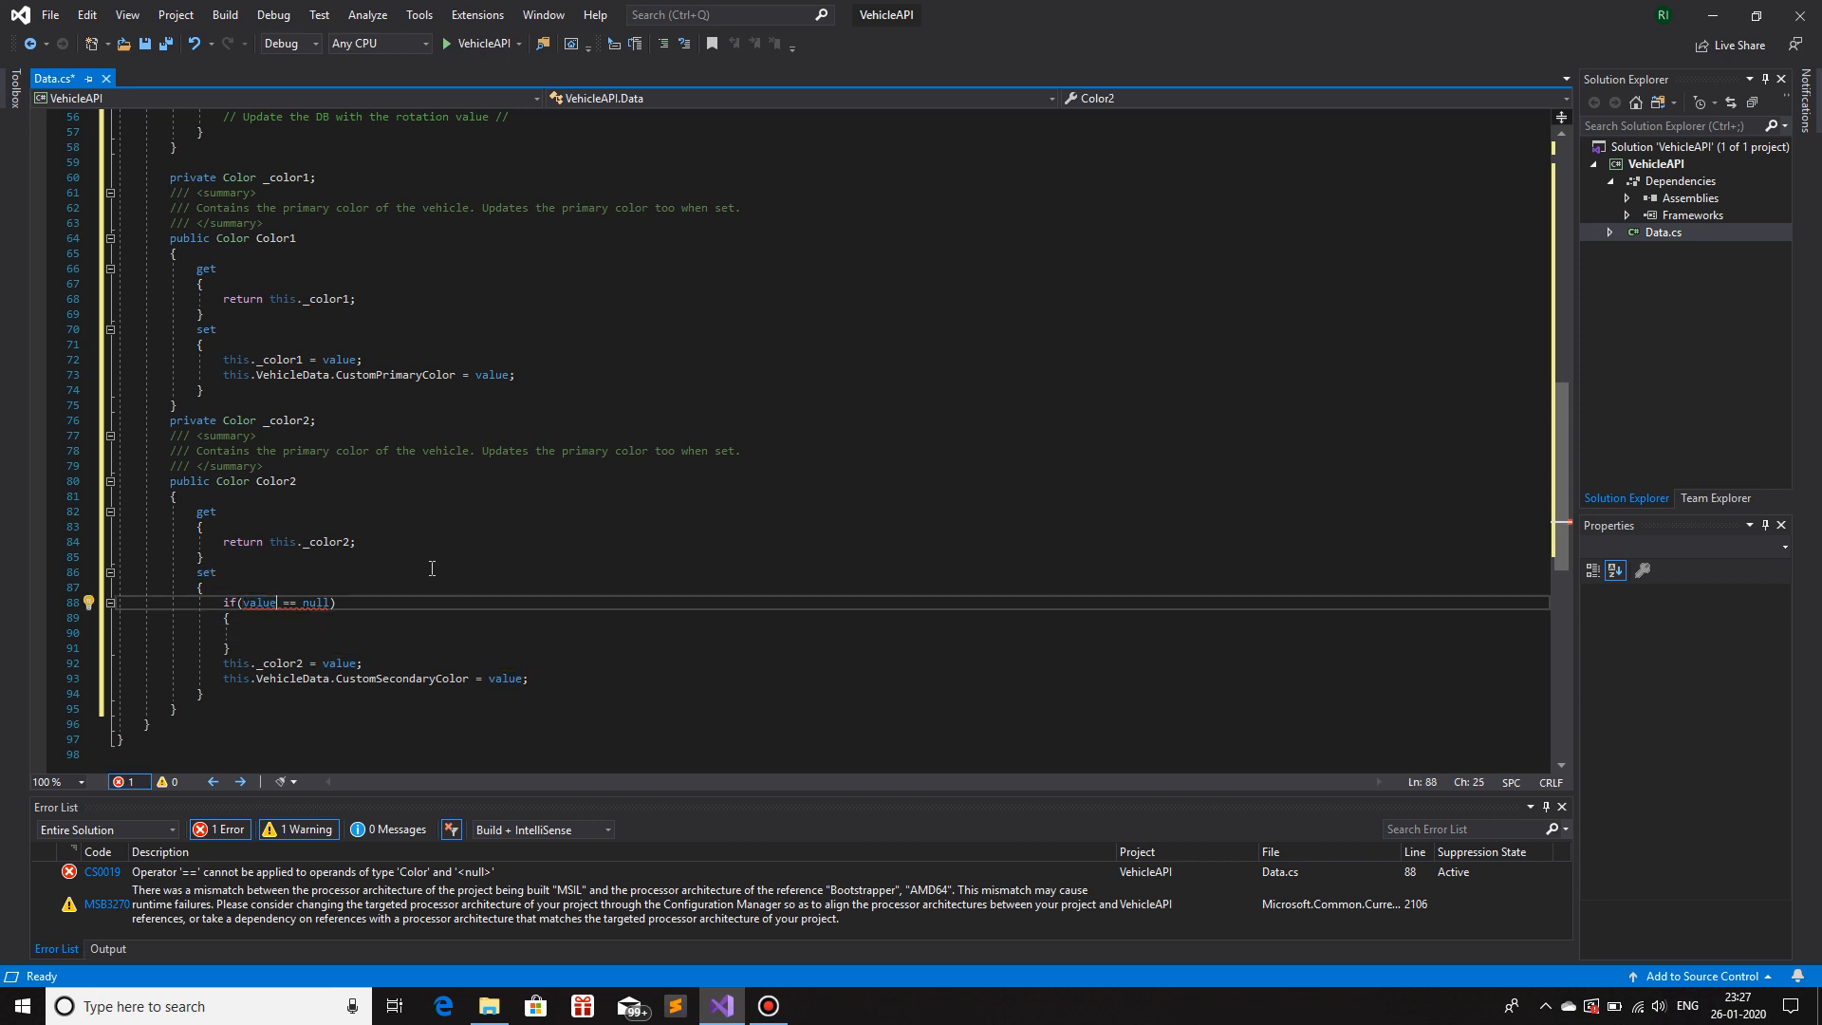
{"action": "type", "text": ".ToString("}
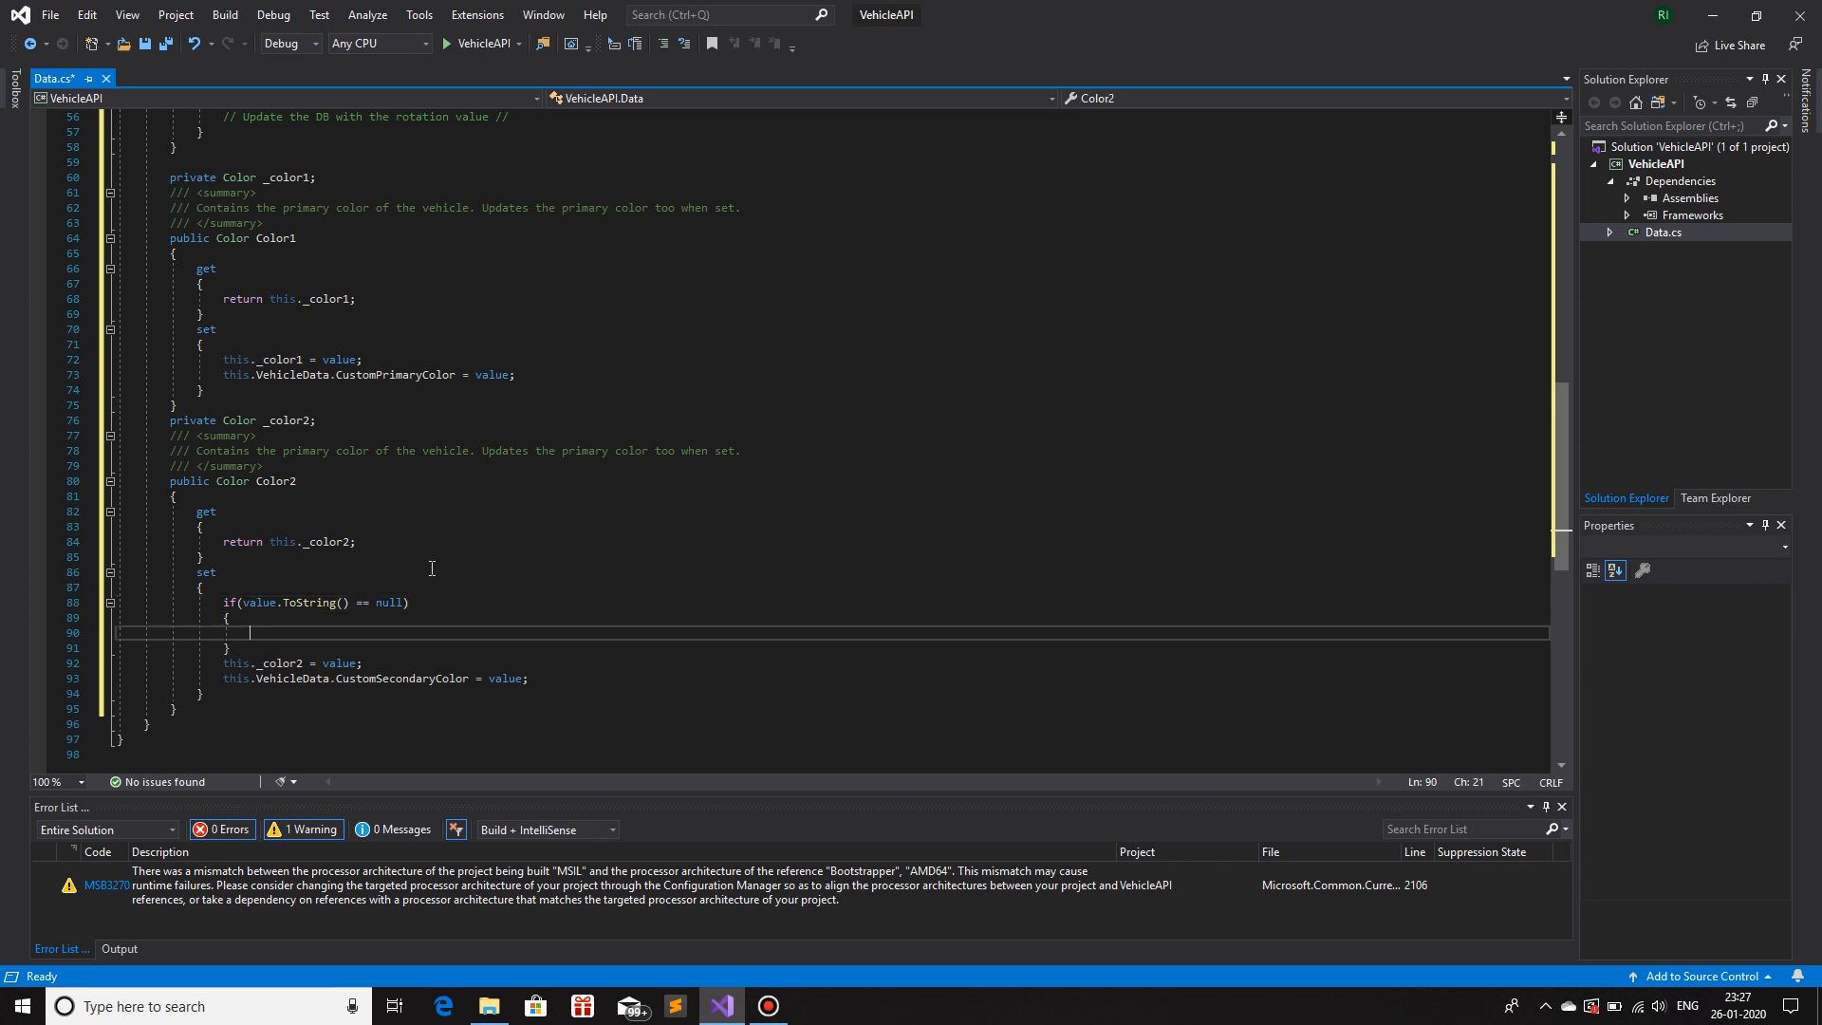
- Throw a new Exception saying the string cannot be null inside that check
{"action": "type", "text": "throw"}
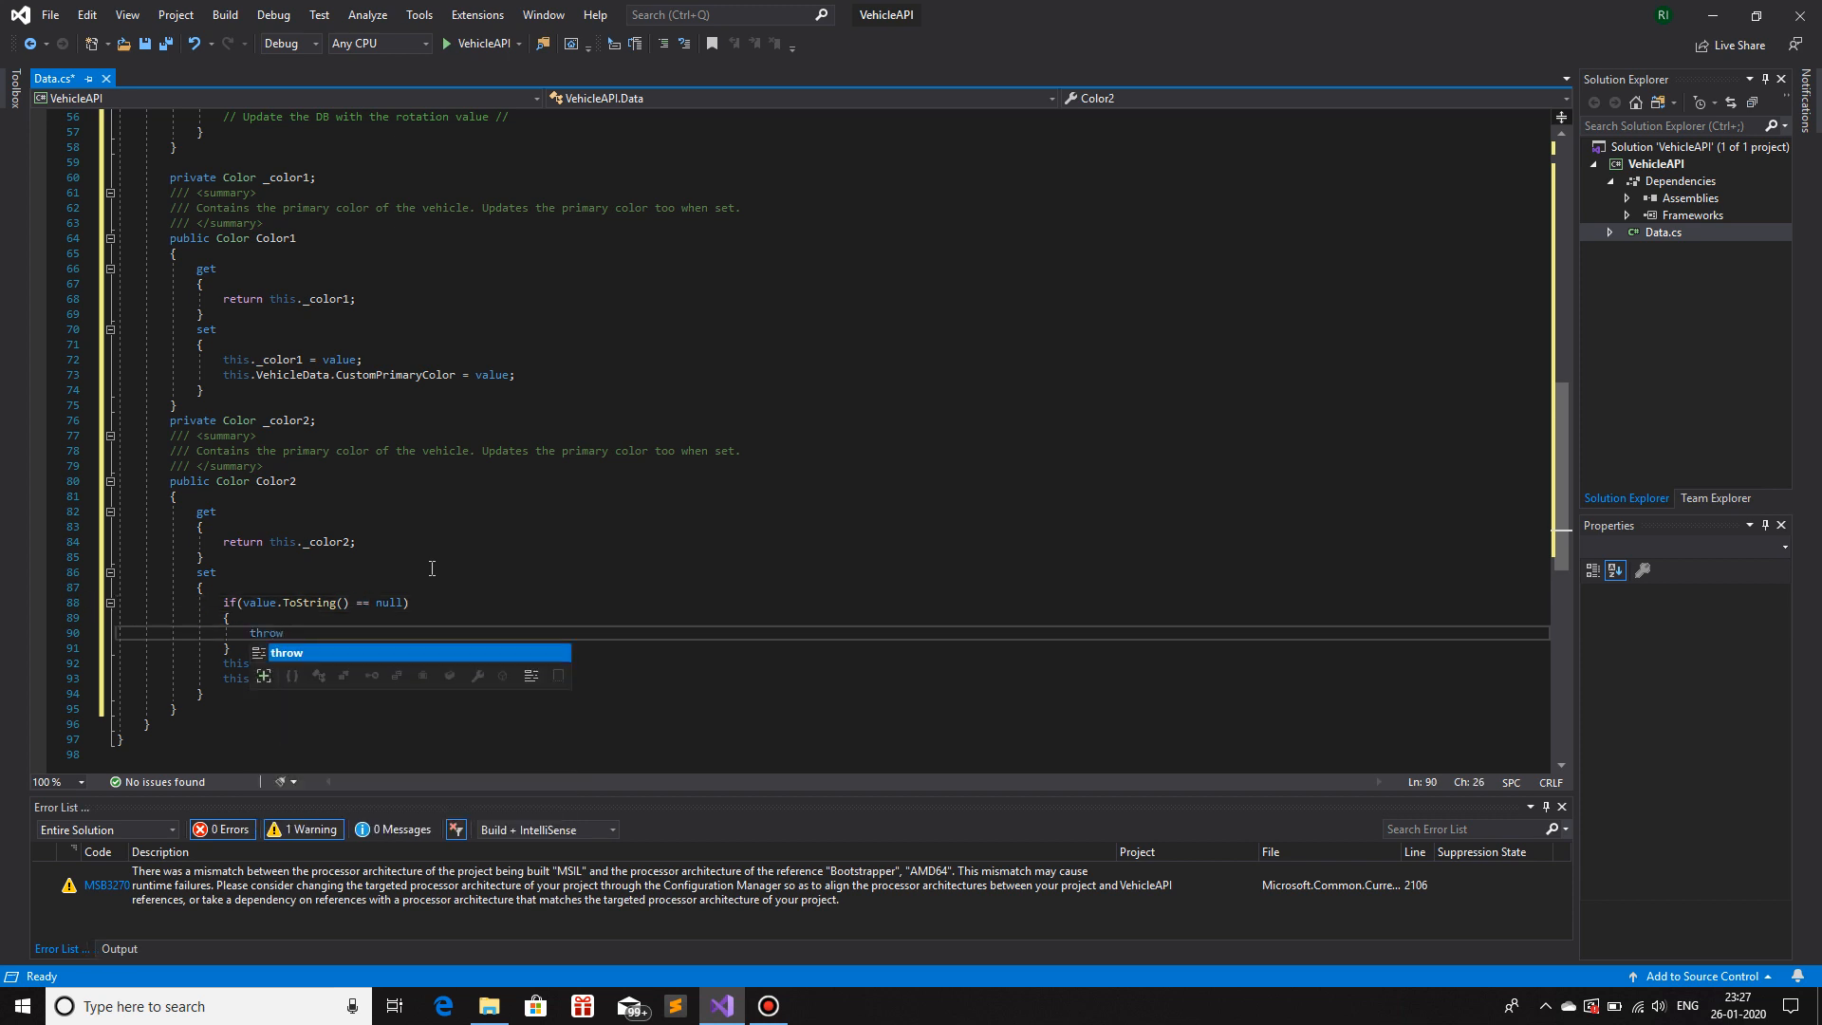
{"action": "type", "text": "new I"}
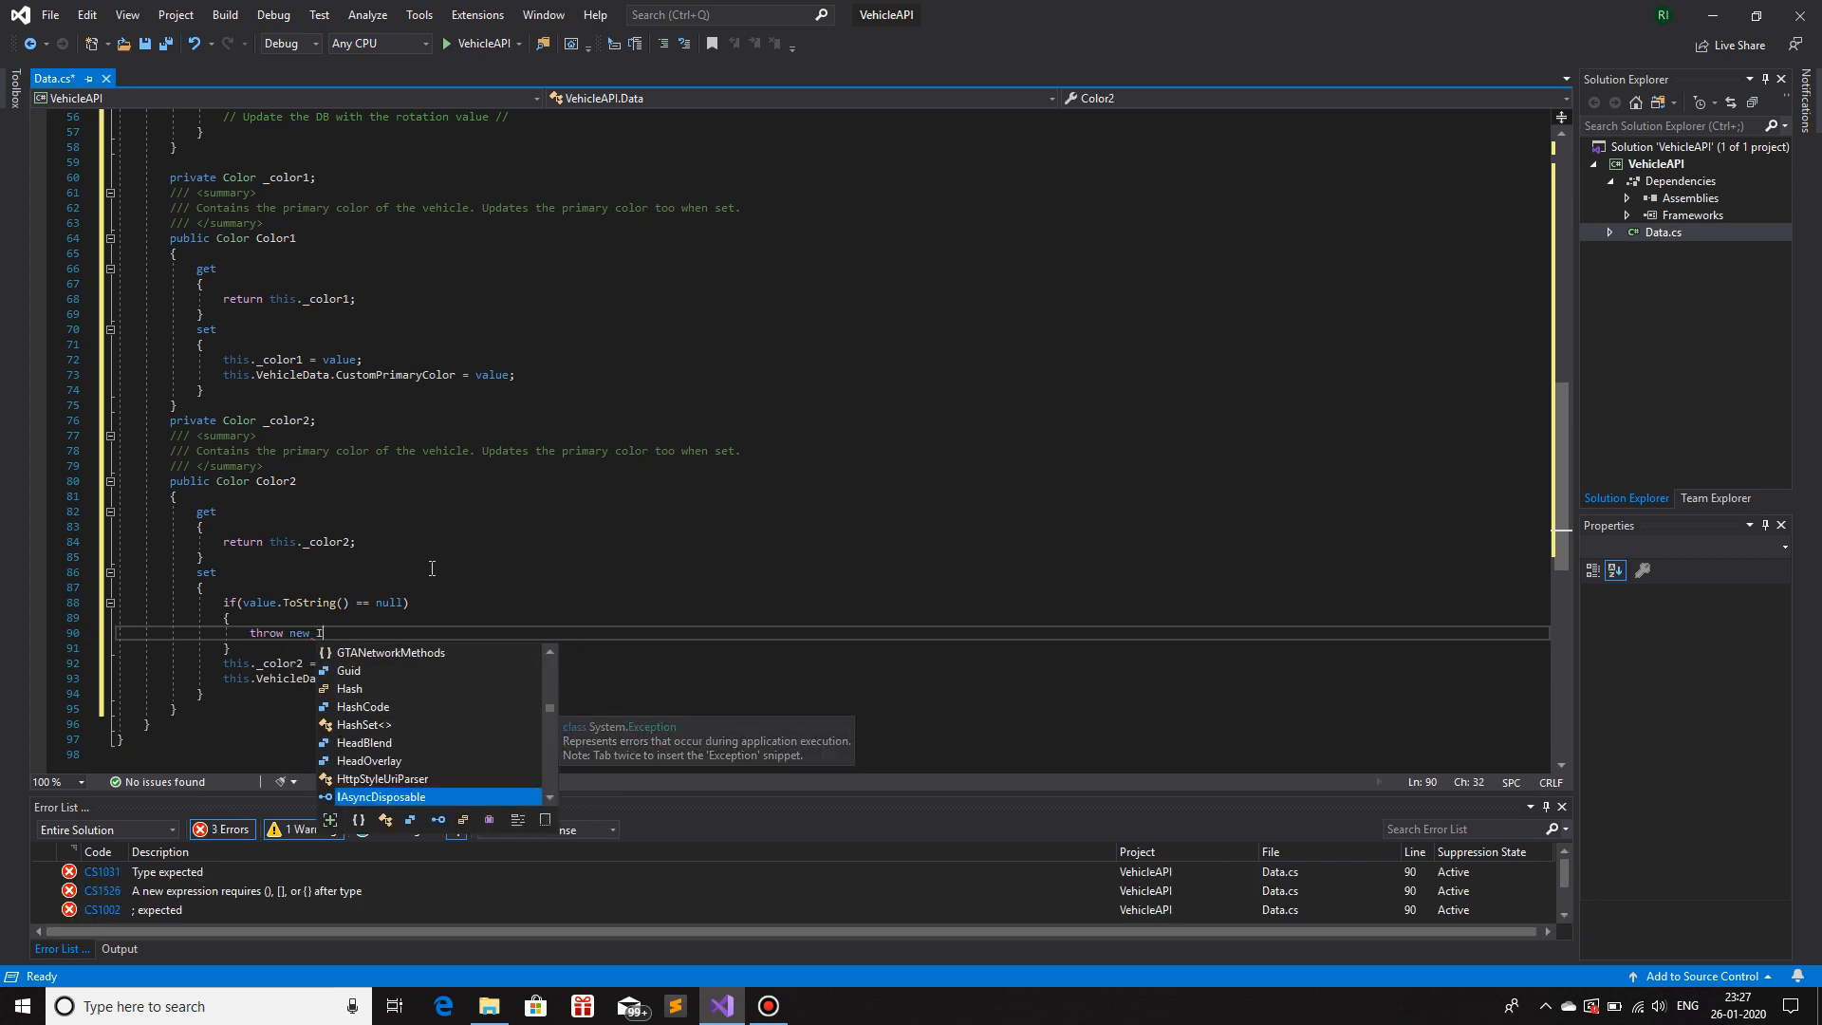
{"action": "type", "text": "InvalidOperationException(\"\");"}
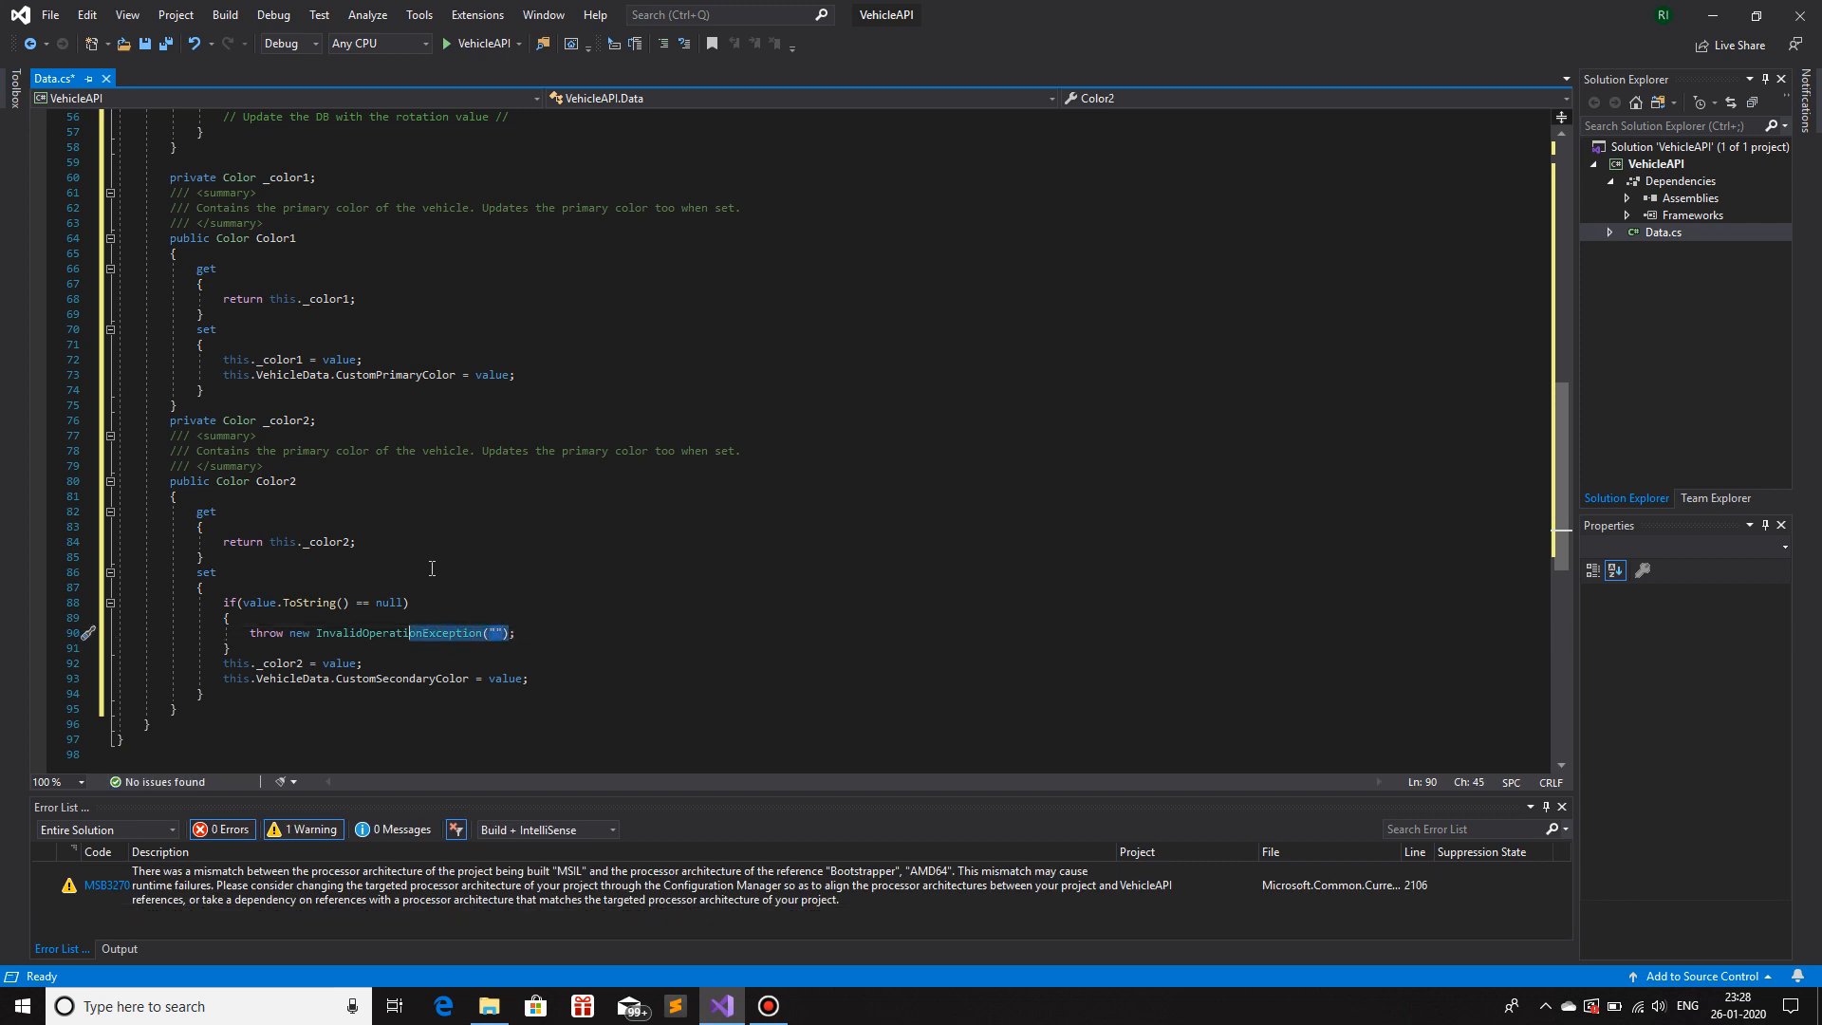
{"action": "type", "text": "Exe"}
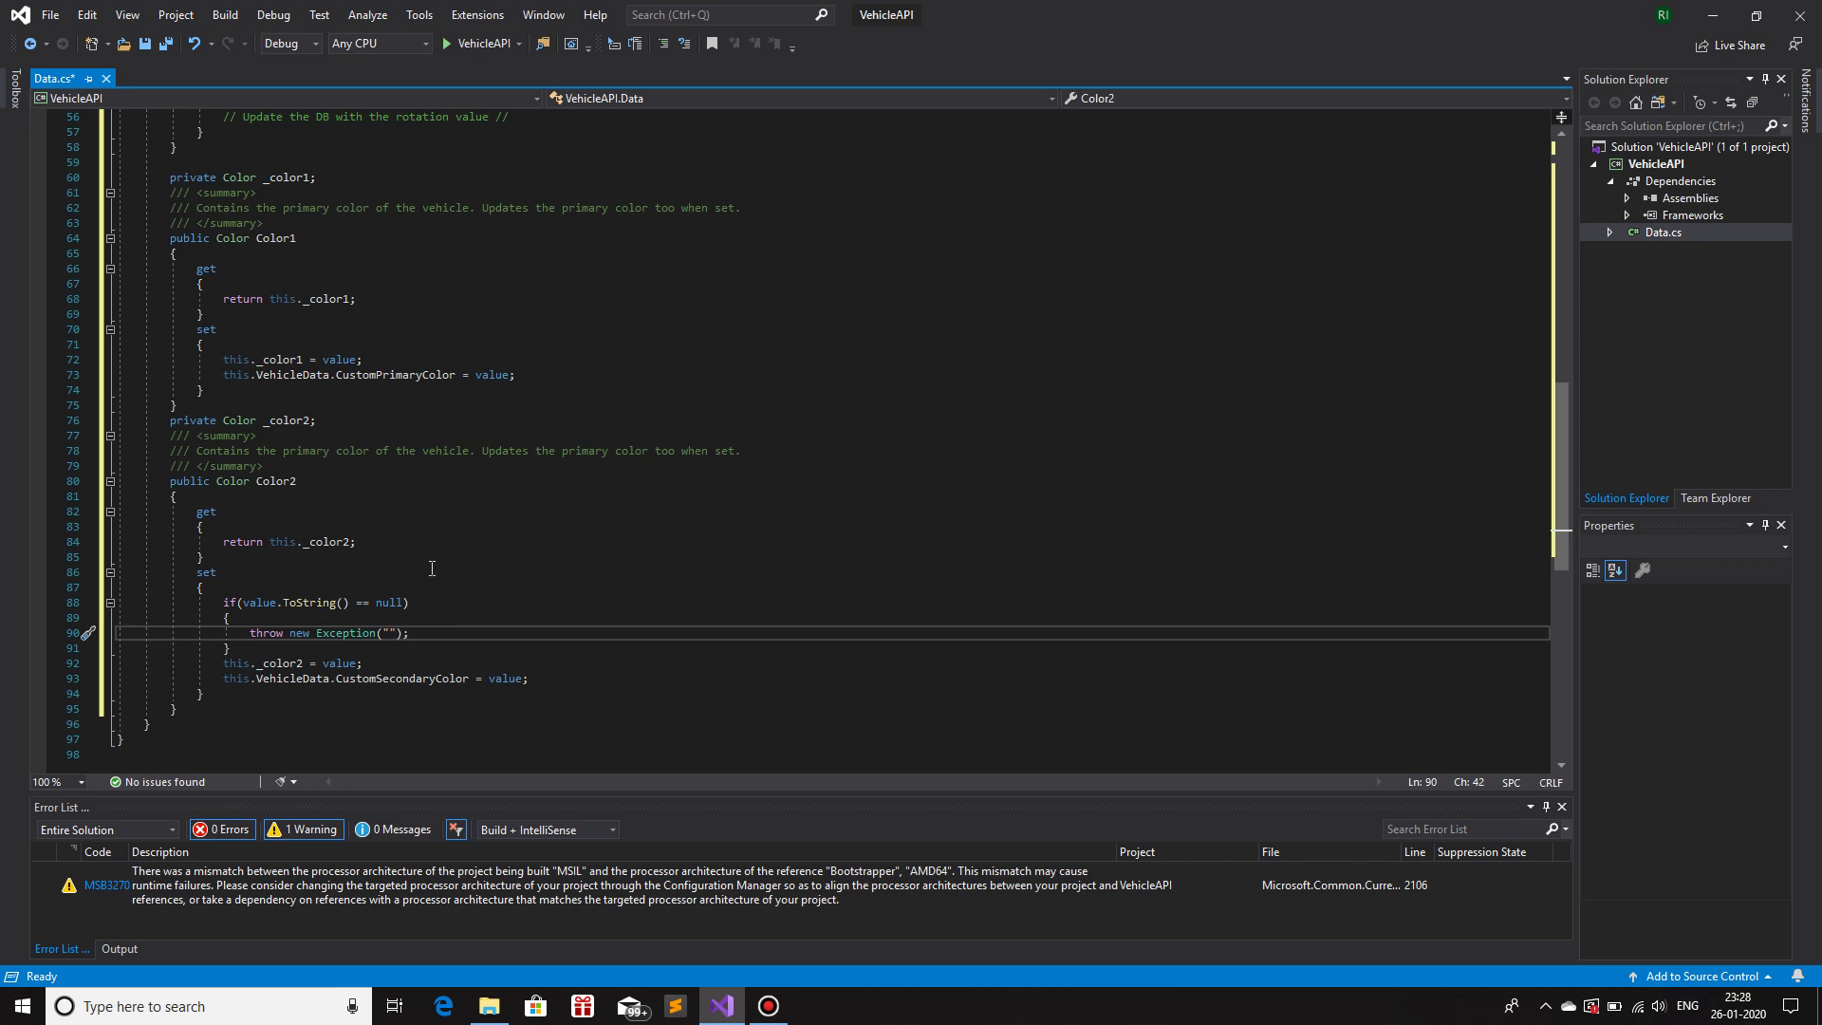
{"action": "type", "text": "The string of the value cannot be null."}
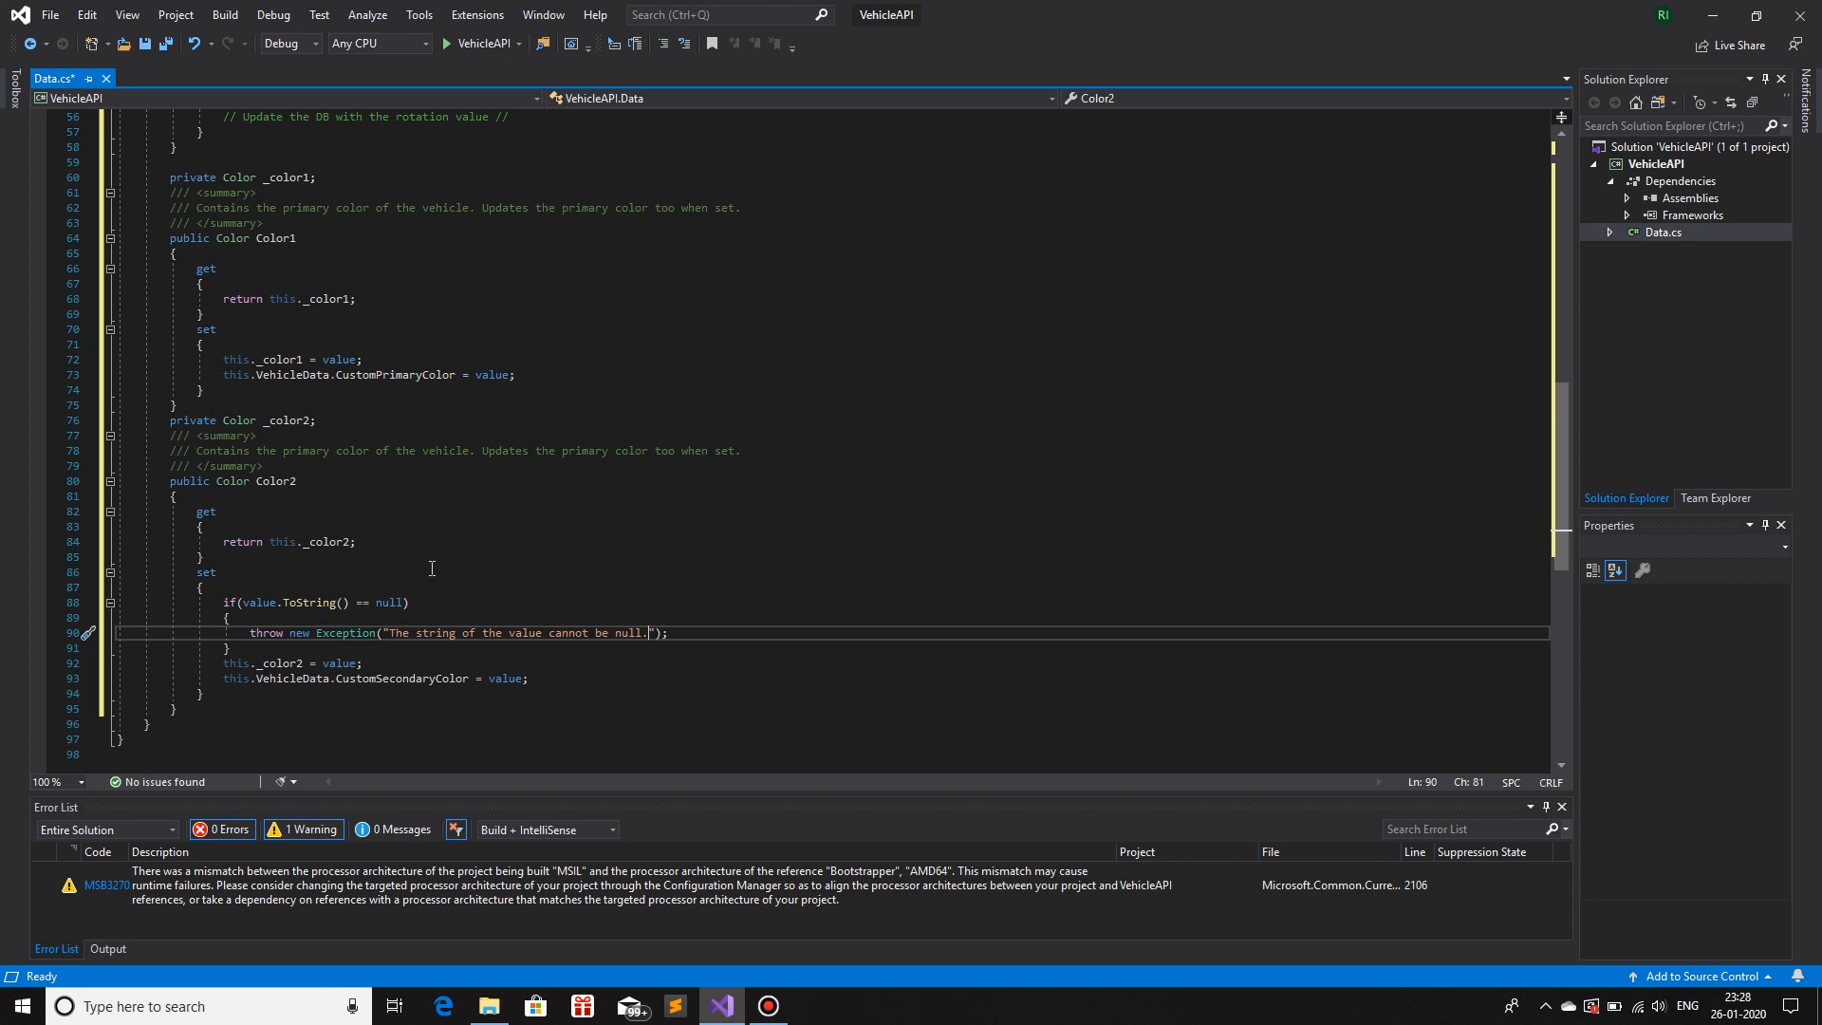
{"action": "mouse_move", "coordinate": [244, 651]}
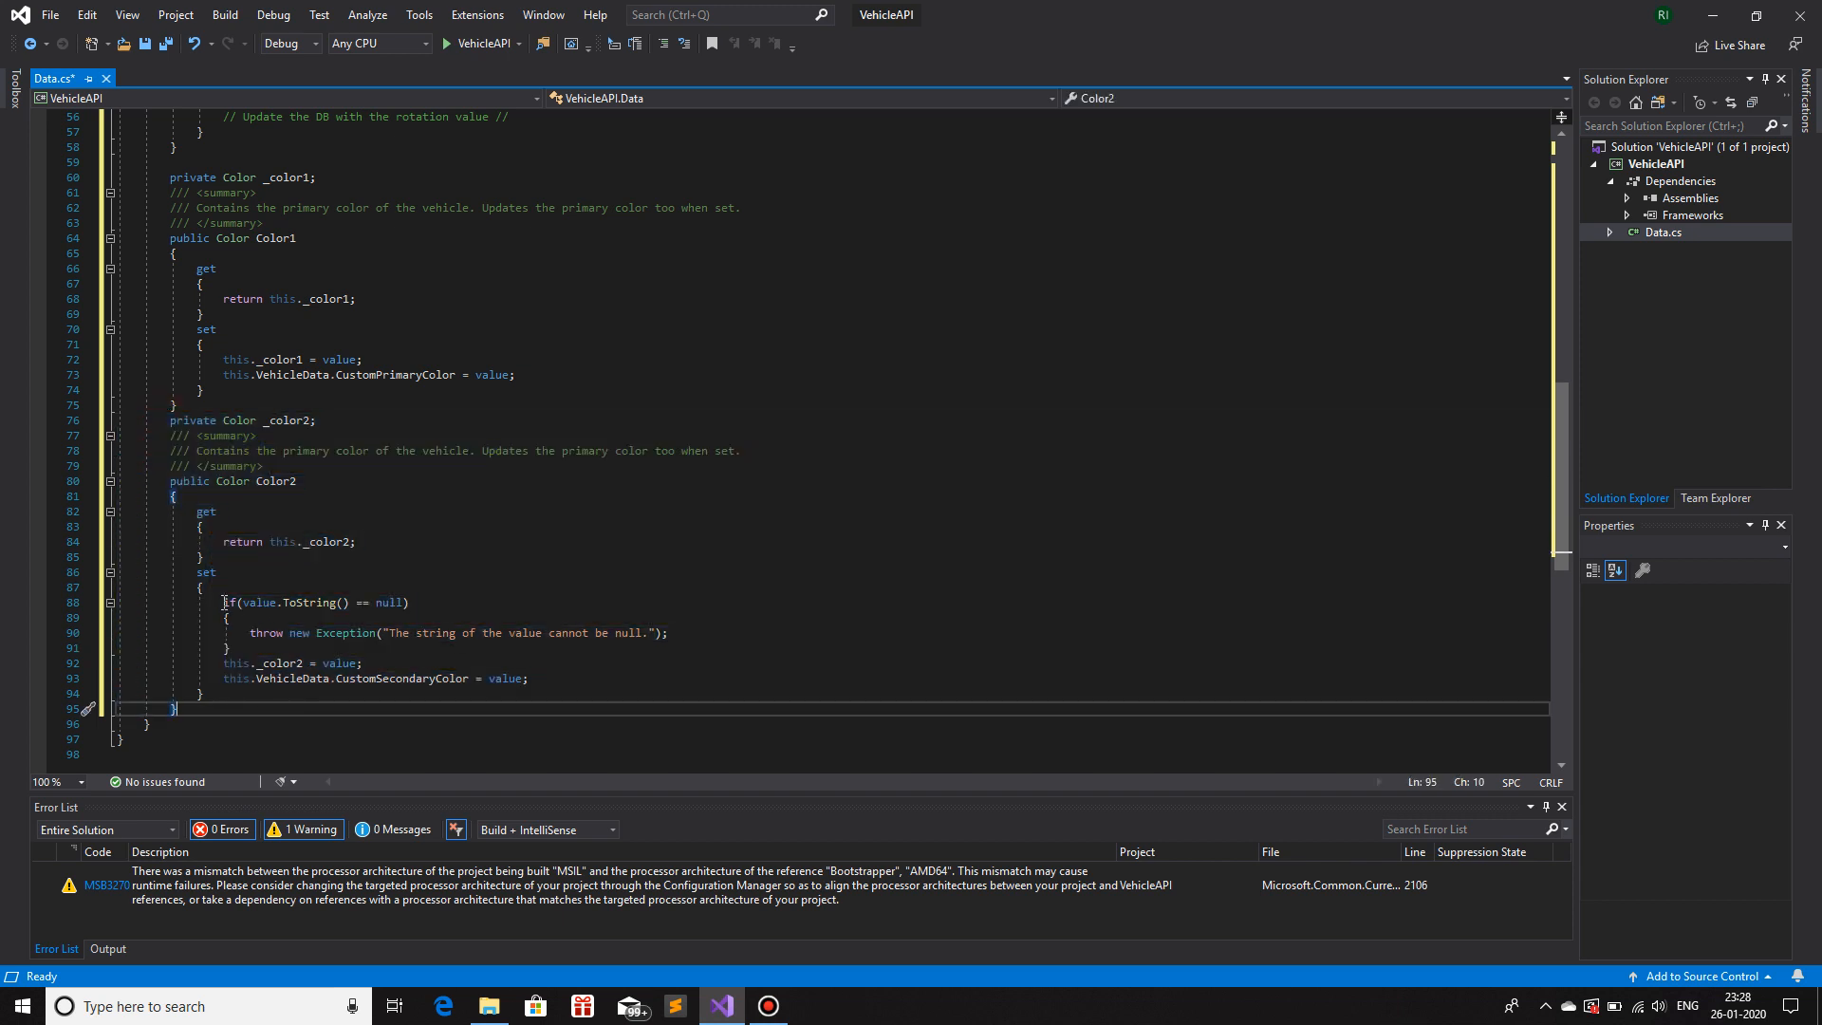
- Review the null-check block and Color2 body, then undo the null-check edits back to the plain assignment
{"action": "left_click_drag", "start_coordinate": [220, 602], "coordinate": [252, 647]}
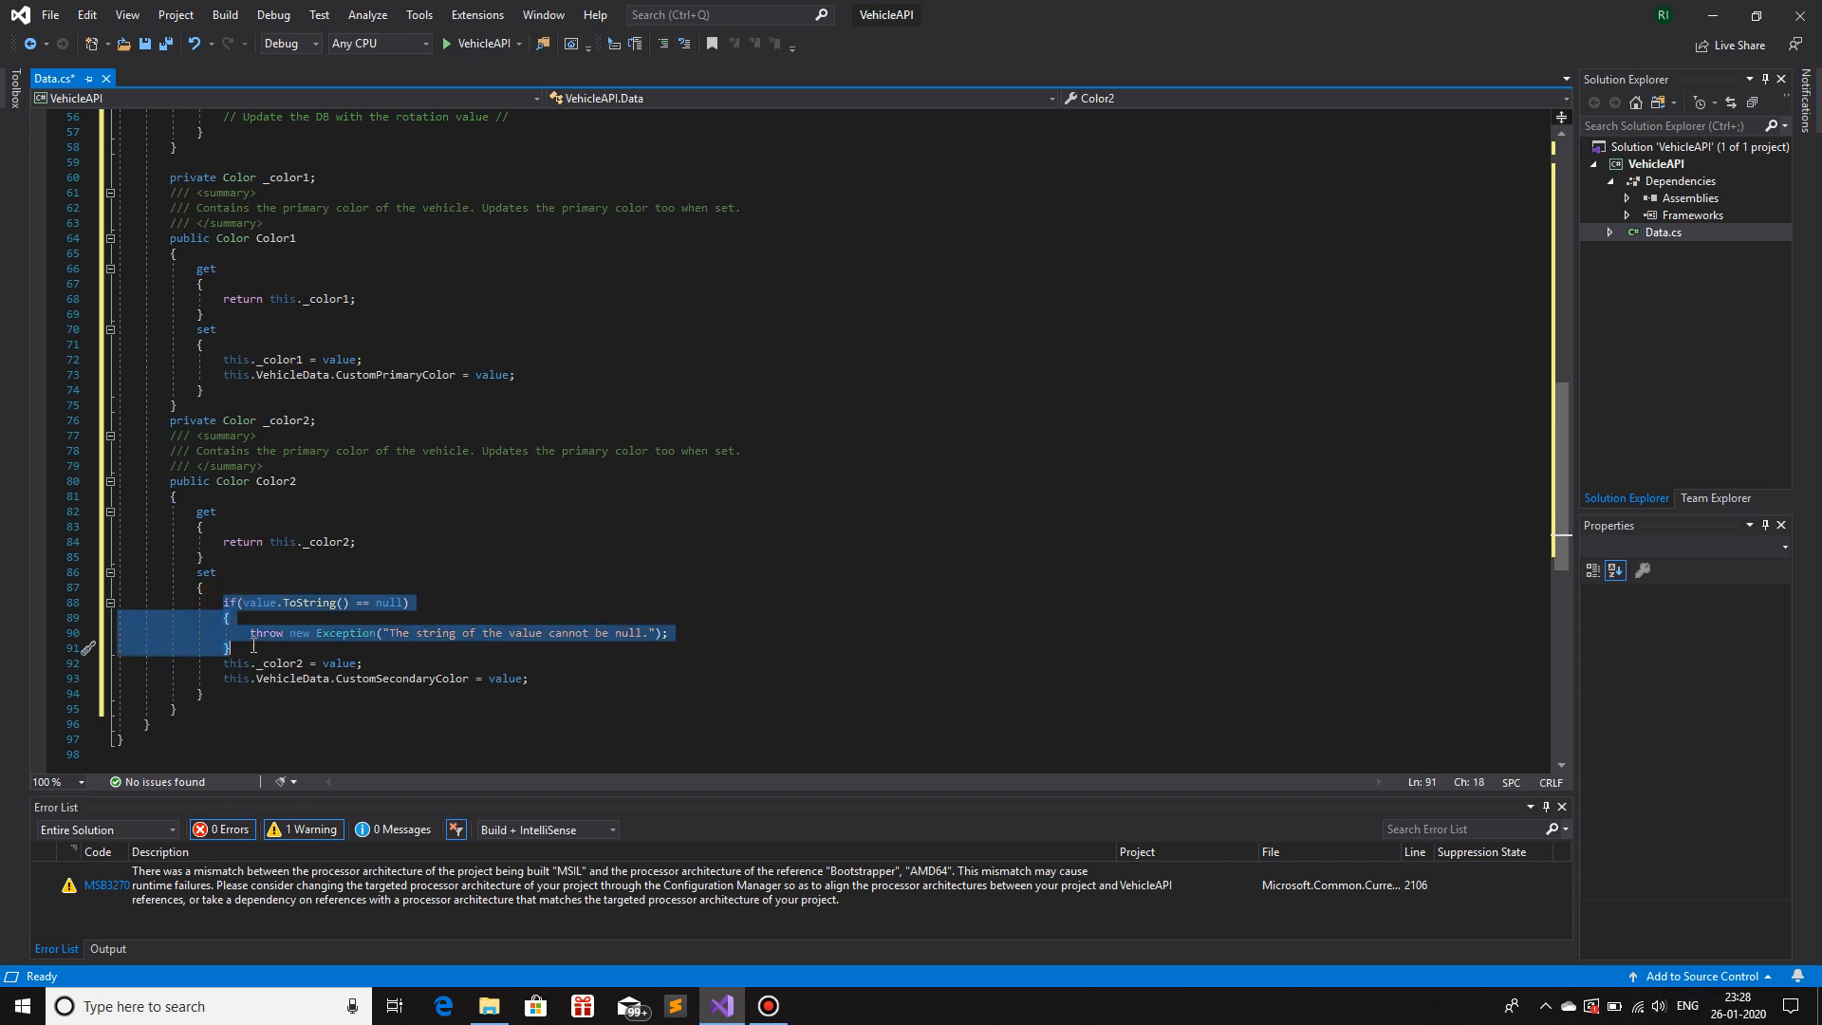
{"action": "left_click", "coordinate": [257, 420]}
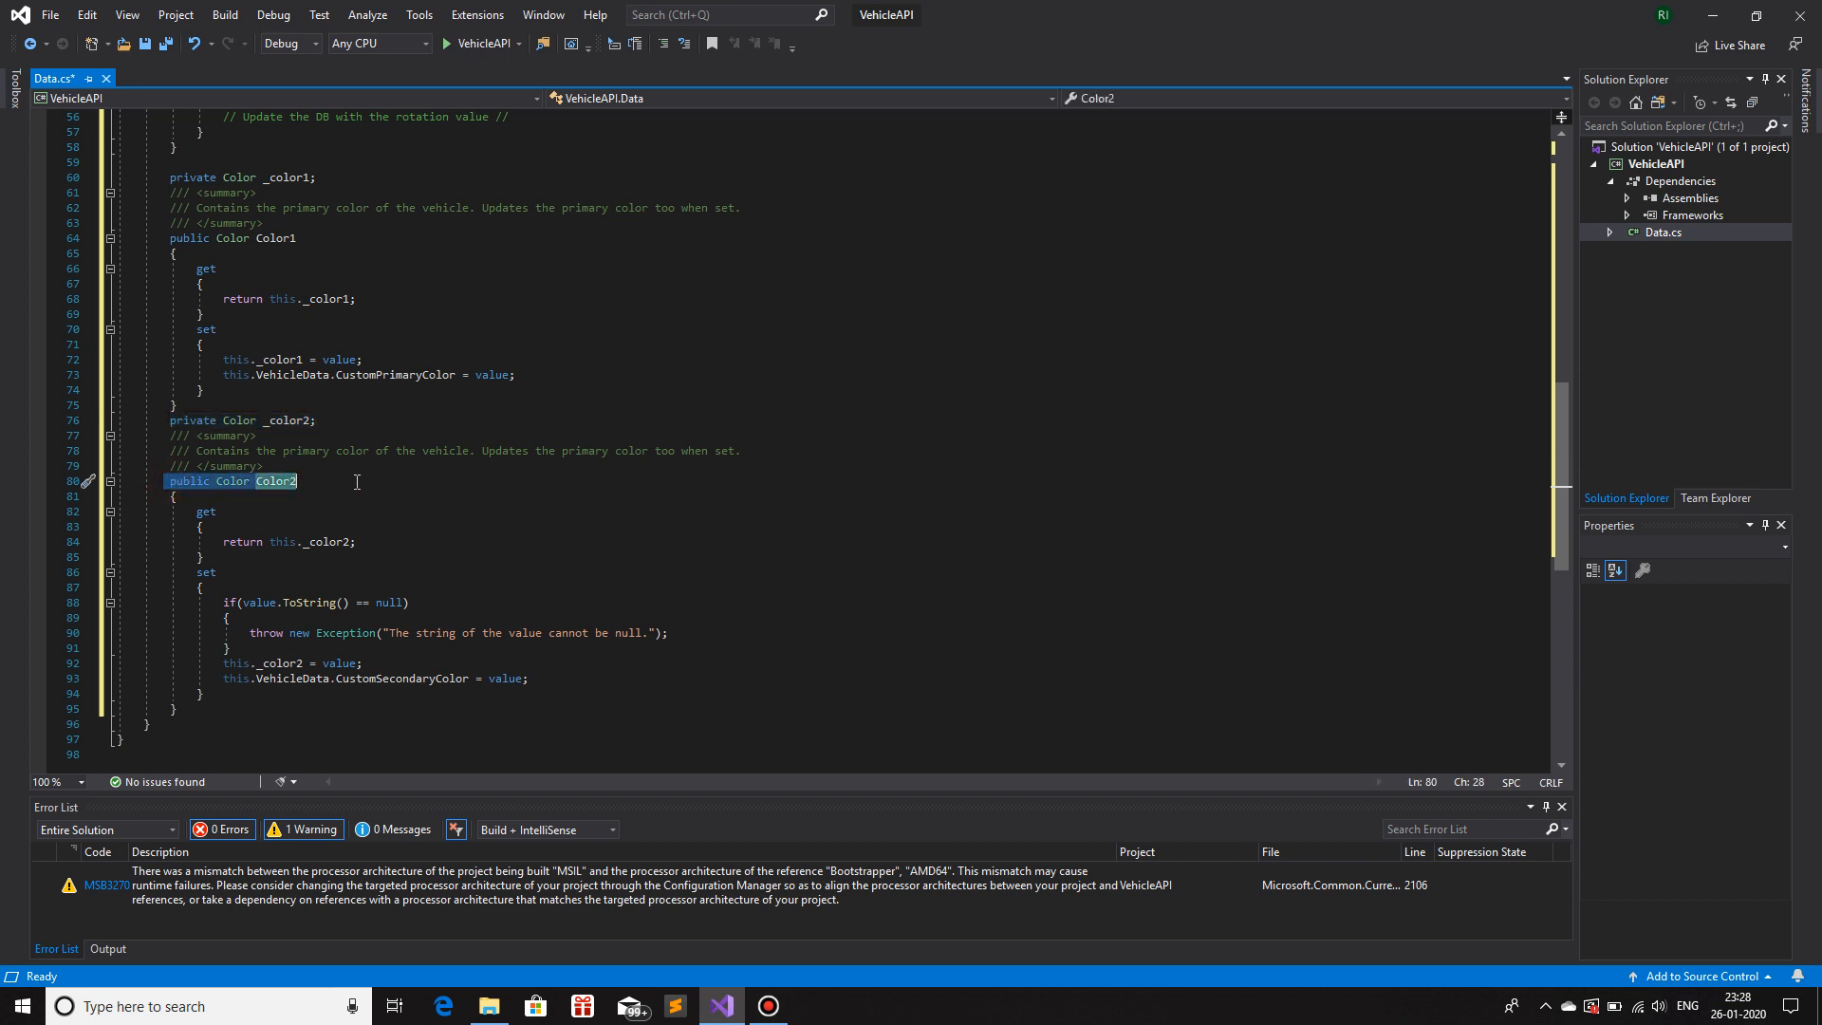
{"action": "mouse_move", "coordinate": [322, 540]}
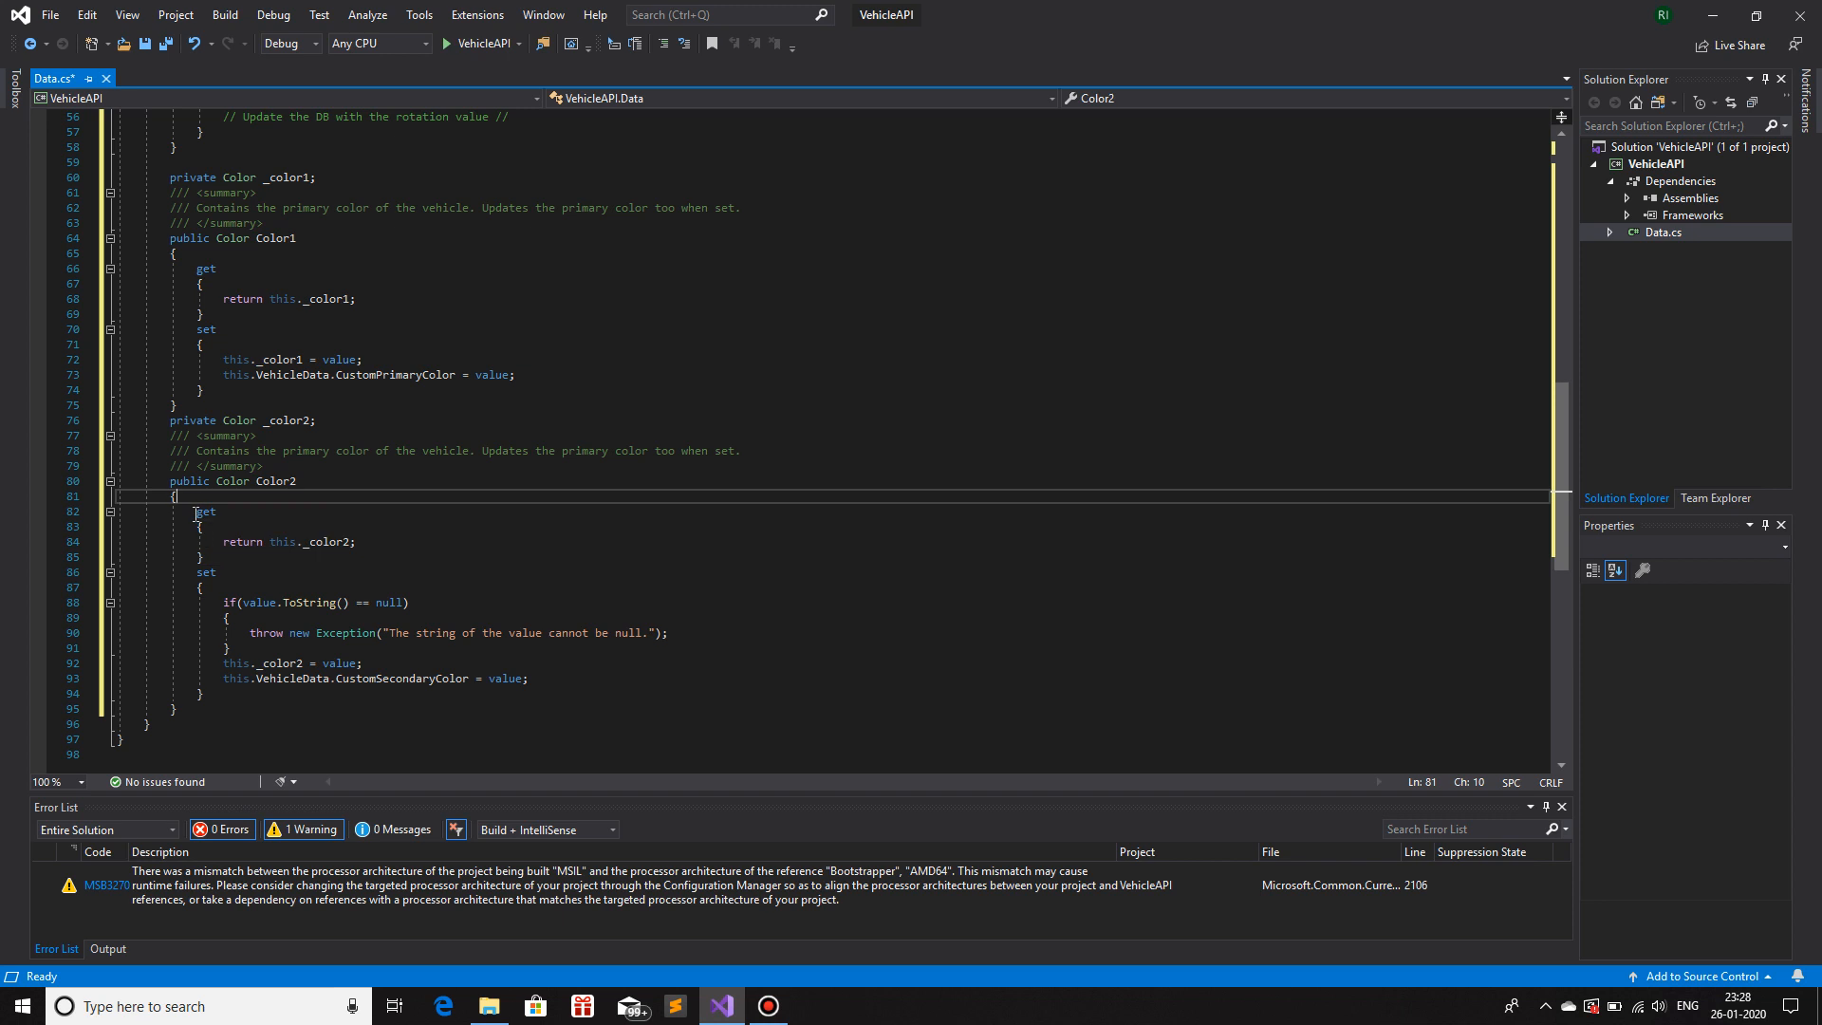
{"action": "left_click_drag", "start_coordinate": [193, 511], "coordinate": [203, 693]}
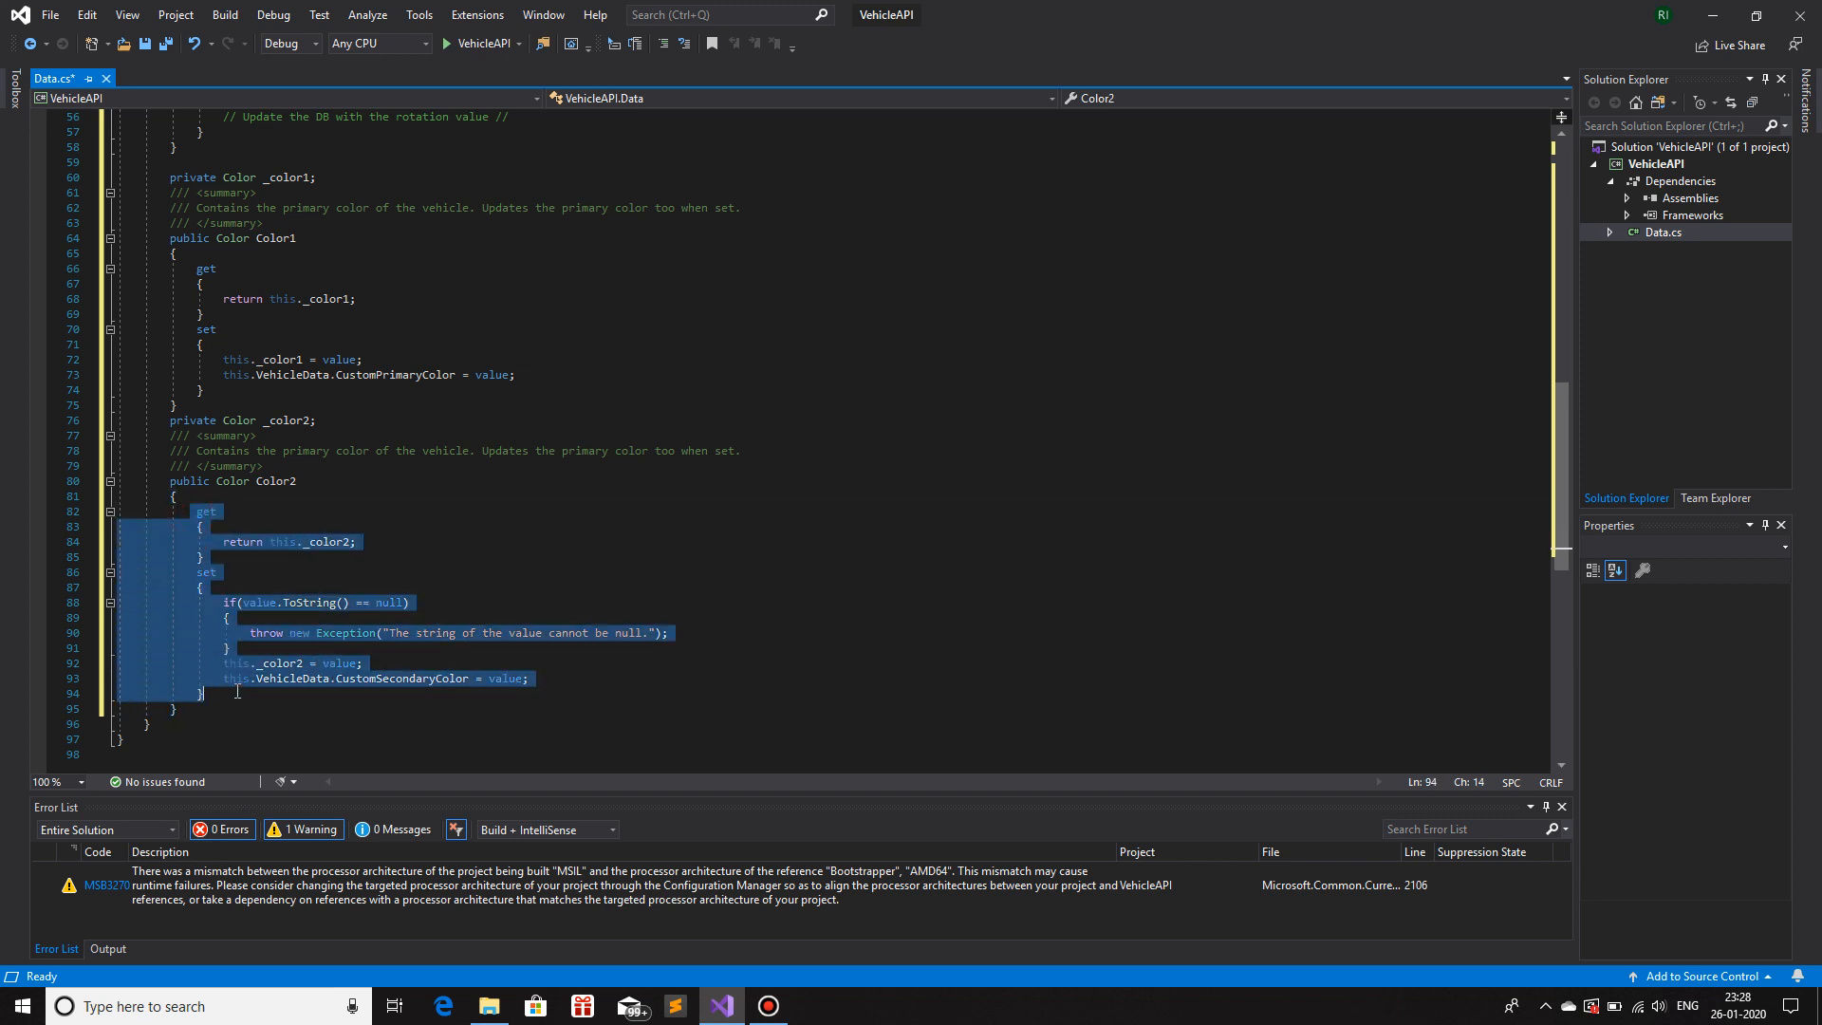
{"action": "left_click", "coordinate": [263, 510]}
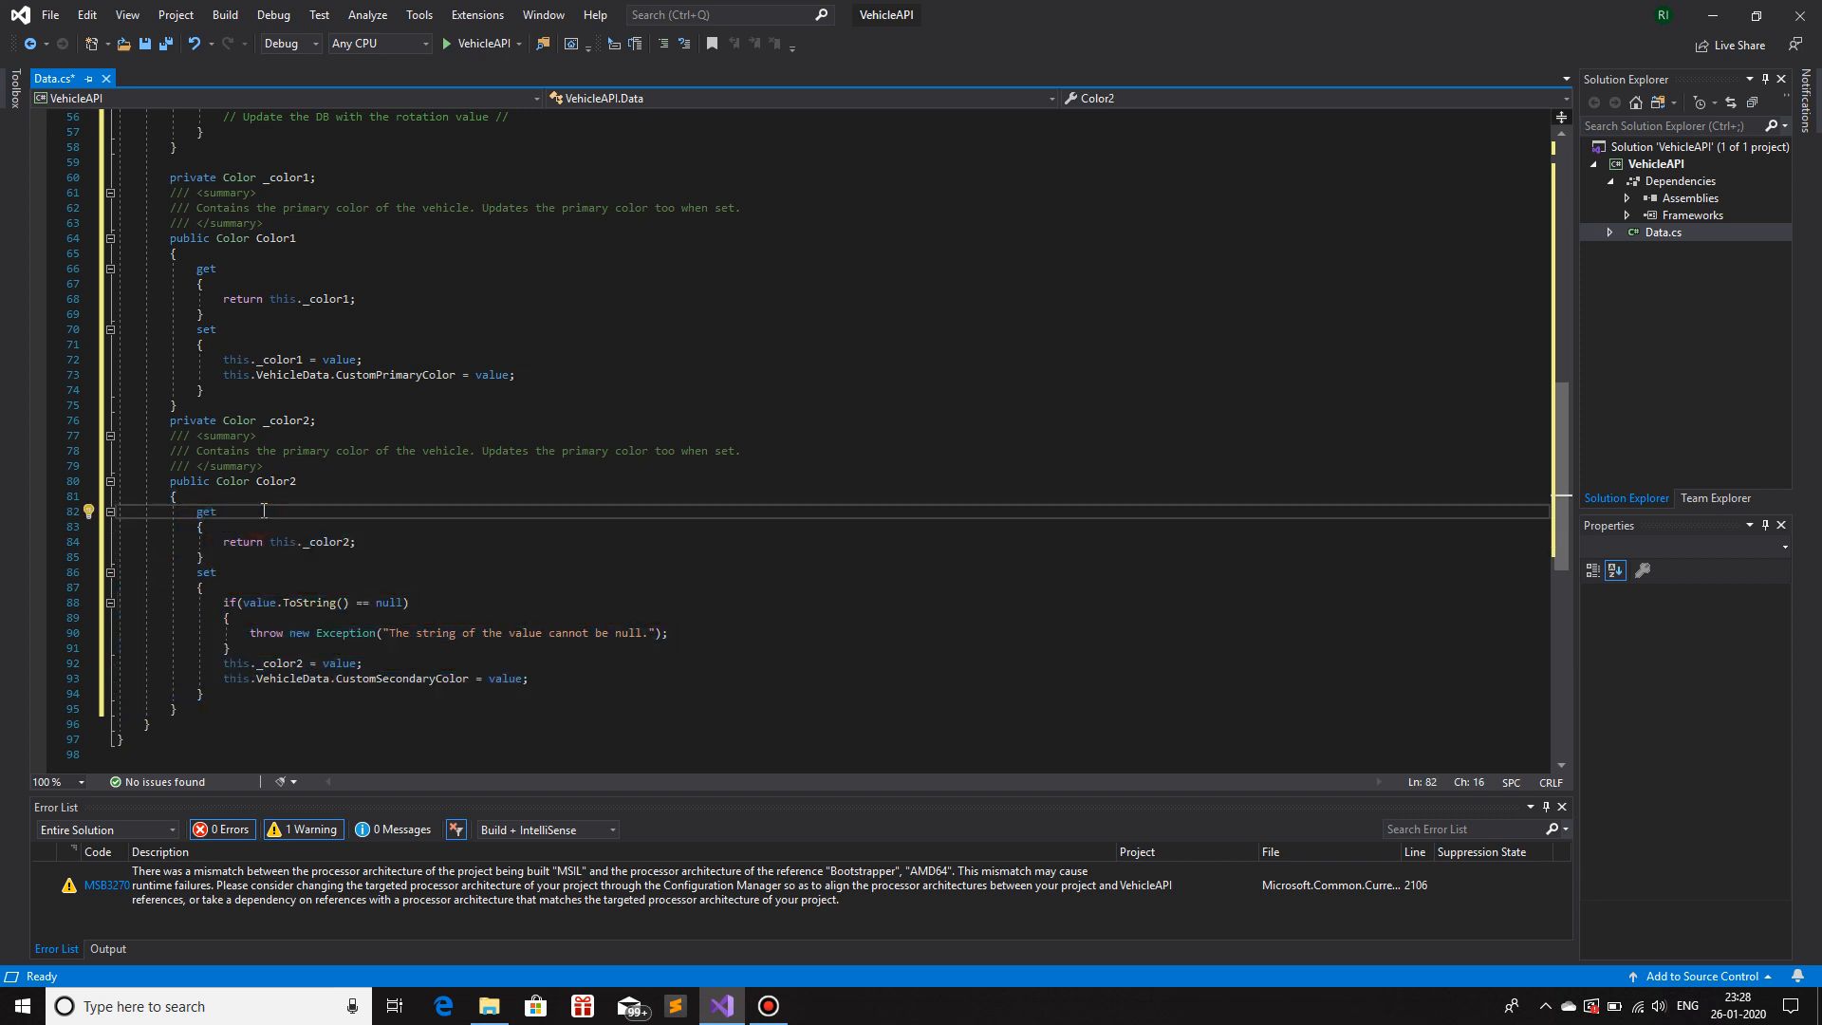
{"action": "left_click", "coordinate": [238, 647]}
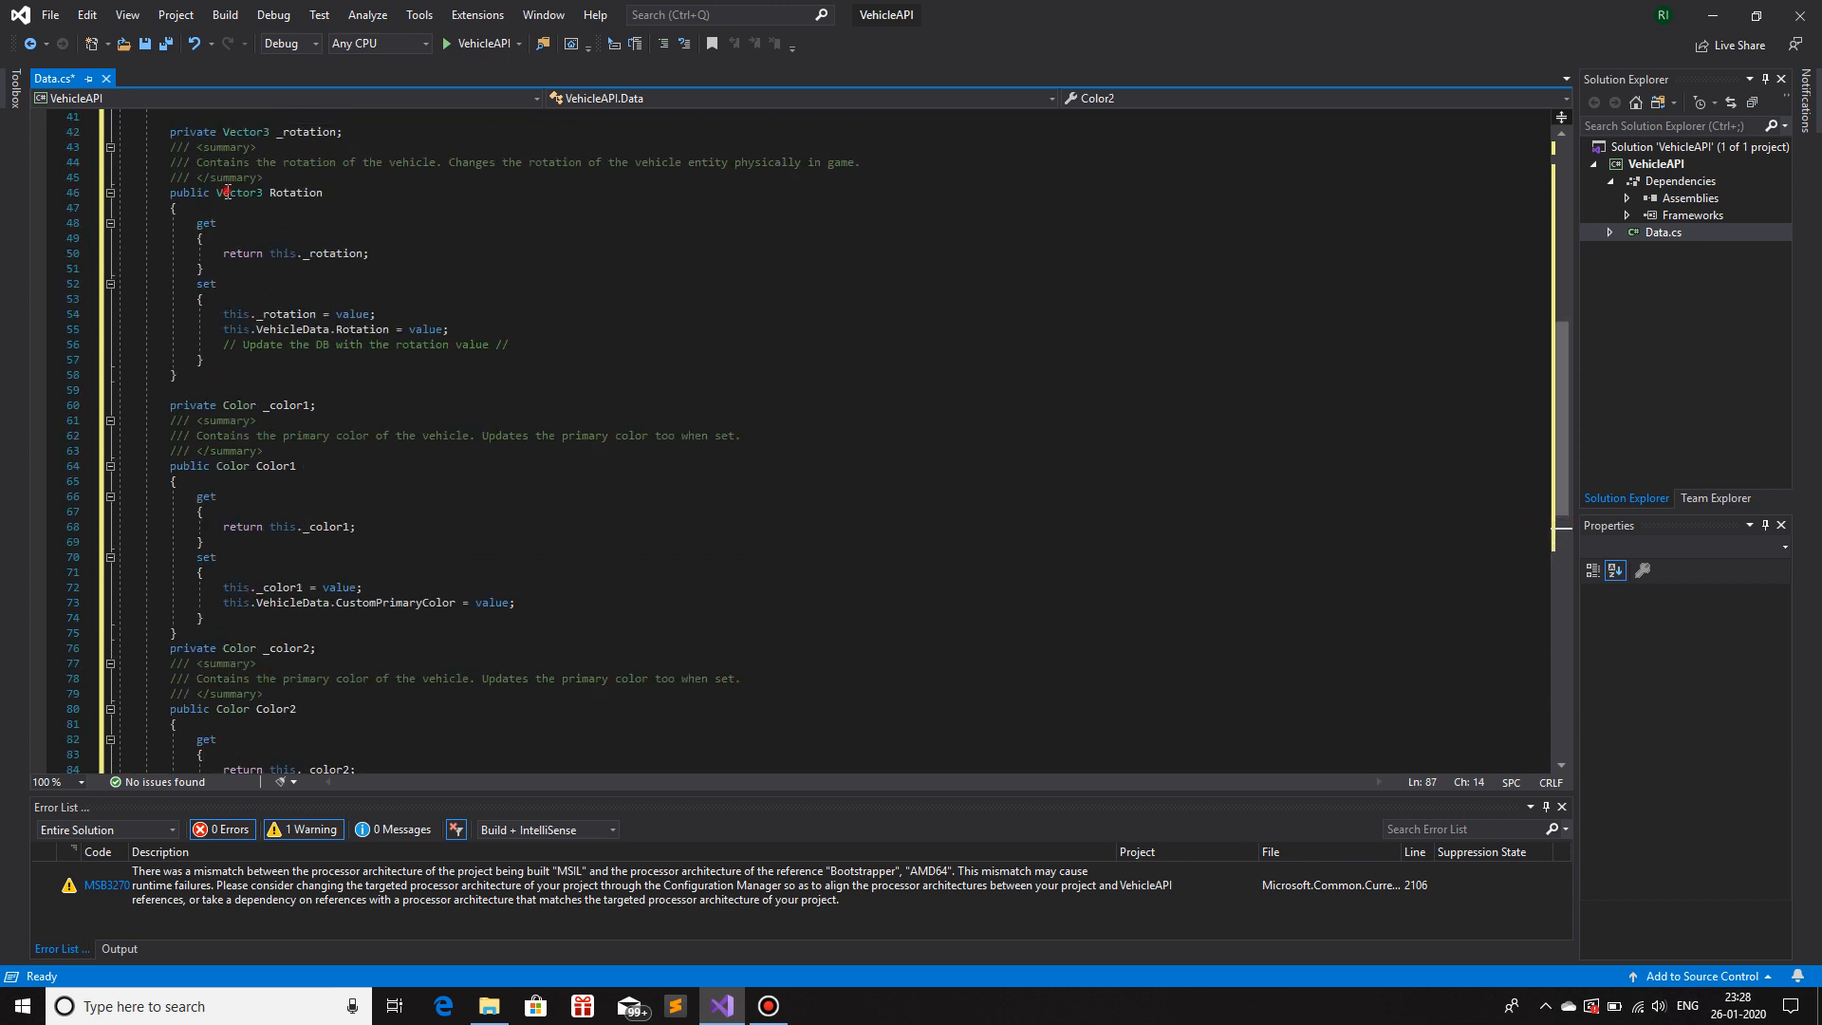
{"action": "left_click", "coordinate": [284, 404]}
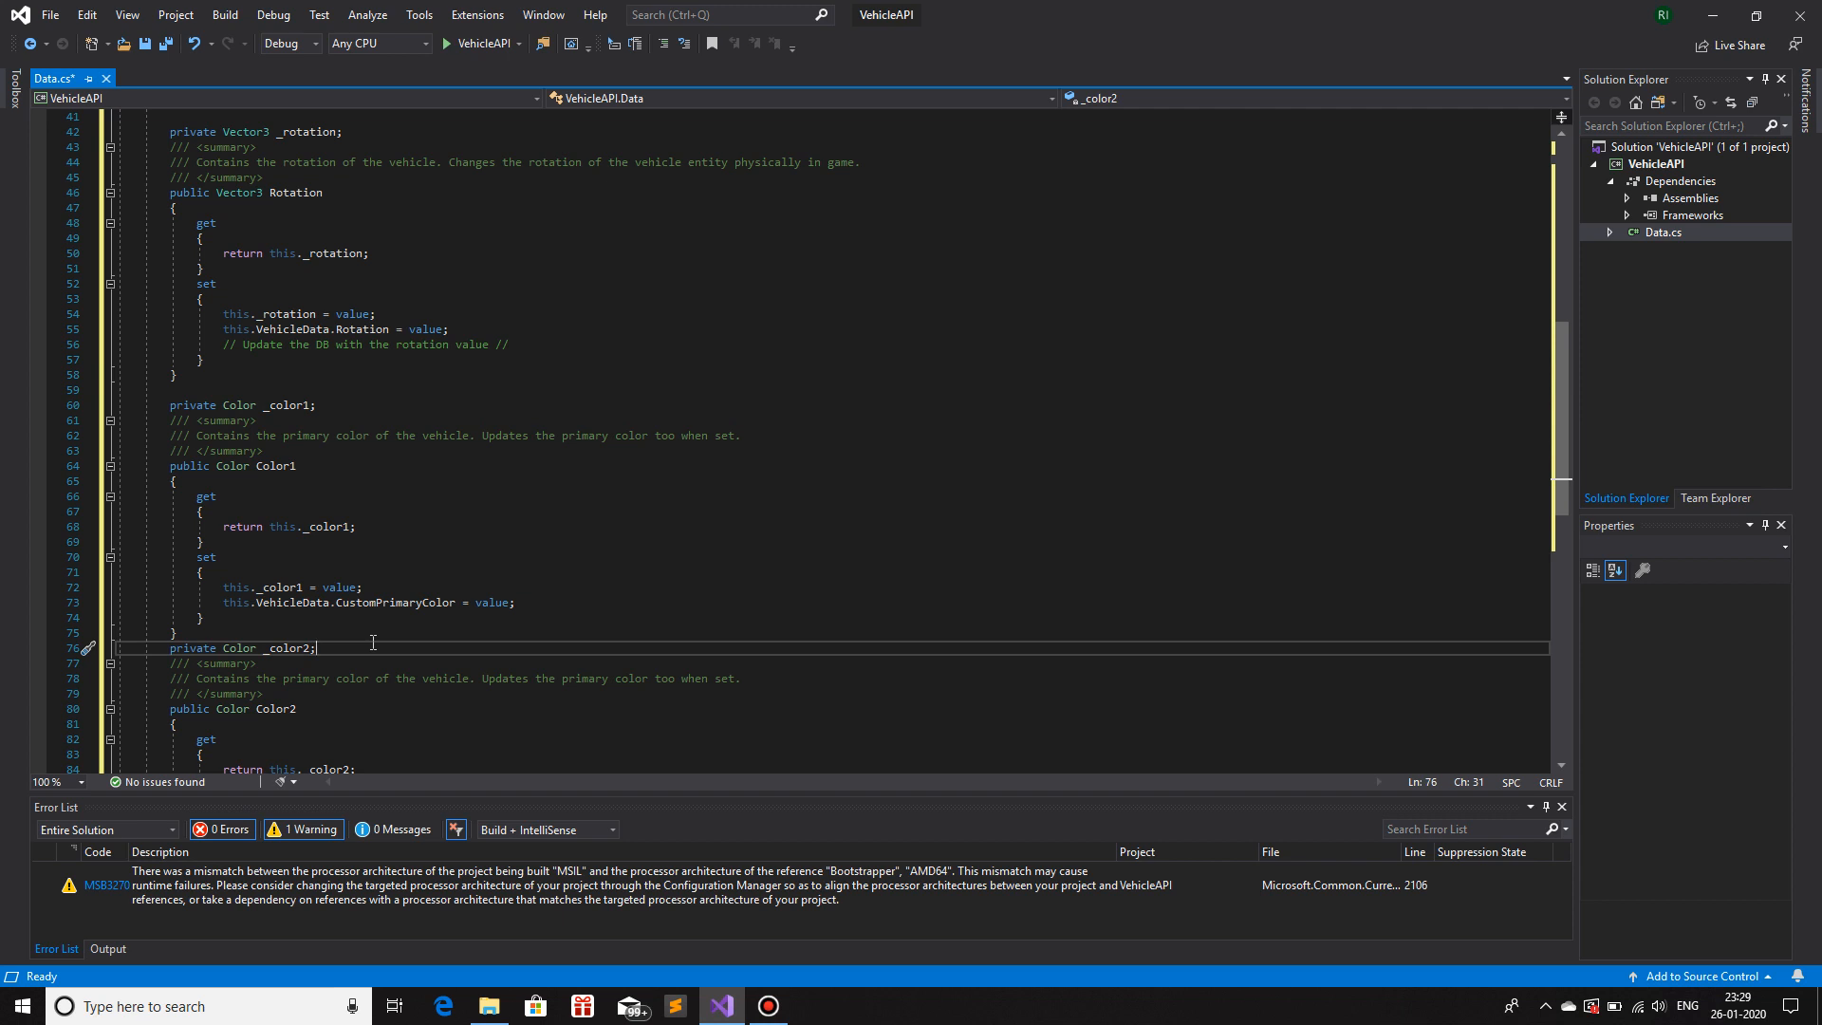
{"action": "mouse_move", "coordinate": [618, 751]}
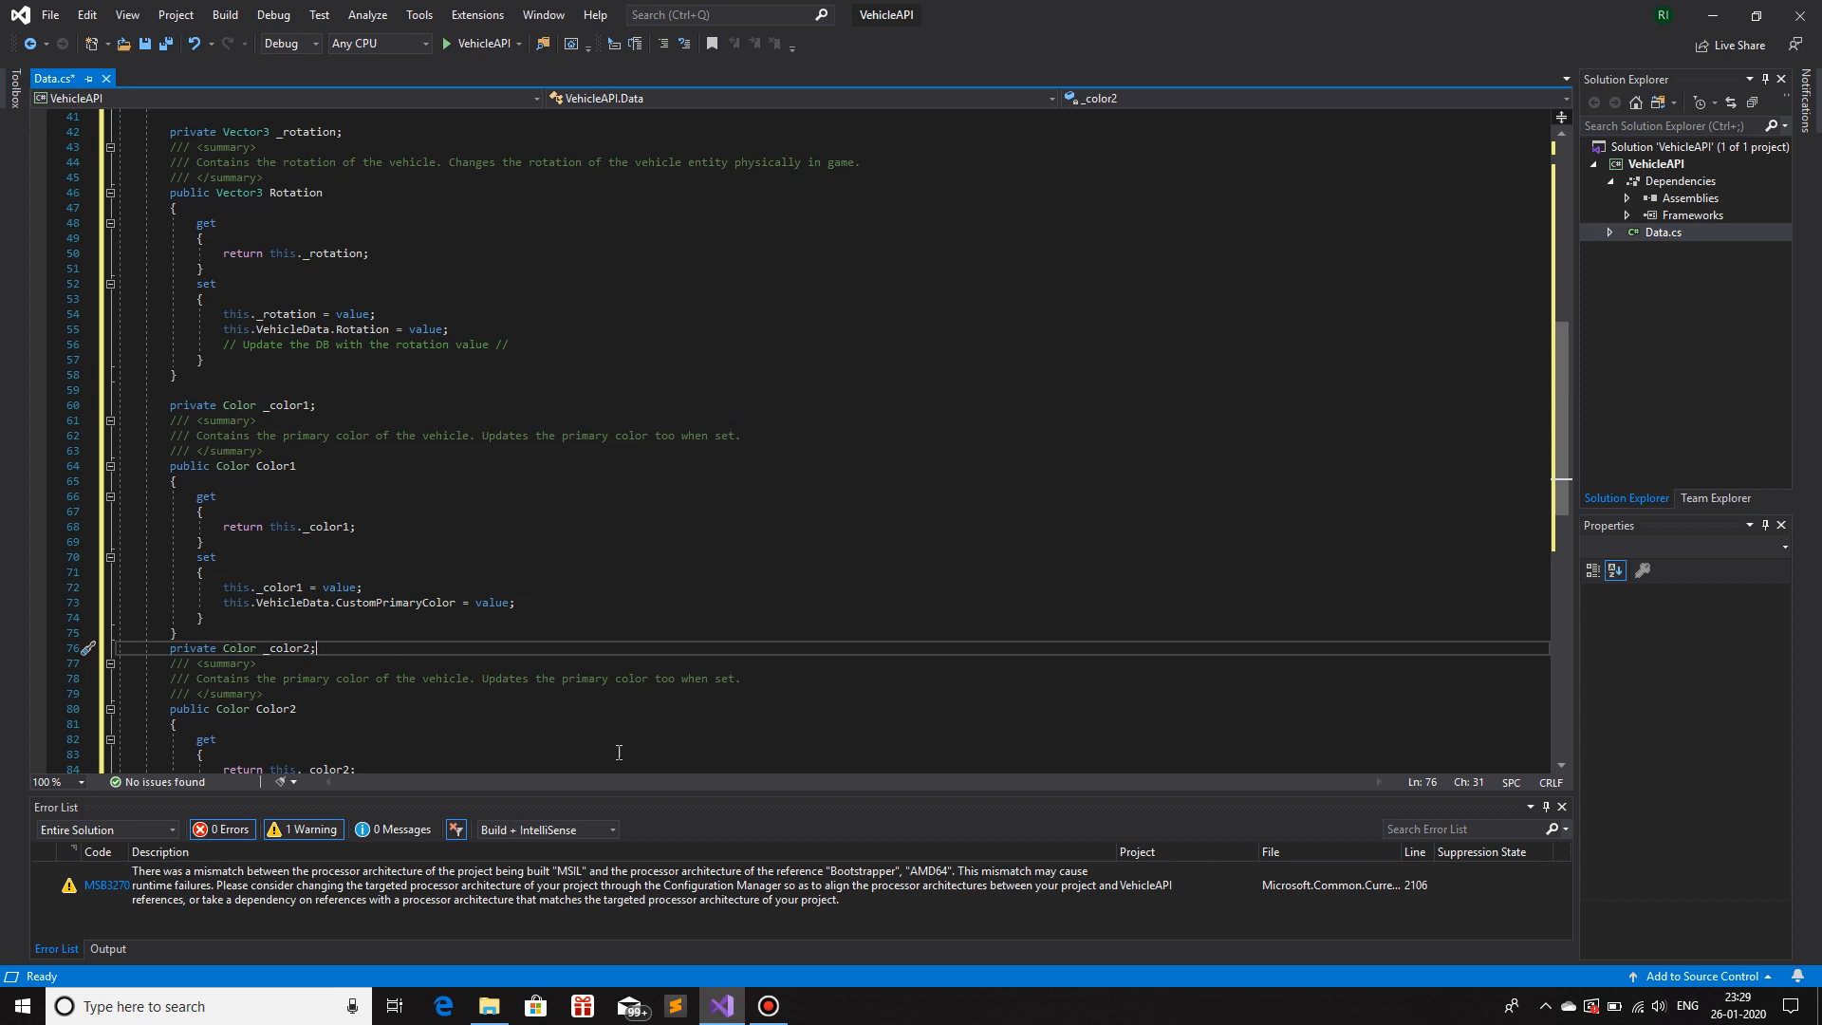
{"action": "mouse_move", "coordinate": [617, 733]}
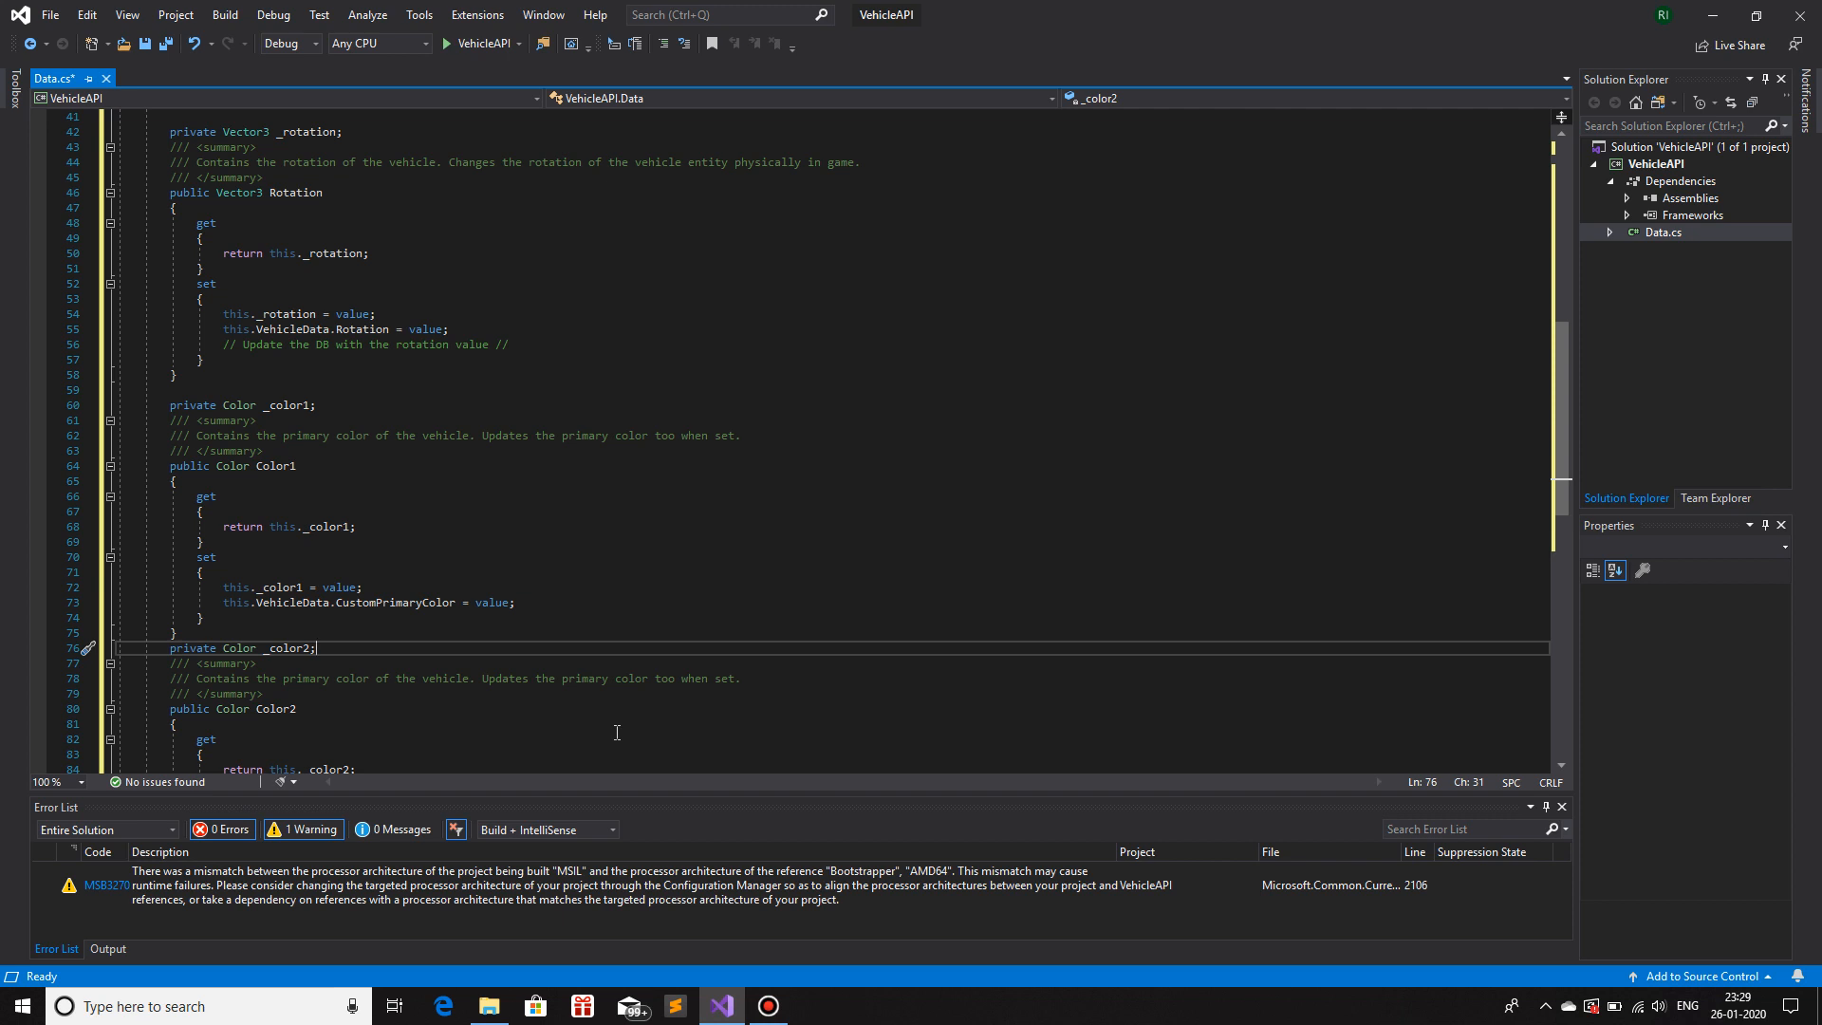
{"action": "mouse_move", "coordinate": [275, 494]}
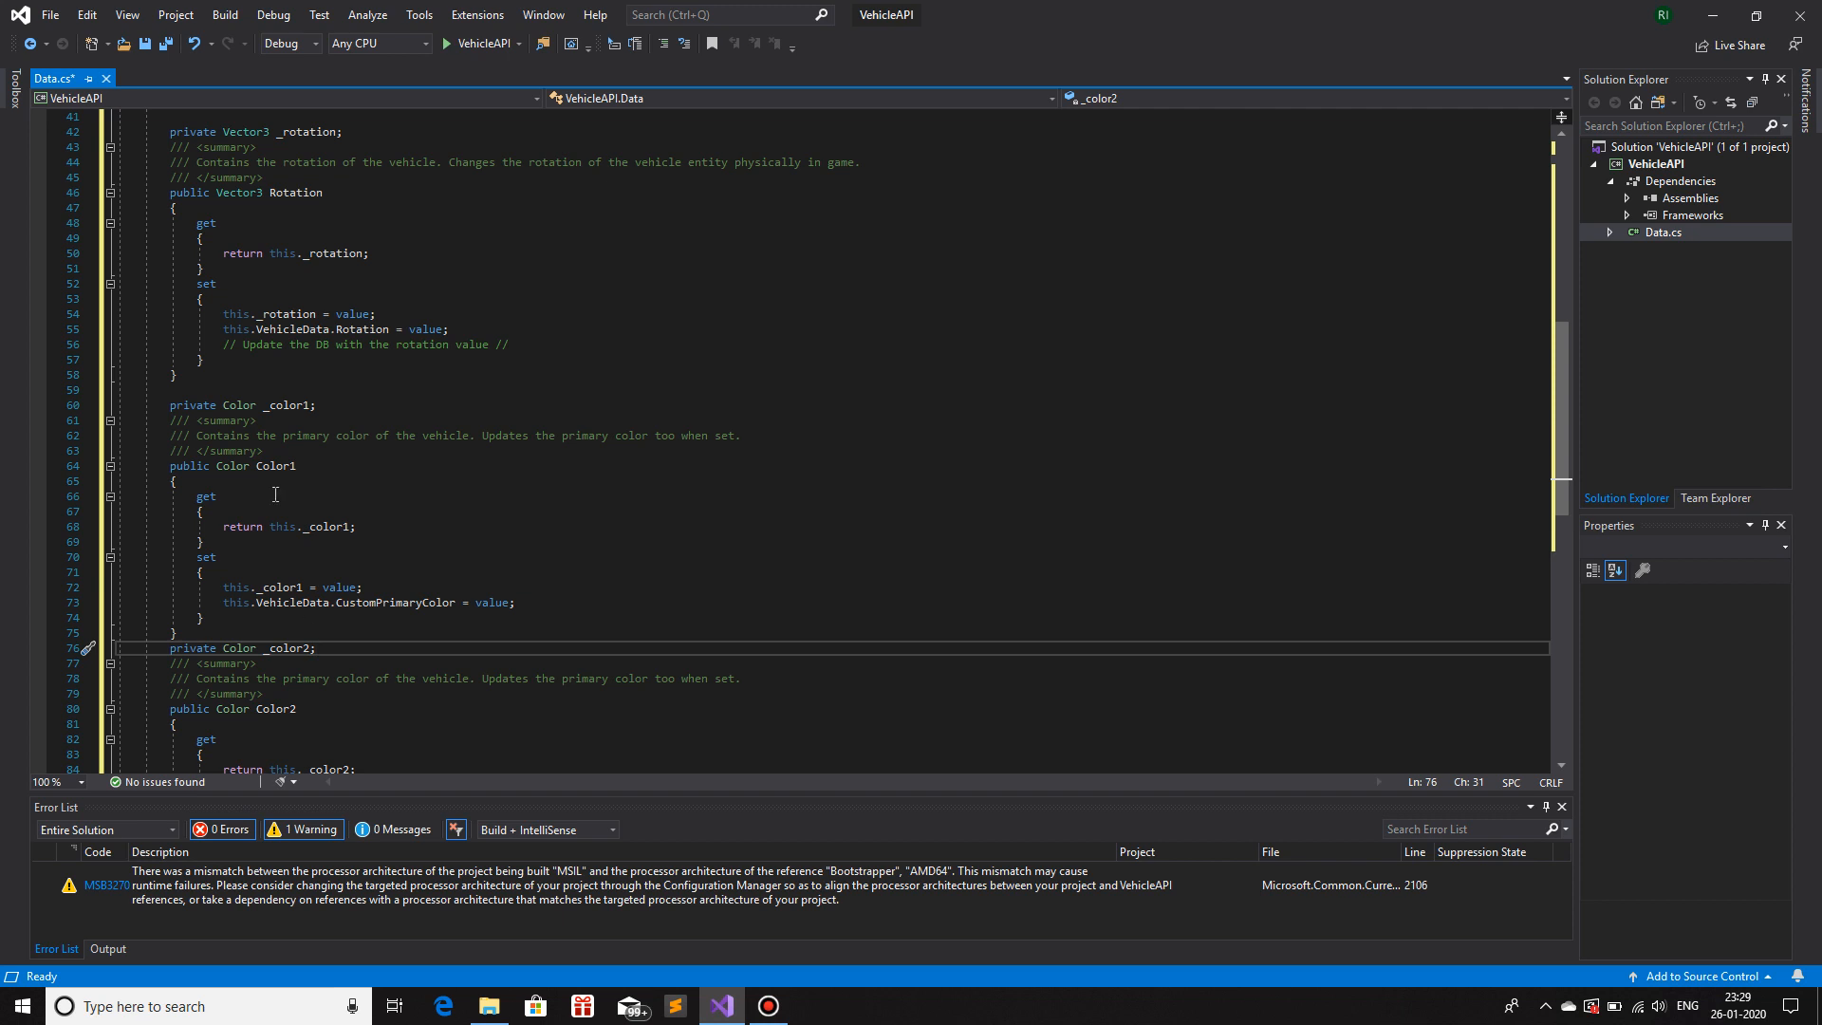
- Move below the Color2 property to make room for a new class member
{"action": "left_click", "coordinate": [321, 404]}
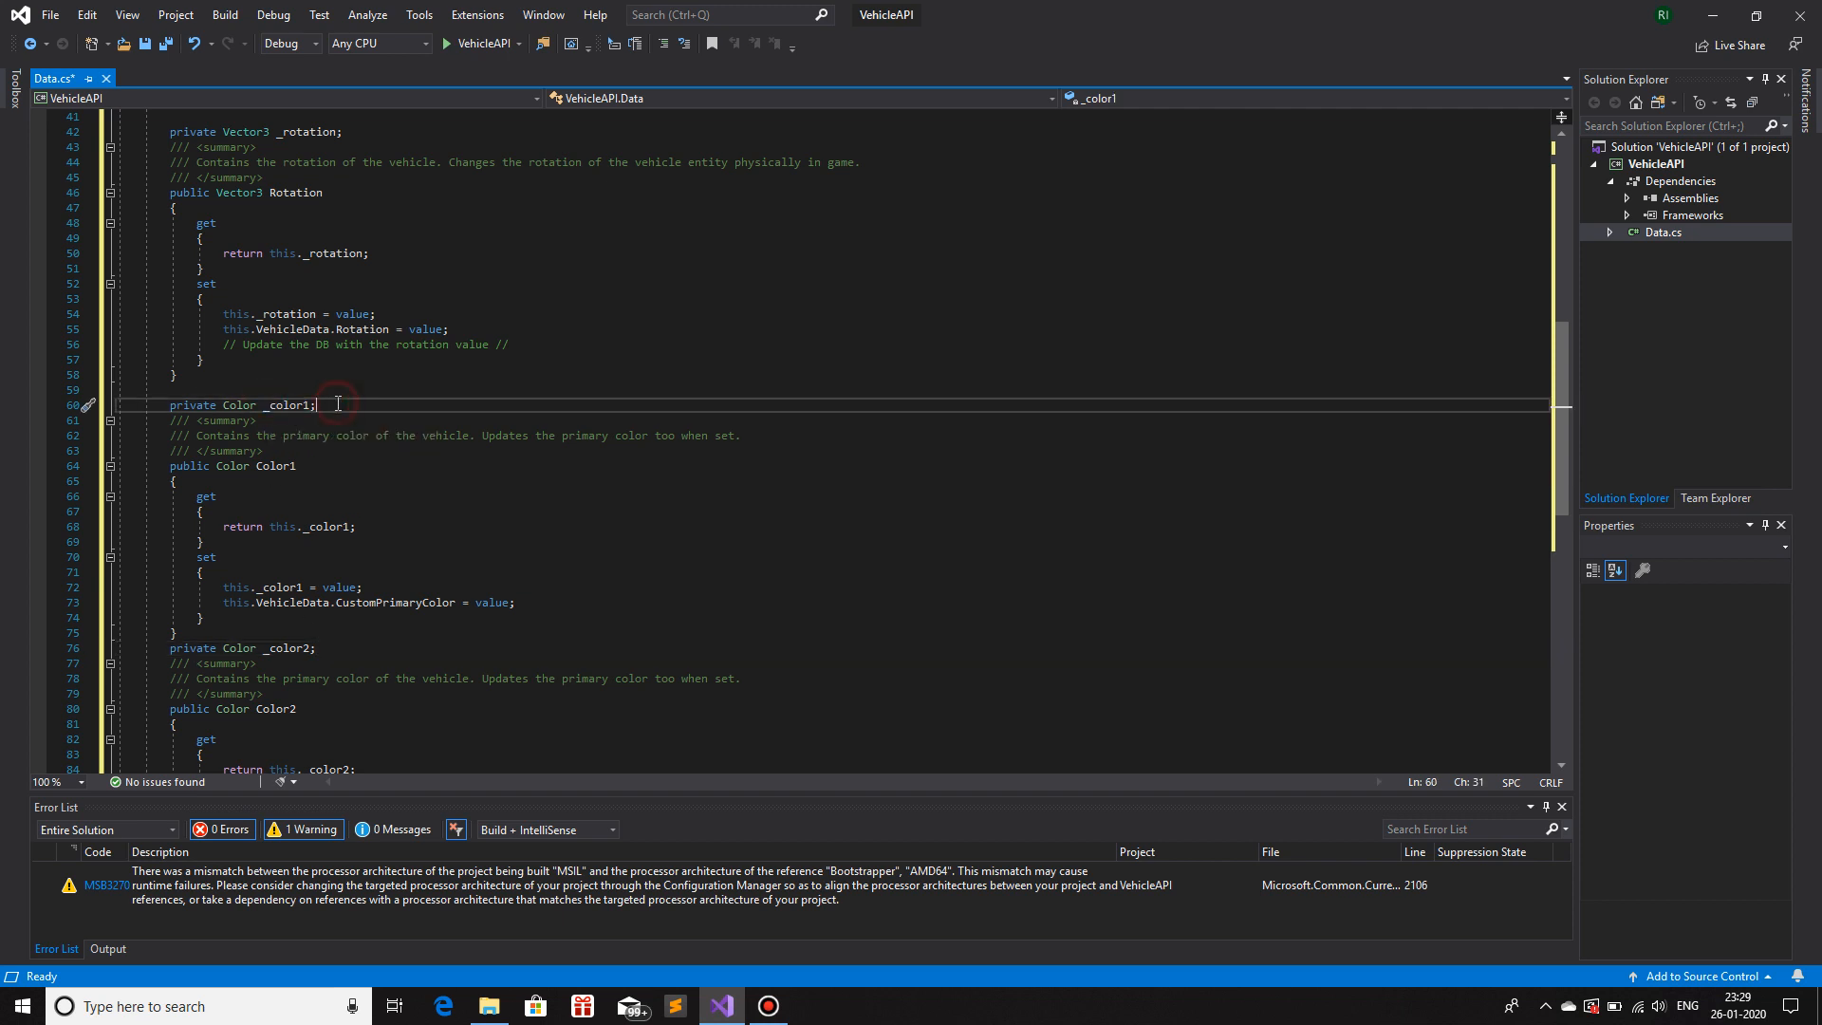
{"action": "scroll", "scroll_direction": "down", "scroll_amount": 3}
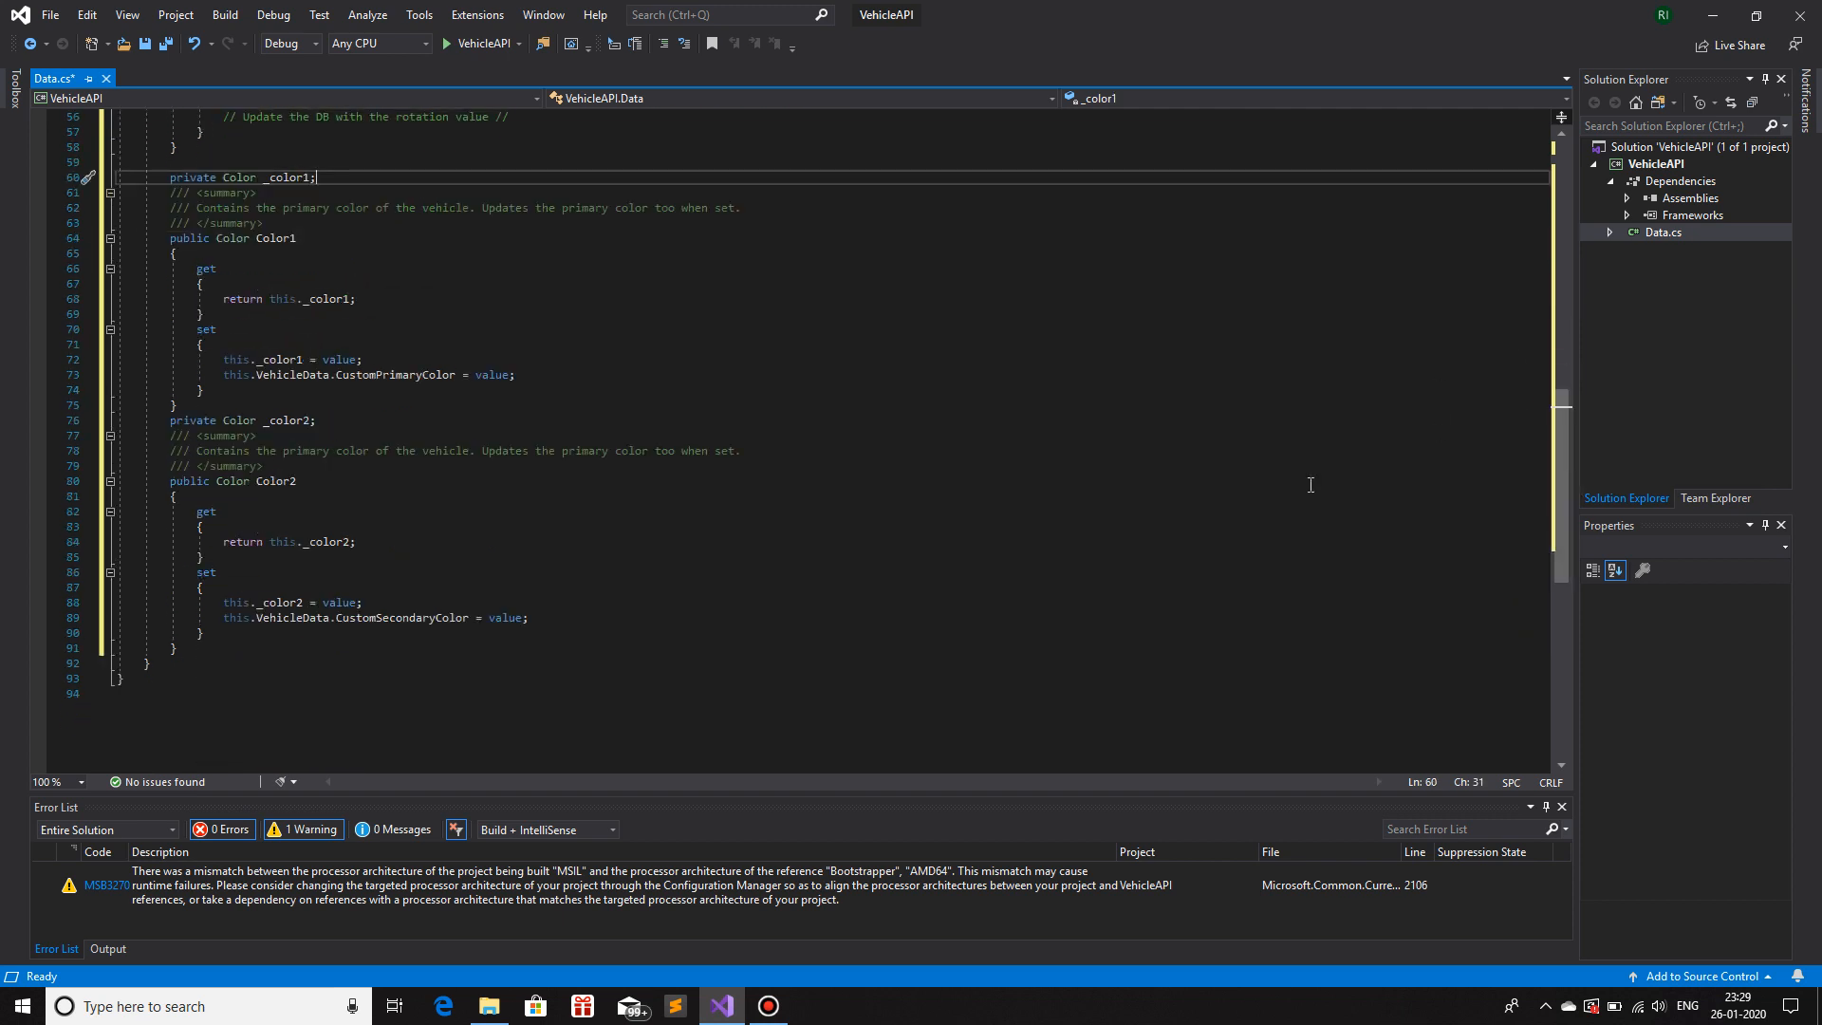
{"action": "mouse_move", "coordinate": [1135, 564]}
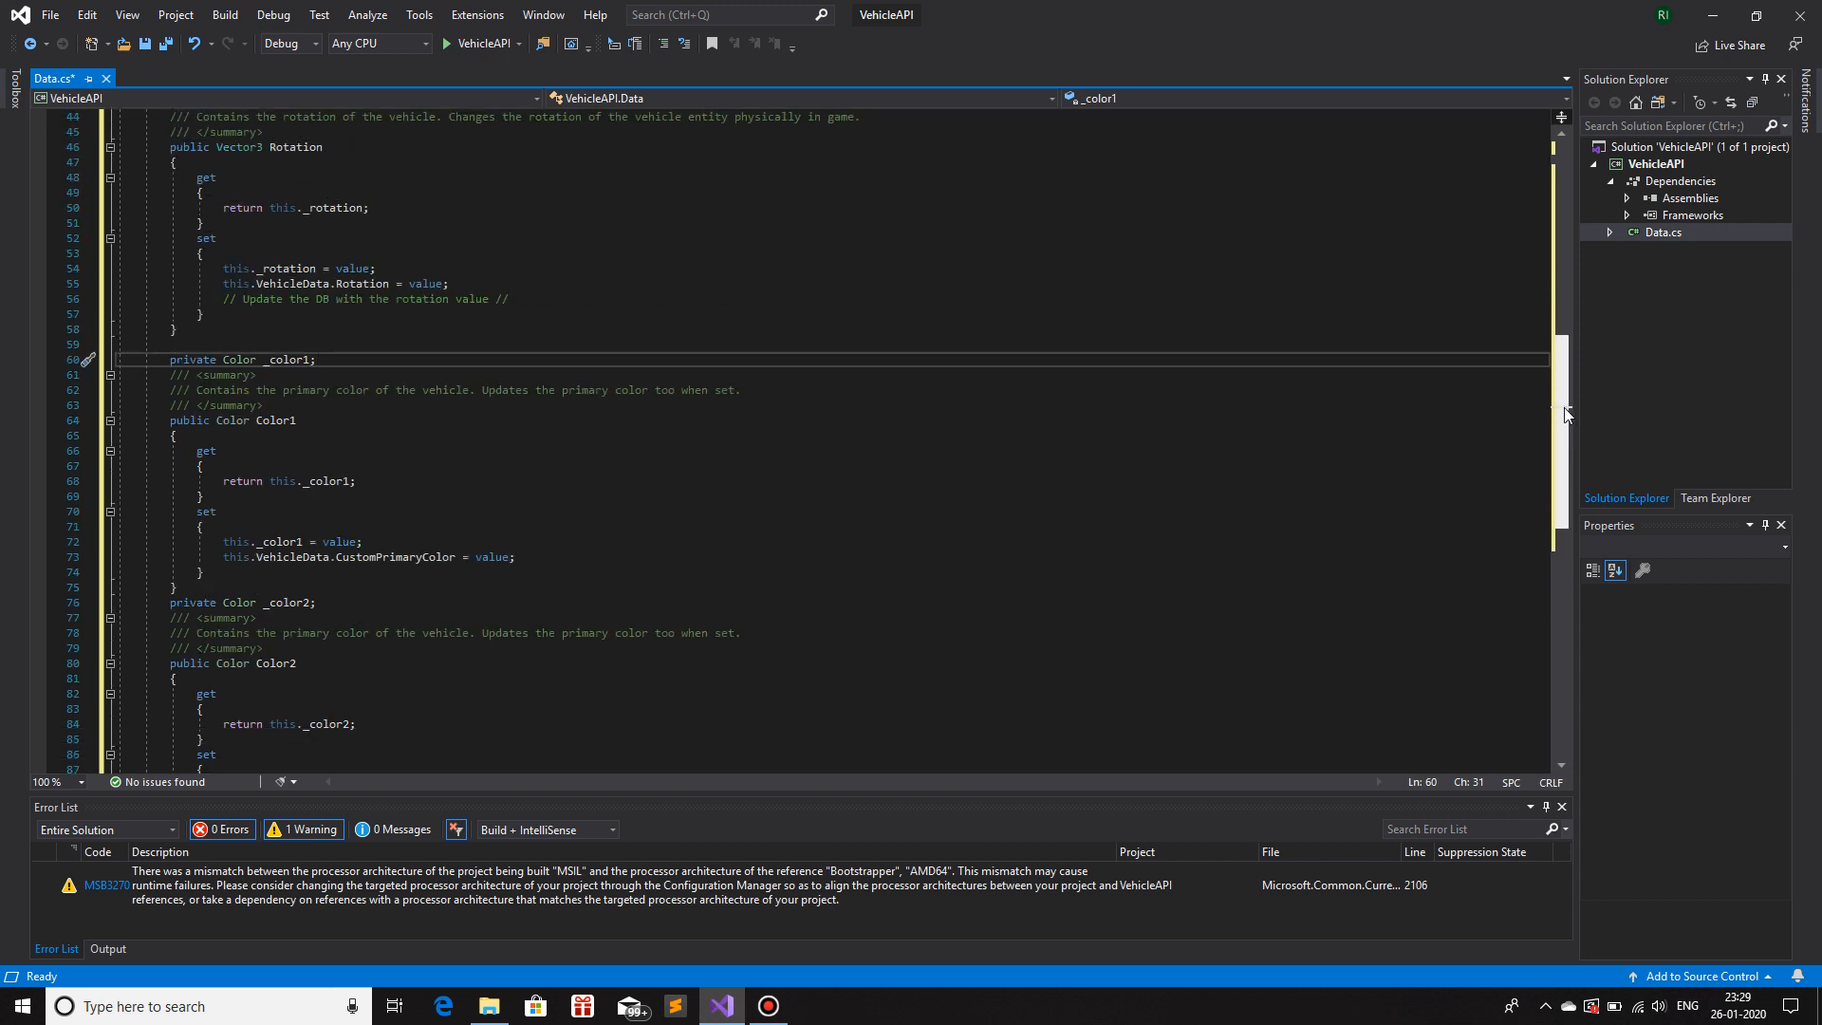
{"action": "scroll", "scroll_direction": "down", "scroll_amount": 3}
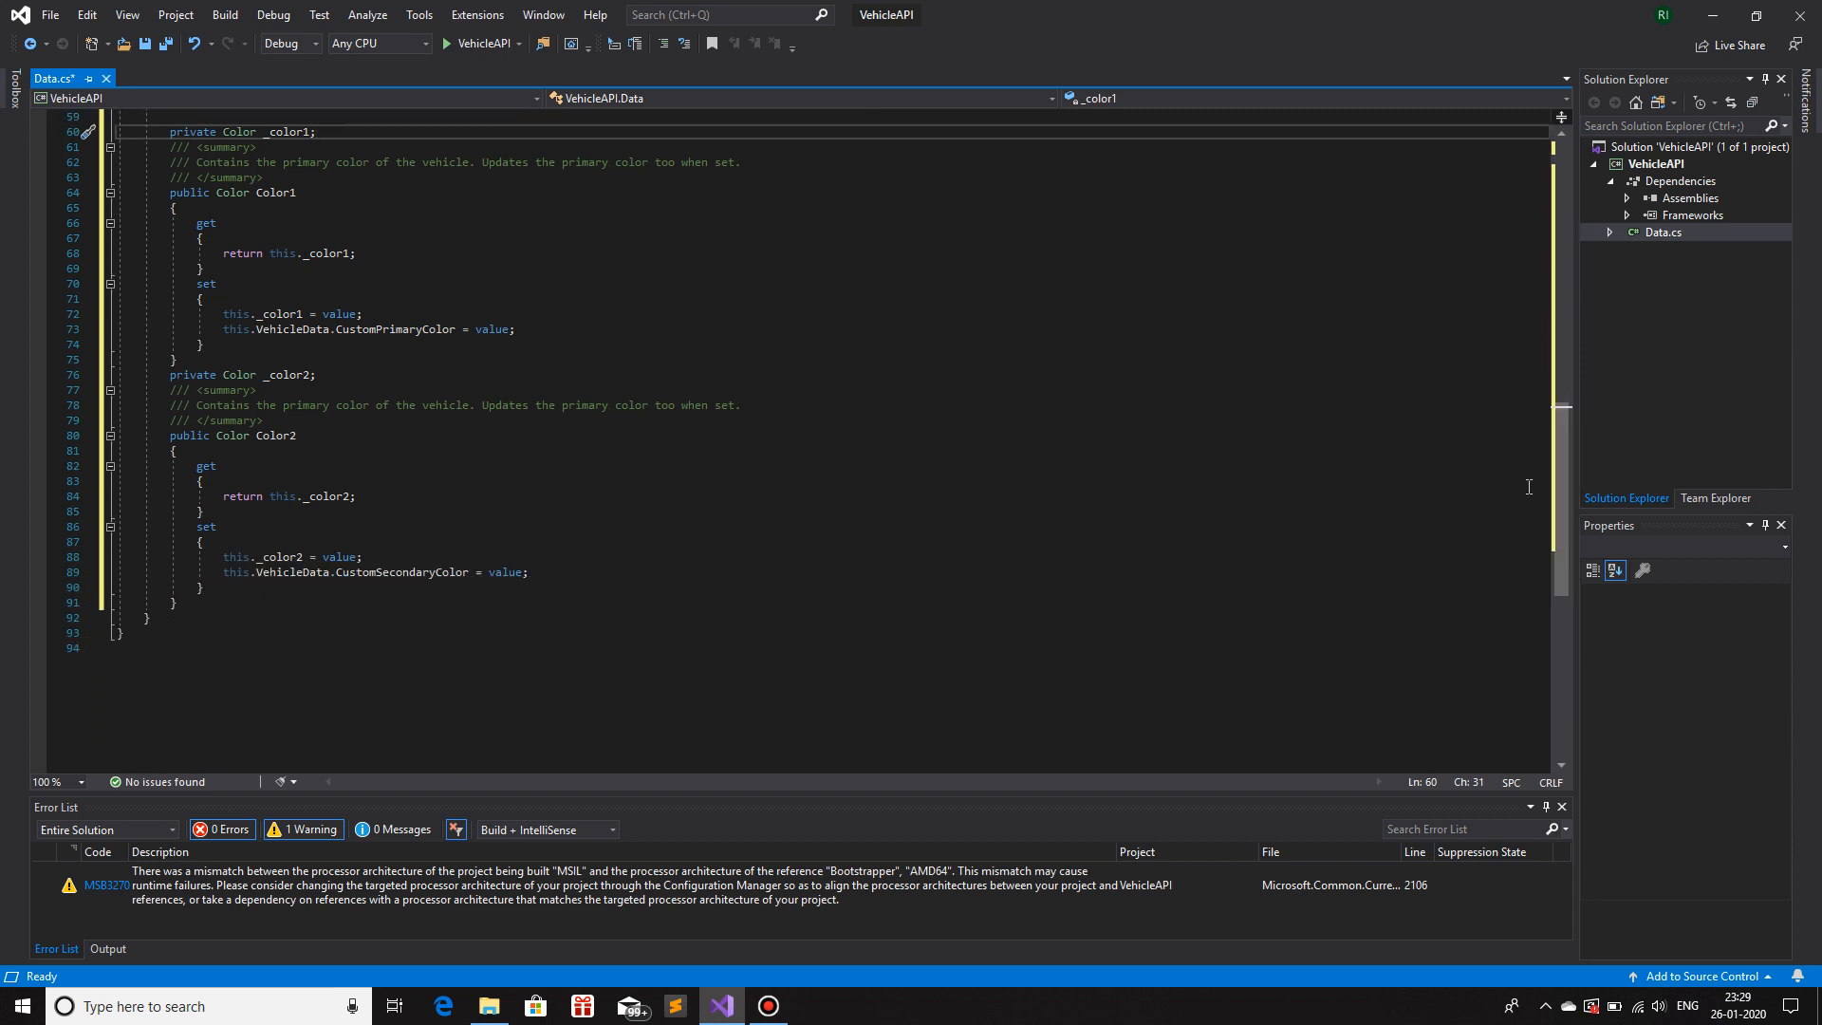
{"action": "mouse_move", "coordinate": [1093, 512]}
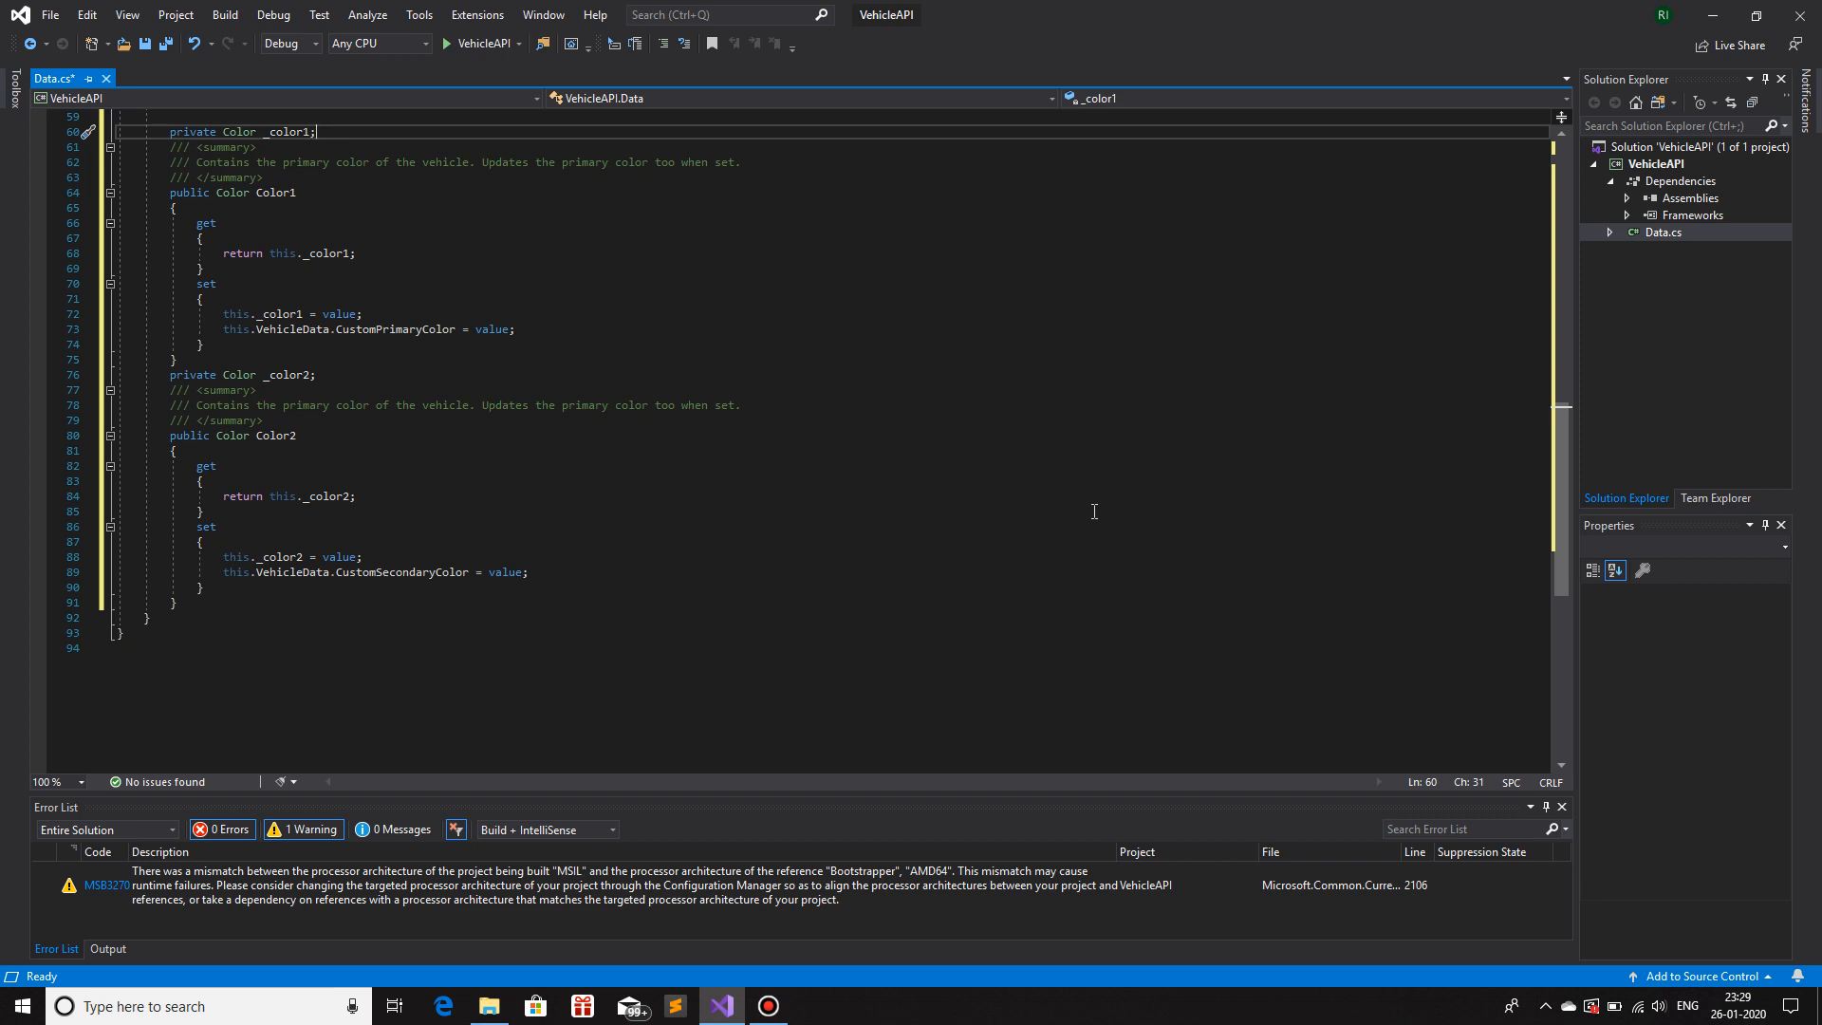
{"action": "mouse_move", "coordinate": [213, 606]}
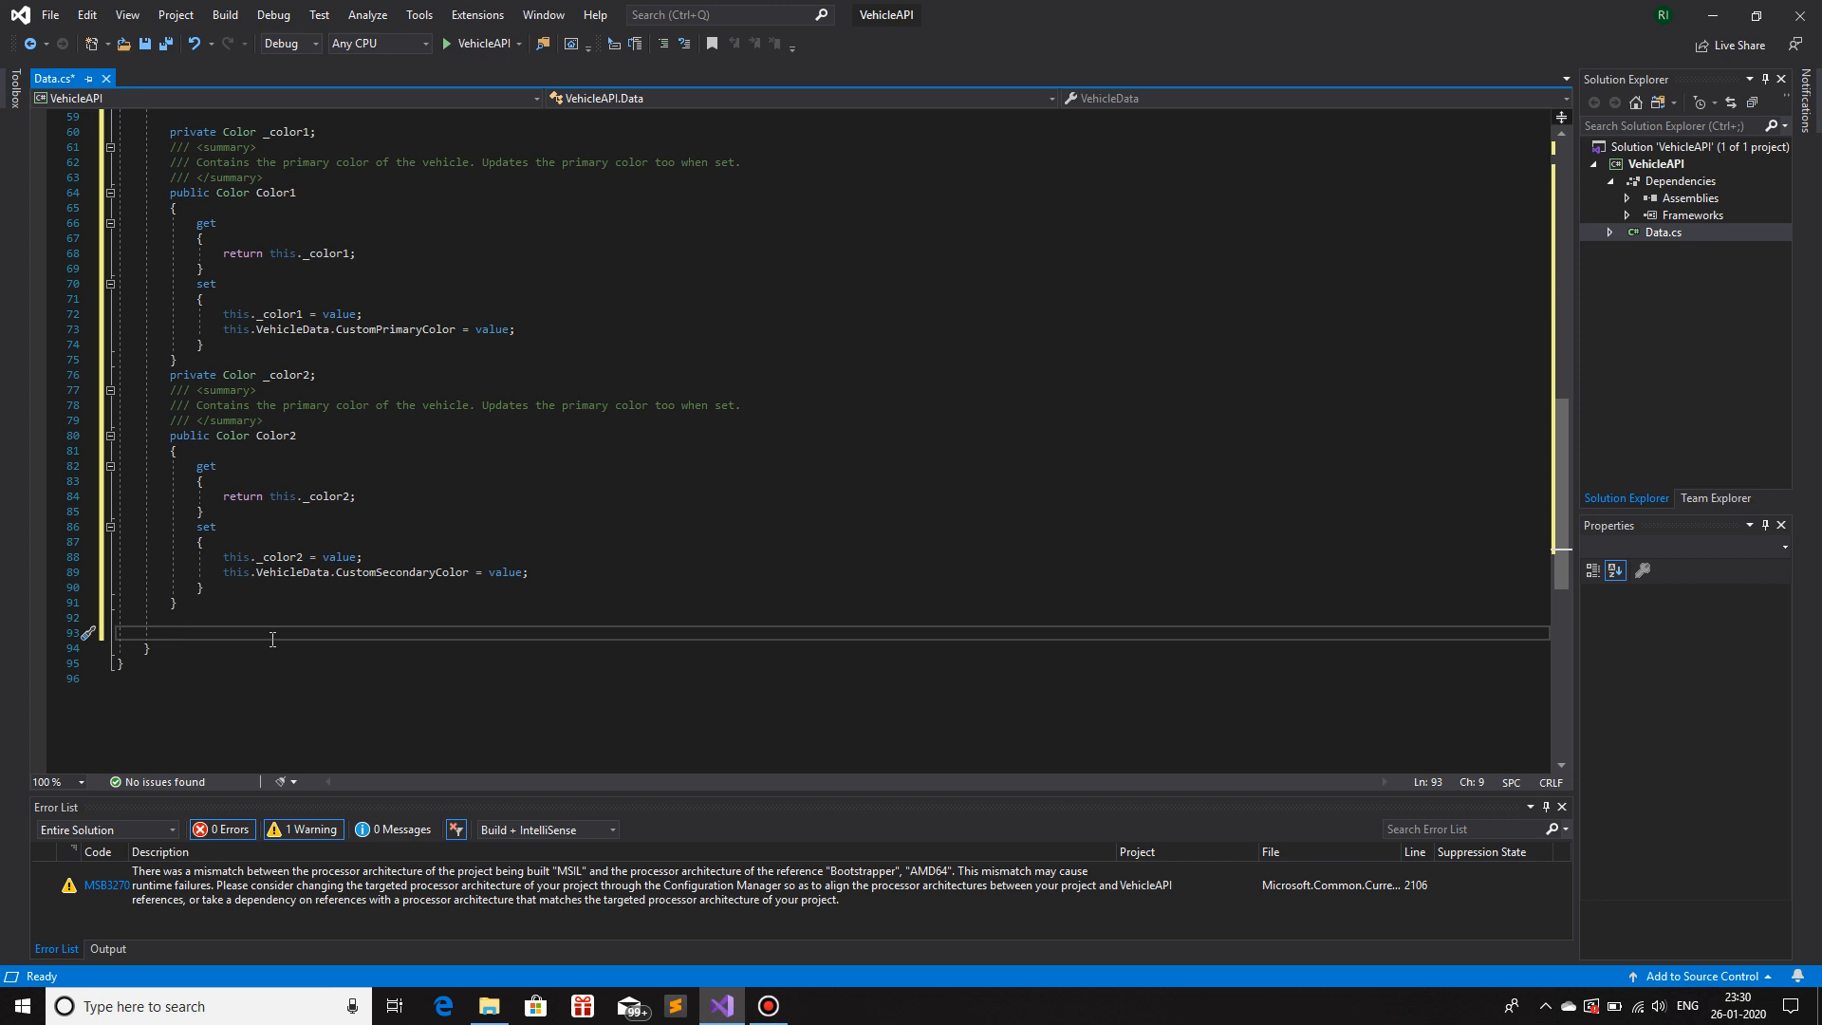
- Start a 'public static void CreateVehicle(uint vHash, ' method with an empty body
{"action": "type", "text": "public static"}
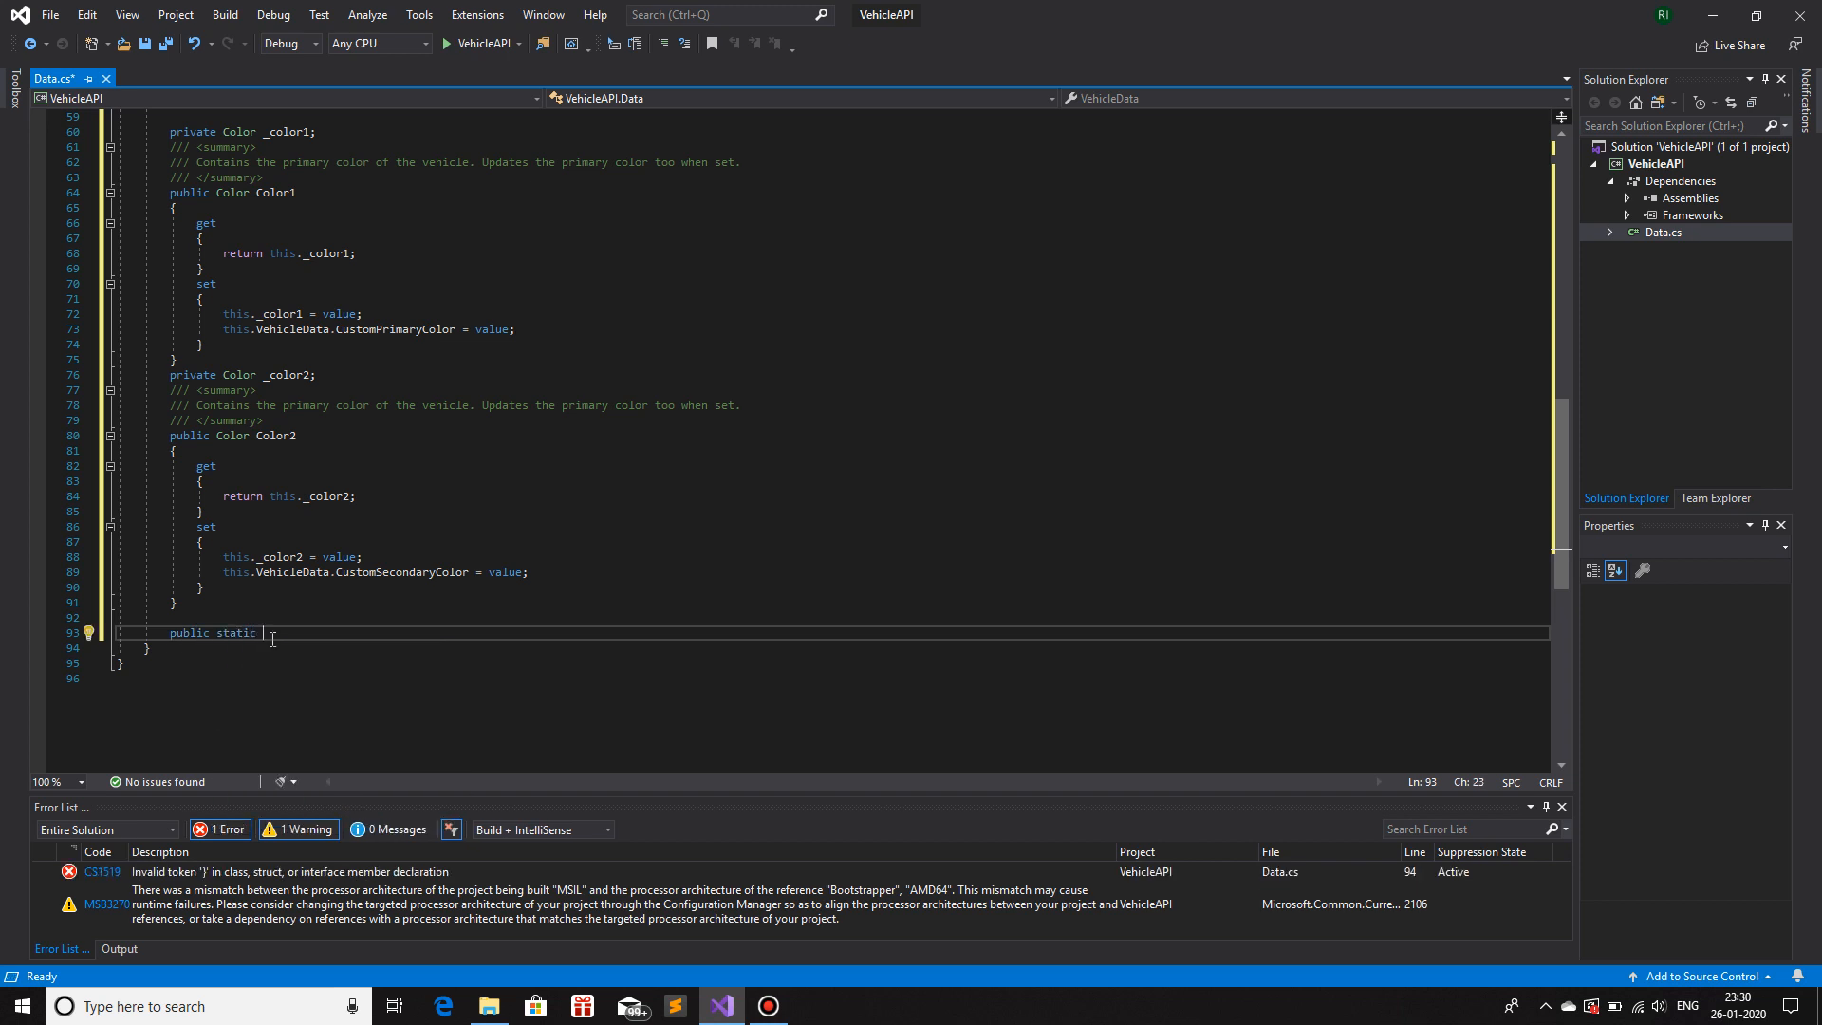
{"action": "type", "text": "void"}
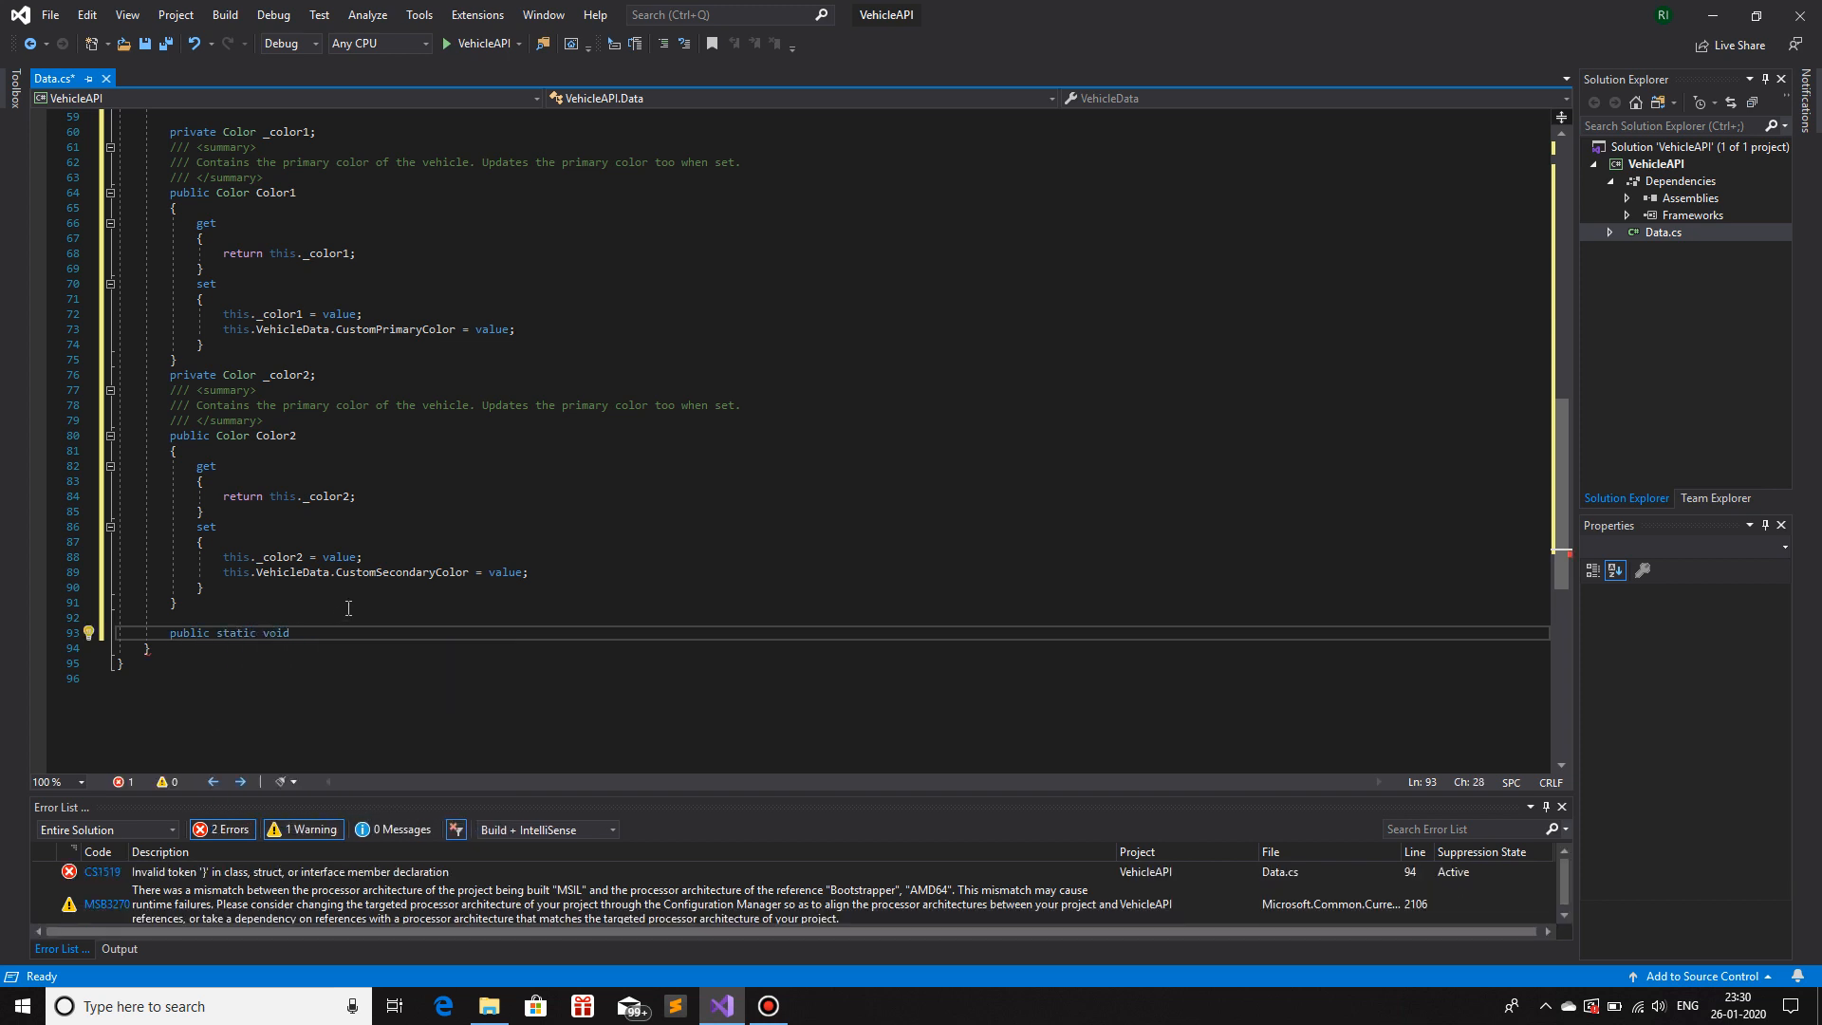
{"action": "type", "text": "Crea"}
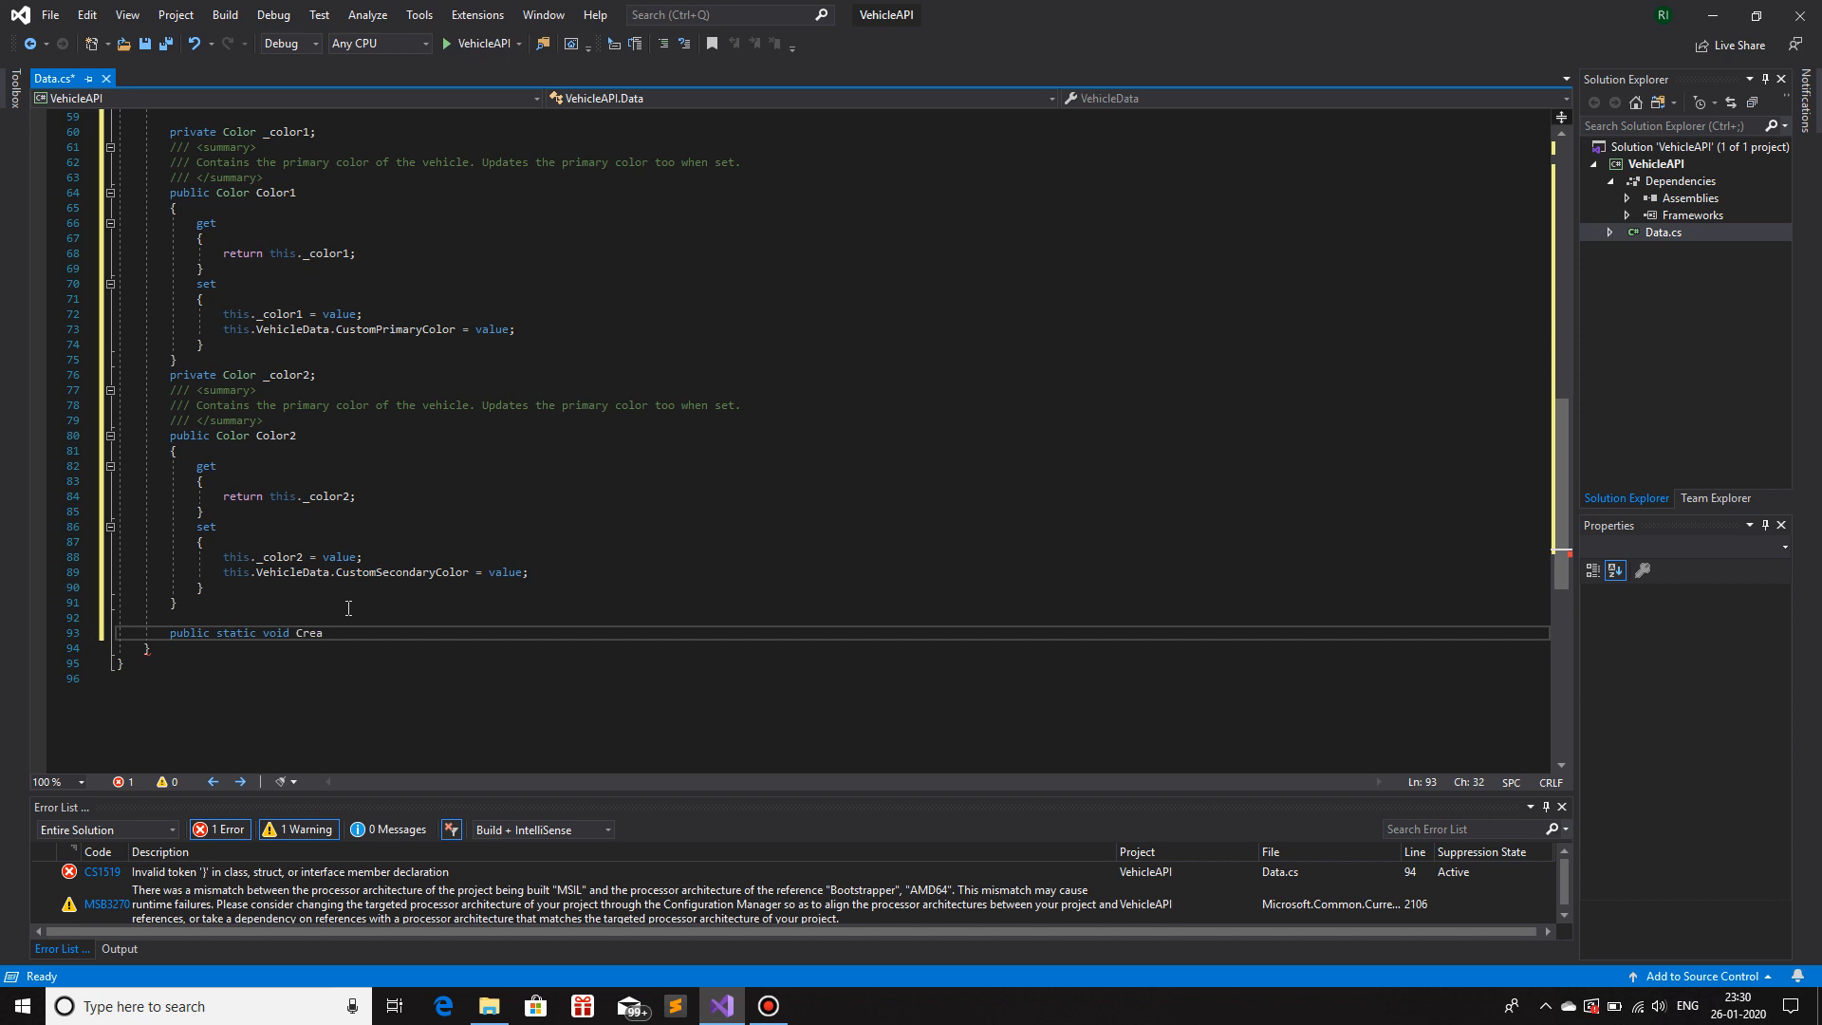
{"action": "type", "text": "teVehci"}
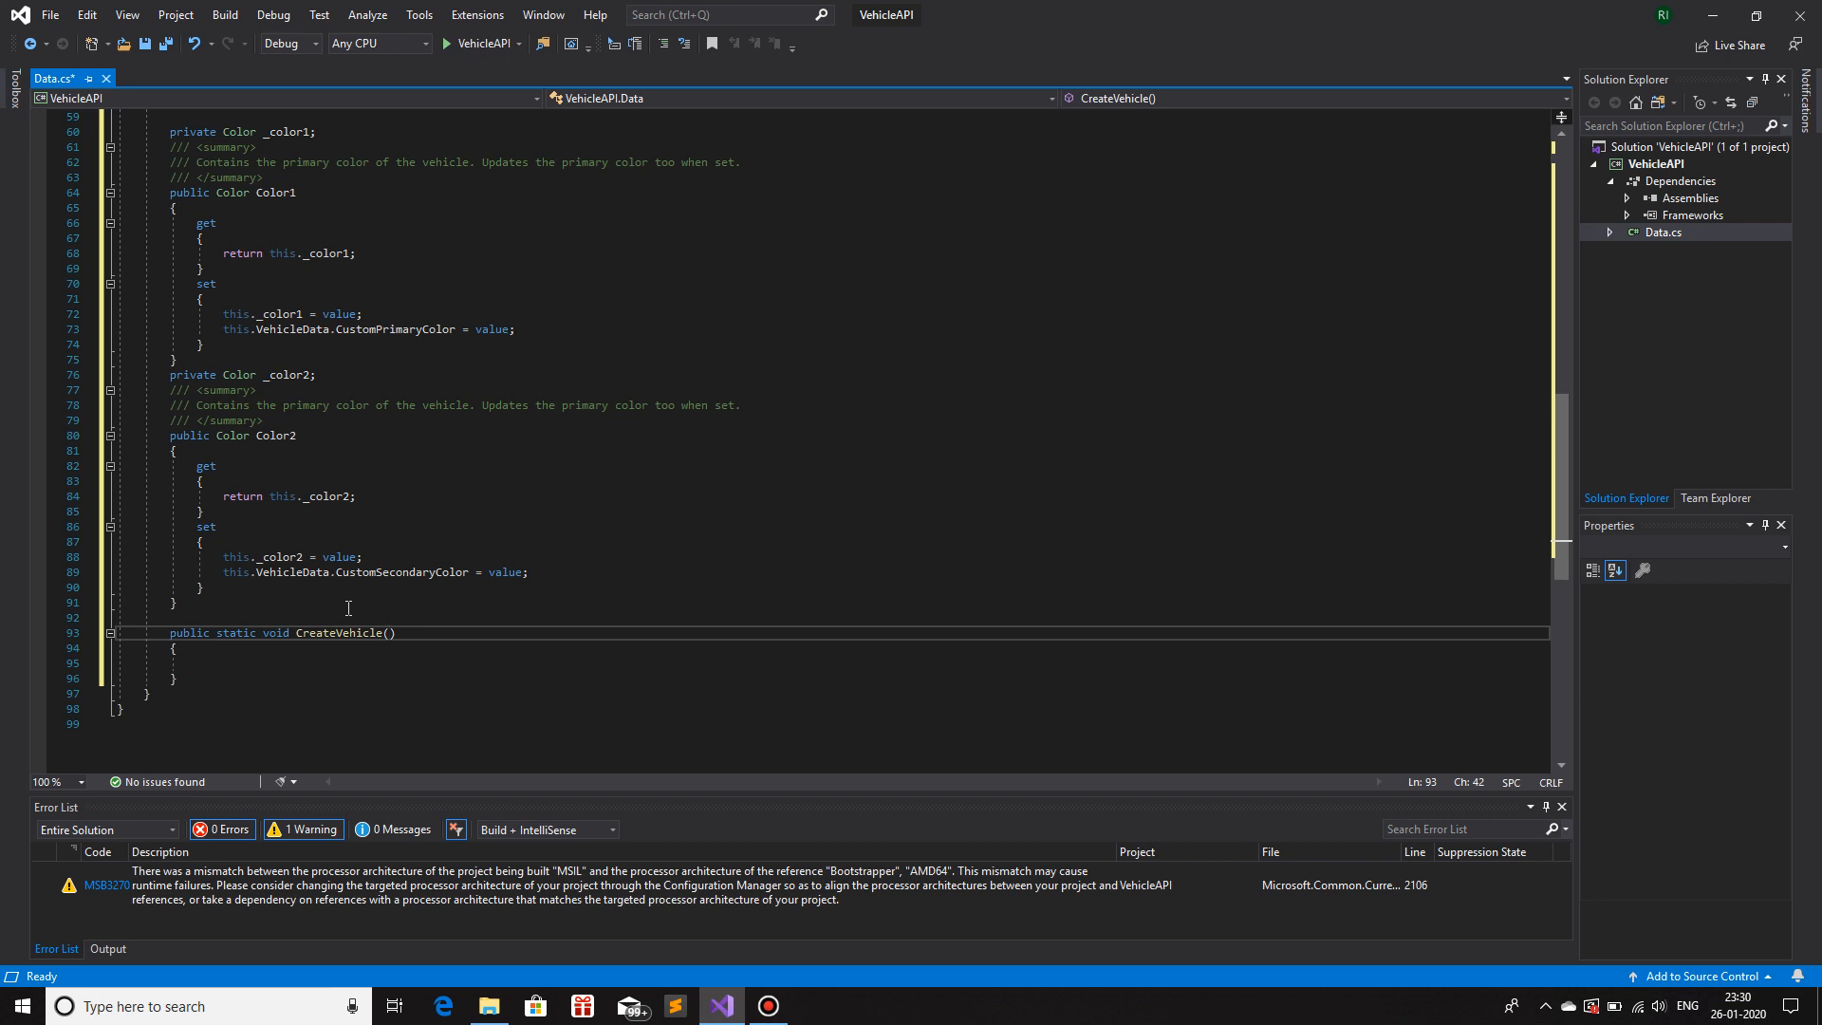
{"action": "type", "text": "uint"}
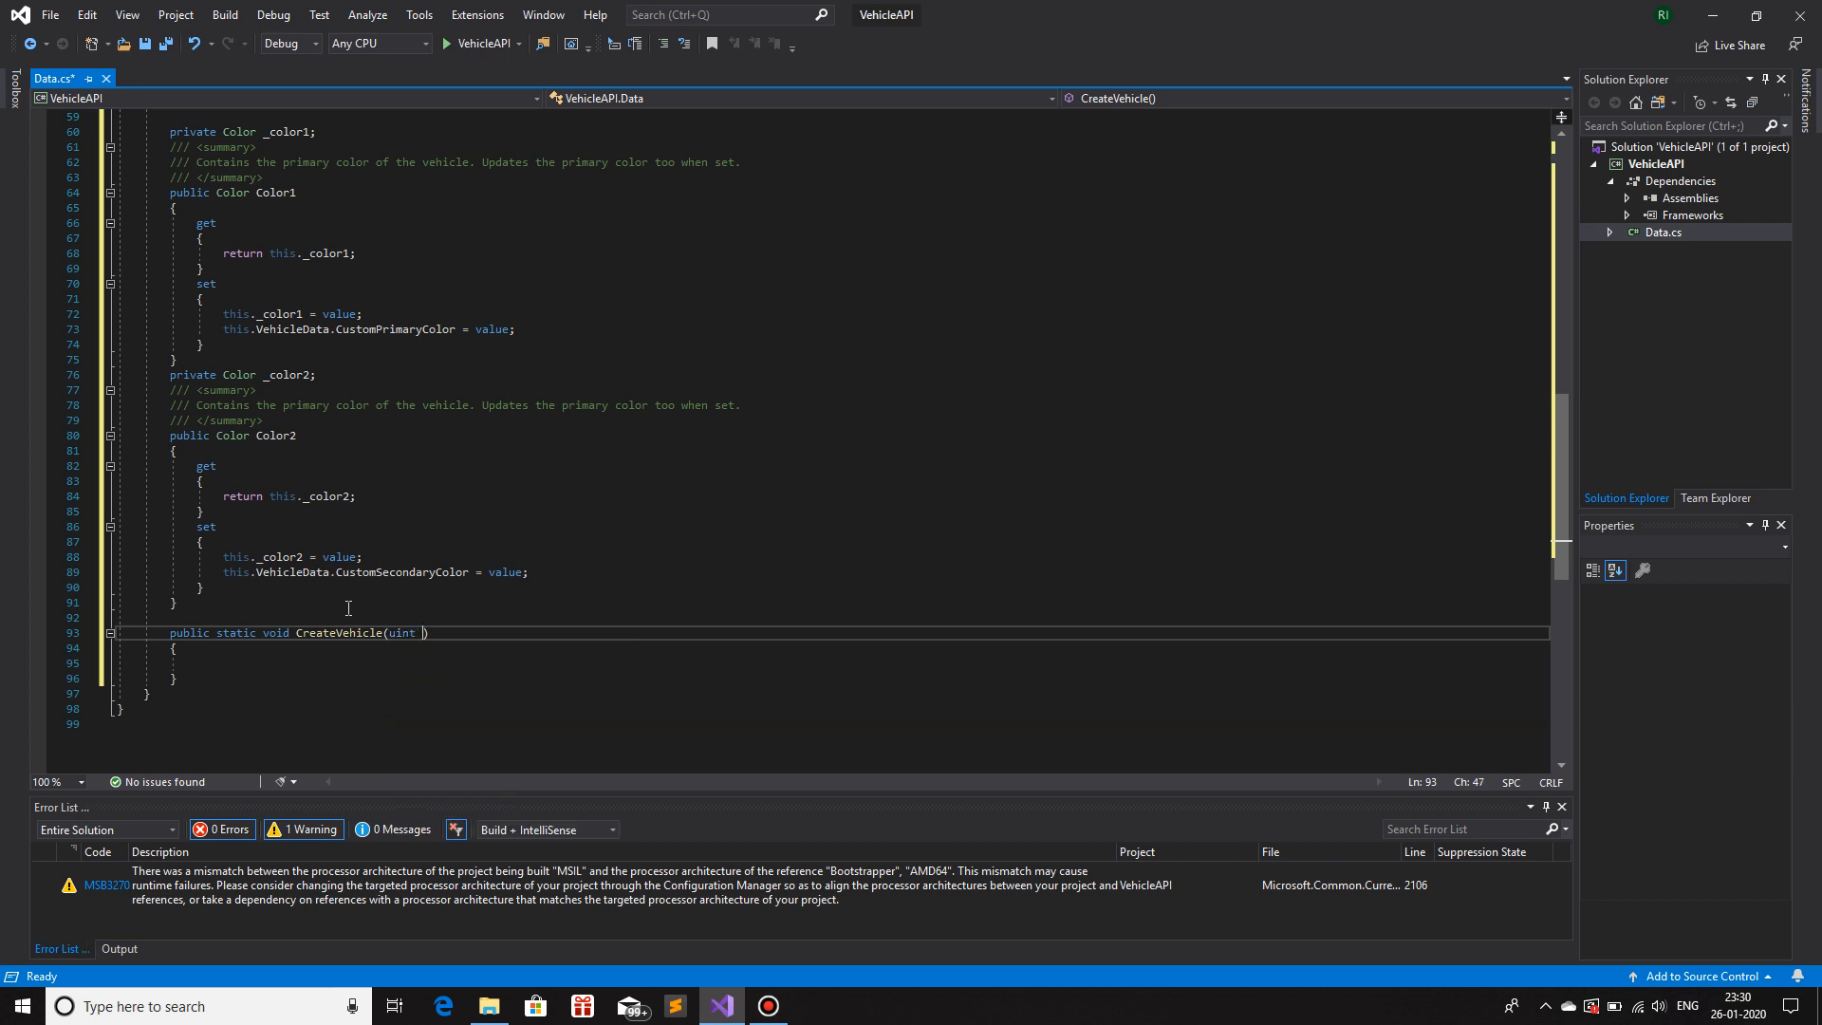
{"action": "type", "text": "VHash,"}
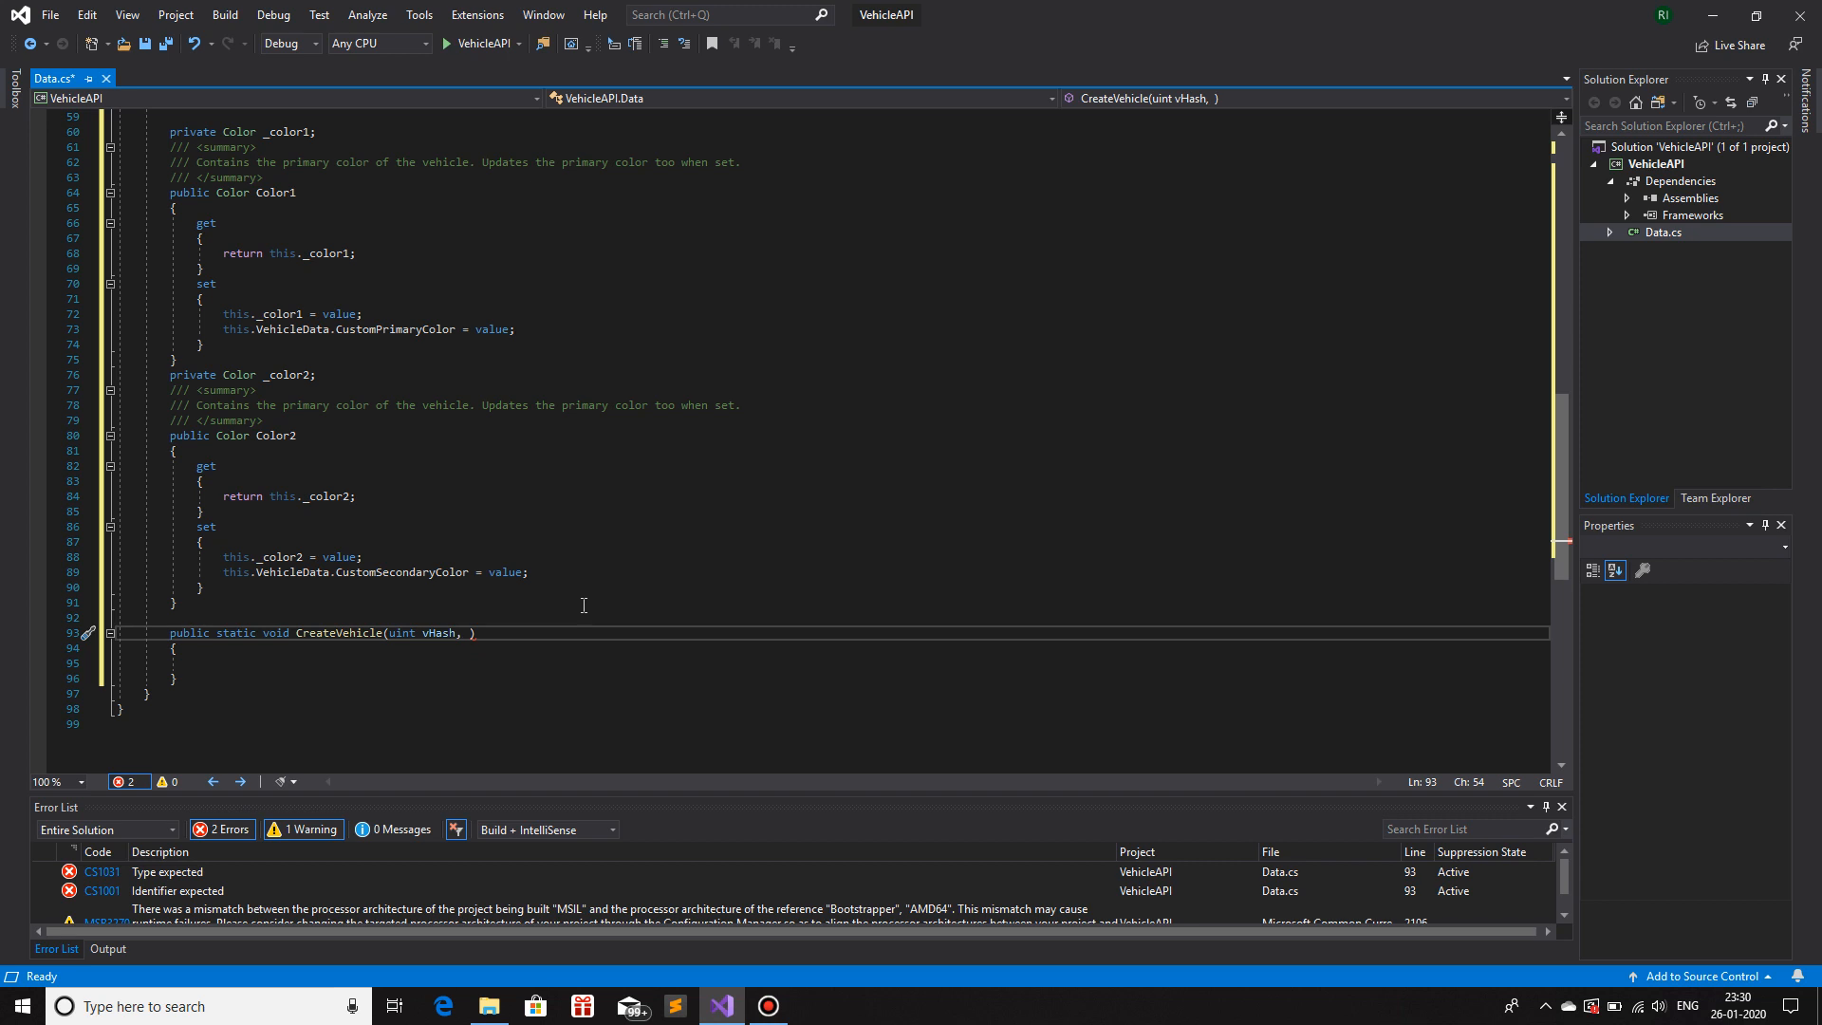
- Add Vector3 position, Vector3 rotation, int color1 and int color2 parameters to CreateVehicle
{"action": "type", "text": "Vector3 position,"}
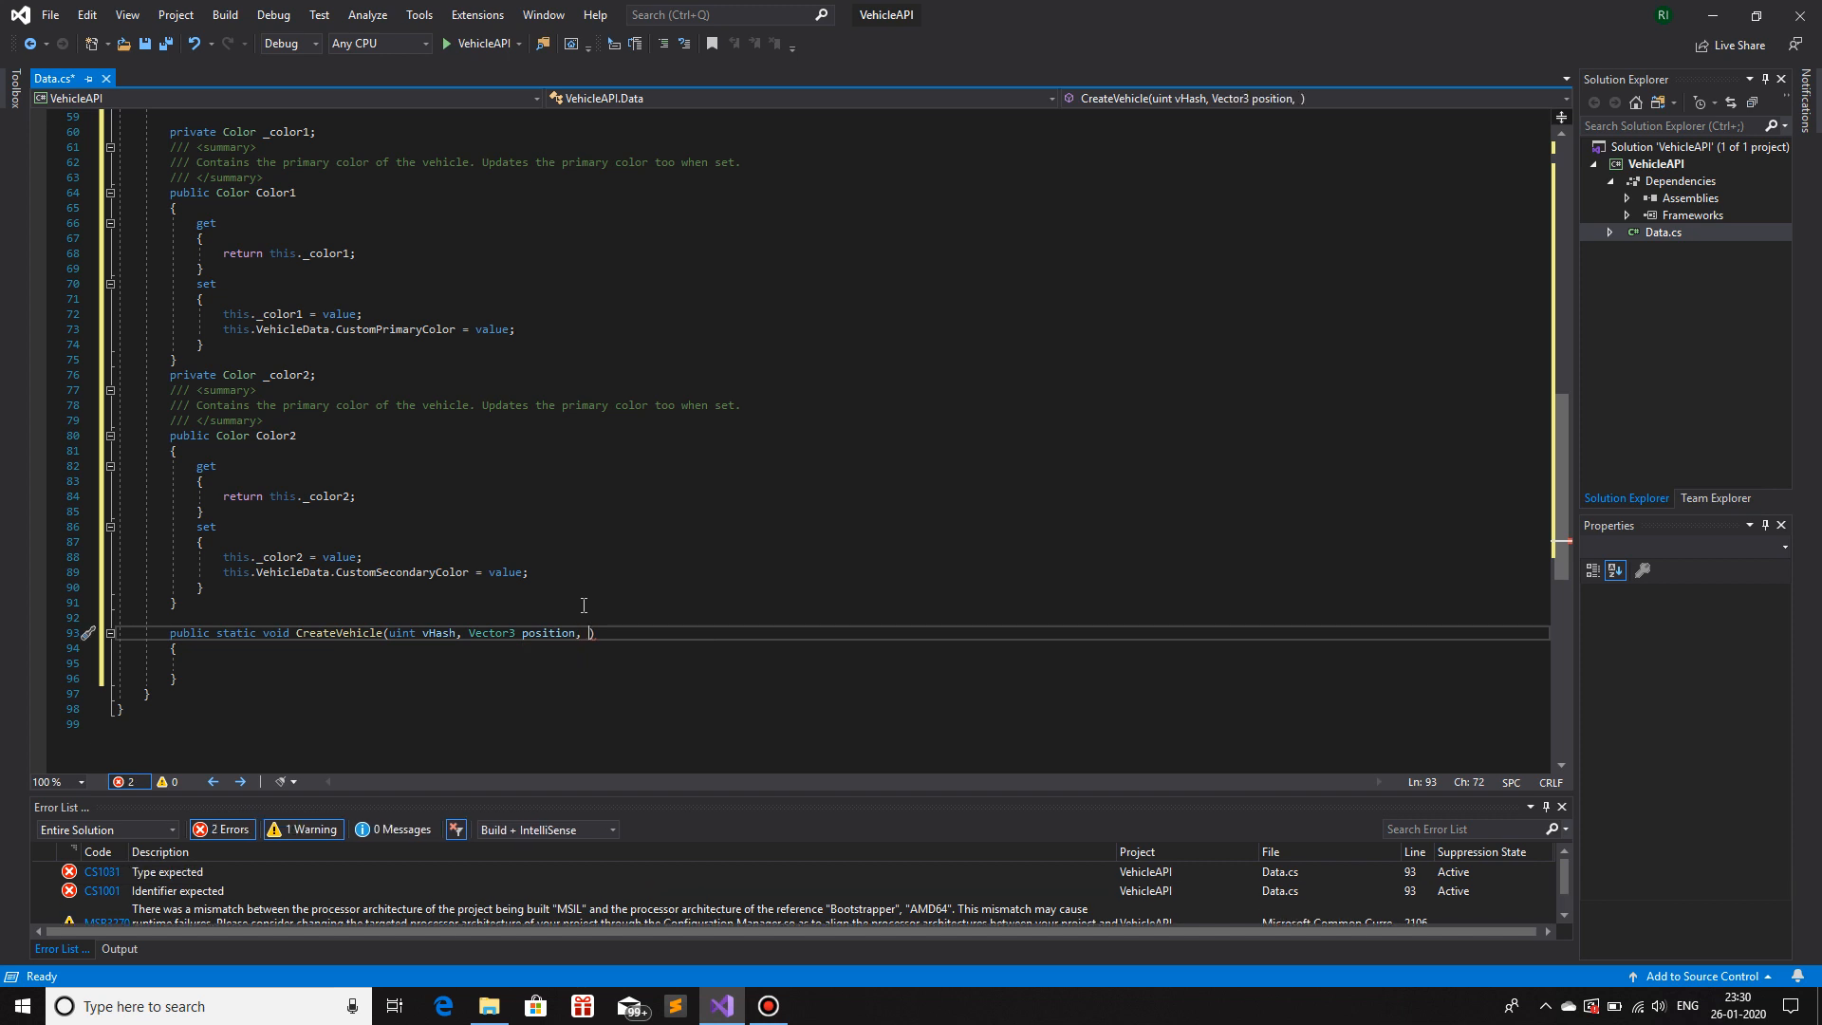
{"action": "type", "text": "float"}
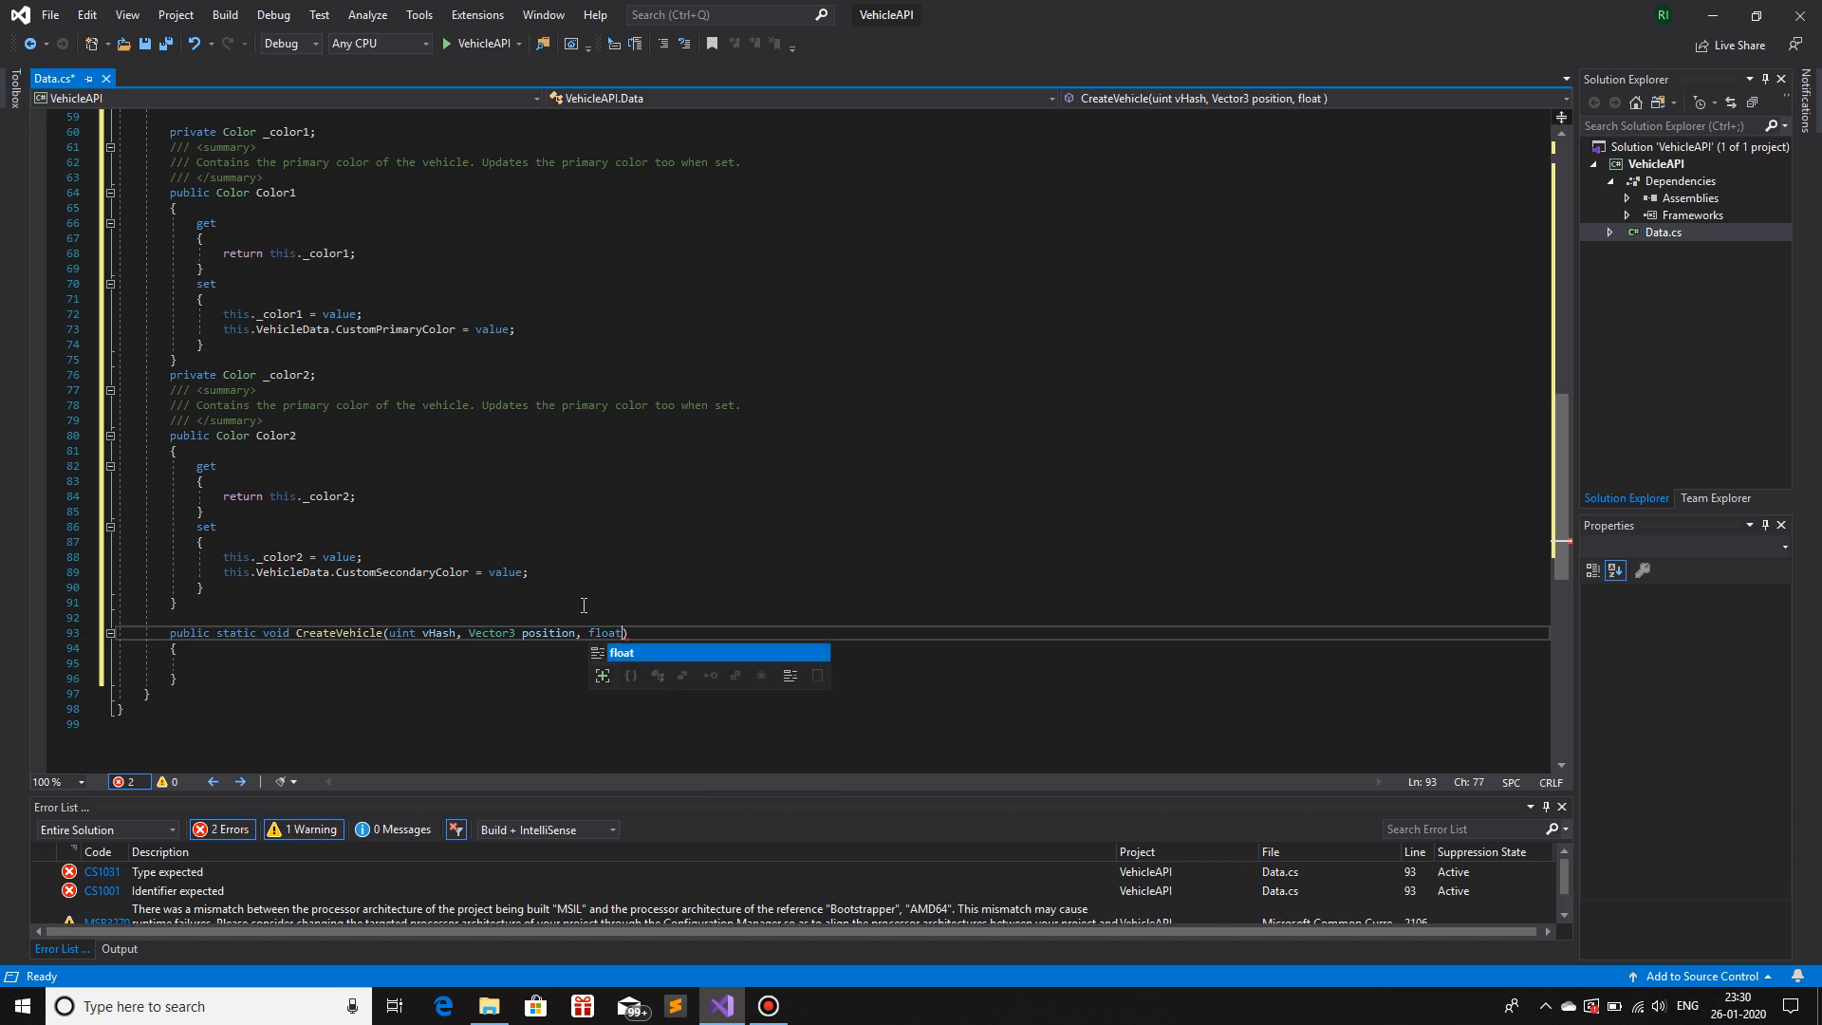
{"action": "type", "text": "rotation,"}
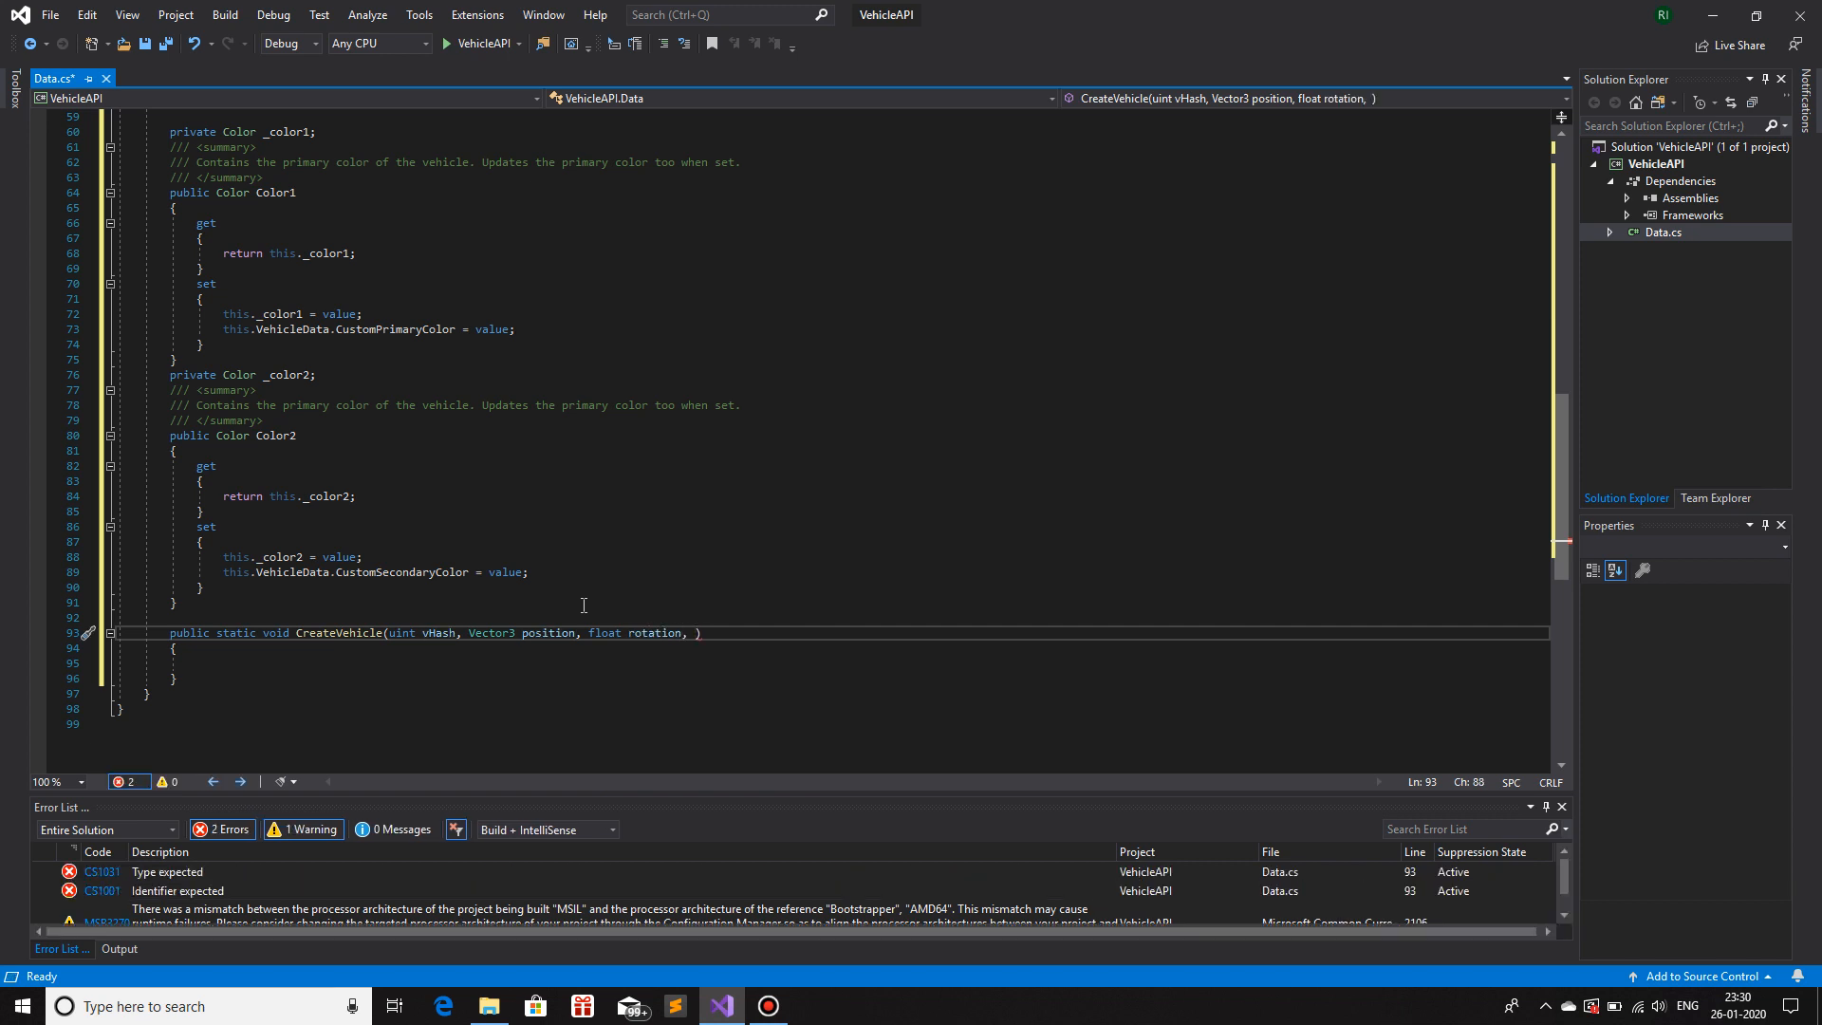
{"action": "type", "text": "int color"}
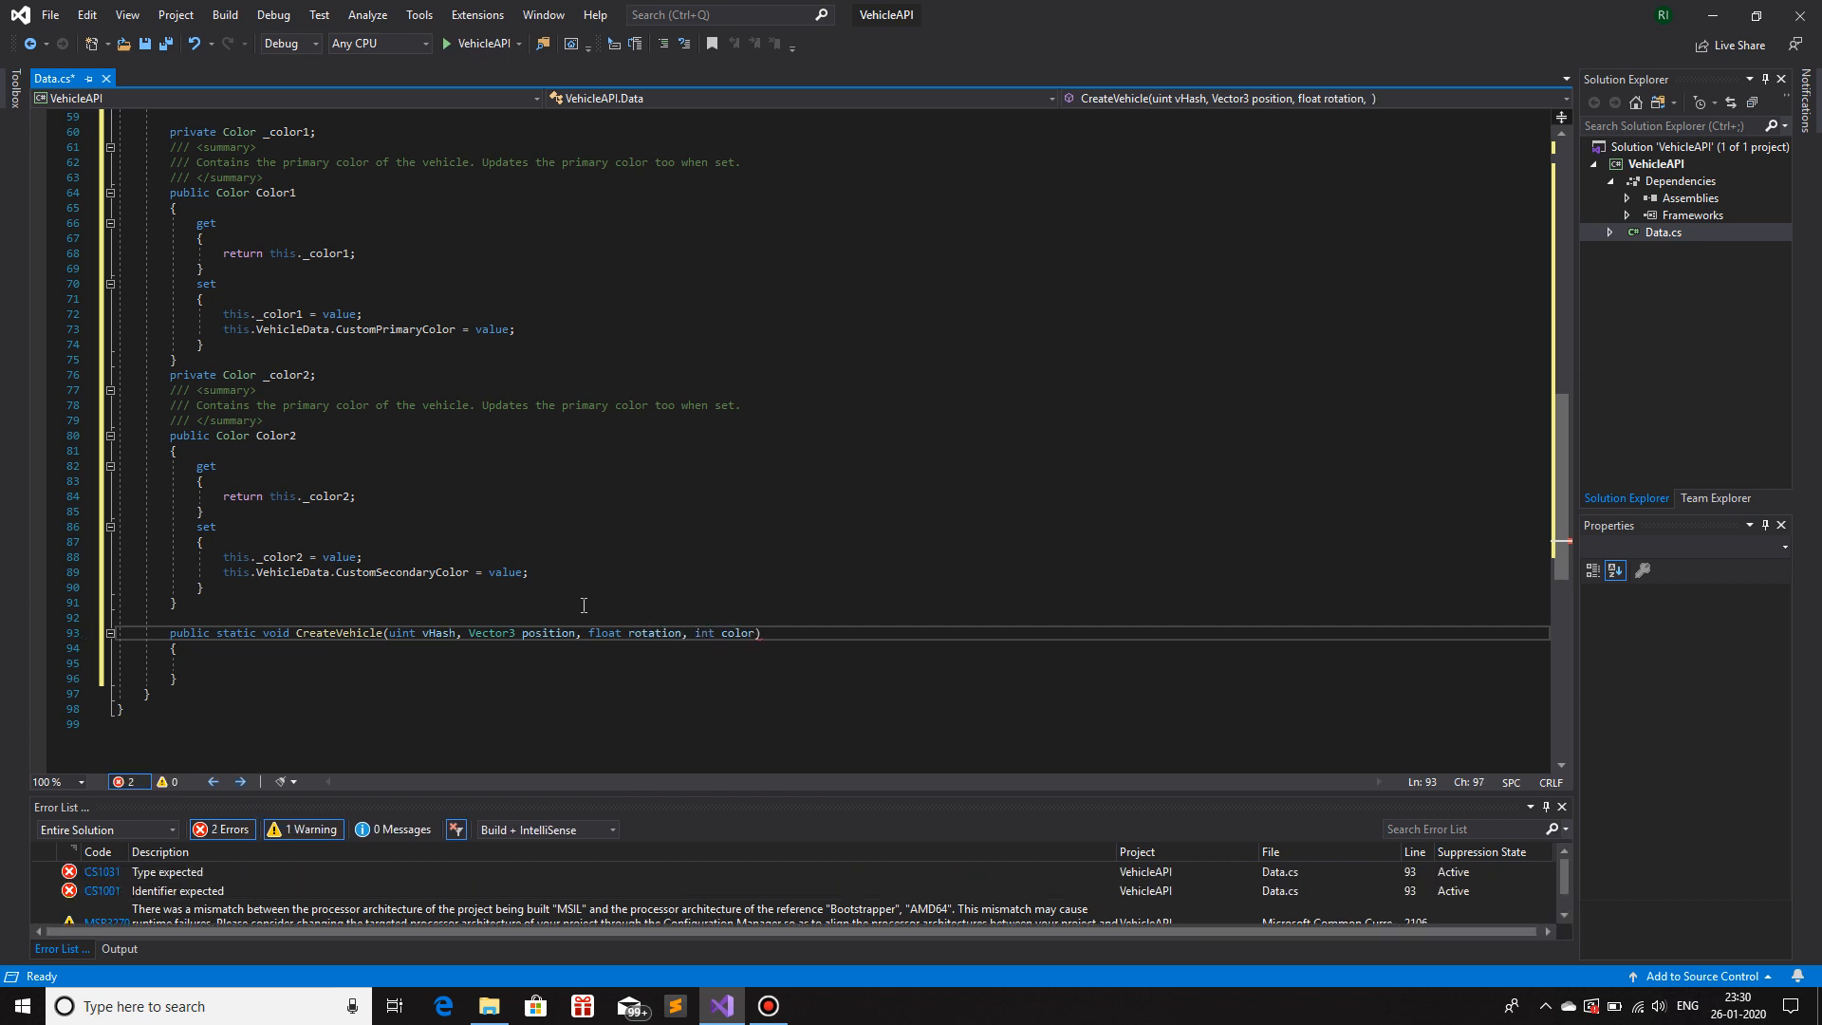
{"action": "type", "text": "1, color2"}
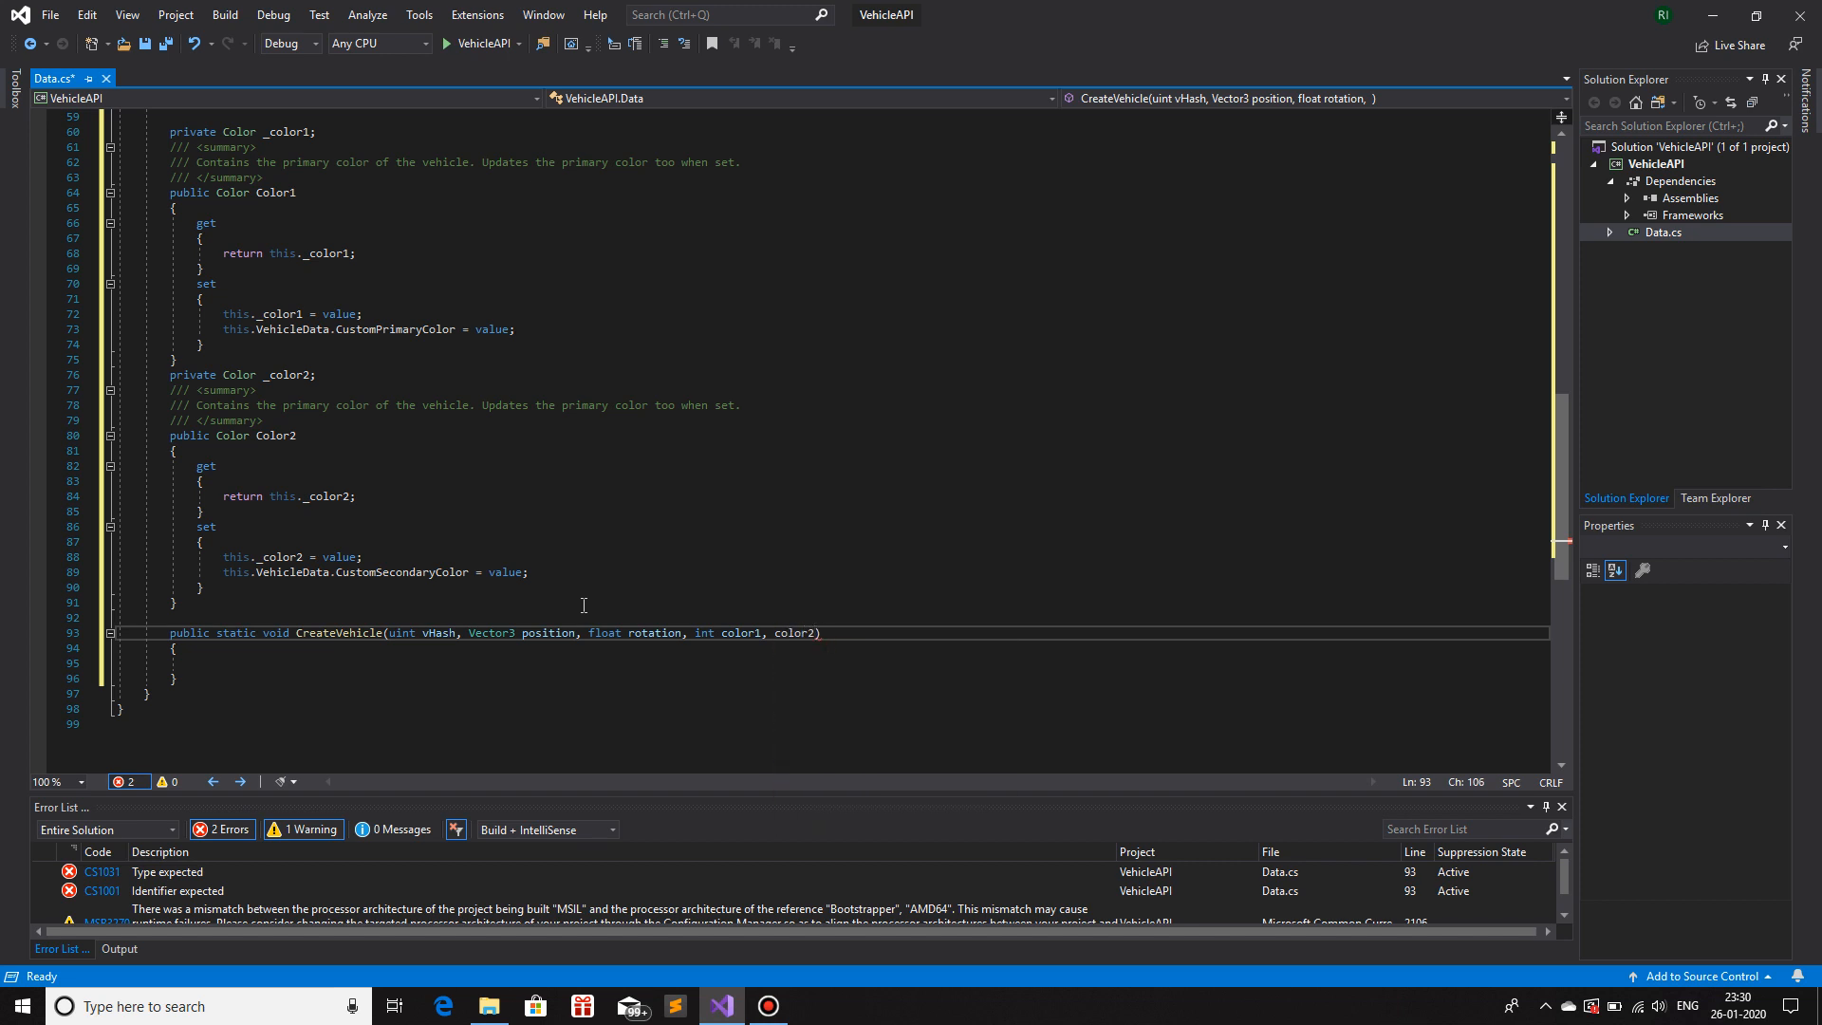
{"action": "type", "text": "int"}
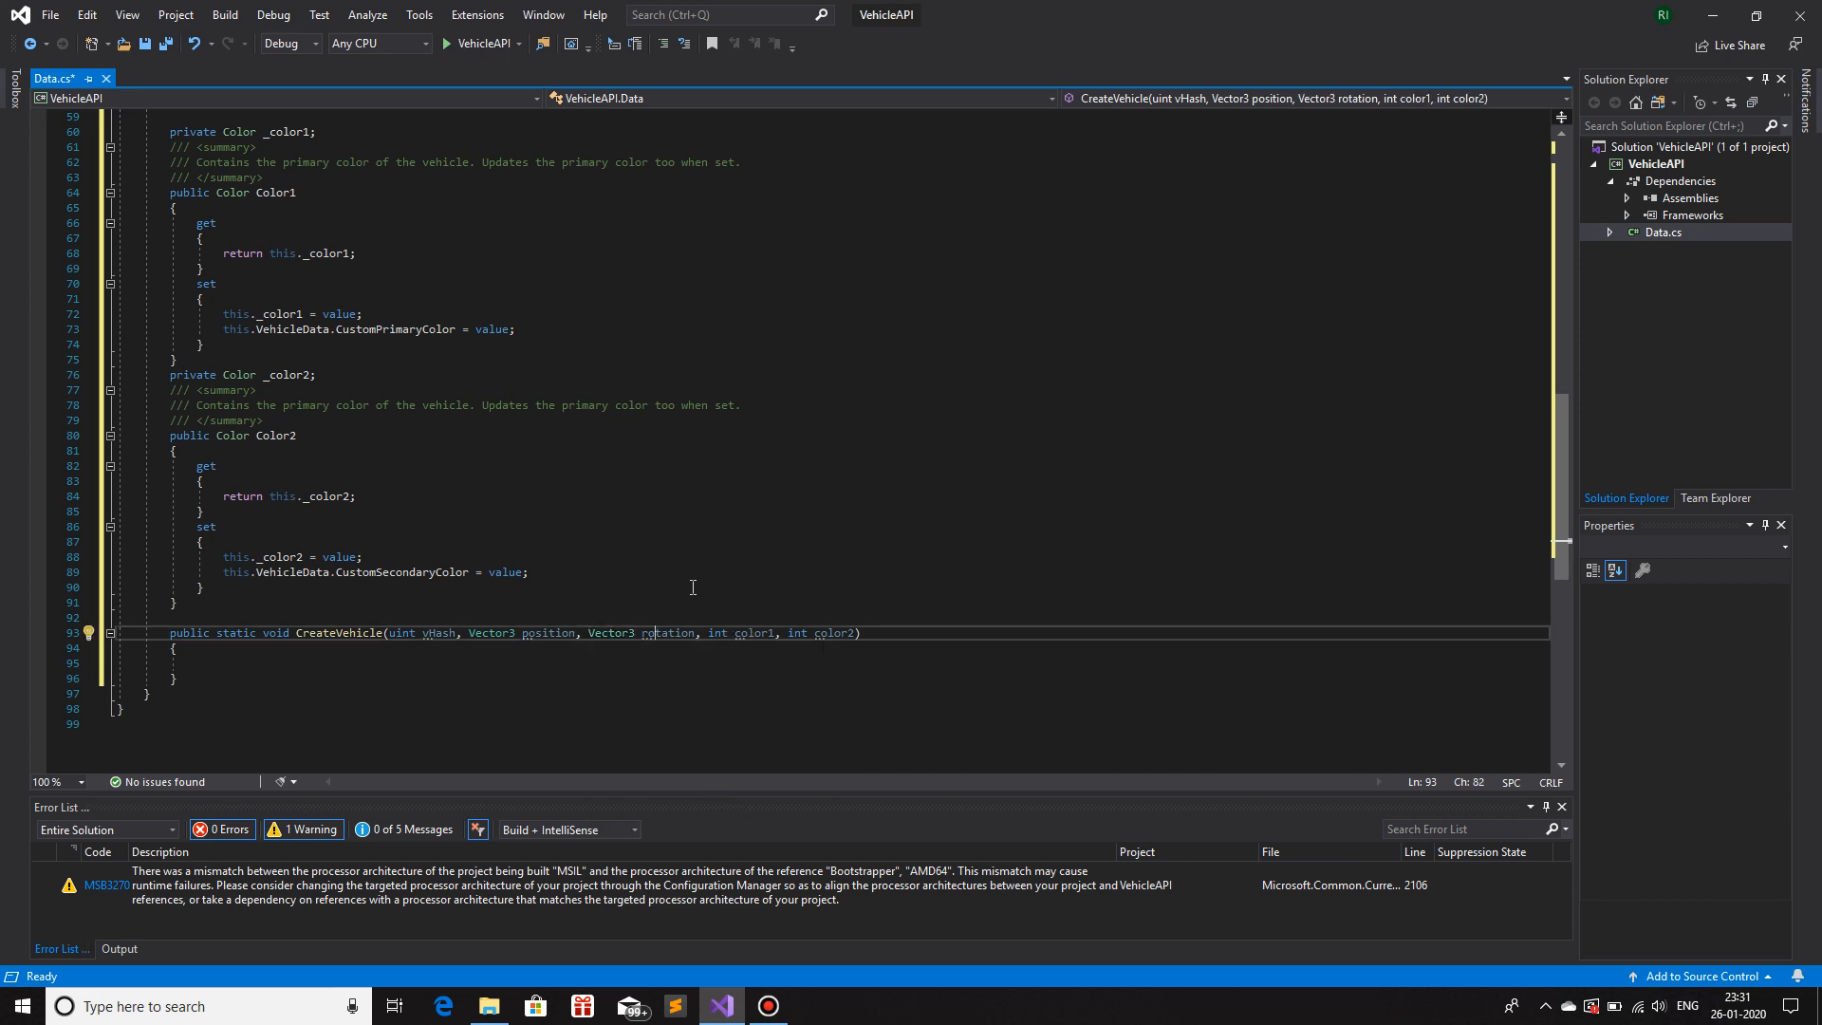
- Change the color1 and color2 parameter types from int to Color
{"action": "type", "text": "Color"}
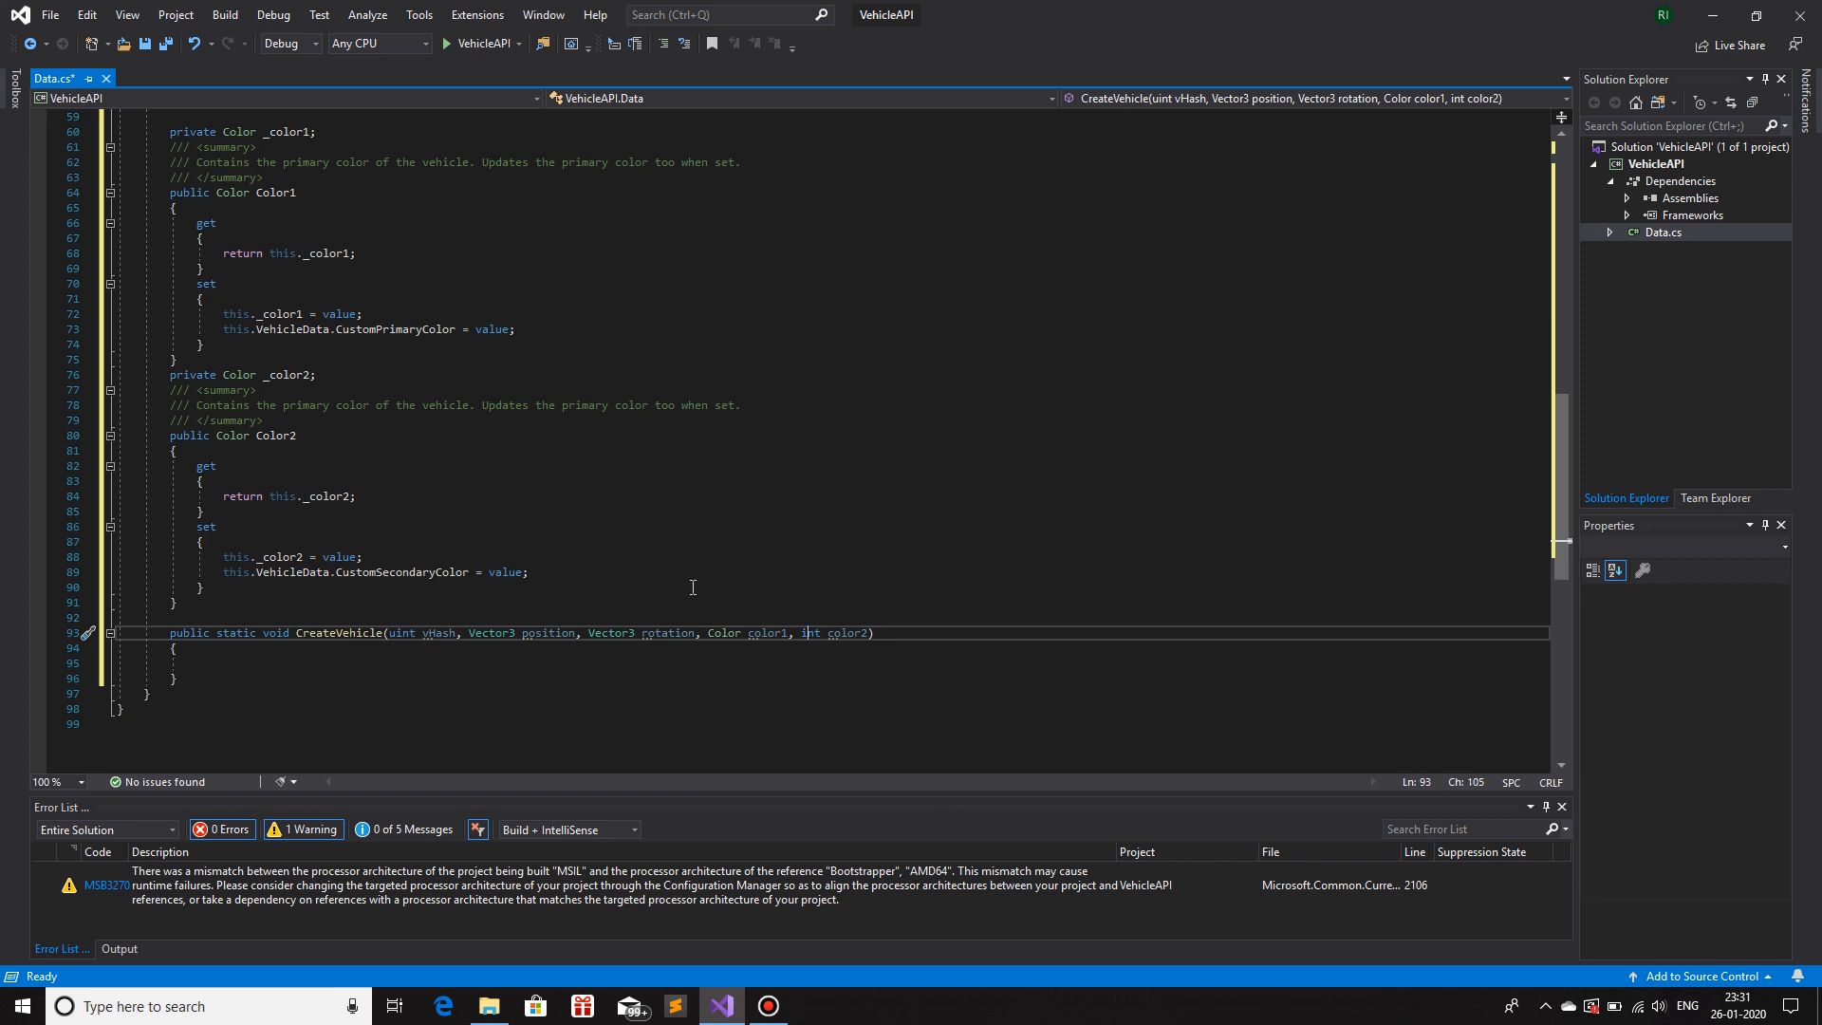
{"action": "type", "text": "Color"}
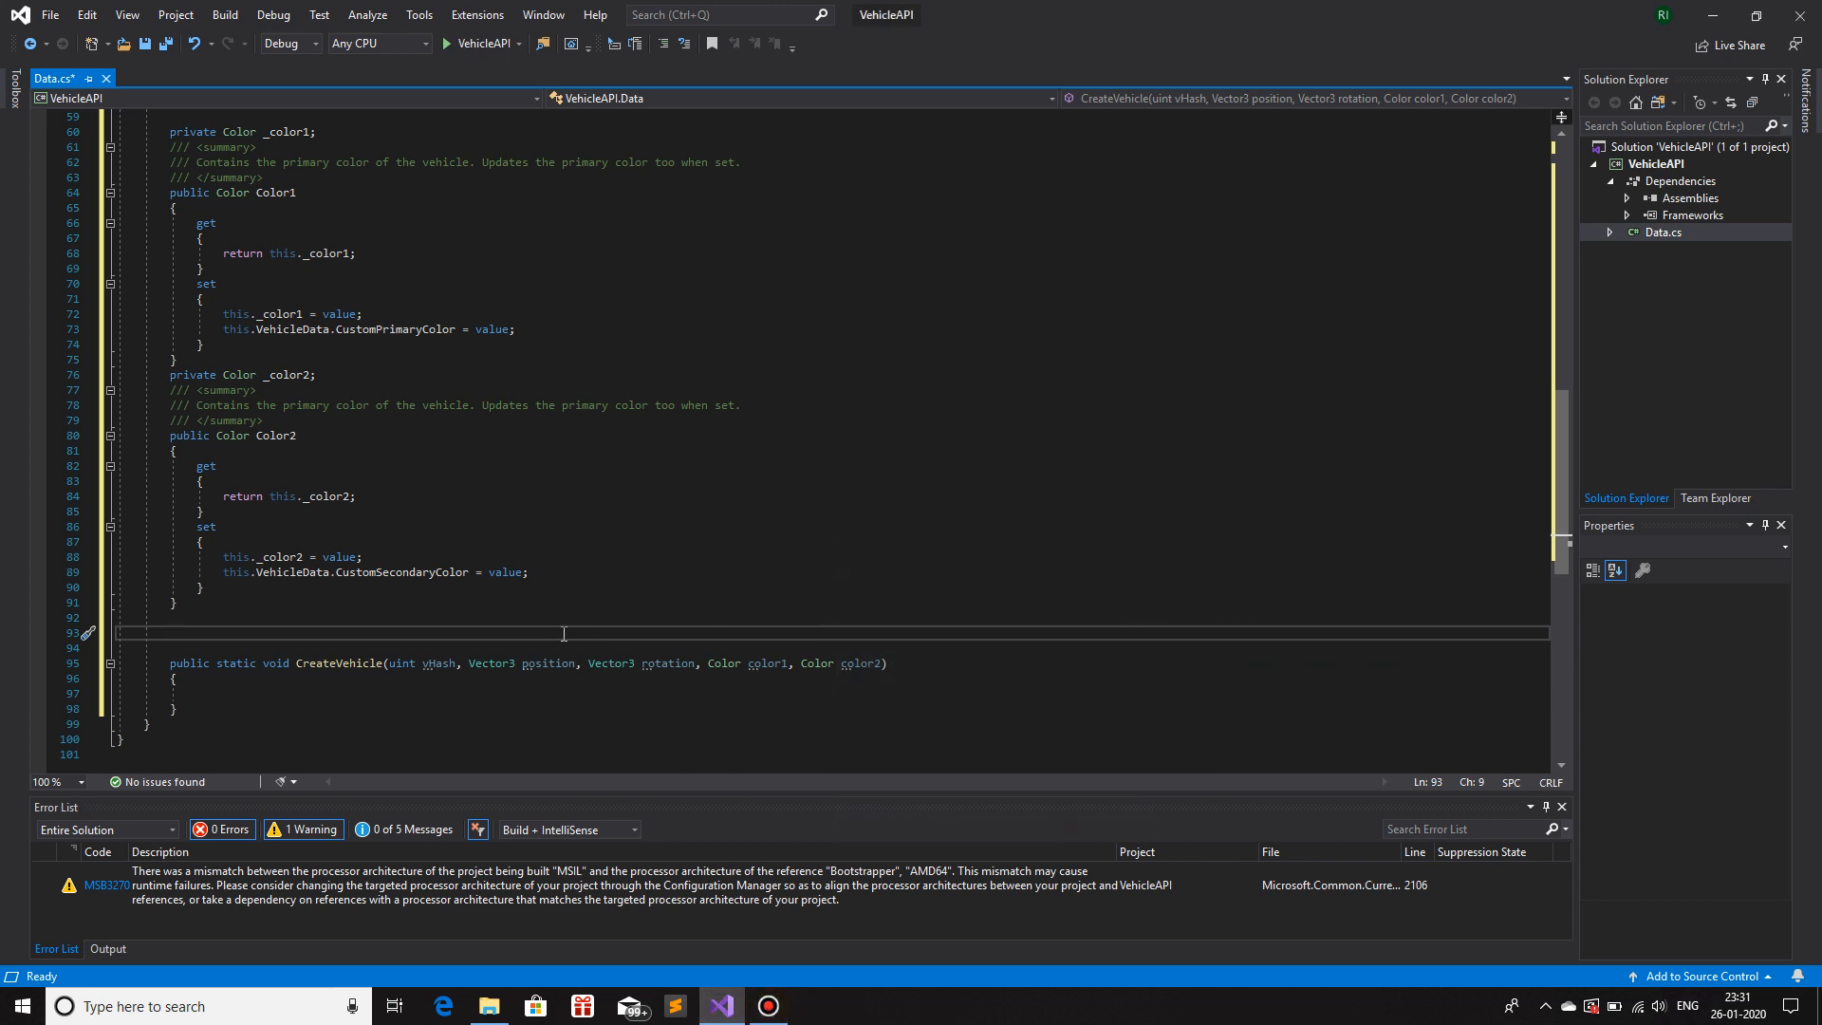
- Begin the overload 'public static void CreateVehicle(uint vHash, Vector3 position,'
{"action": "type", "text": "public void"}
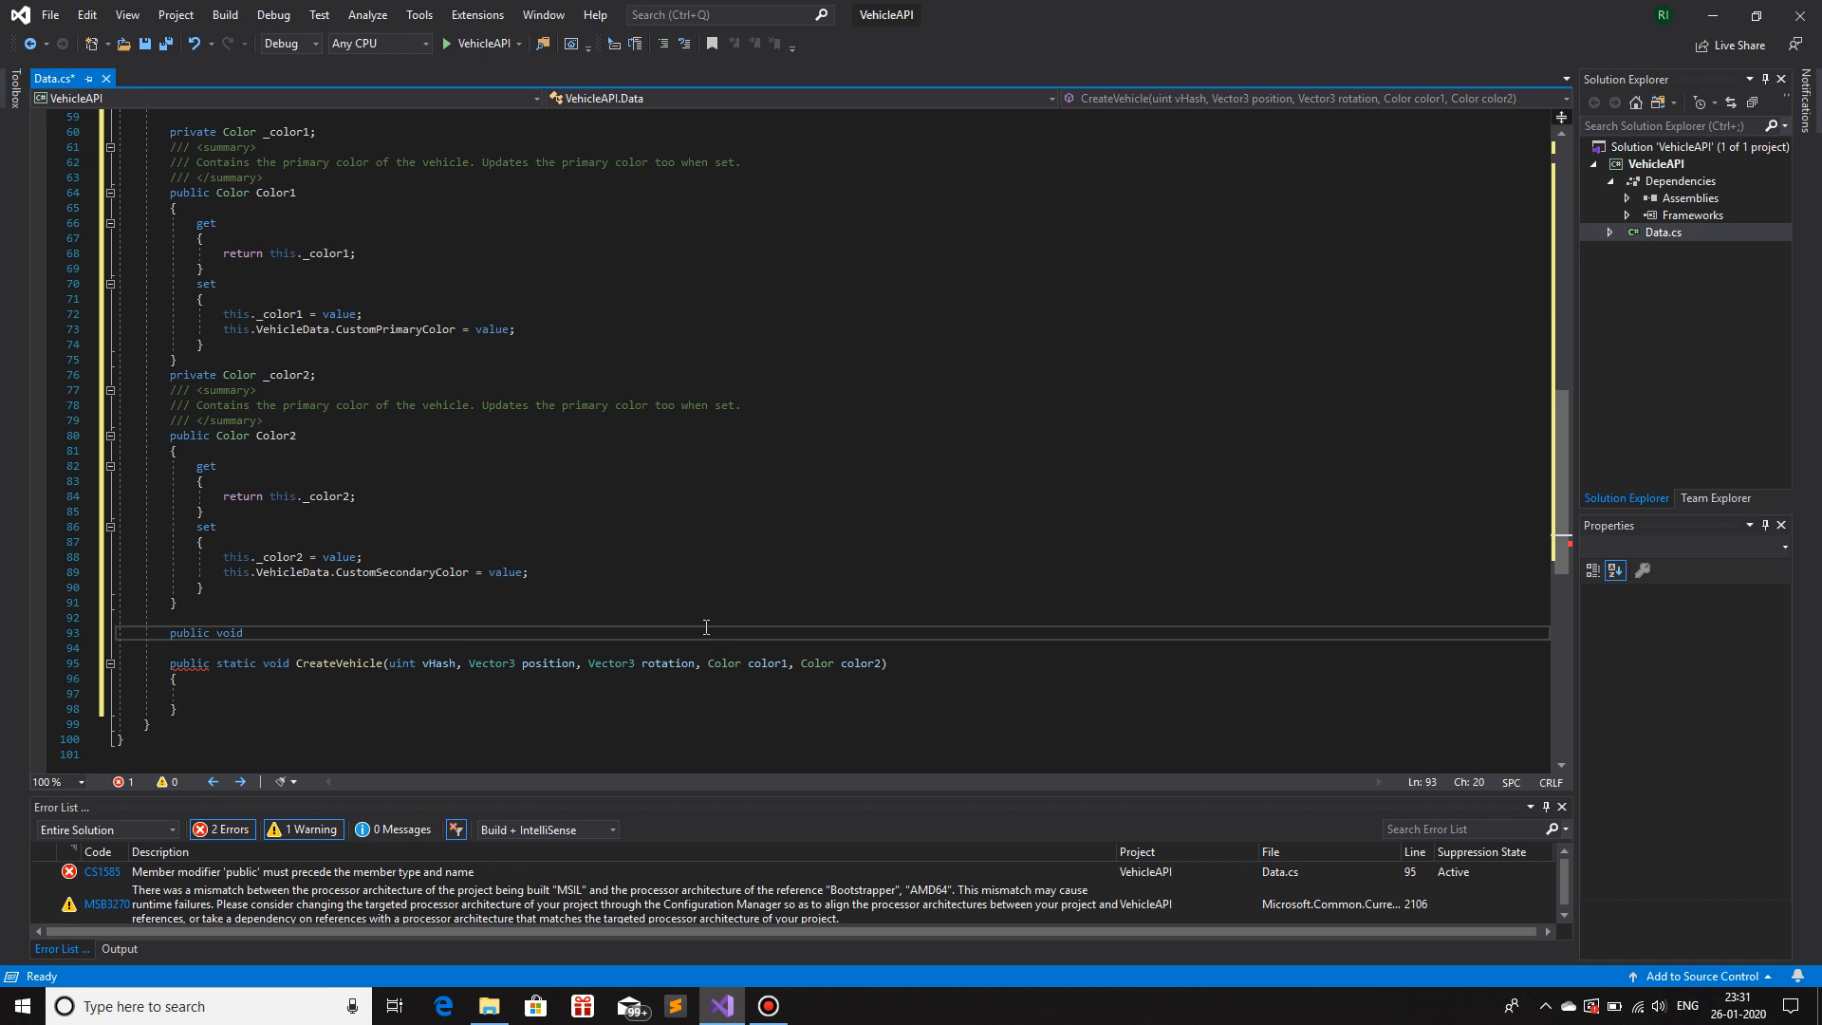
{"action": "type", "text": "static"}
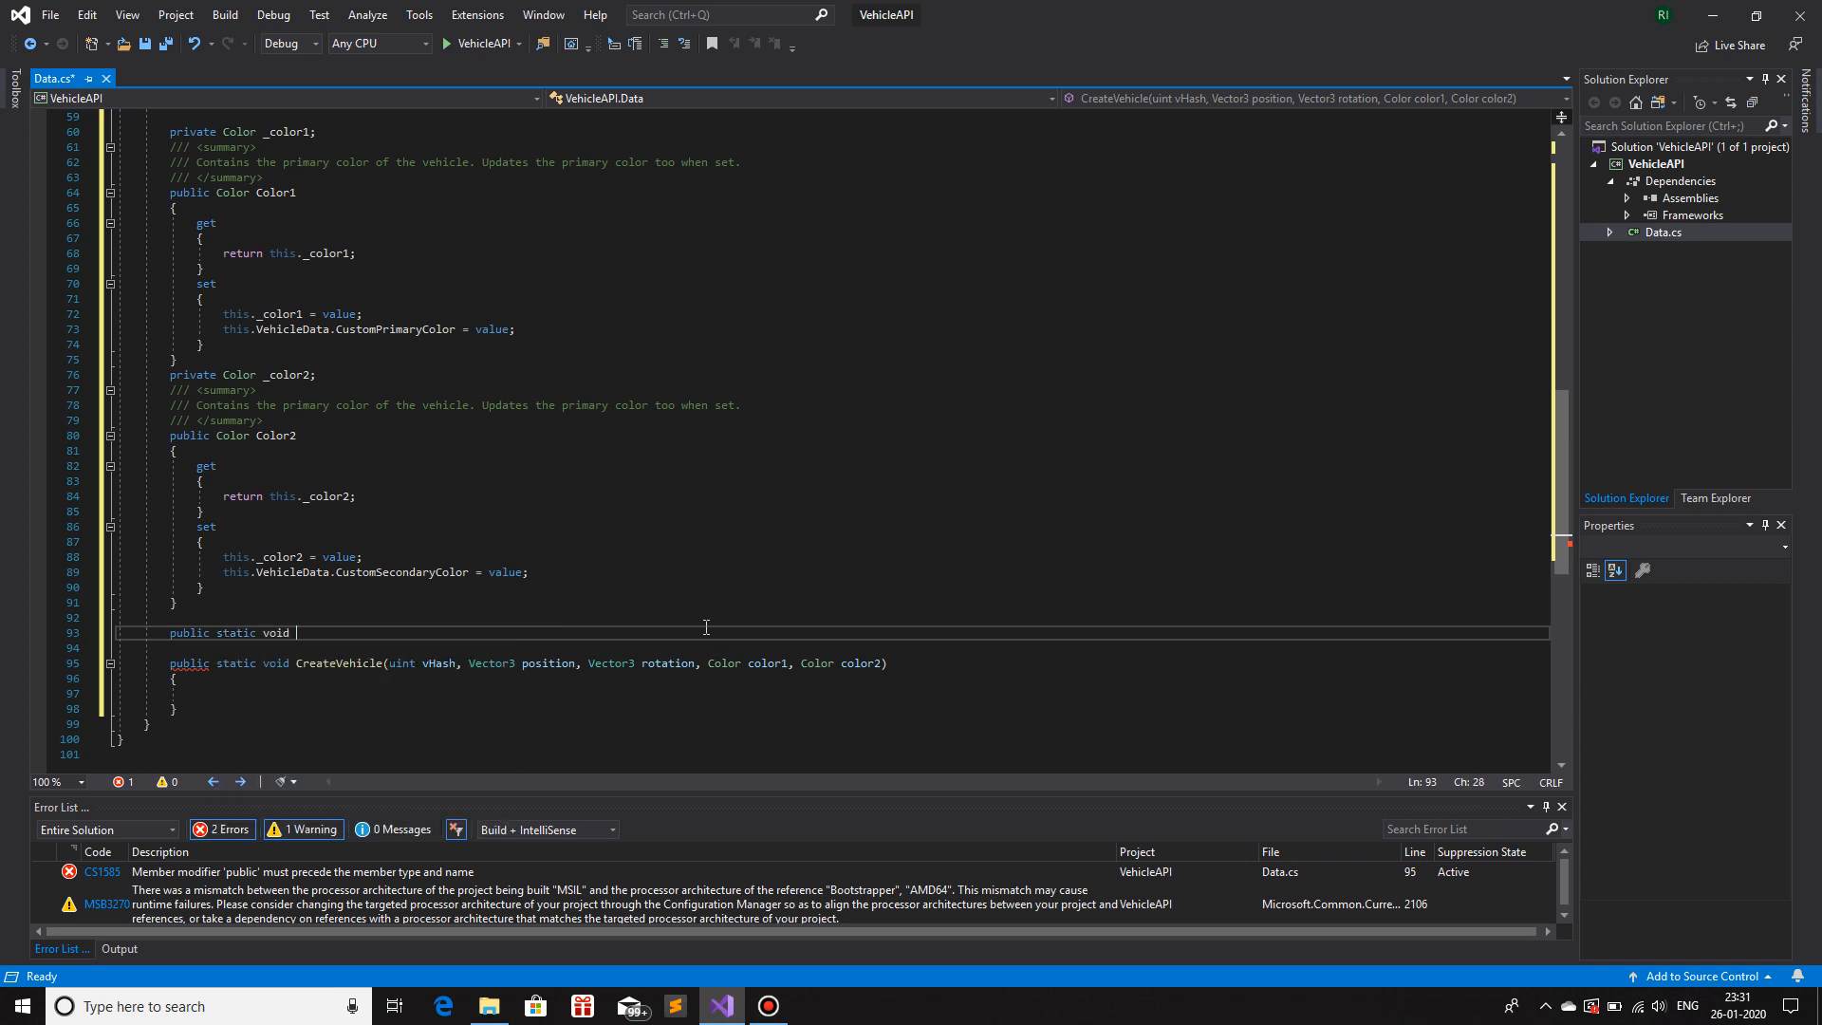
{"action": "type", "text": "CreateVehicle()"}
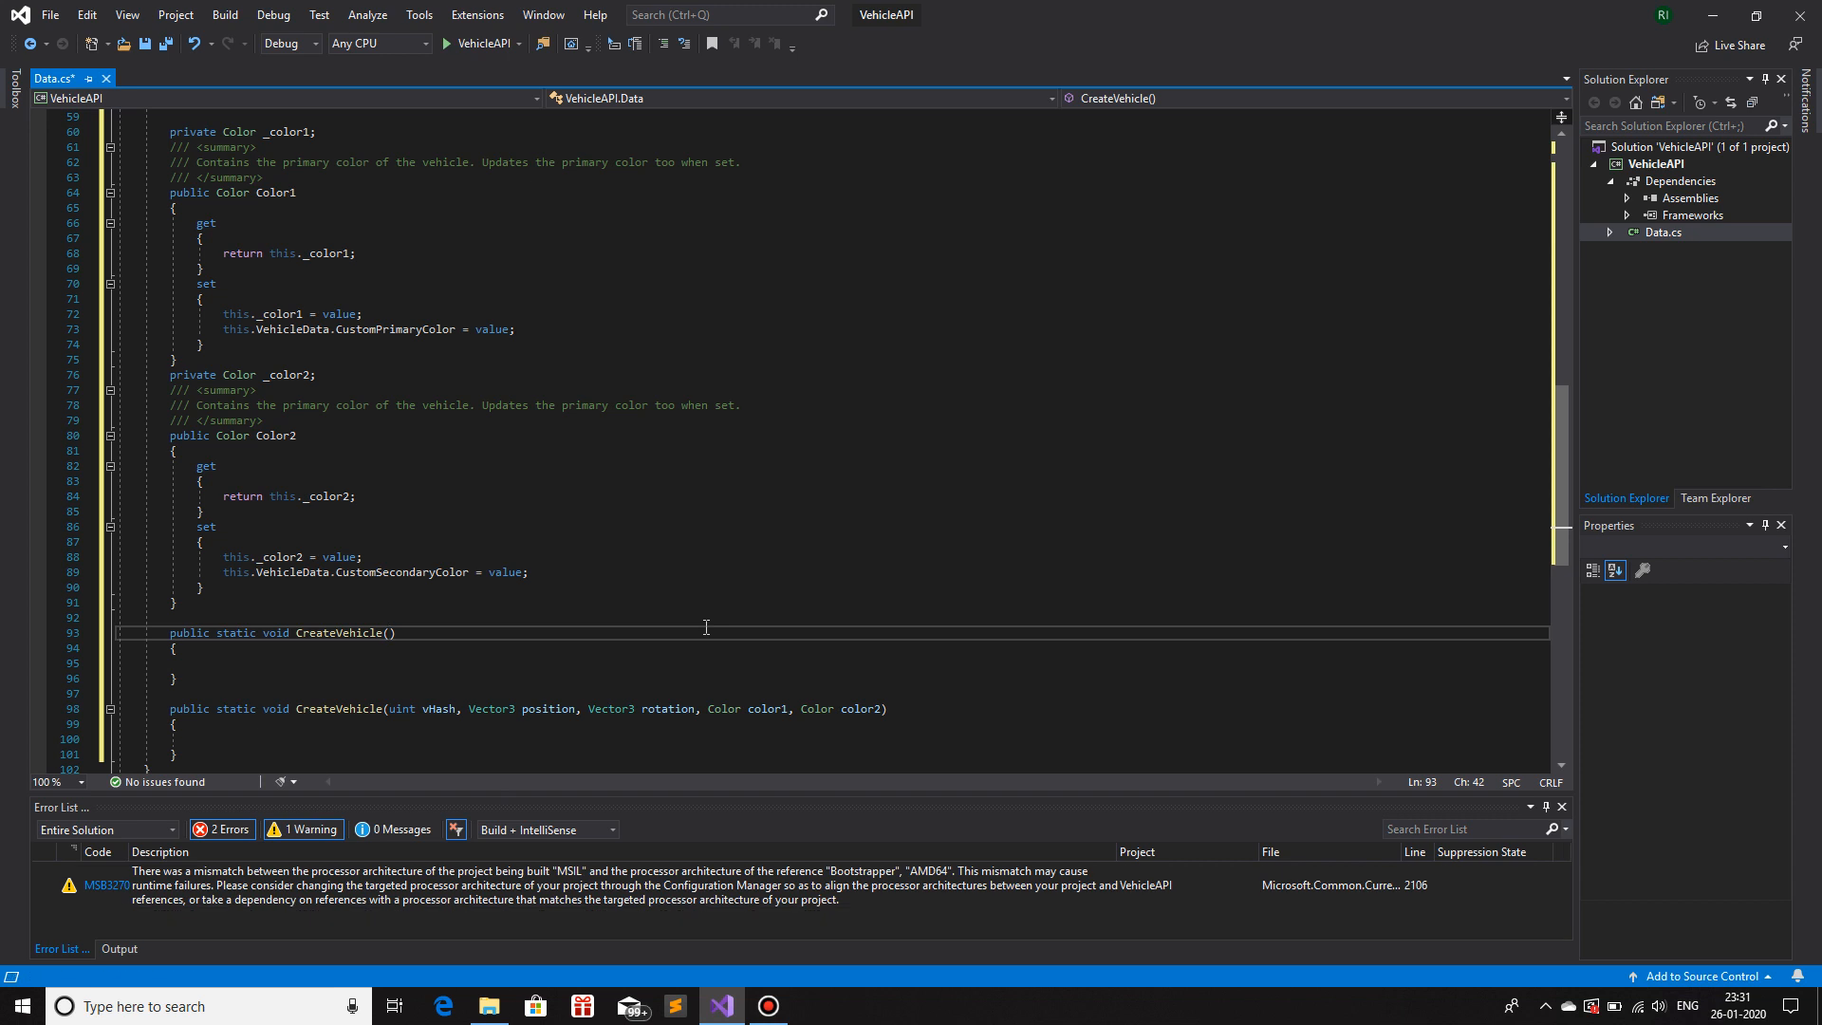
{"action": "type", "text": "uint"}
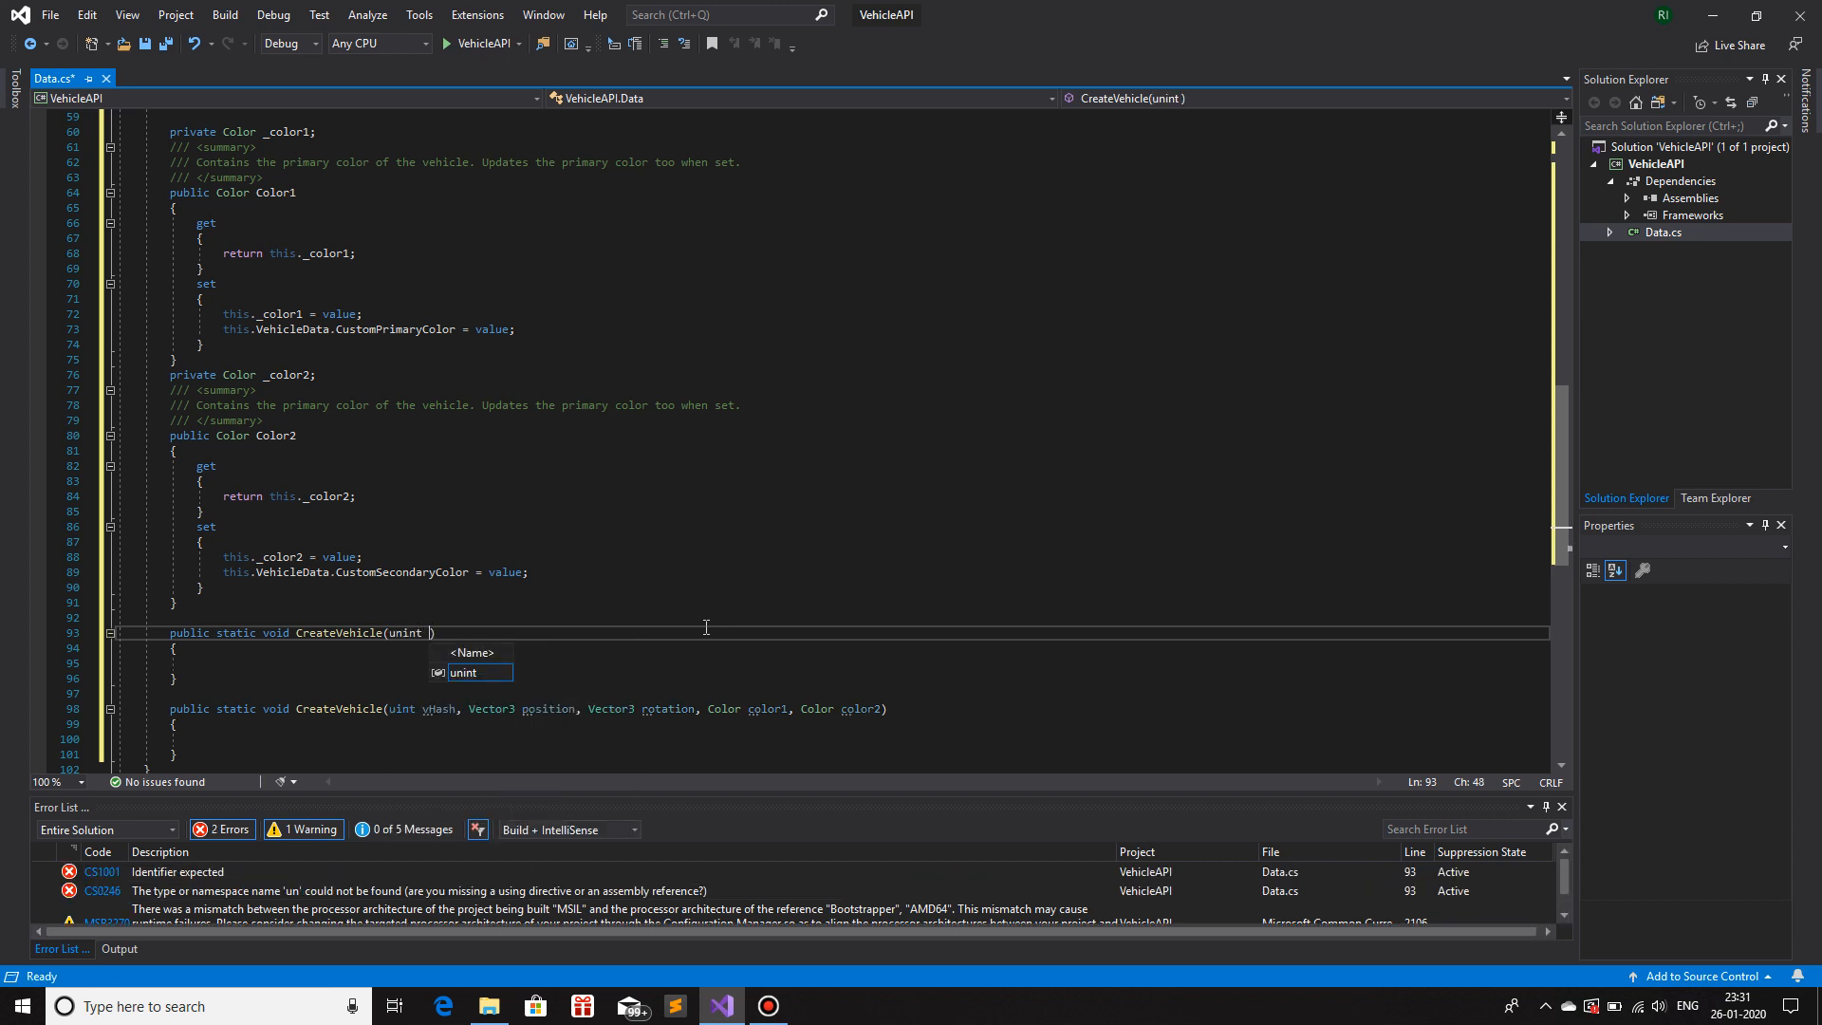
{"action": "type", "text": "vHash,"}
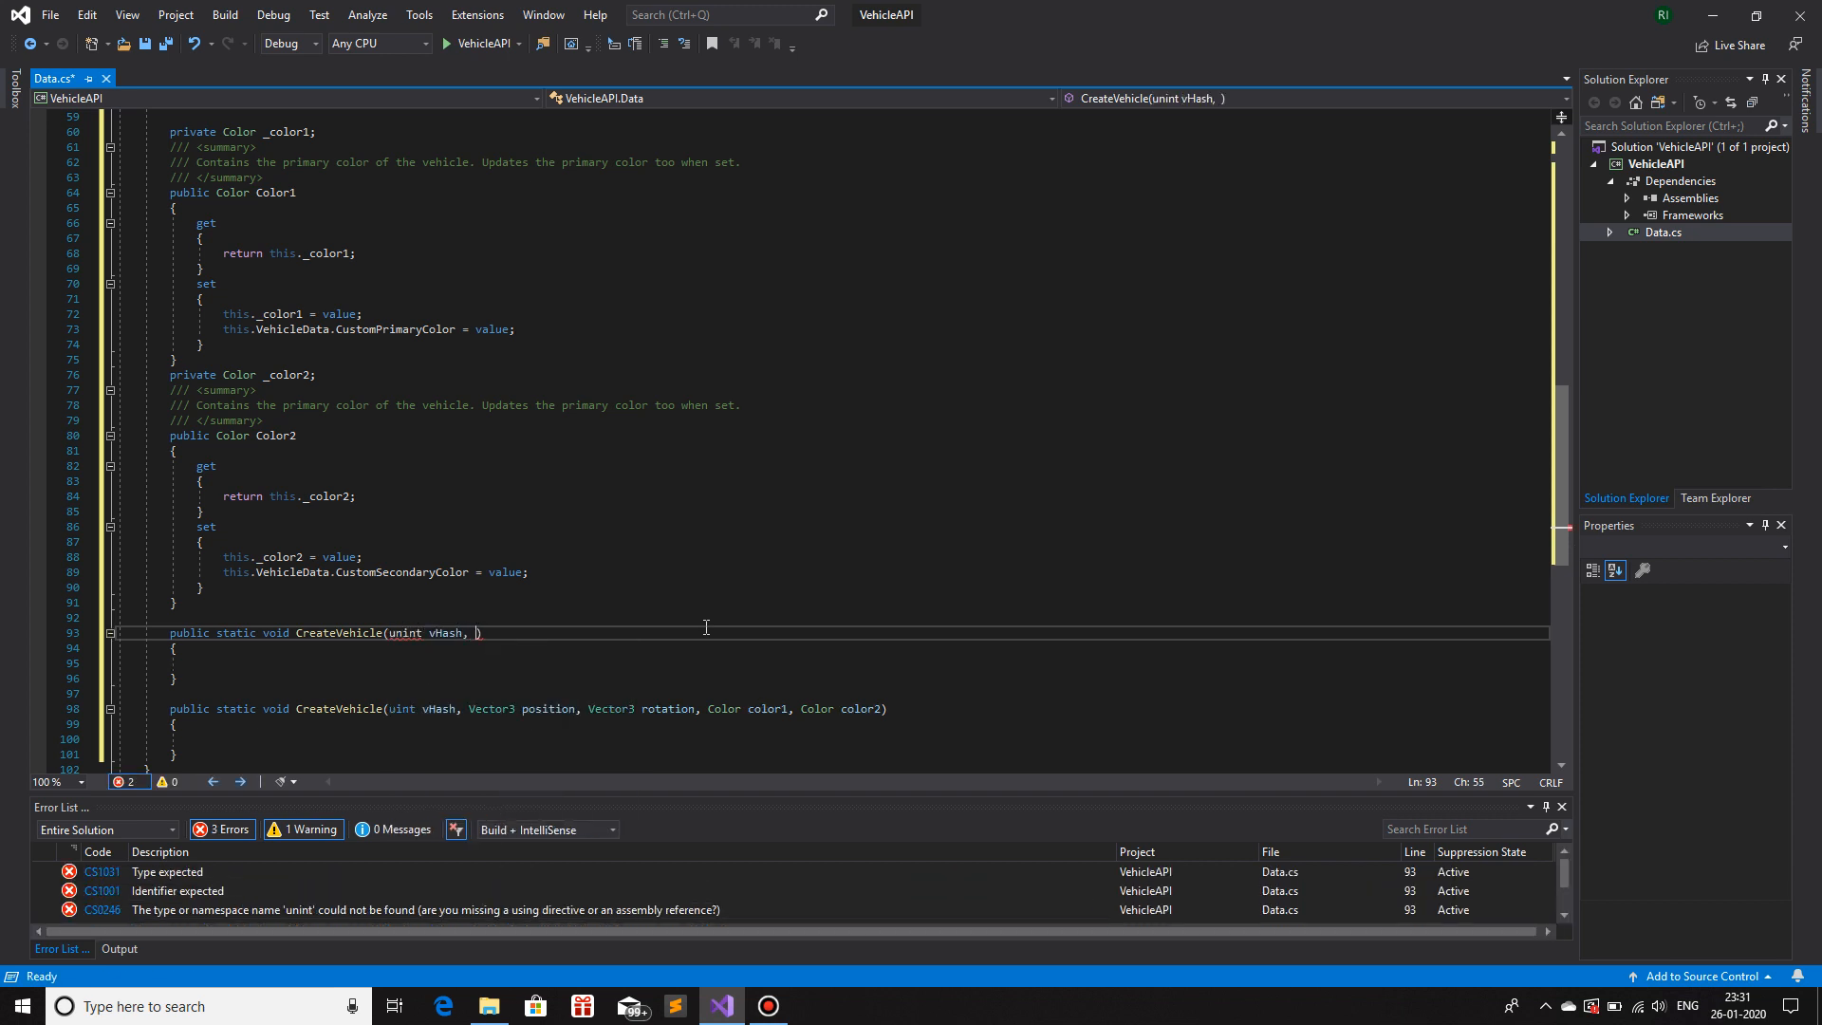
{"action": "type", "text": "Vector3"}
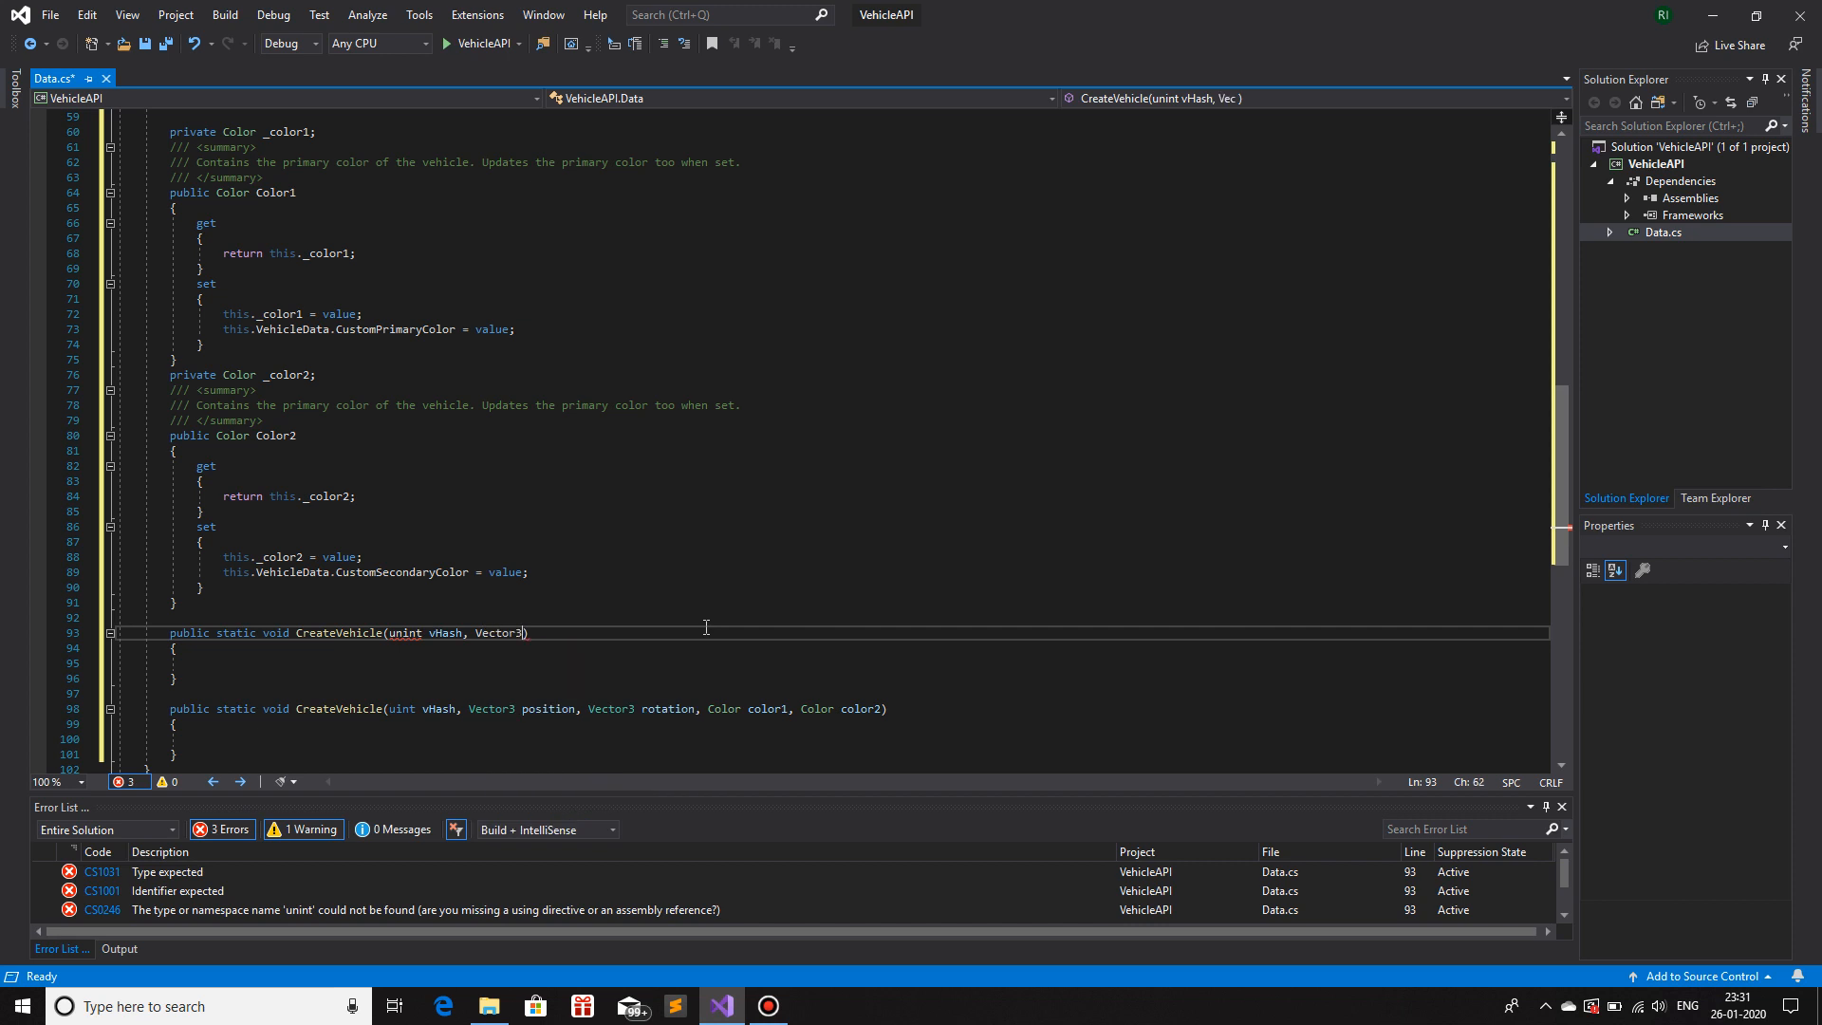
{"action": "type", "text": "position,"}
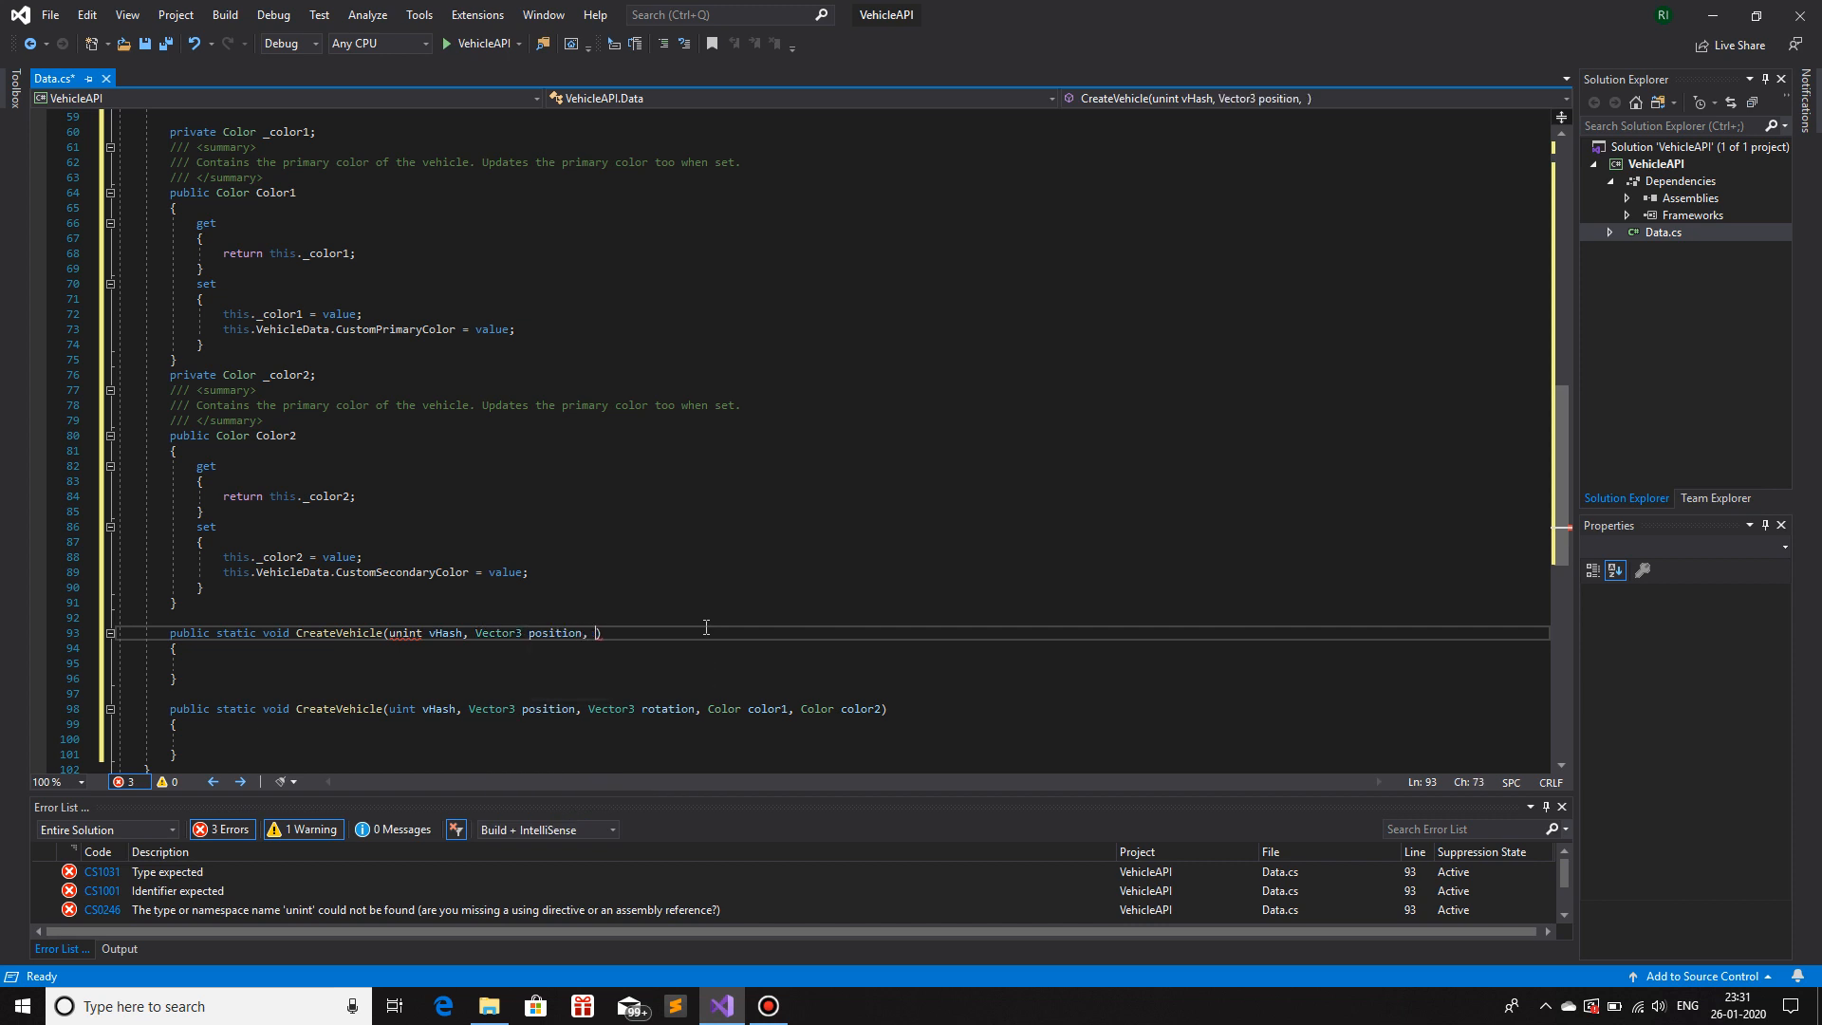
- Finish the parameters 'float rotation, int color1, int color2' and give the body 'return;'
{"action": "type", "text": "float"}
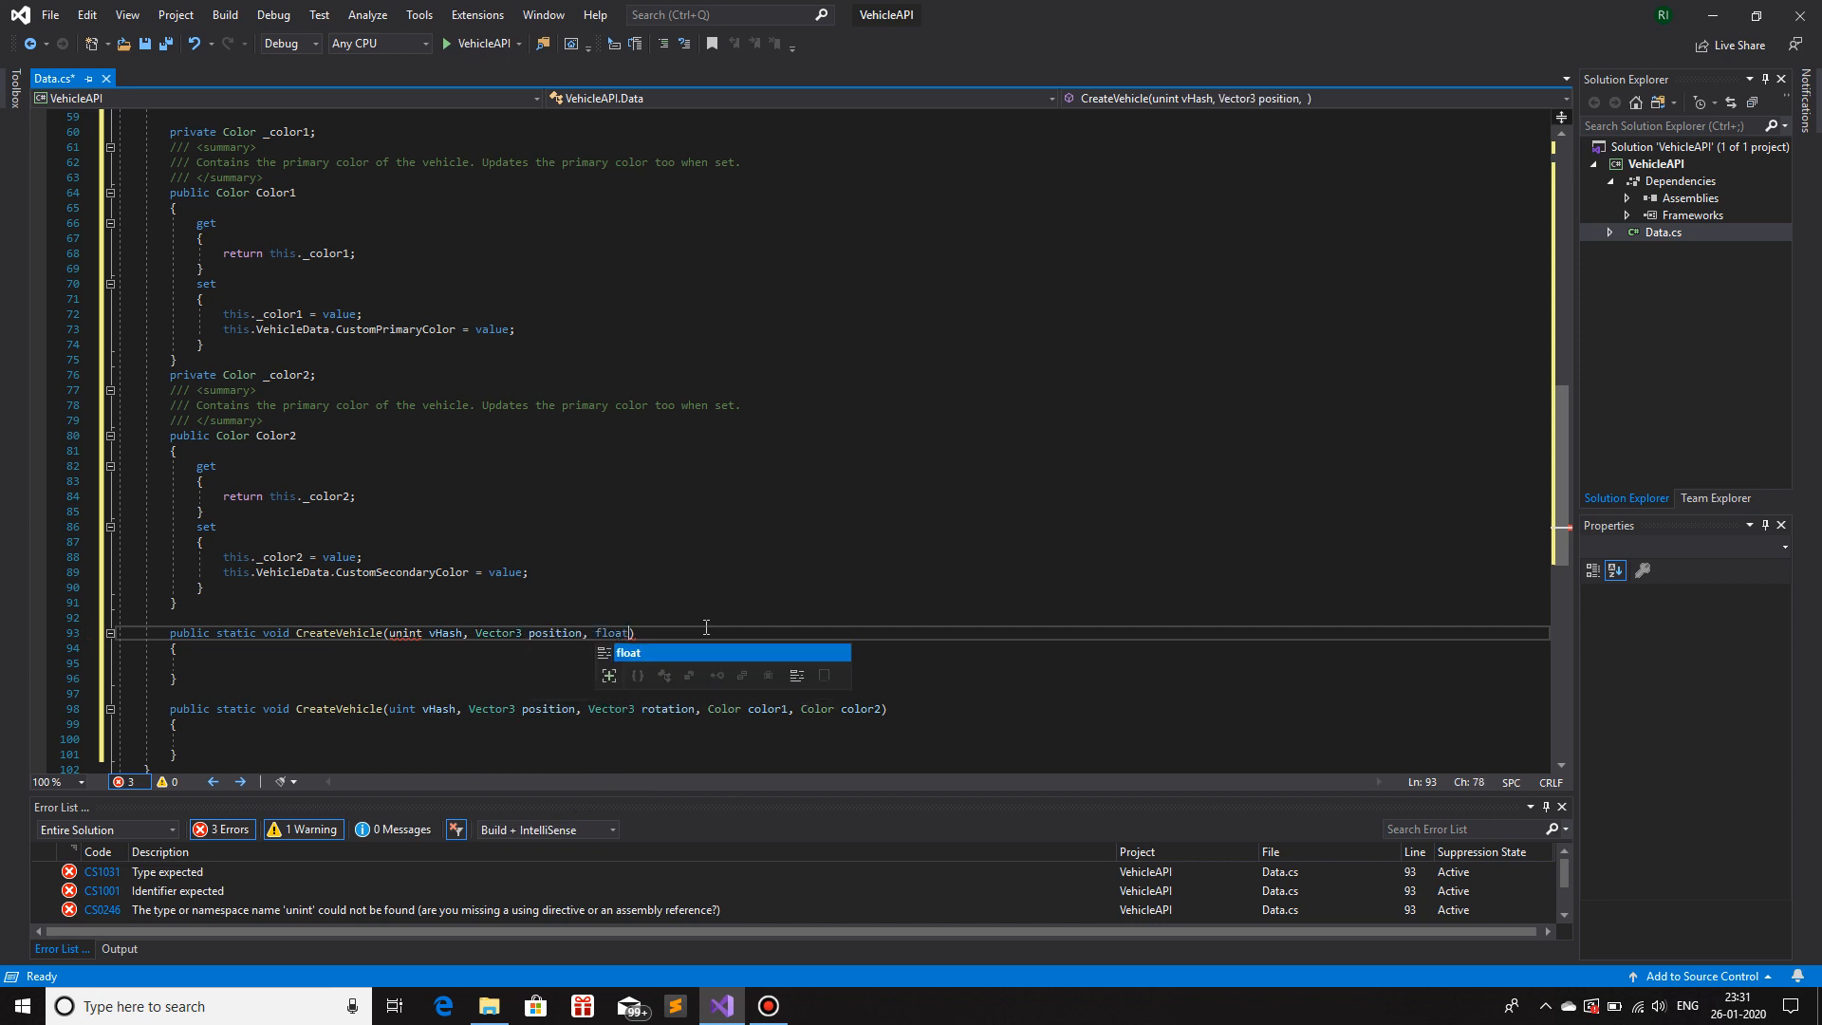
{"action": "type", "text": "rotation)"}
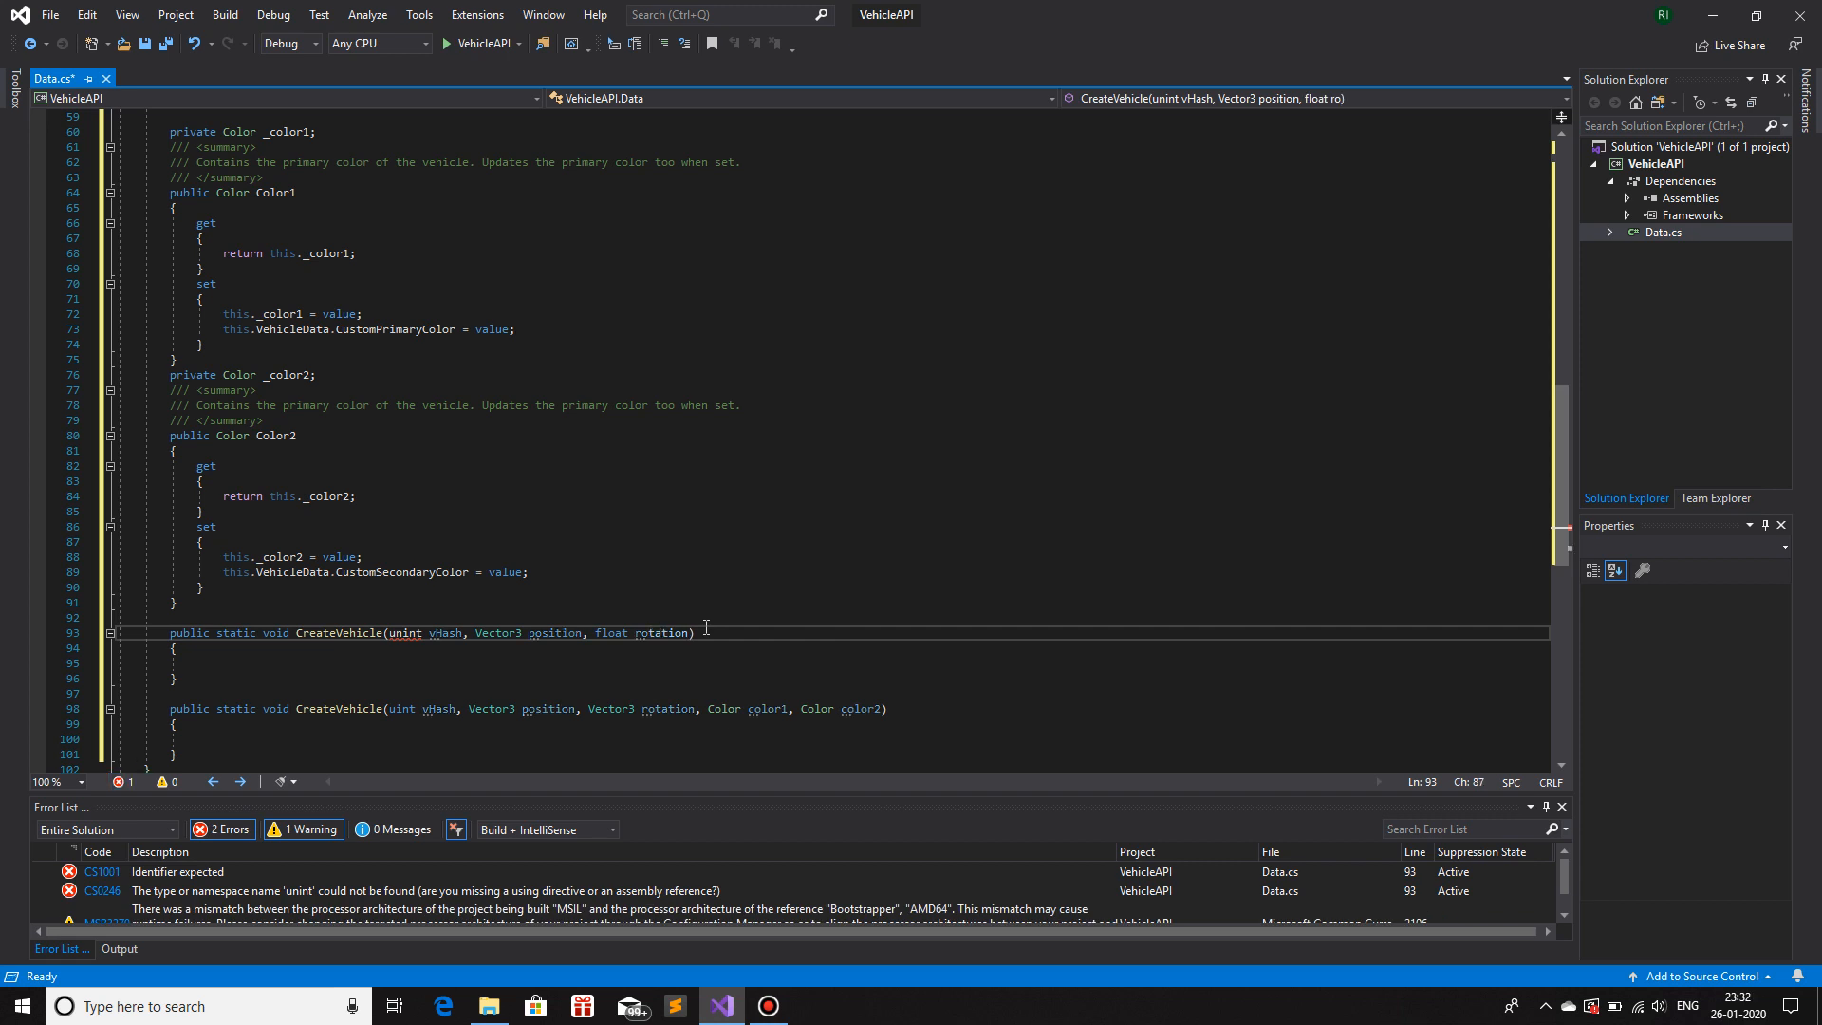
{"action": "type", "text": ","}
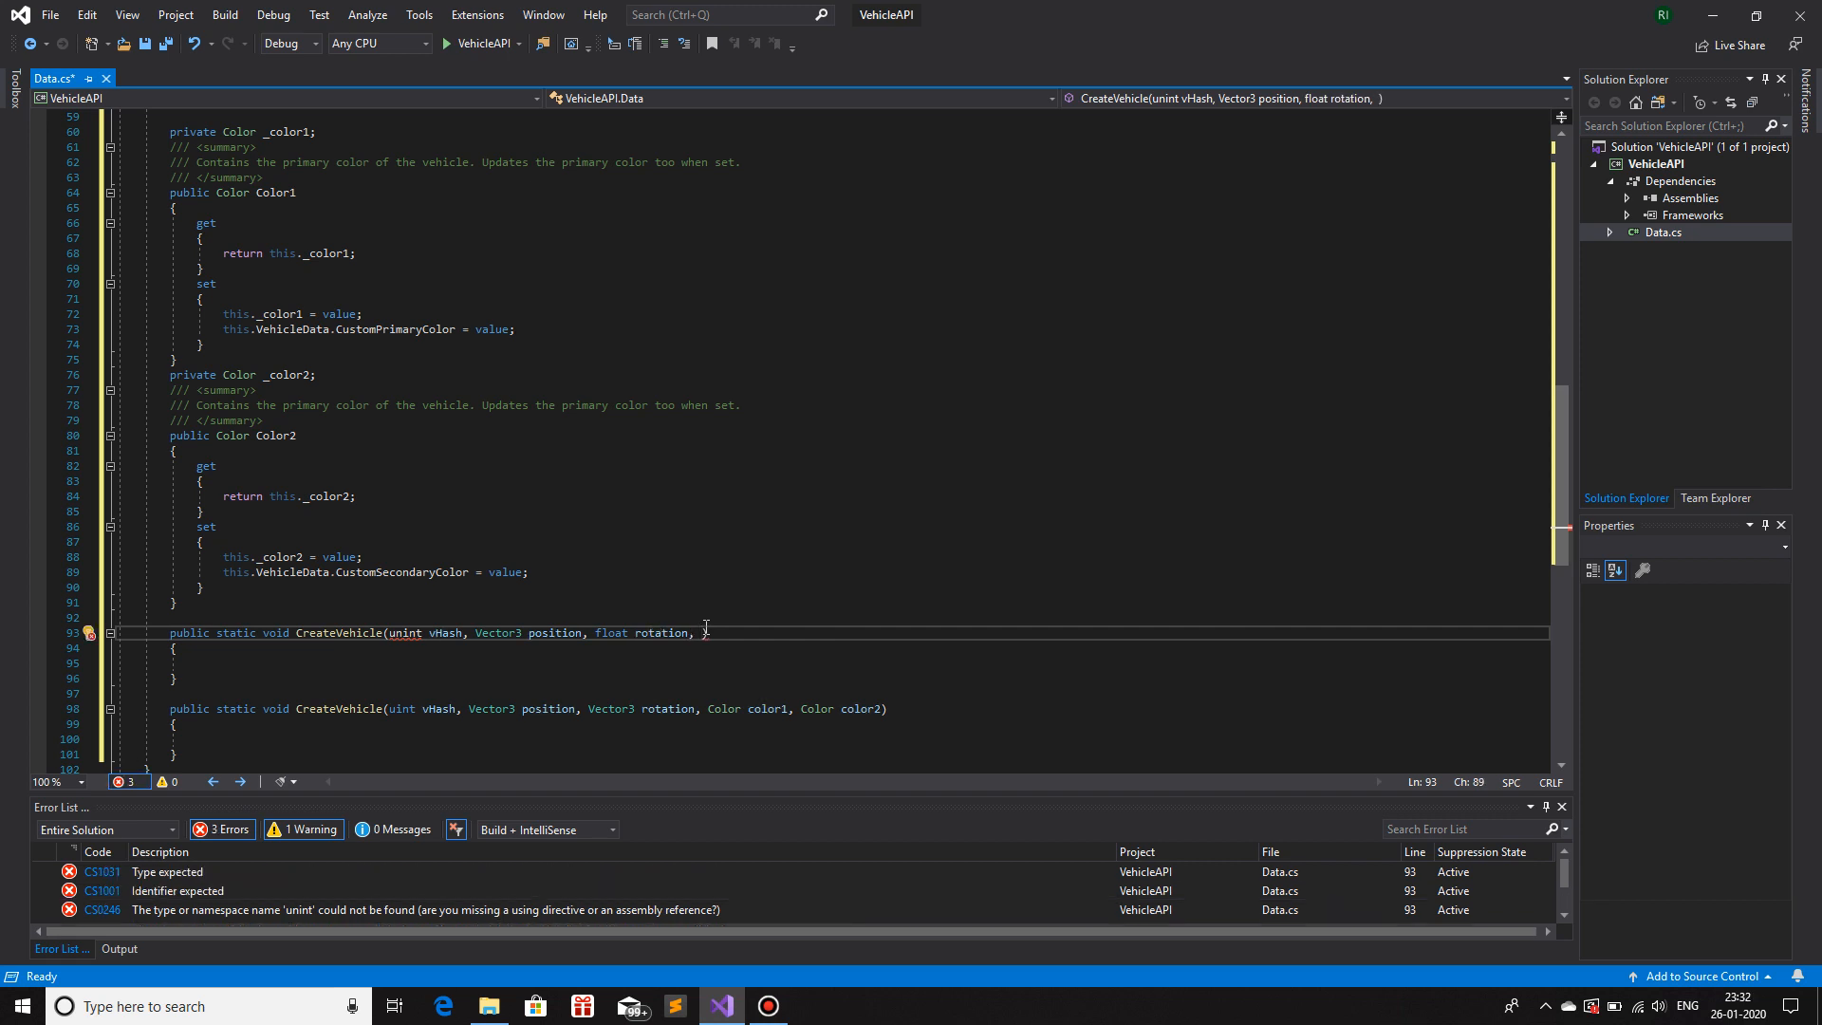
{"action": "type", "text": "int color1"}
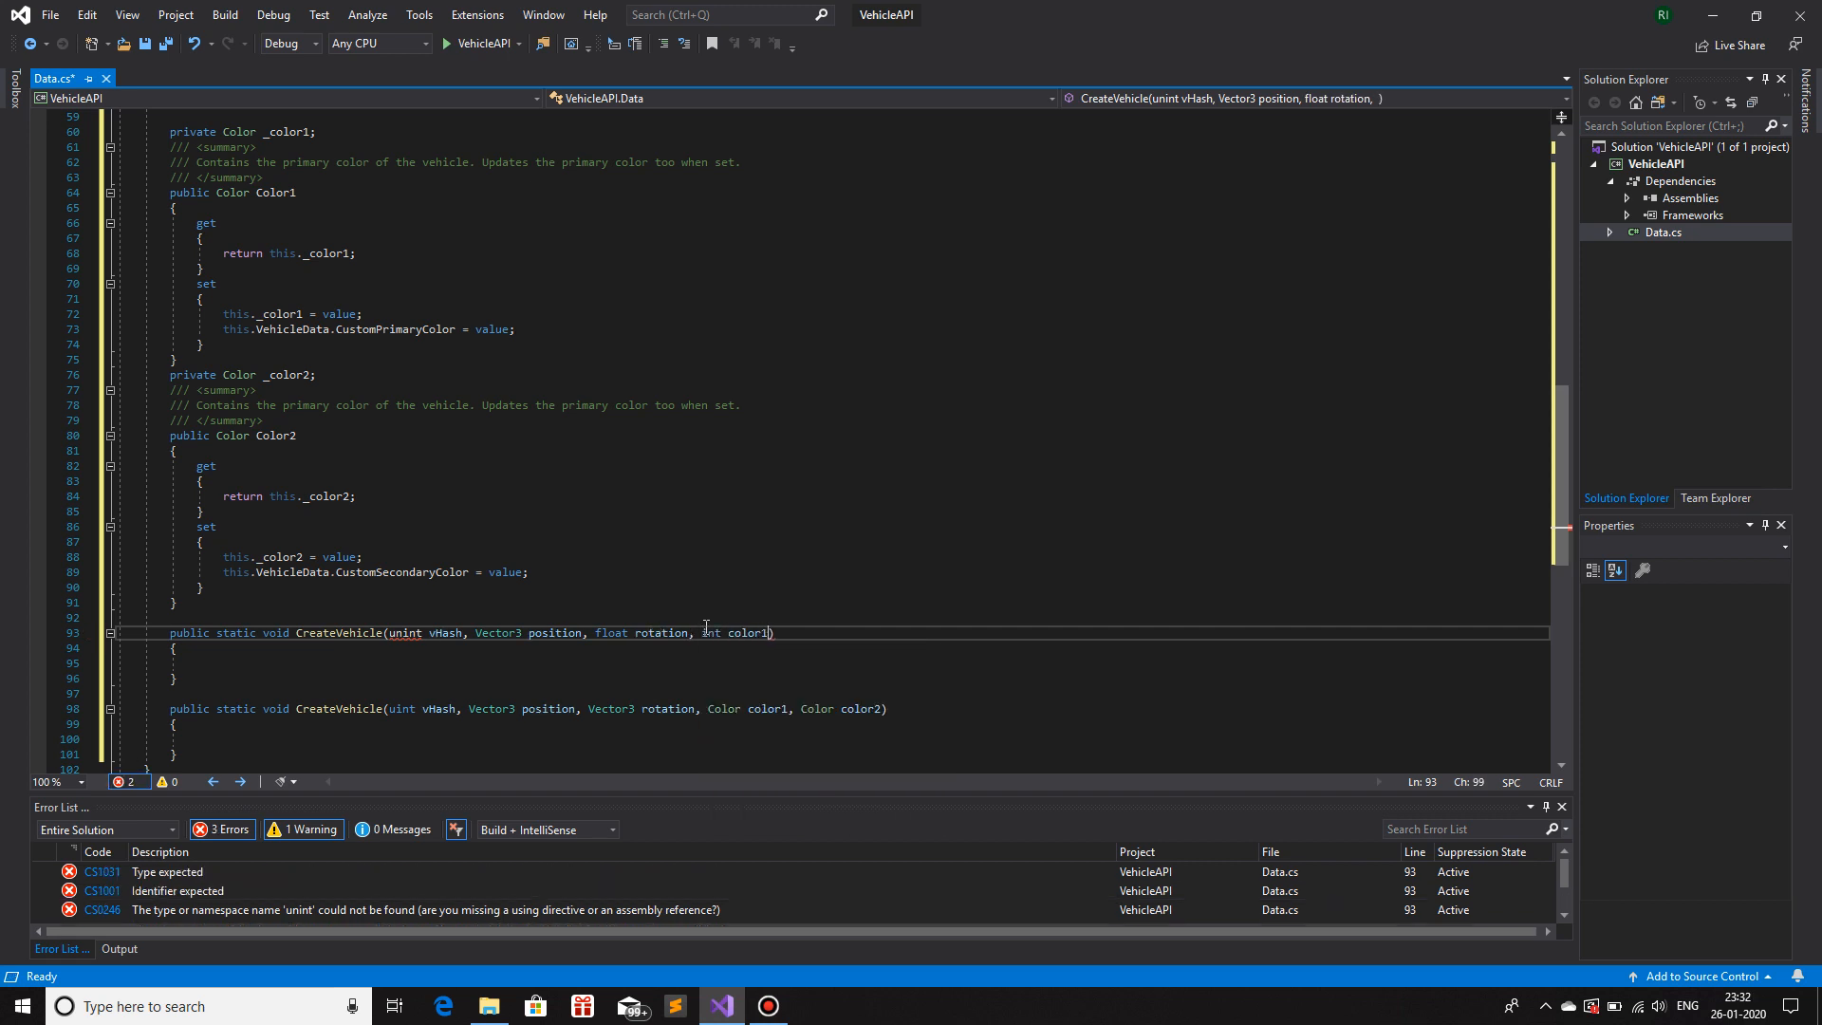
{"action": "type", "text": ", int color2"}
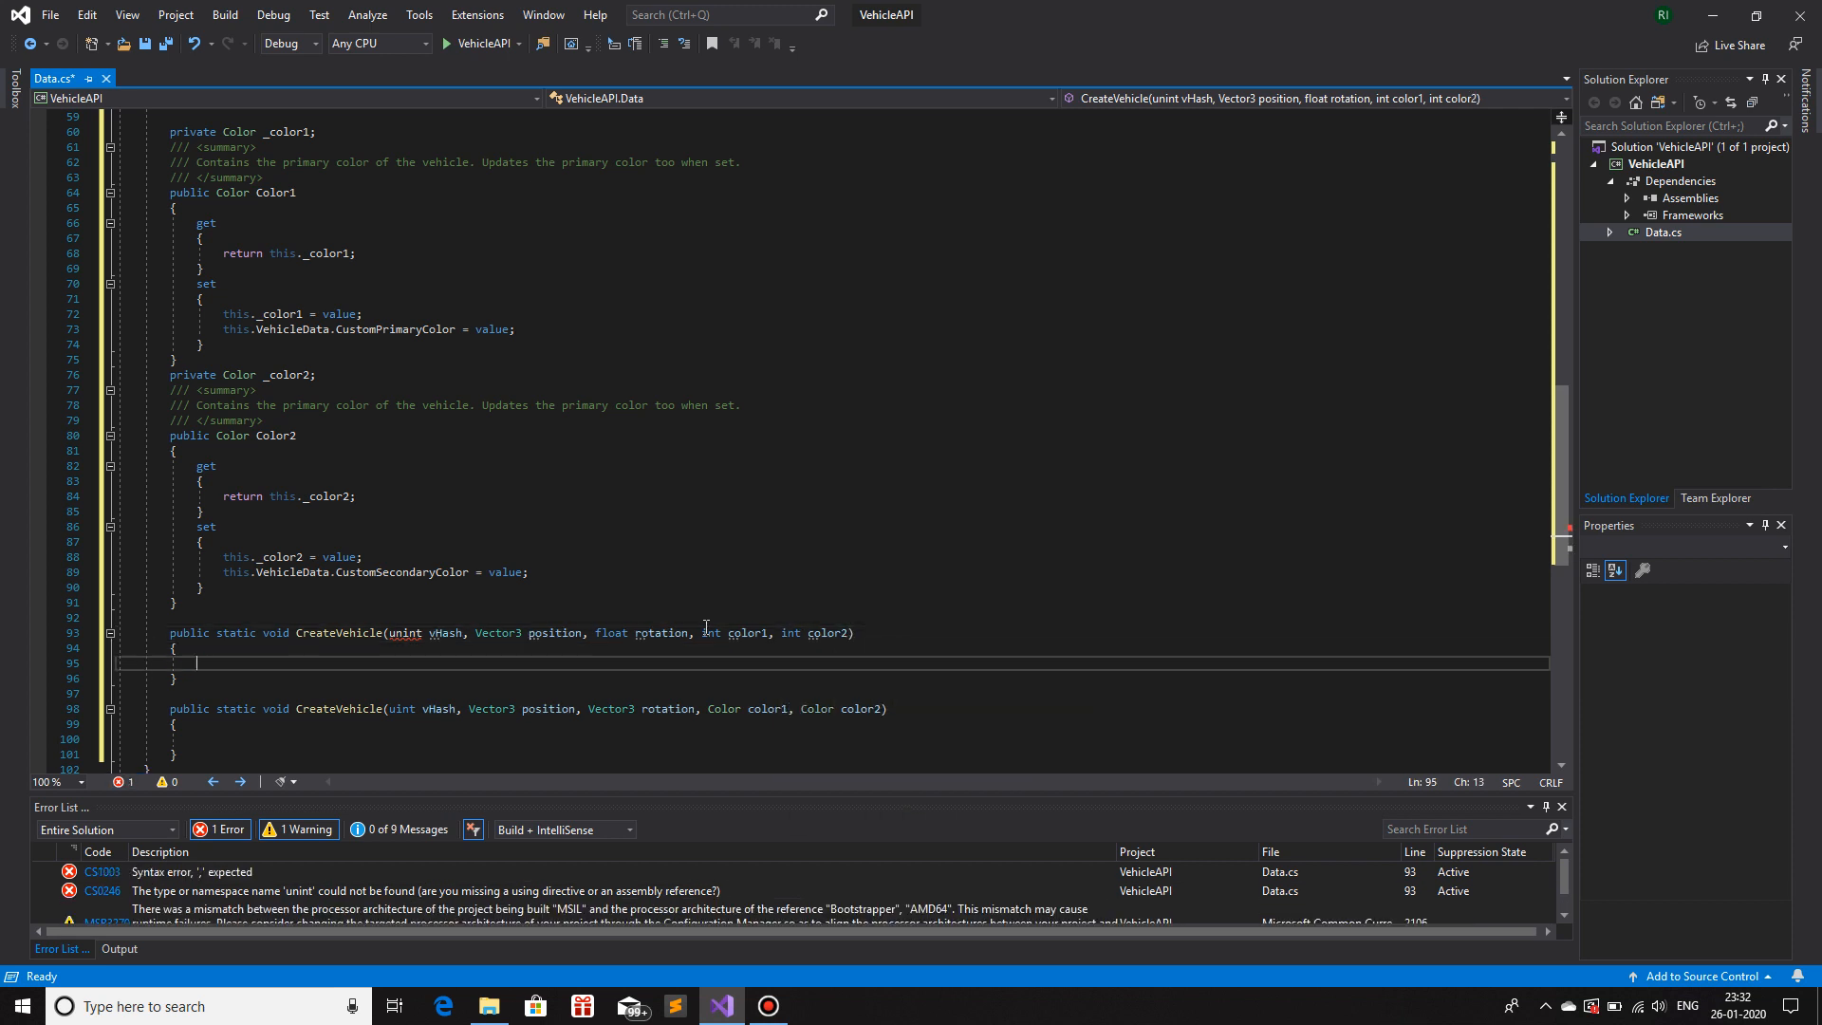
{"action": "type", "text": "return;"}
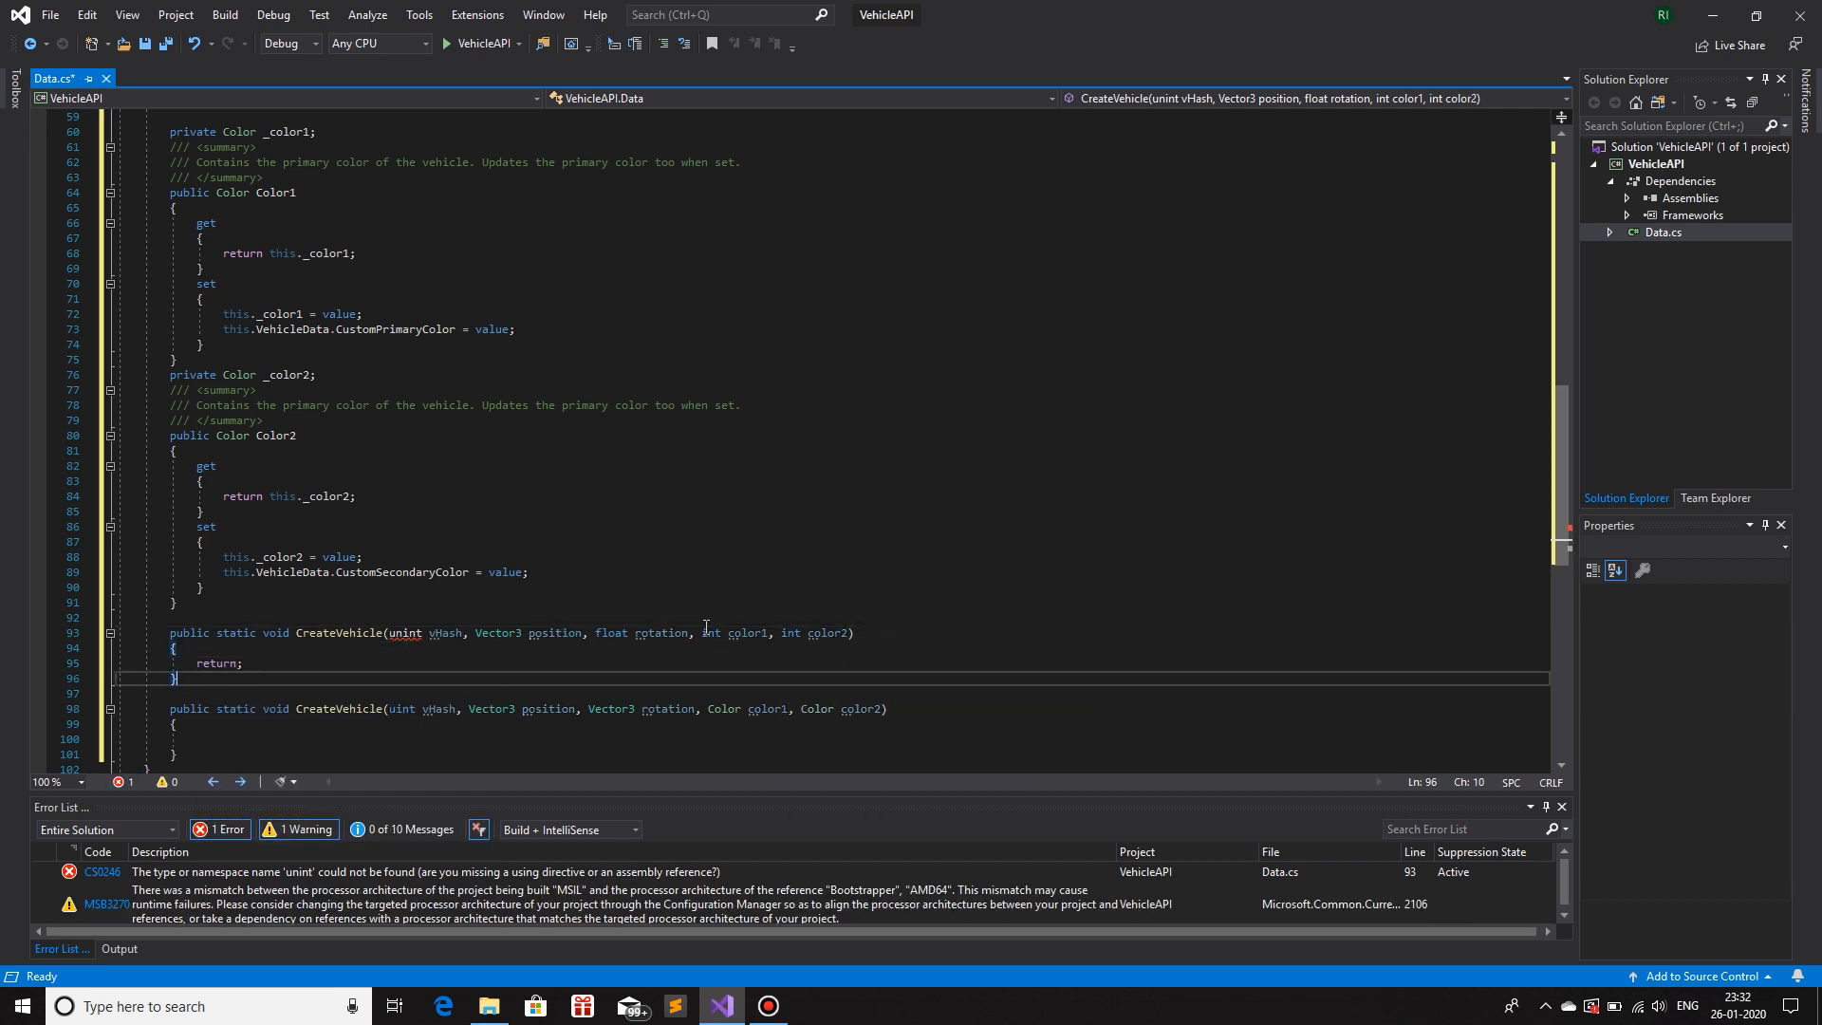